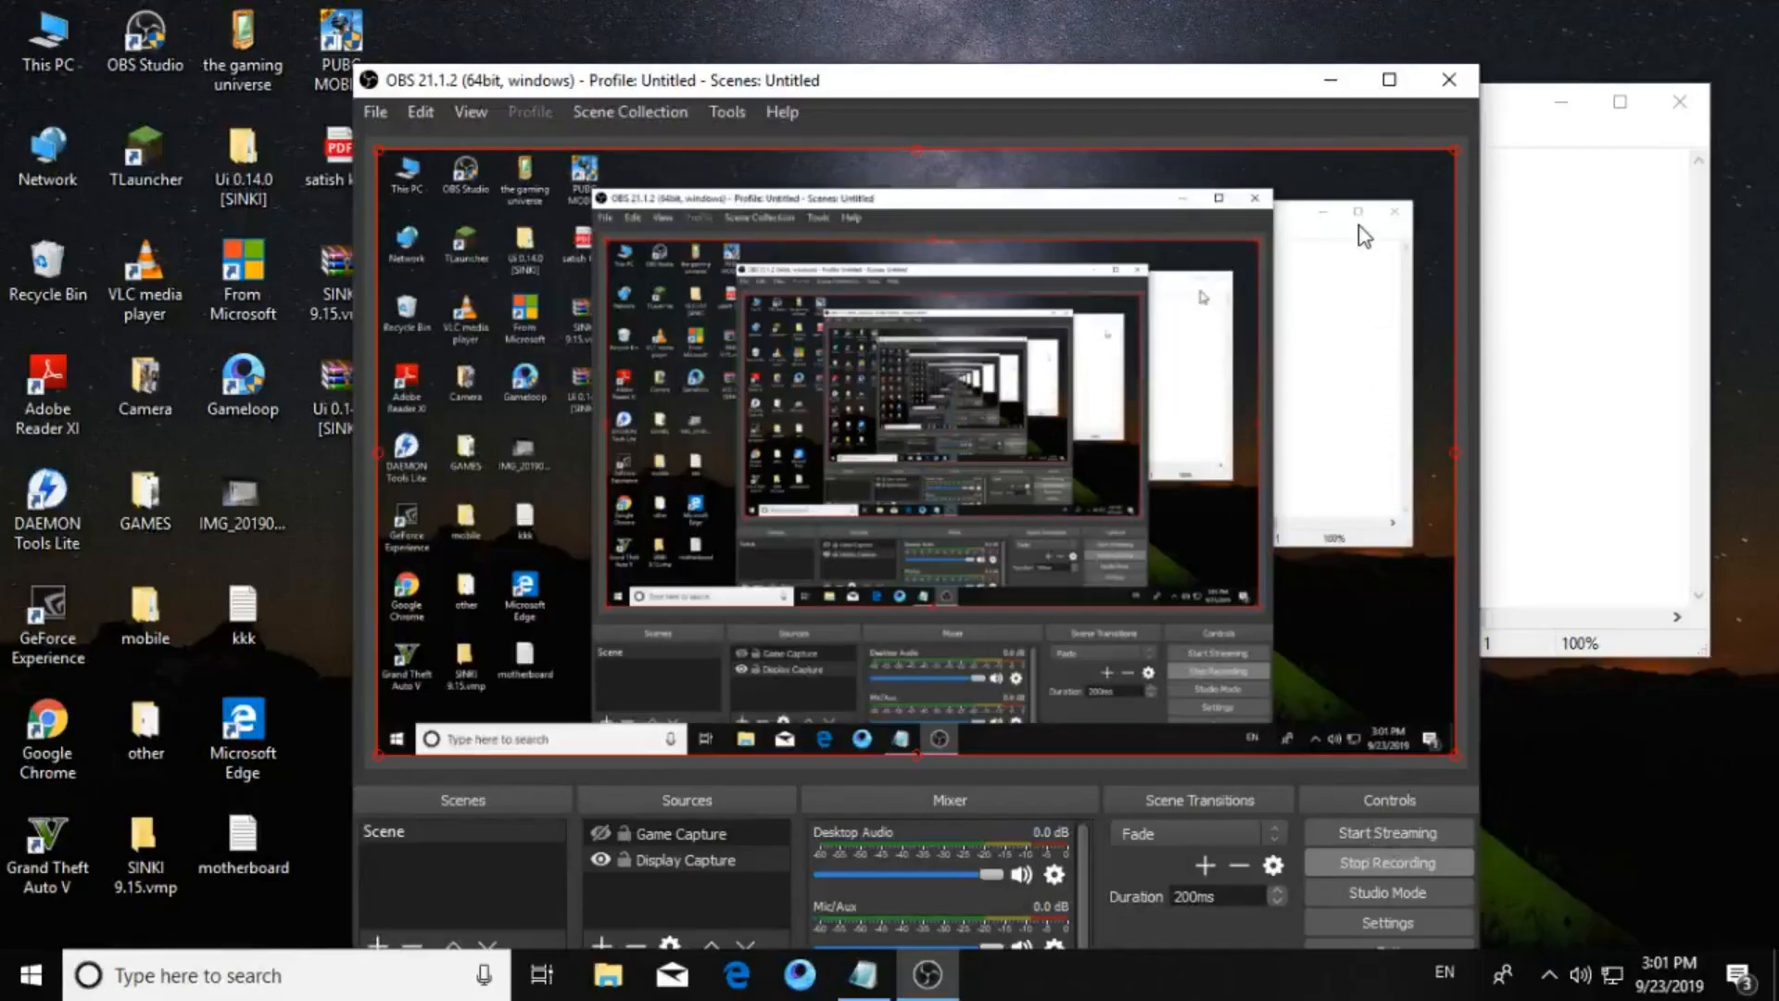
Bring the Notepad notes forward and select their opening two lines.
click(864, 975)
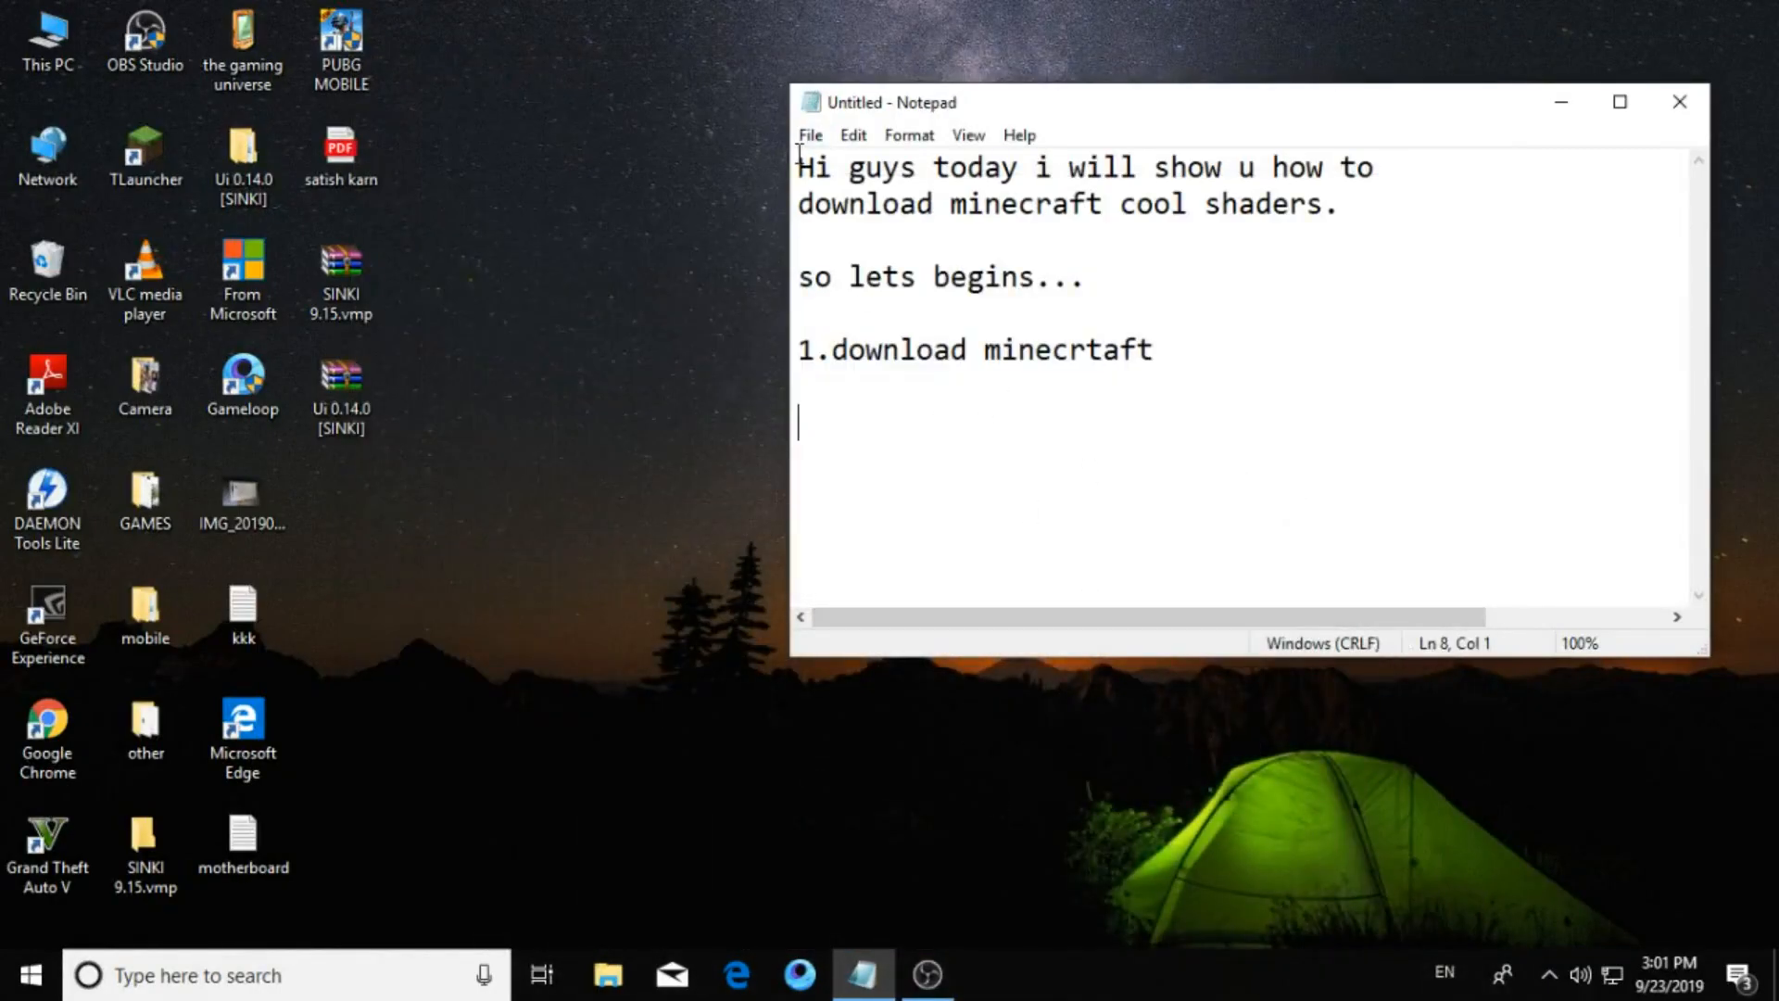
drag(799, 167, 1338, 204)
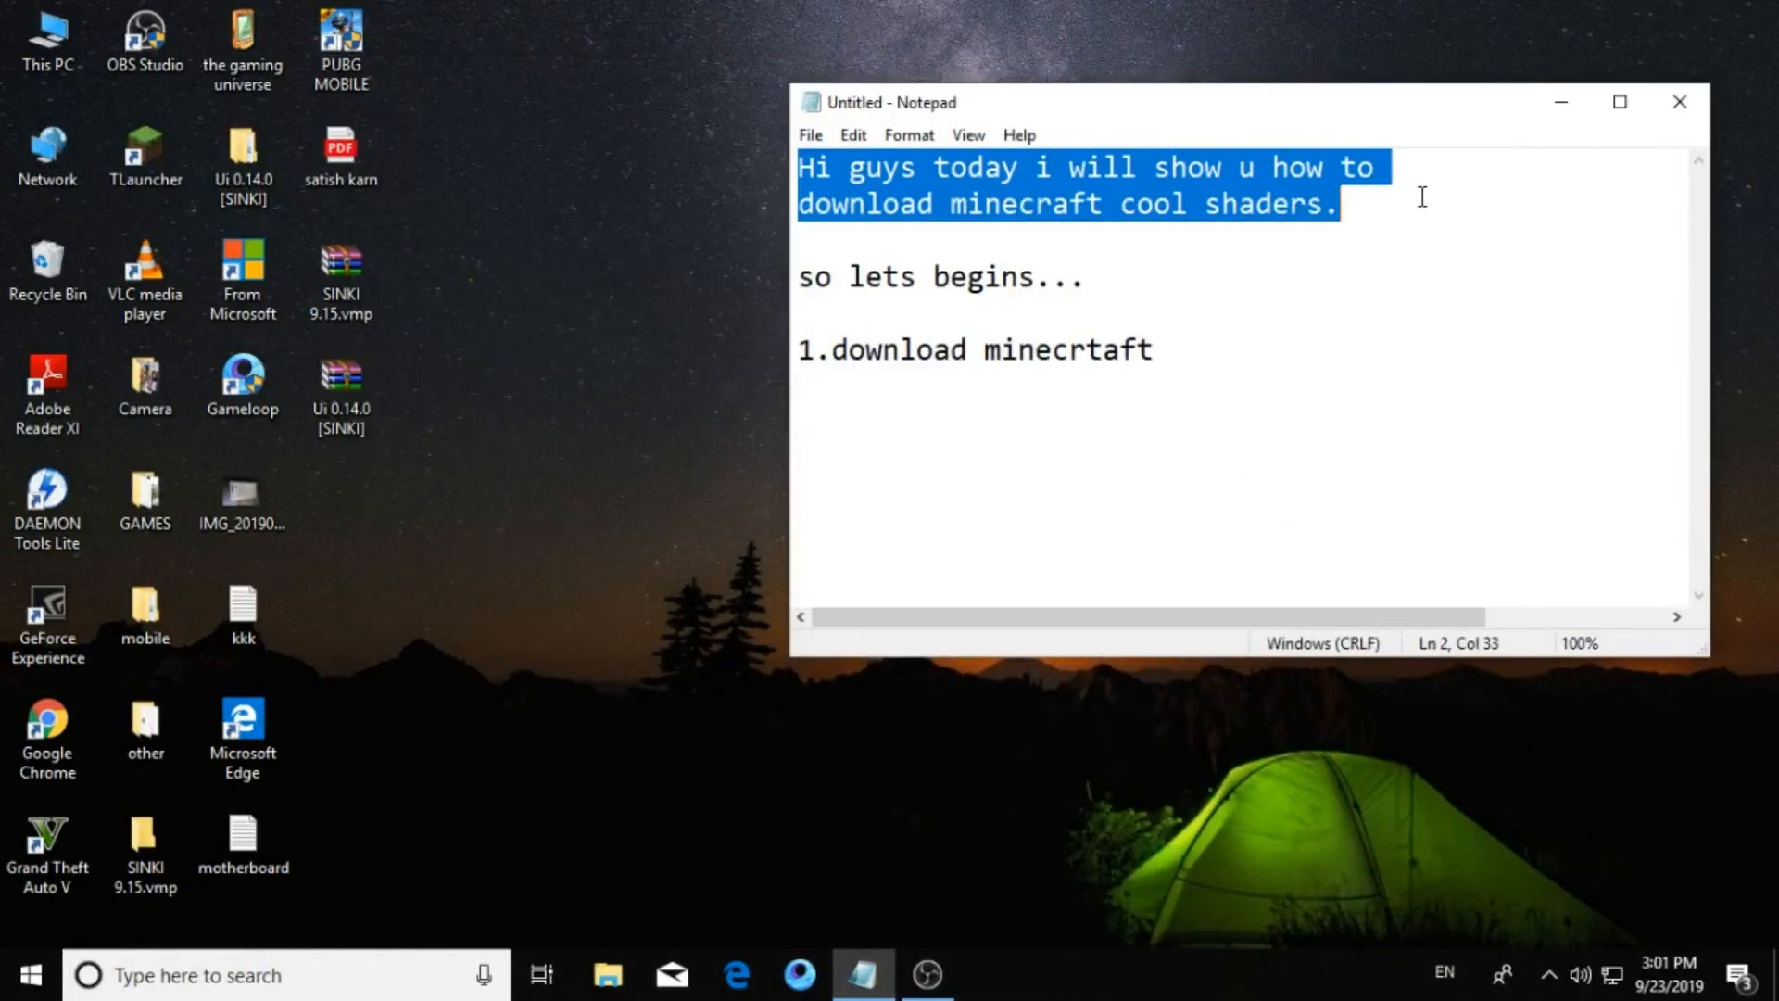
mouse_move(1379, 184)
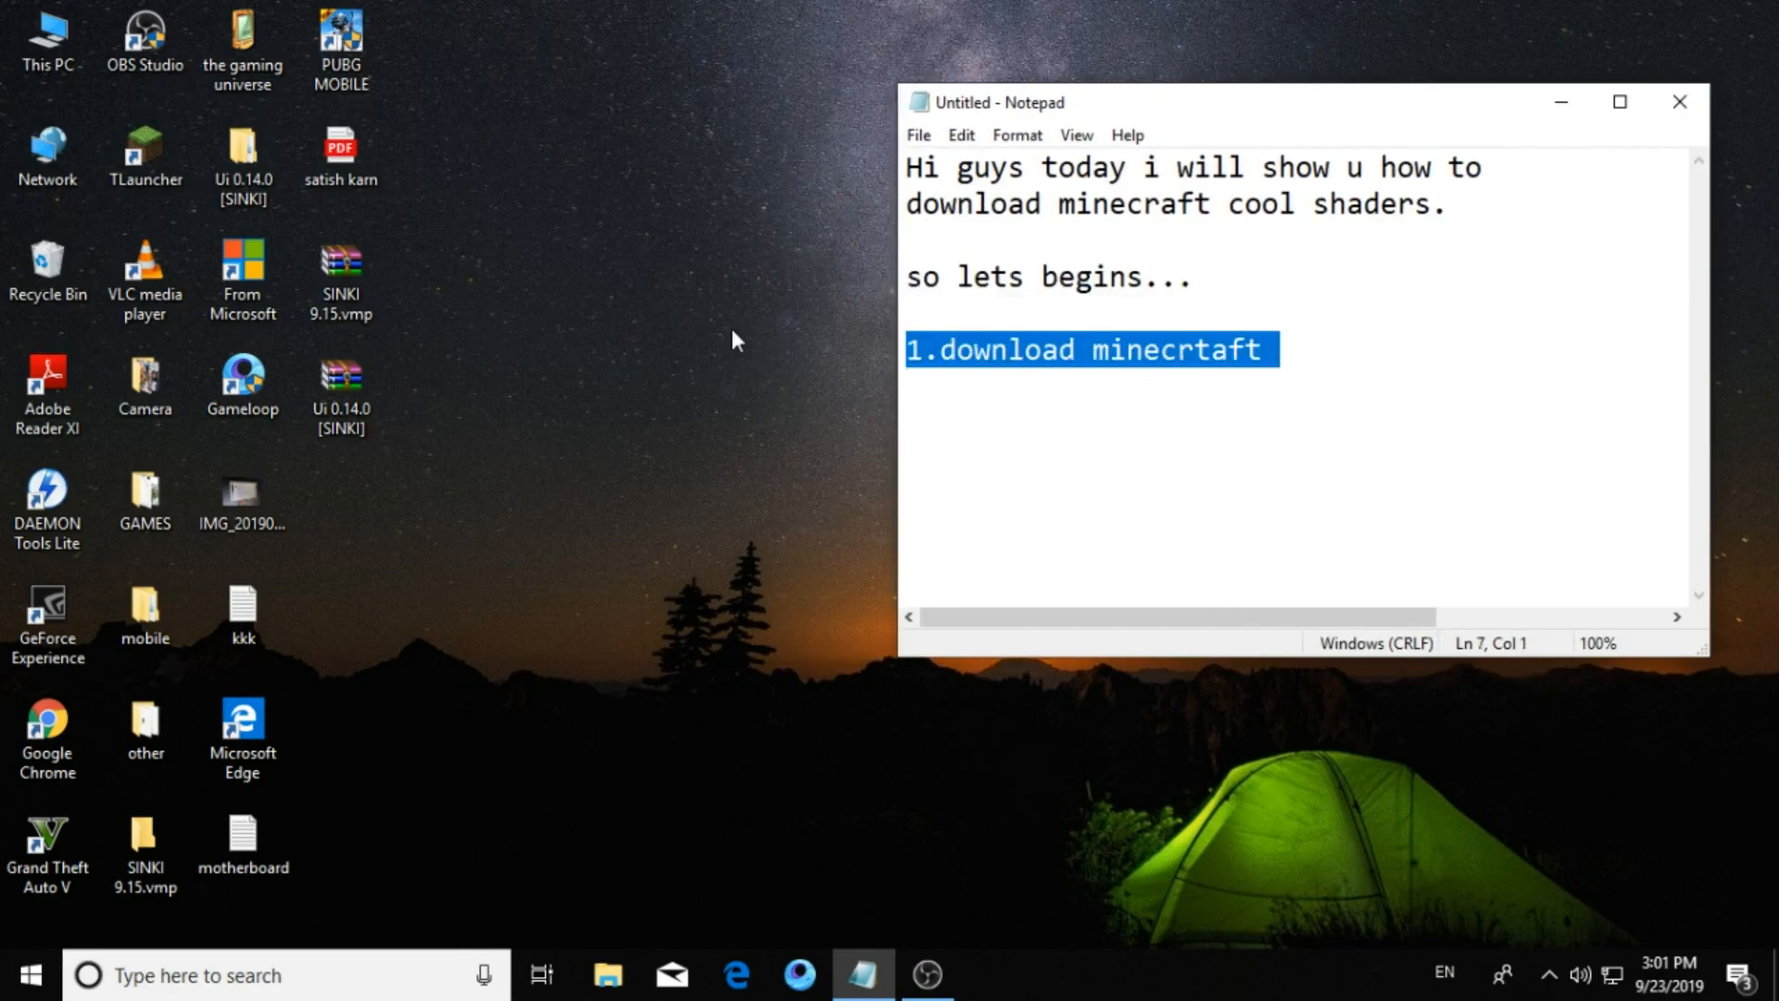
Move the TLauncher desktop shortcut out to an empty spot beside the icon columns.
click(145, 155)
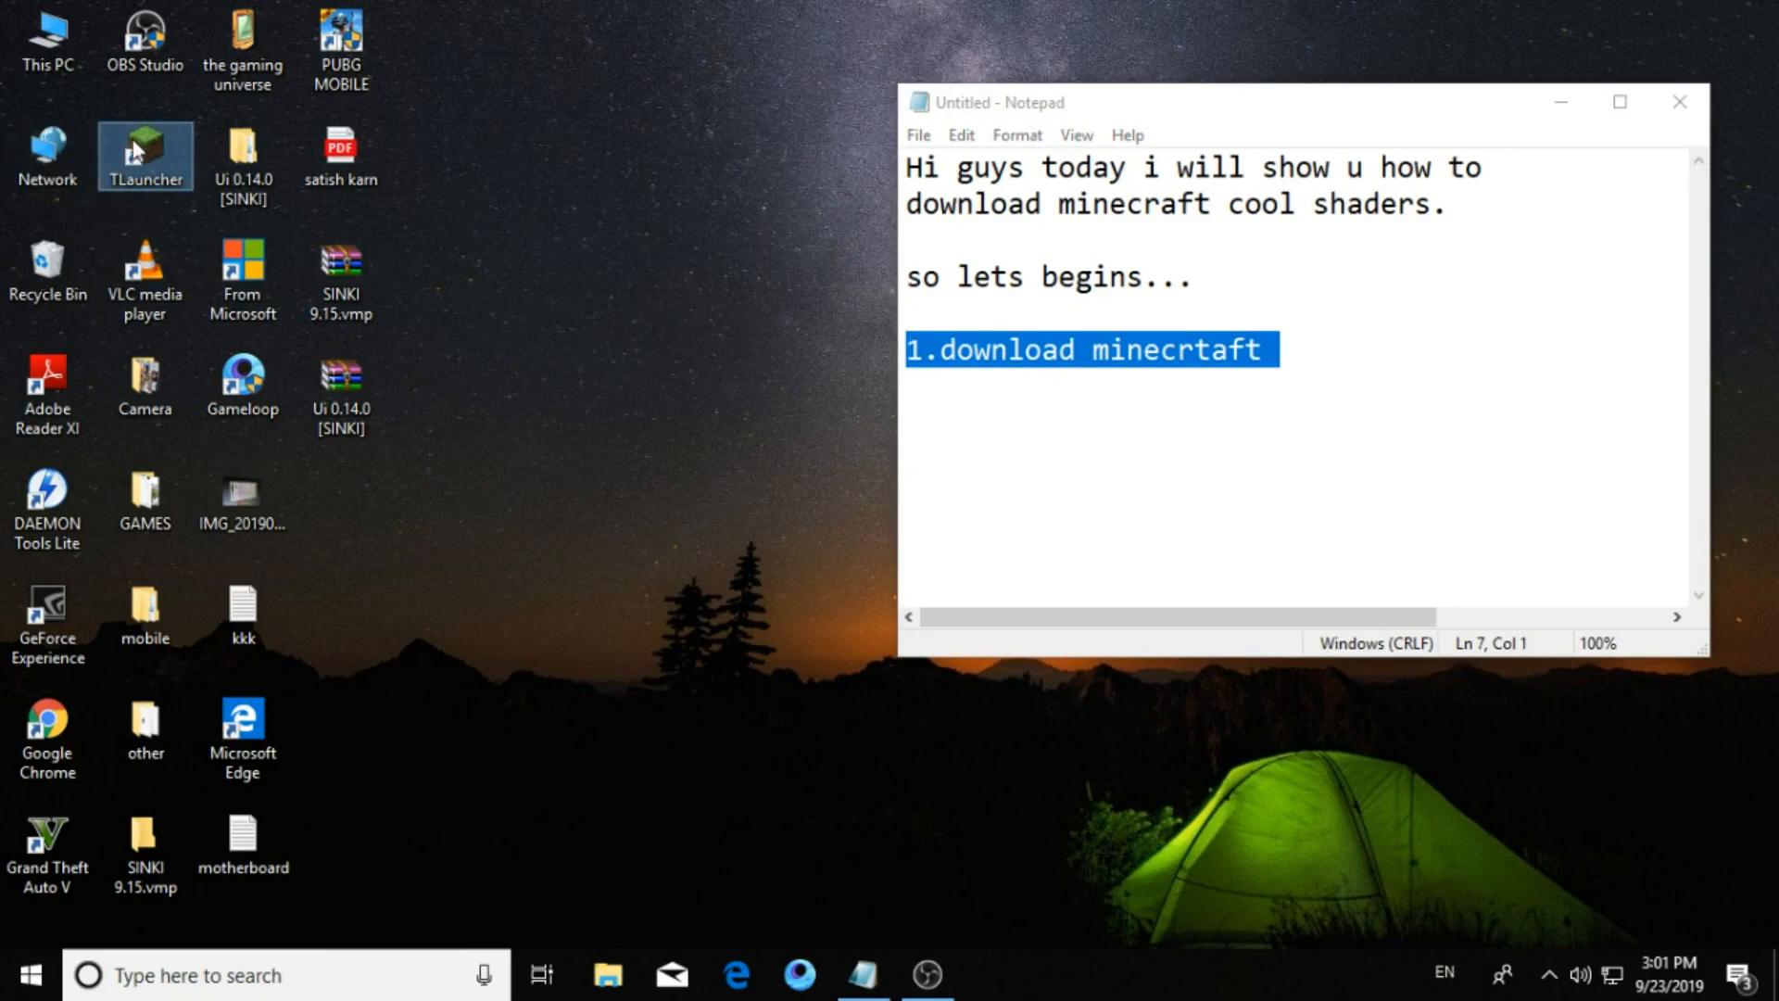
drag(144, 155, 535, 155)
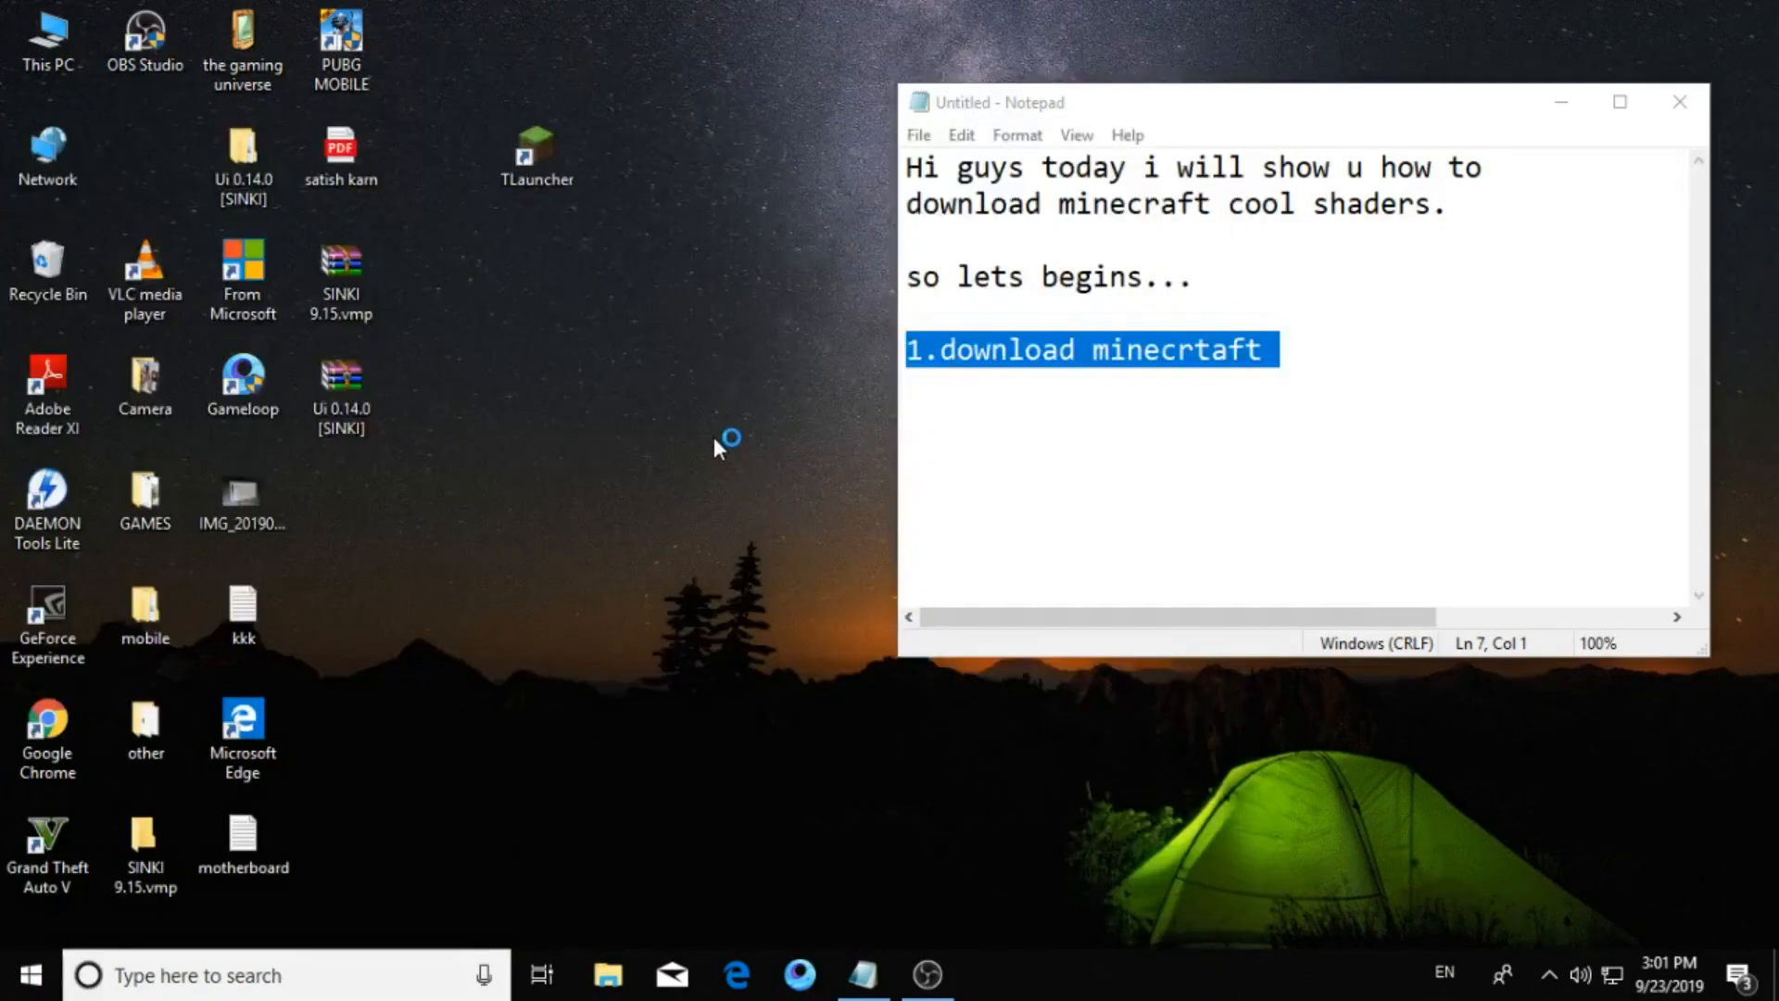
Find tlauncher.org in Chrome, request the TL download, then return to the notes.
click(992, 975)
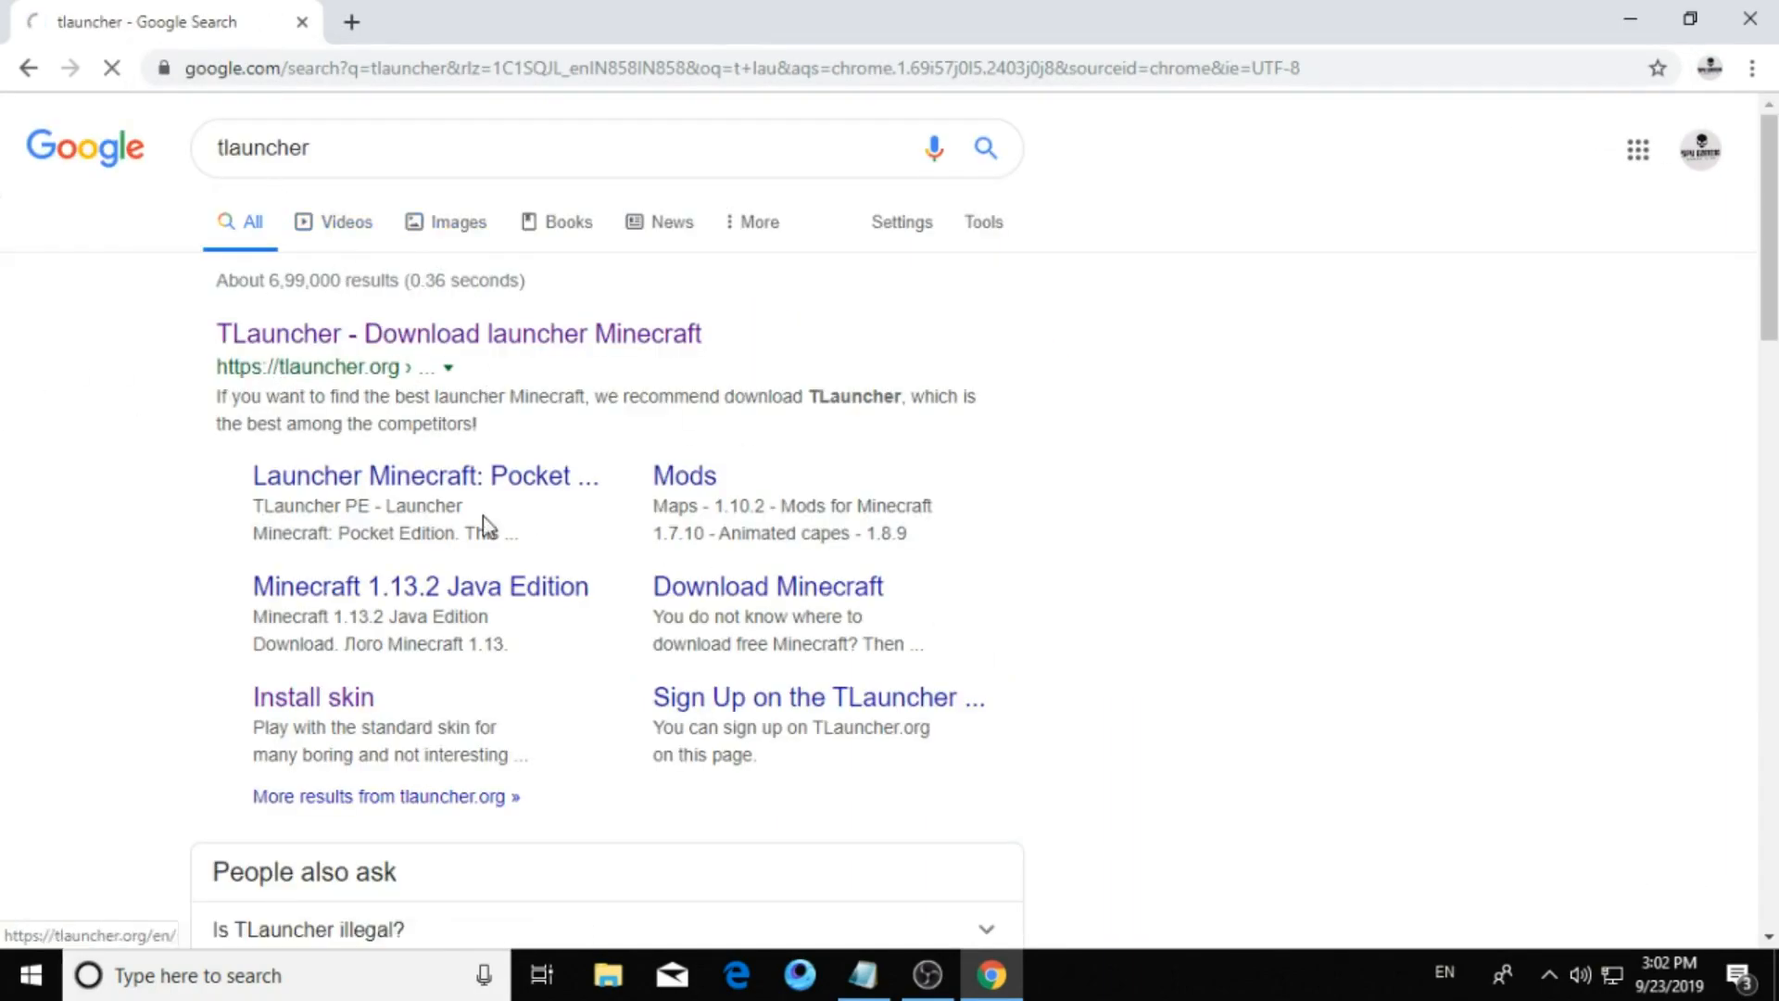
click(458, 332)
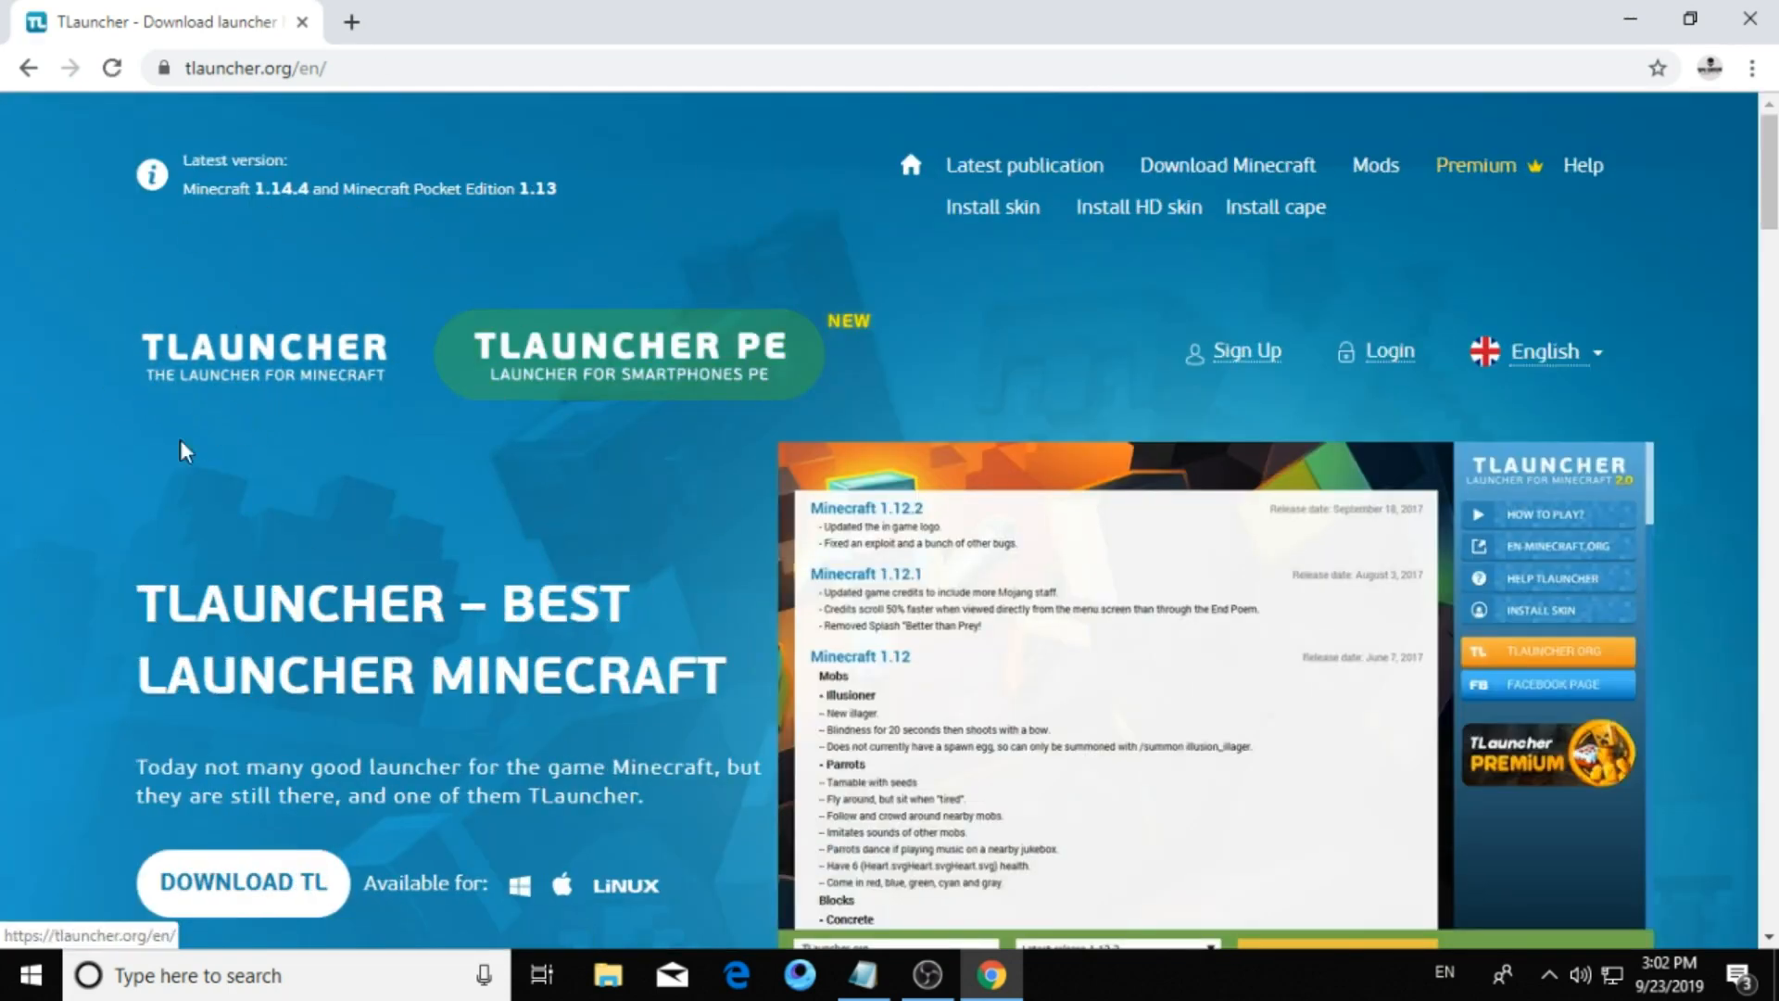
scroll(down, 3)
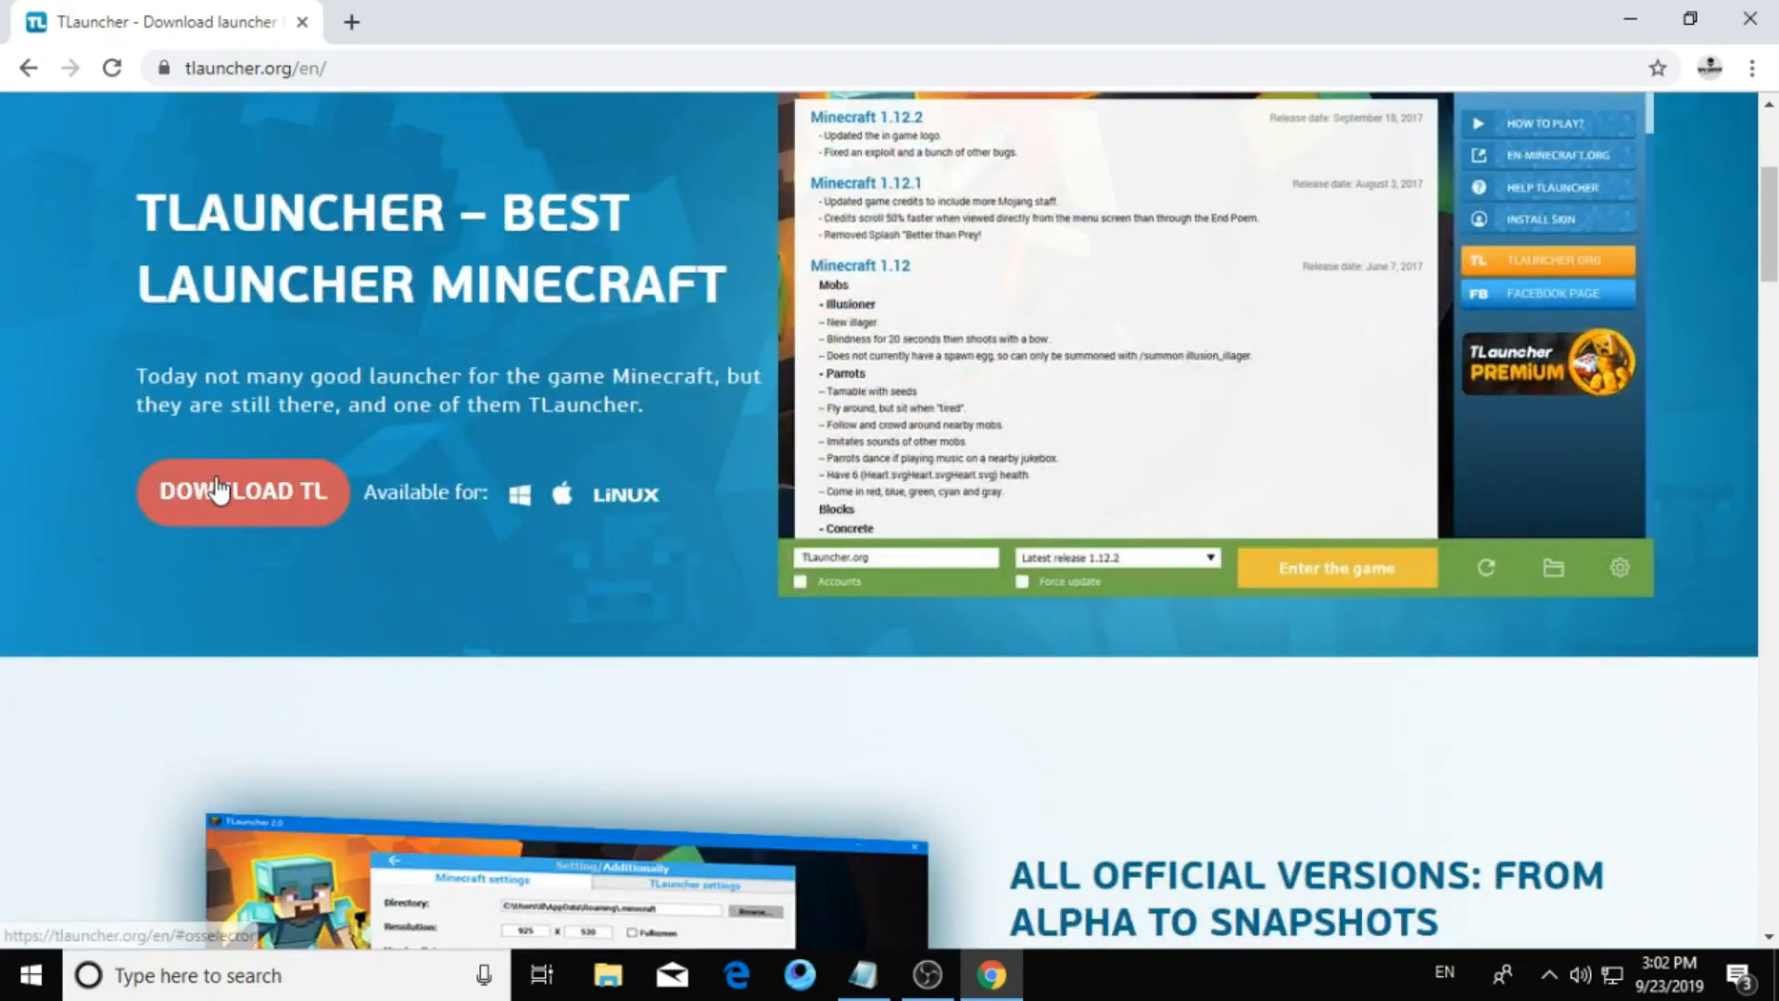
click(241, 491)
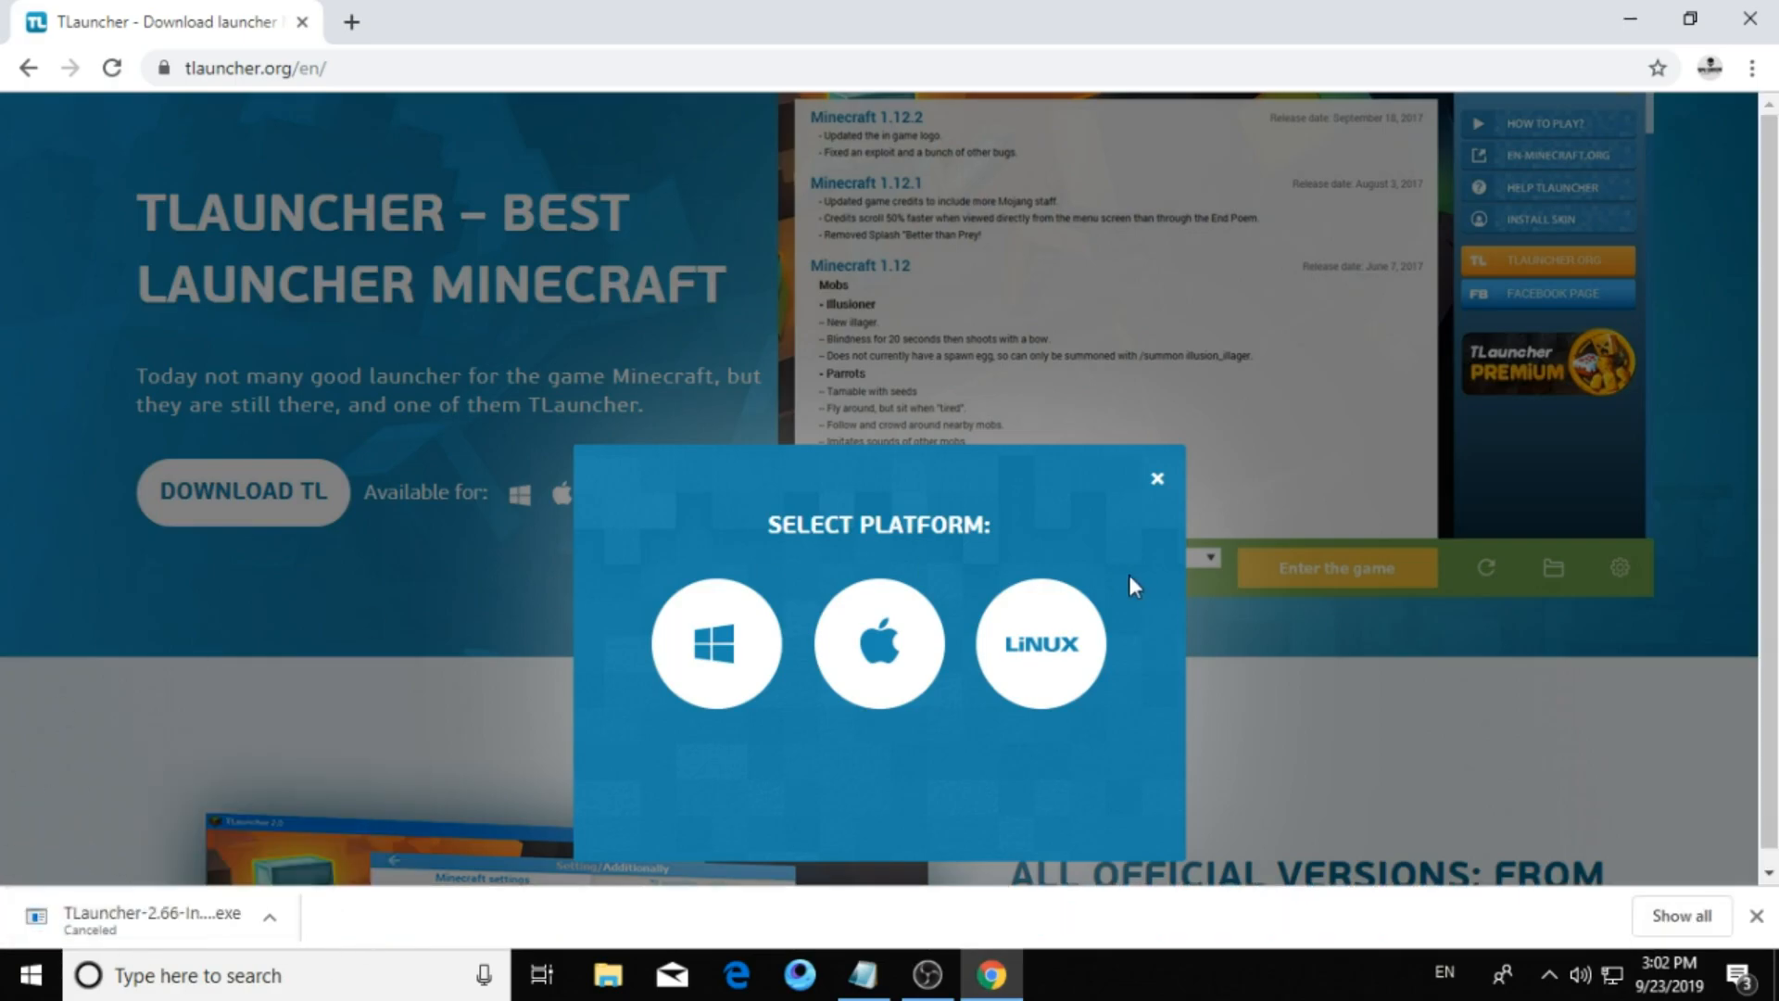
click(1157, 478)
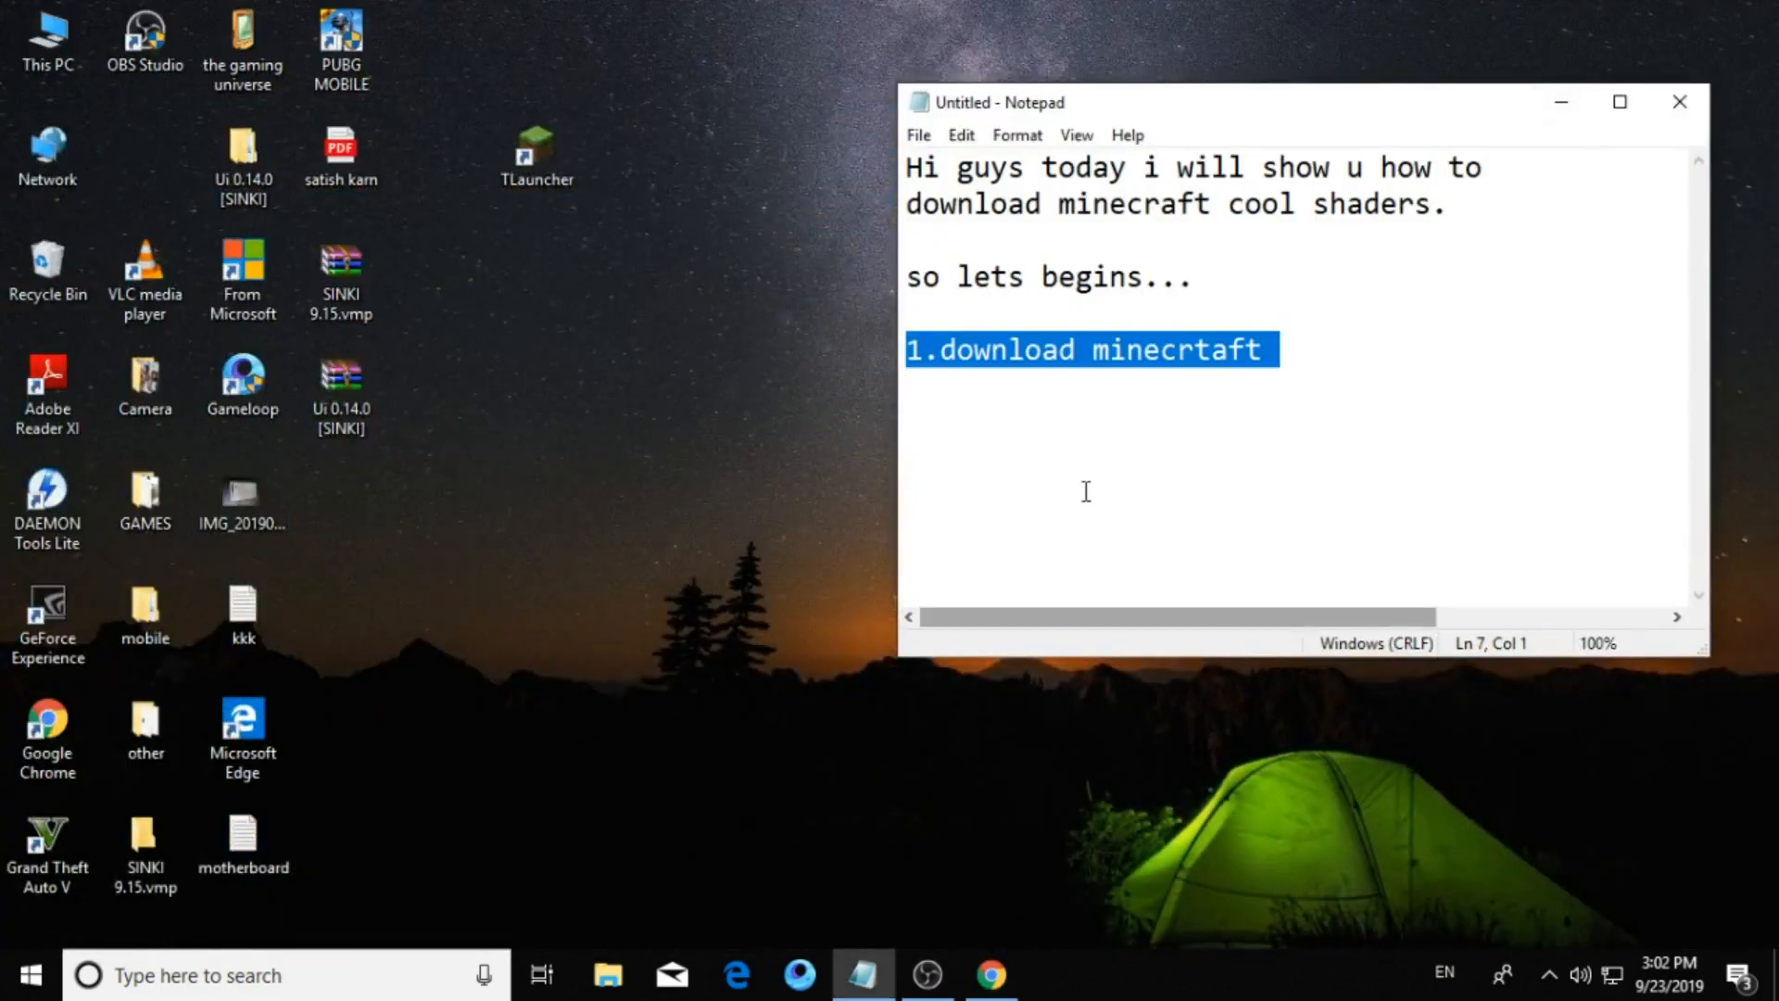
Append "then install minecraft in the launcher" to step 1 of the notes.
click(1266, 350)
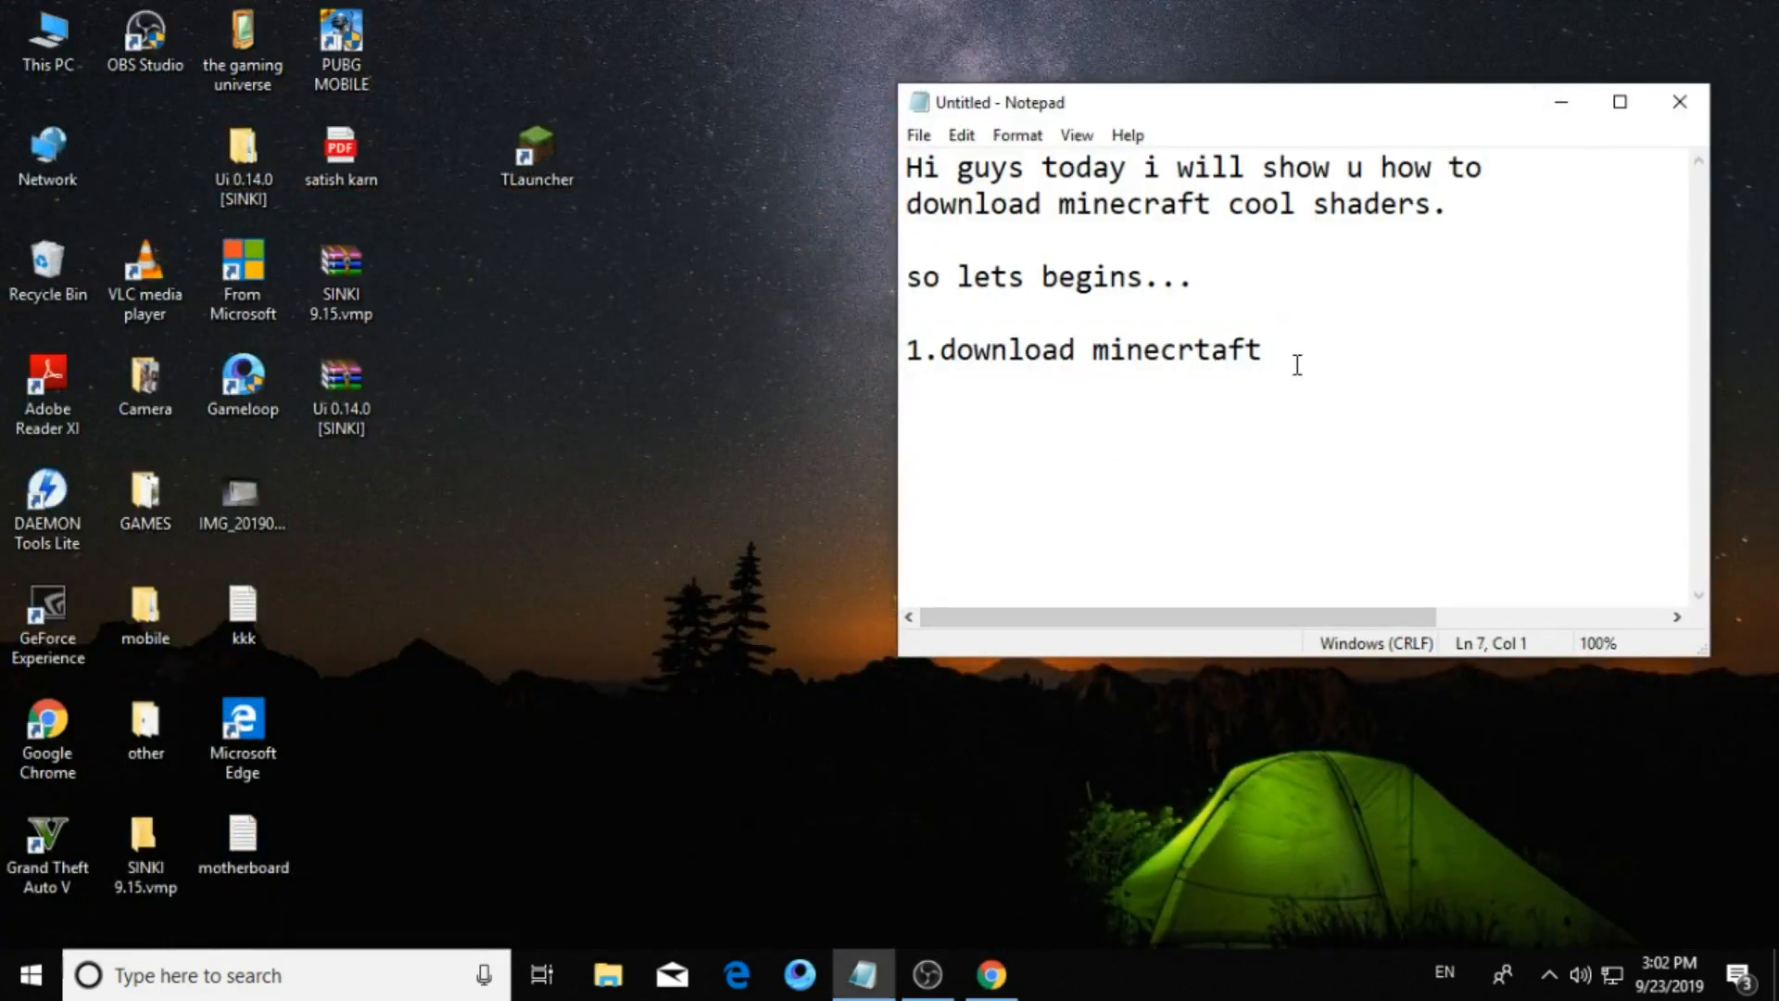
text(th)
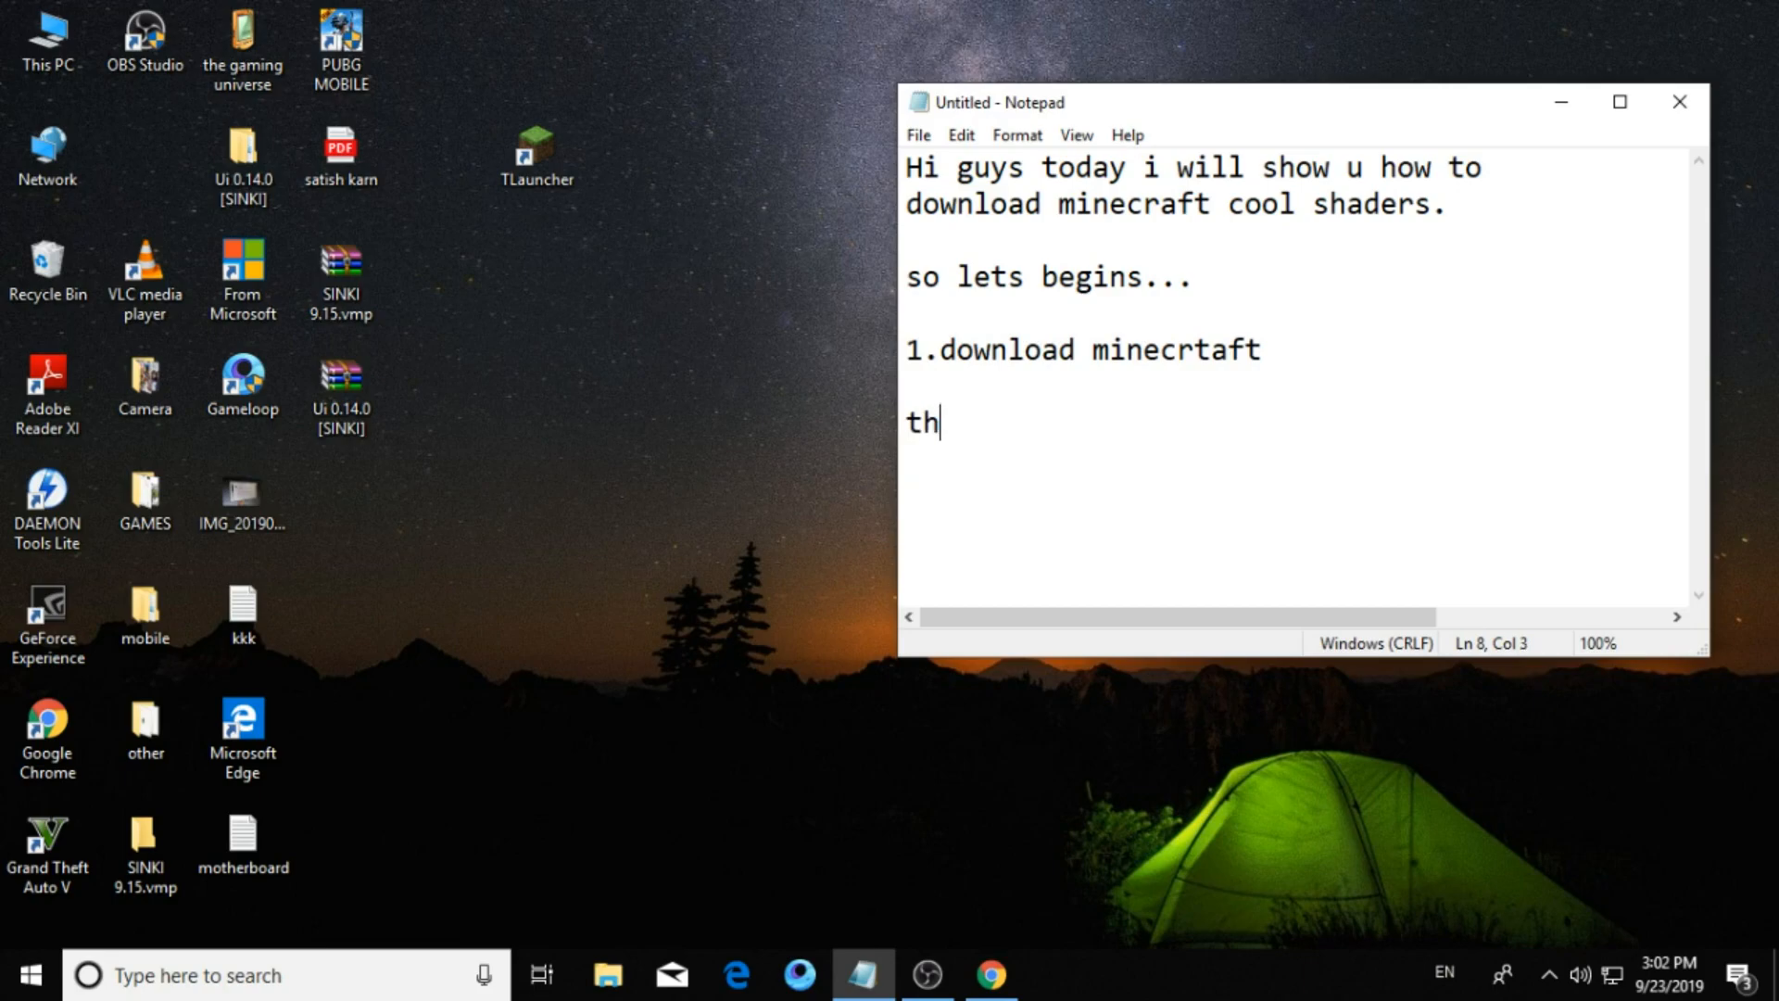
text(en inst)
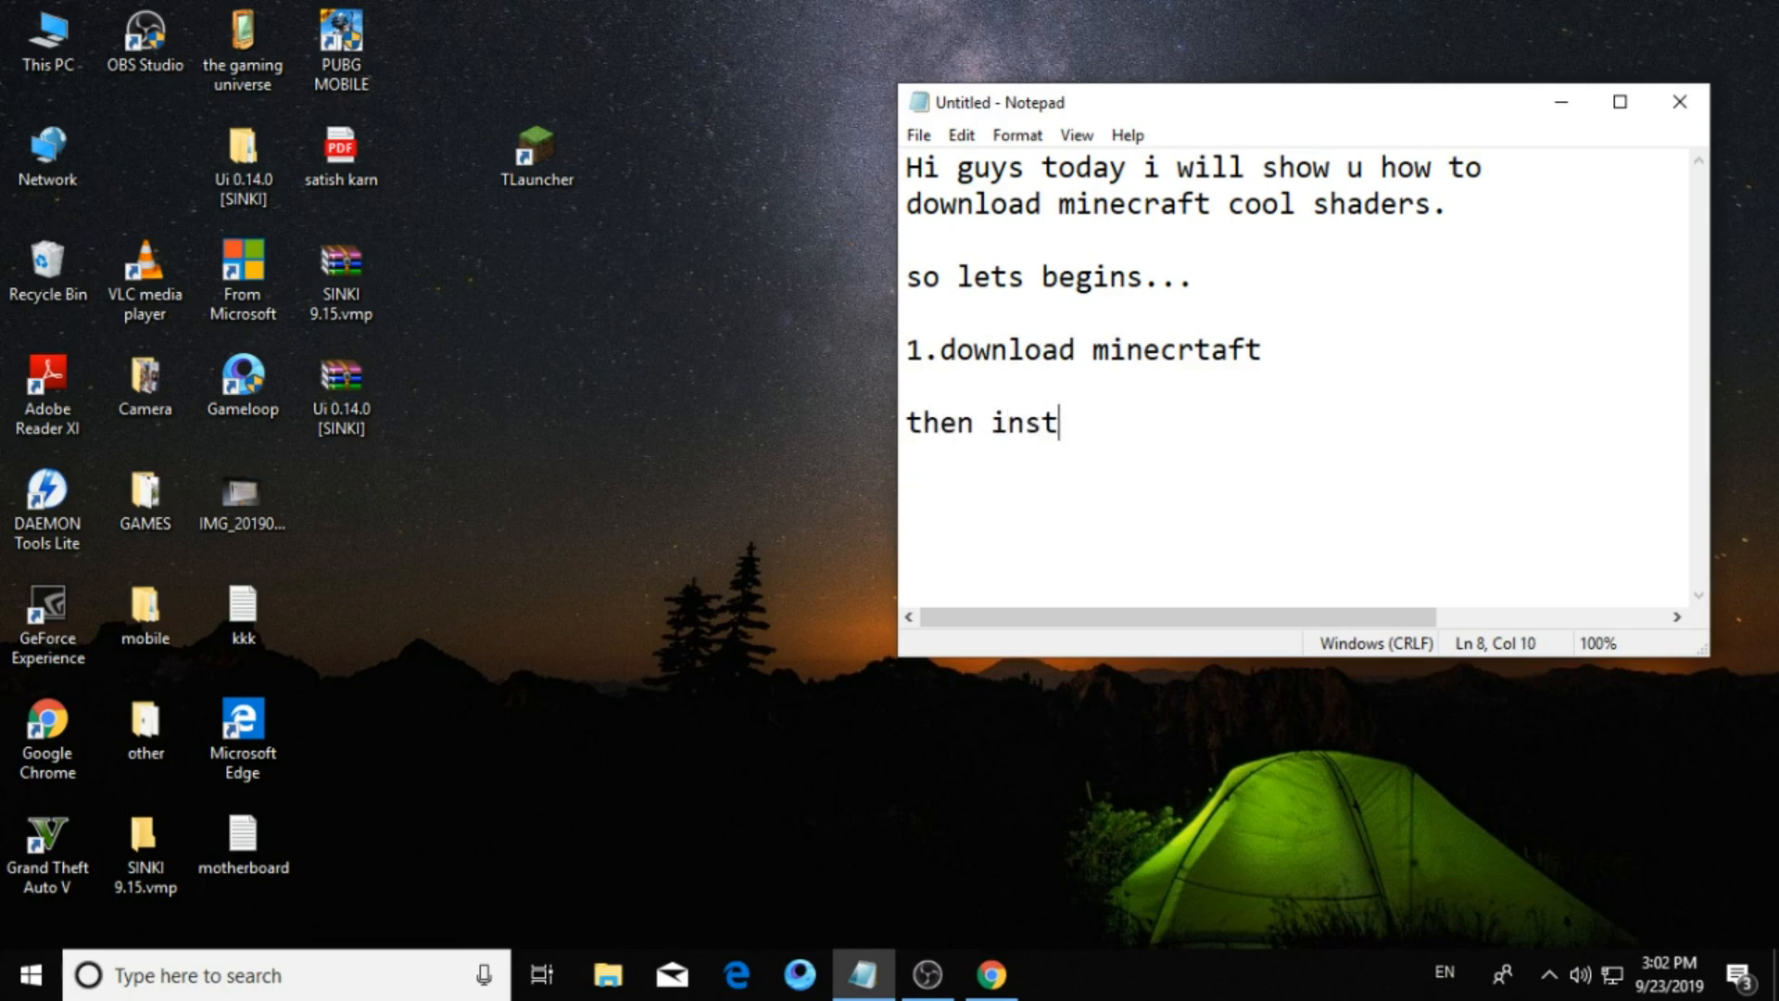
text(all)
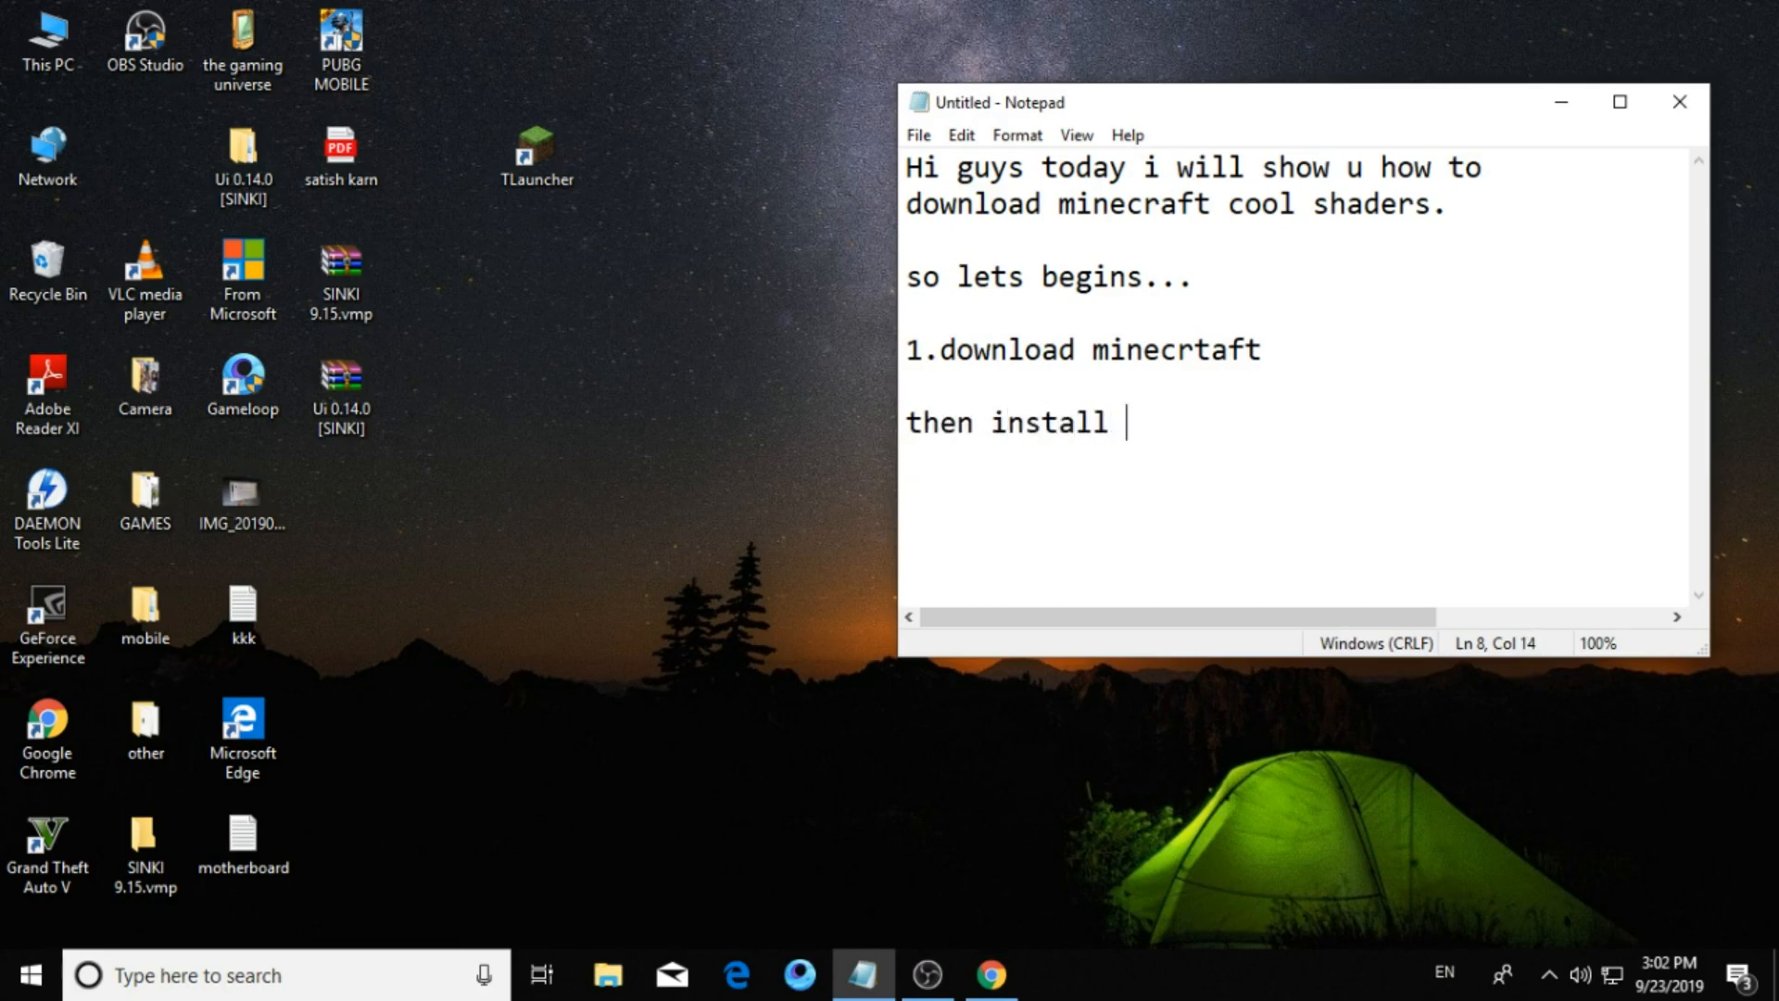
text(mine)
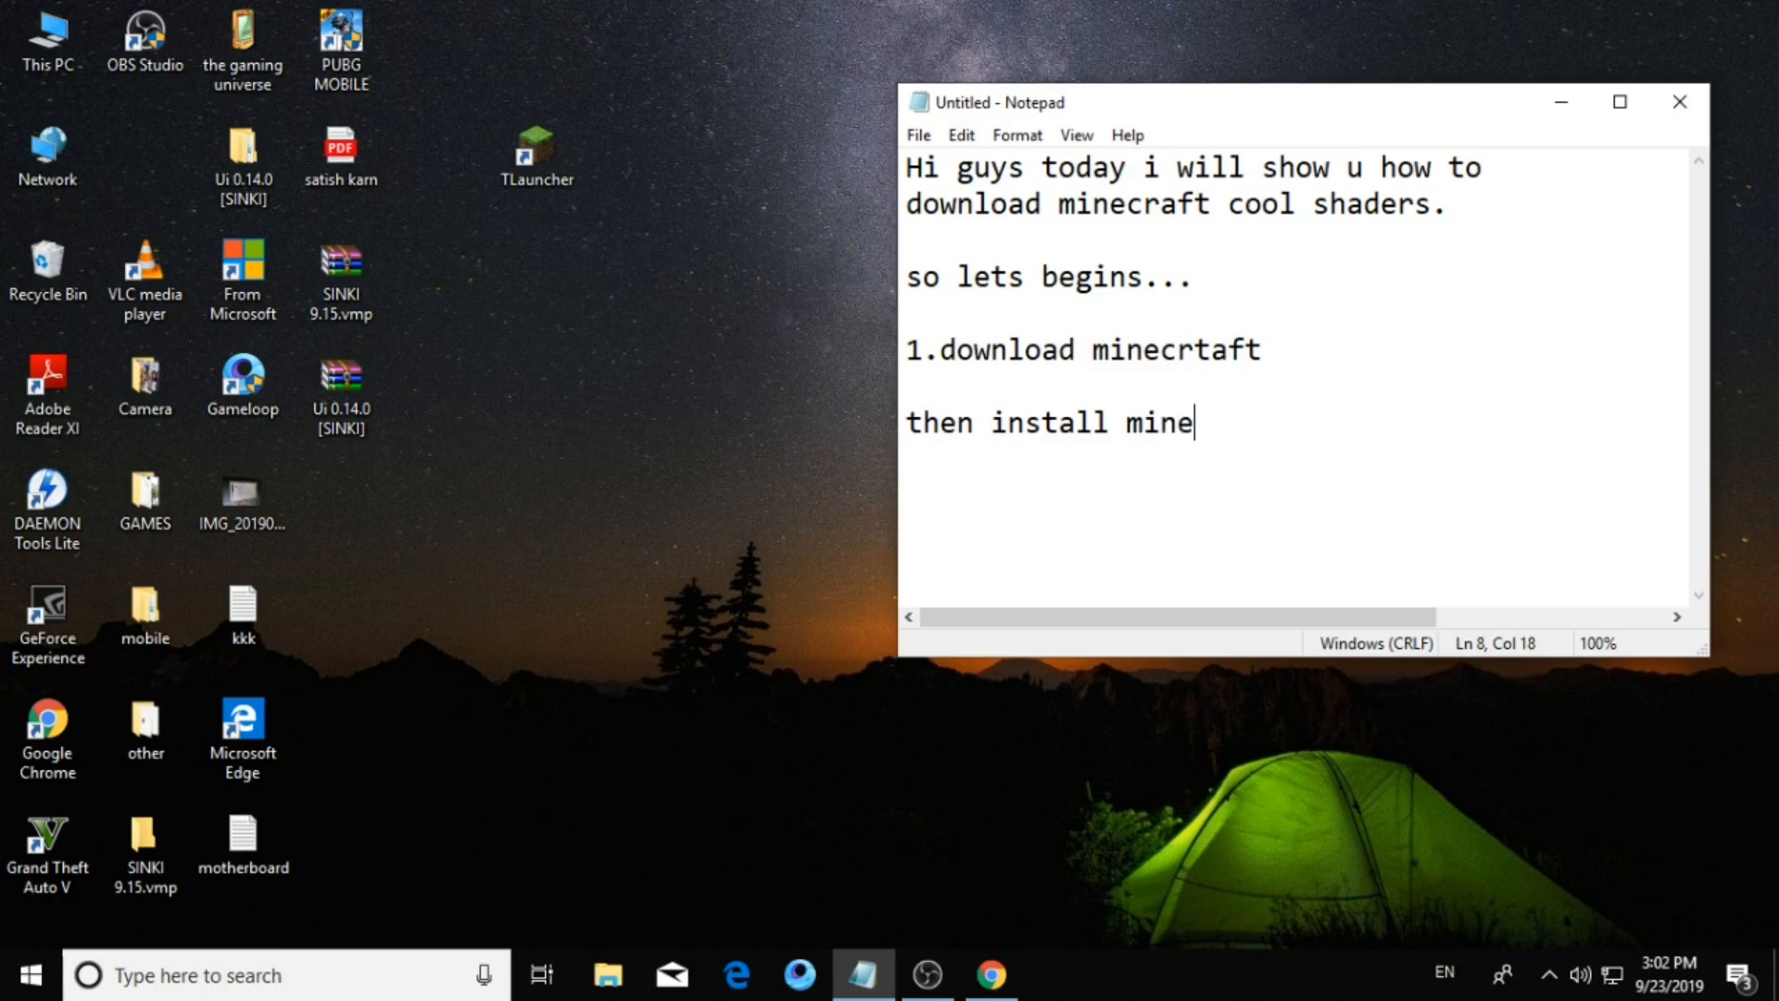
text(craft)
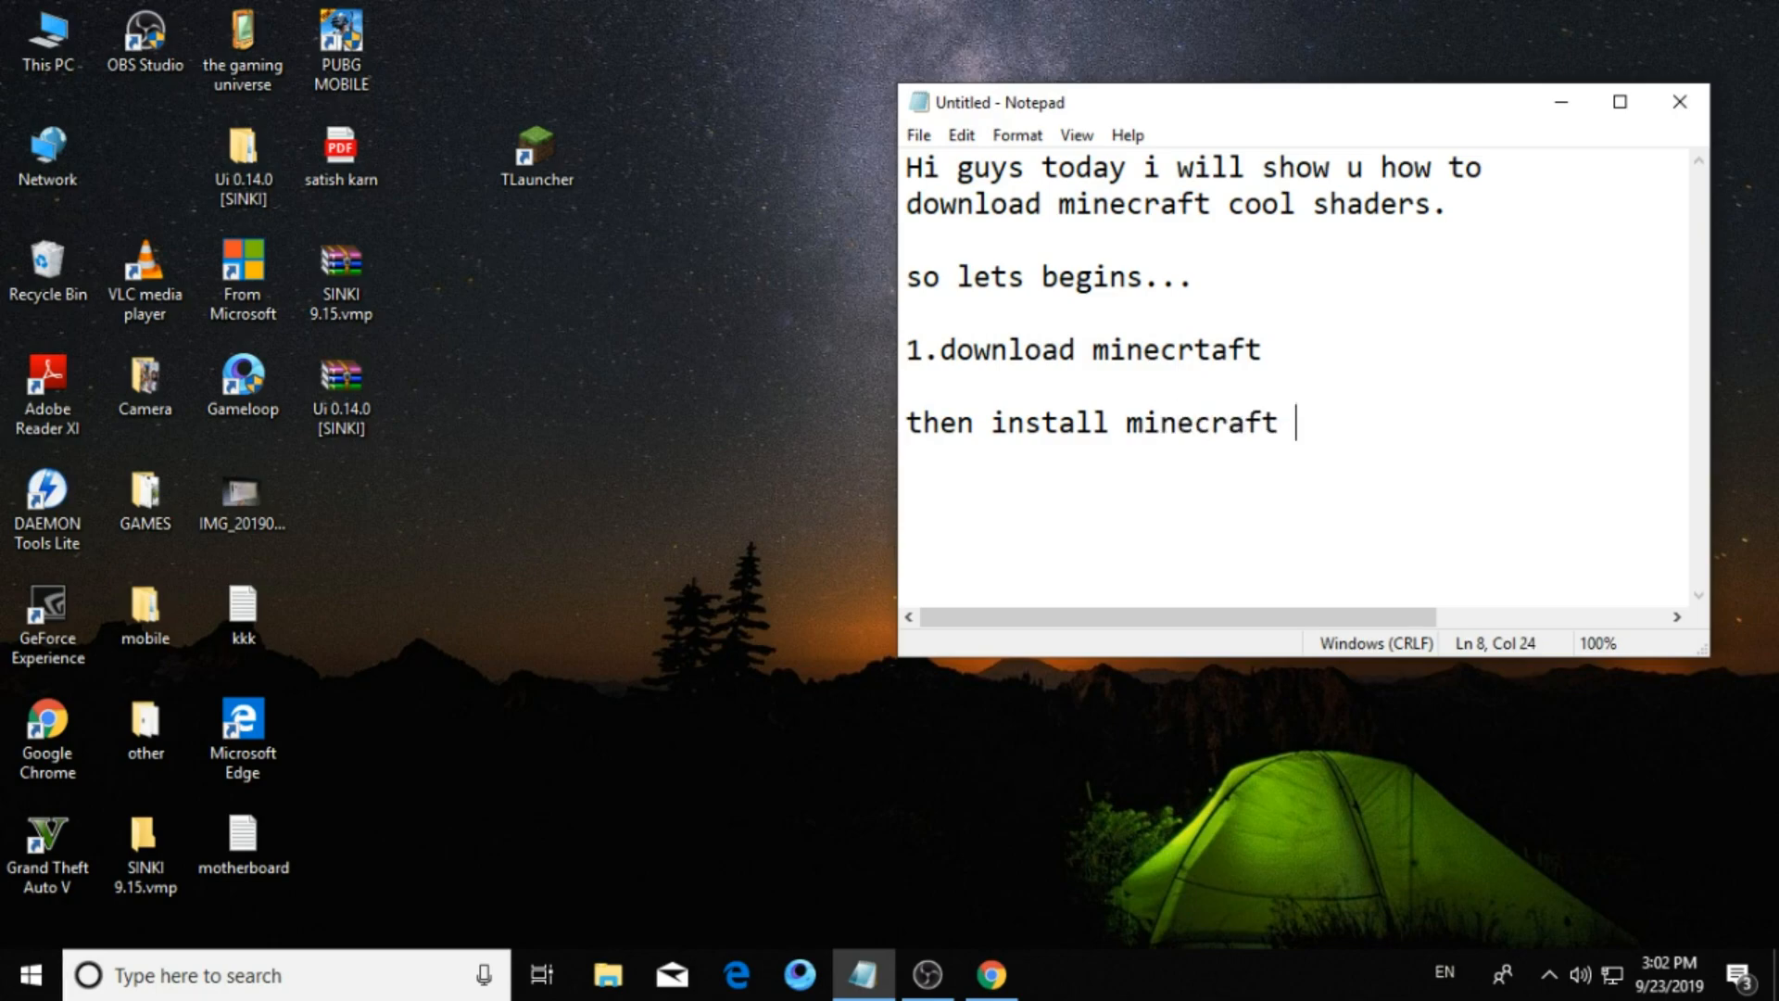
text(in the)
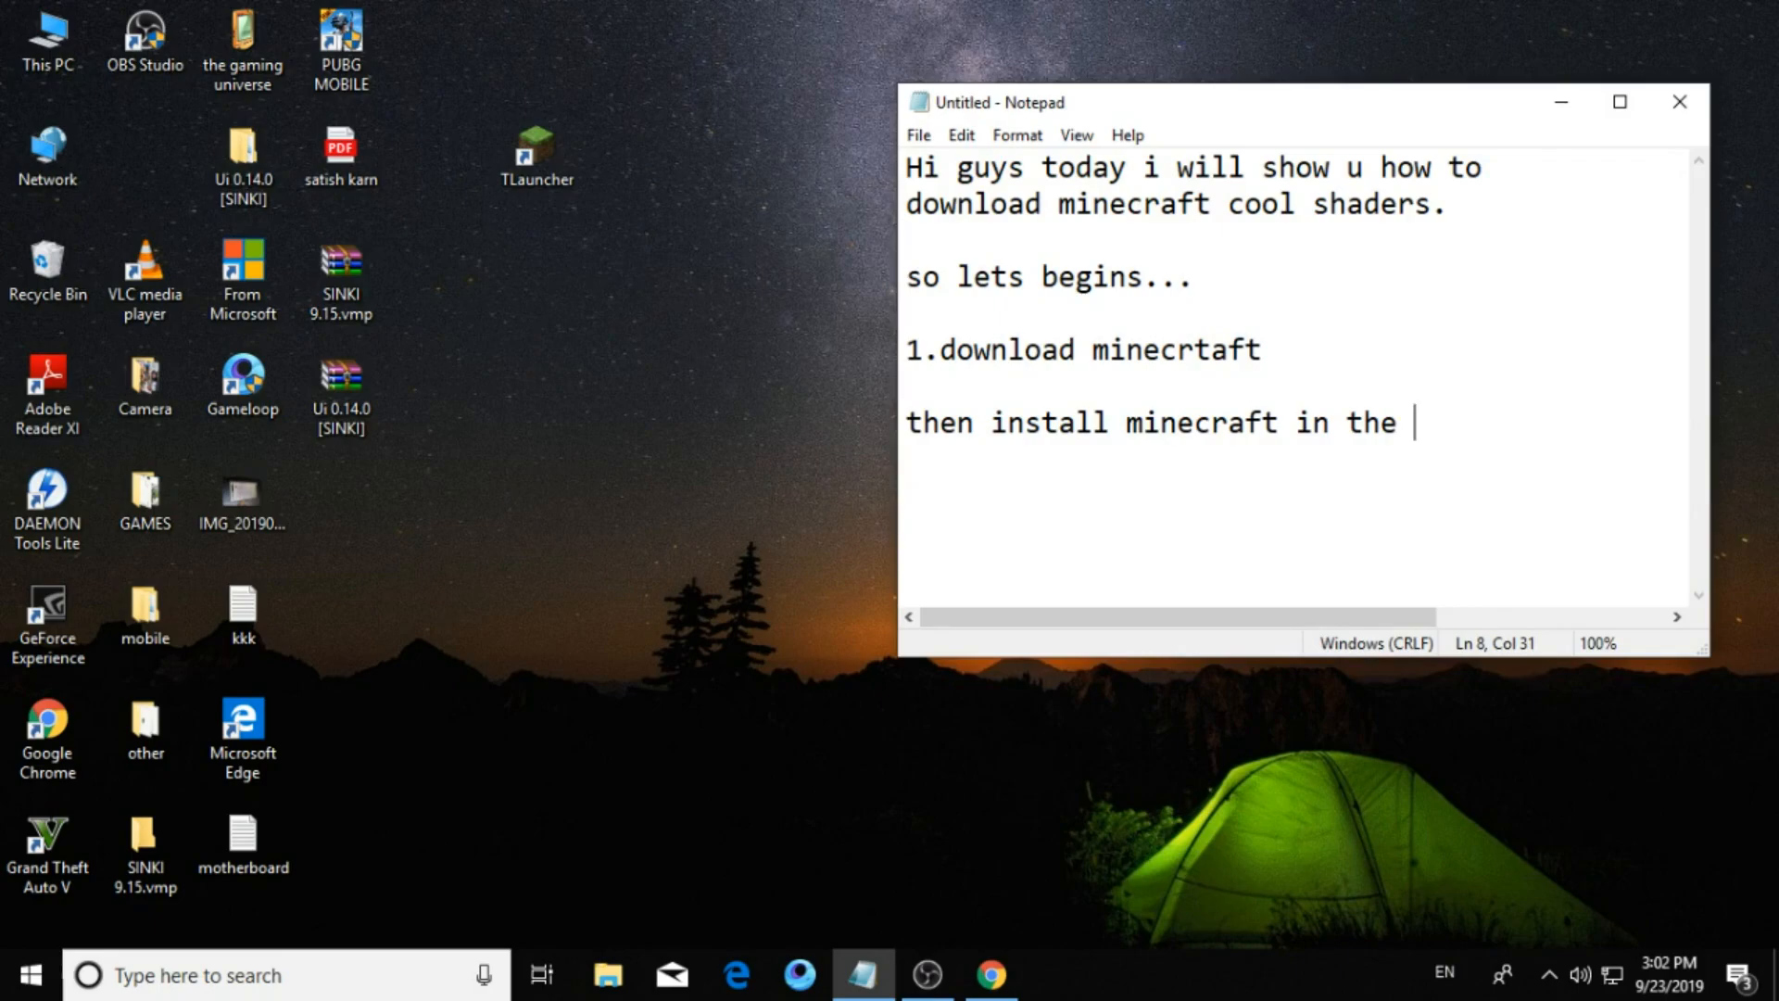
text(launc)
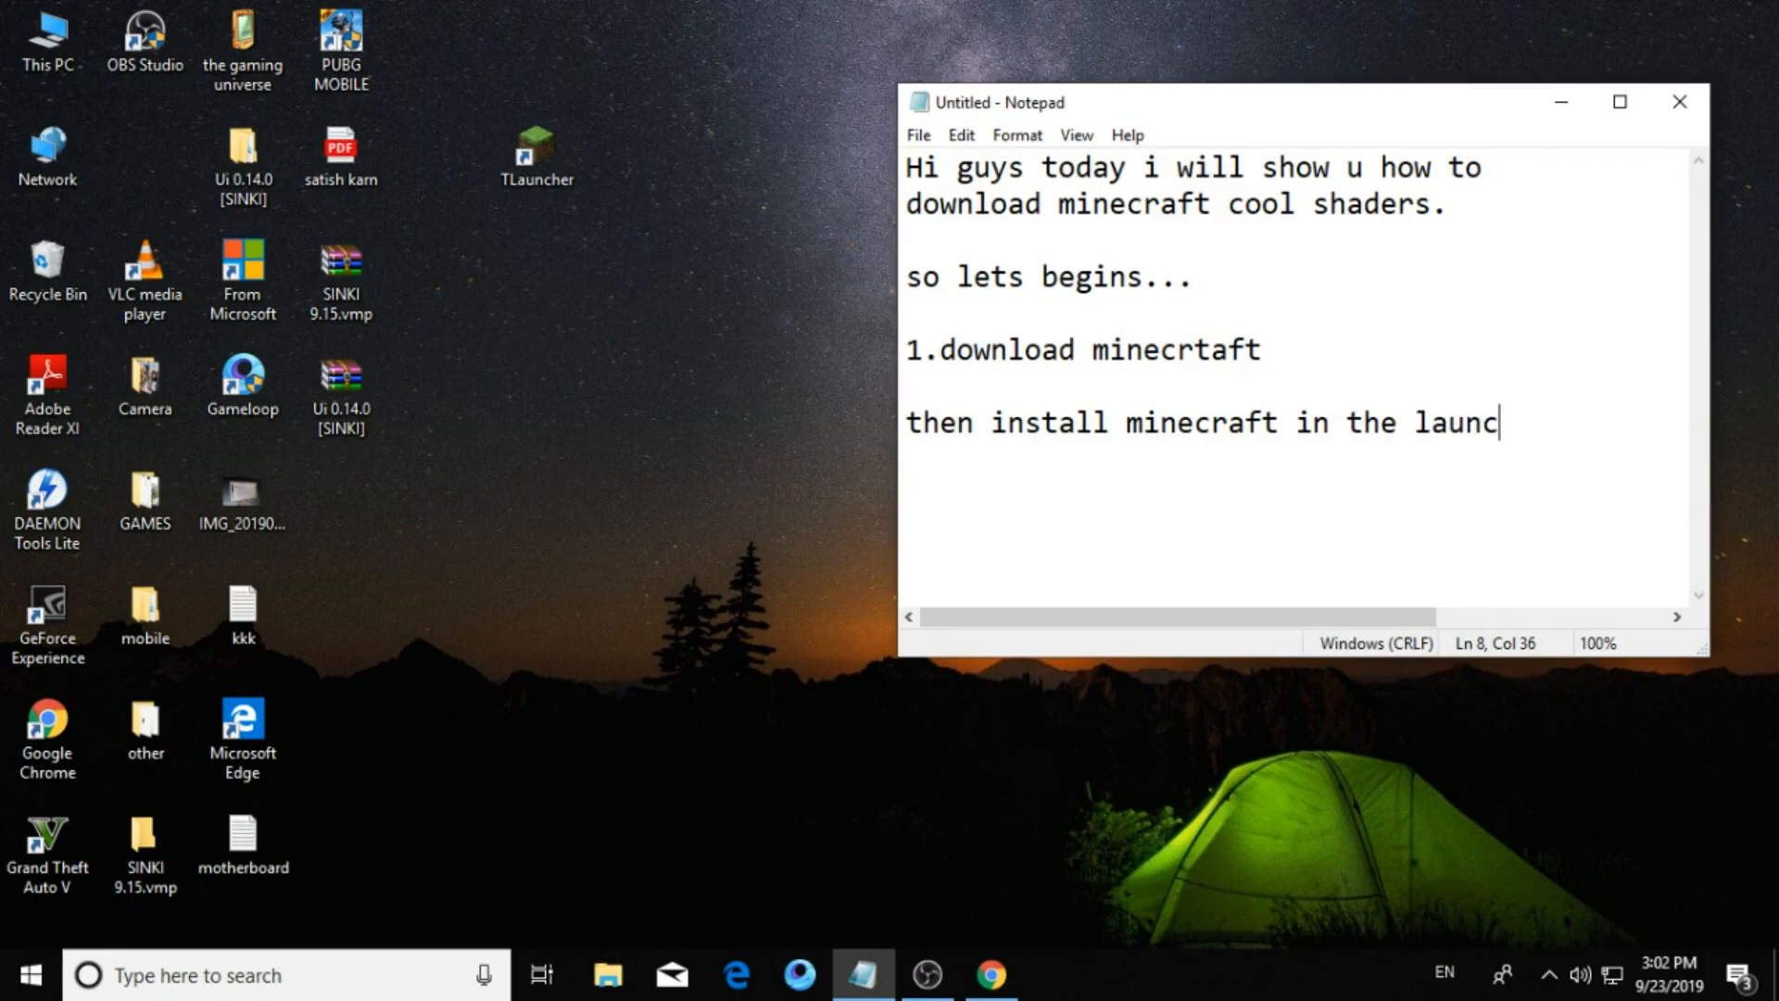
text(her)
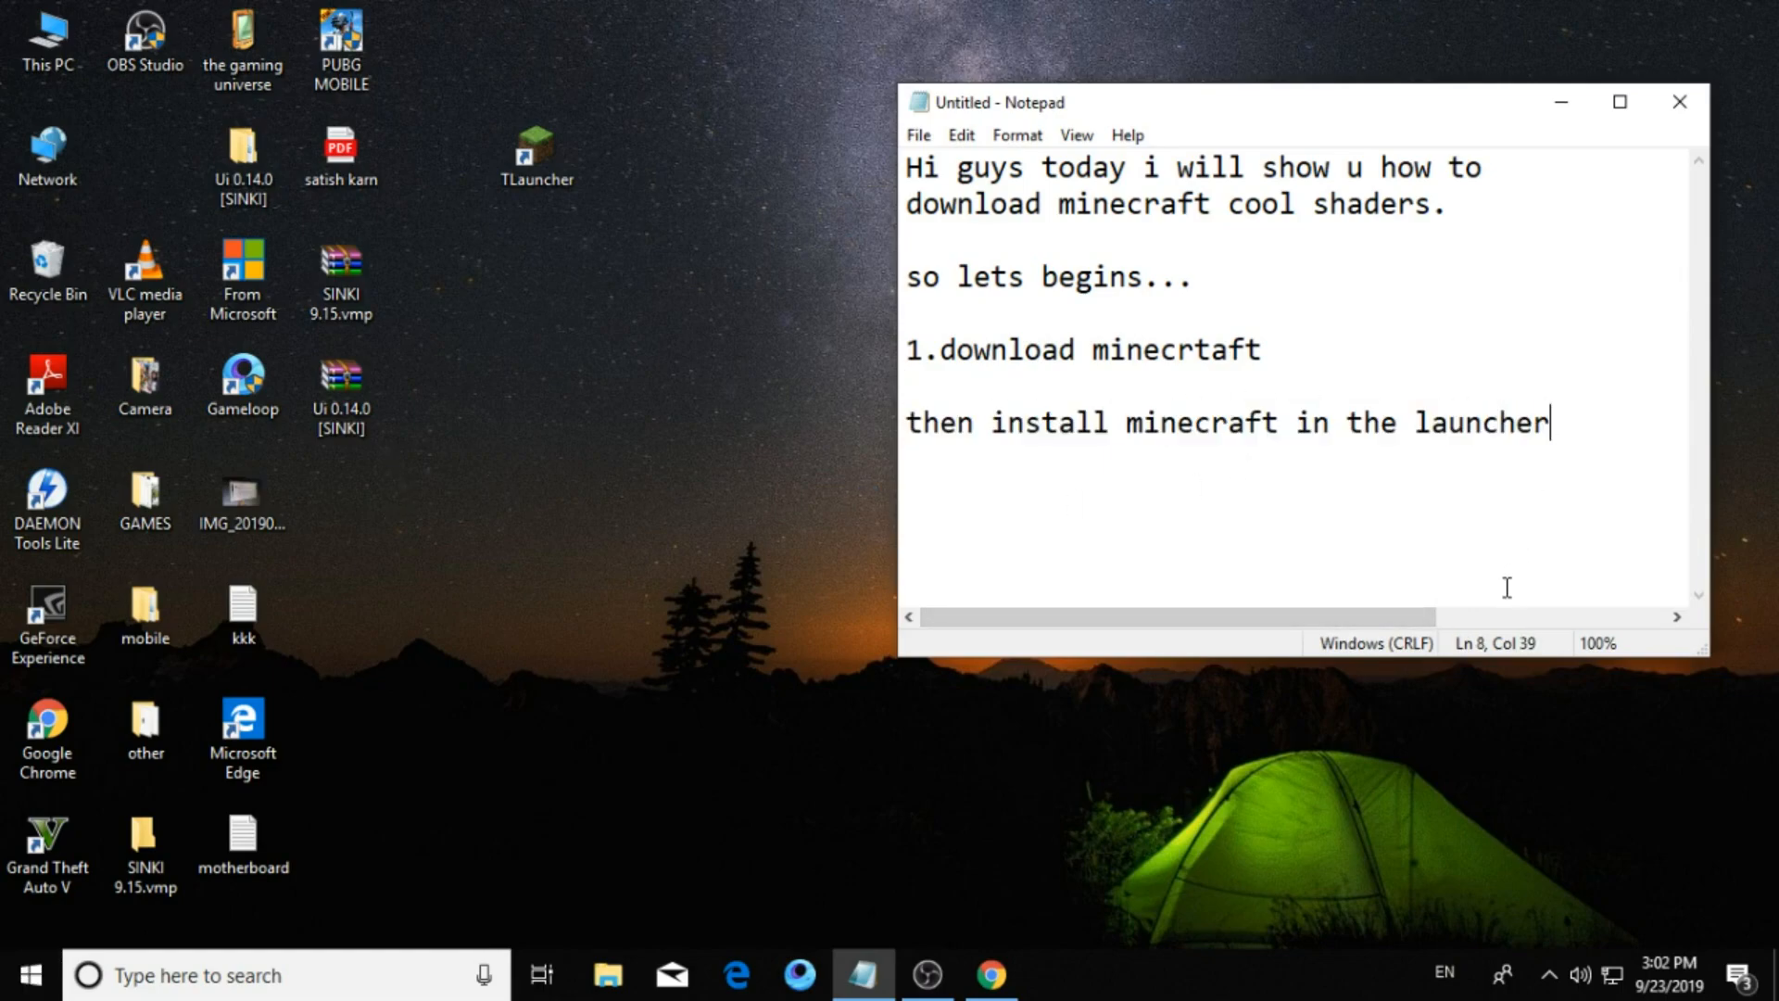
key(enter)
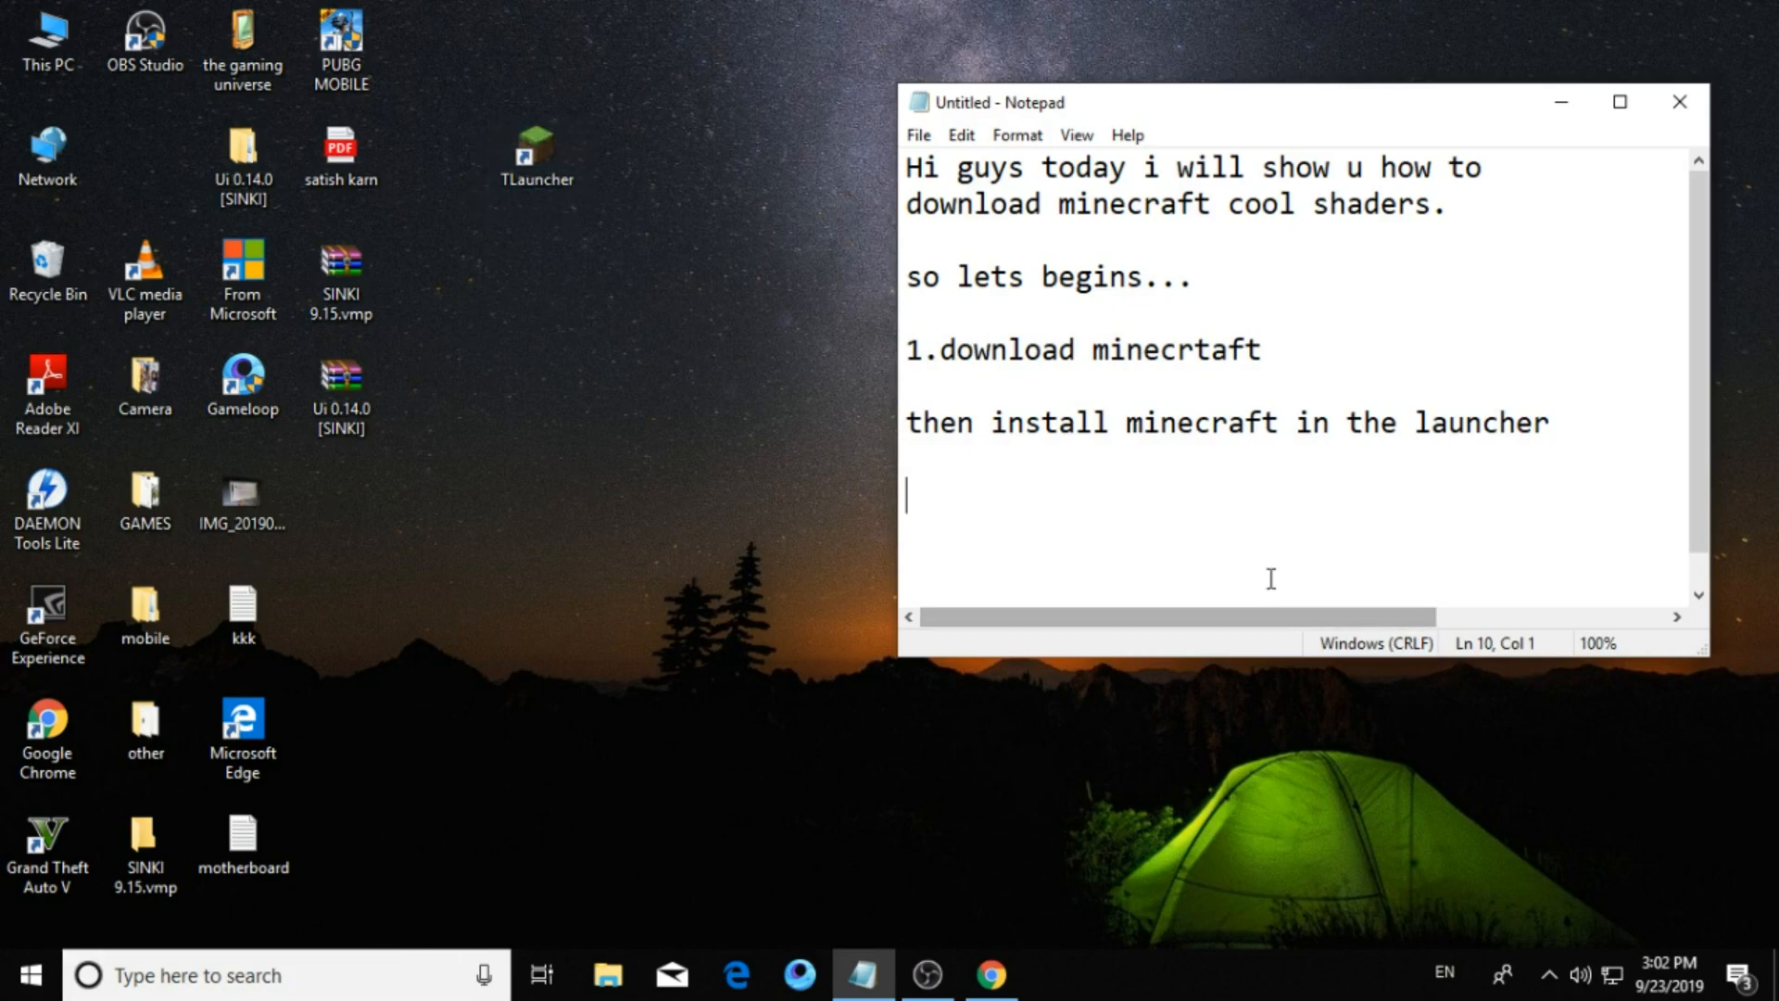
Add a new note line: "then download optifine 1.14.4".
text(3.)
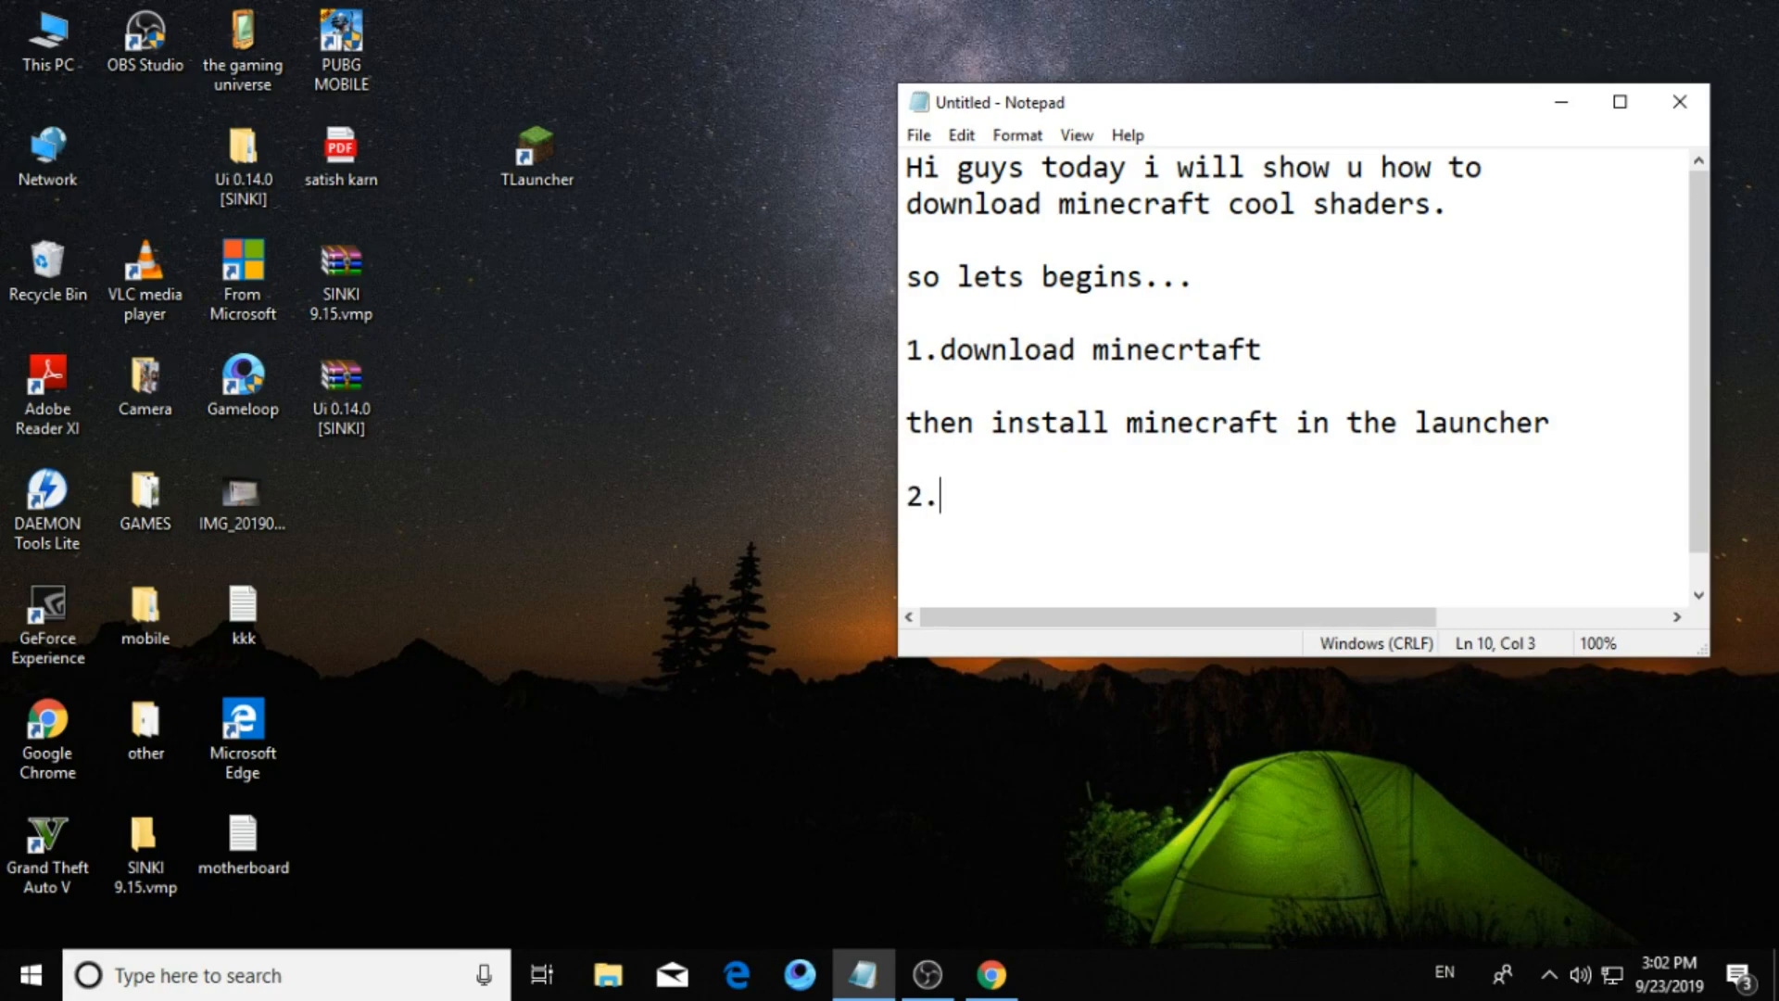
text(then down)
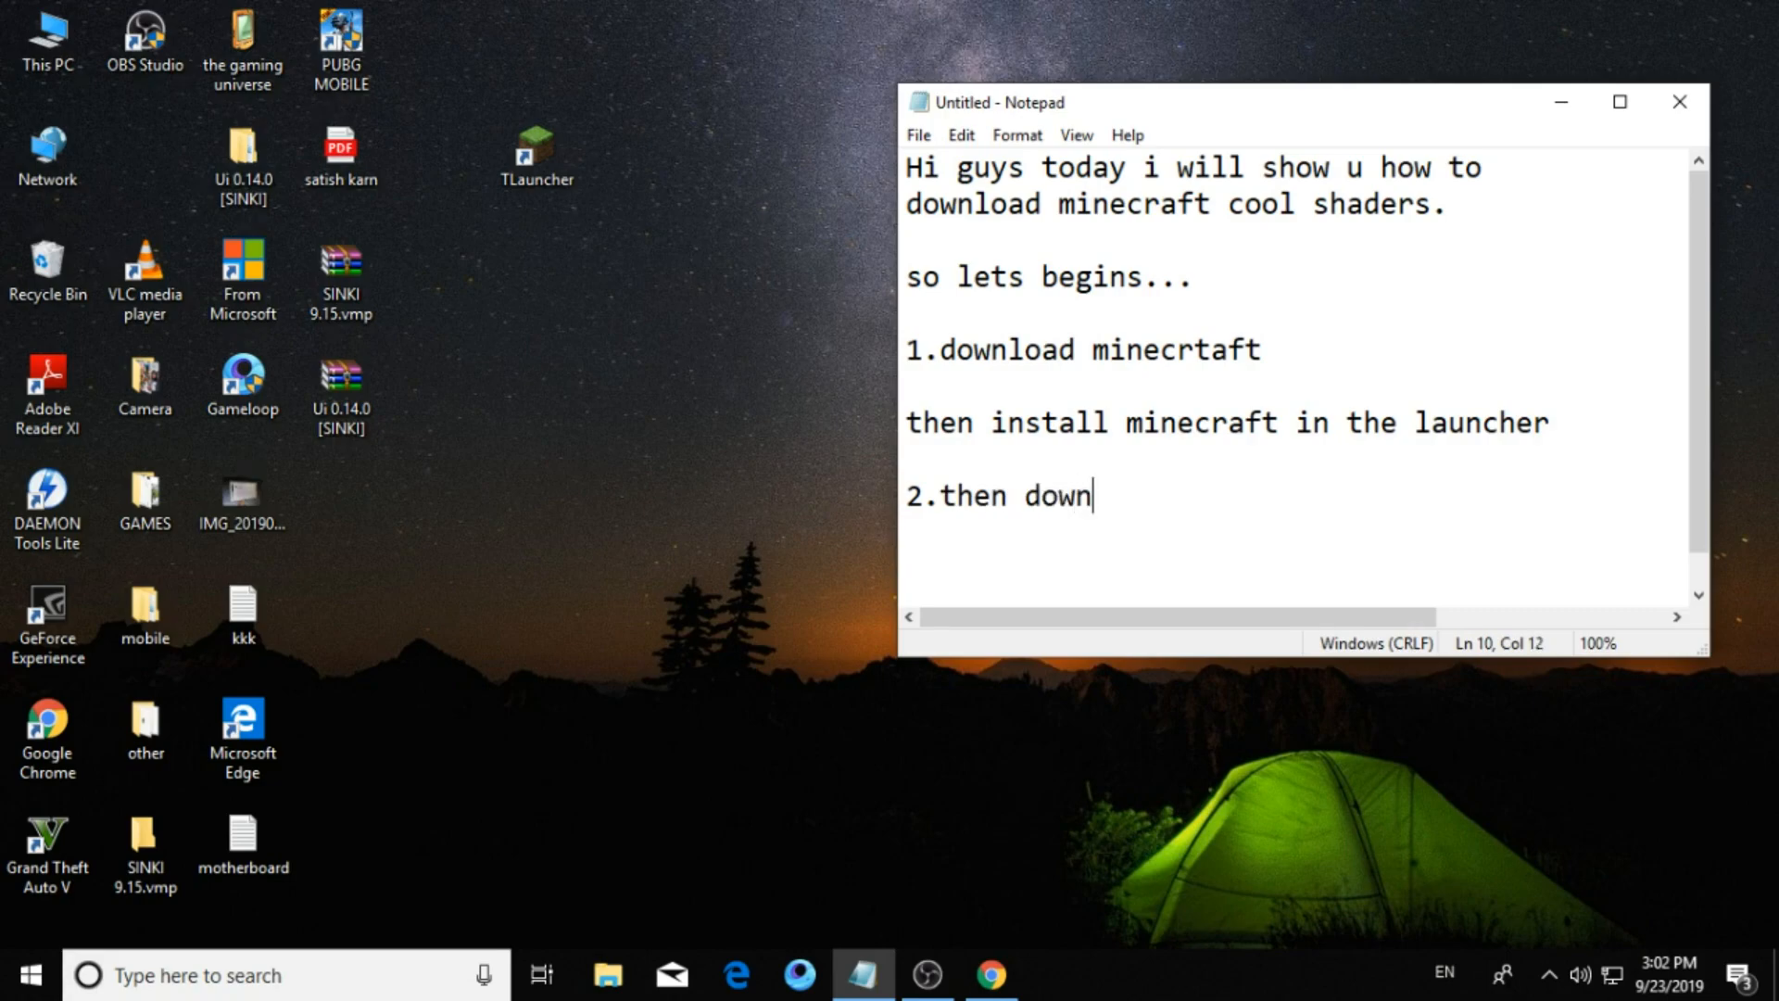
text(load o)
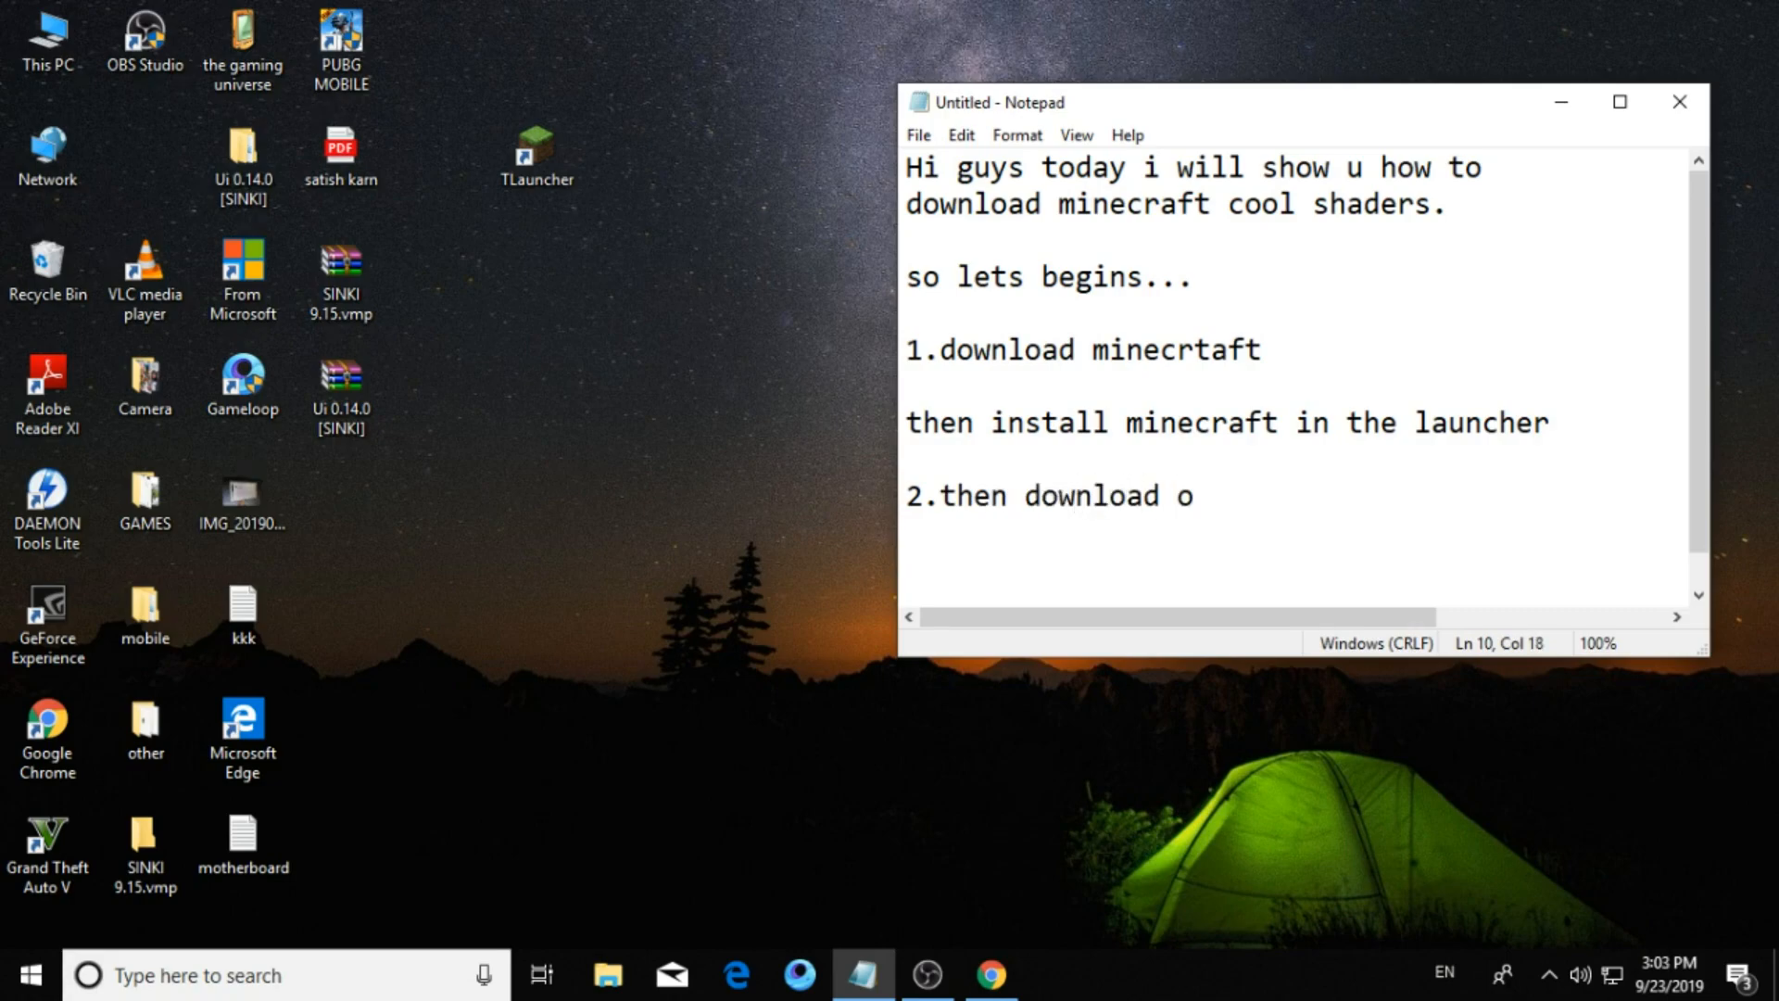
text(pti)
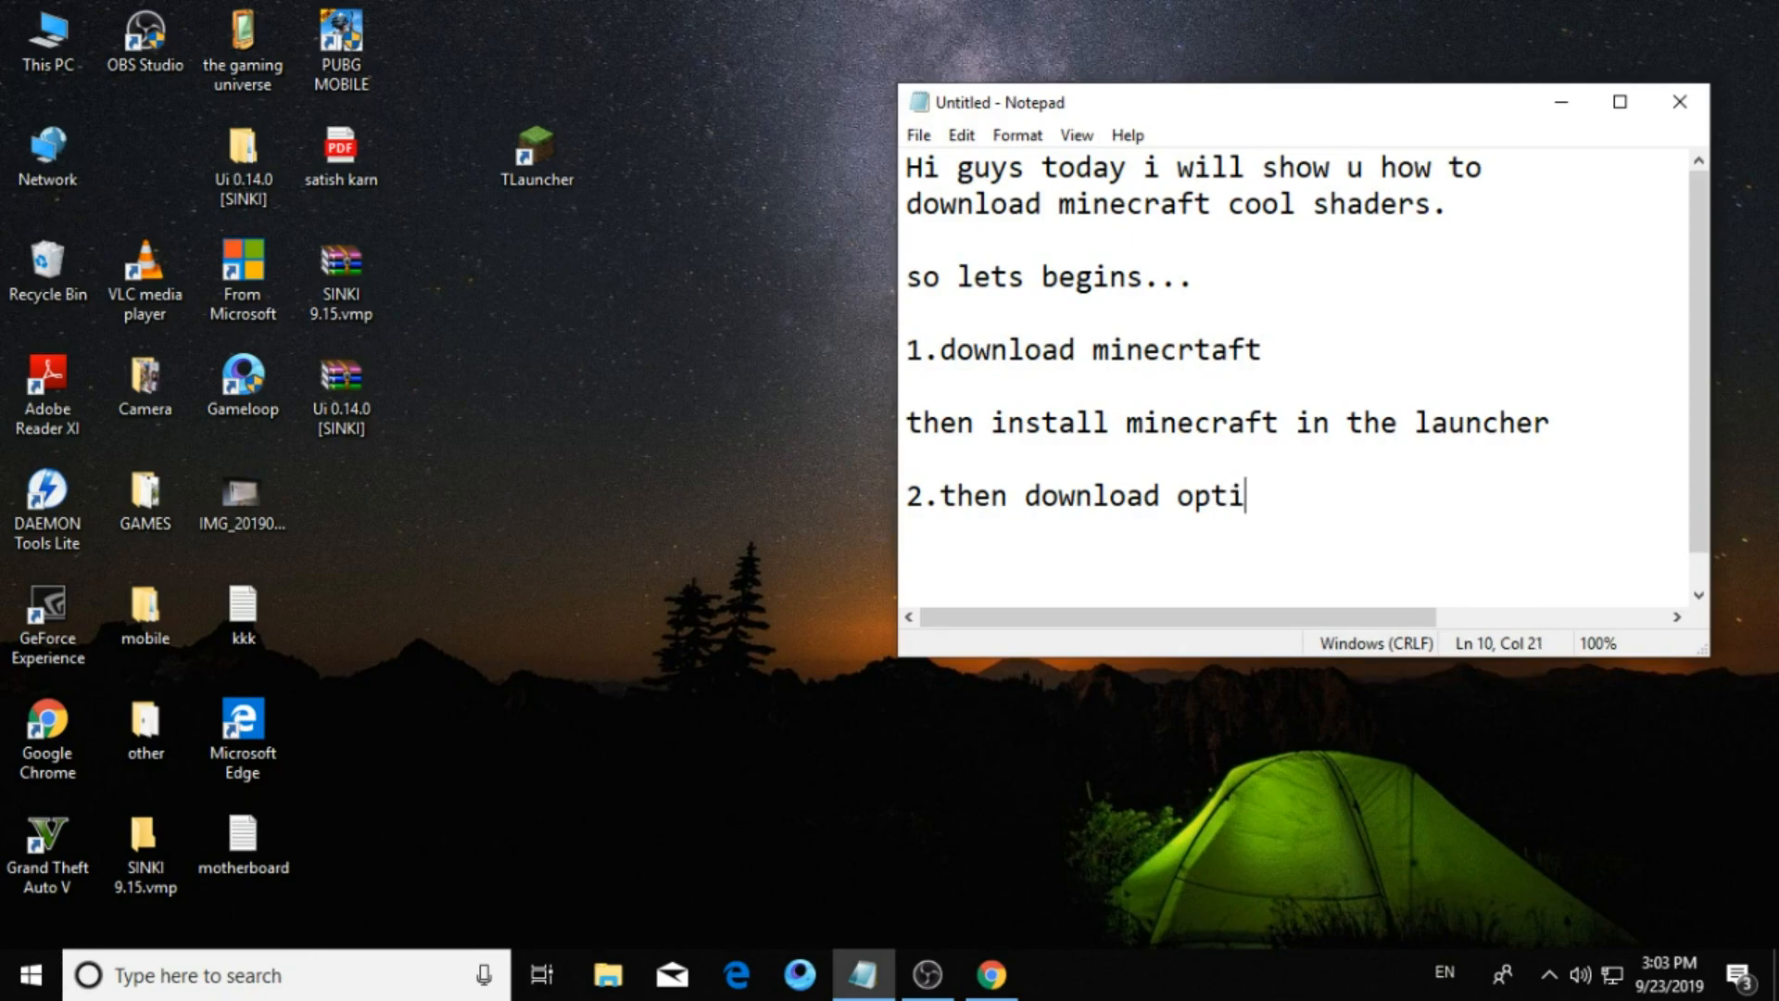
text(fine)
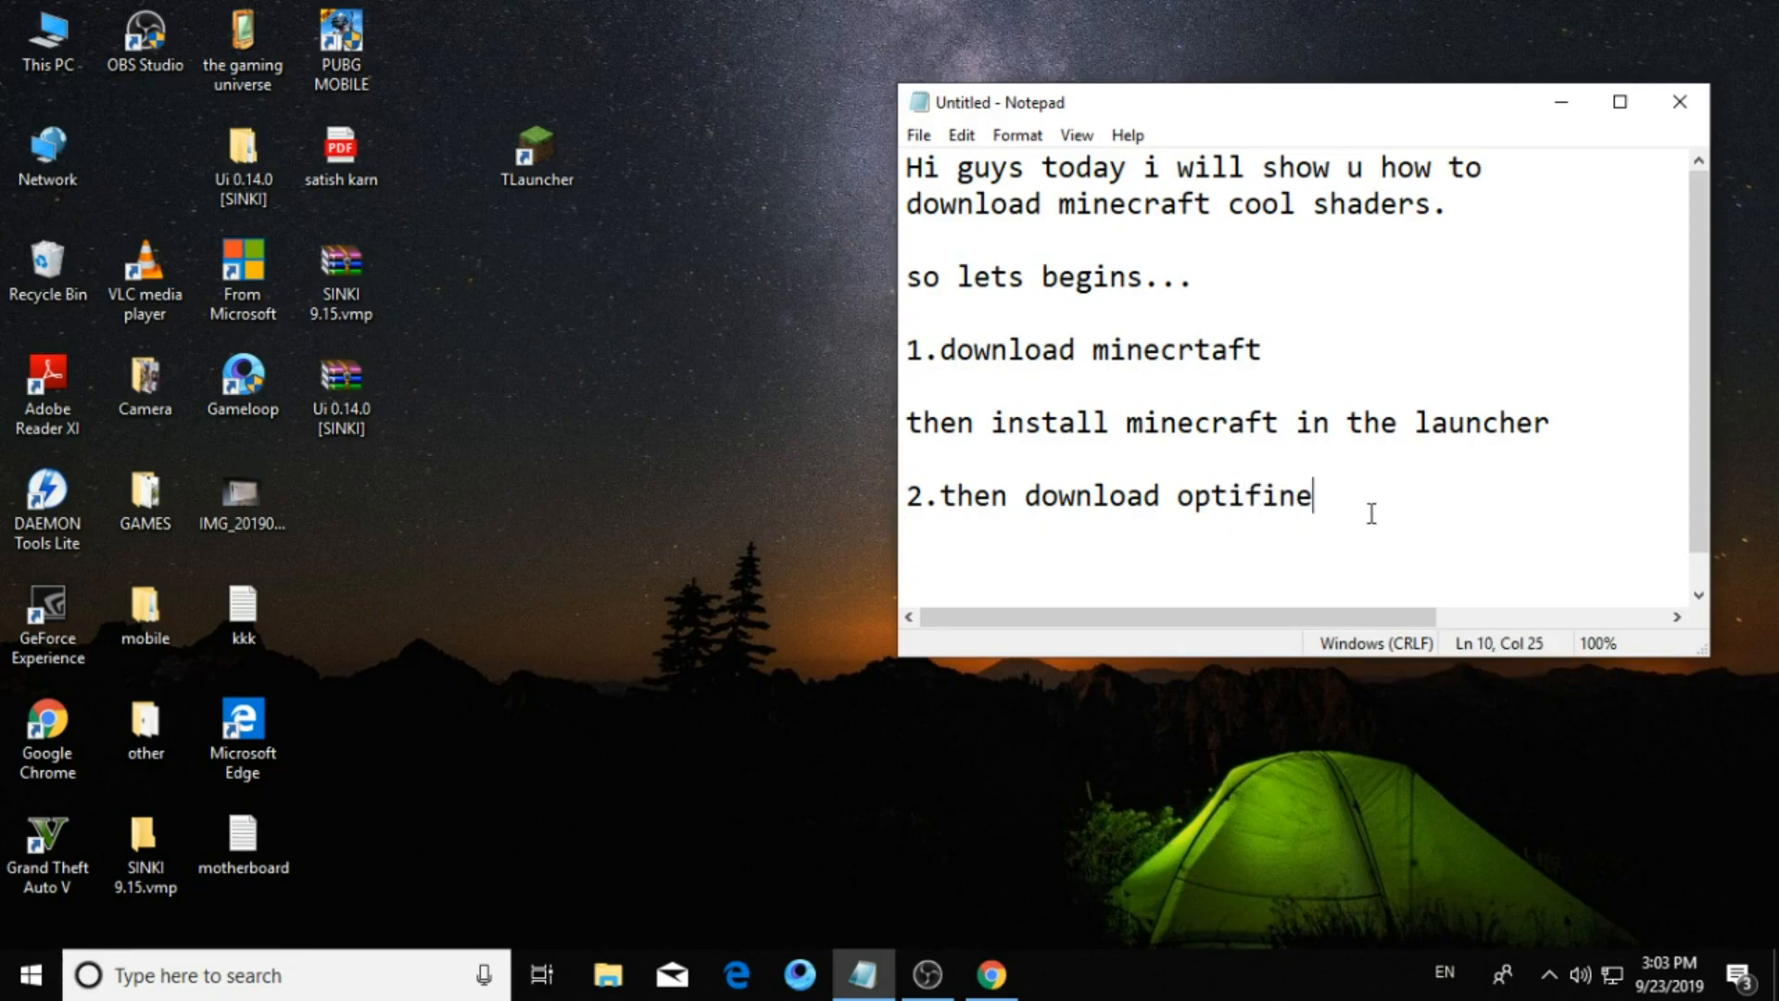
text(1.)
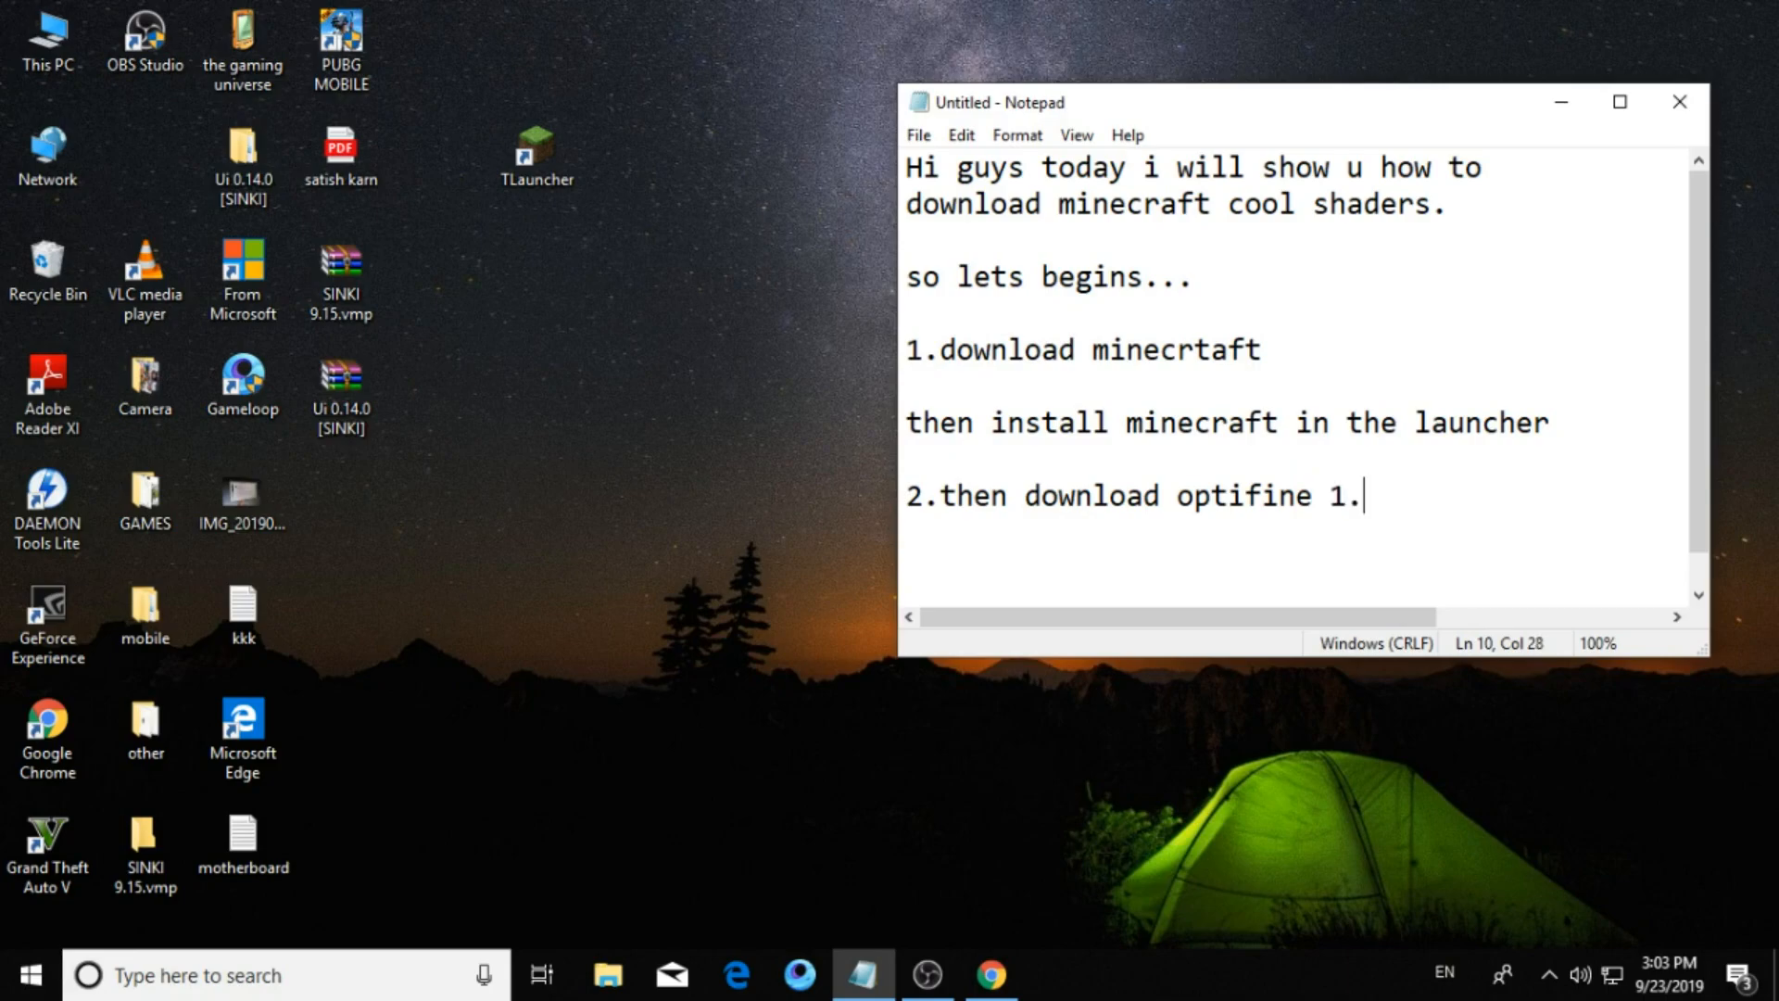
text(14.4)
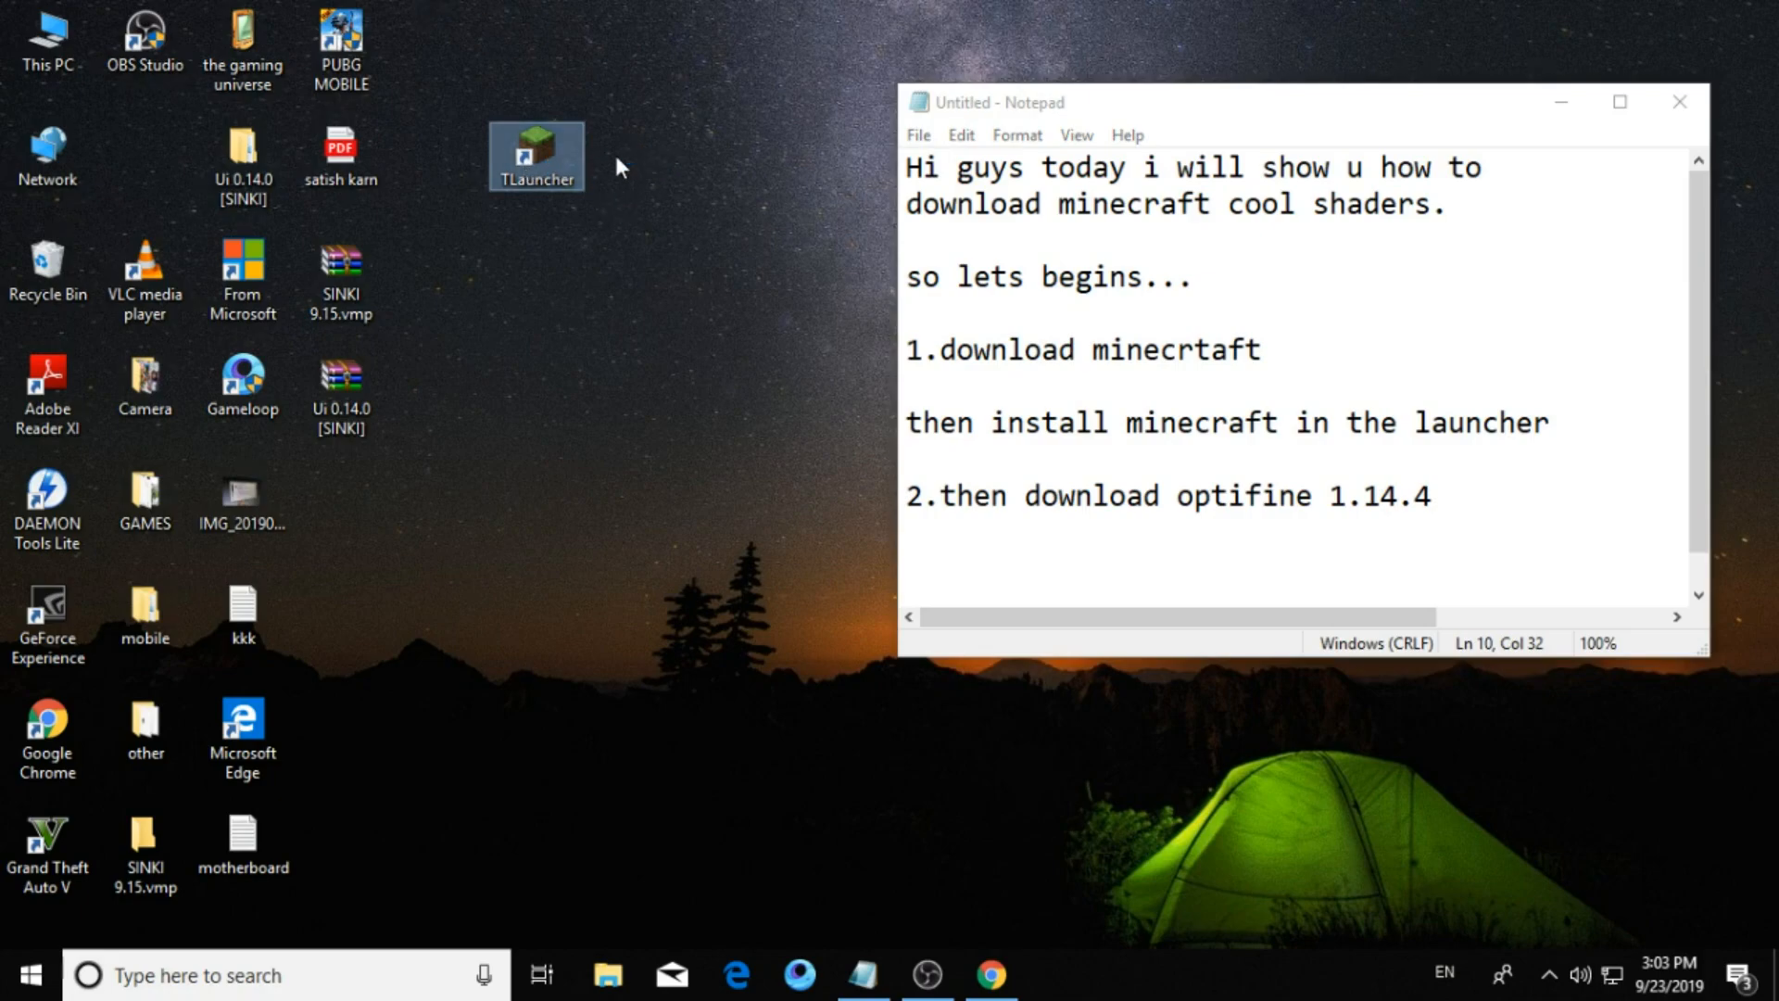
mouse_move(982, 353)
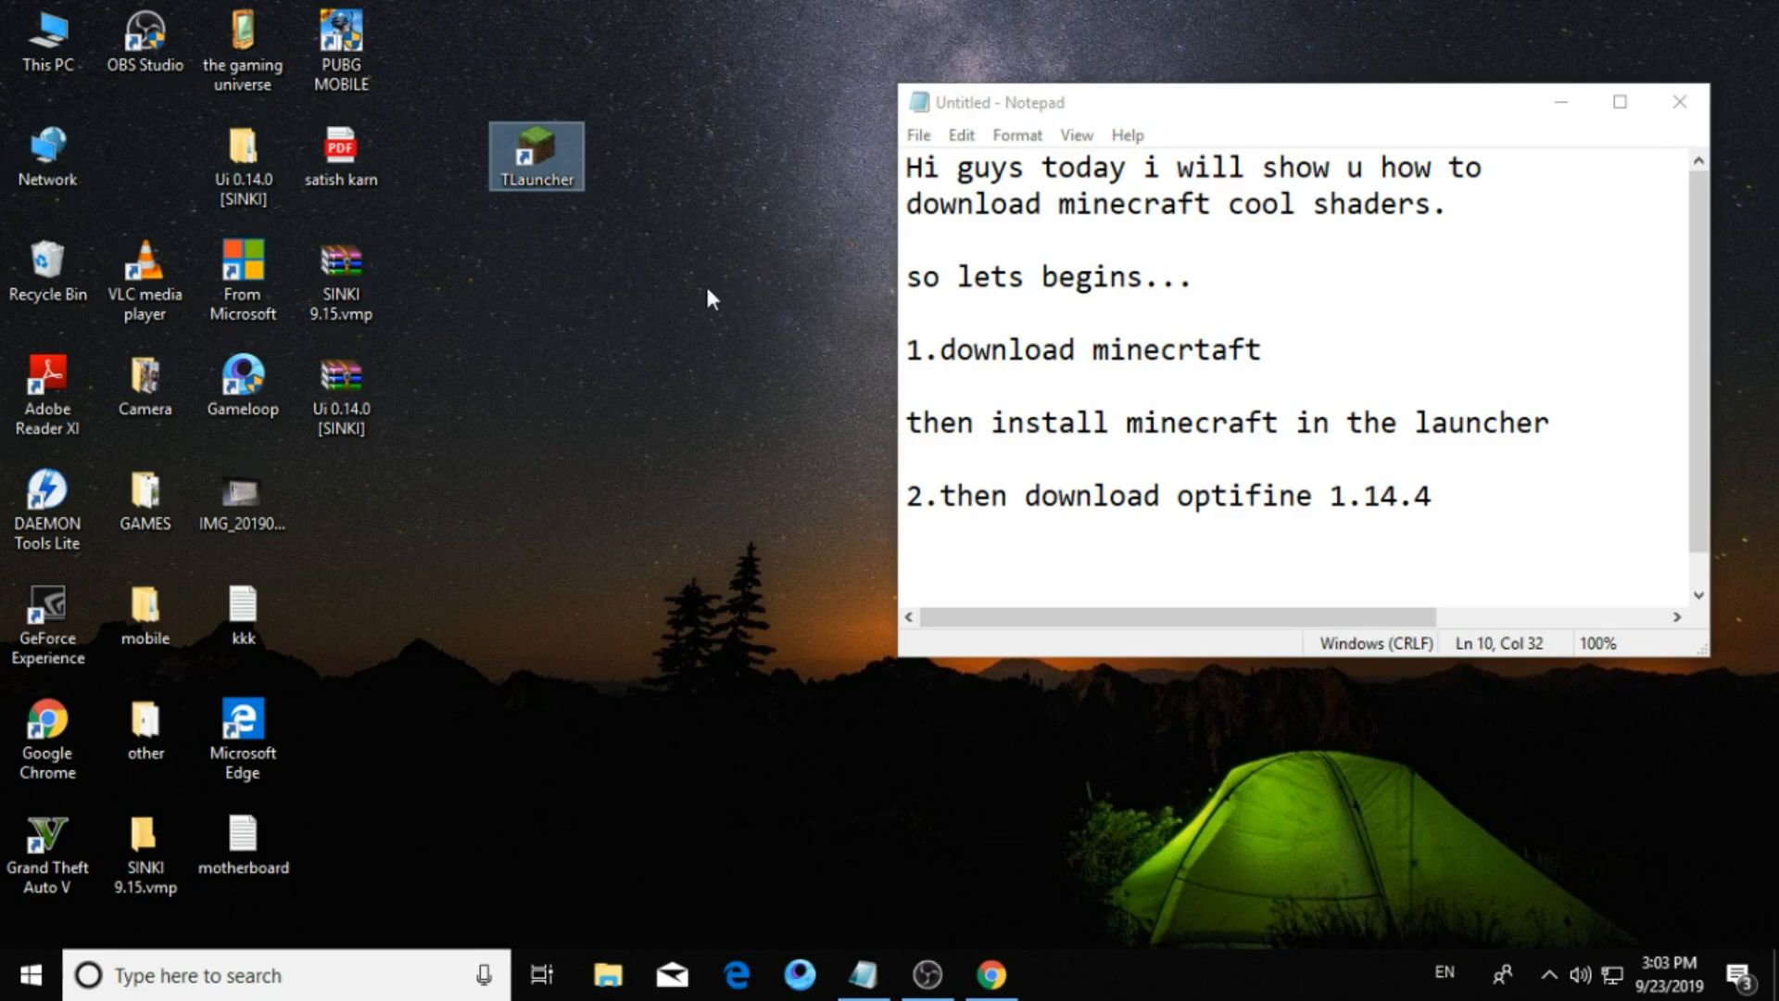
double_click(534, 156)
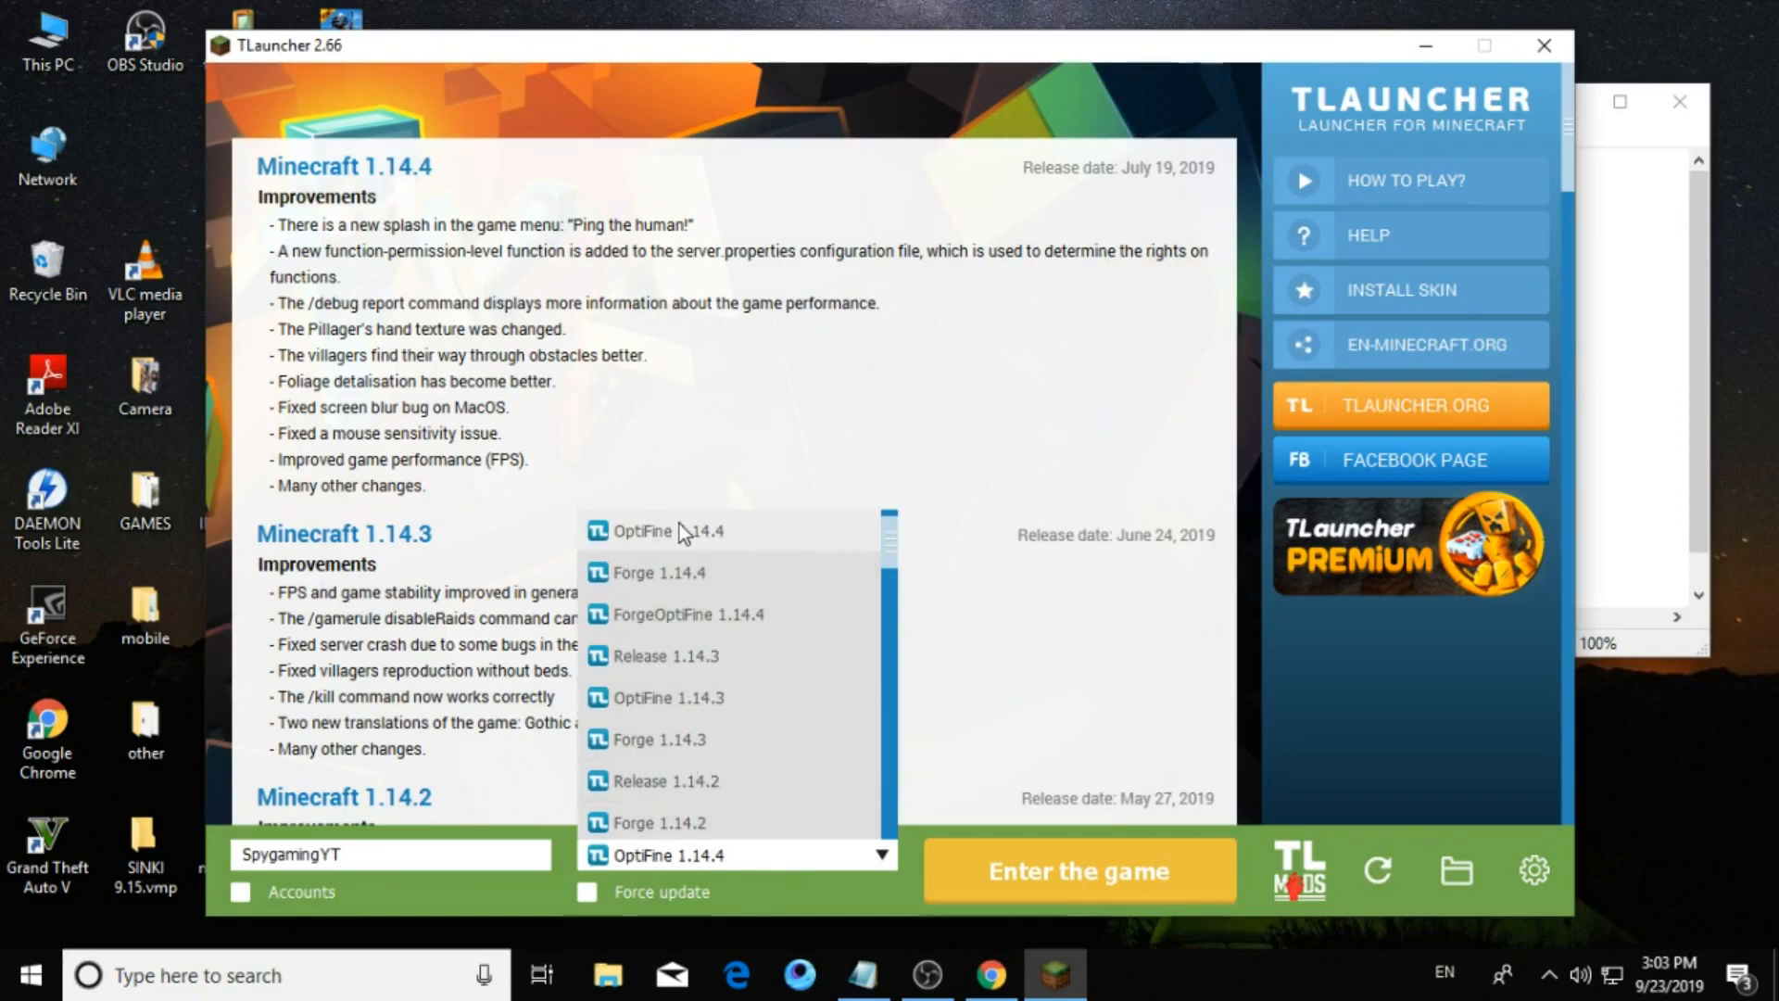
click(669, 530)
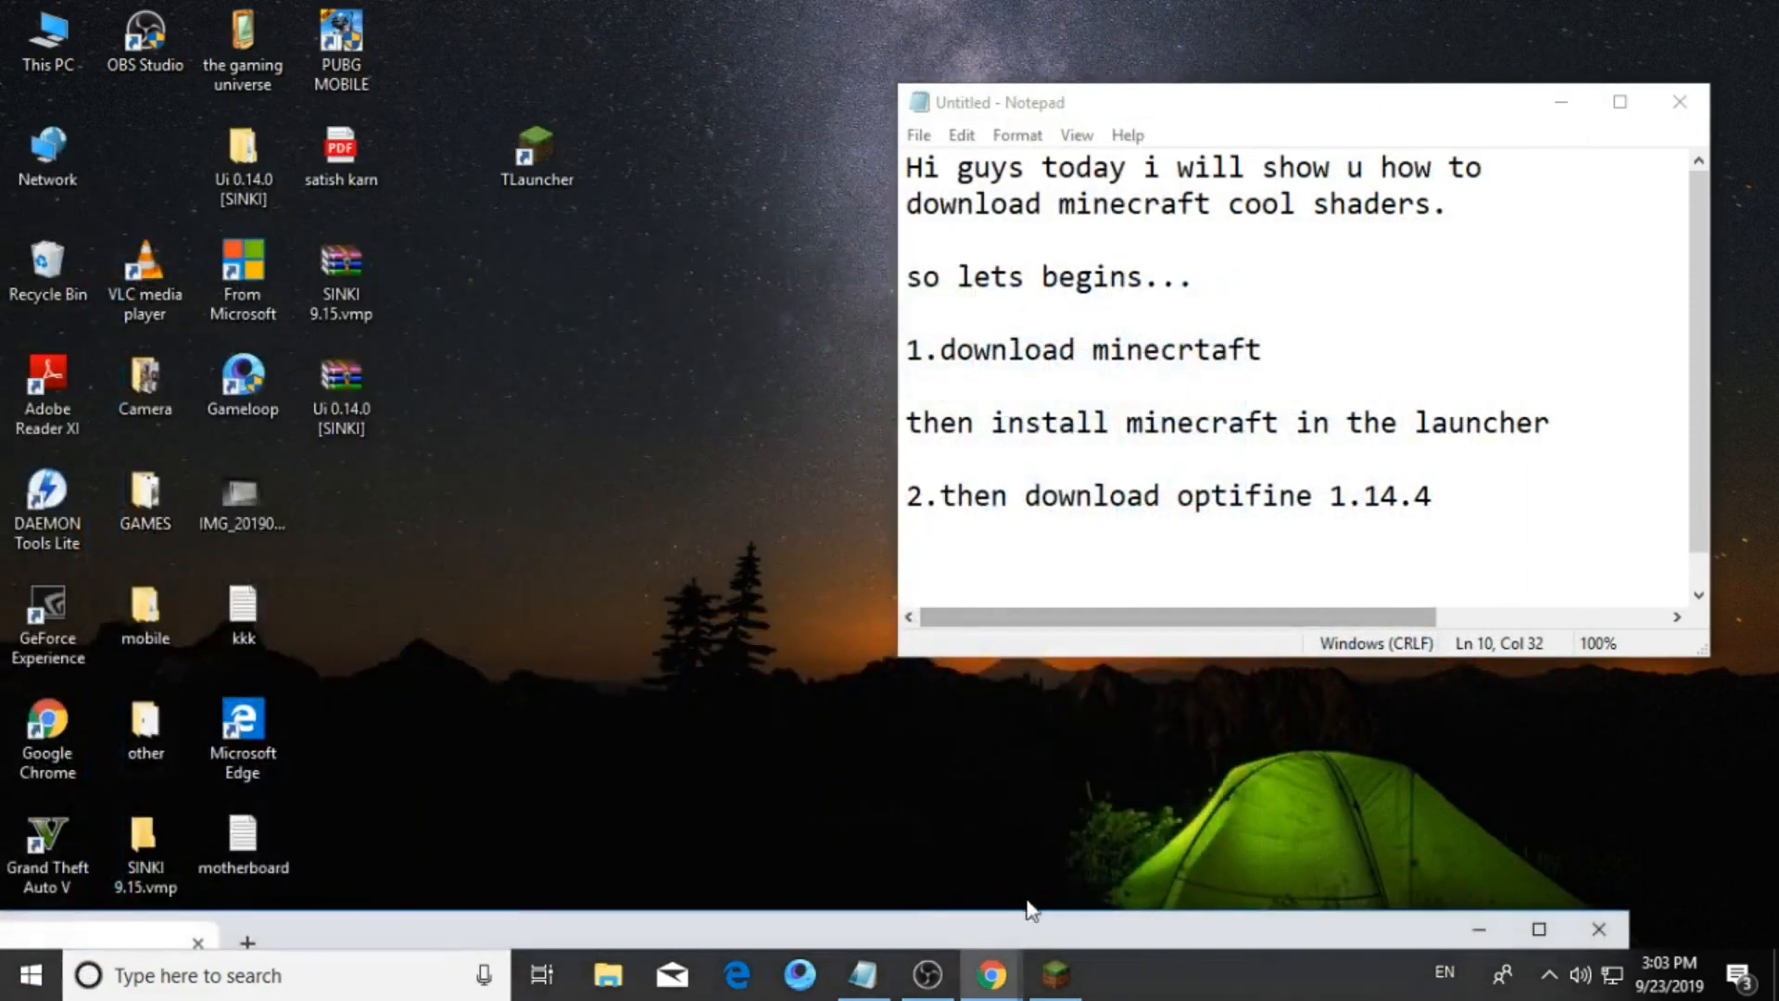
Look through Google results for optifine 1.14.4 in Chrome.
click(988, 974)
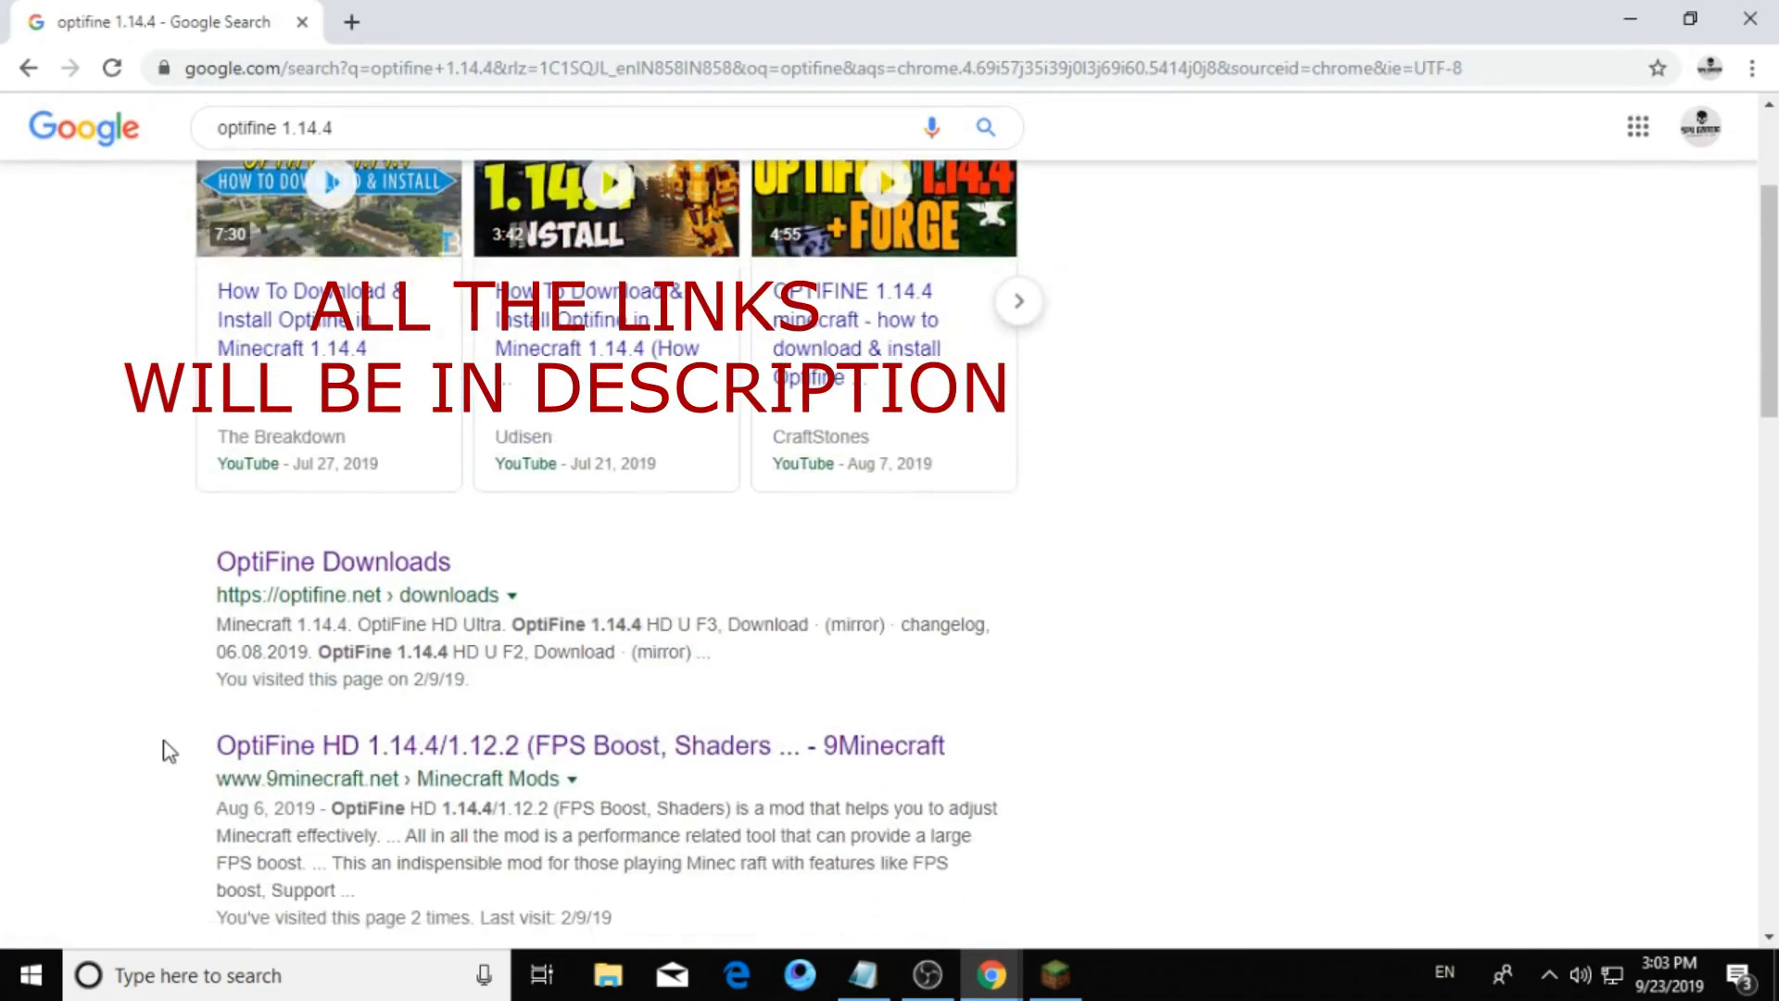
scroll(down, 3)
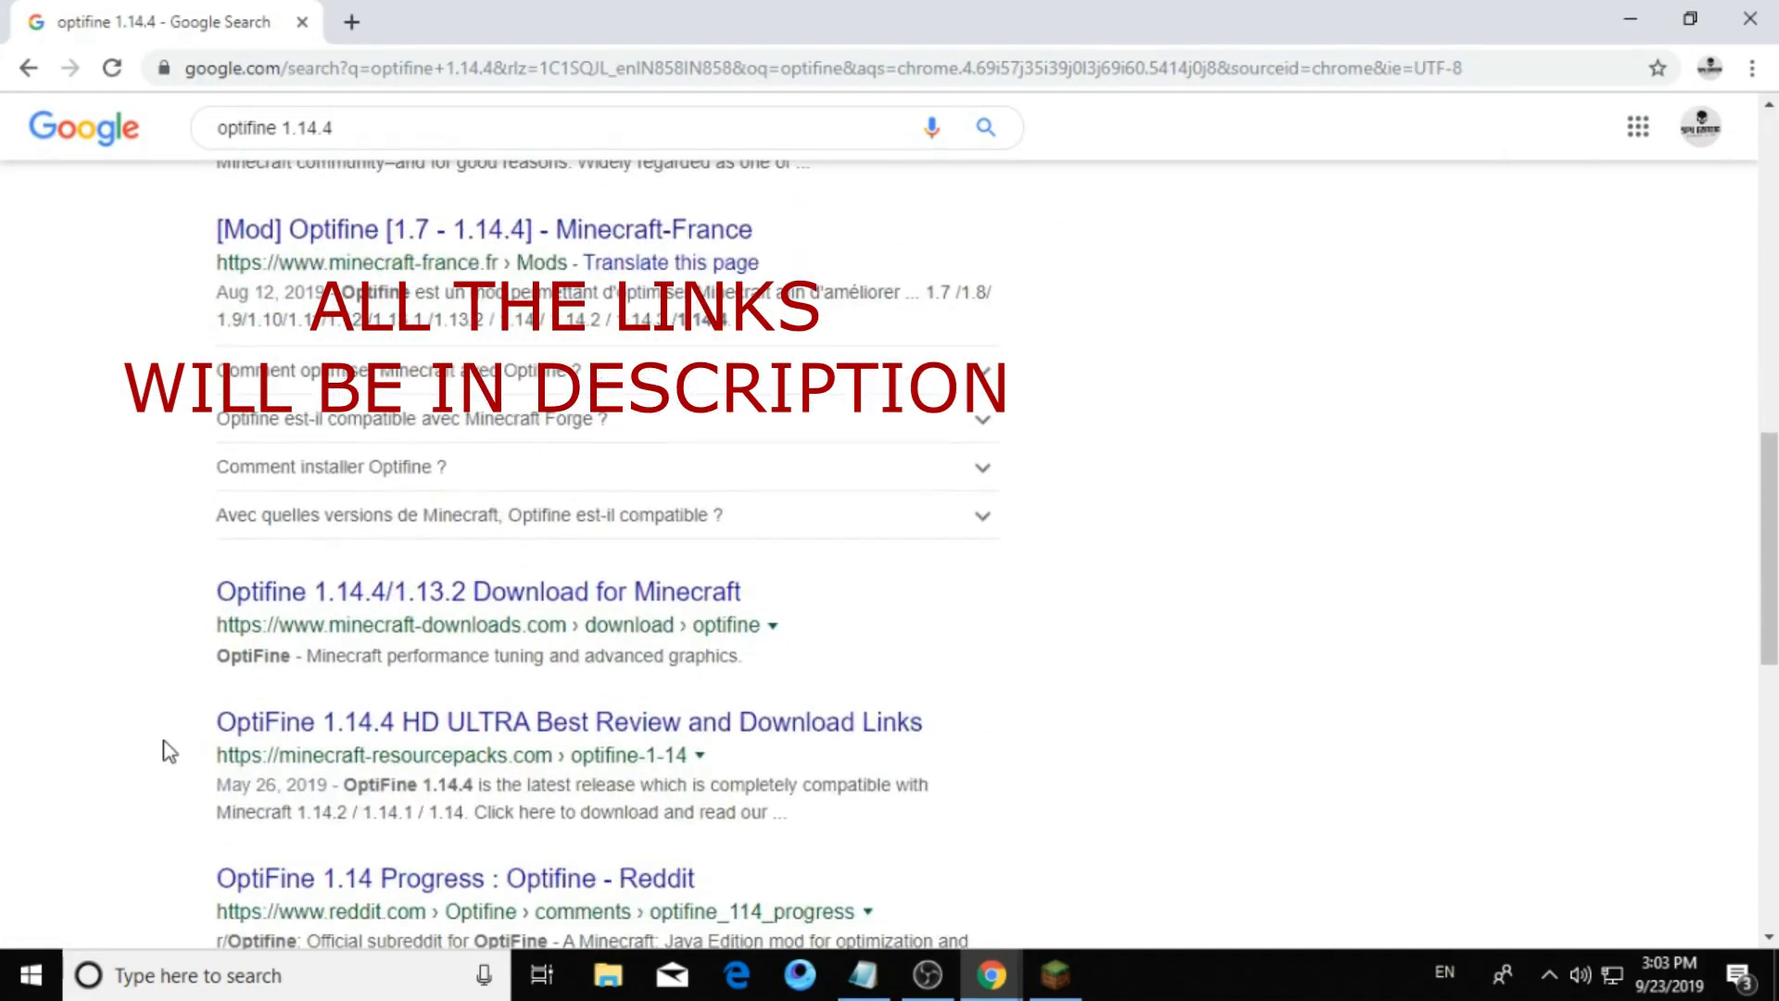
scroll(up, 3)
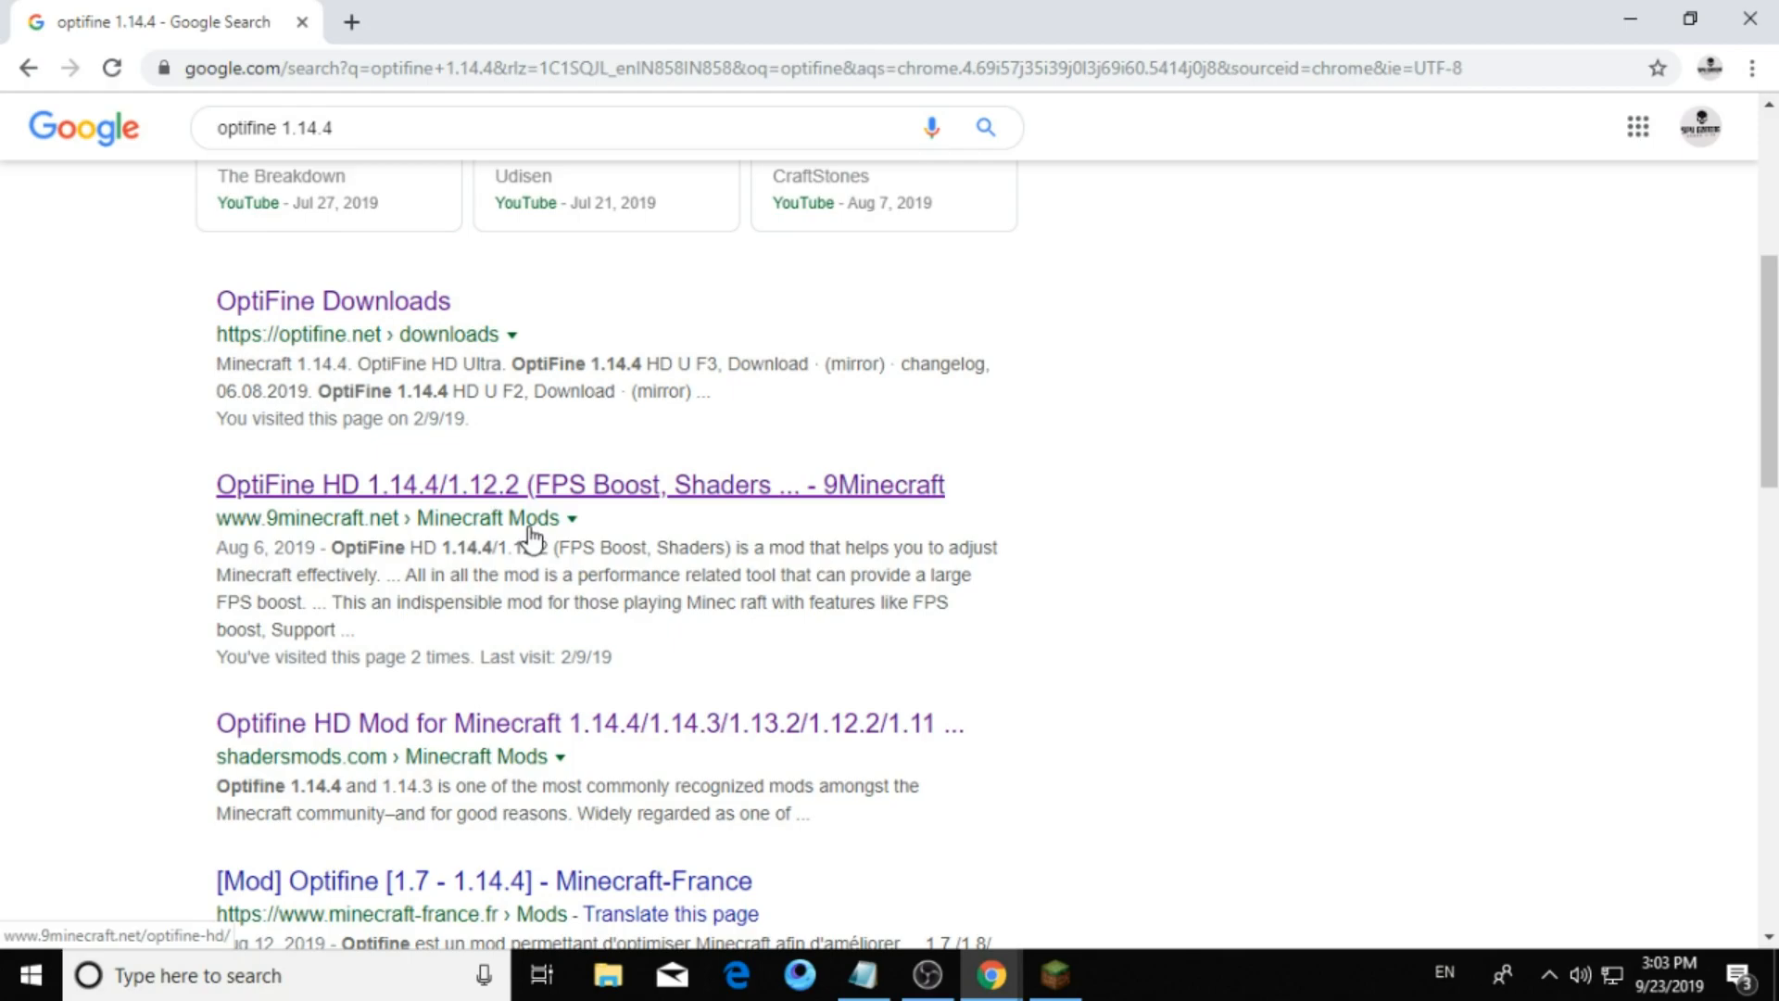
scroll(down, 3)
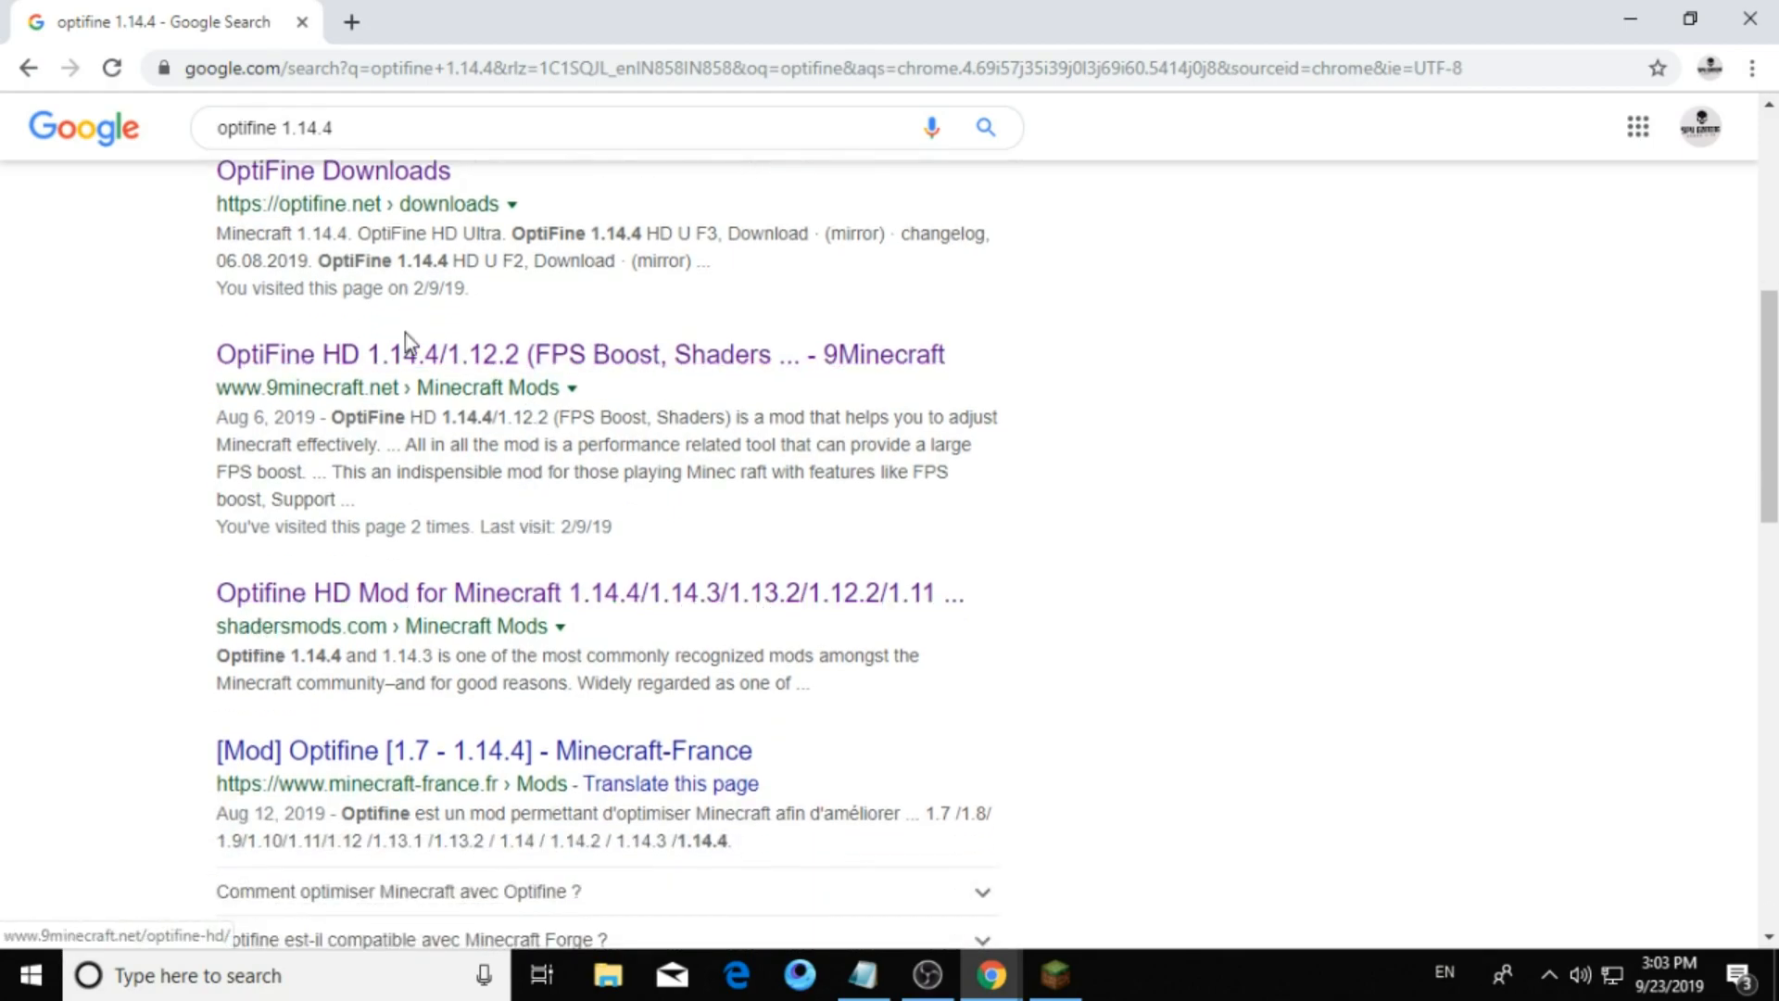
Browse the 9Minecraft OptiFine HD page down to the Minecraft 1.14.4 downloads.
click(581, 354)
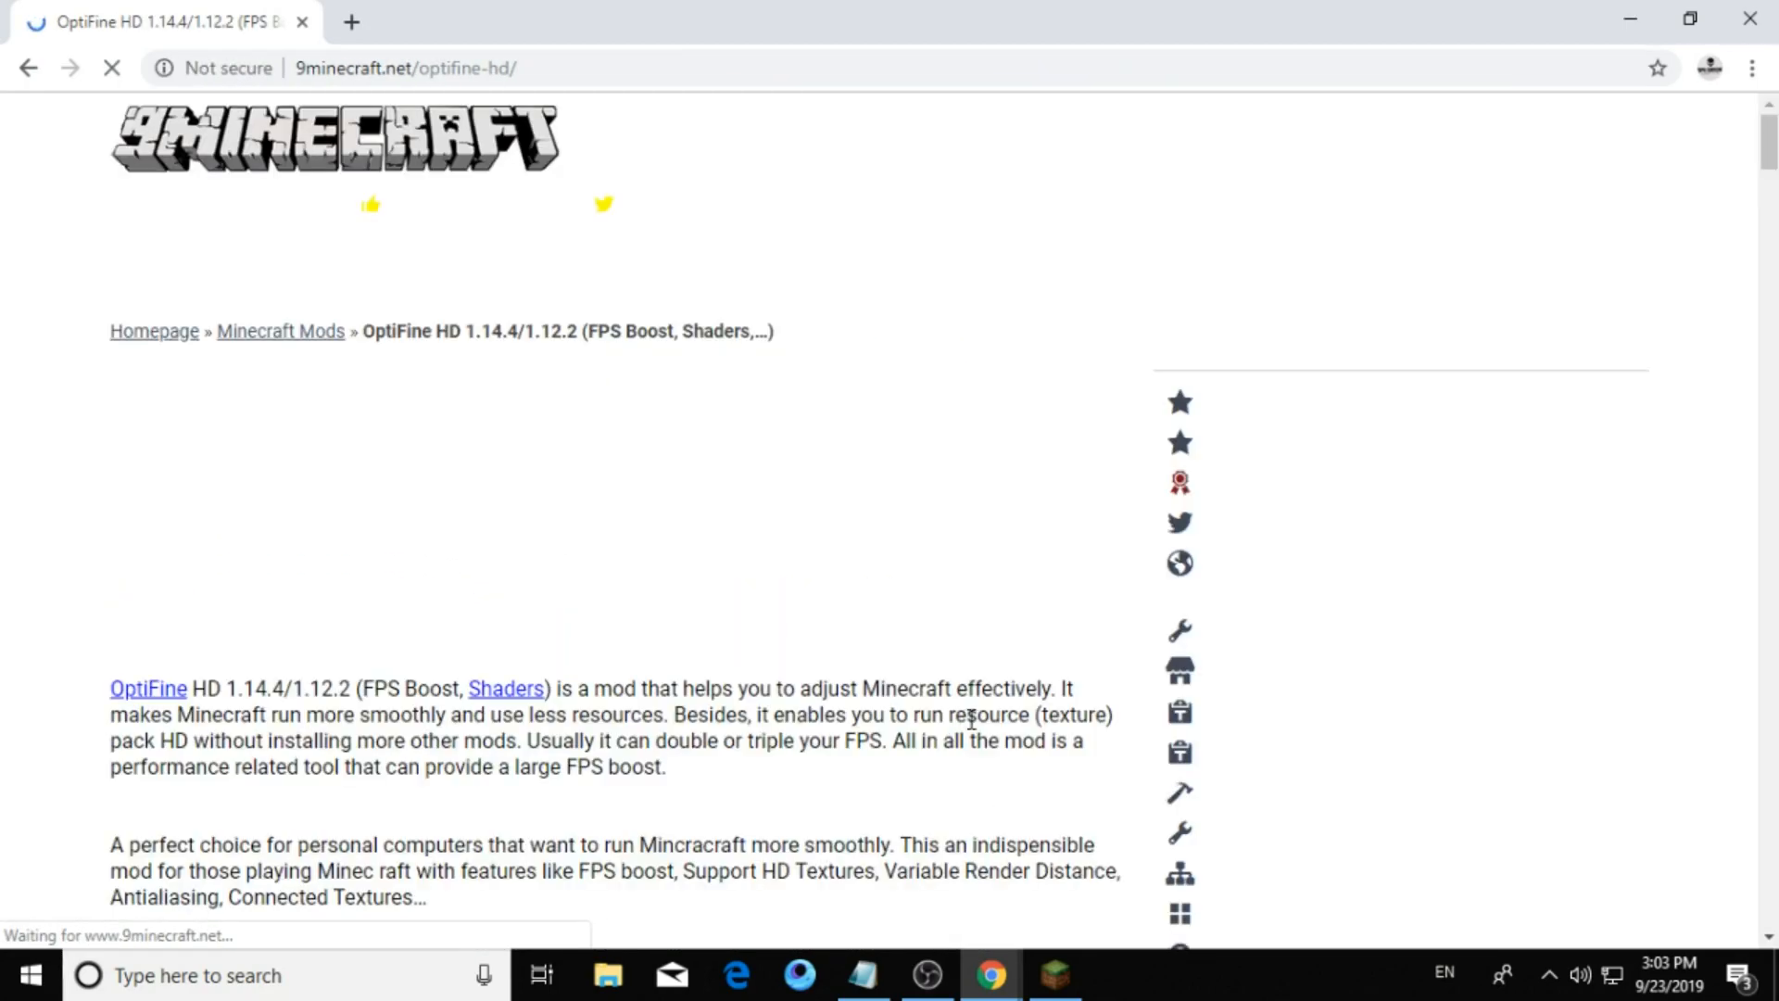
scroll(down, 3)
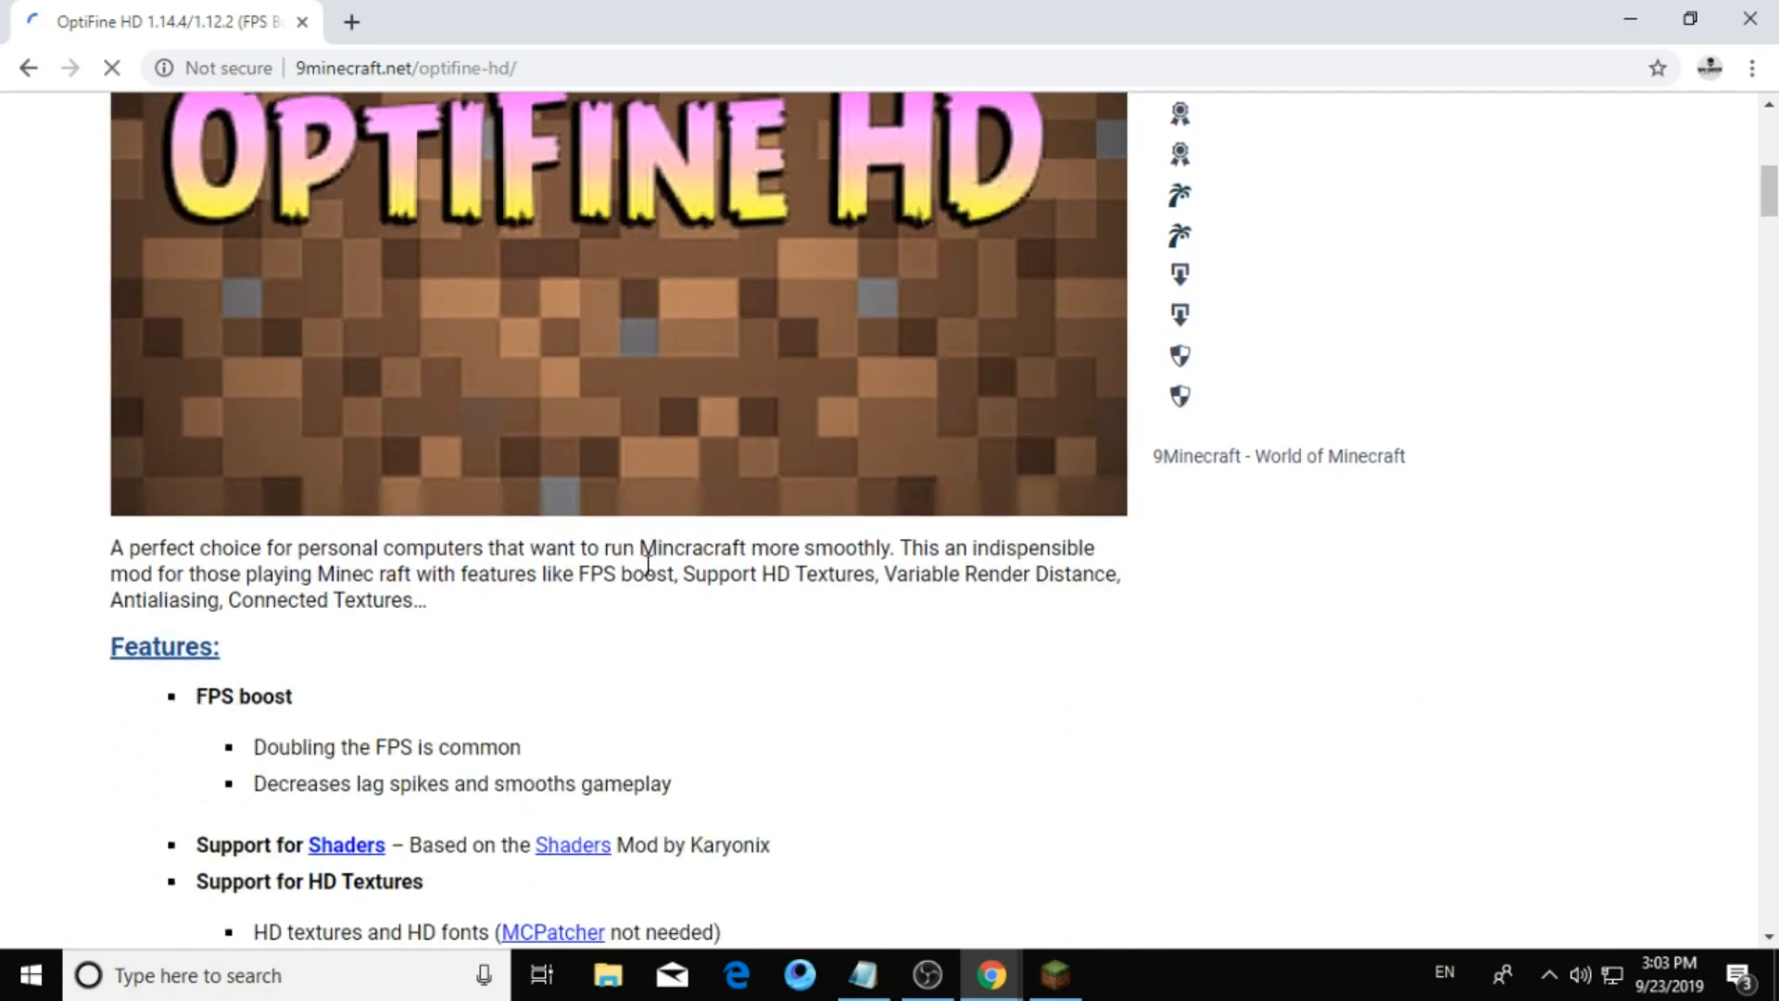
scroll(up, 3)
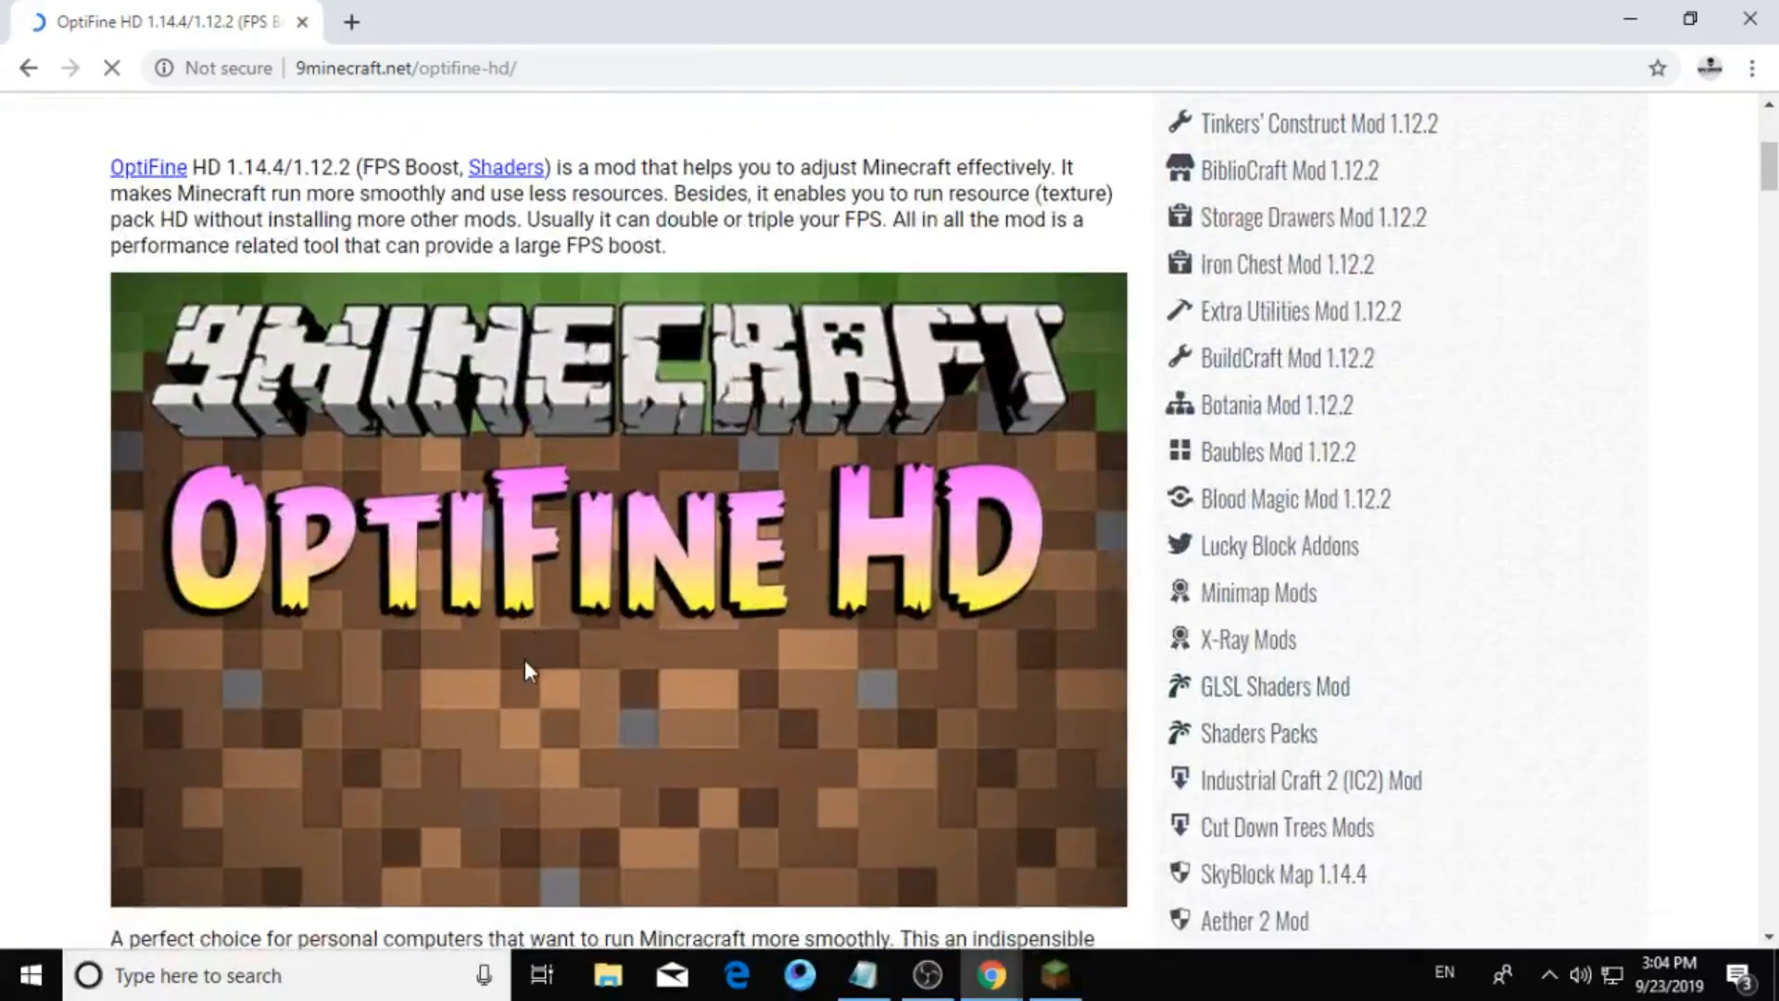
scroll(down, 3)
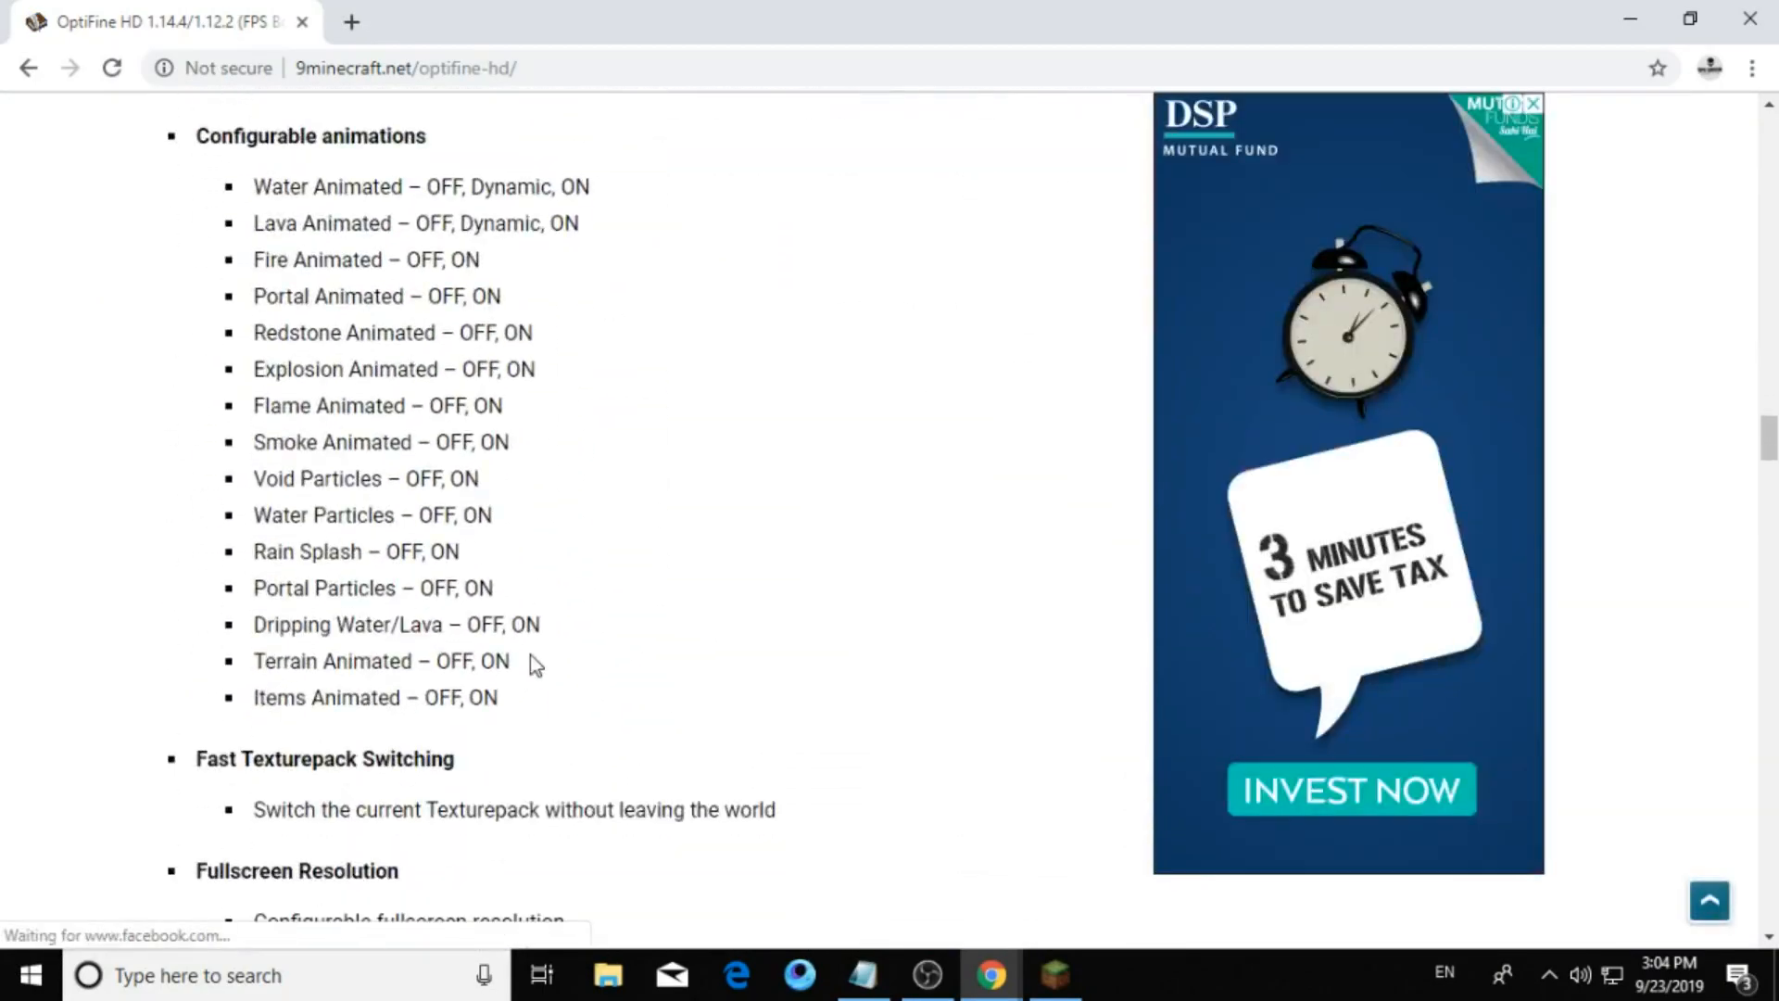
scroll(down, 3)
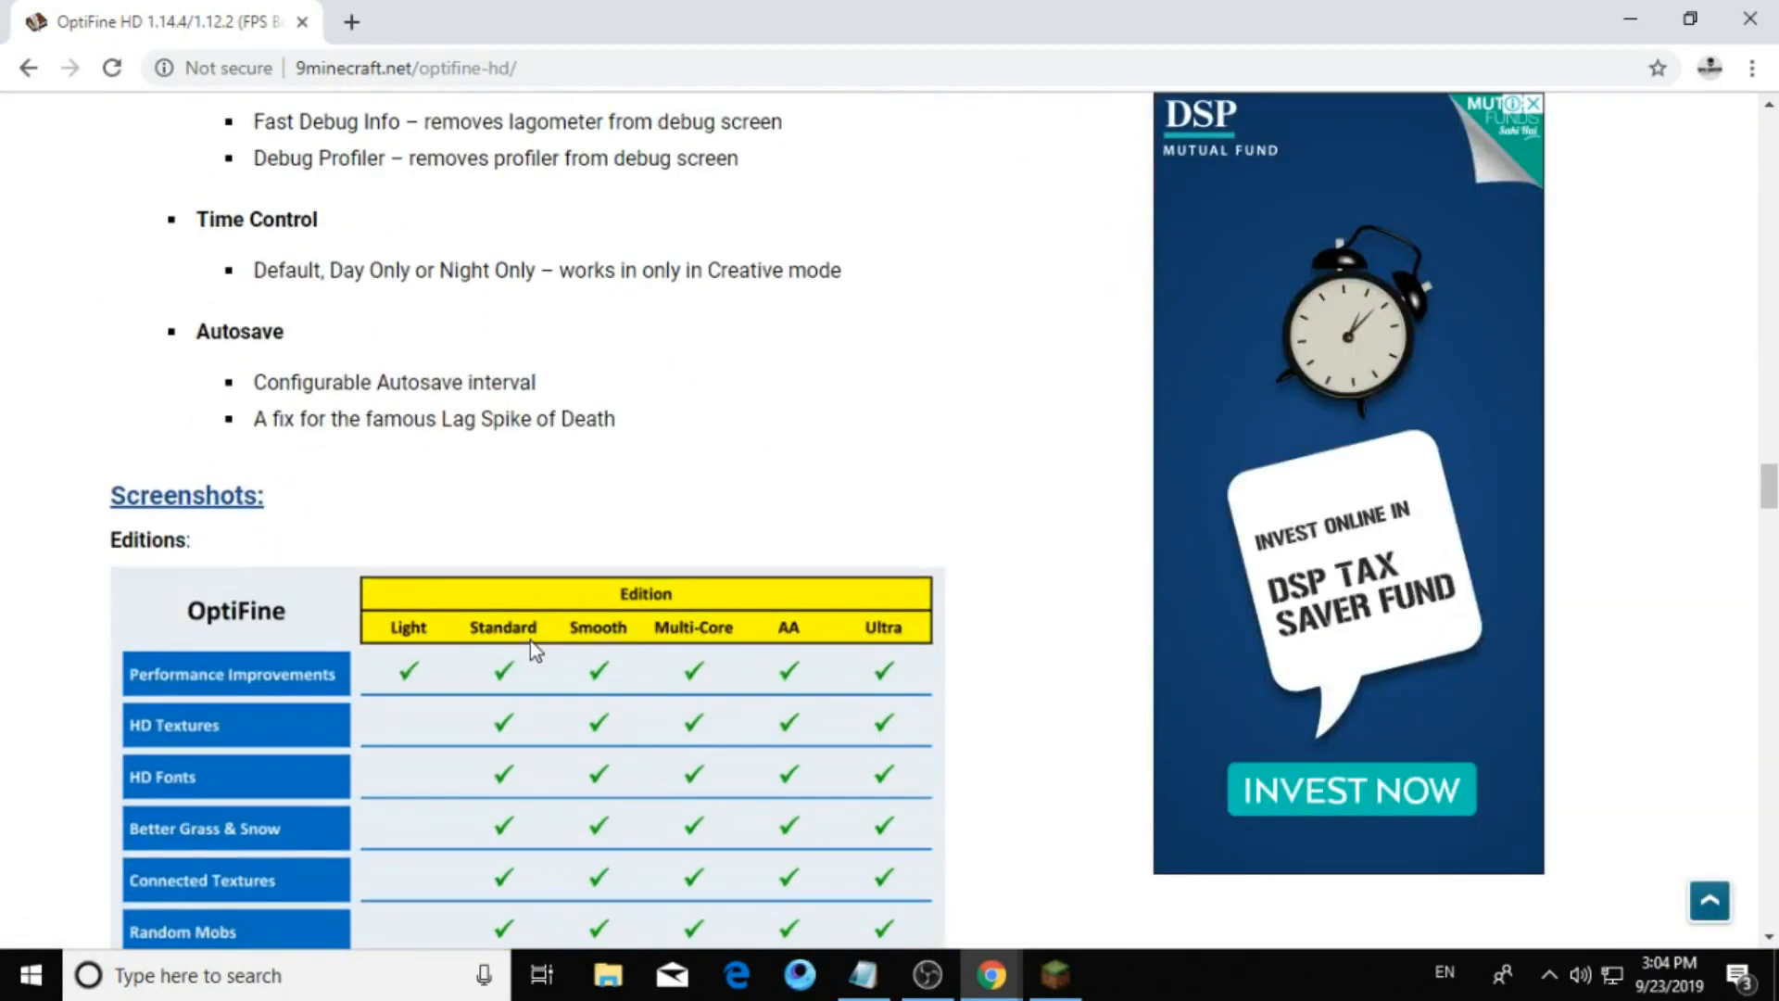
scroll(down, 3)
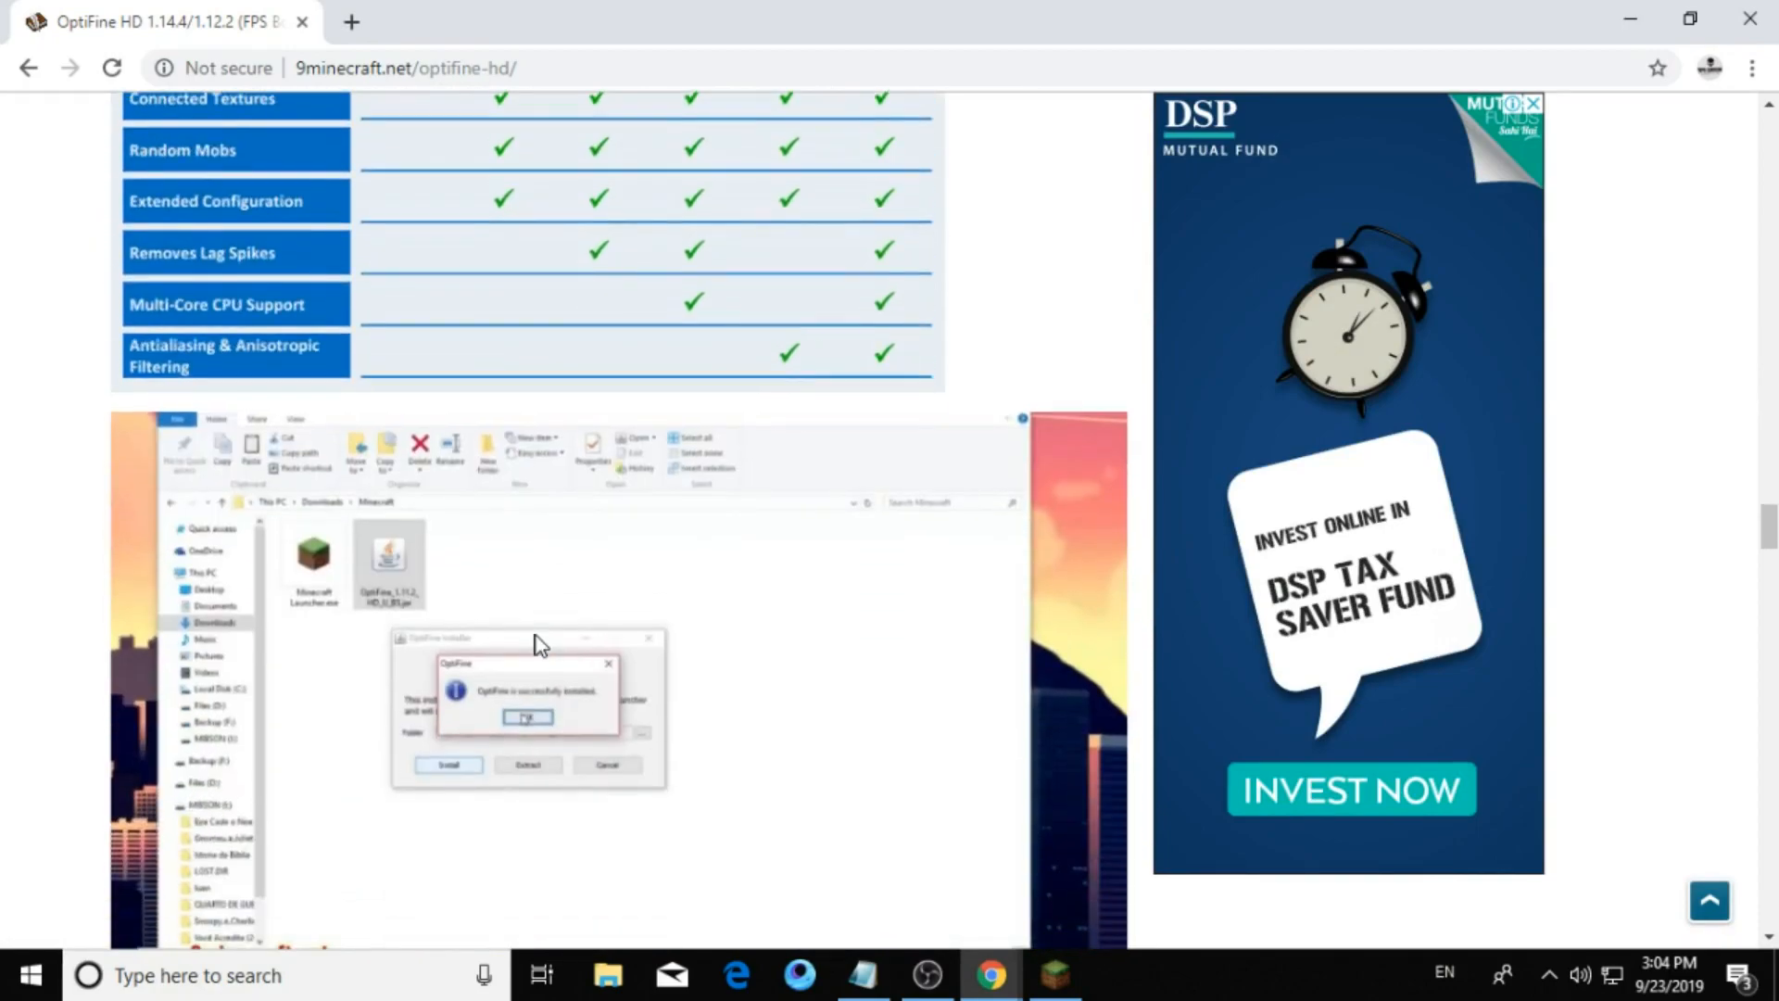
scroll(down, 3)
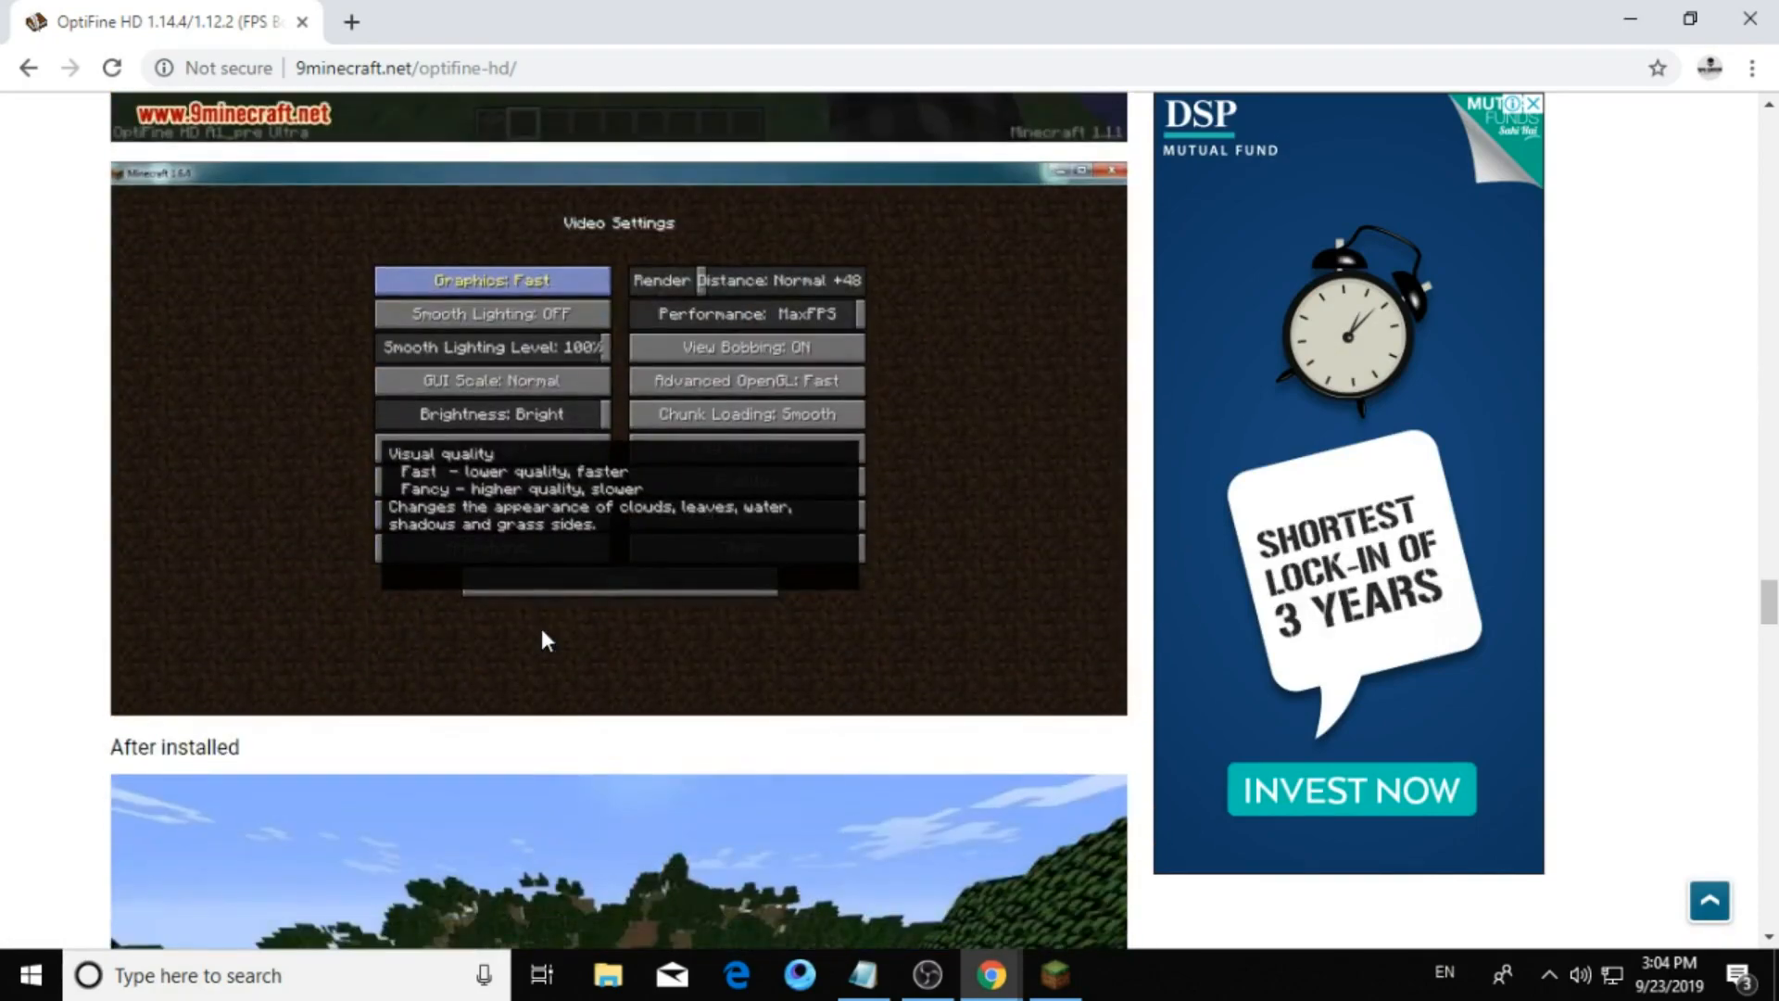
scroll(down, 3)
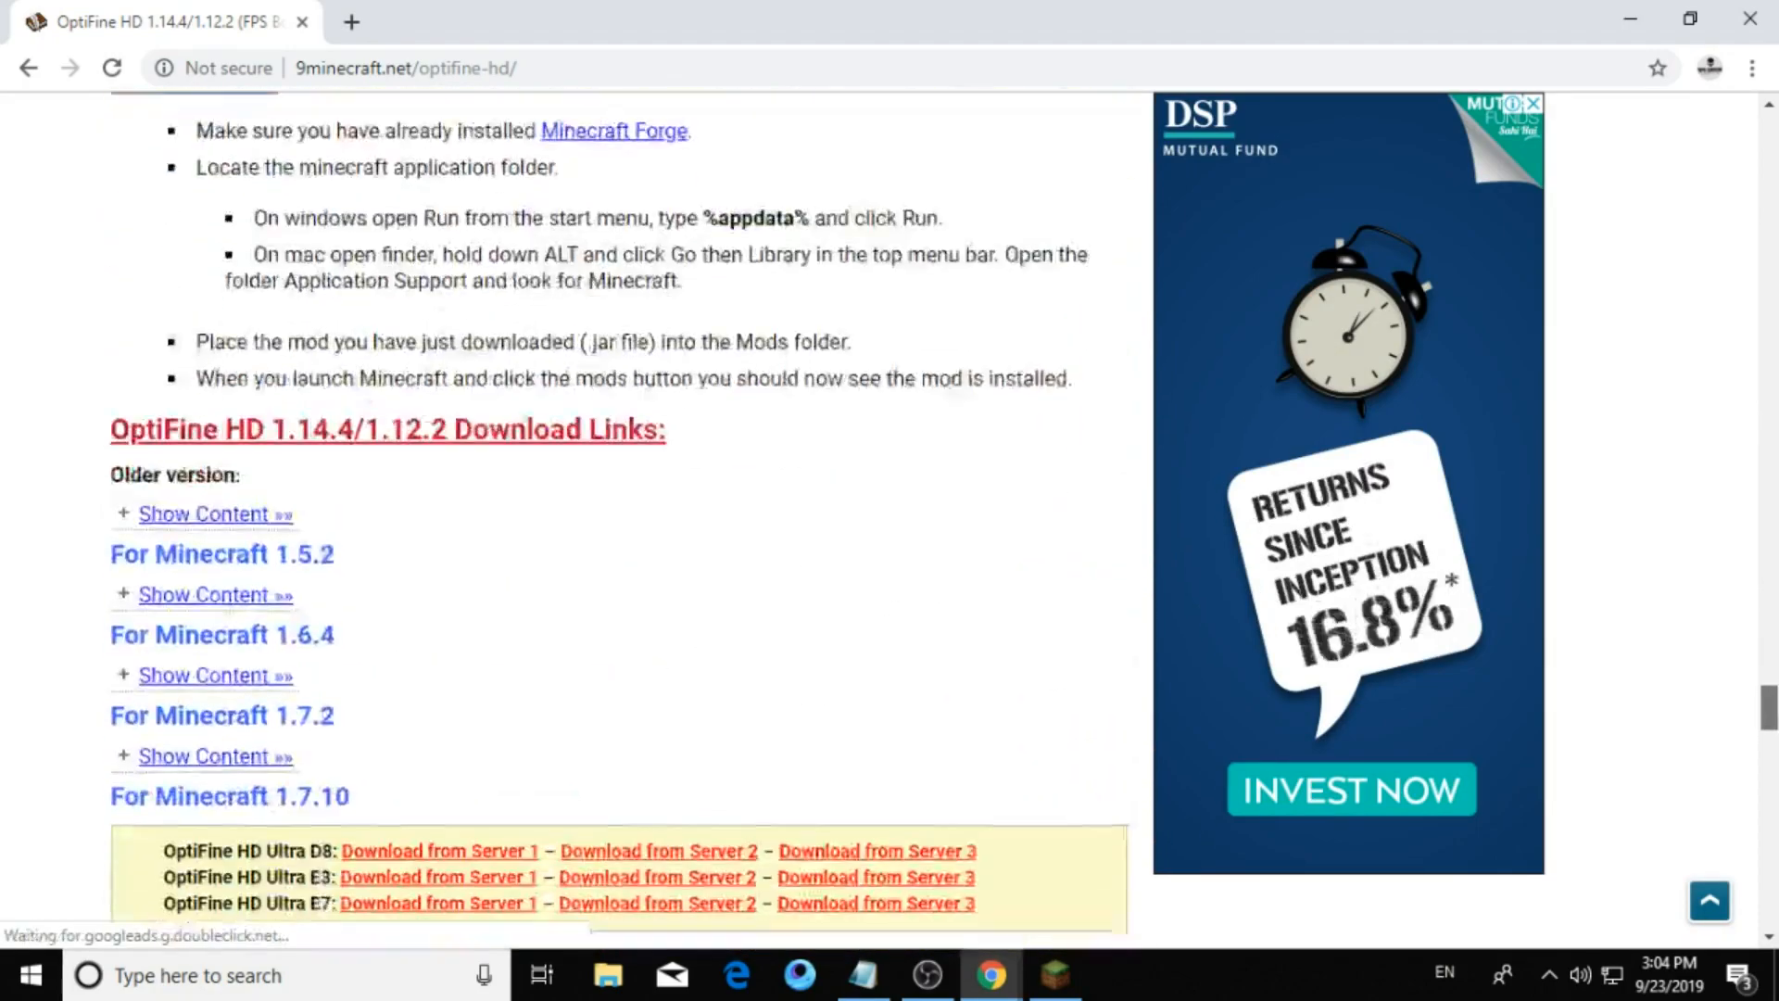
scroll(down, 3)
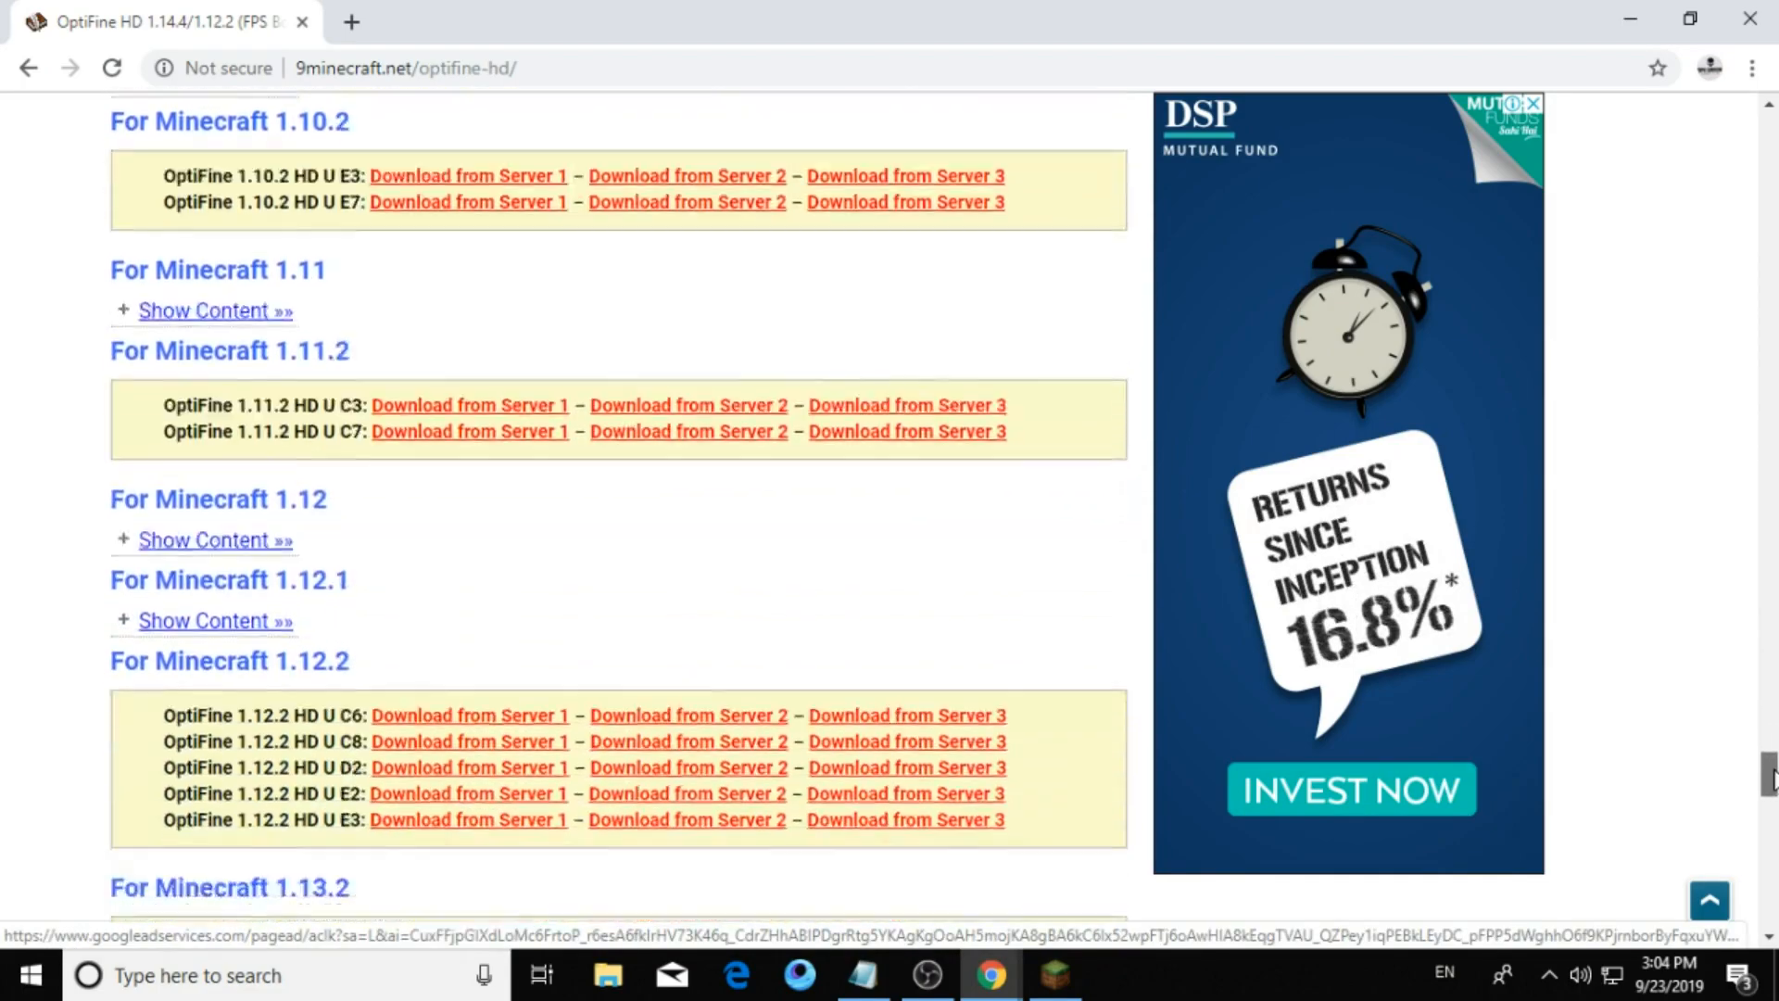
scroll(down, 3)
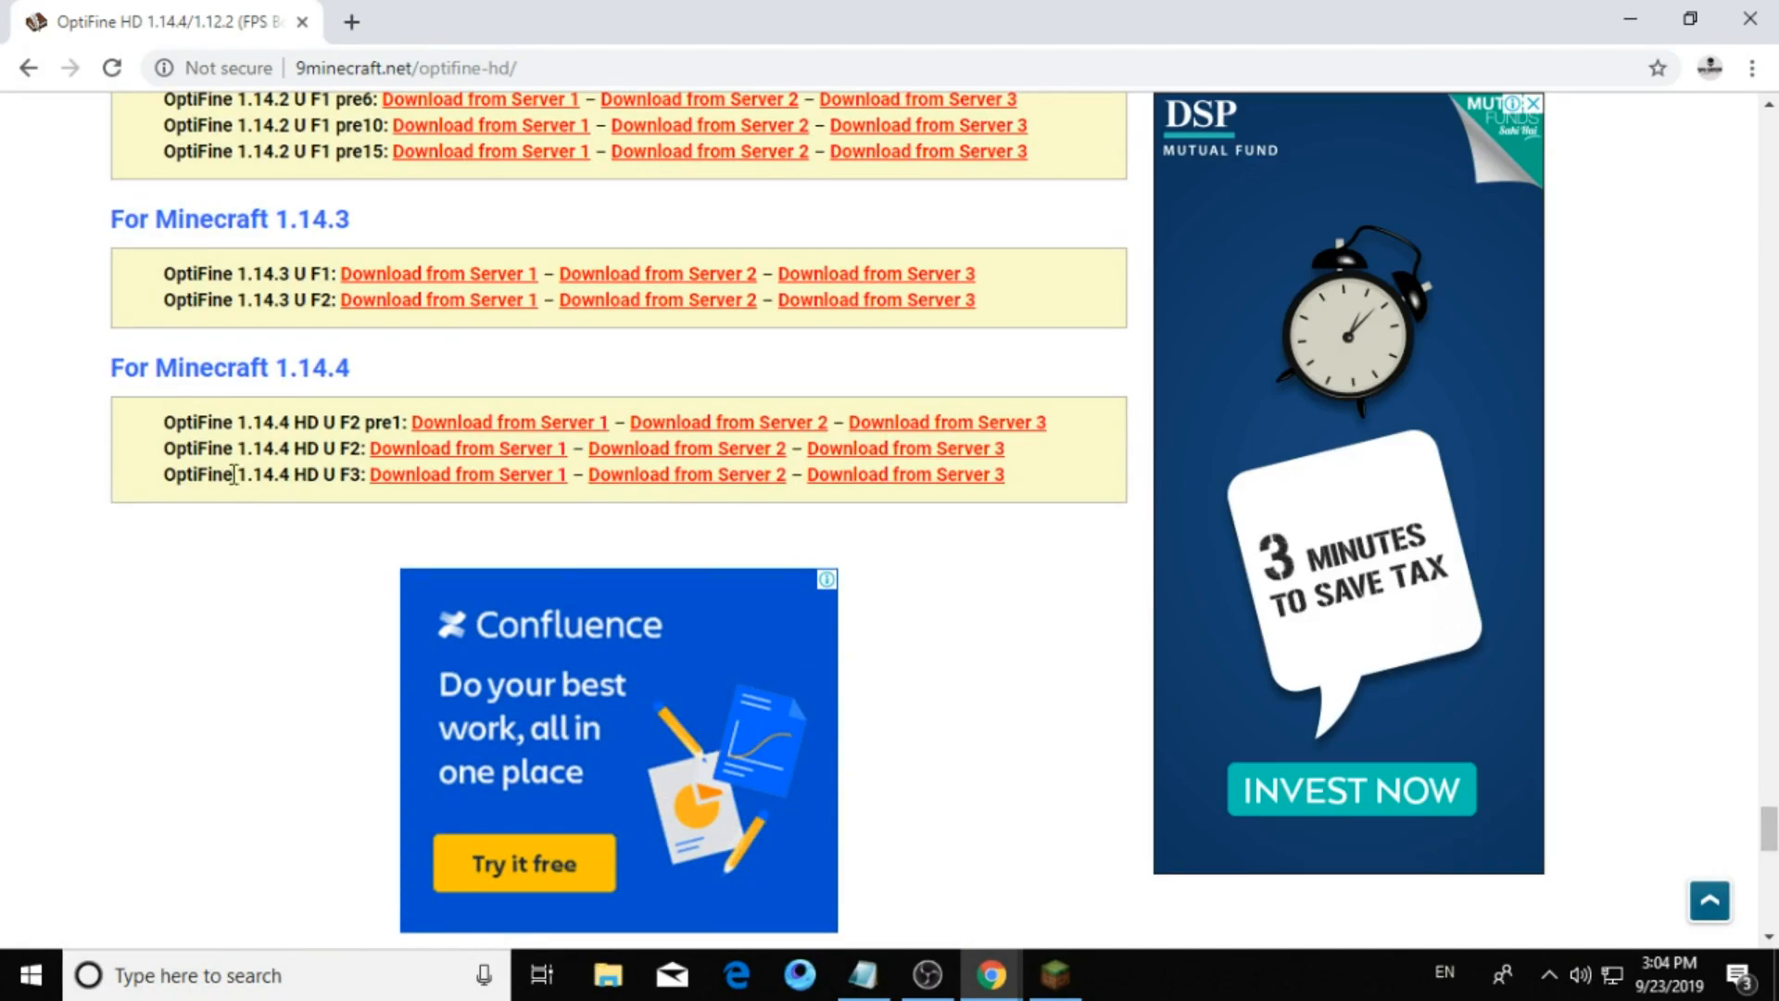
Download OptiFine_1.14.4_HD_U_F3.jar from the server link and keep it despite the warning.
double_click(198, 474)
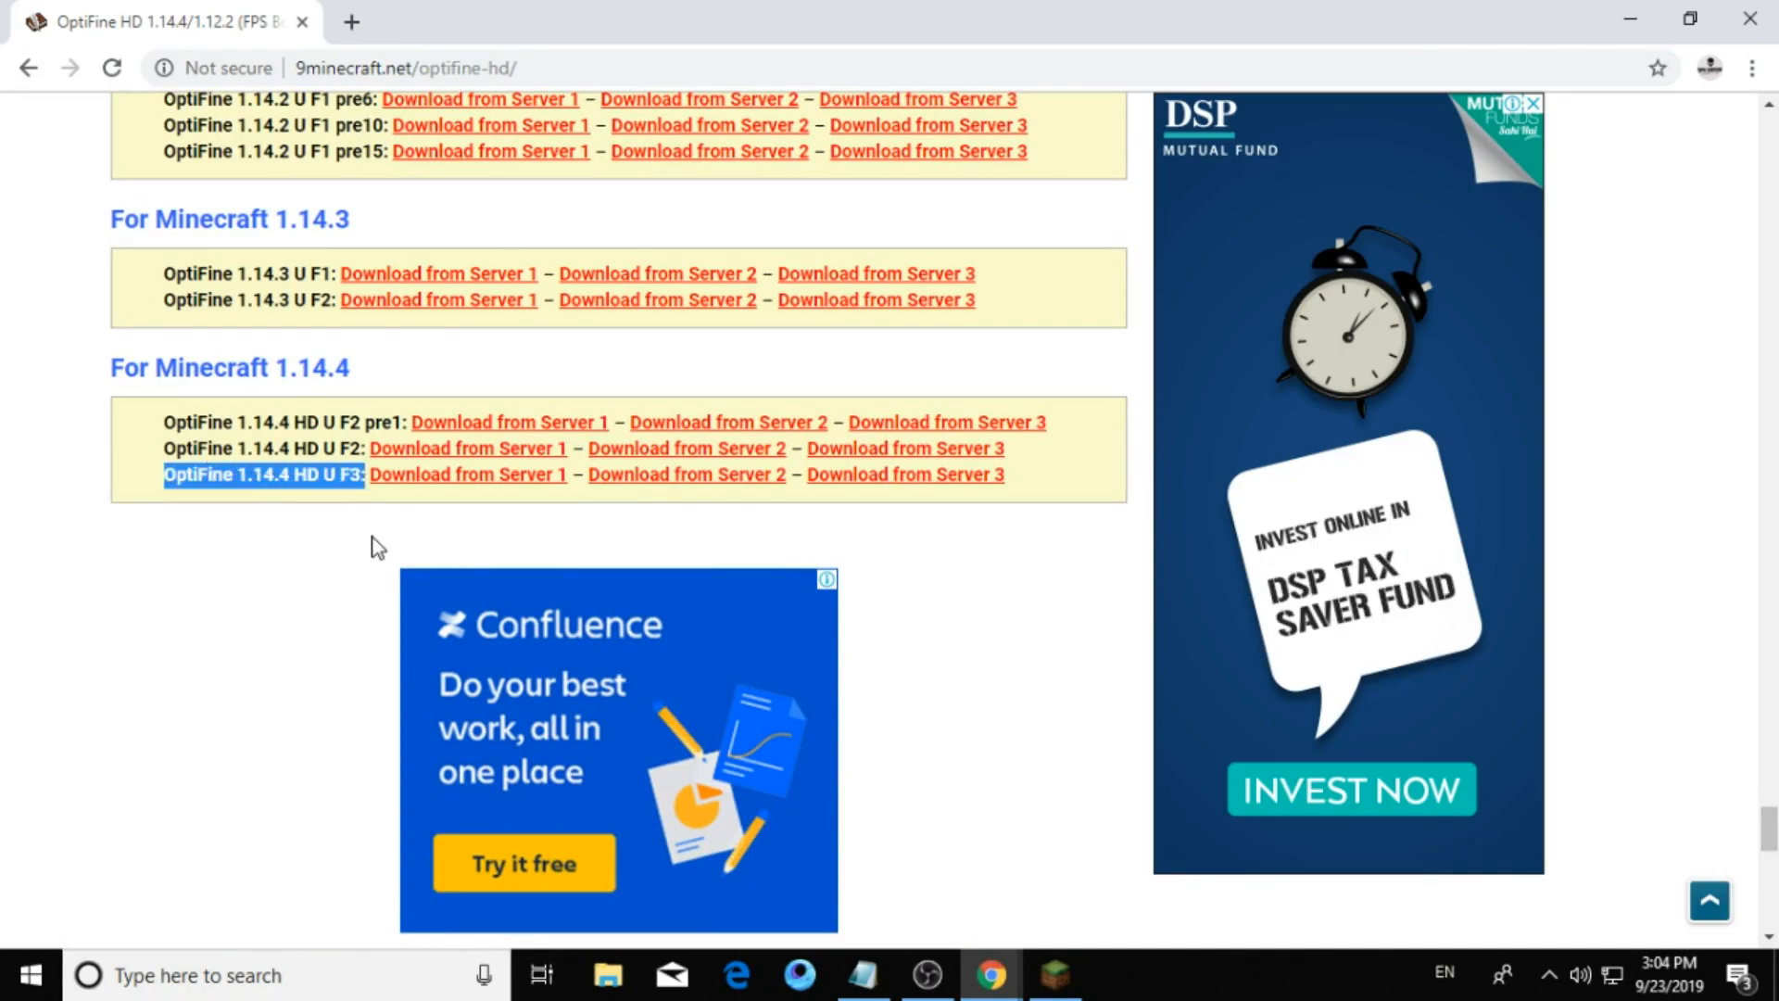
click(467, 475)
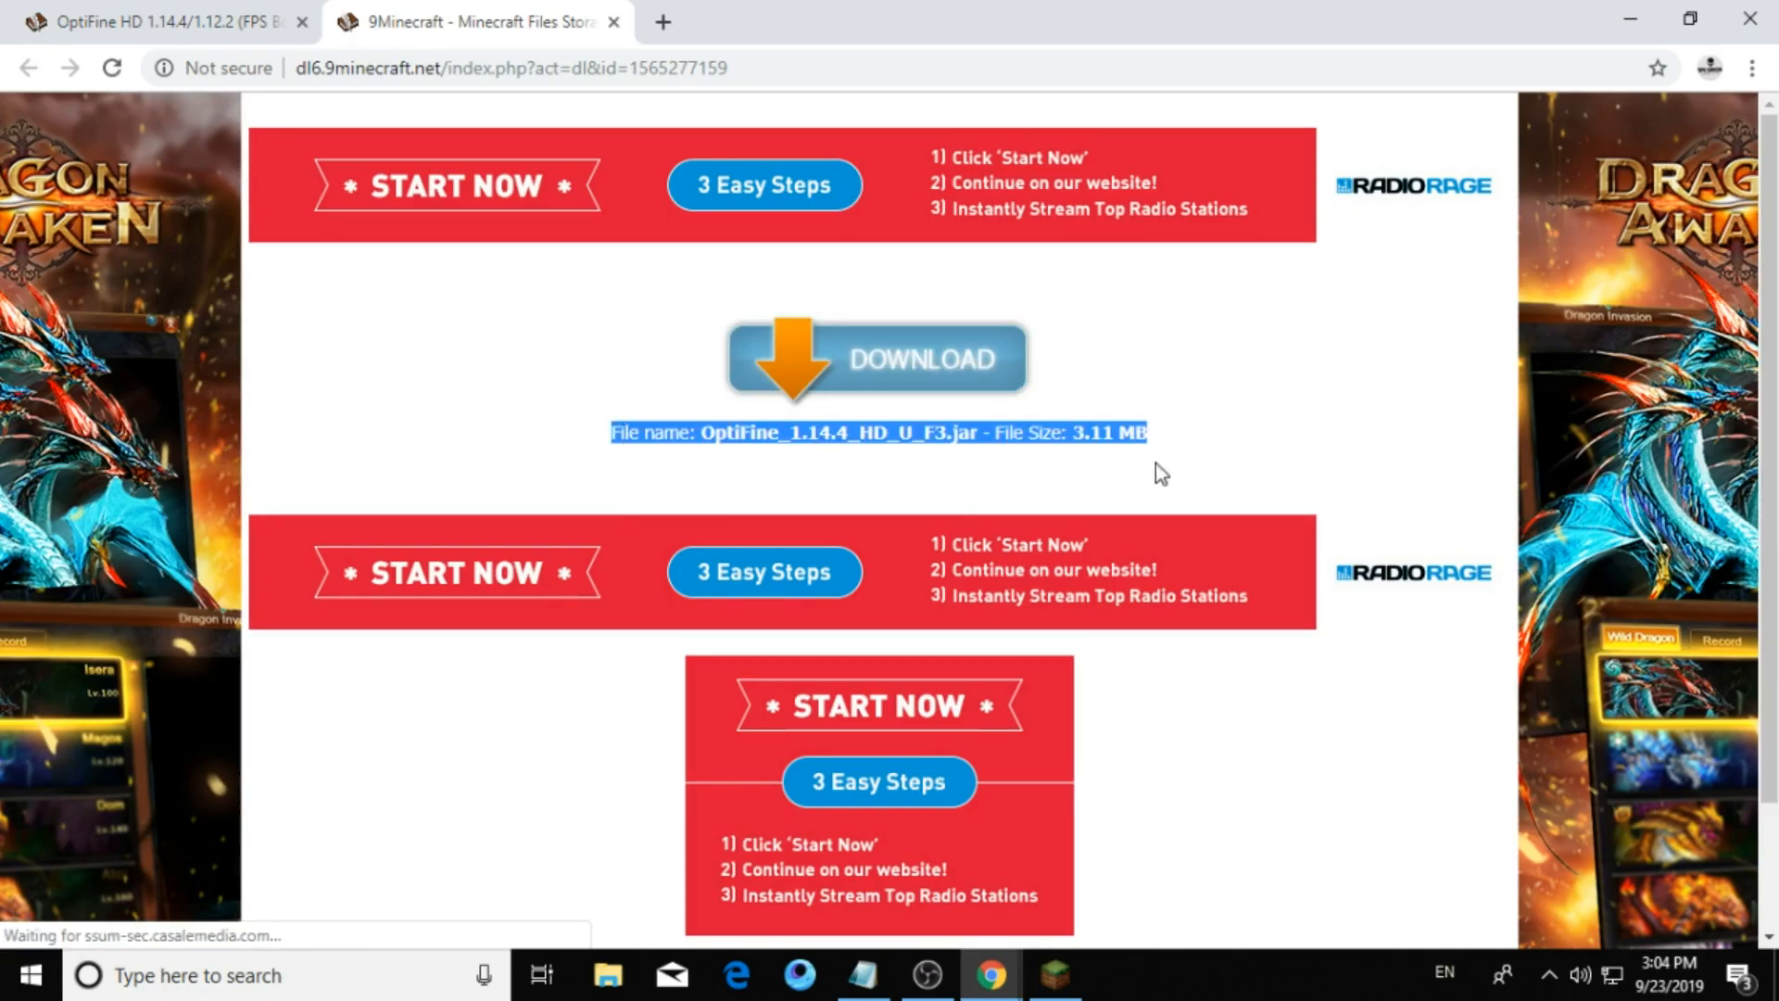
click(875, 356)
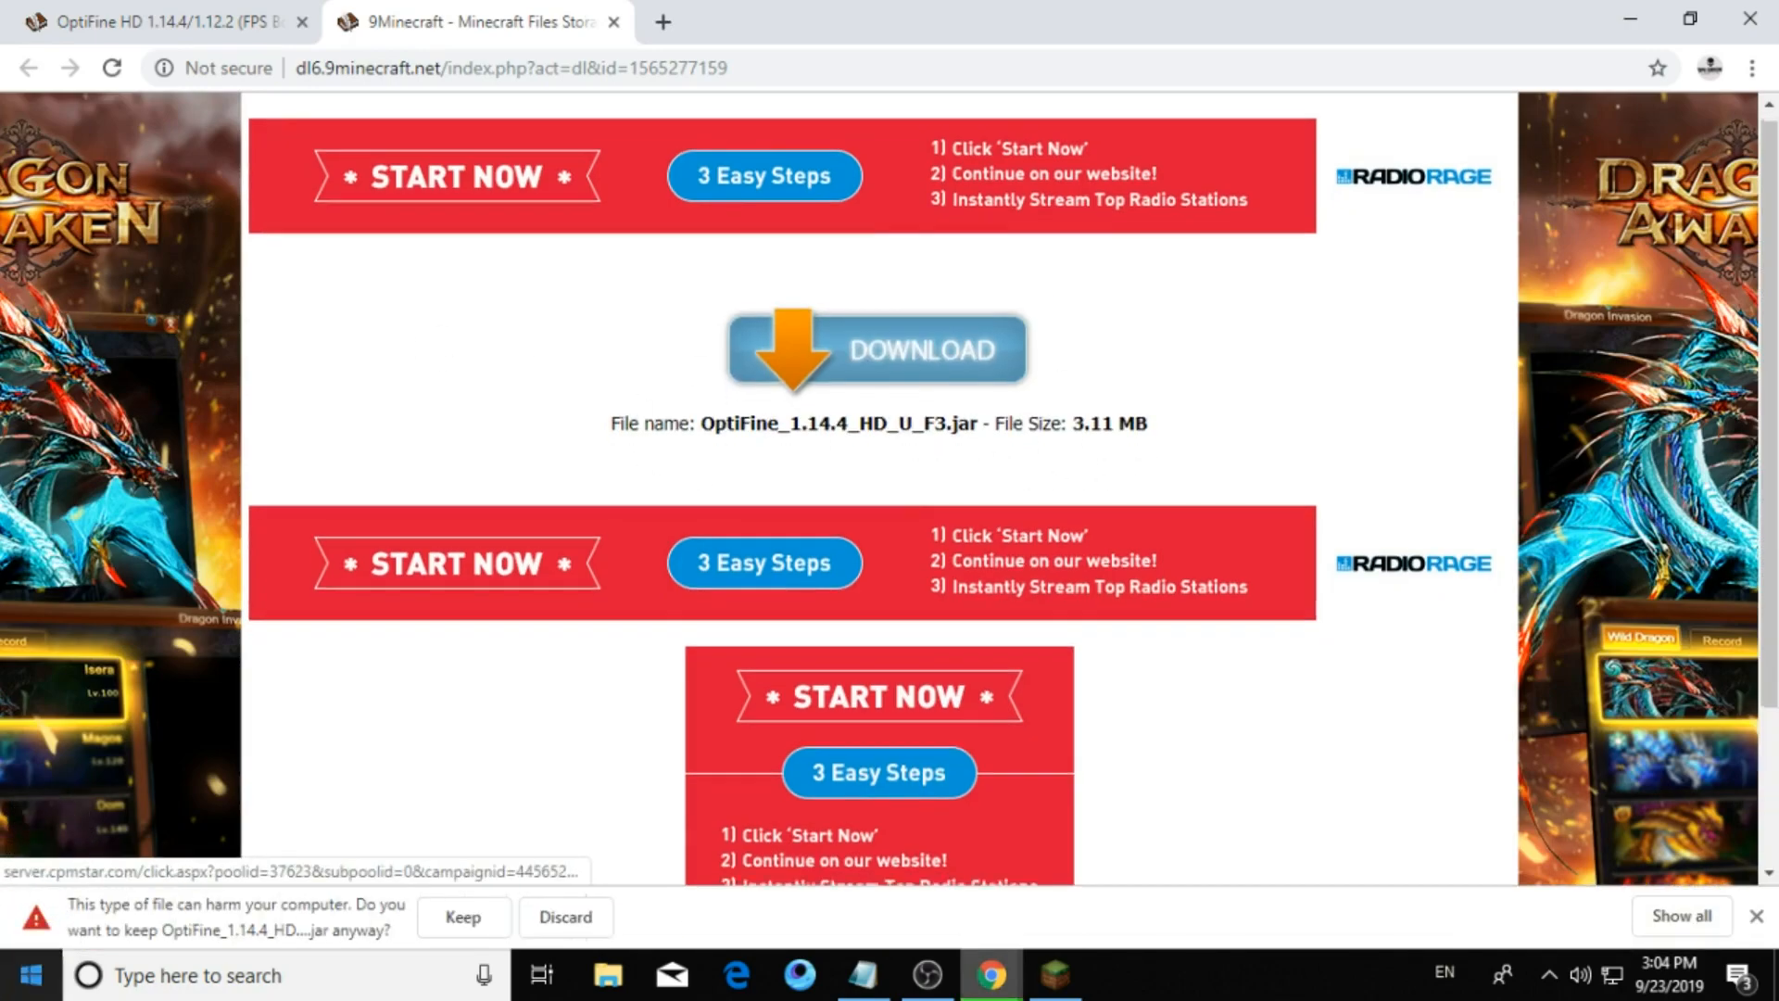
click(461, 923)
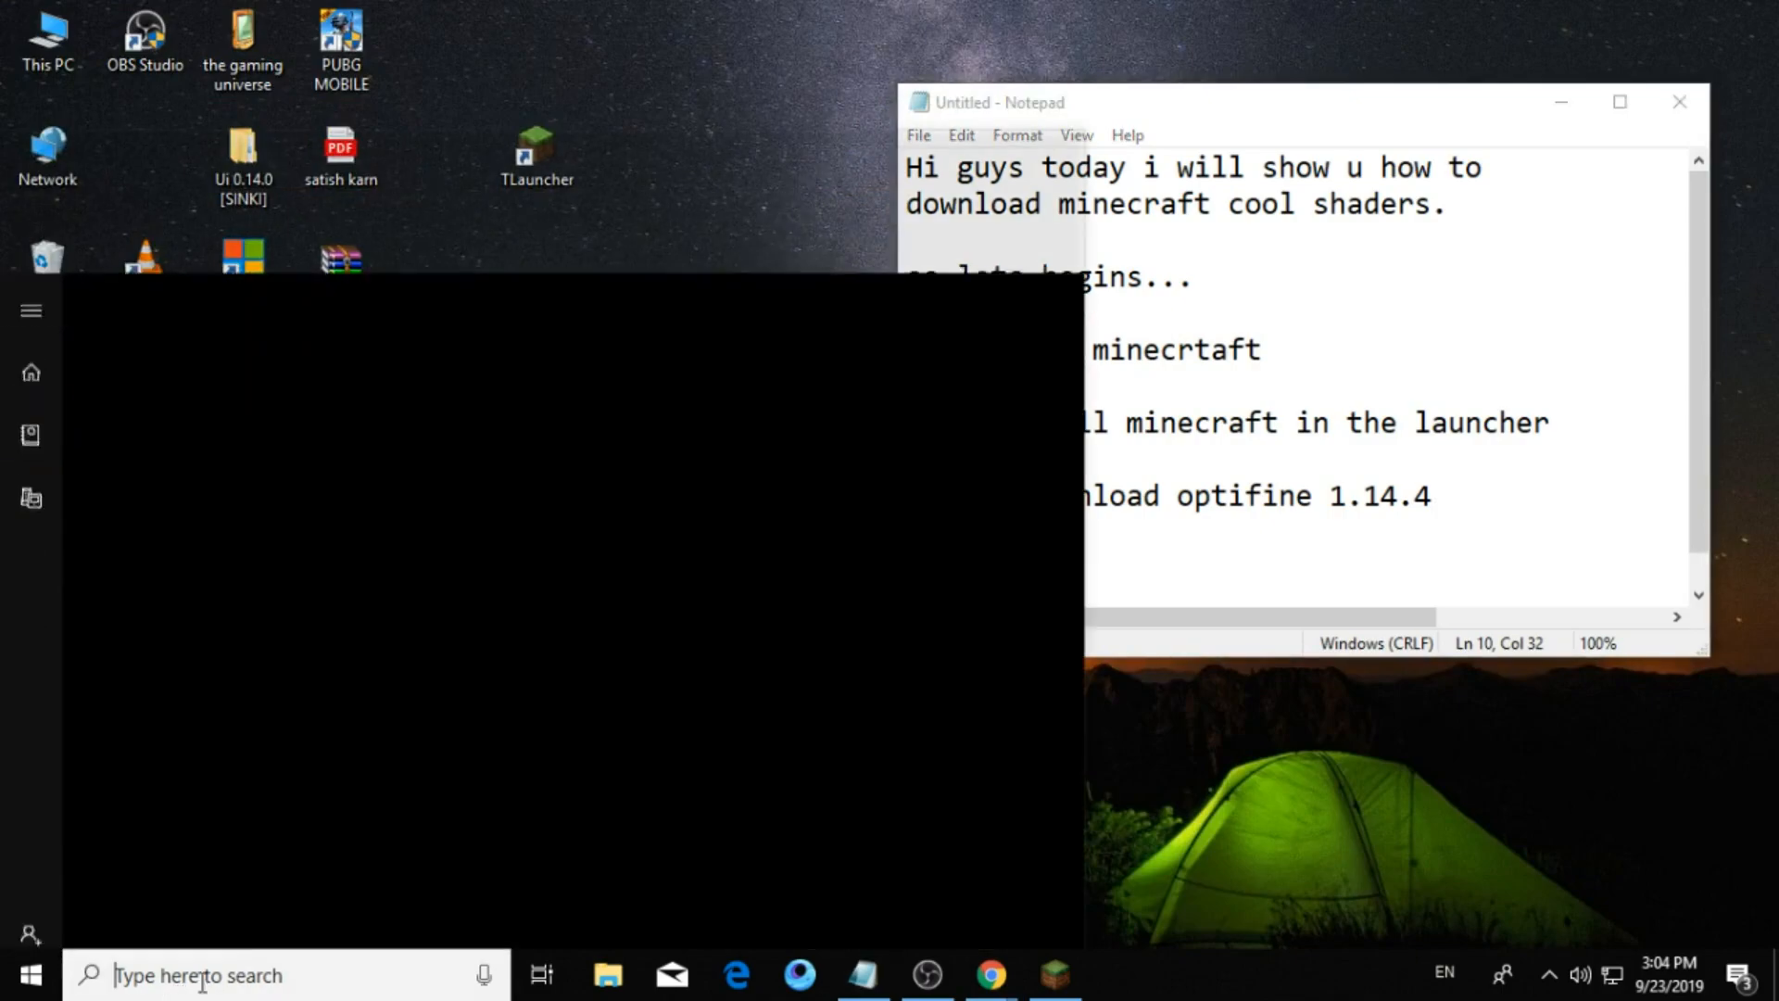
Find the downloaded OptiFine jar via Windows search and copy it to the desktop.
text(op)
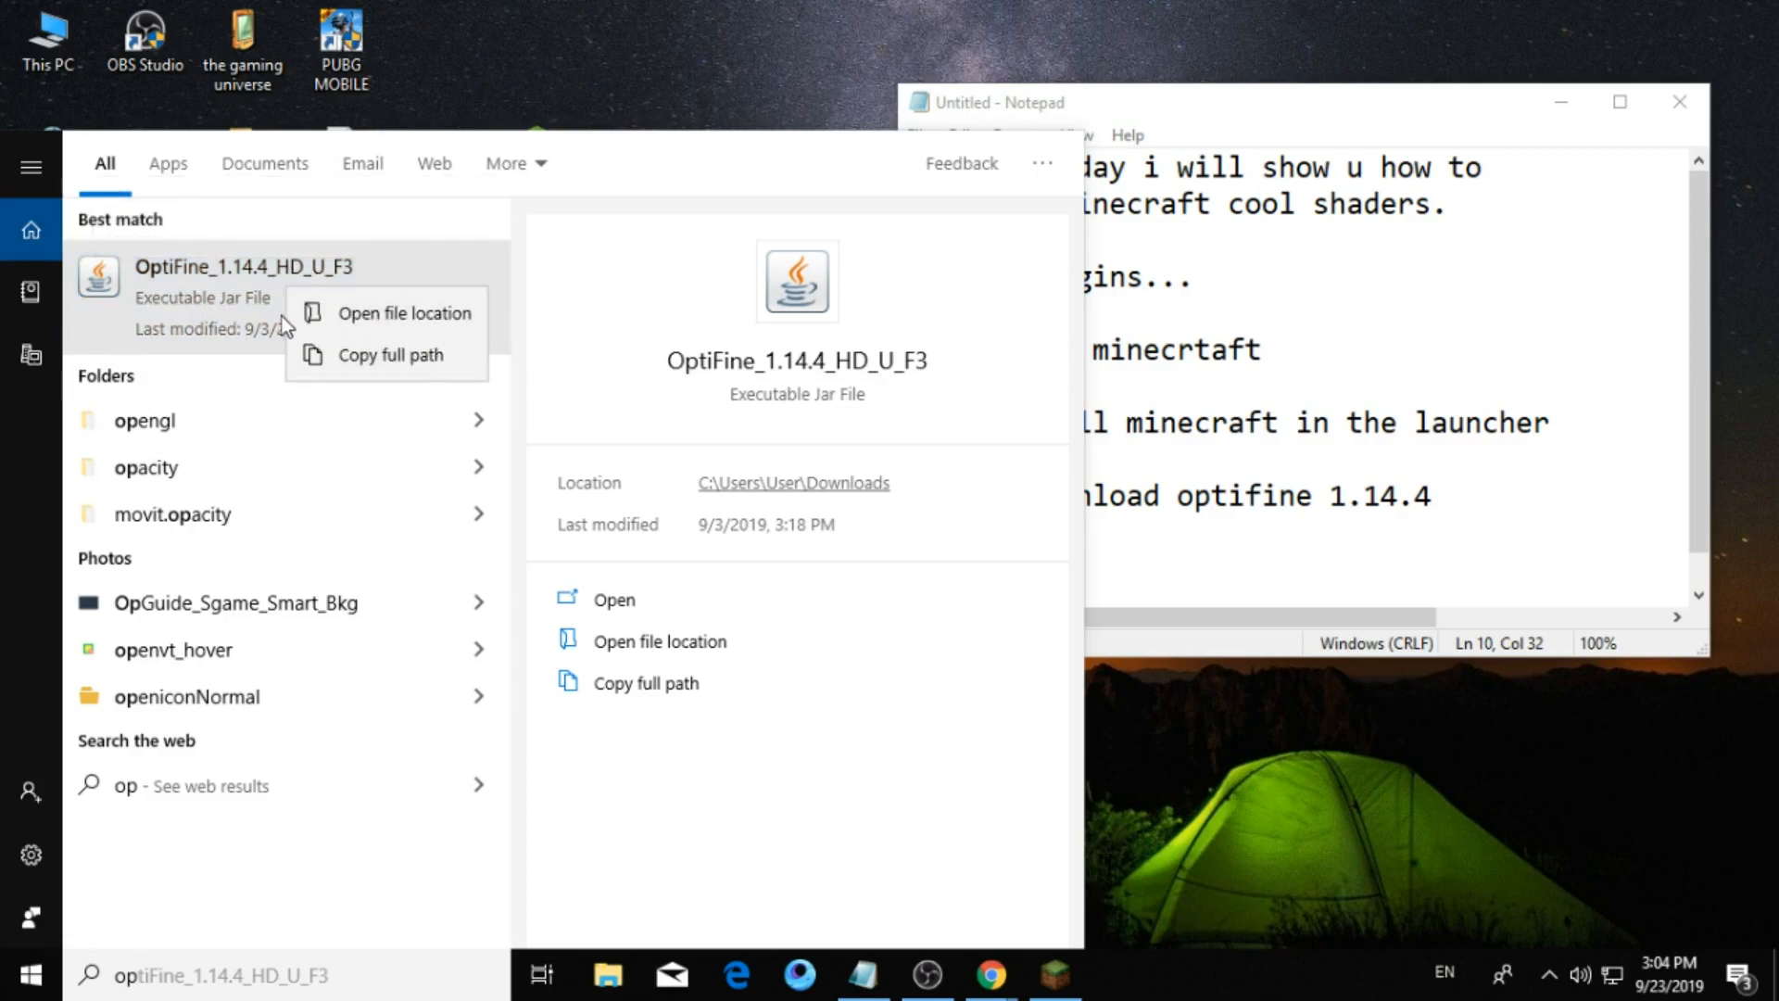
mouse_move(315, 380)
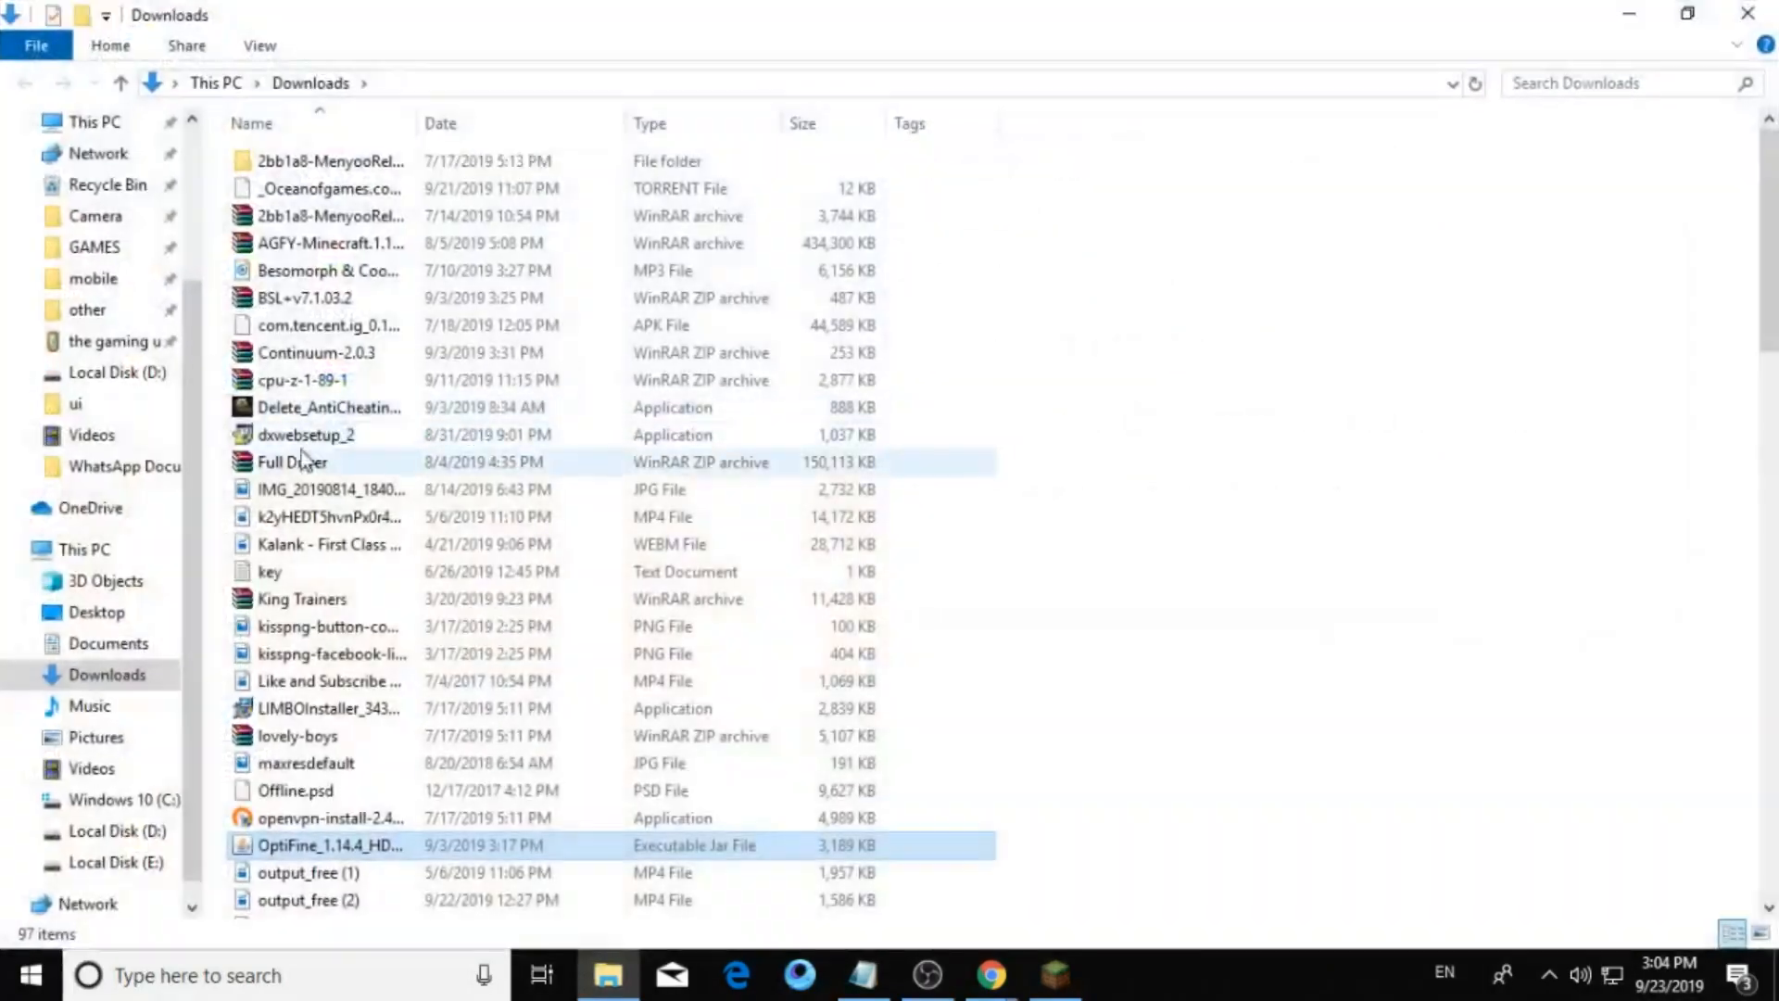
right_click(330, 845)
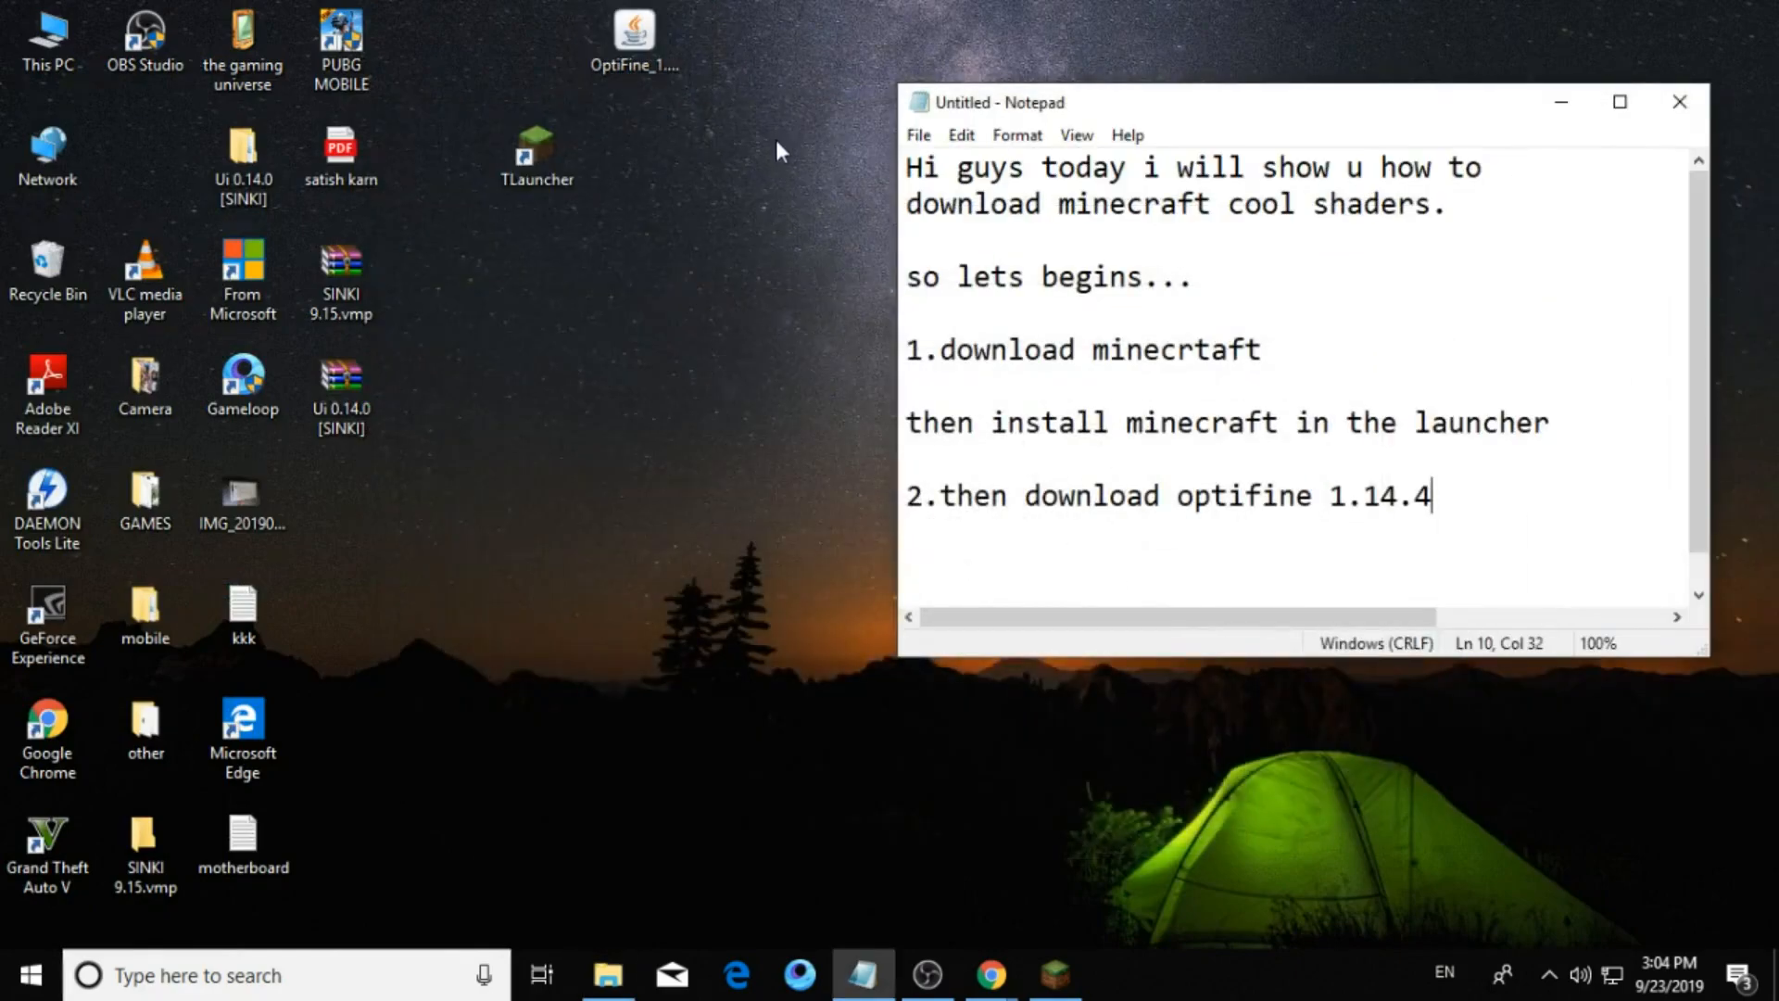
Install OptiFine HD Ultra F3 for 1.14.4 from the desktop jar and check TLauncher's versions.
right_click(634, 33)
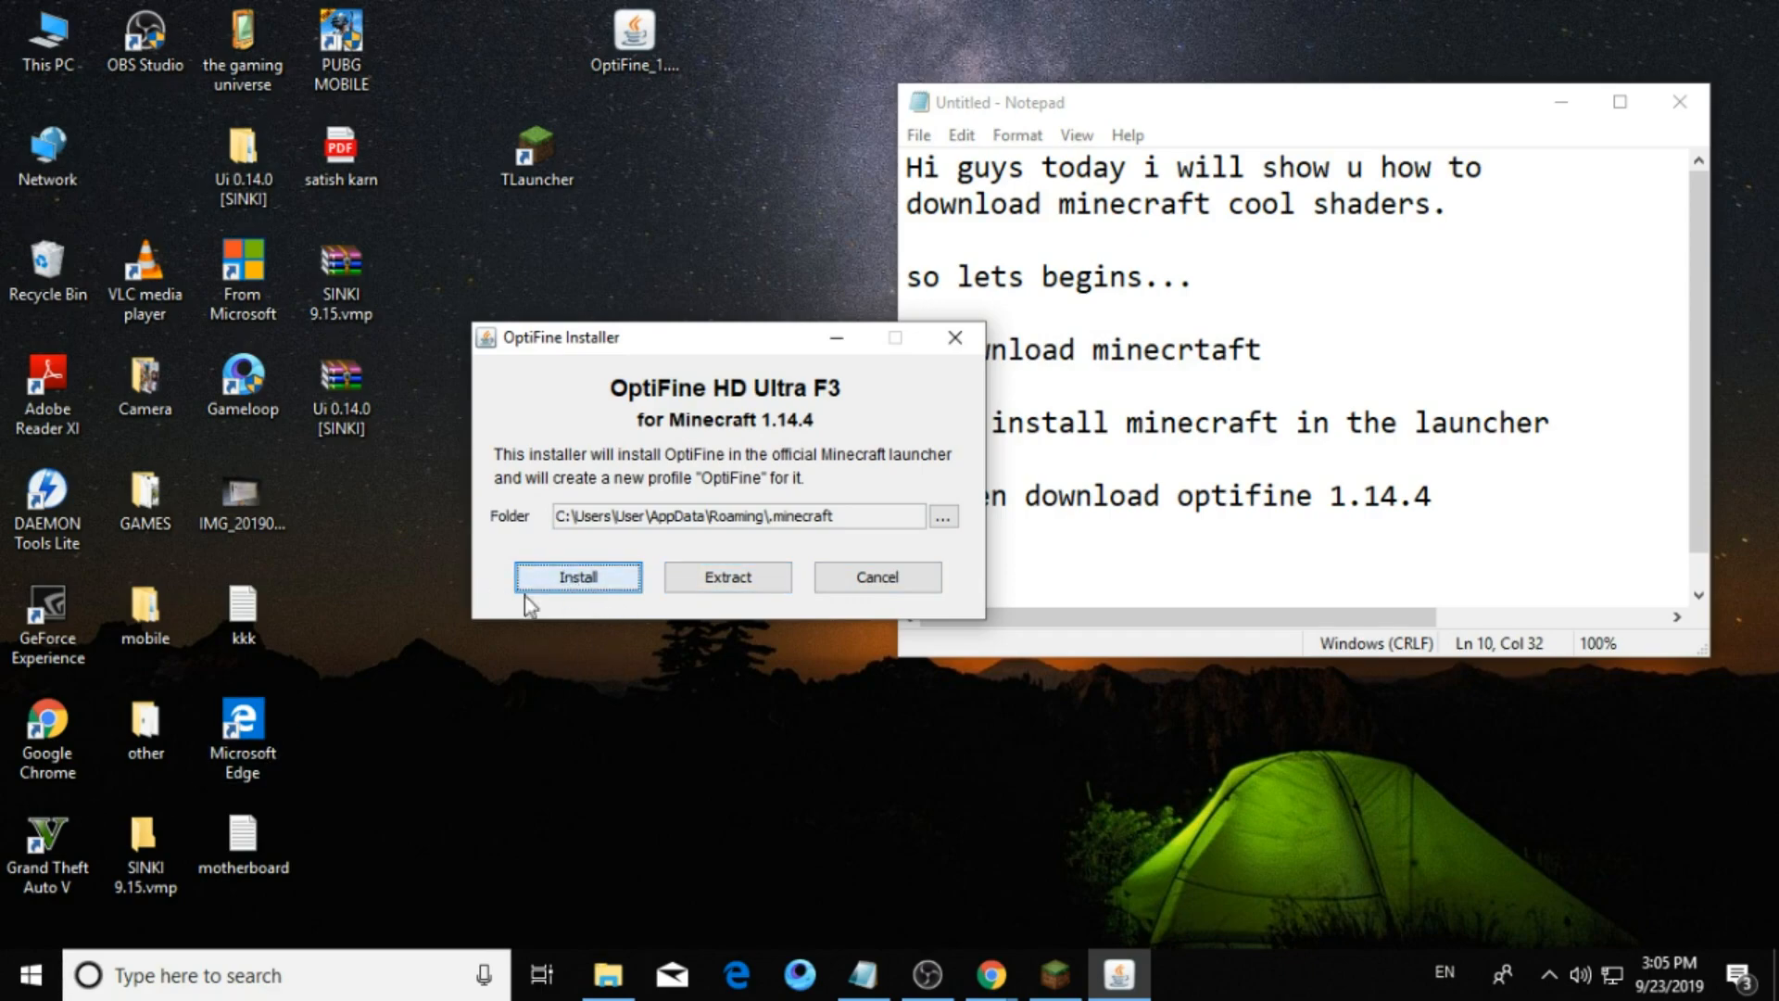
click(577, 576)
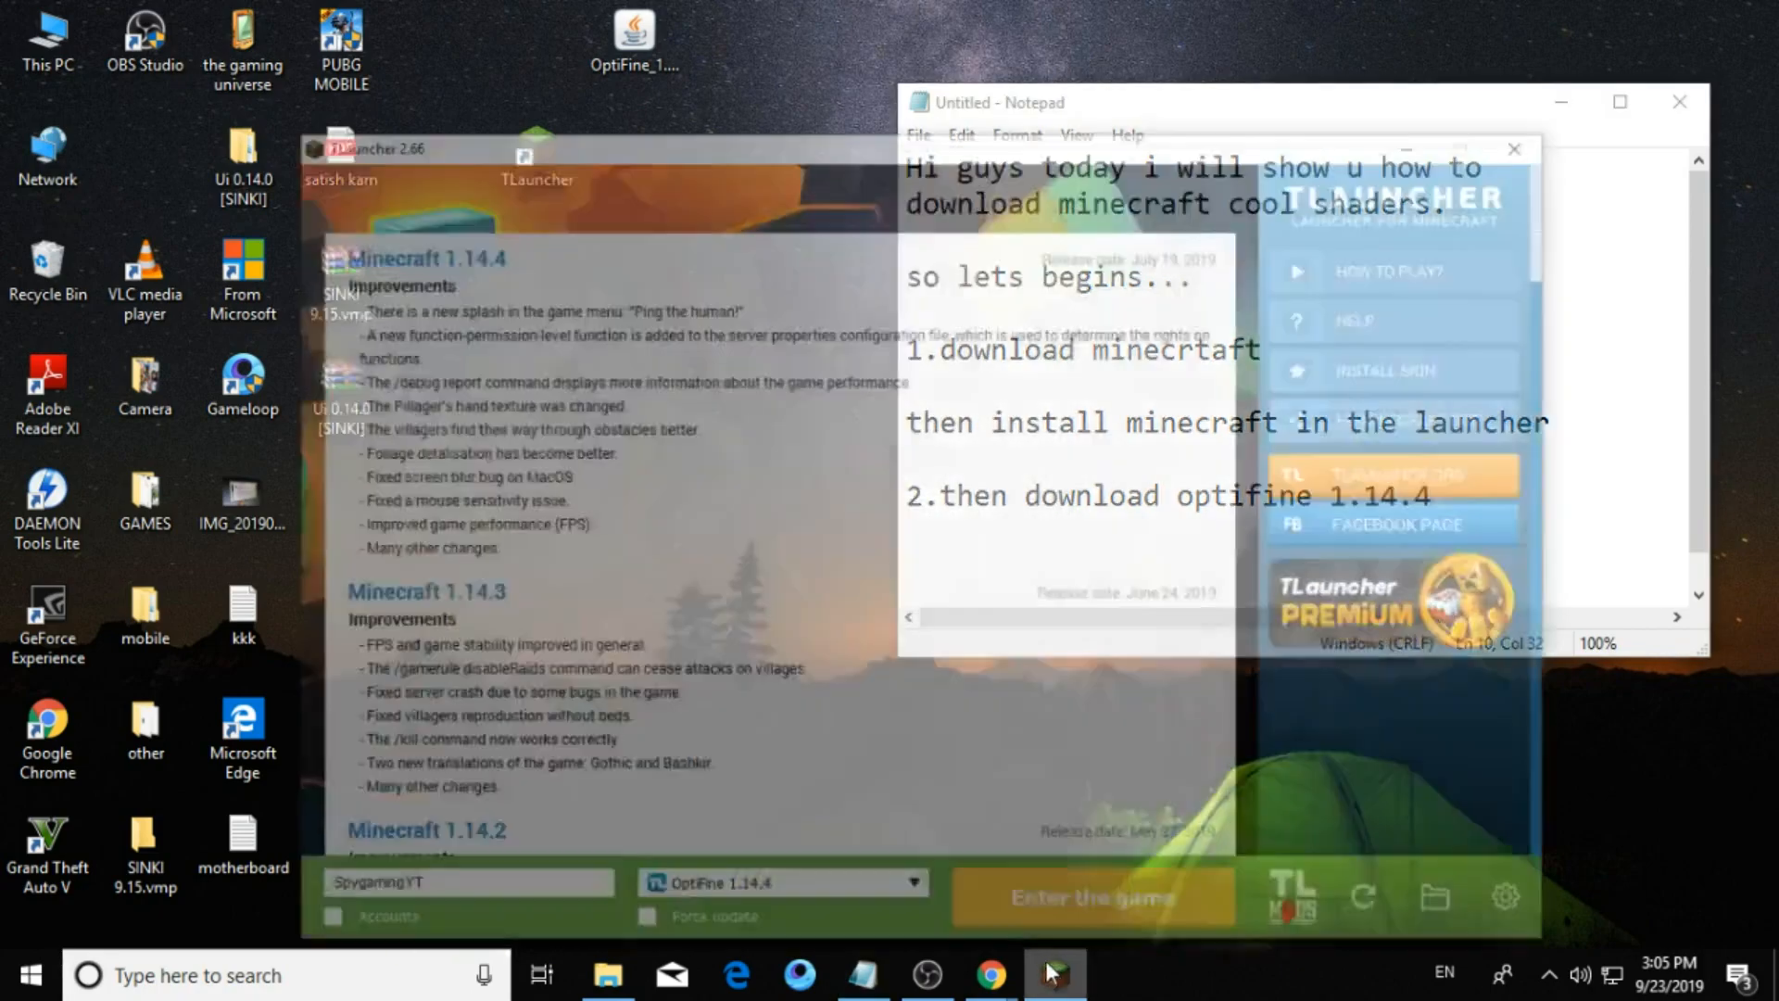
click(782, 887)
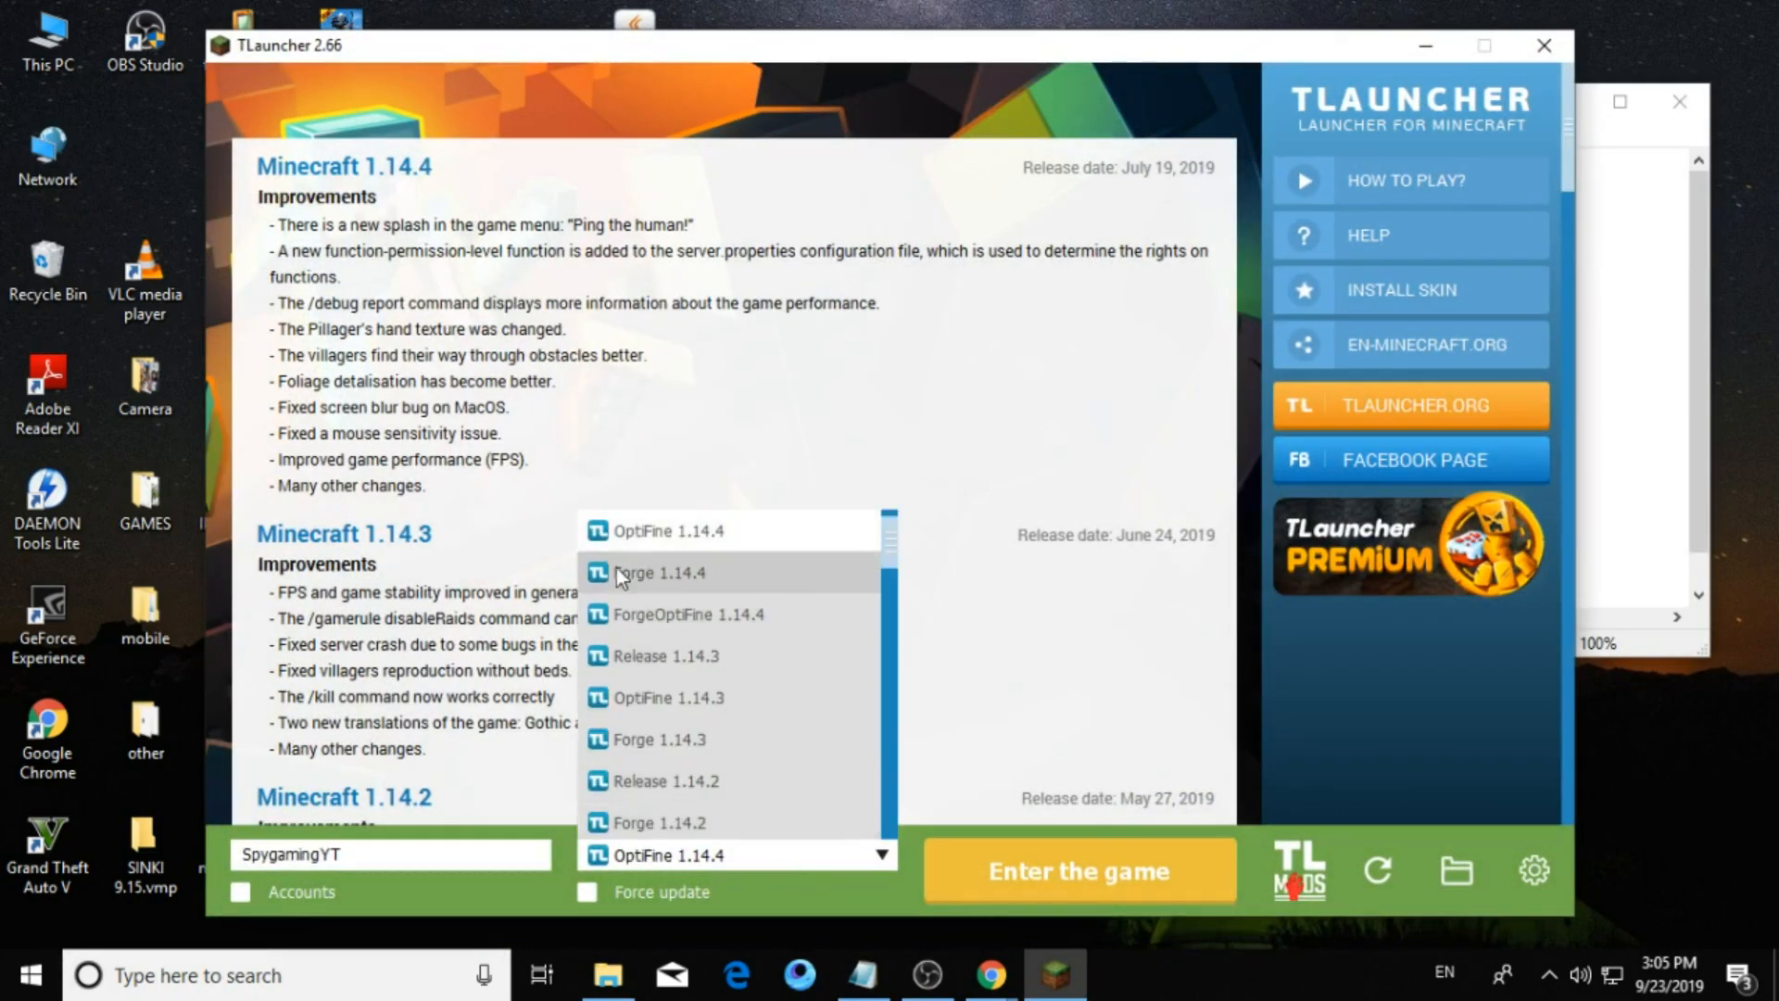
click(866, 975)
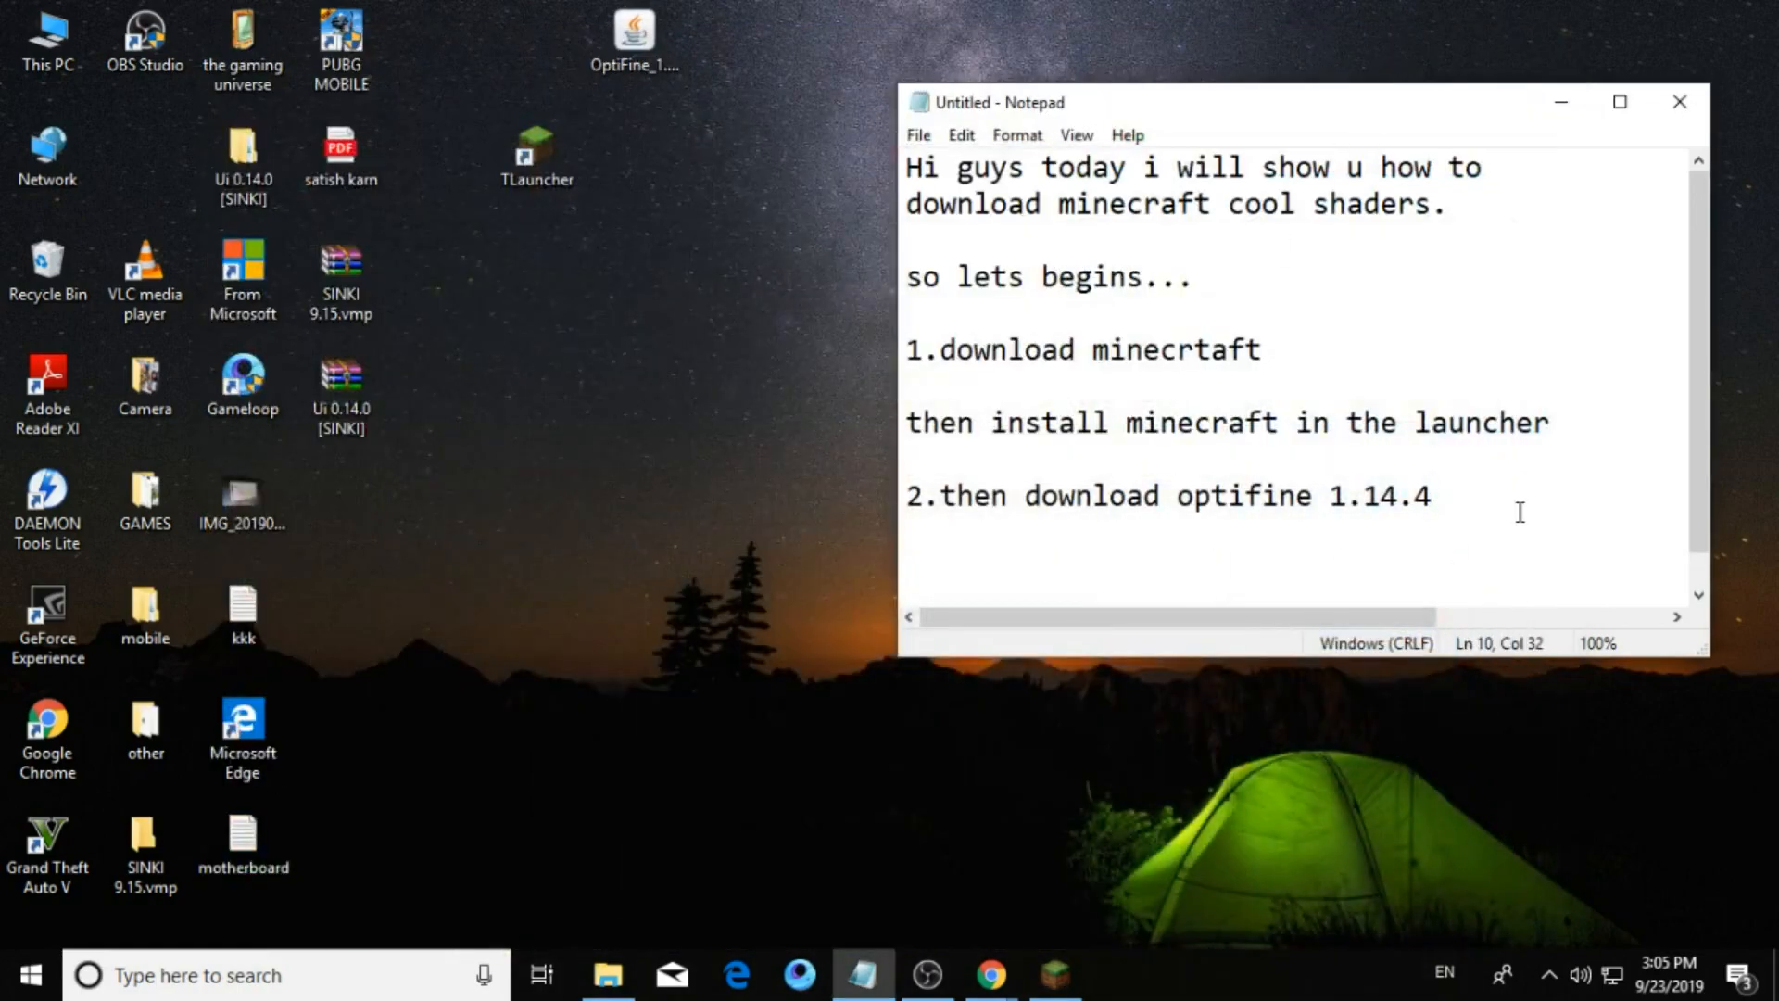
Add step 3: if u not downloaded the game optifine won't be installed.
key(enter)
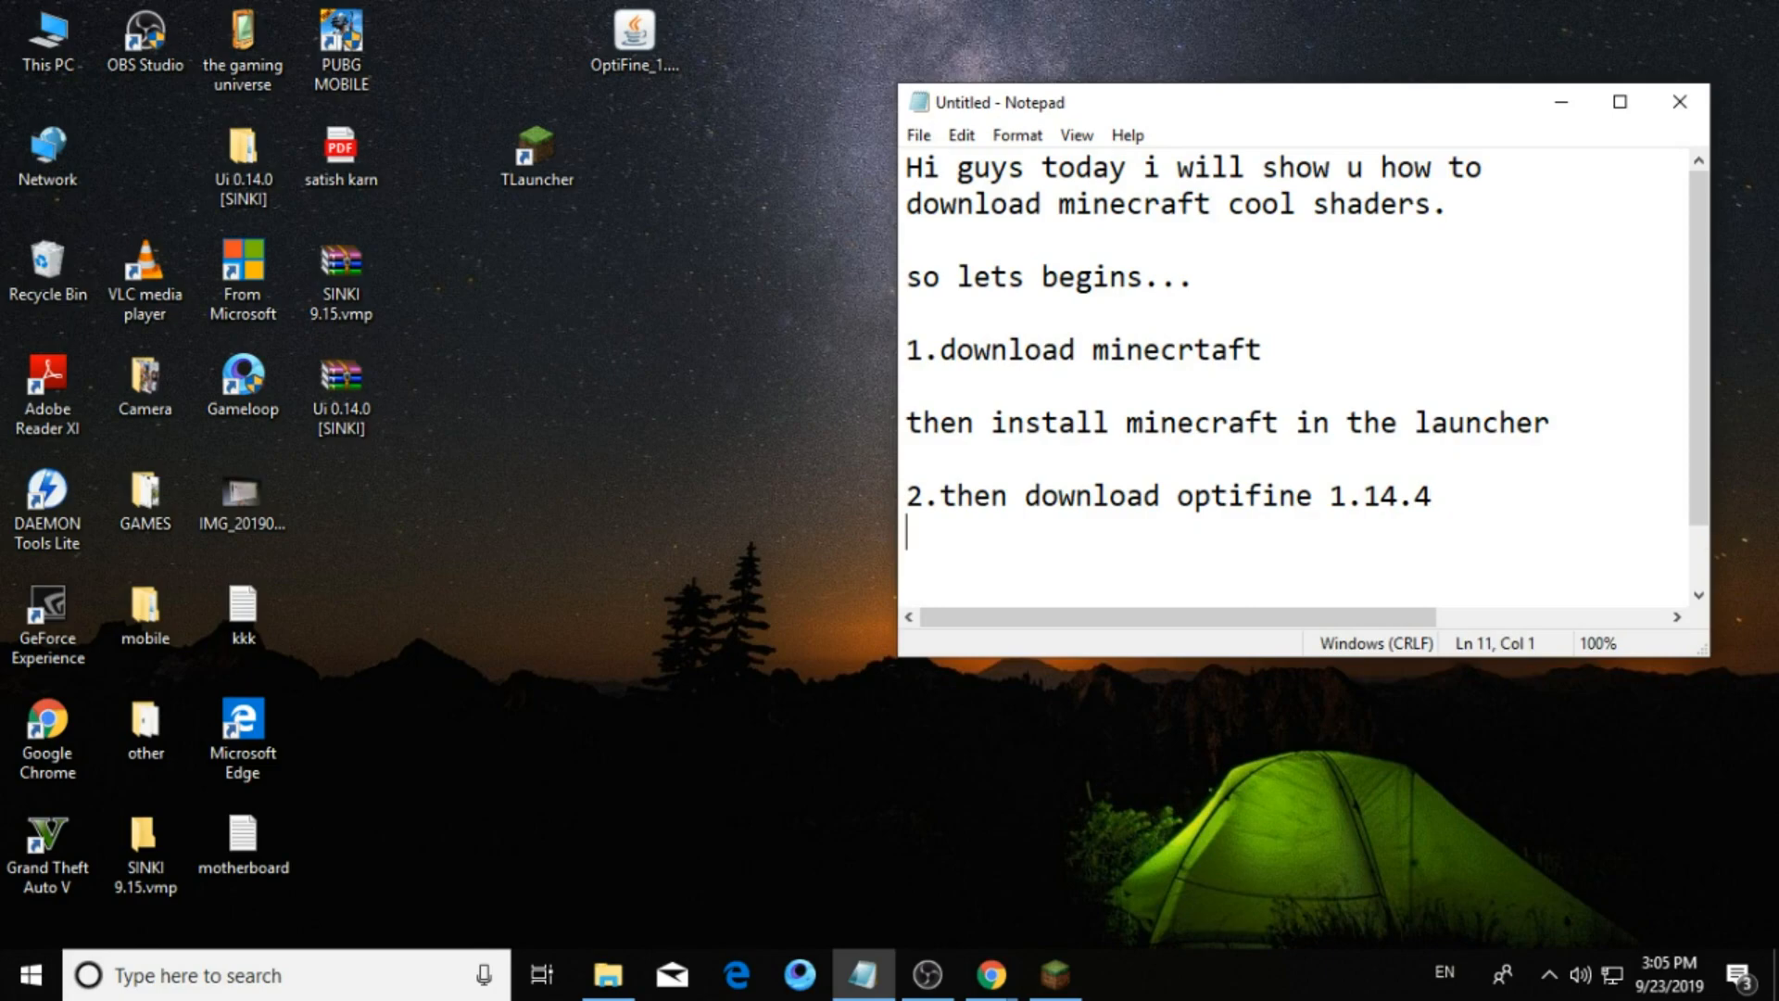
text(3.)
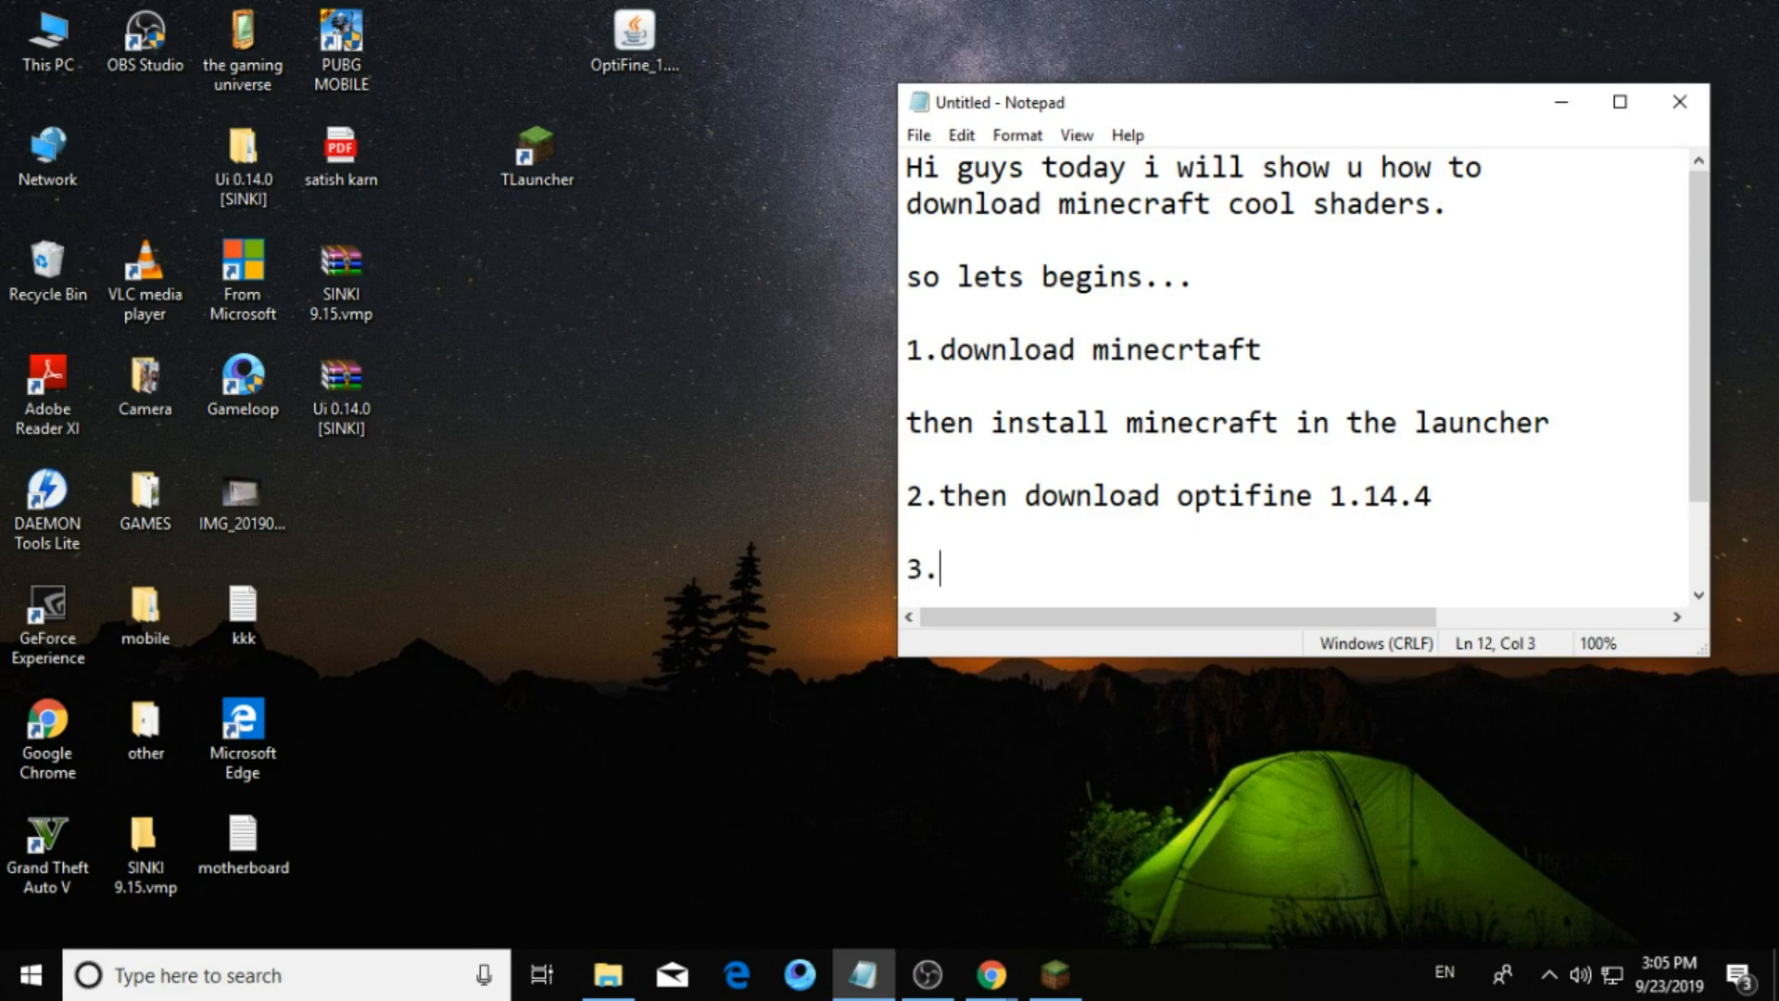
text(i)
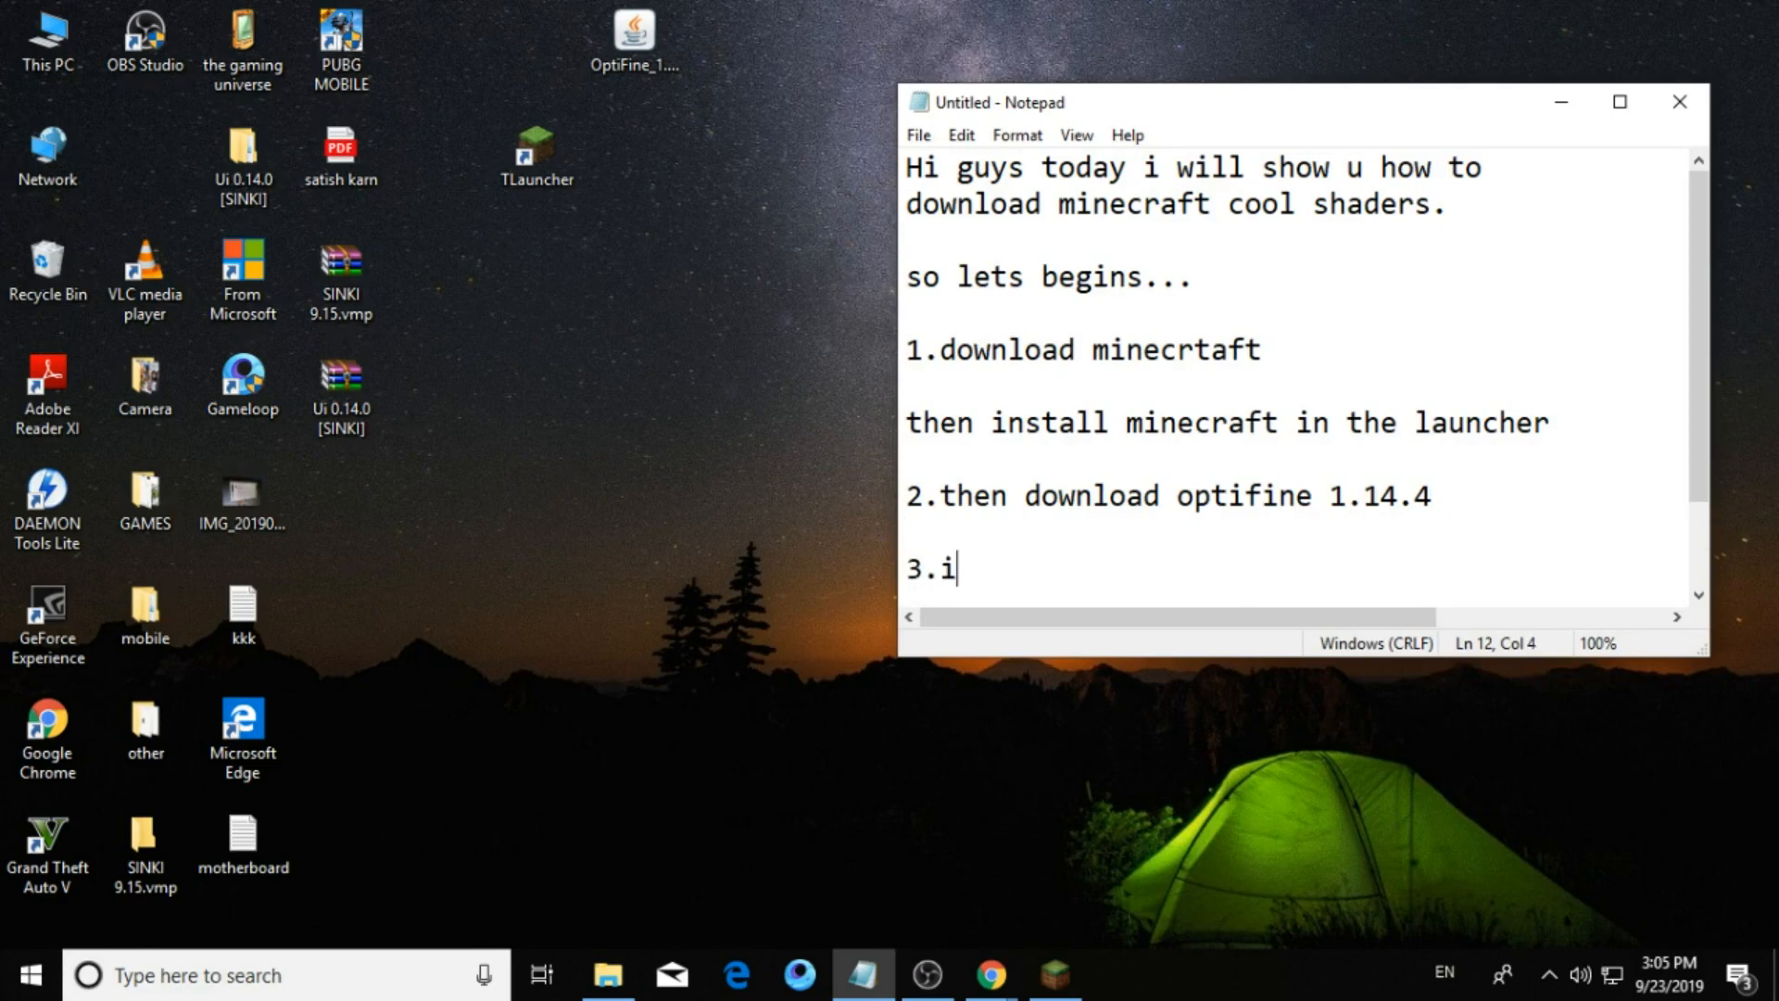
text(f)
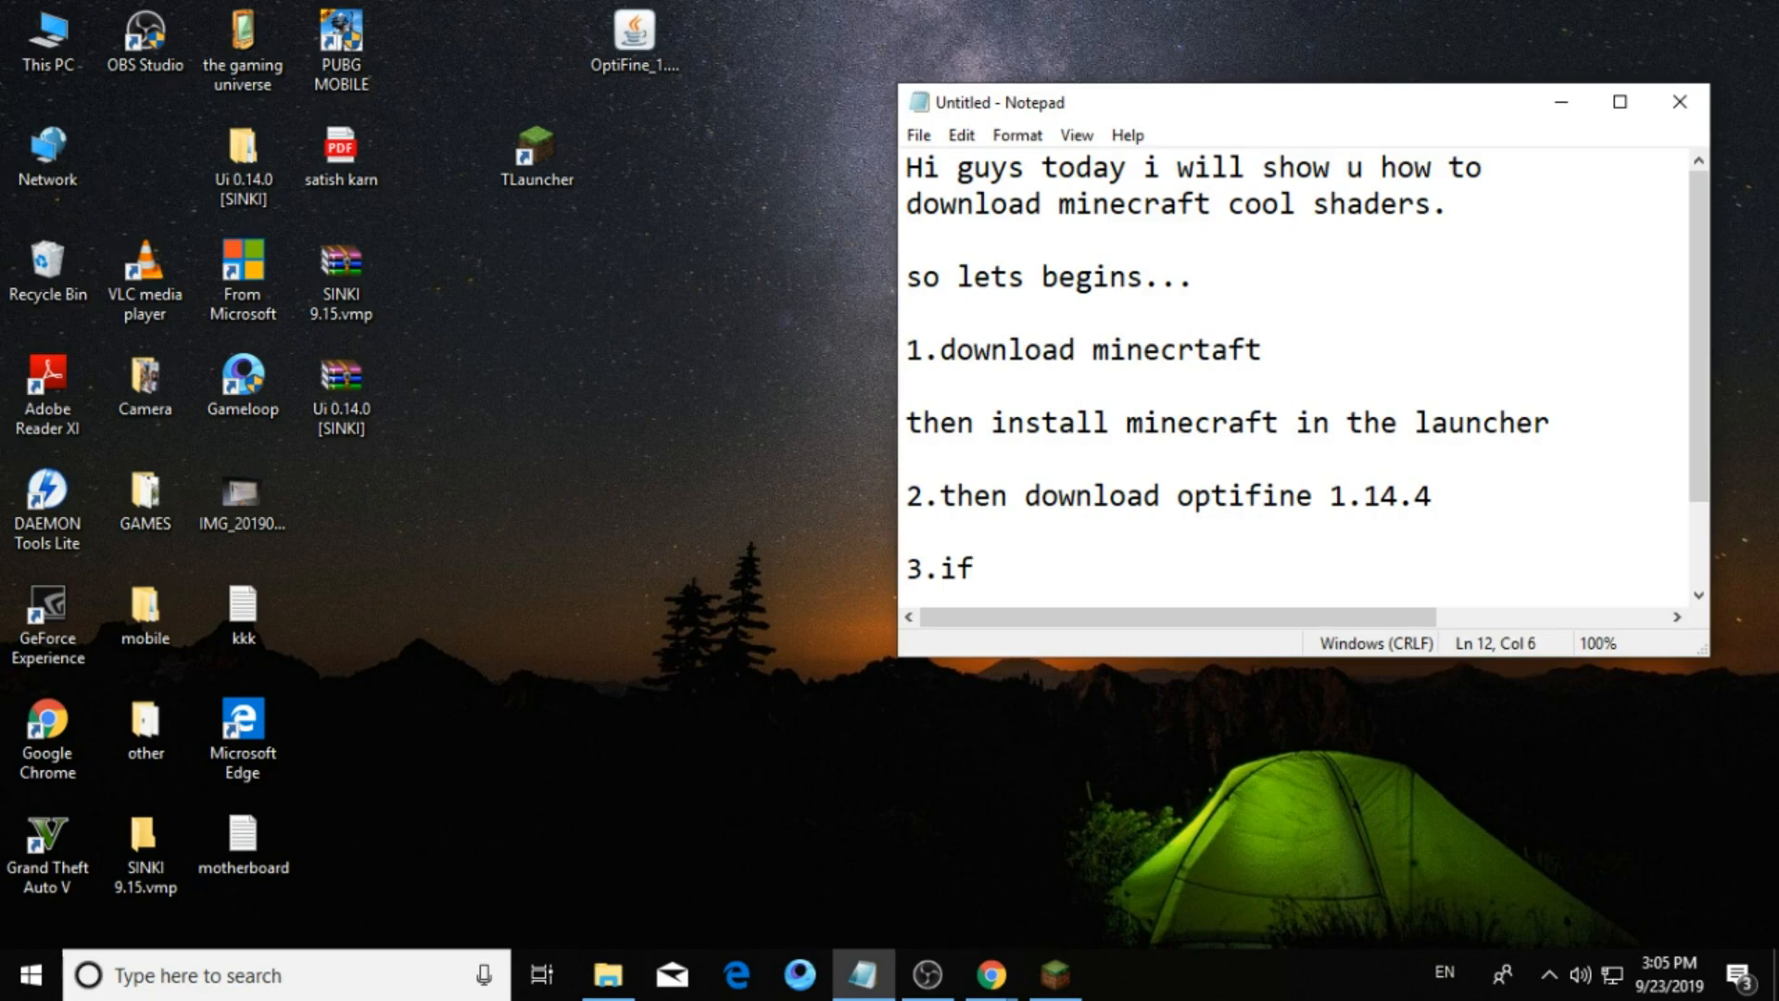
text(u)
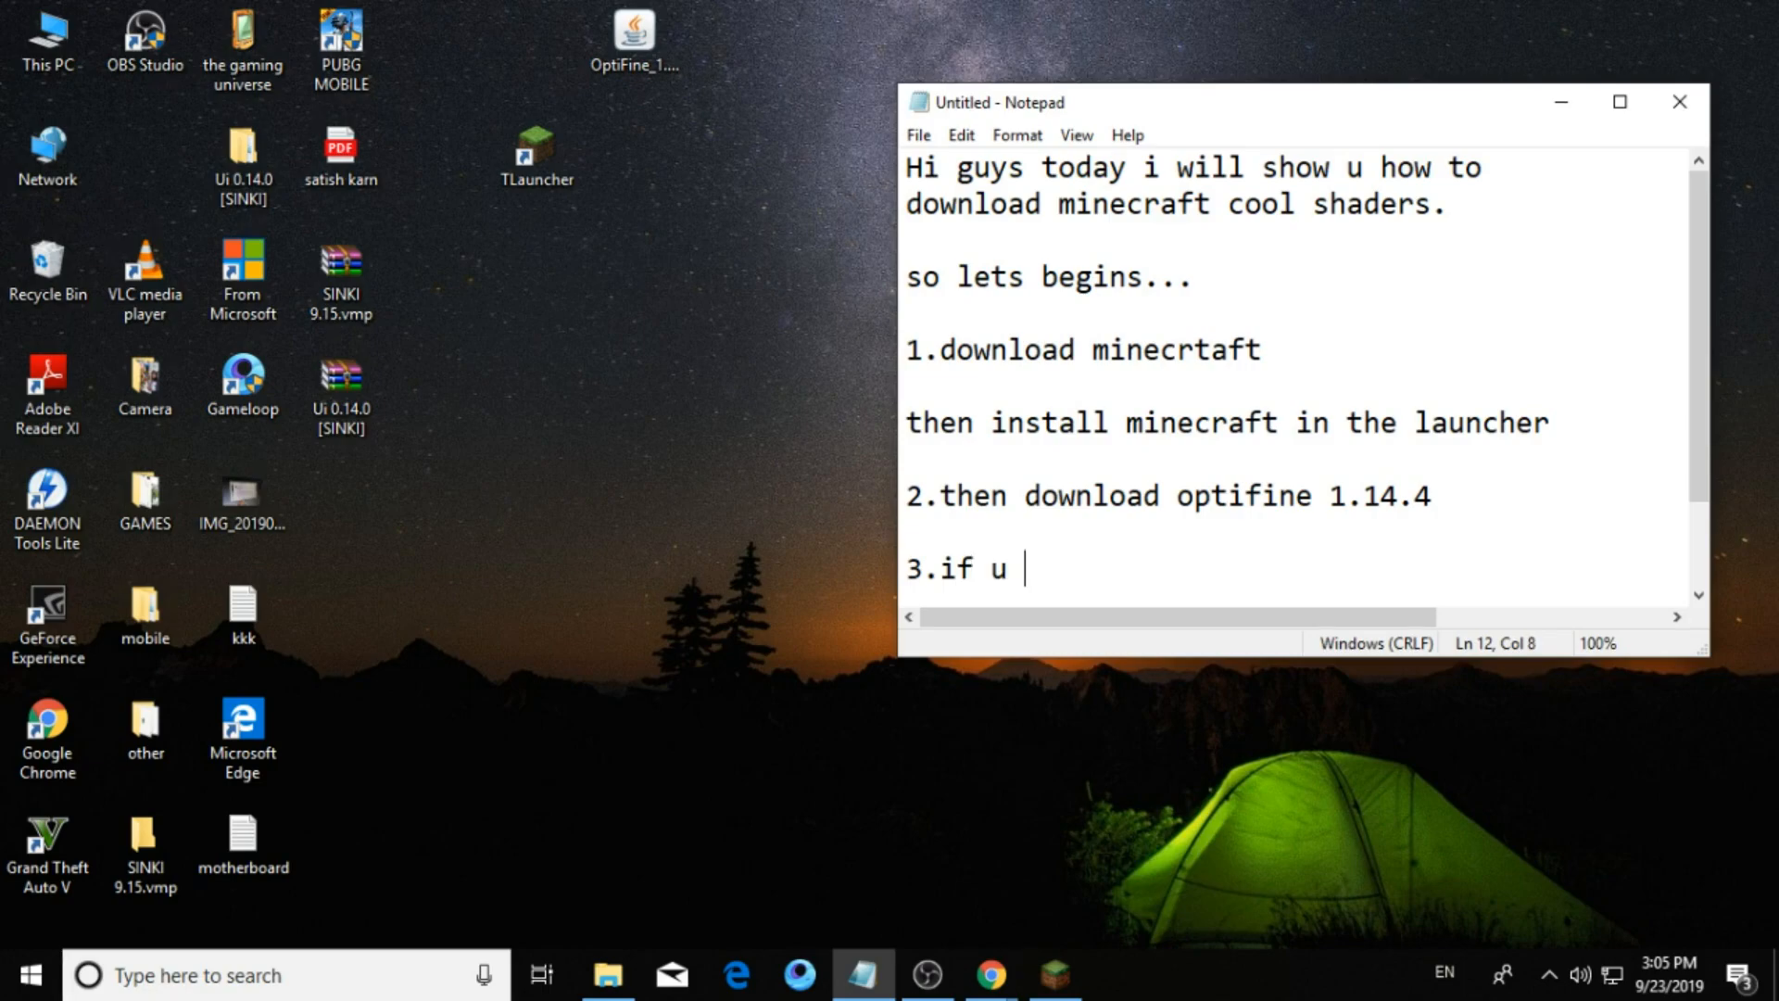
text(not d)
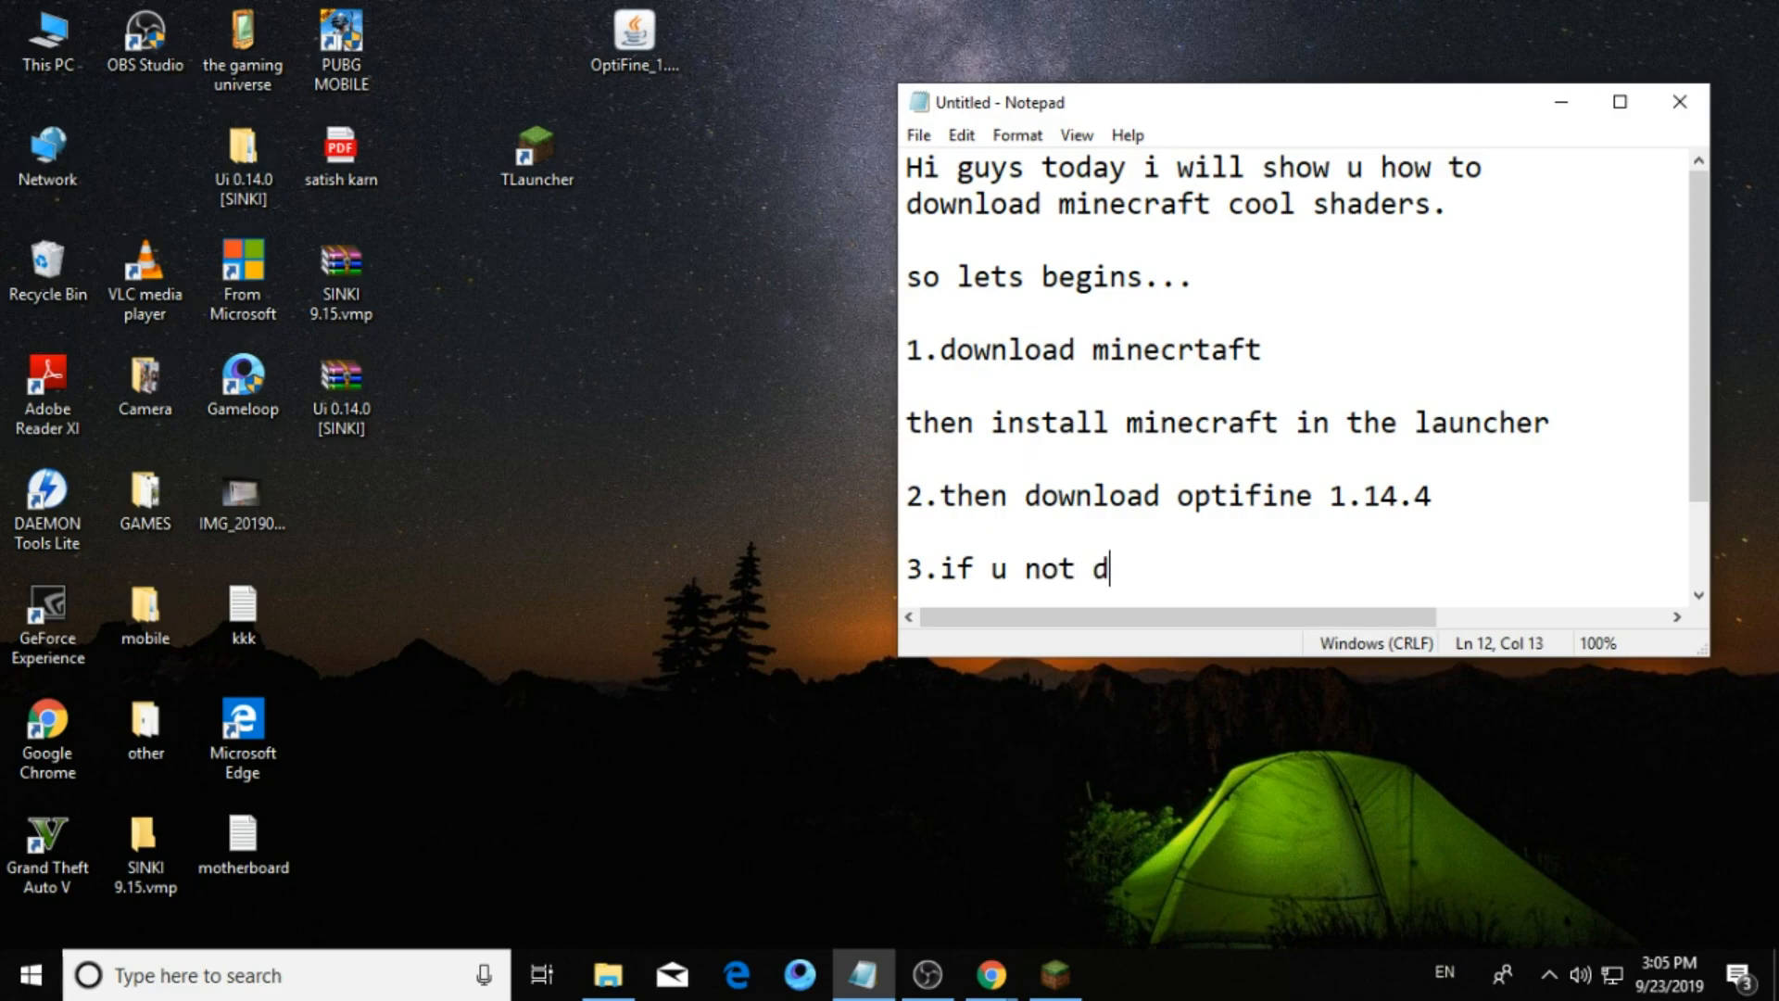
text(ownload)
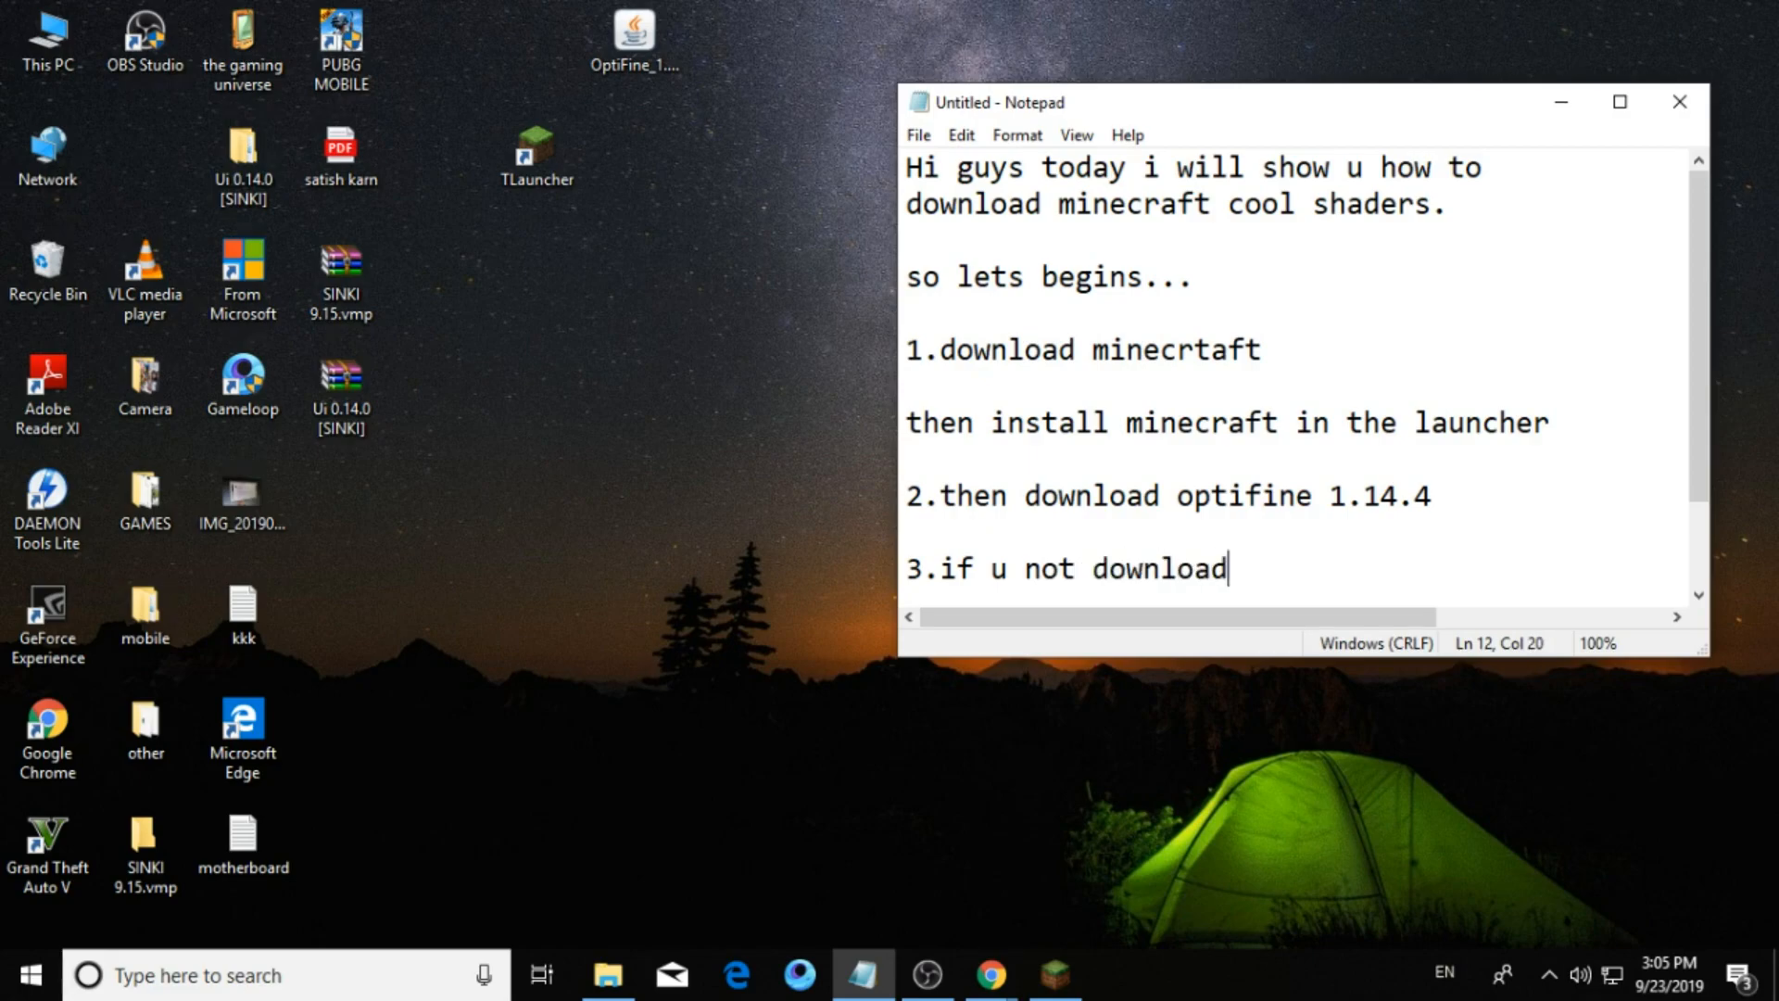
text(ed the)
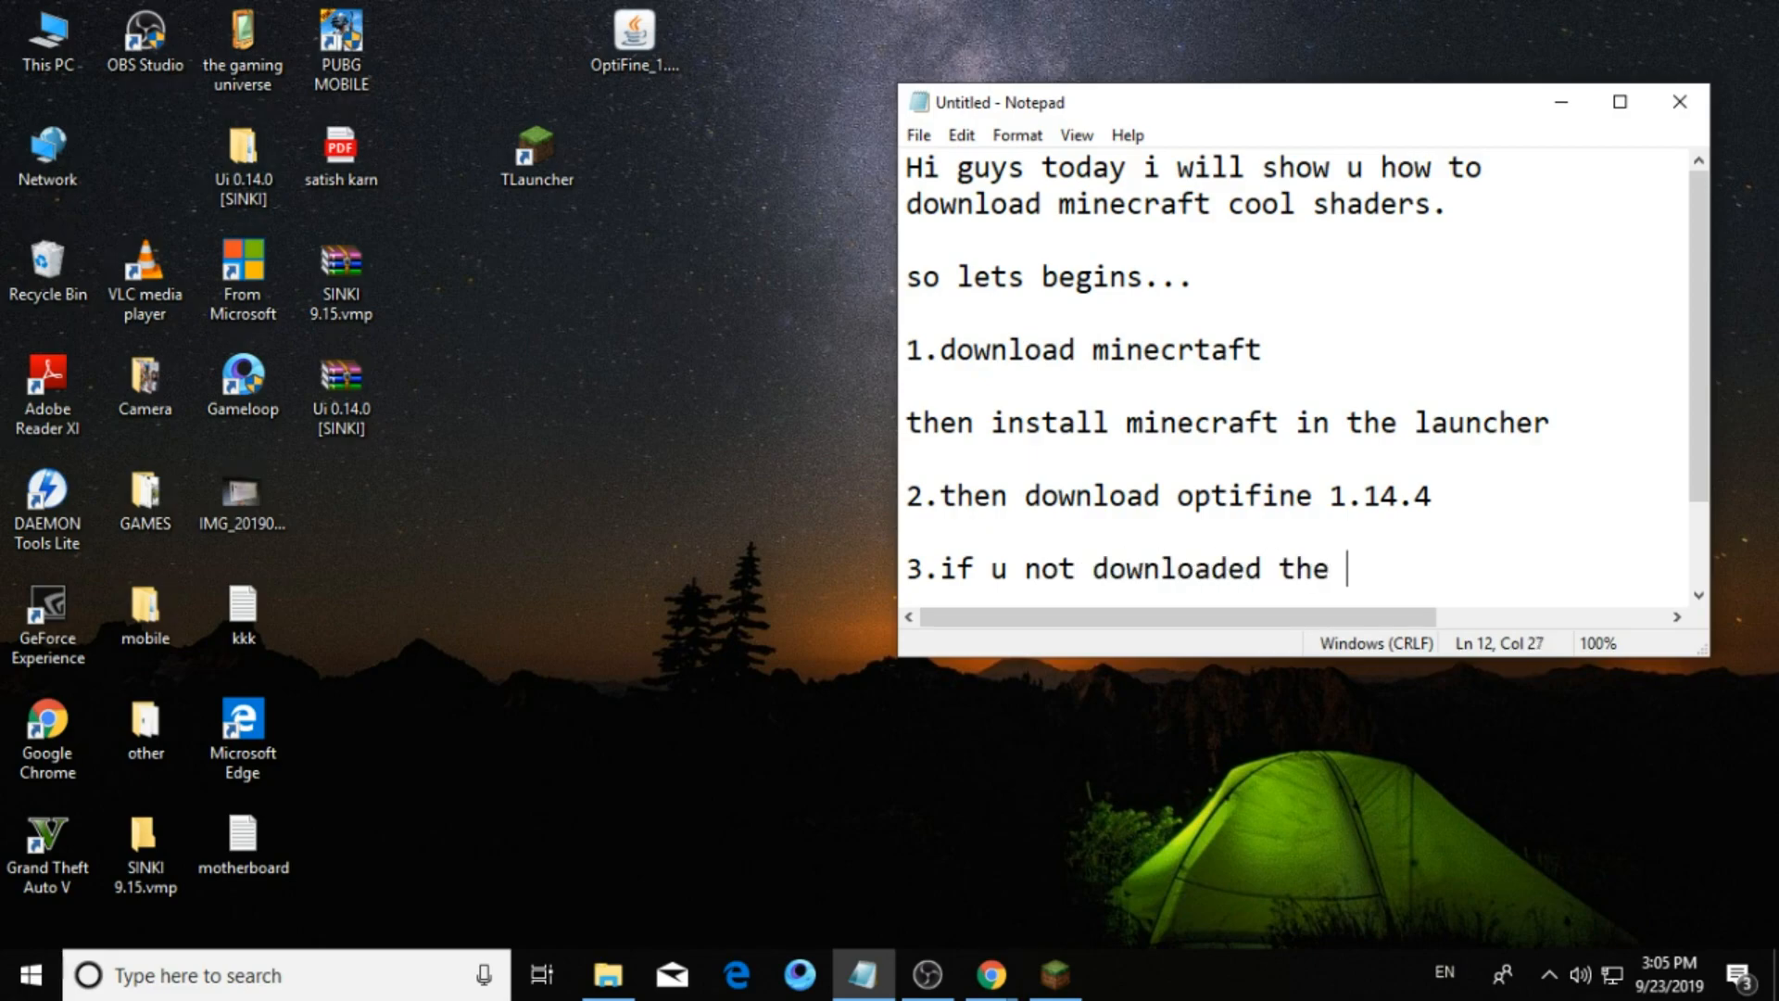
text(game o)
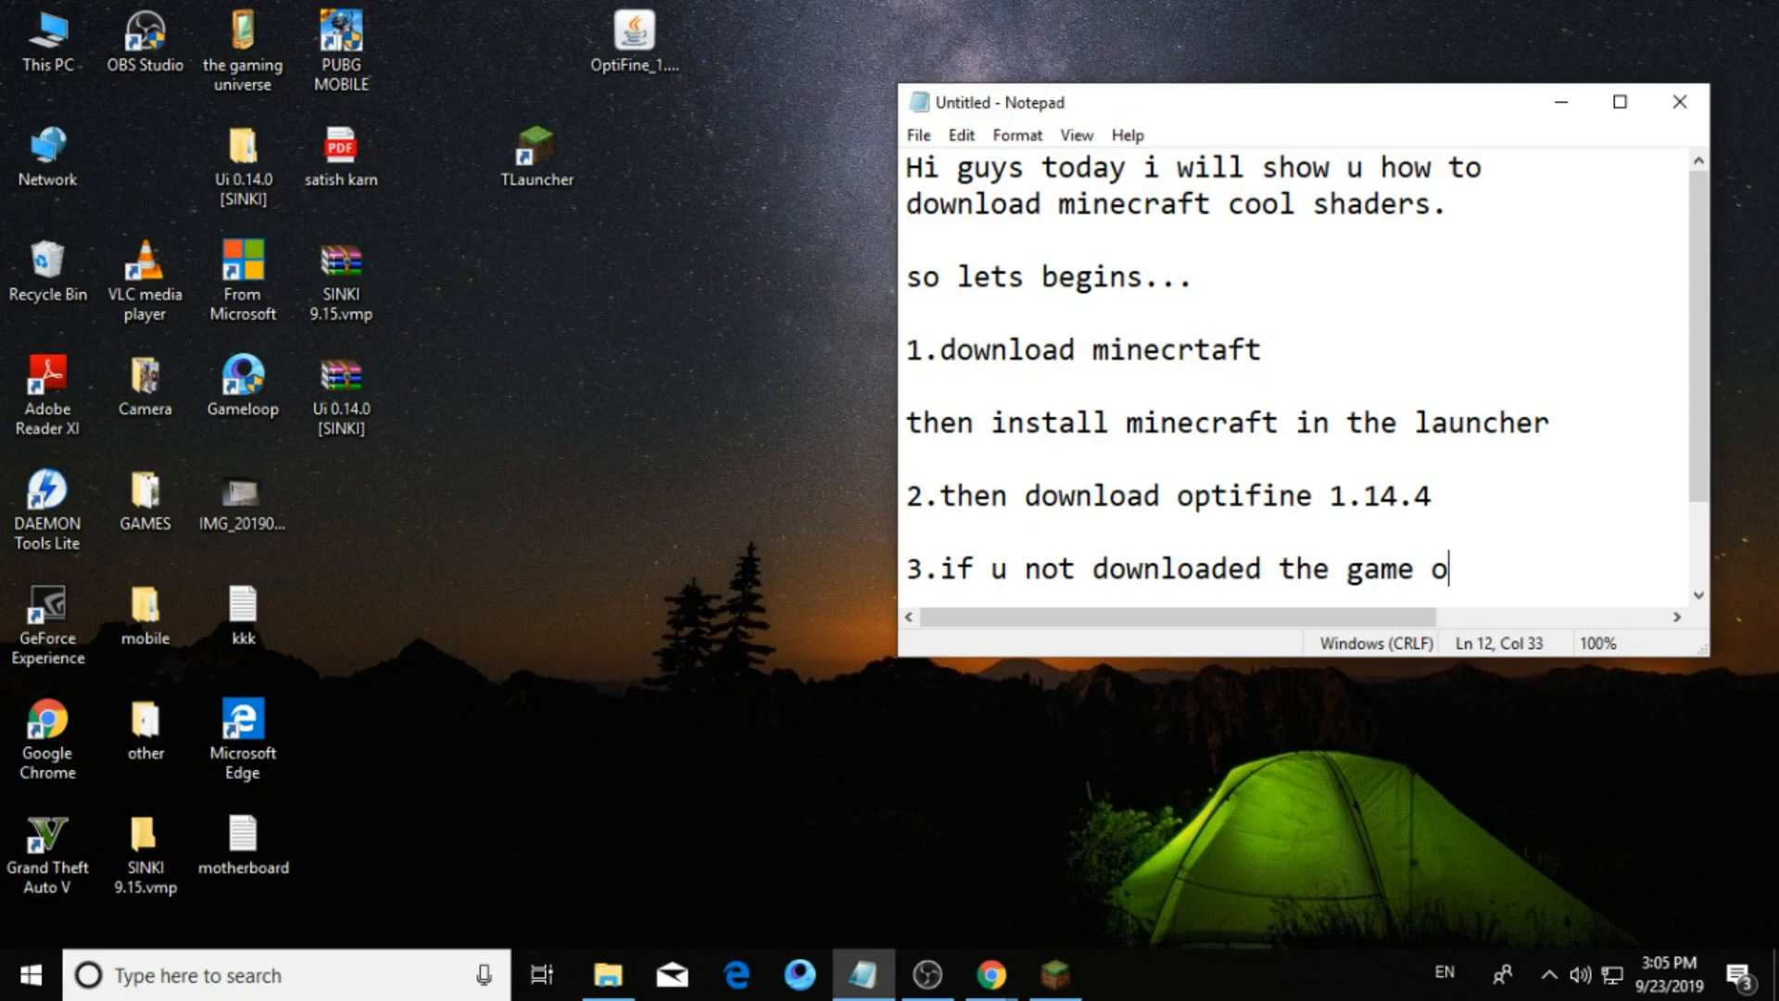
text(pti)
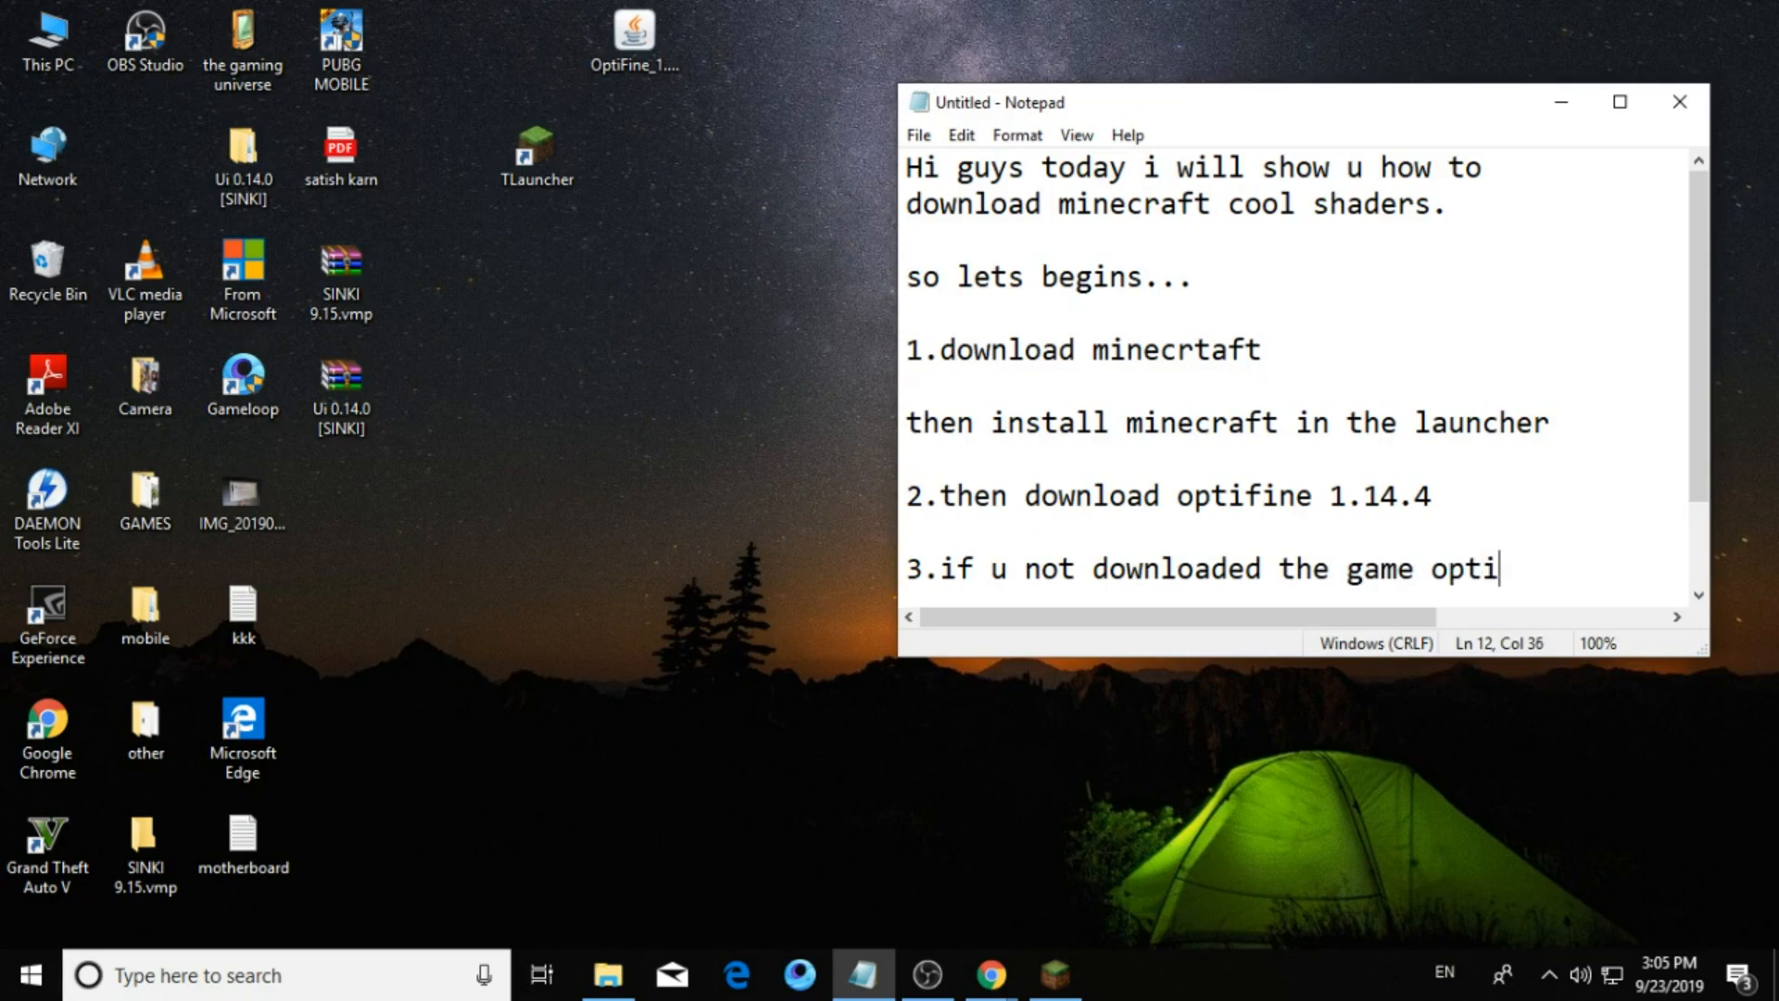
text(fi)
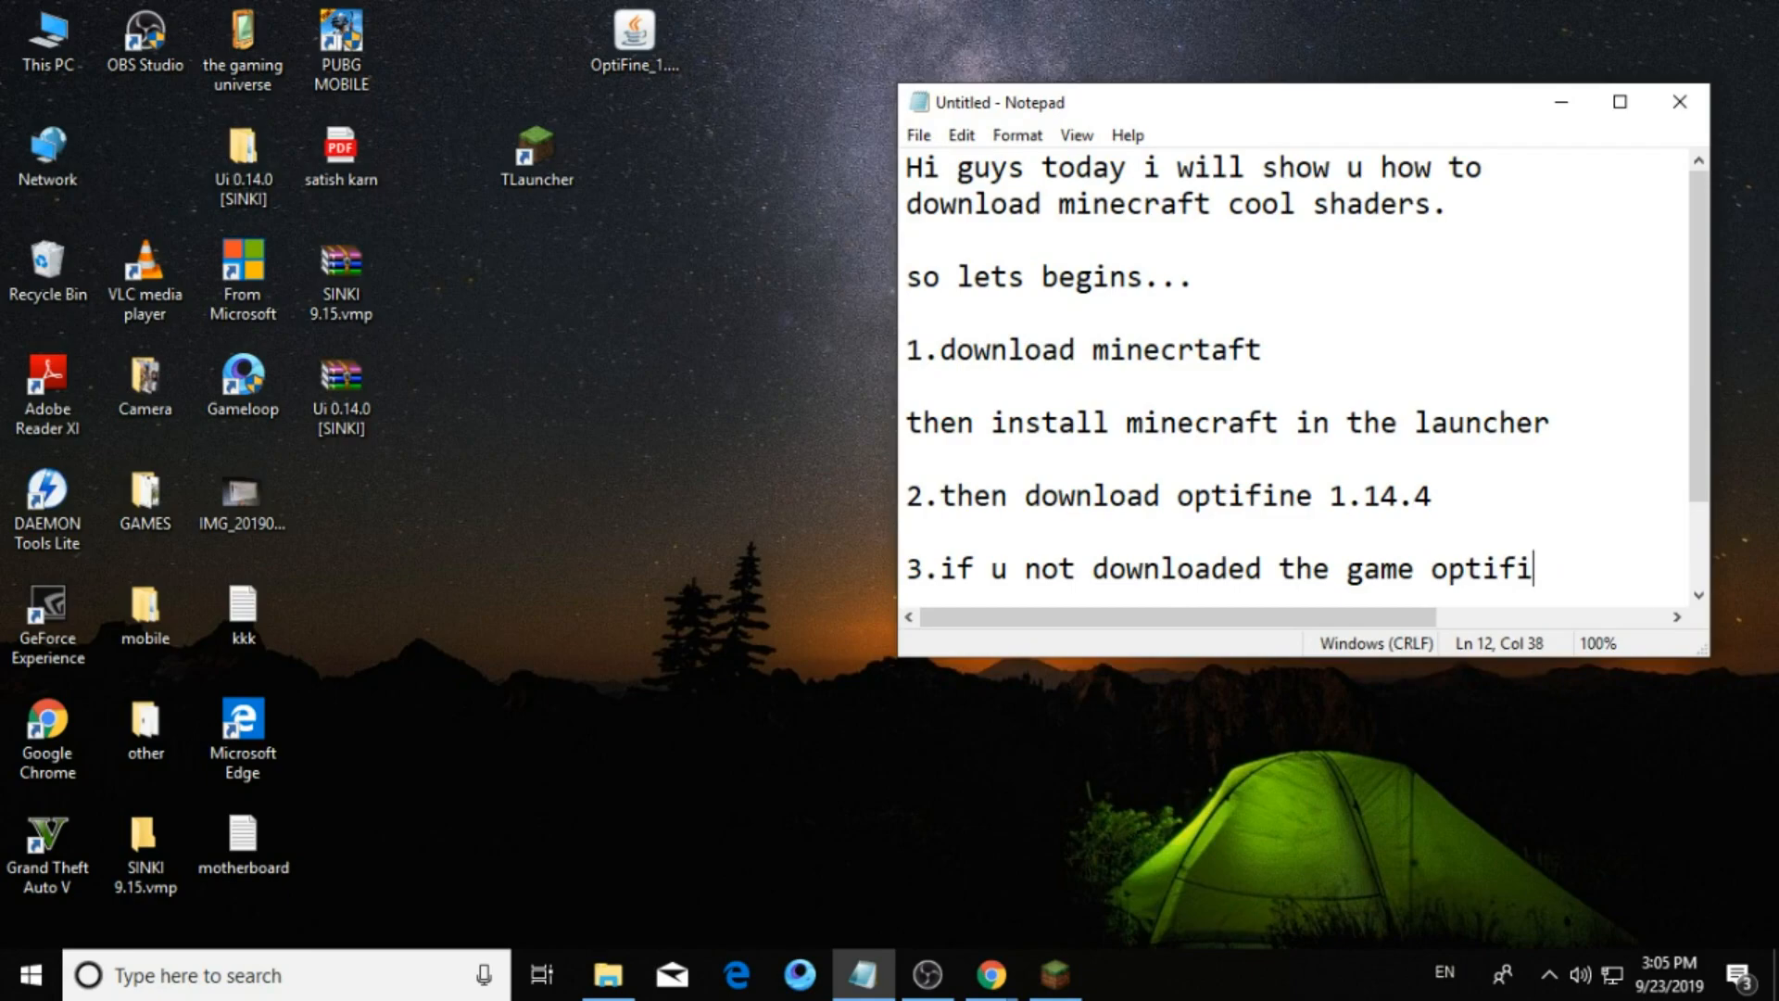
text(w)
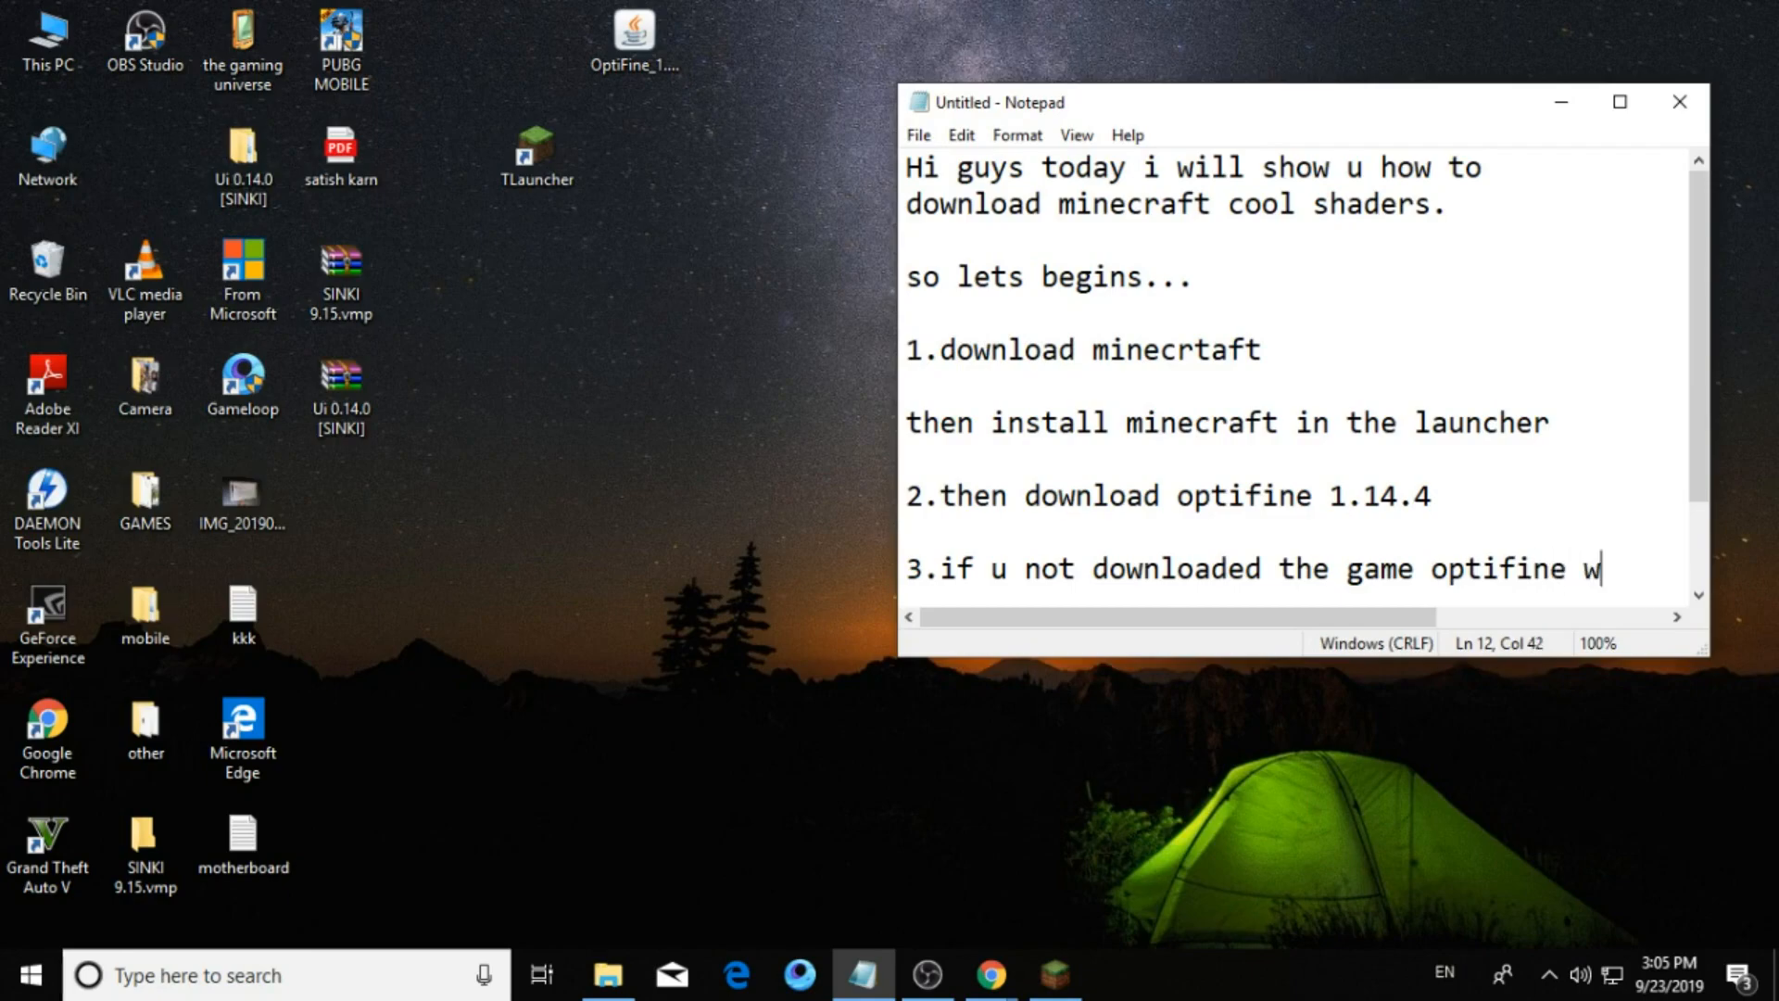
scroll(right, 3)
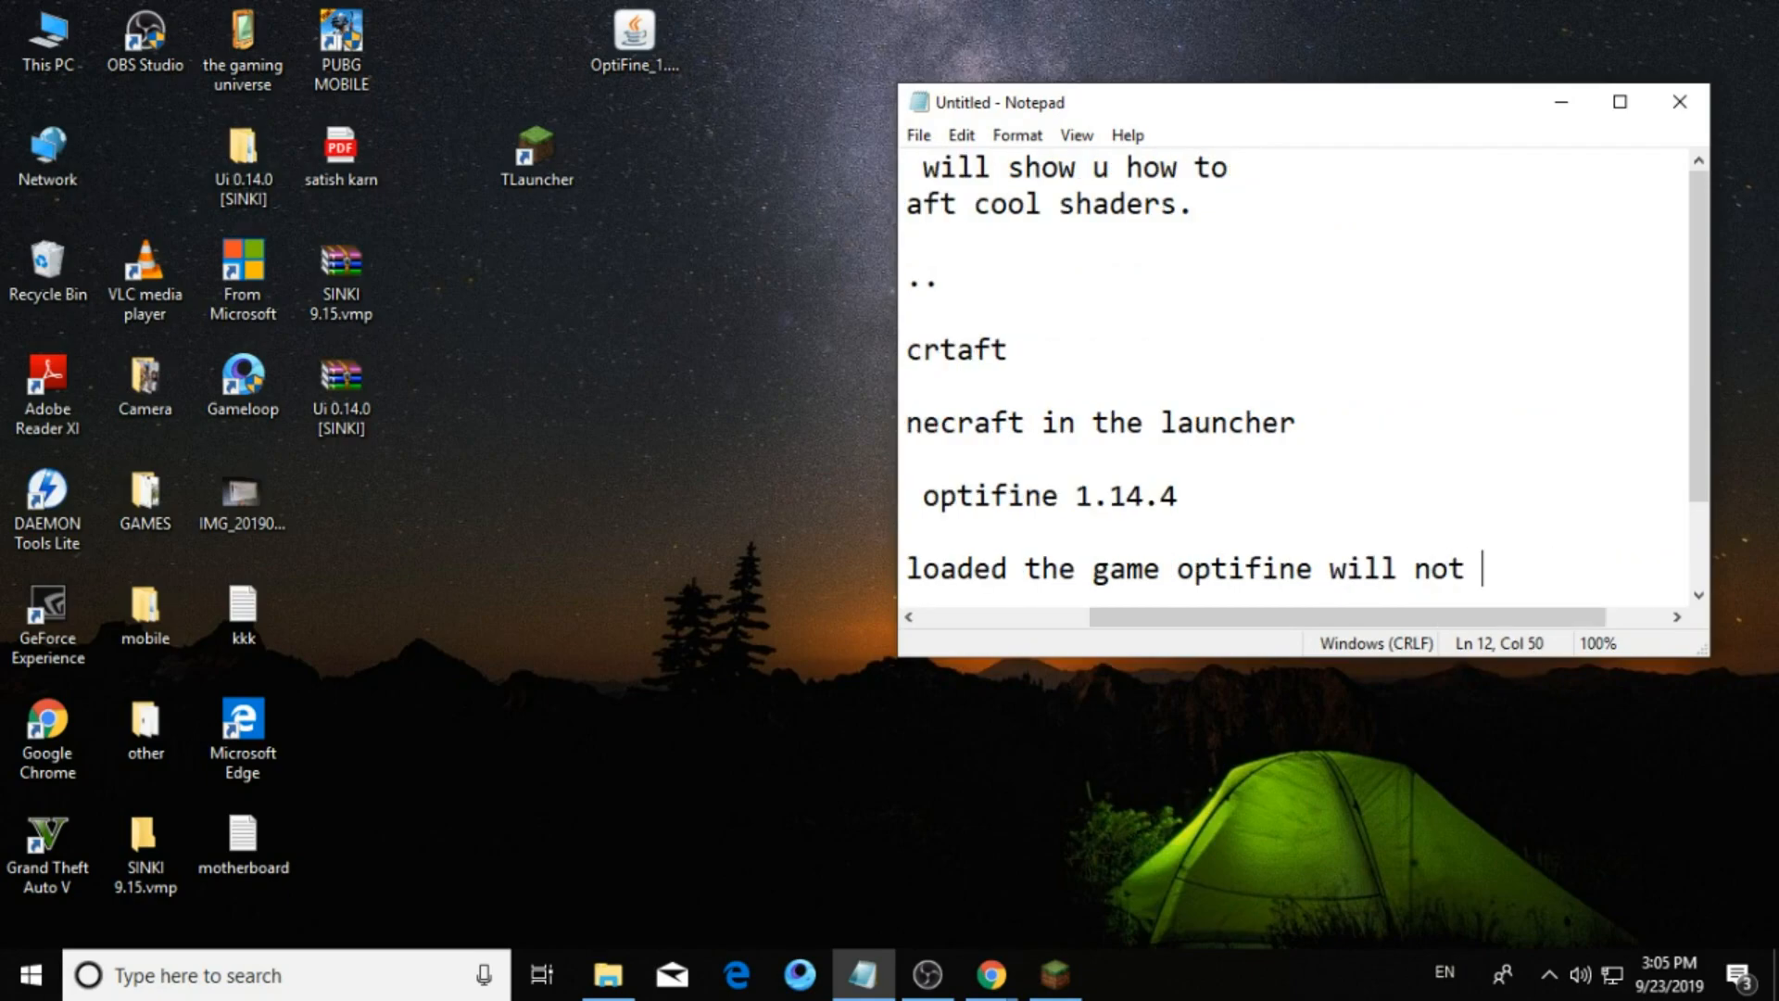
text(inst)
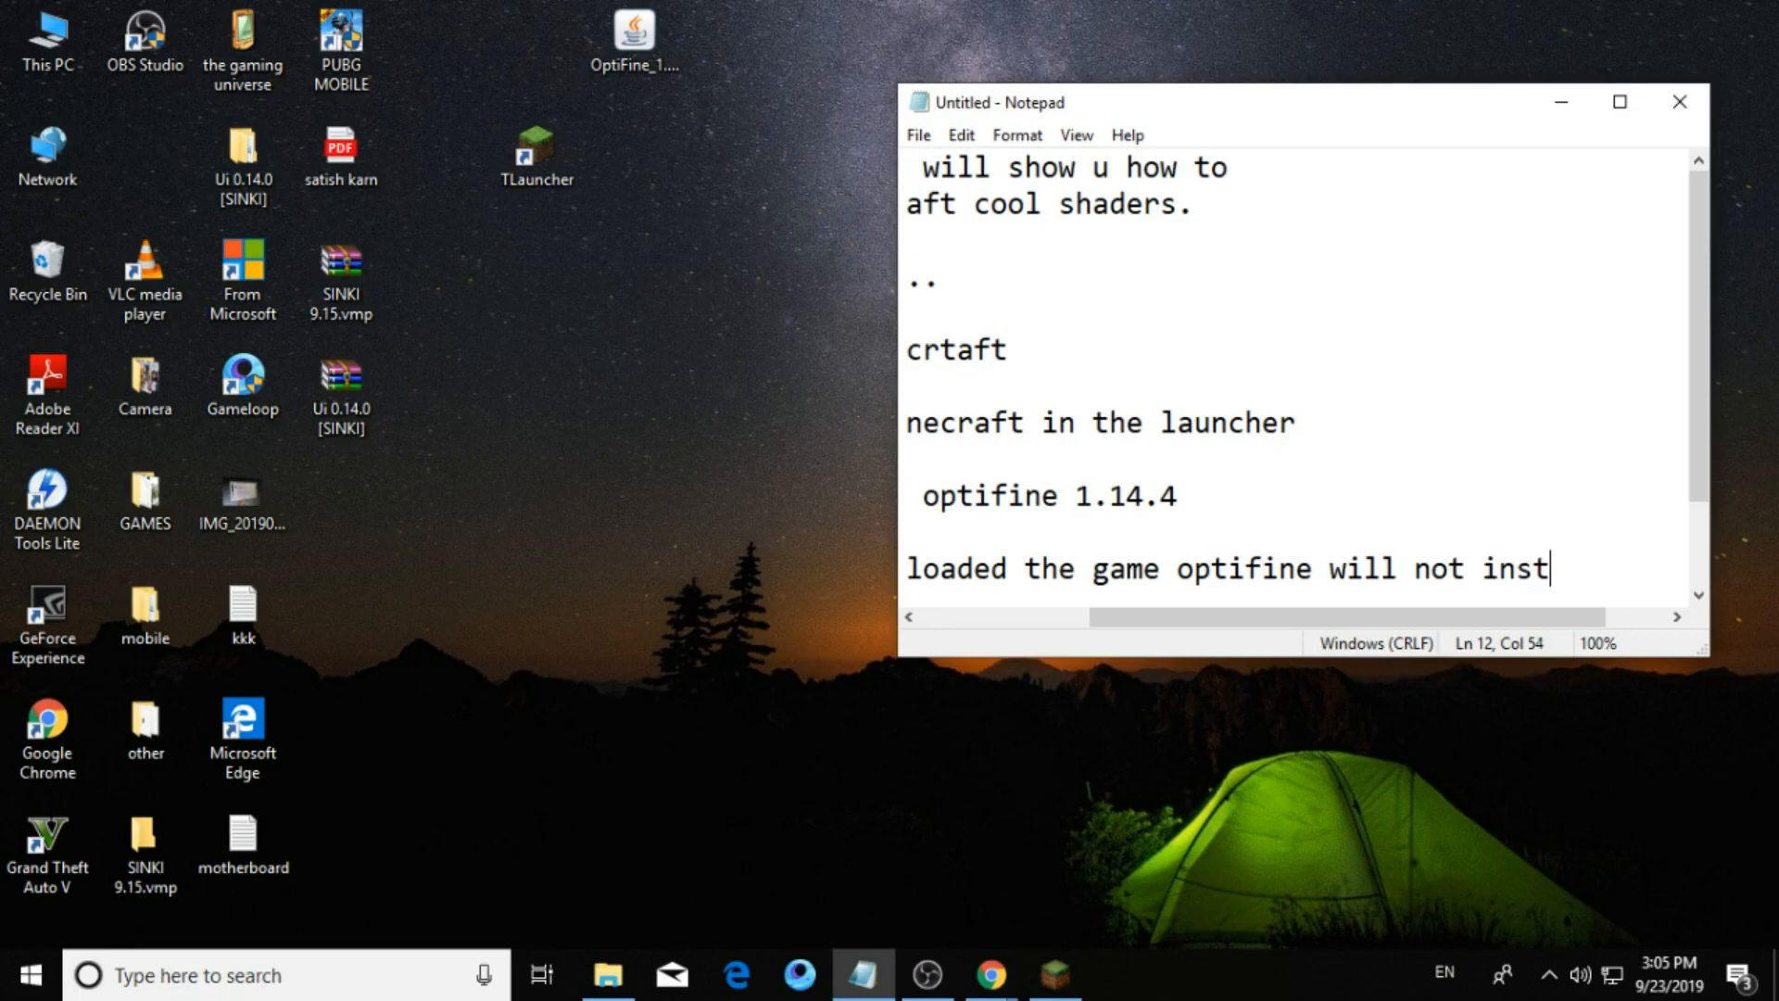
text(alled)
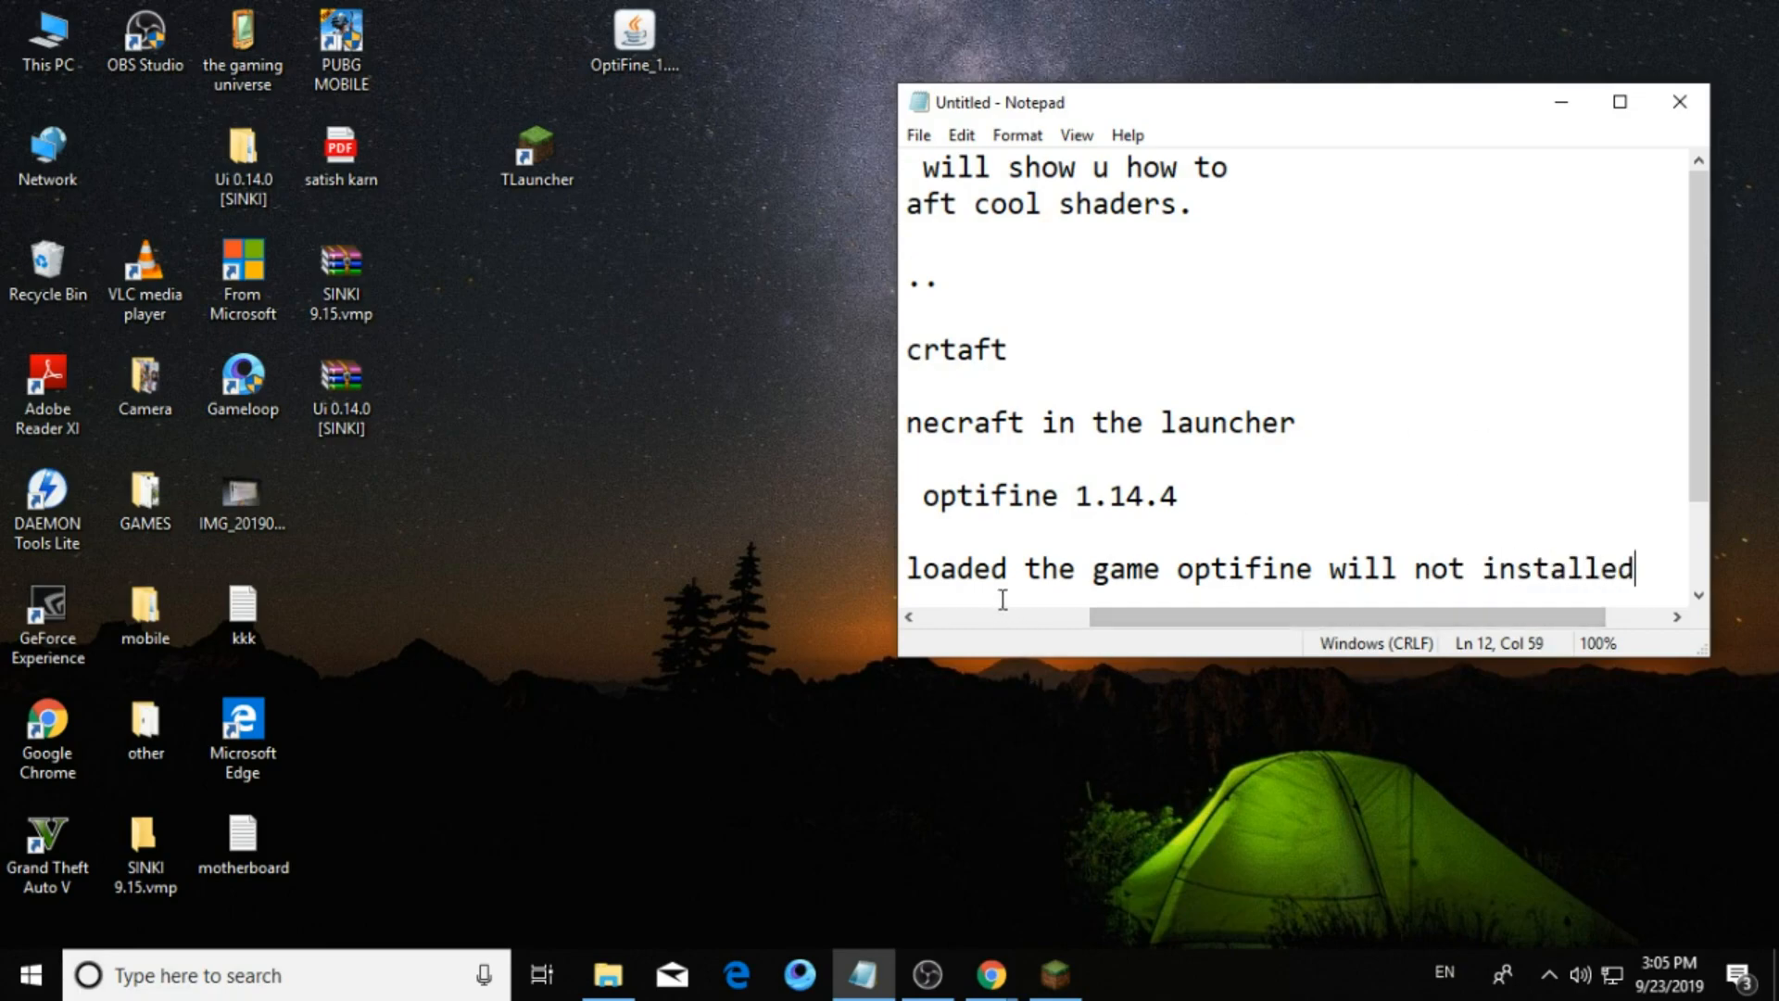
Add step 4: after that u will see optifine 1.14.4.
click(1316, 567)
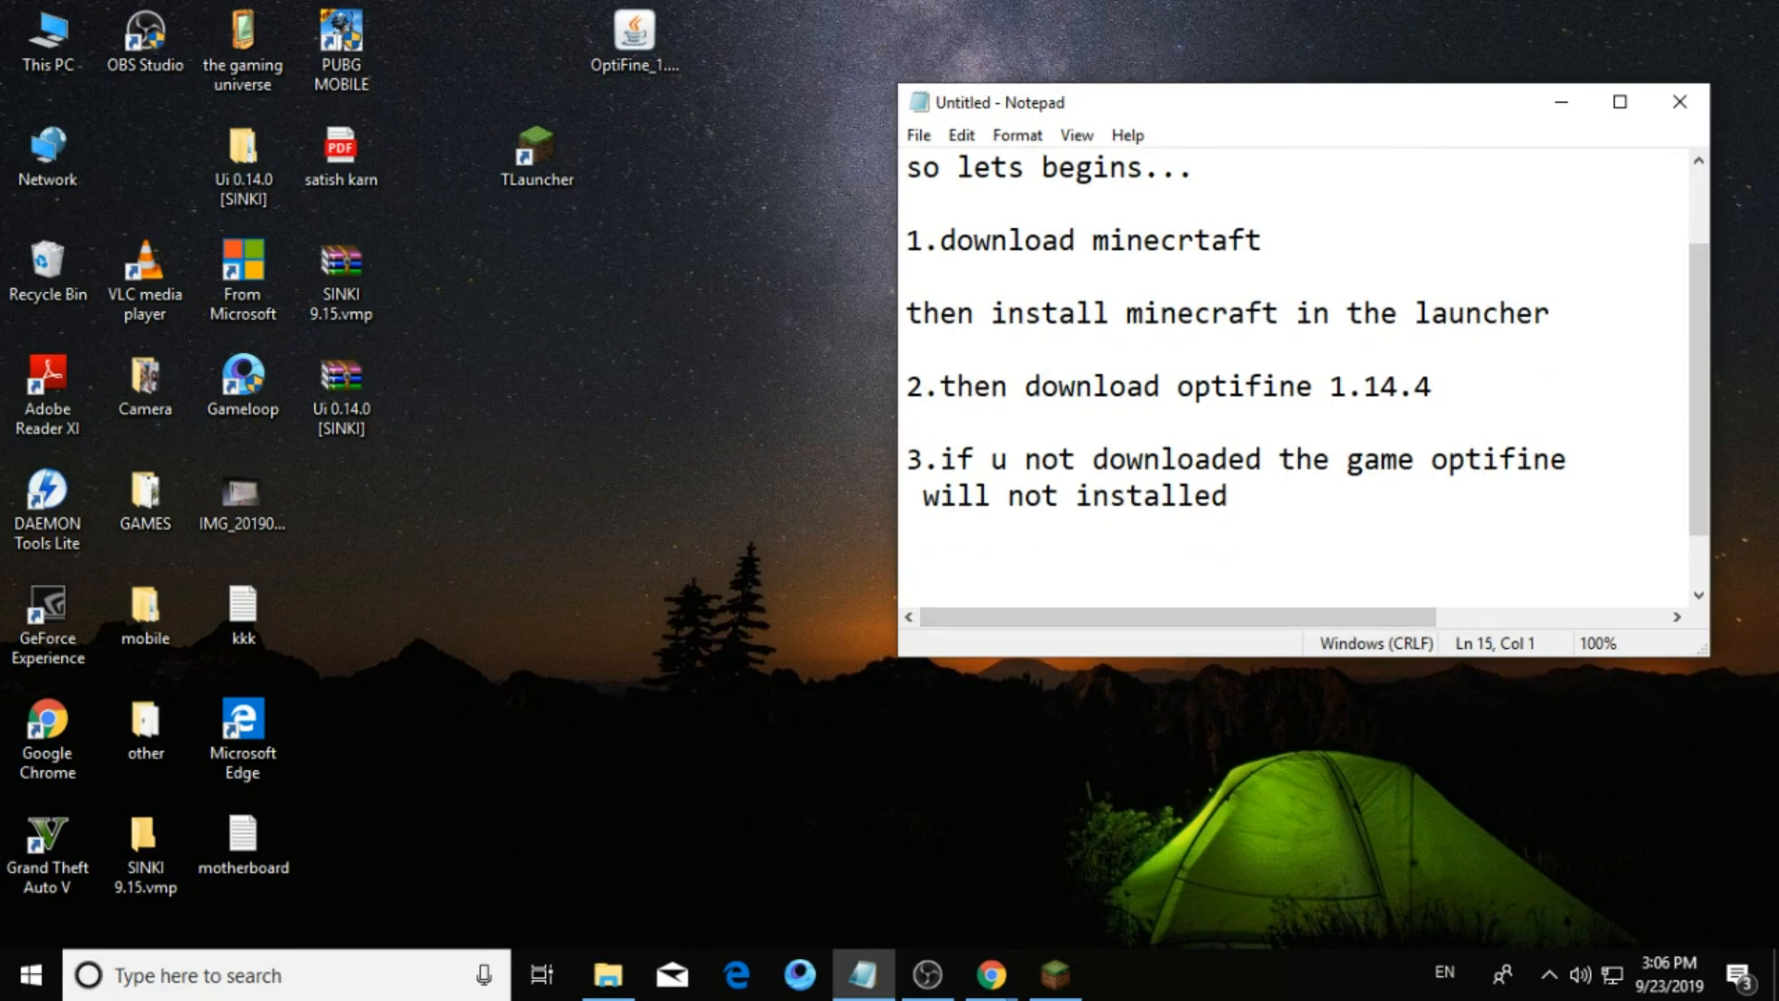
text(4.aft)
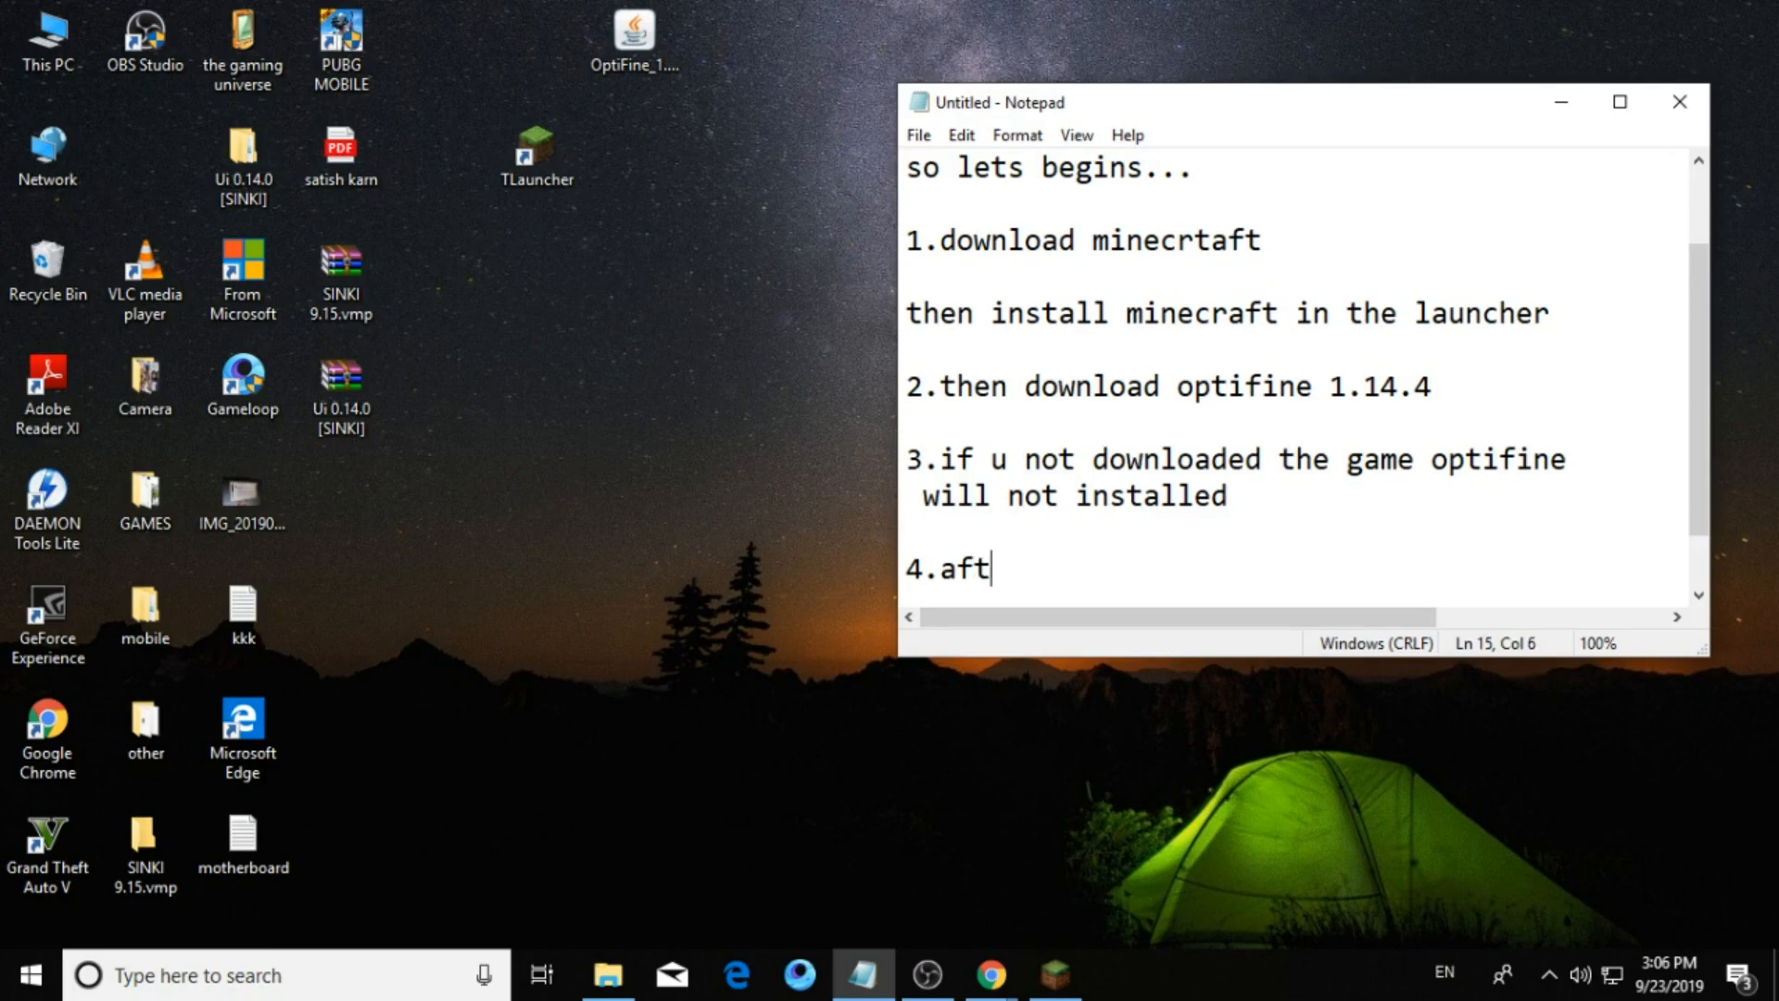
text(er)
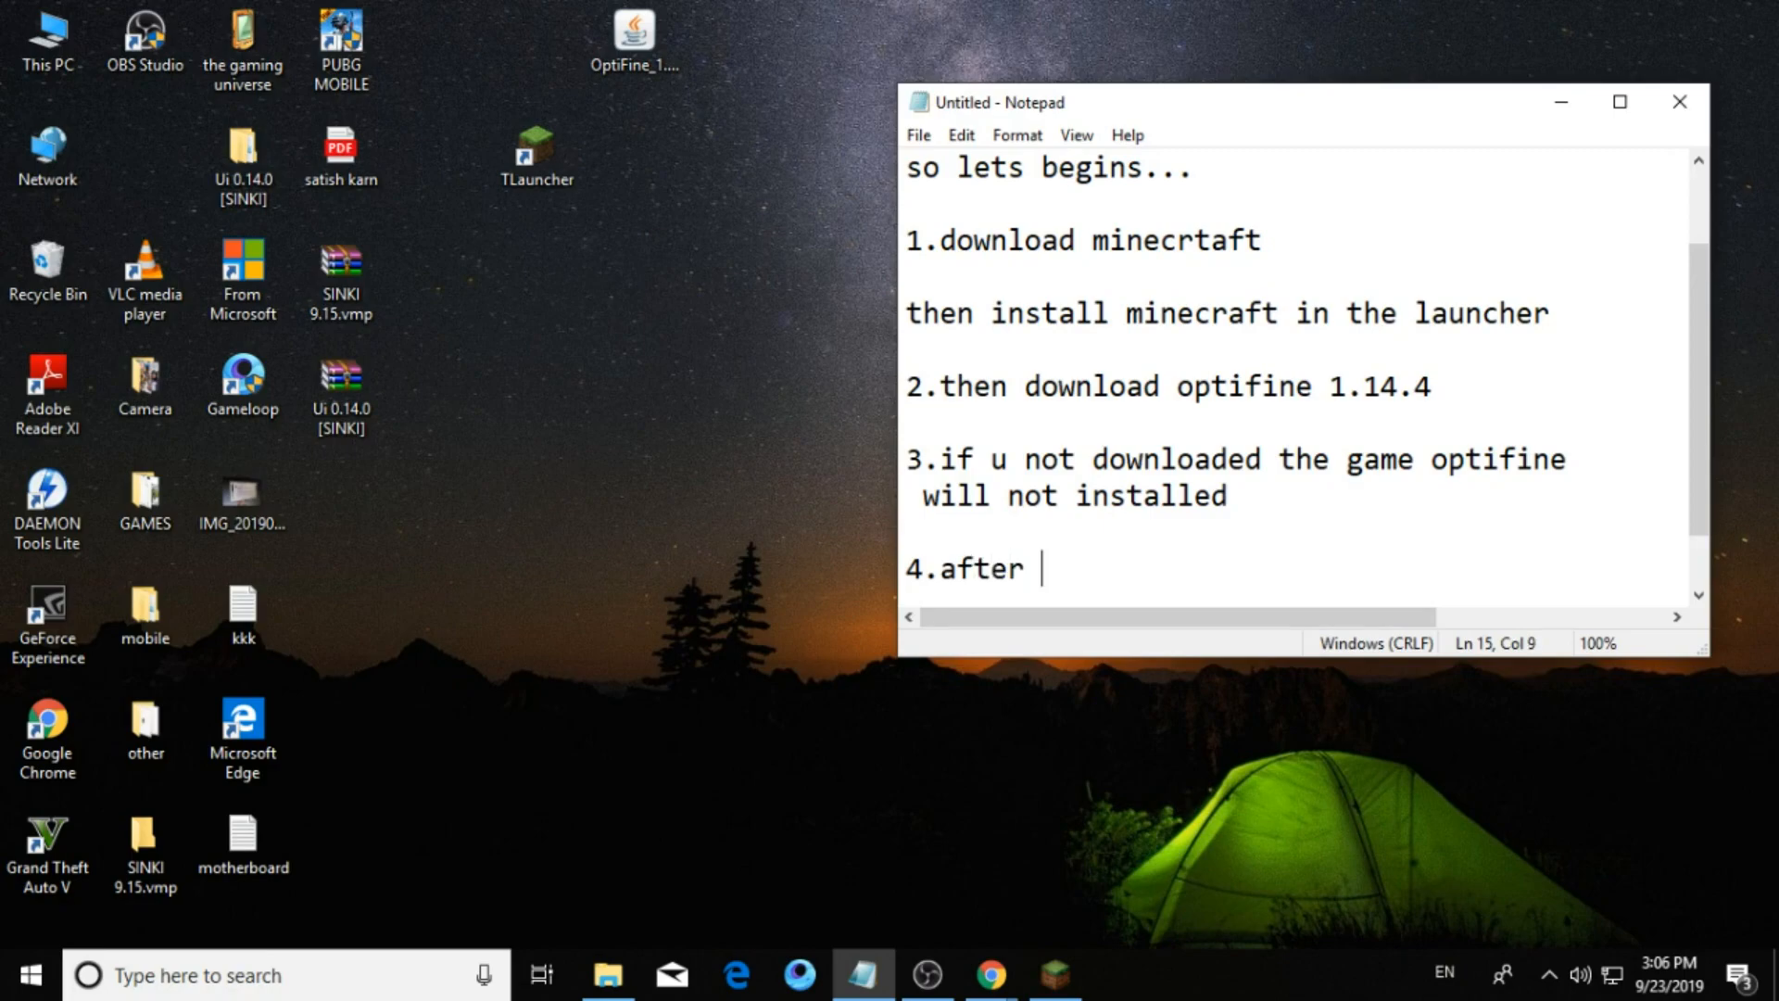
text(that)
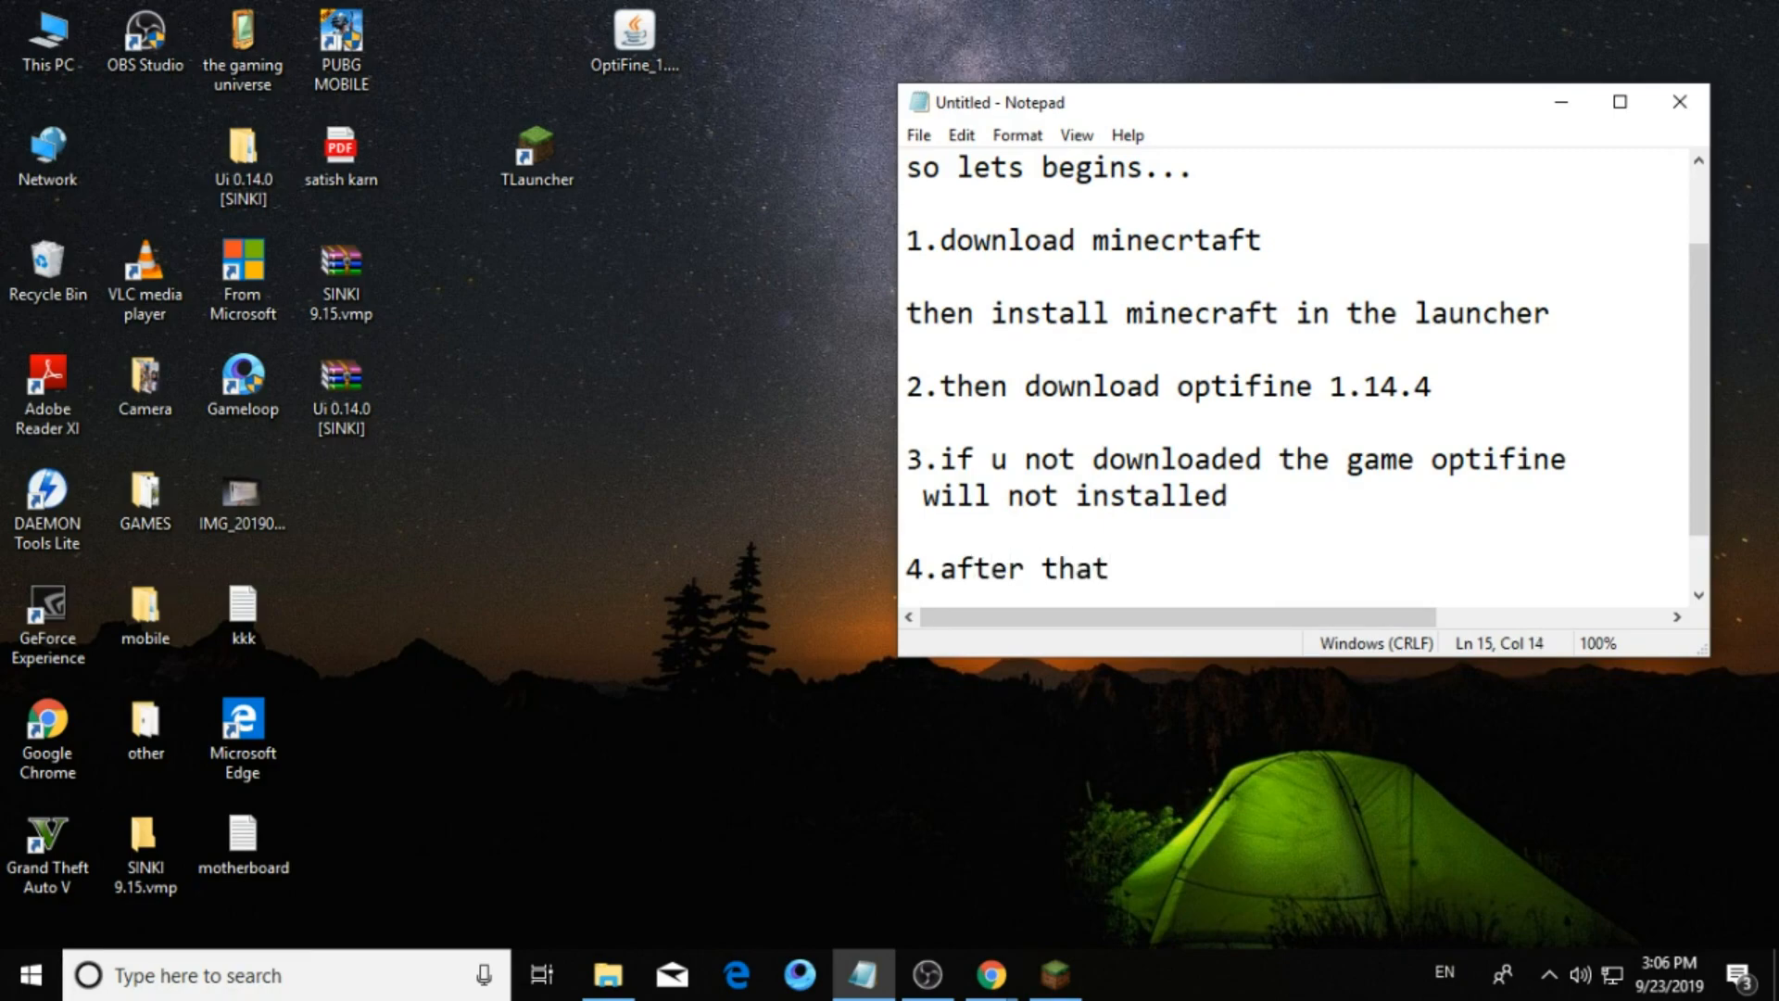
text(u will)
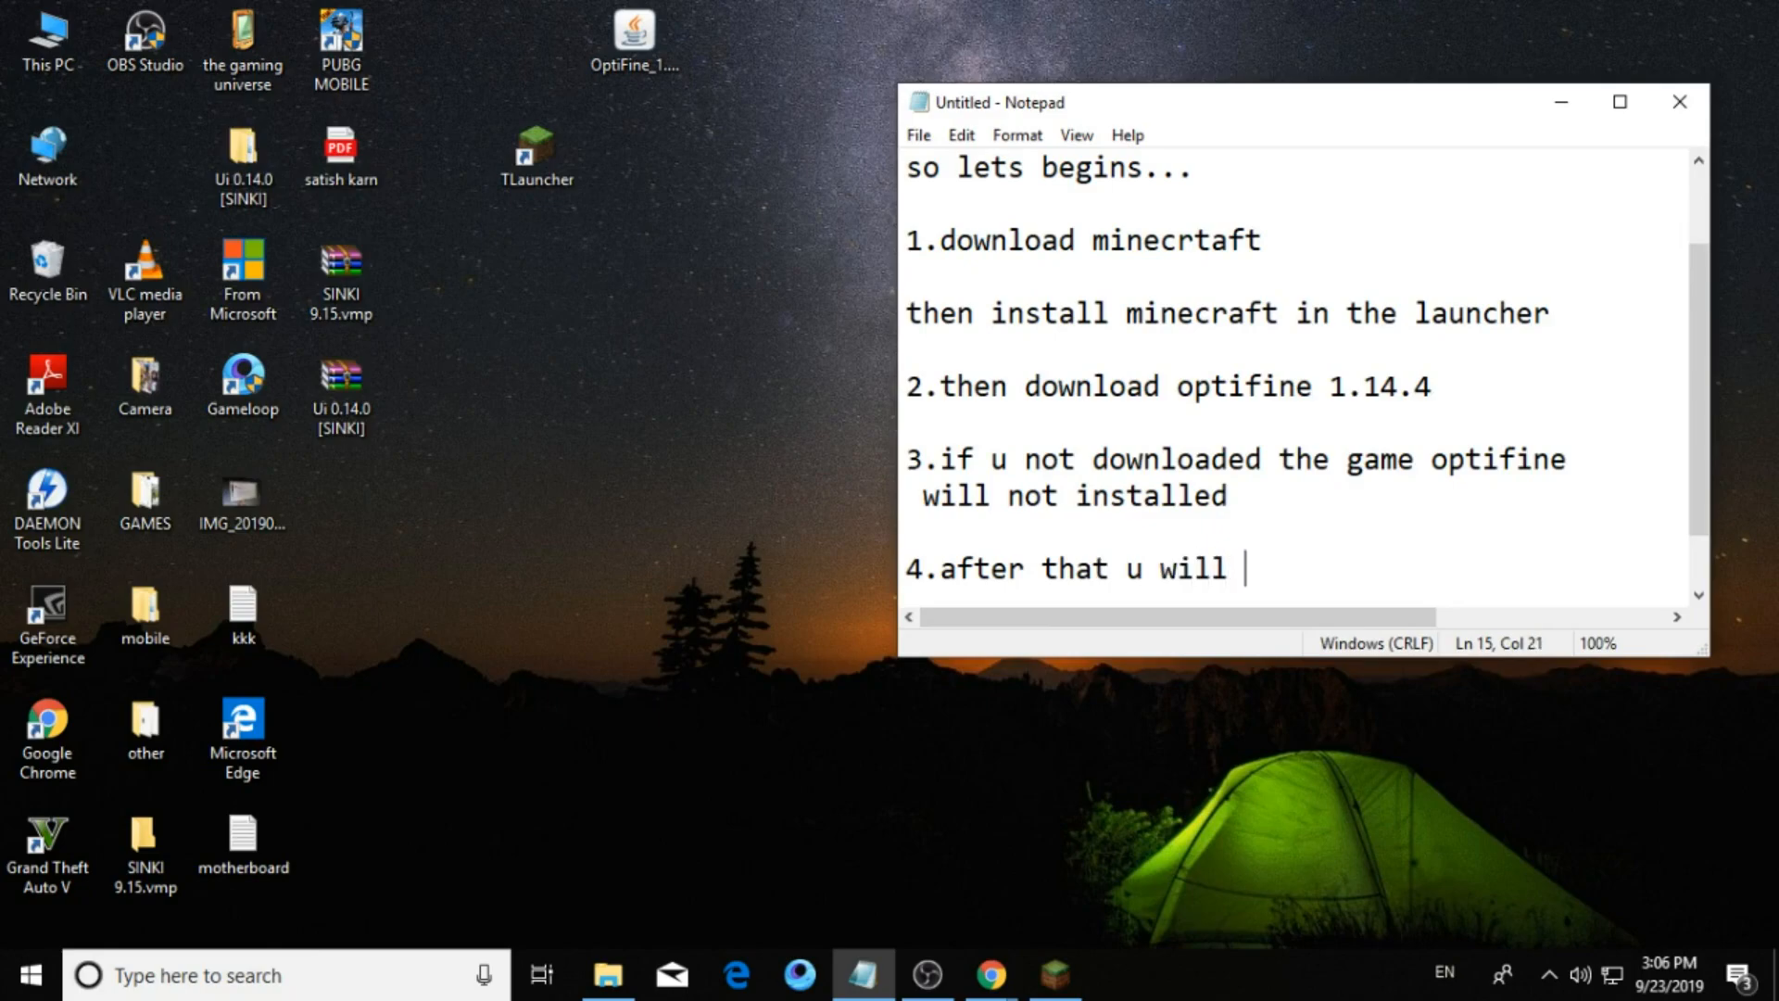
text(see o)
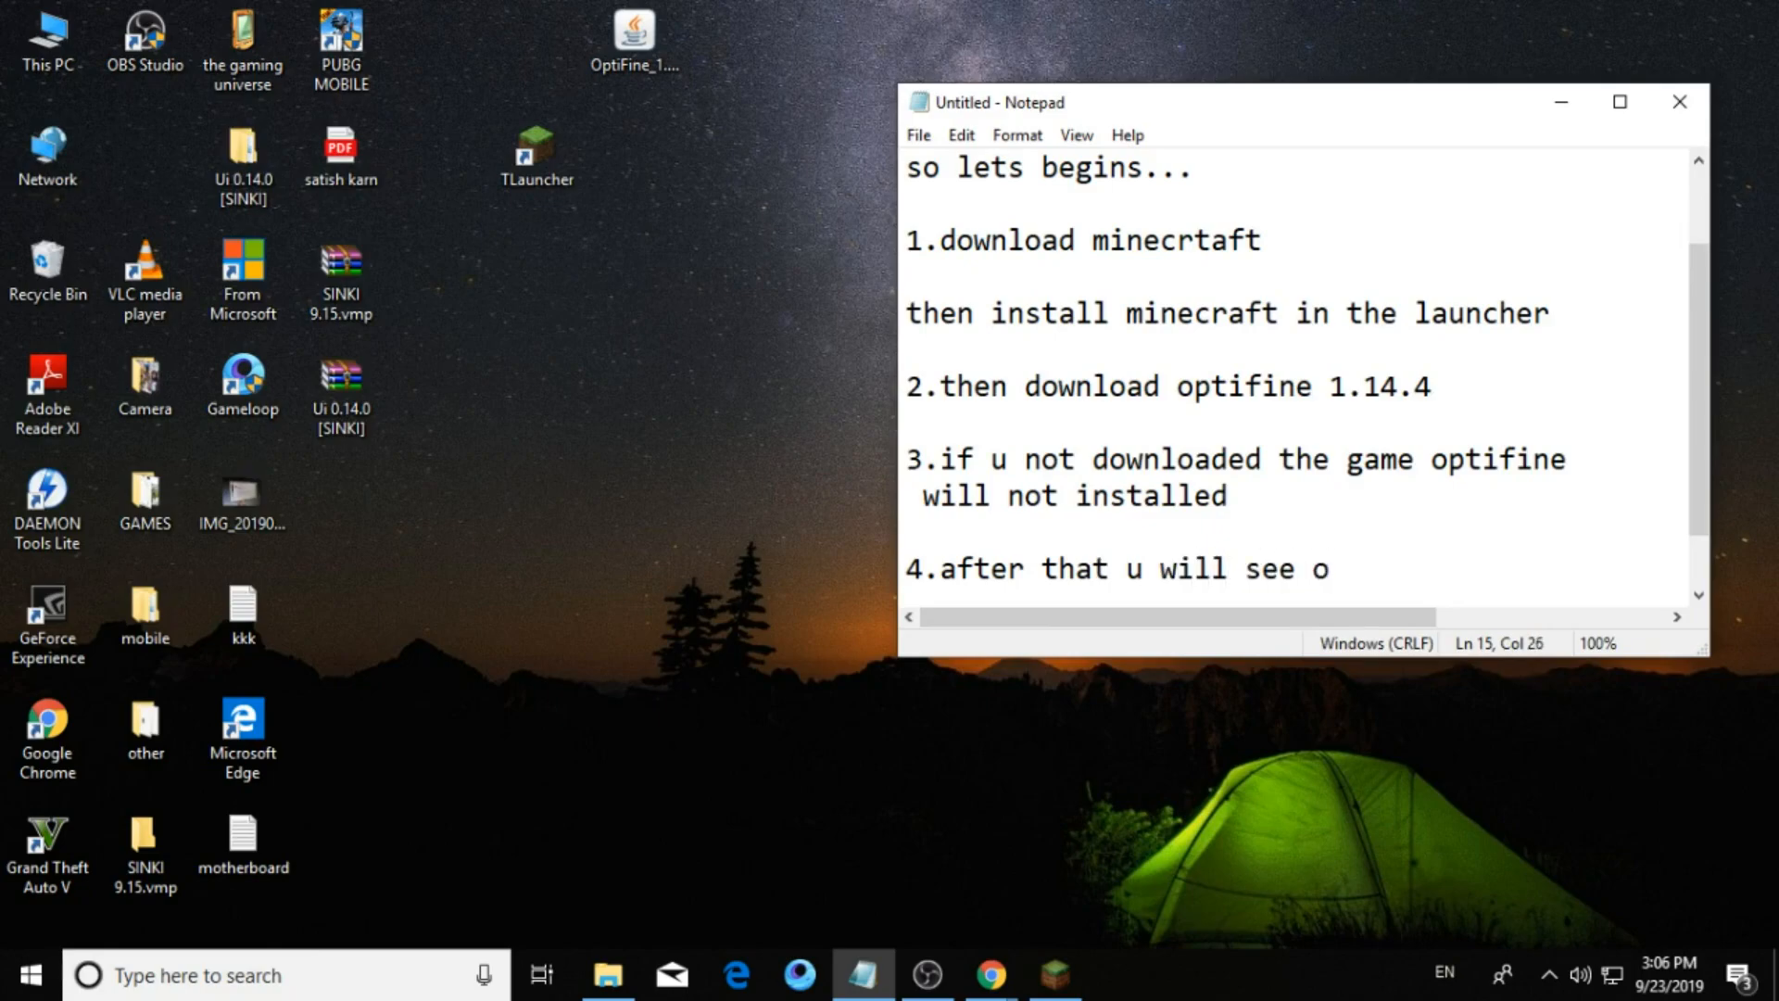
text(ptifi)
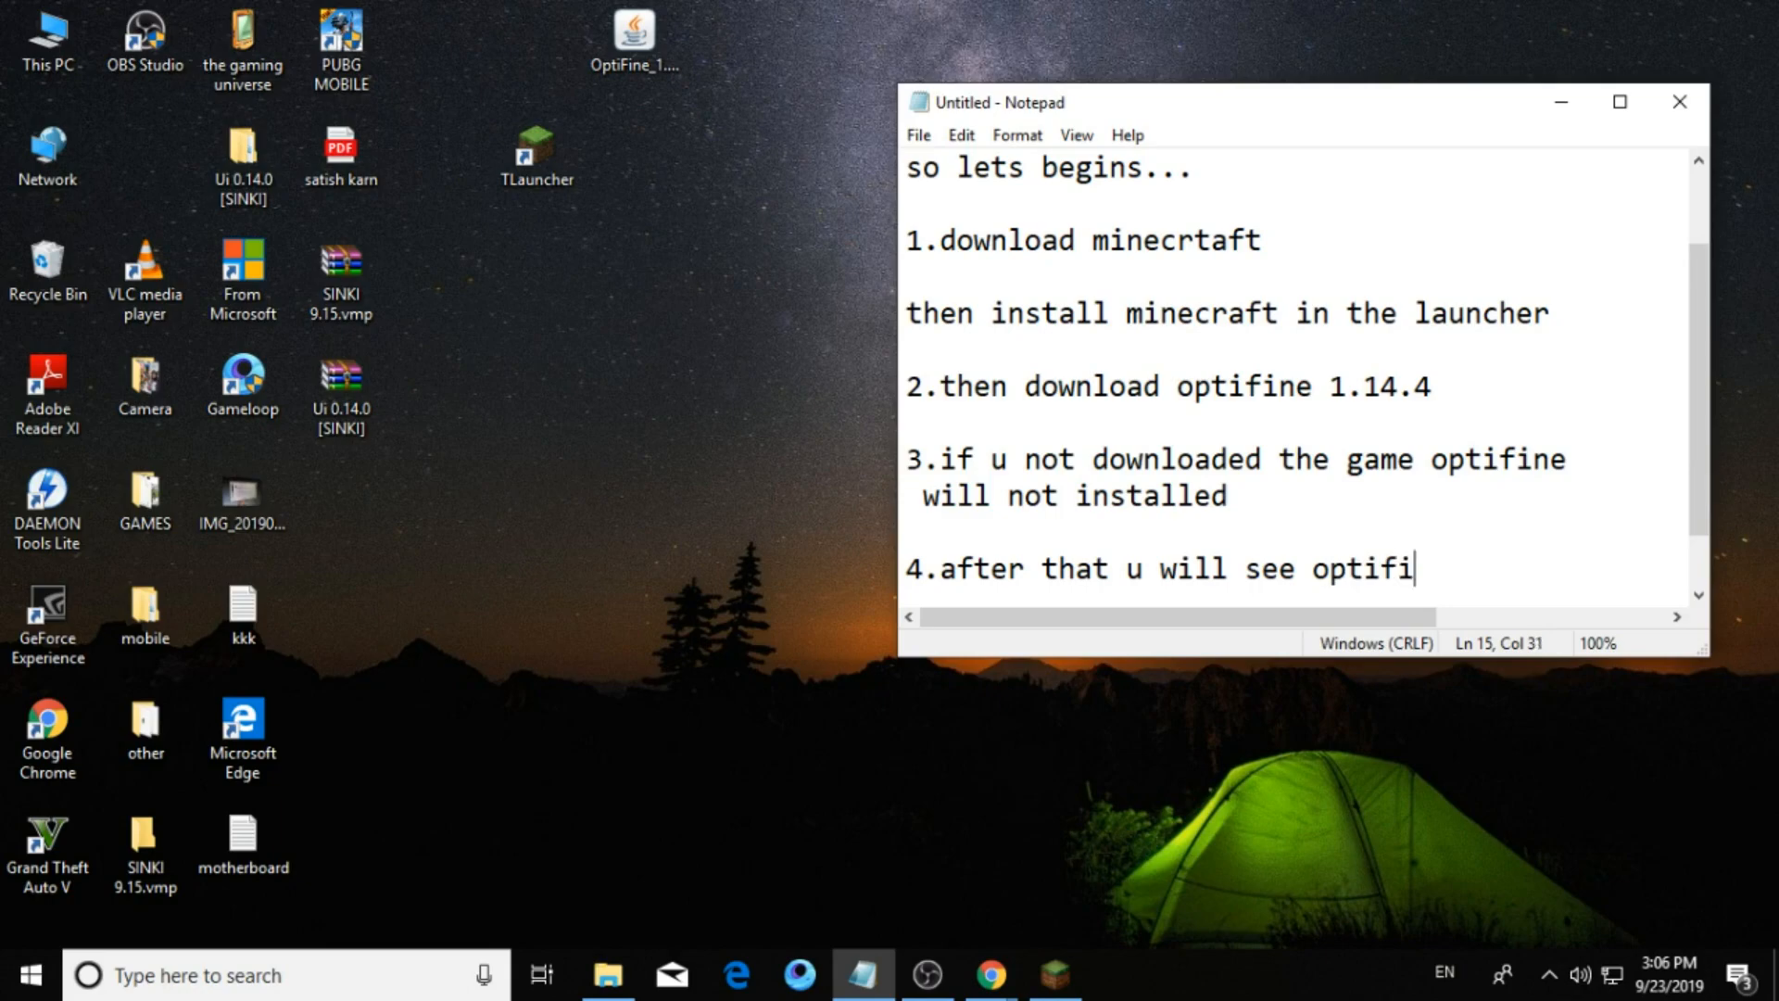
text(n)
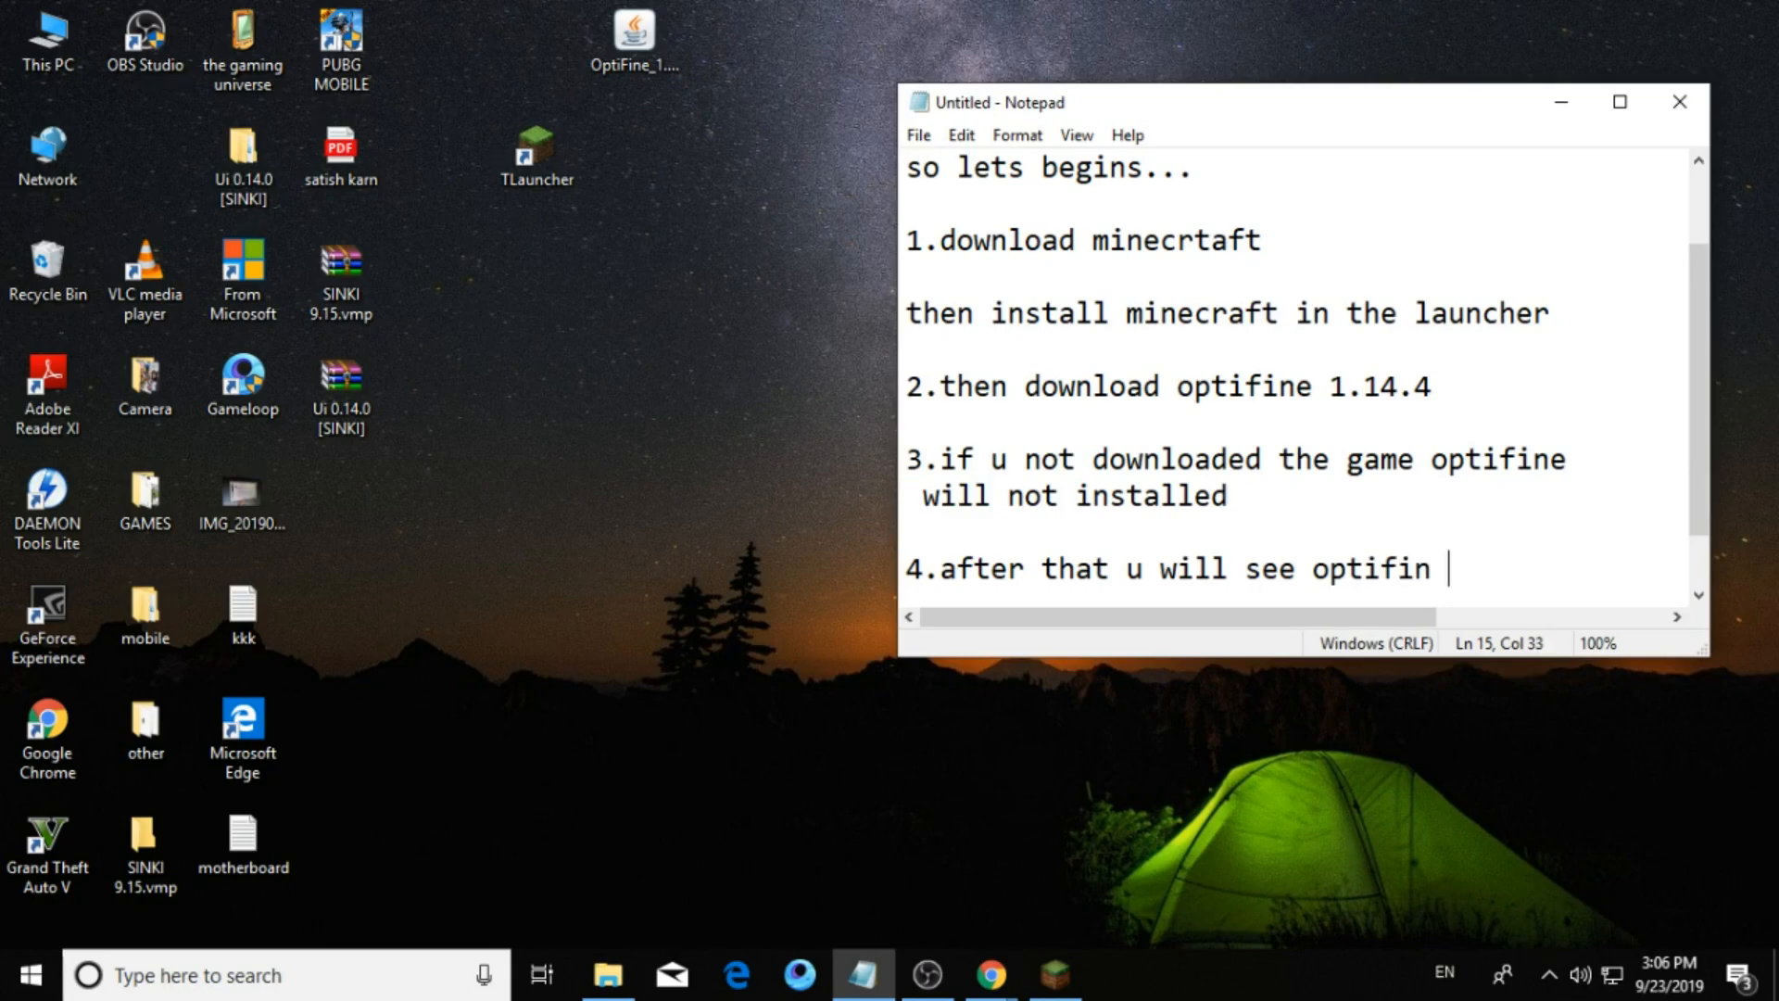
text(e 1)
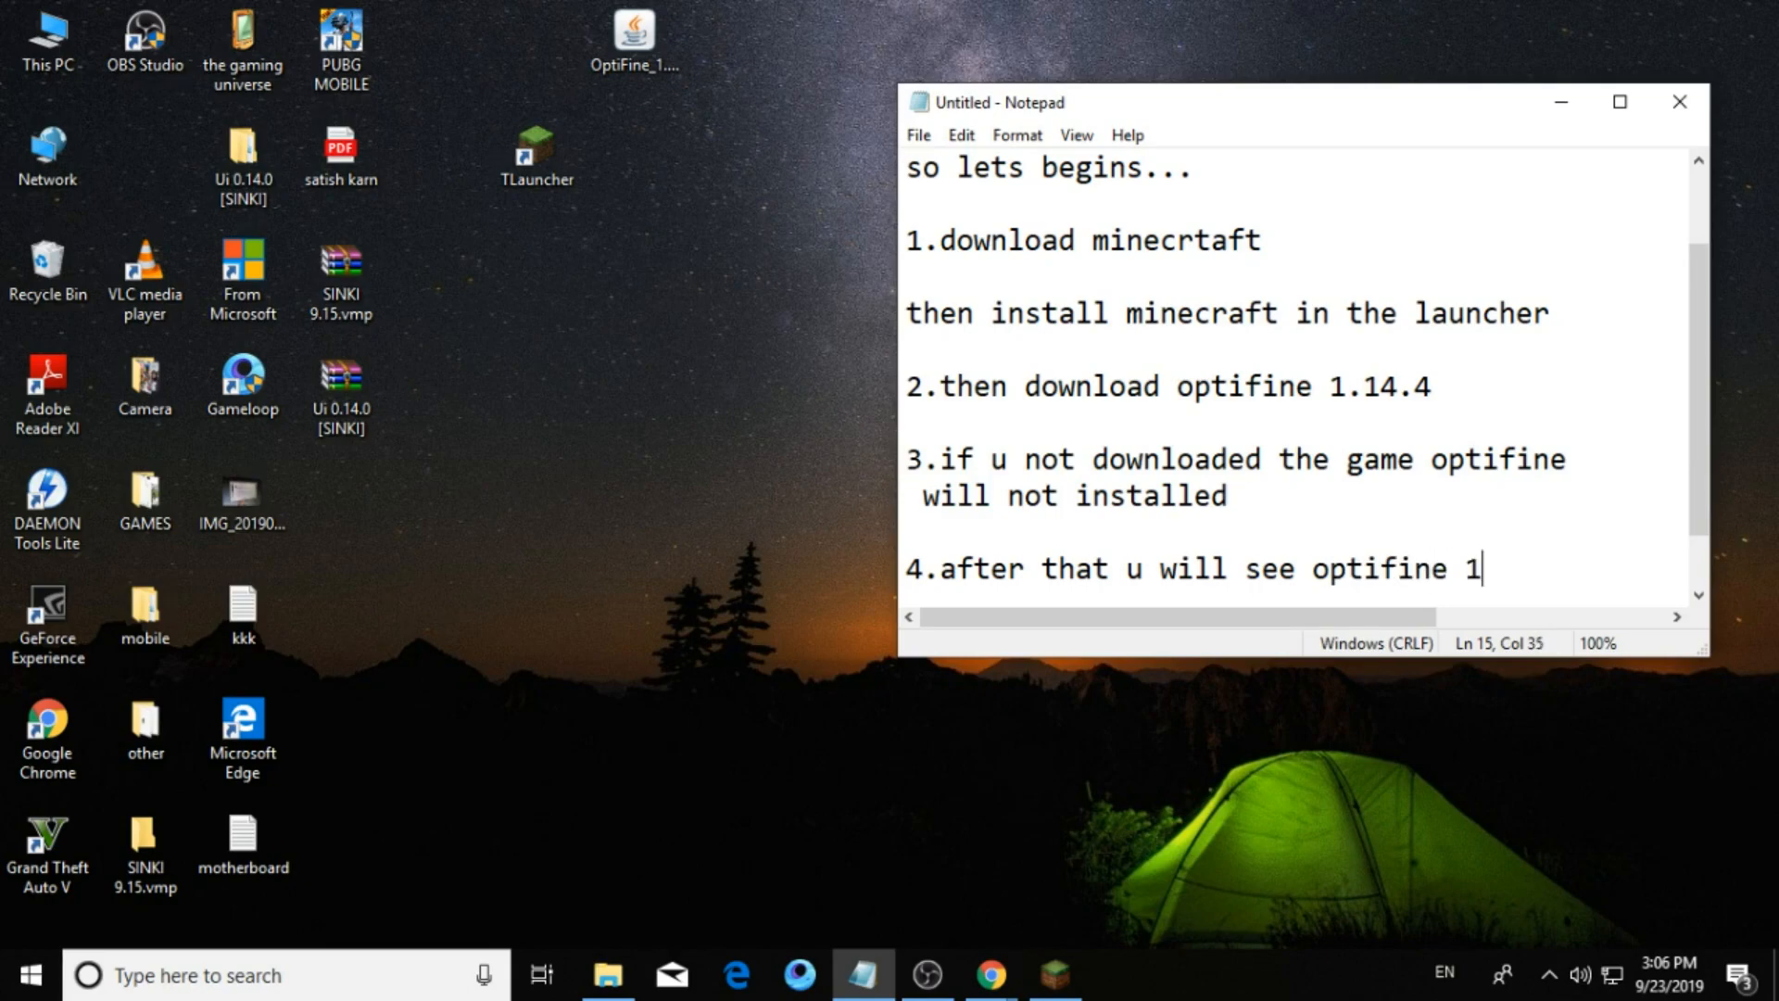
text(.14.4)
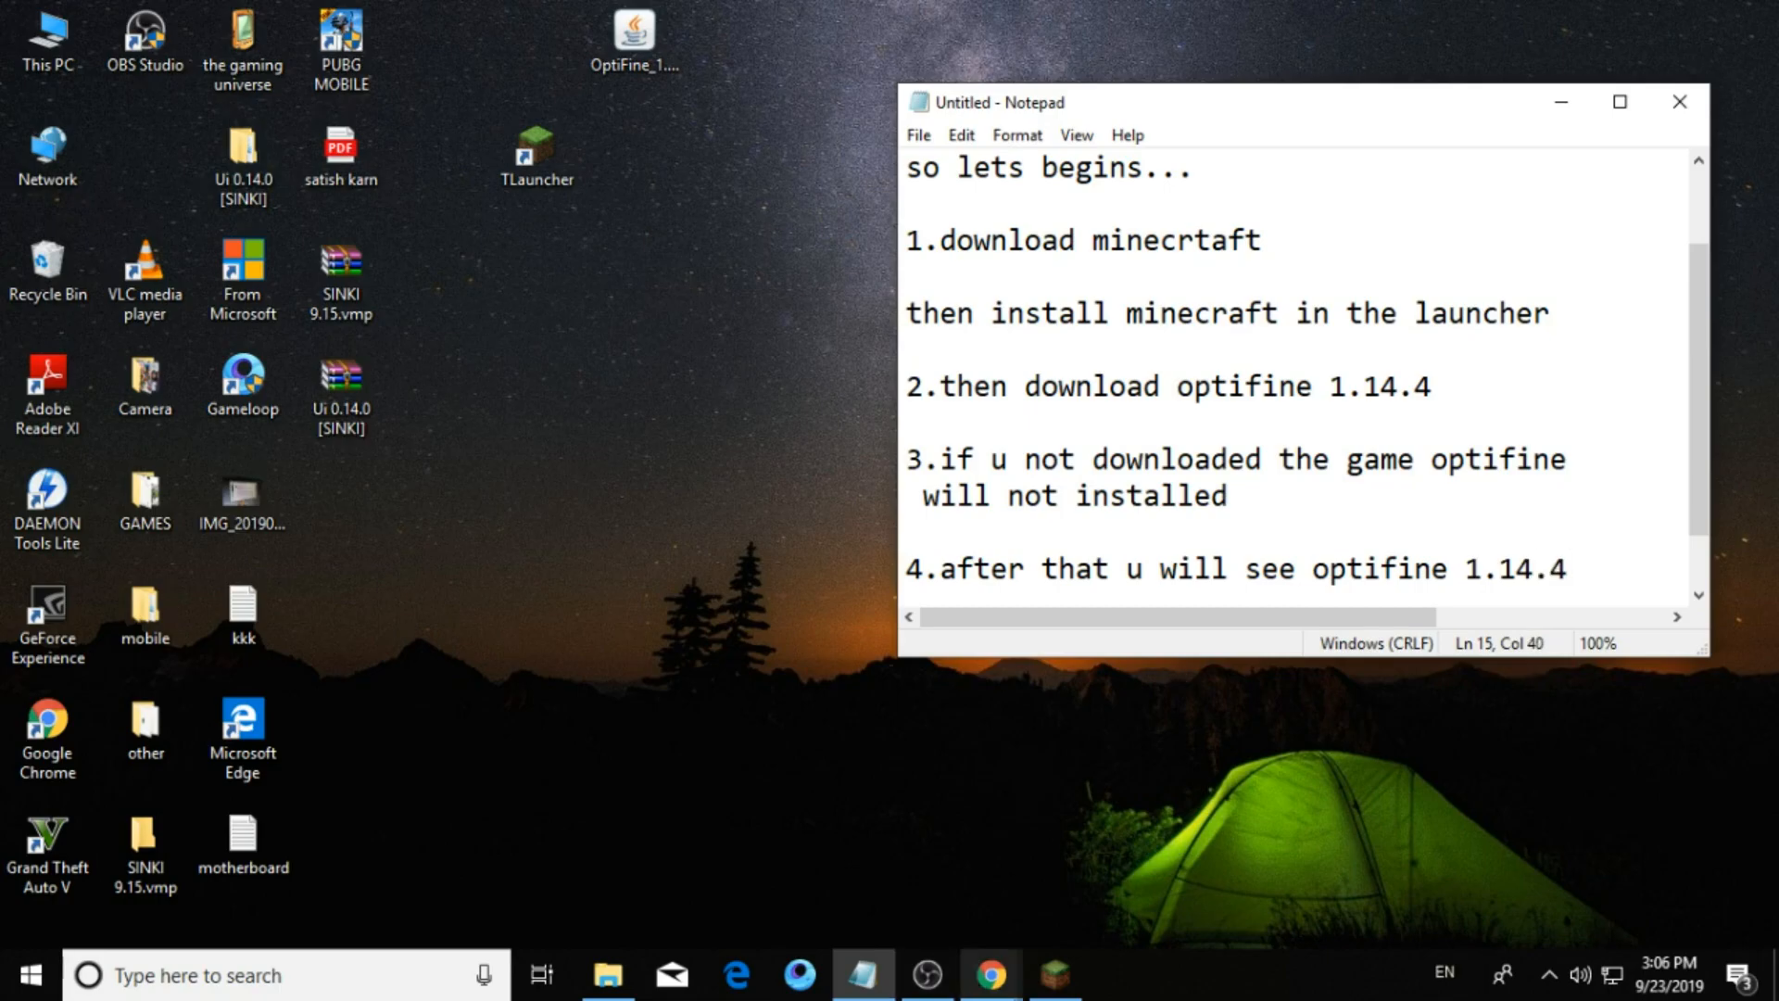
Show TLauncher's list of installable versions including OptiFine 1.14.4.
click(1055, 973)
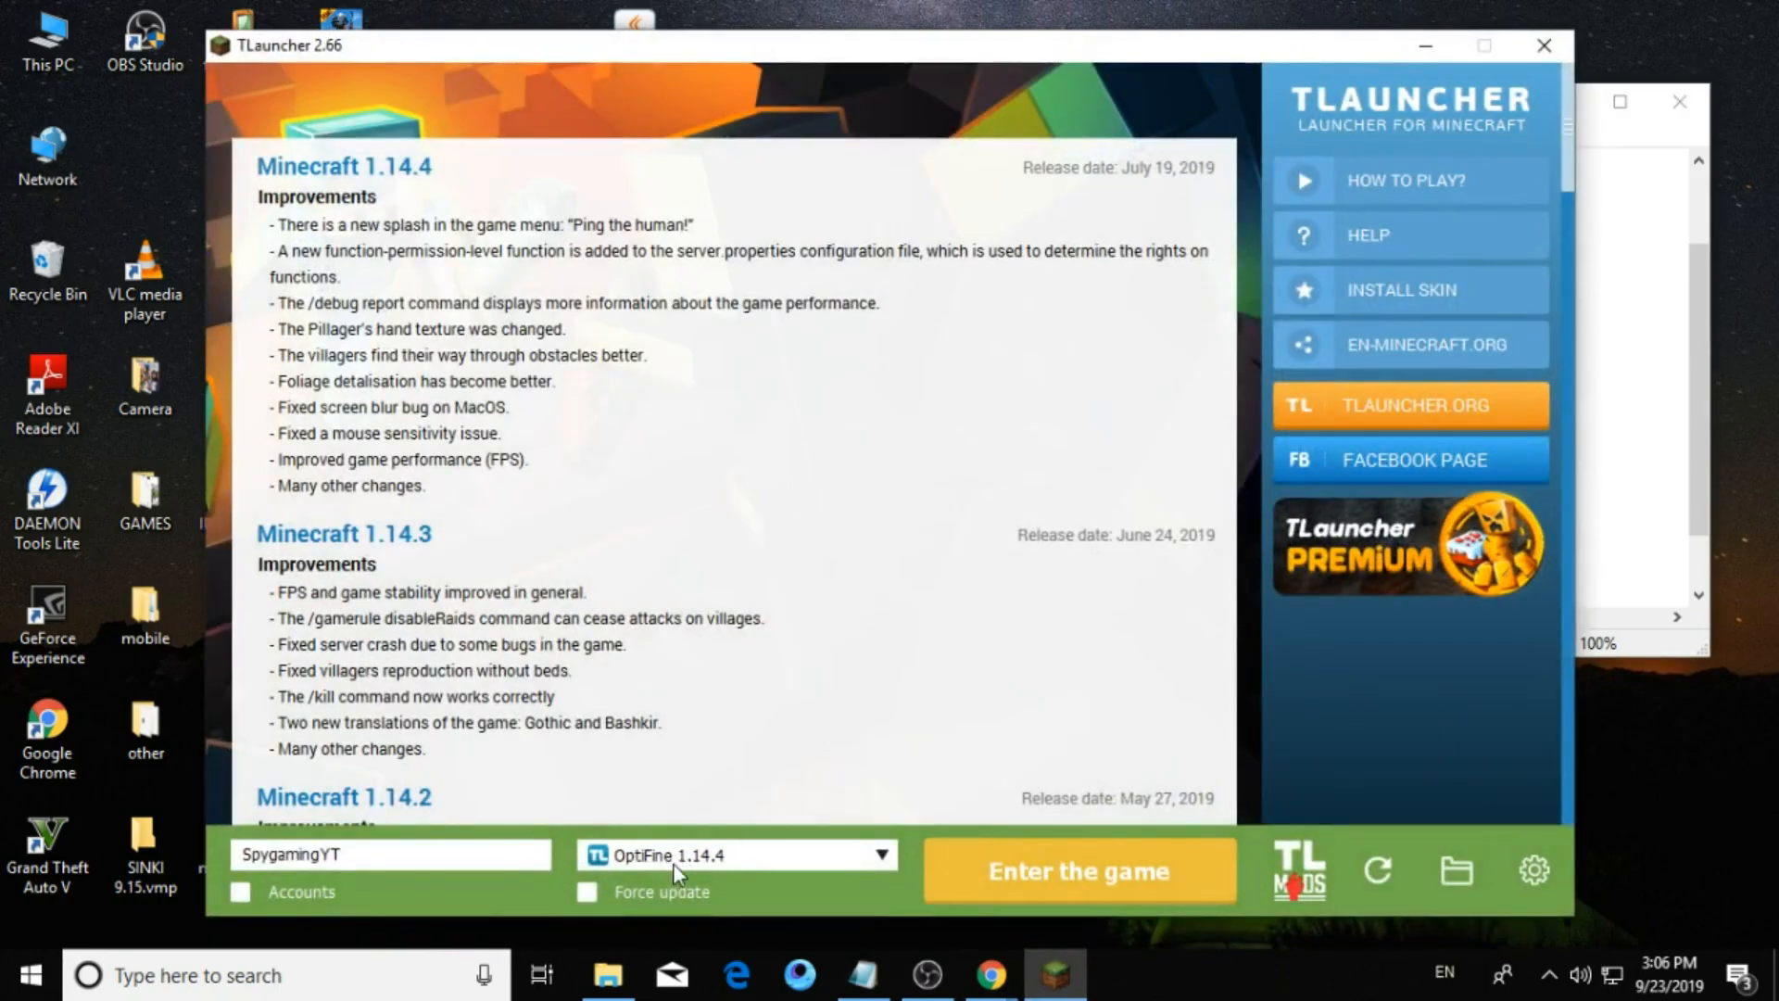
click(733, 854)
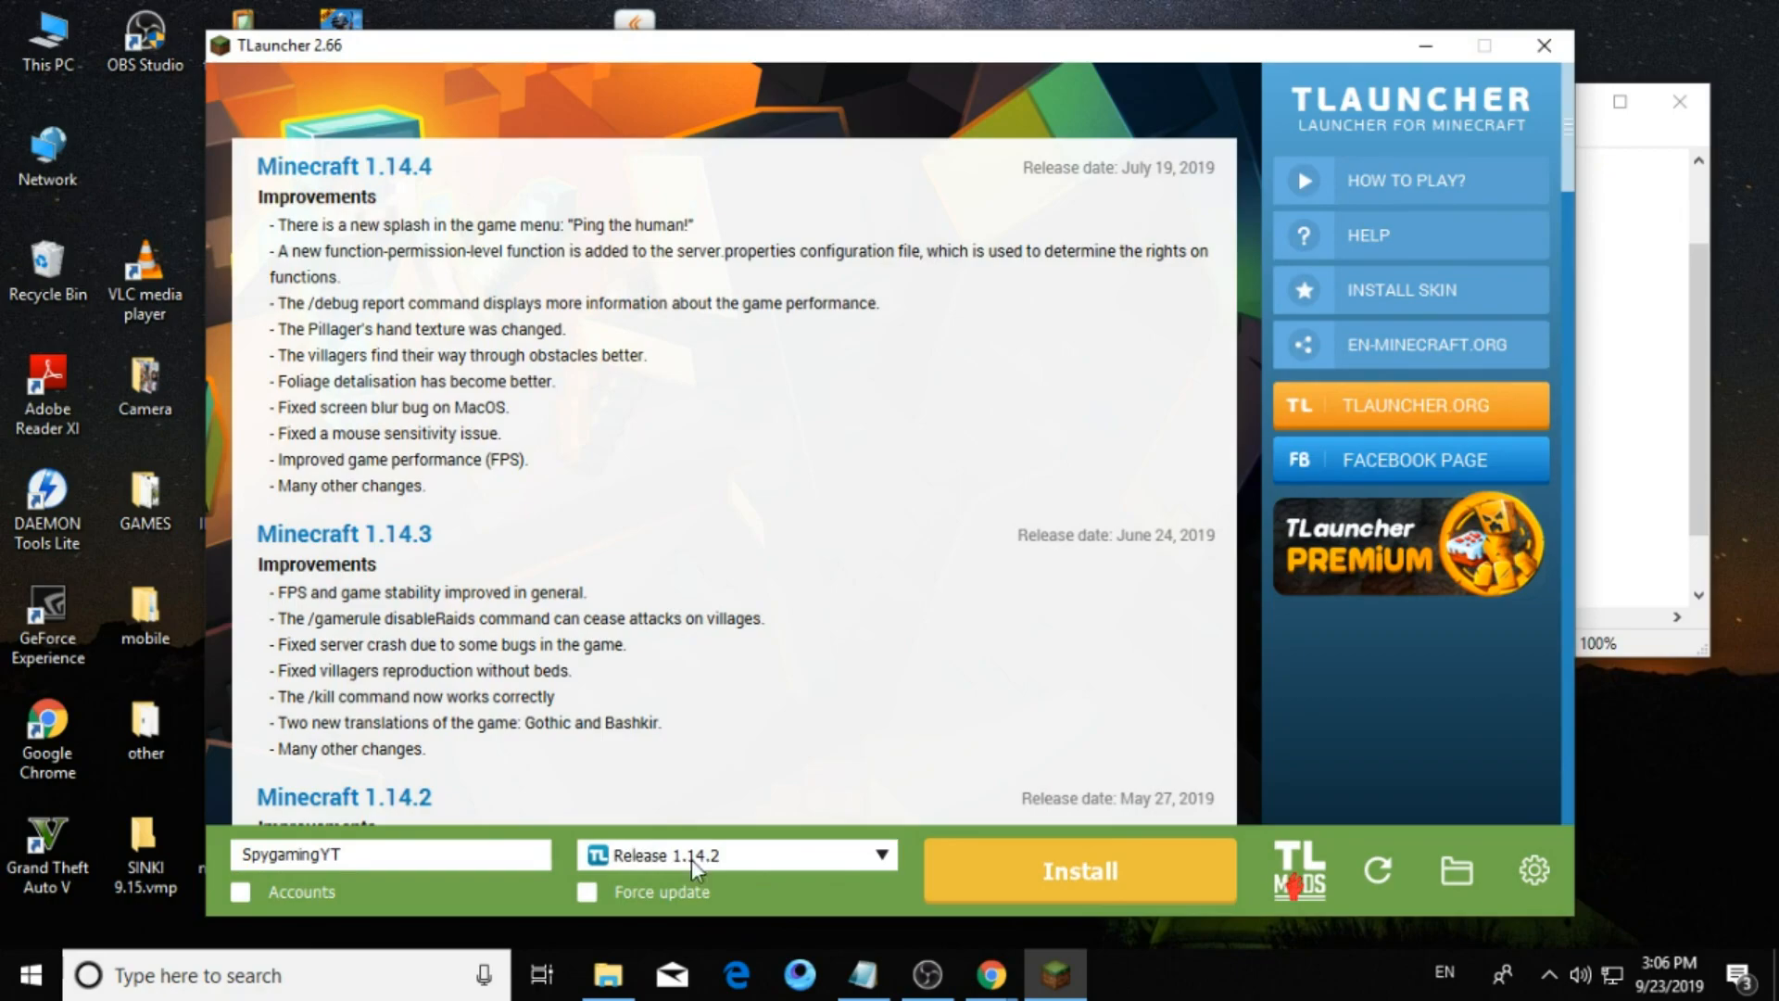
click(882, 853)
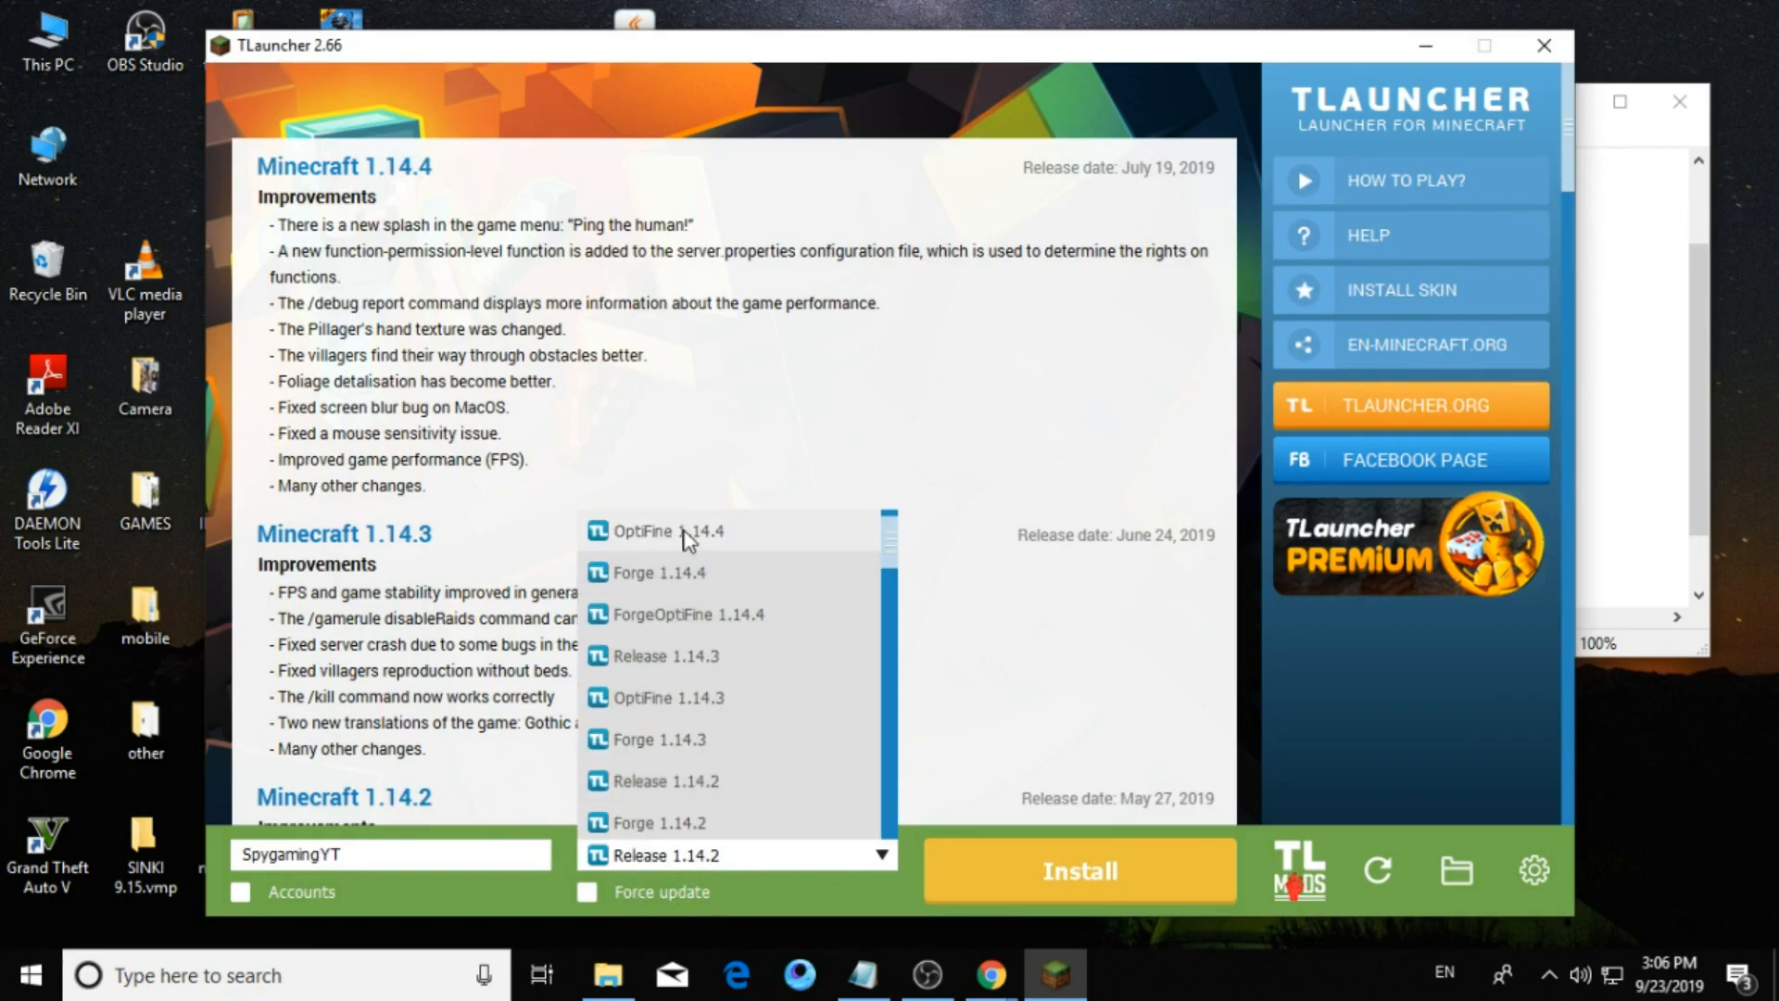
click(663, 532)
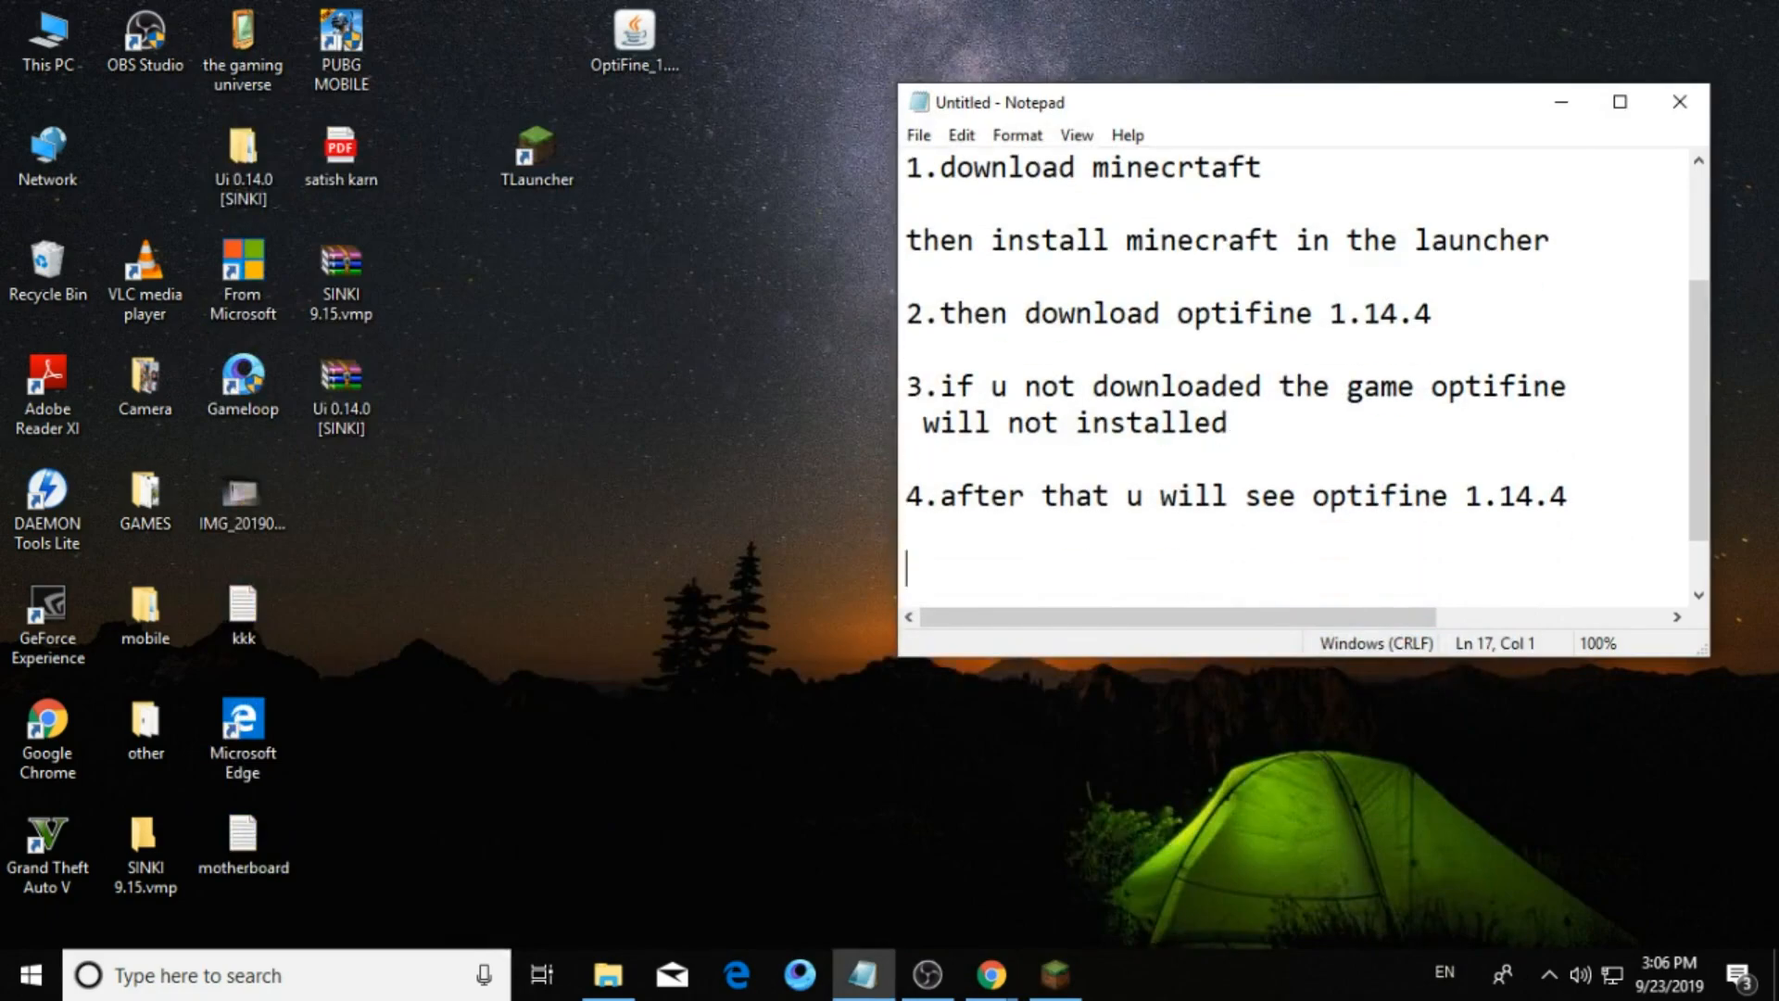
Add step 5 "download shader" and begin the note "if ur not powerfull".
text(5.)
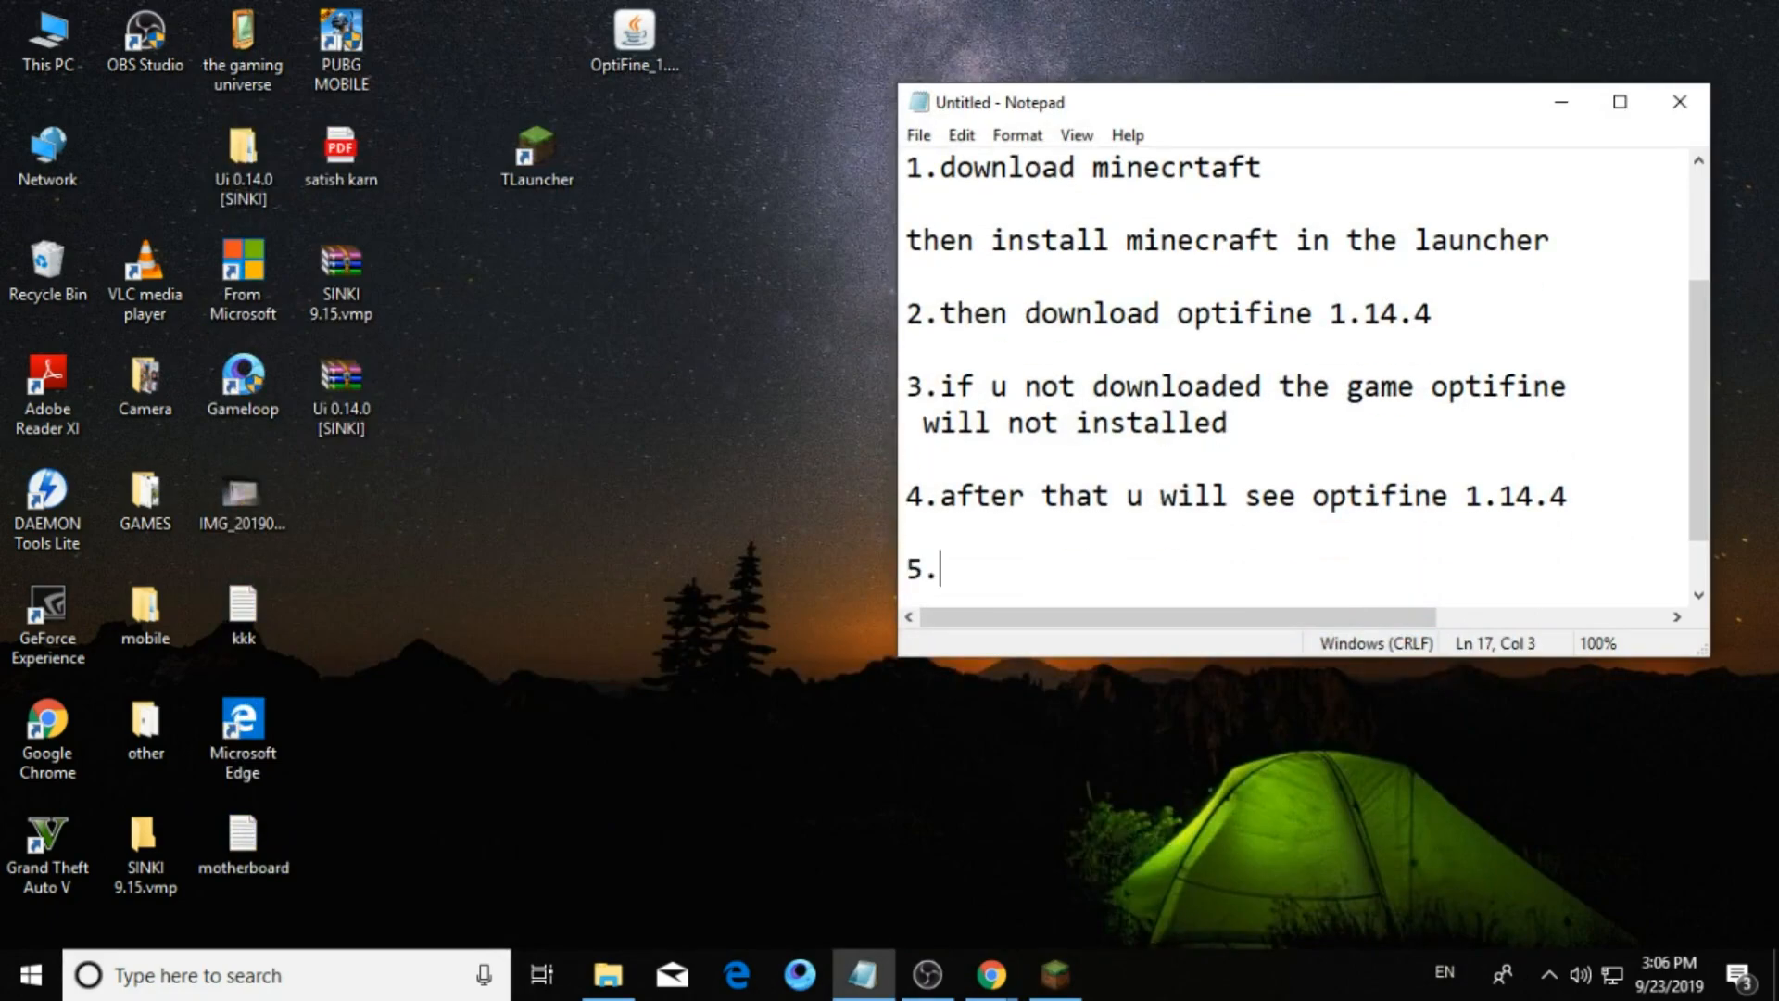
text(downl)
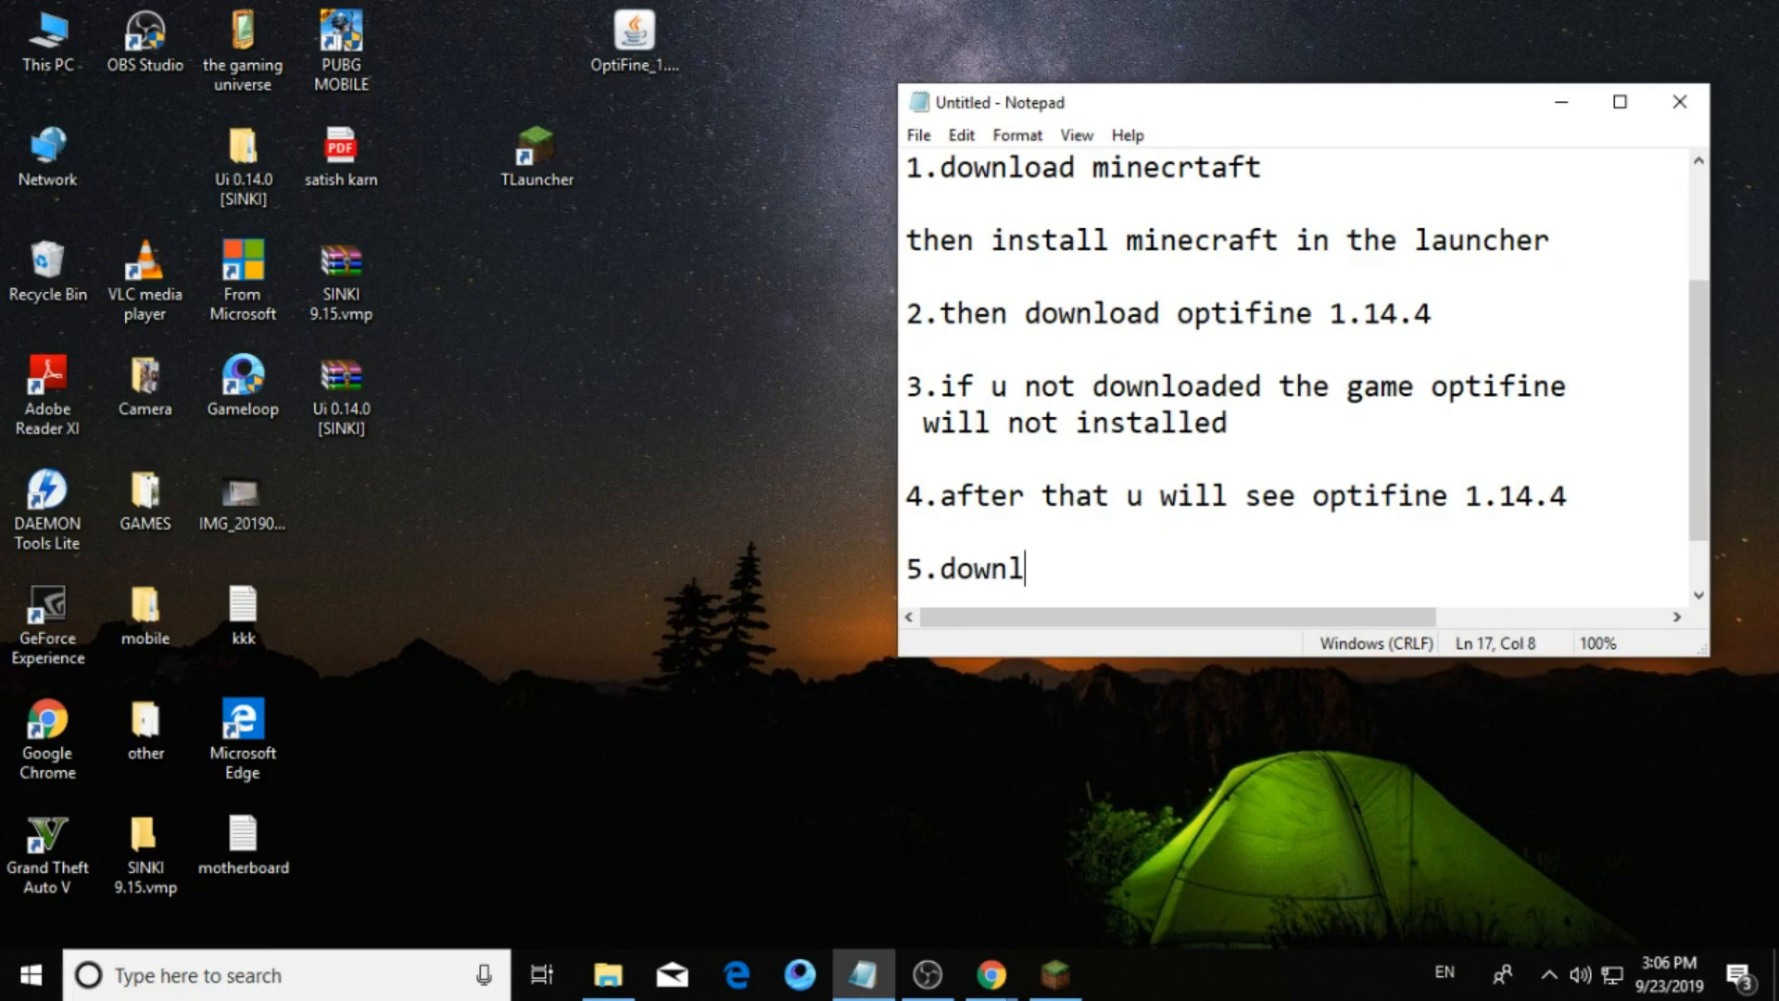
text(oad shad)
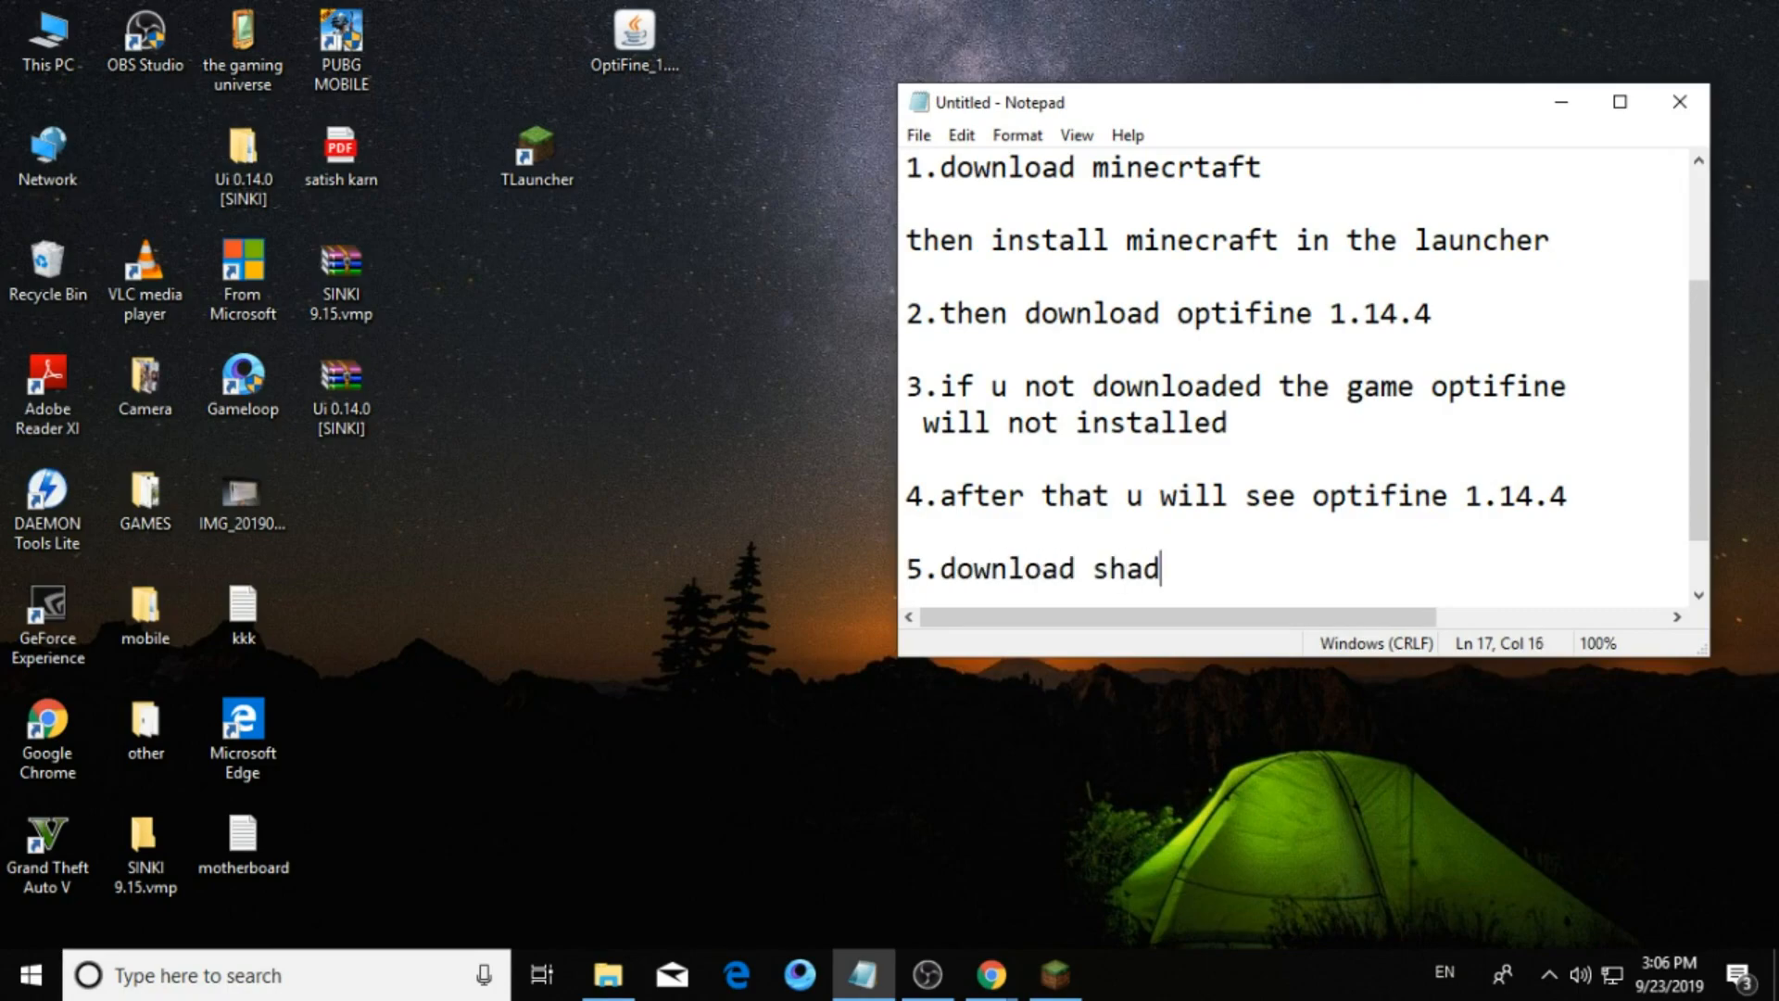
text(er)
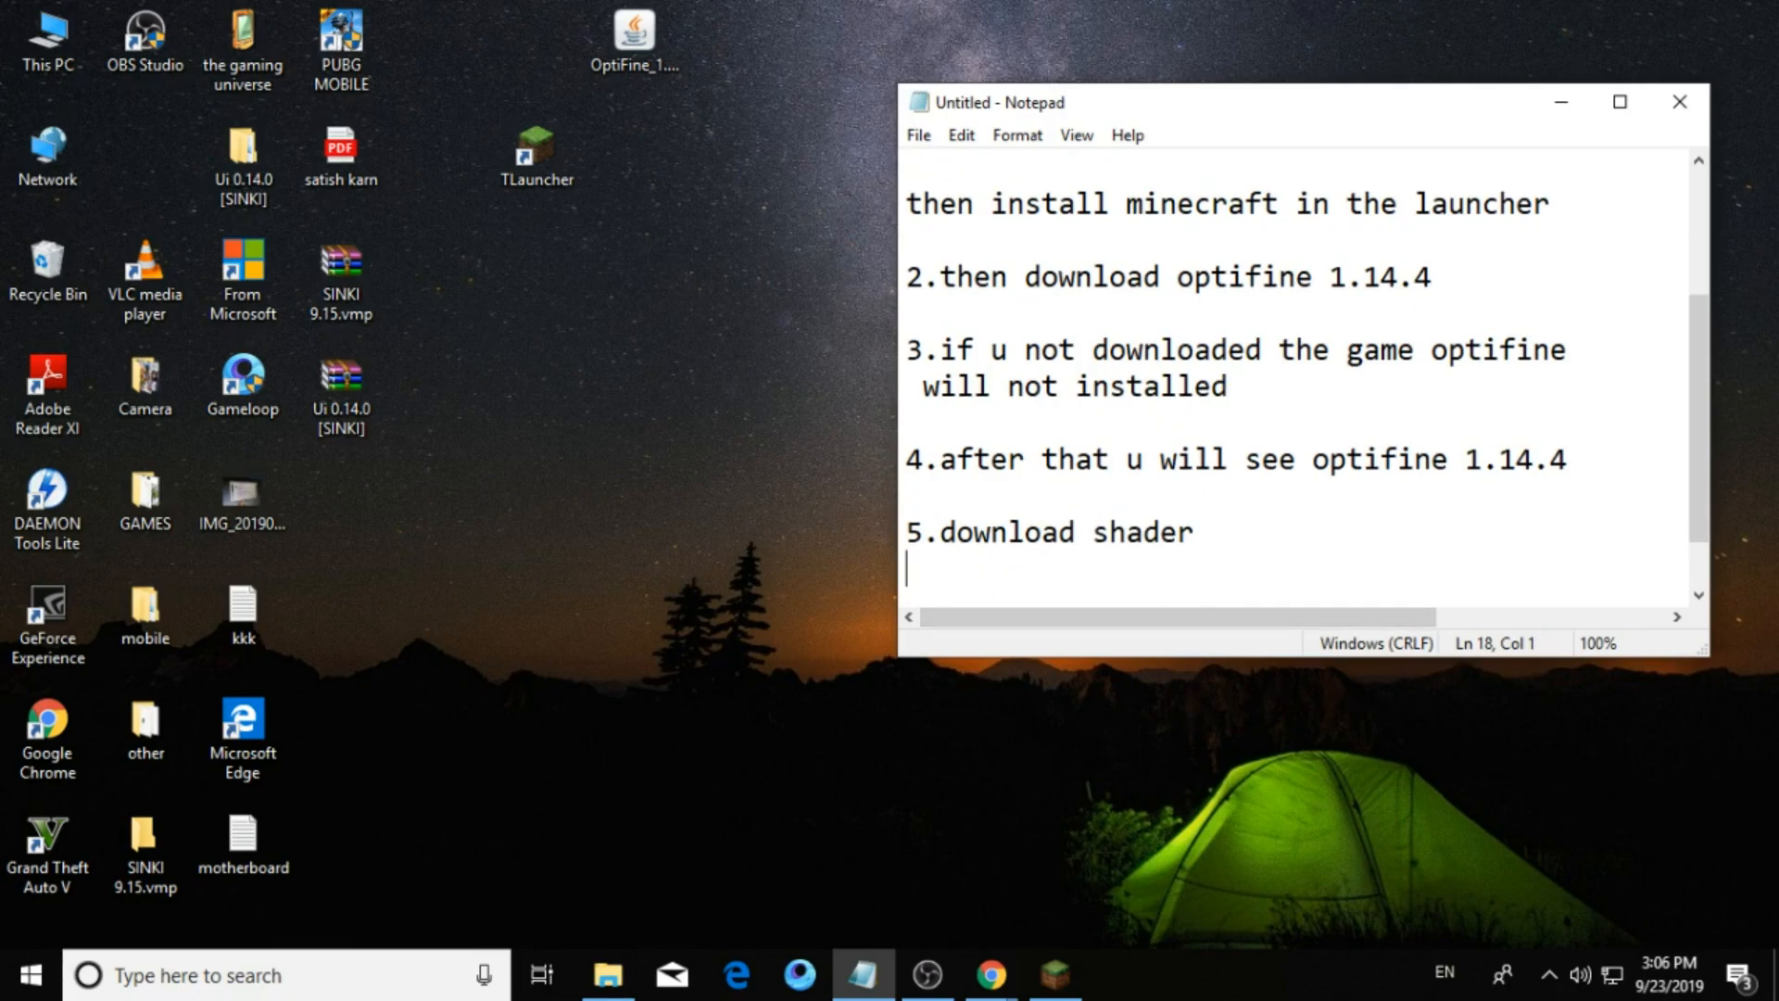
text(note)
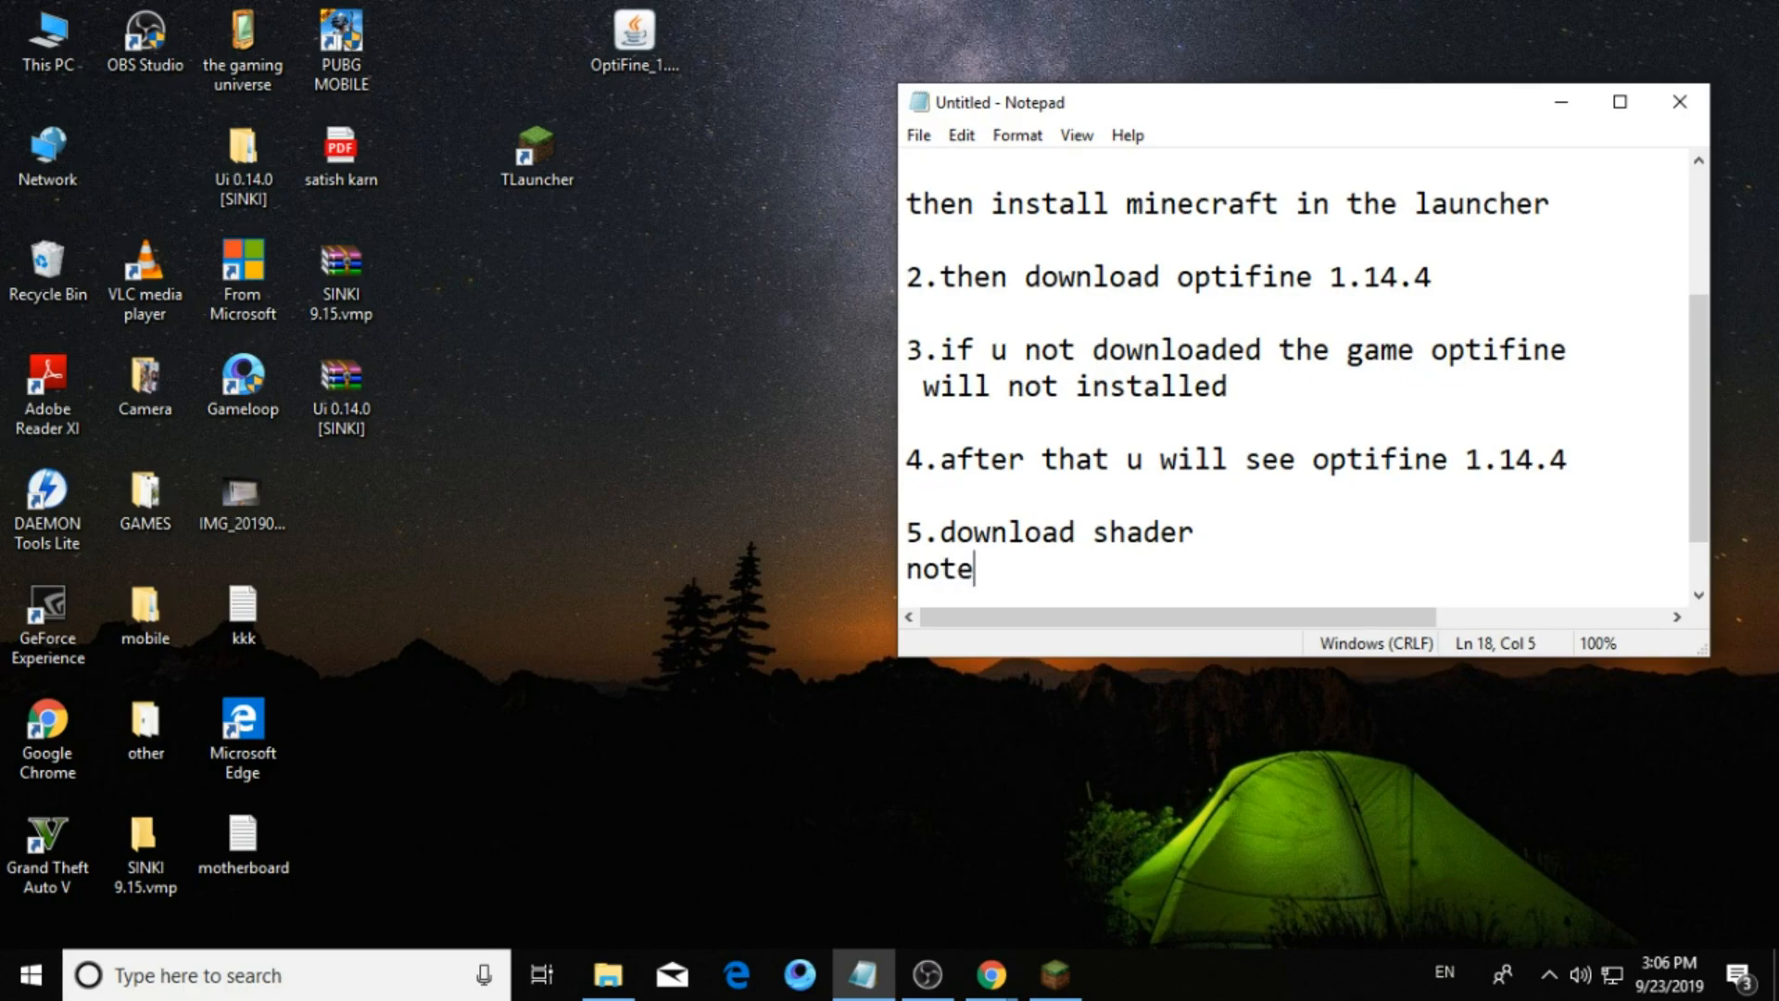
text(*)
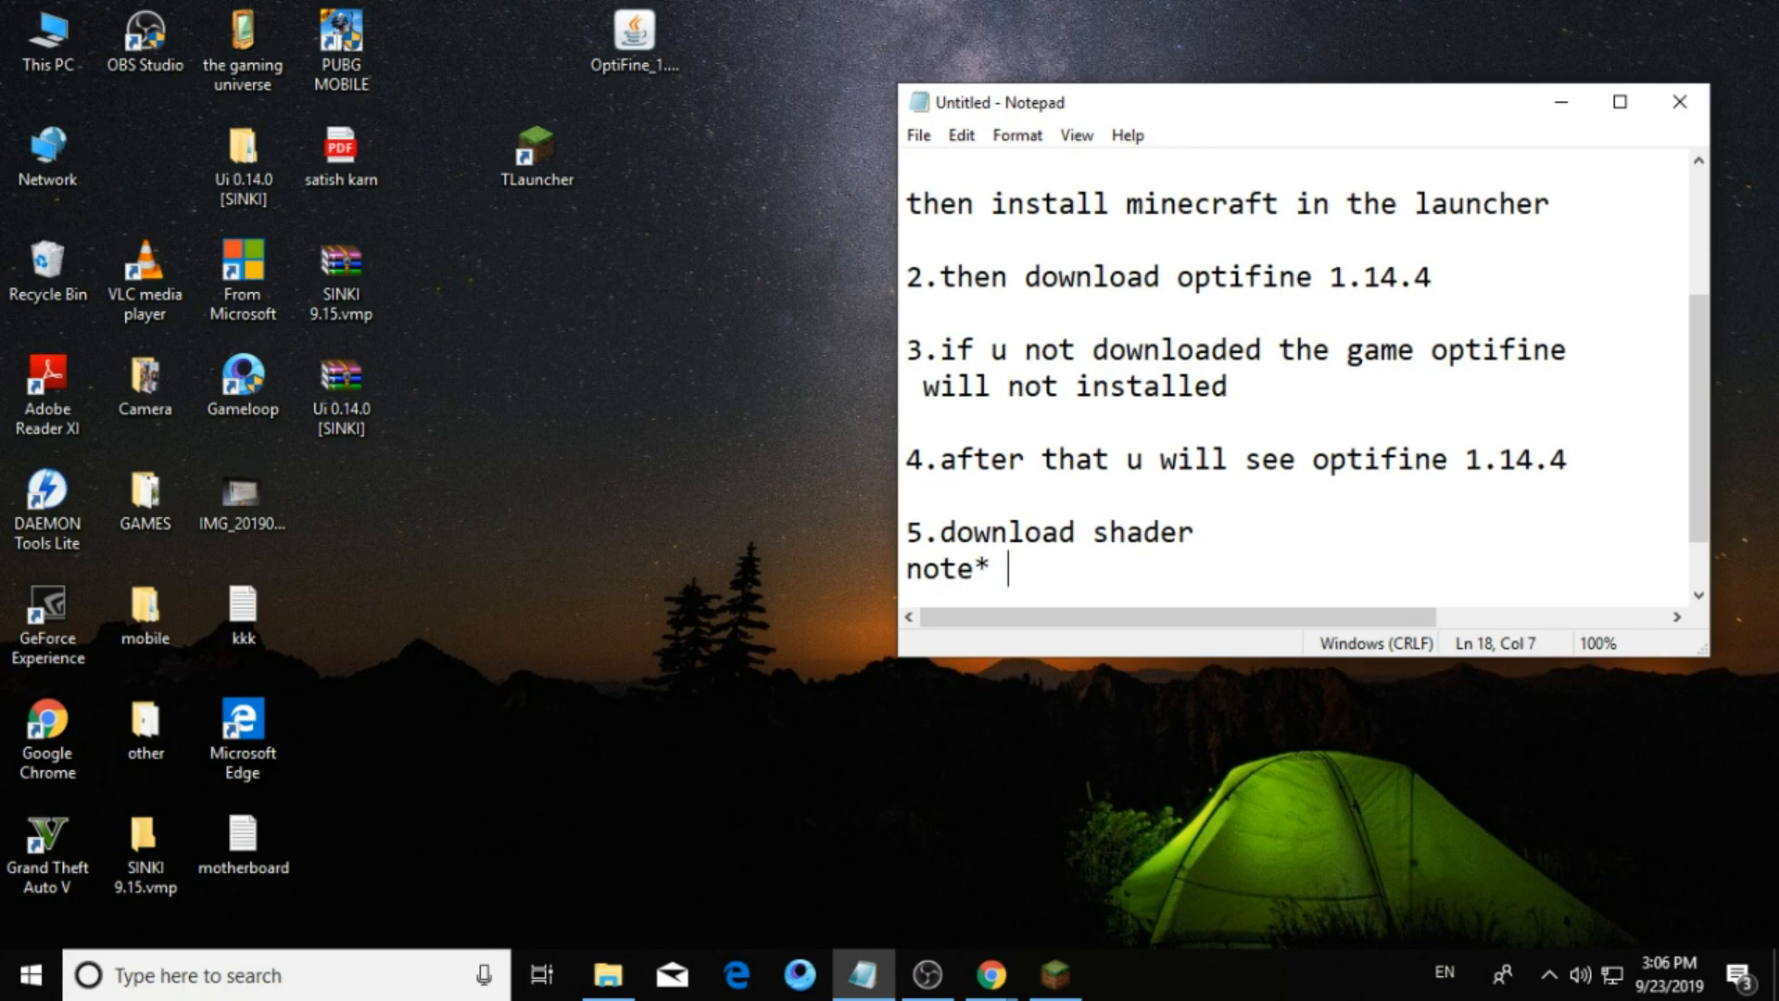
text(if u)
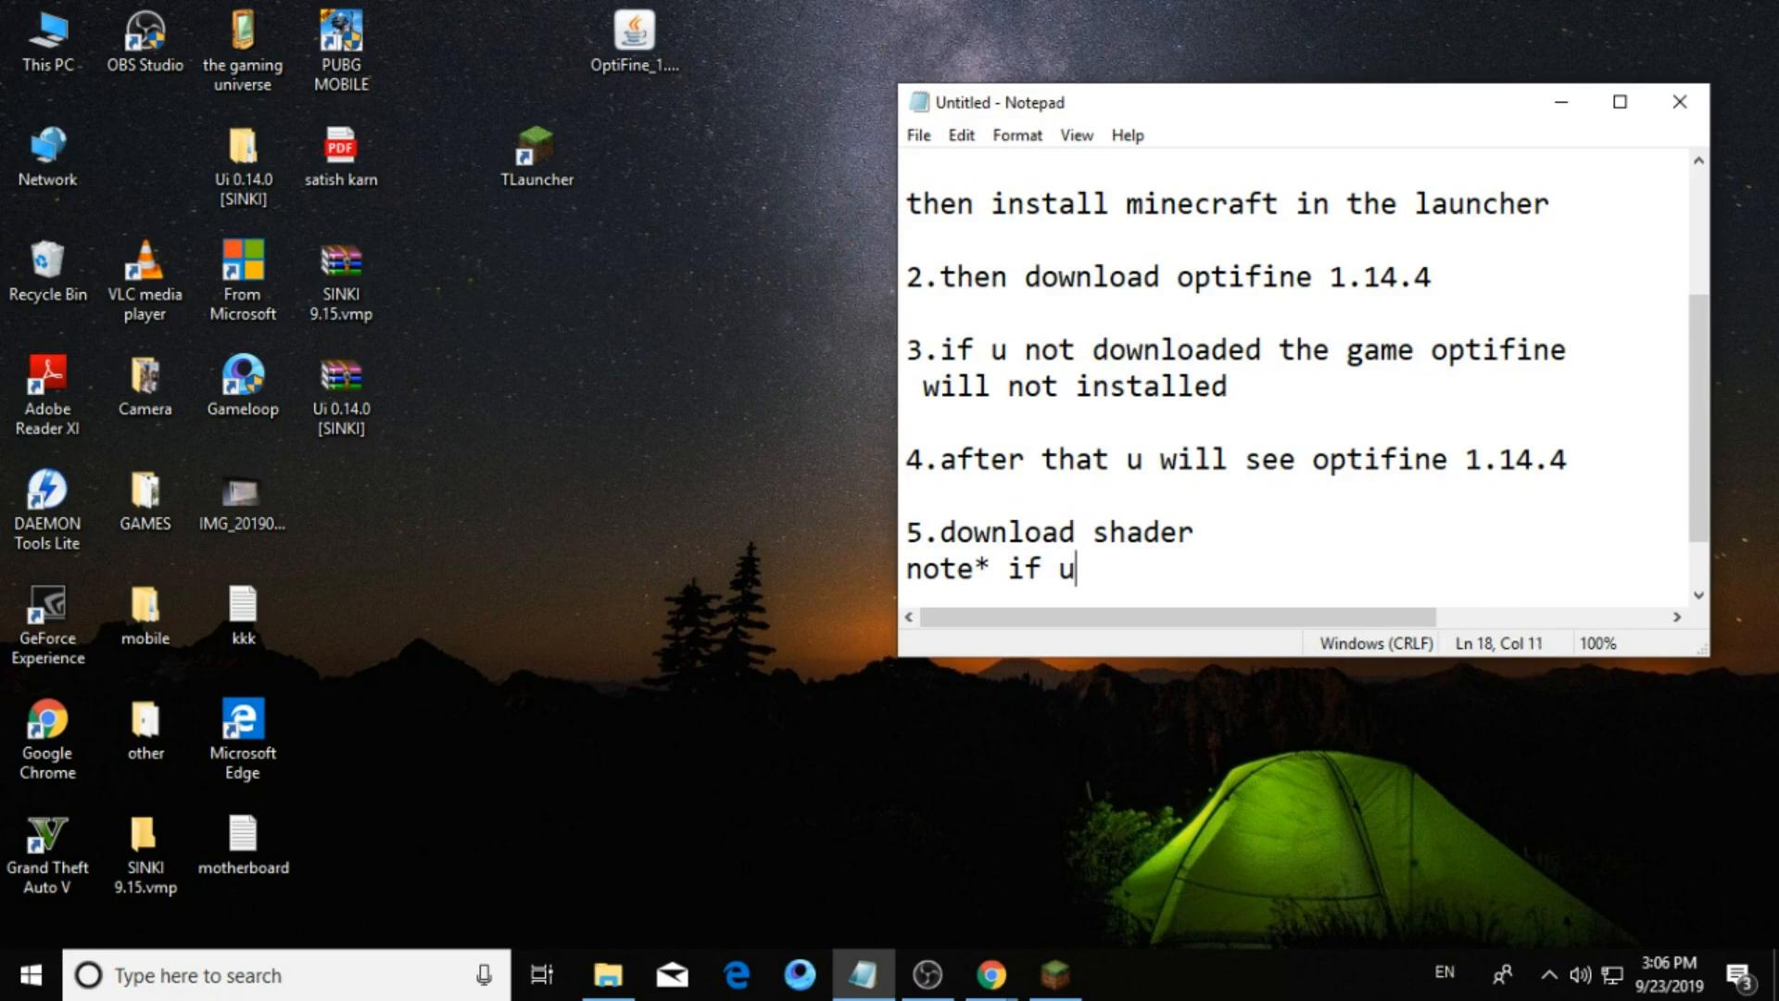
text(r pc is)
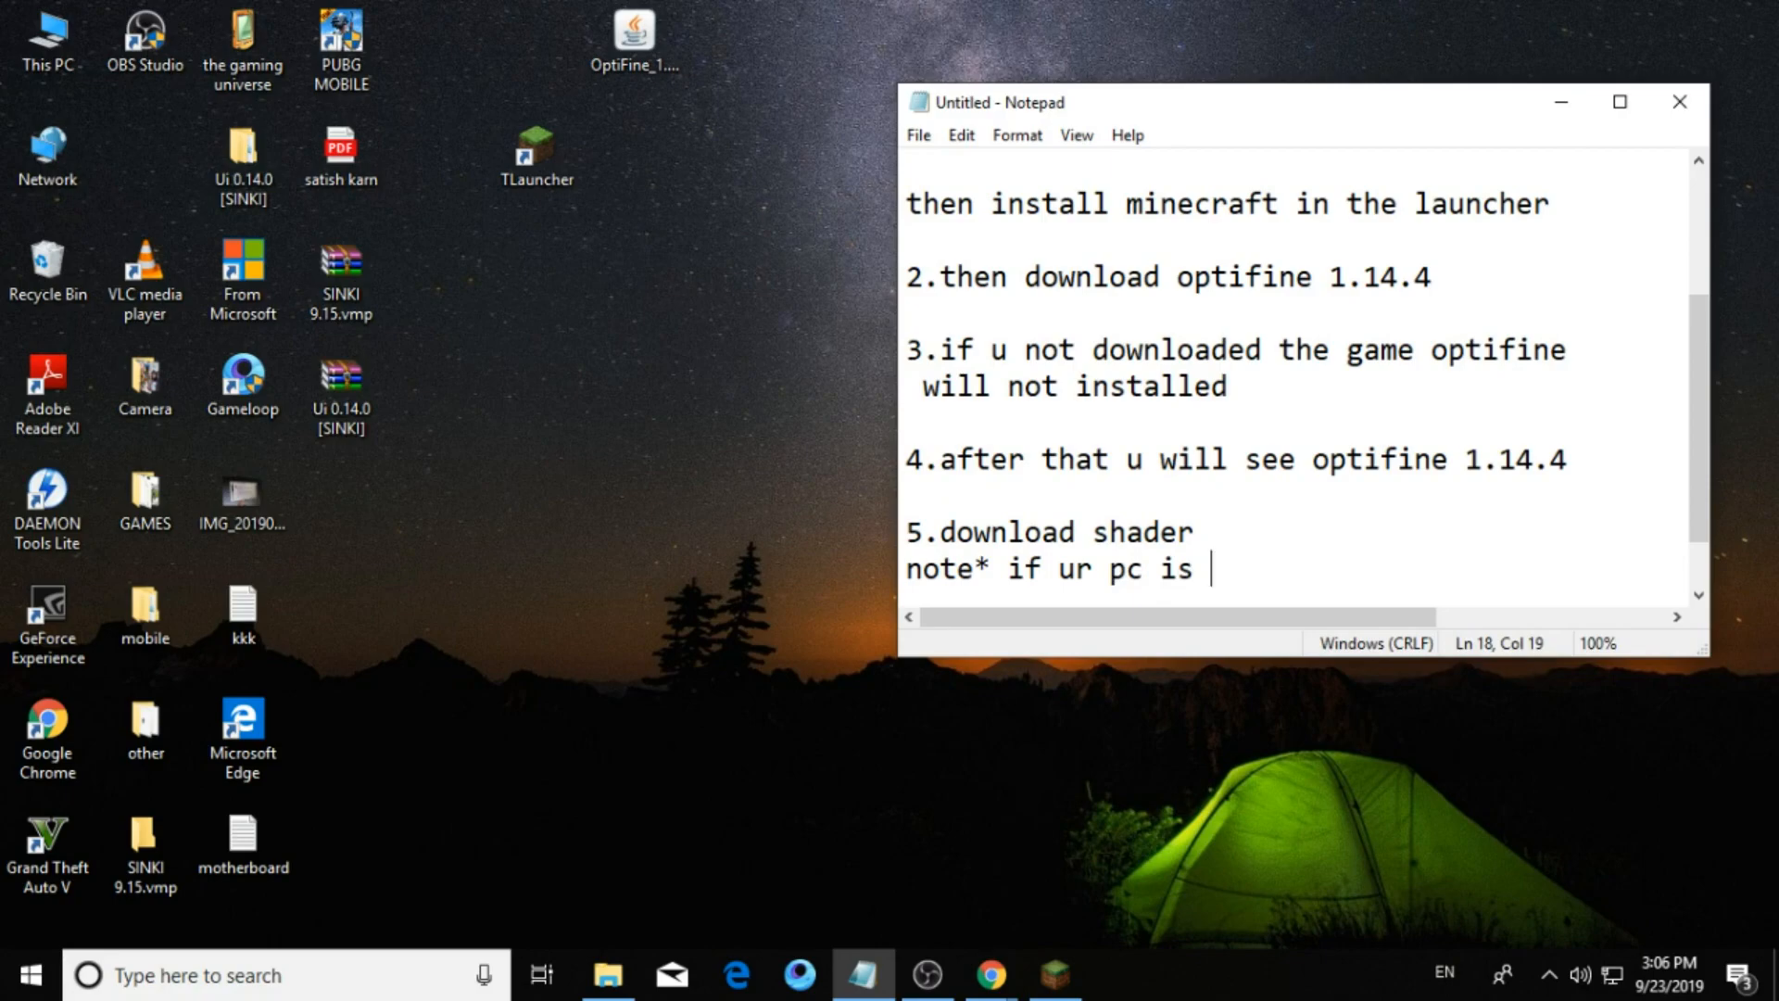
text(not po)
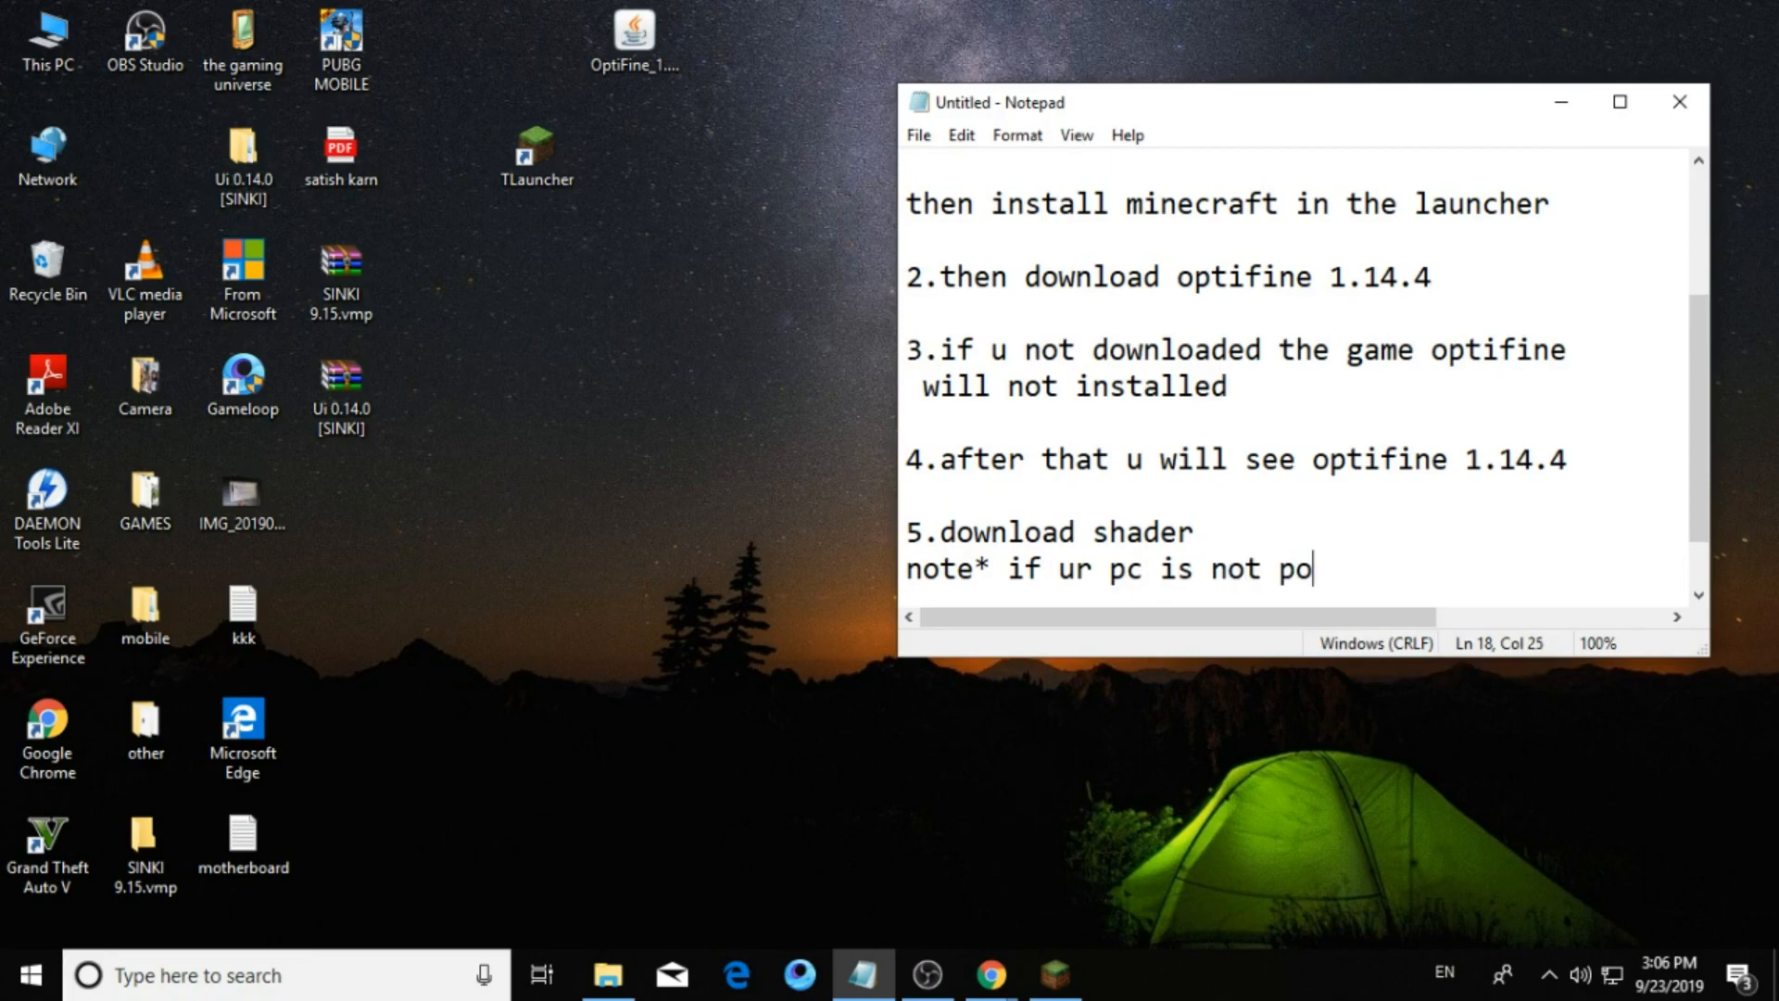
text(wer)
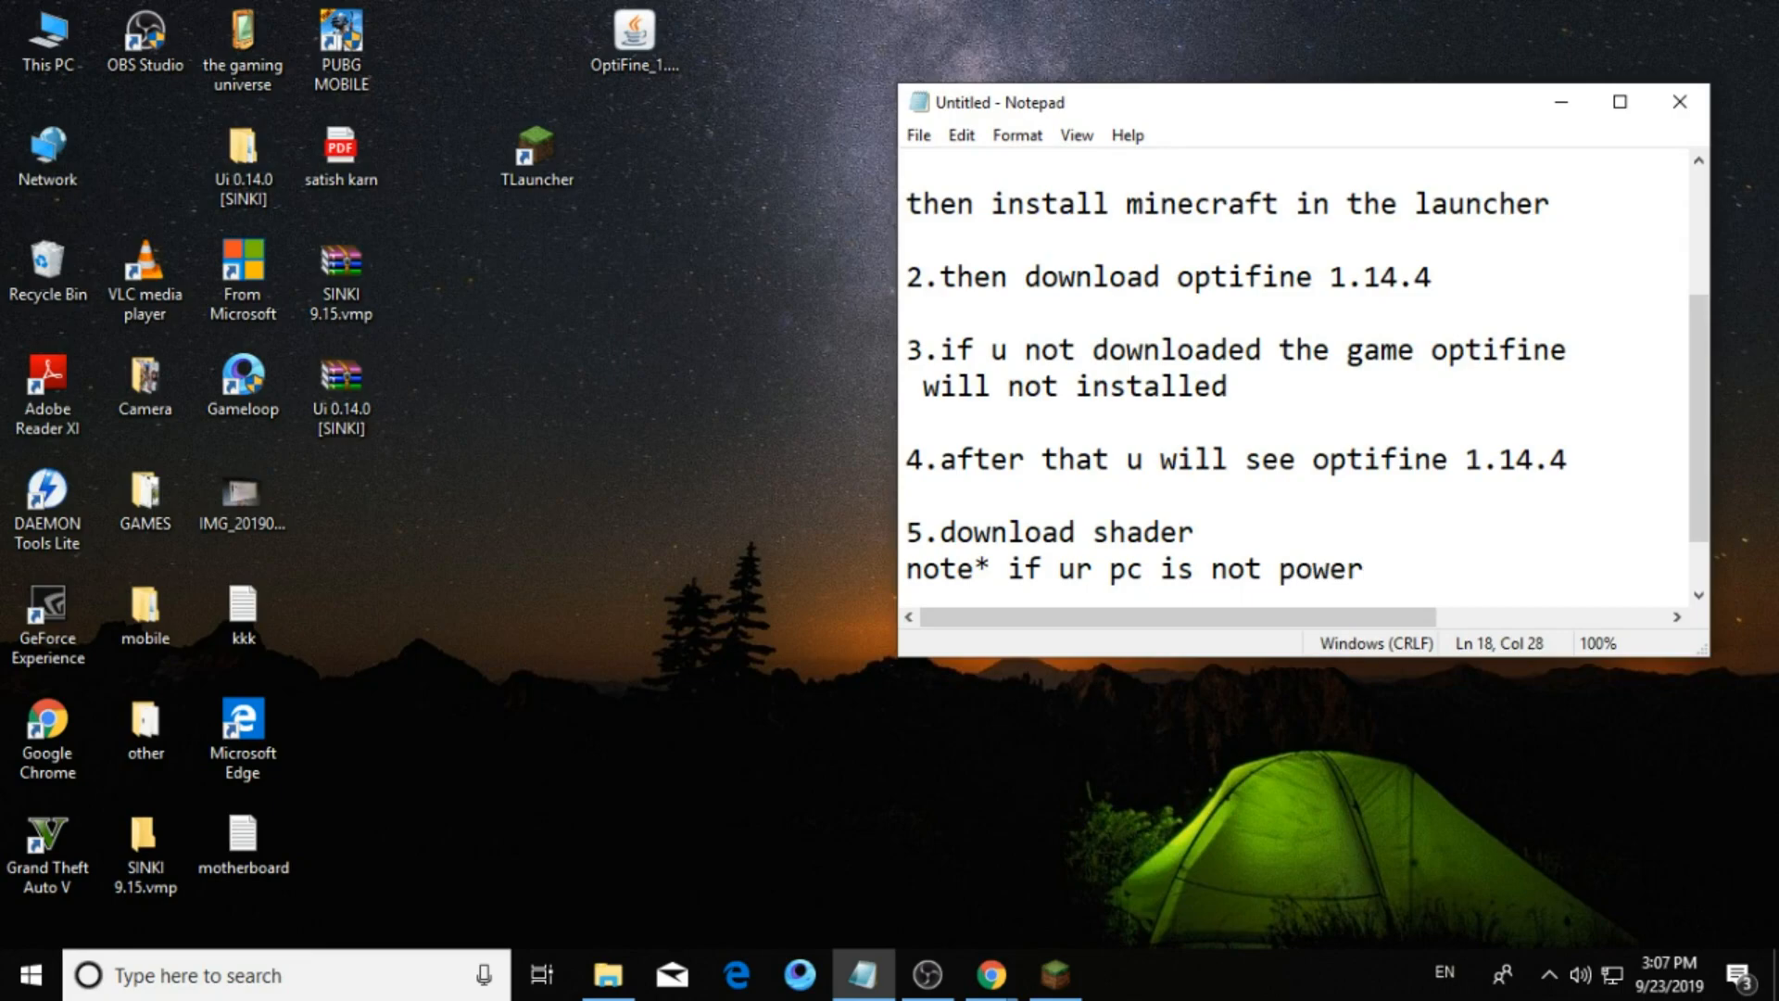
text(full)
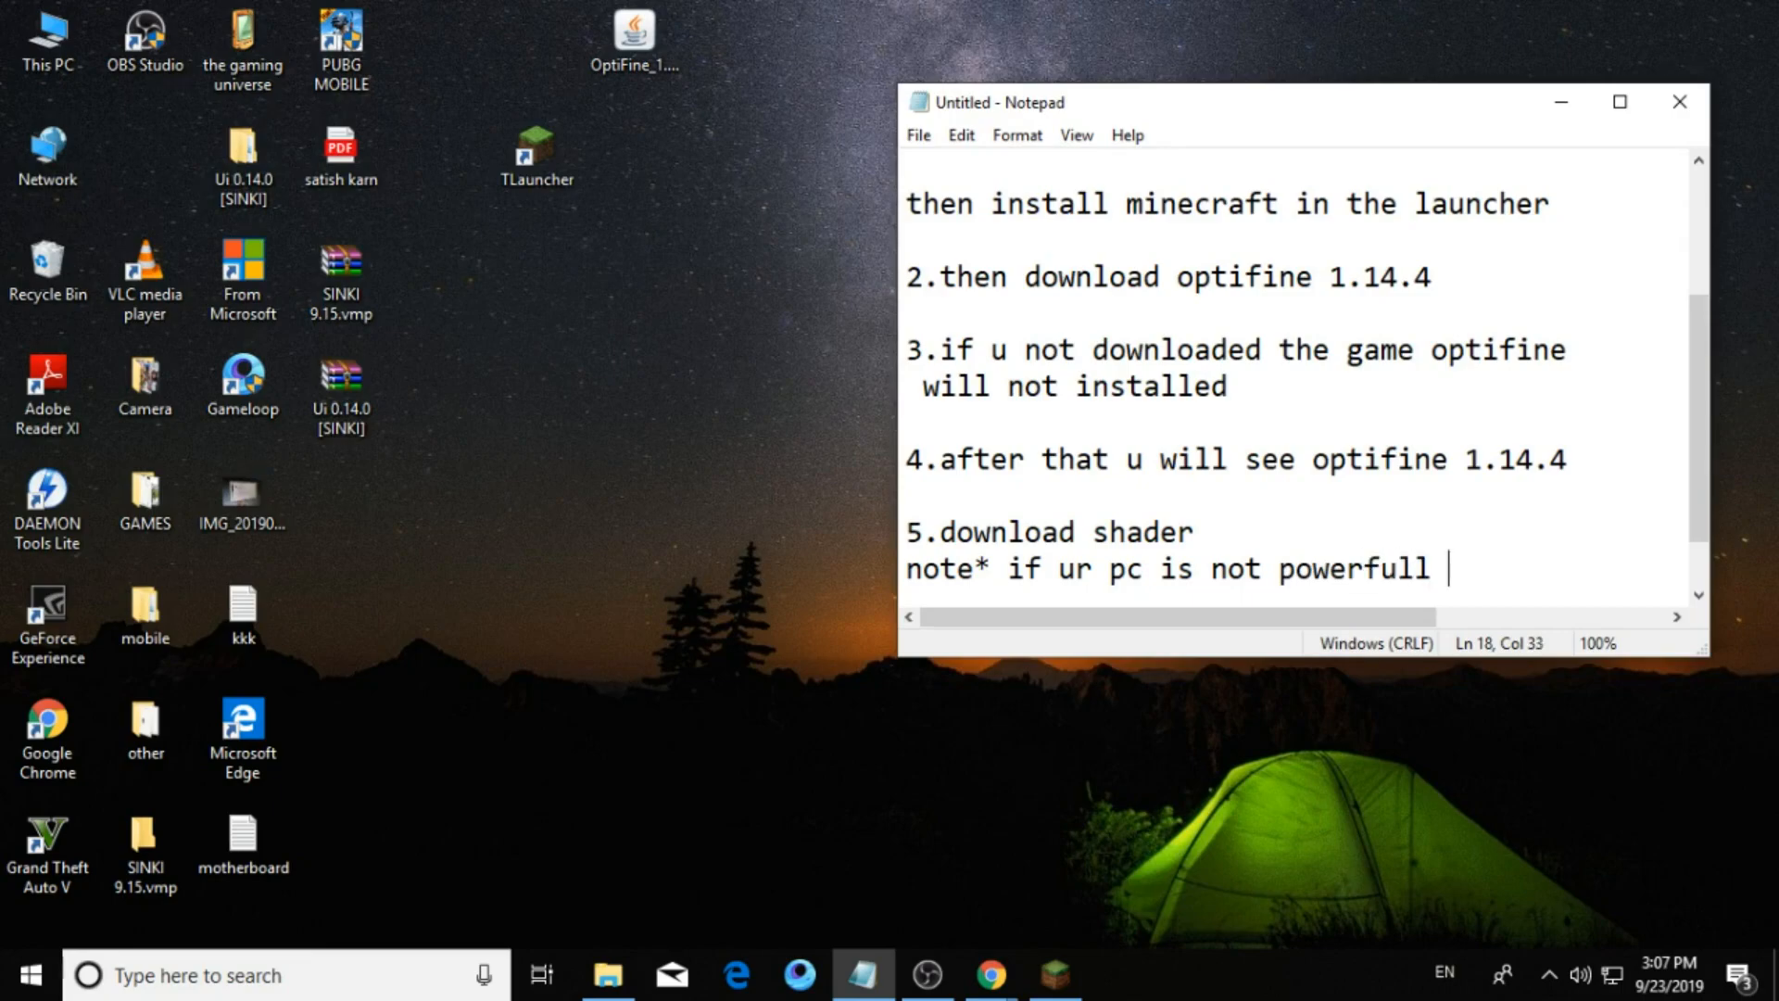
Finish the warning against downloading high end shaders, then switch to the browser.
text(d)
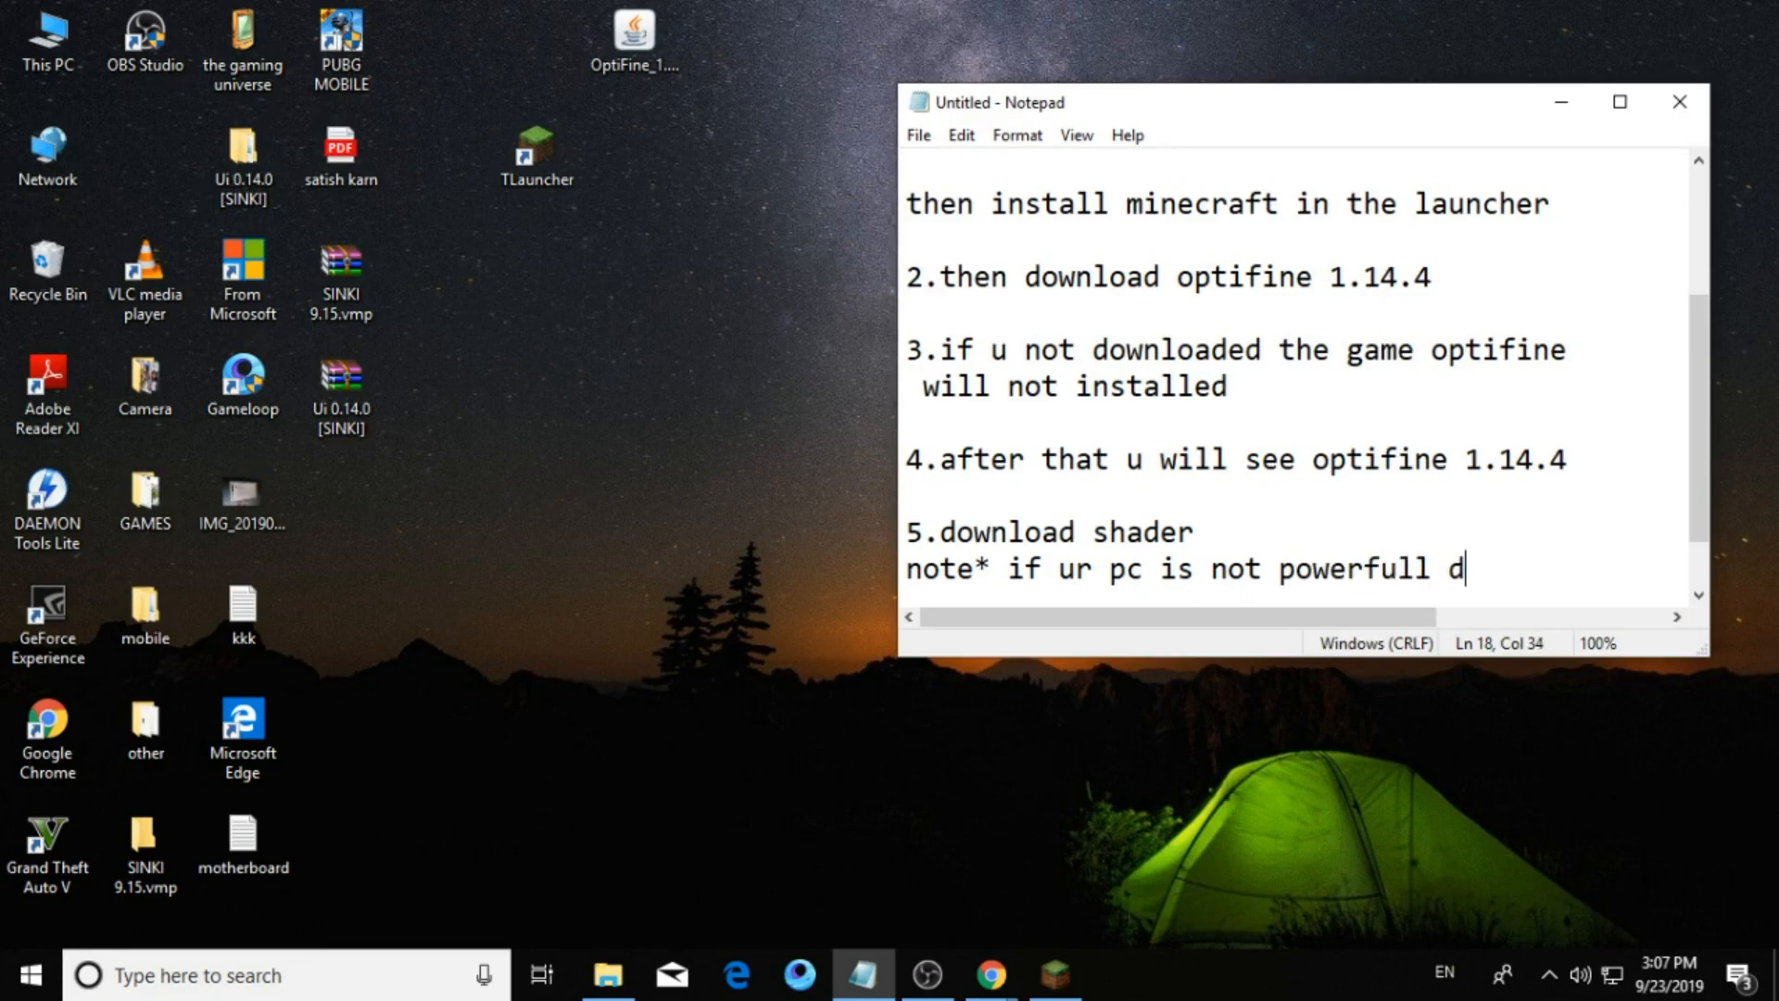
text(ont d)
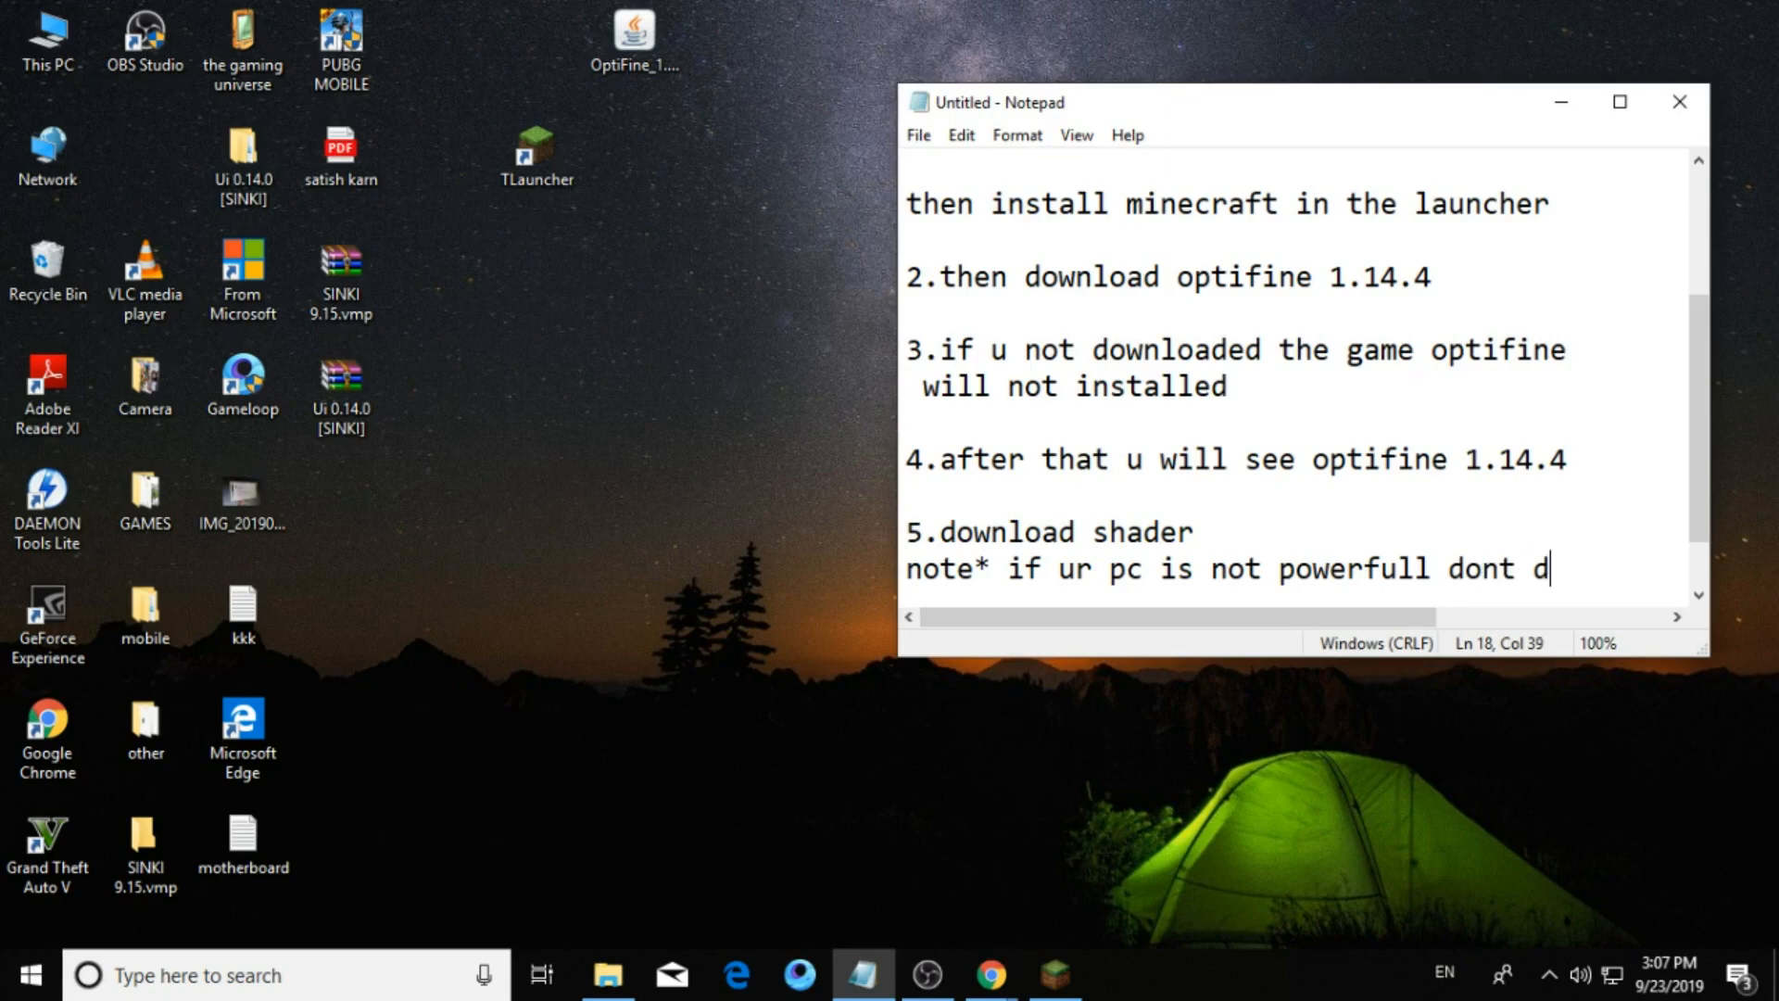
text(ownload h)
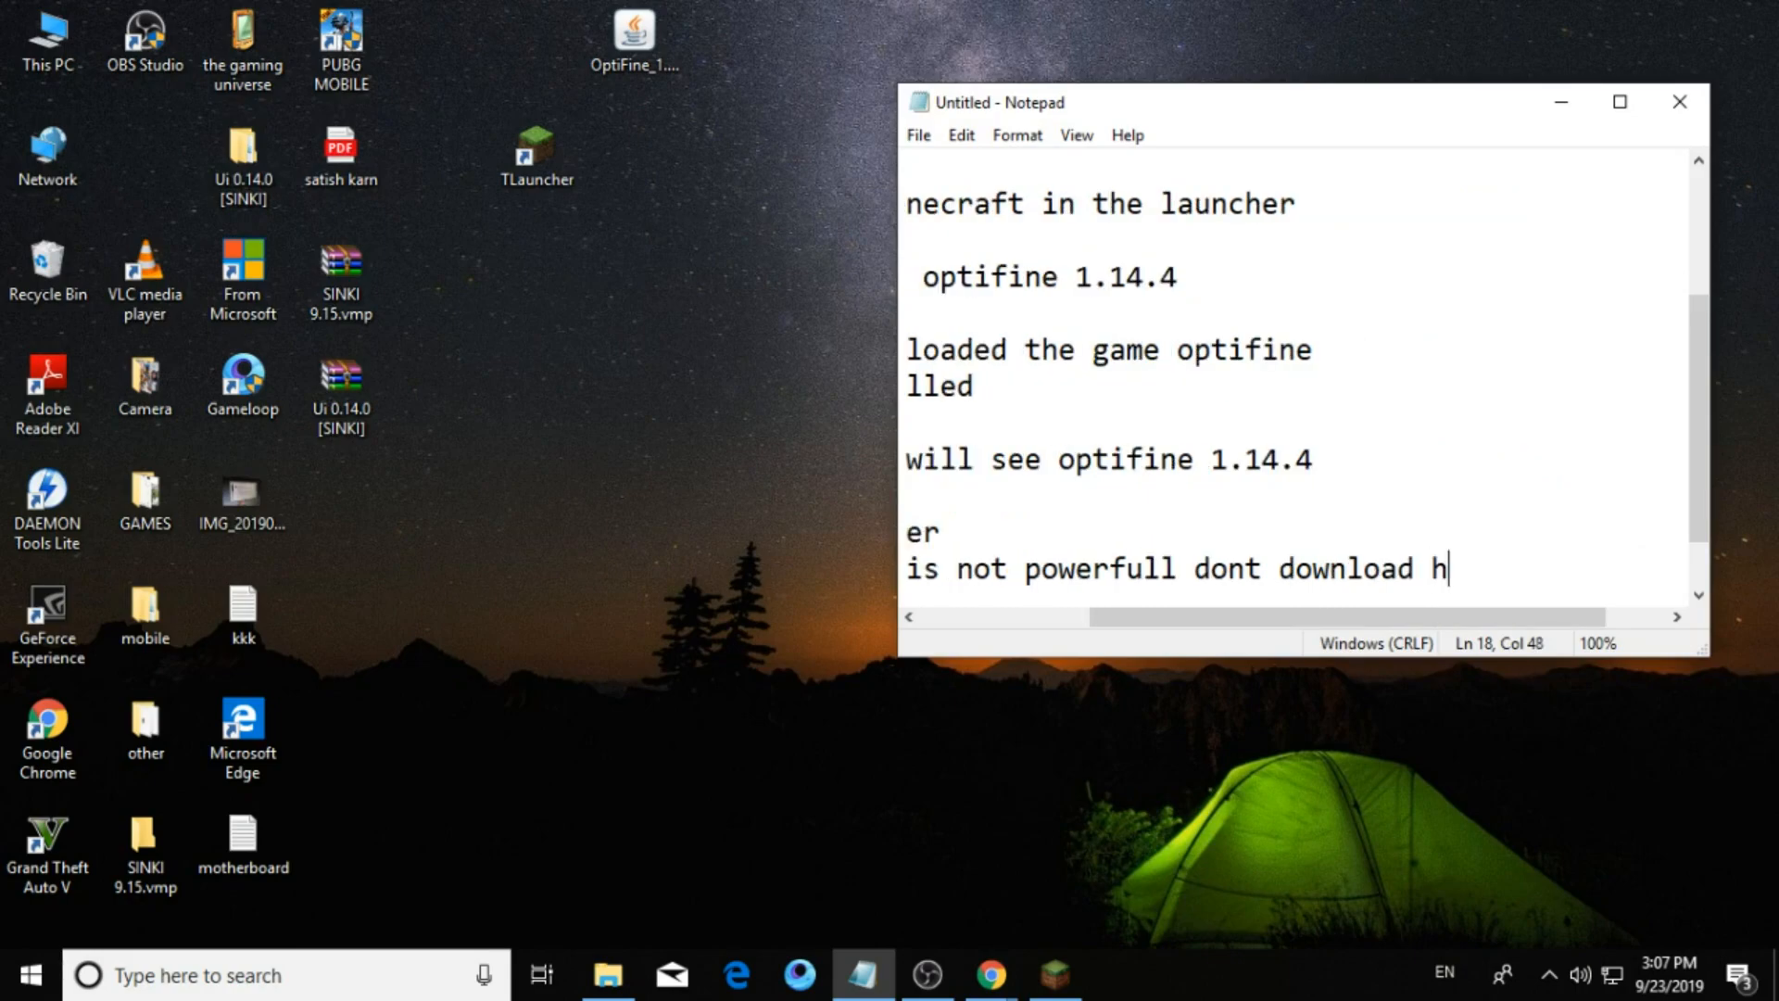
text(igh)
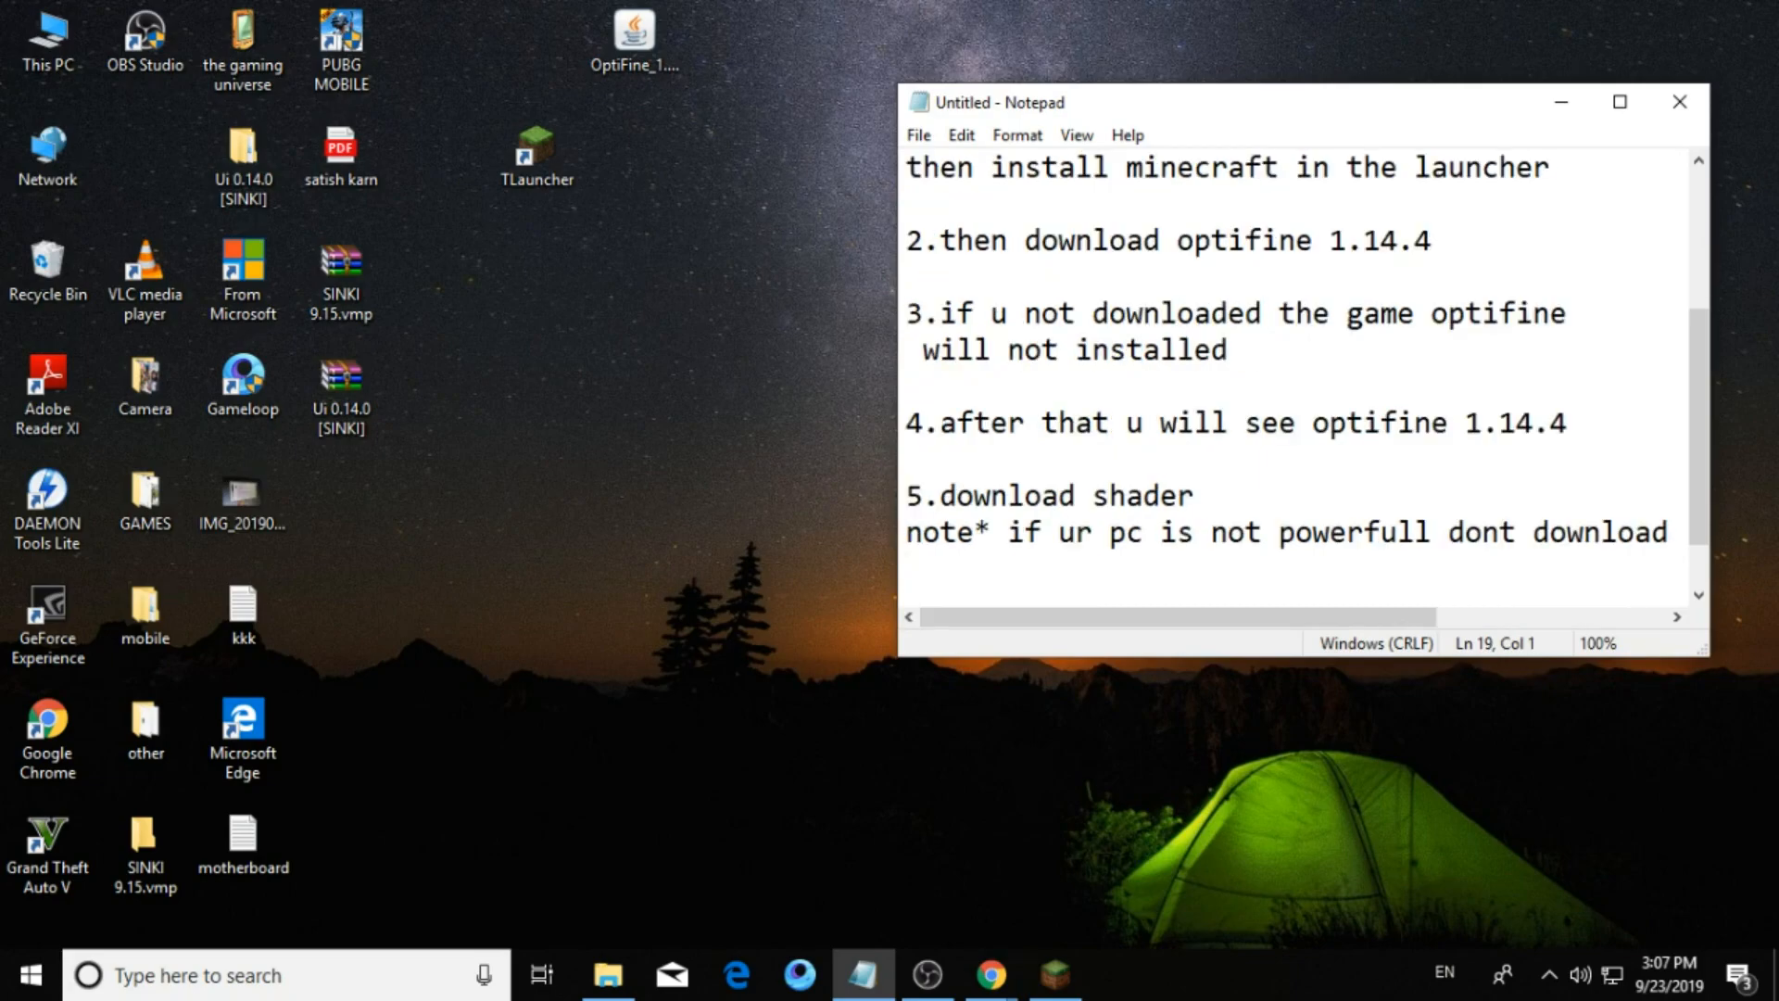
text(shader)
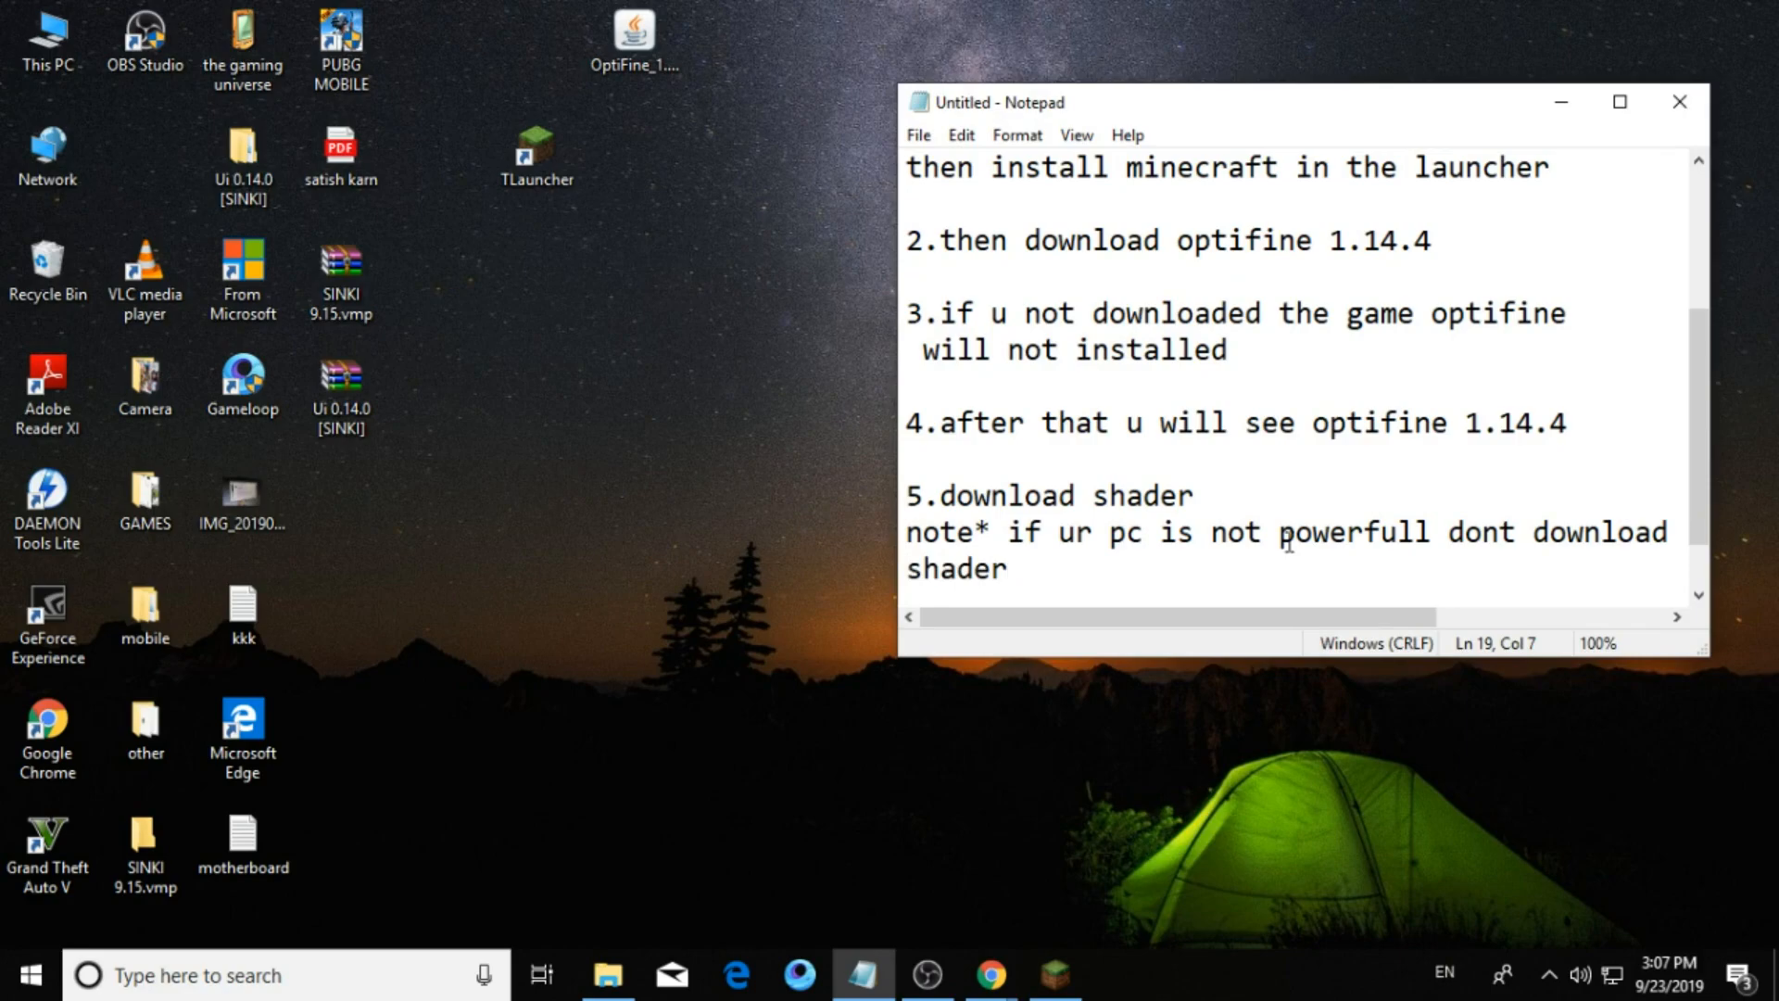
text(s)
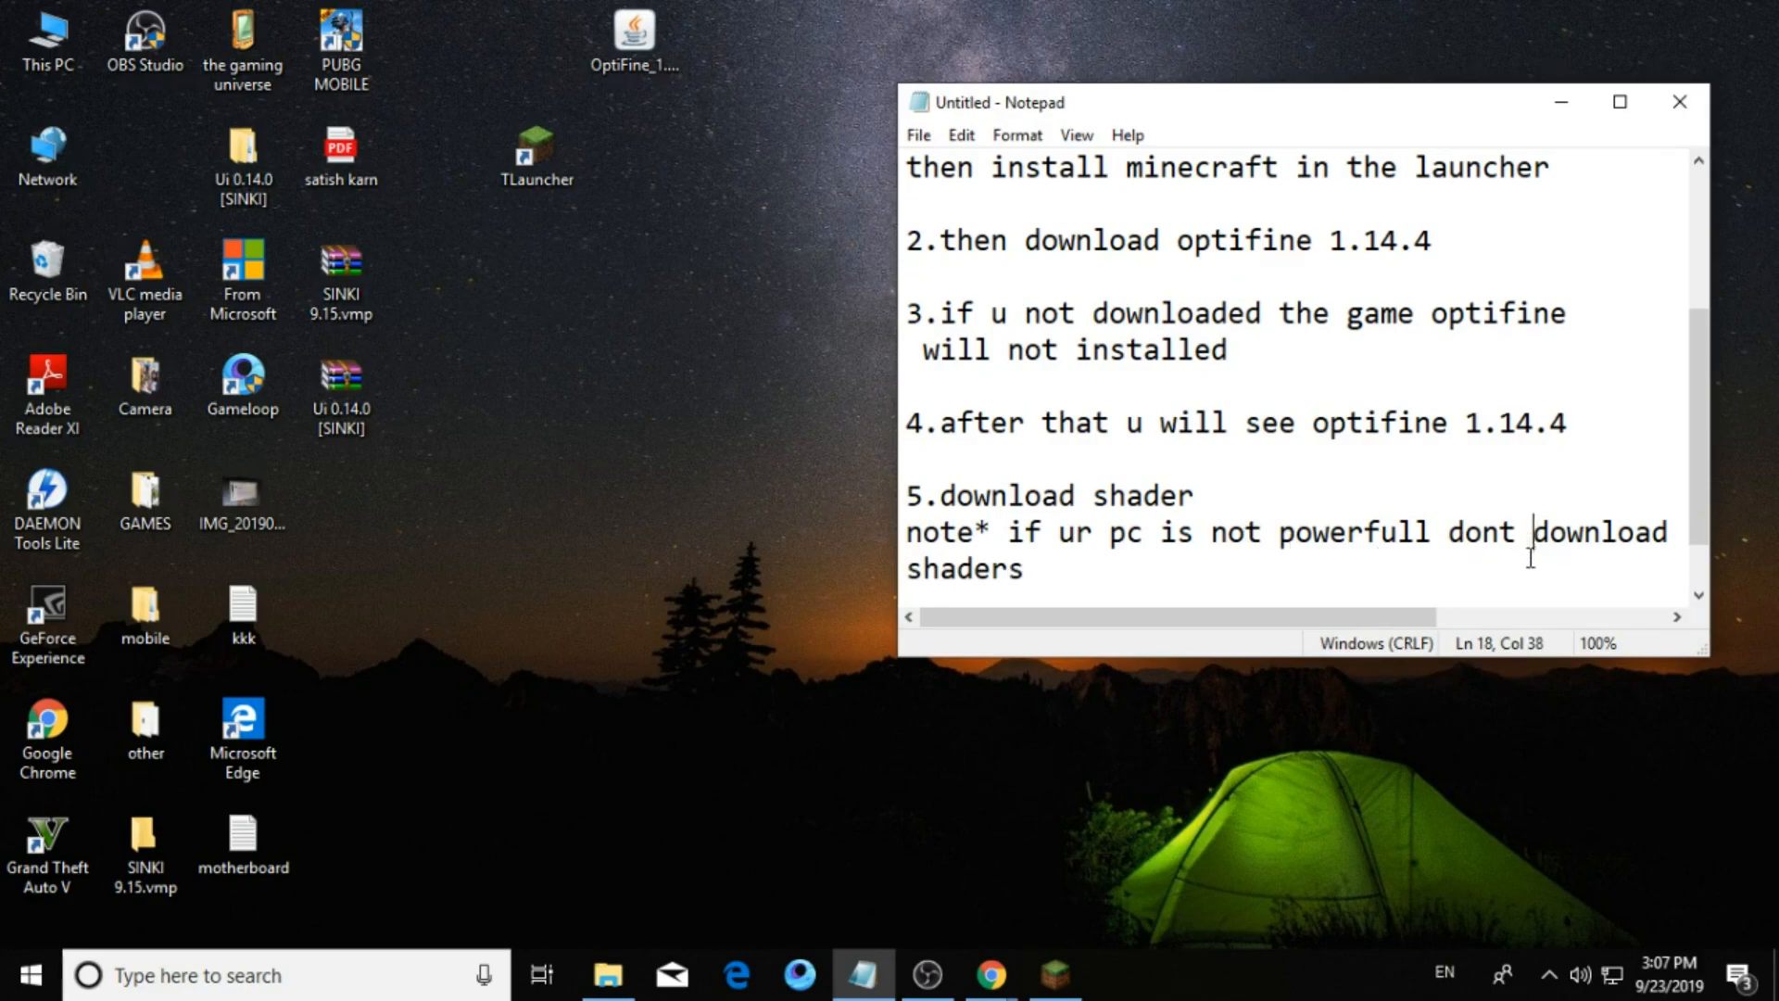
text(high end)
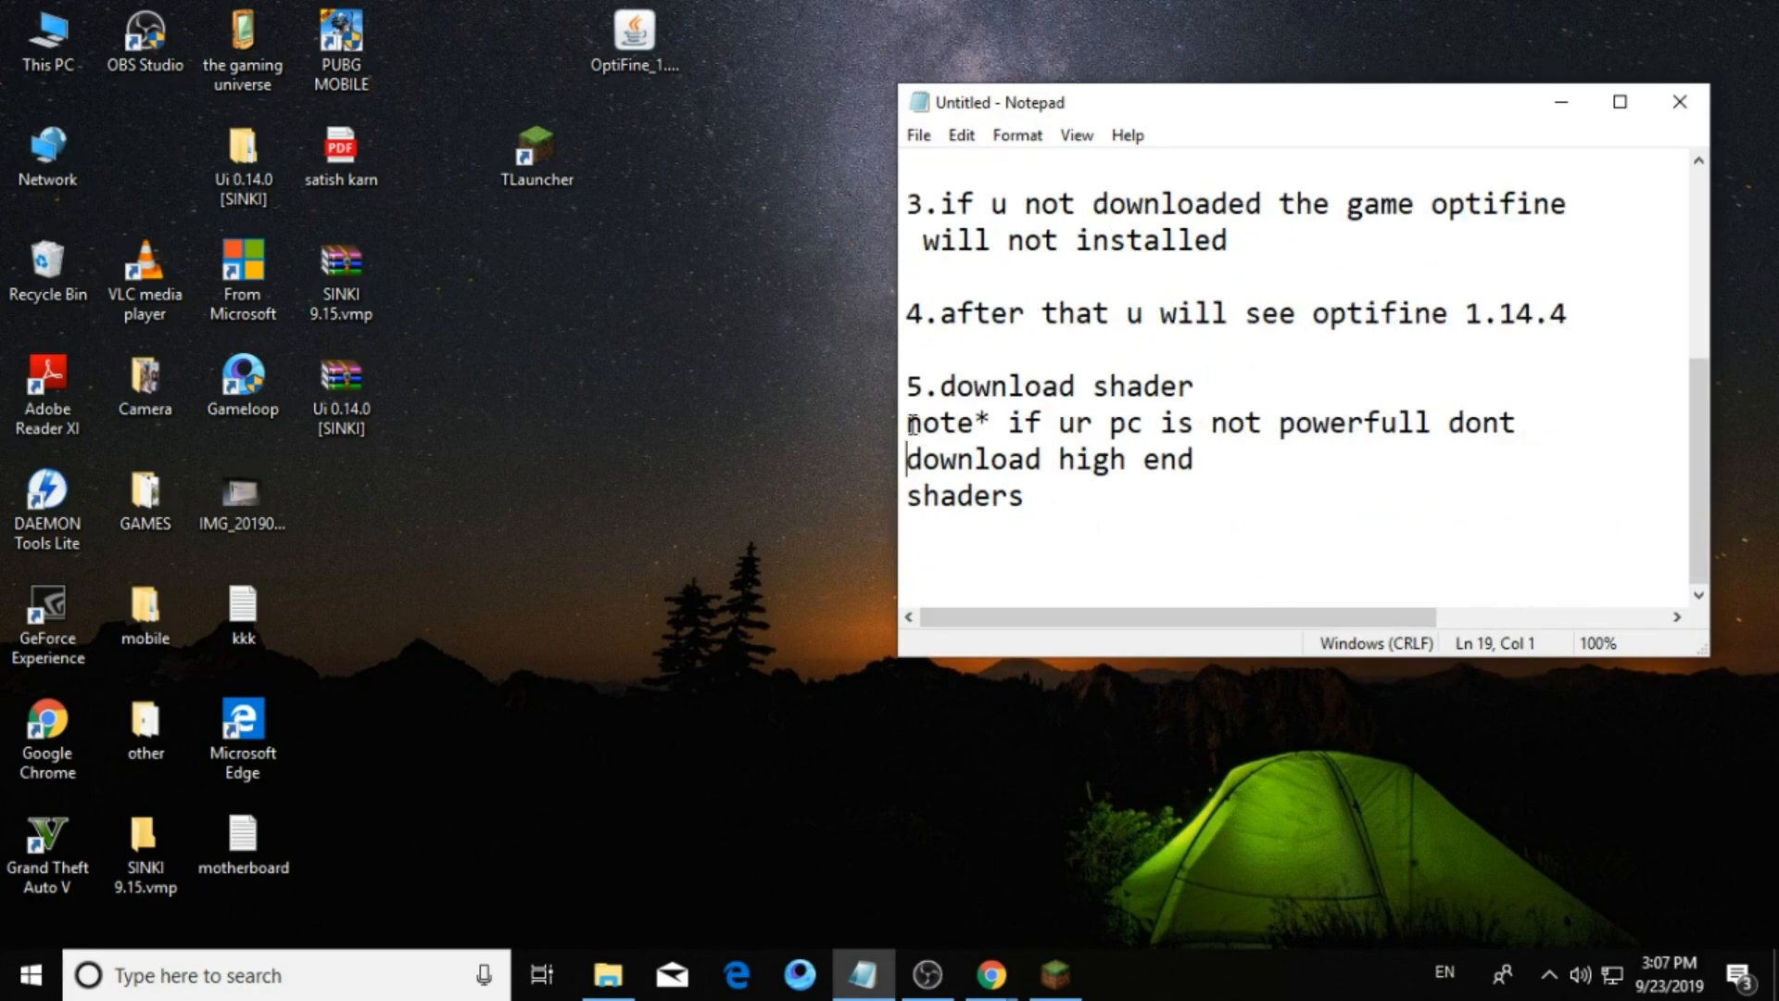
drag(908, 423, 978, 497)
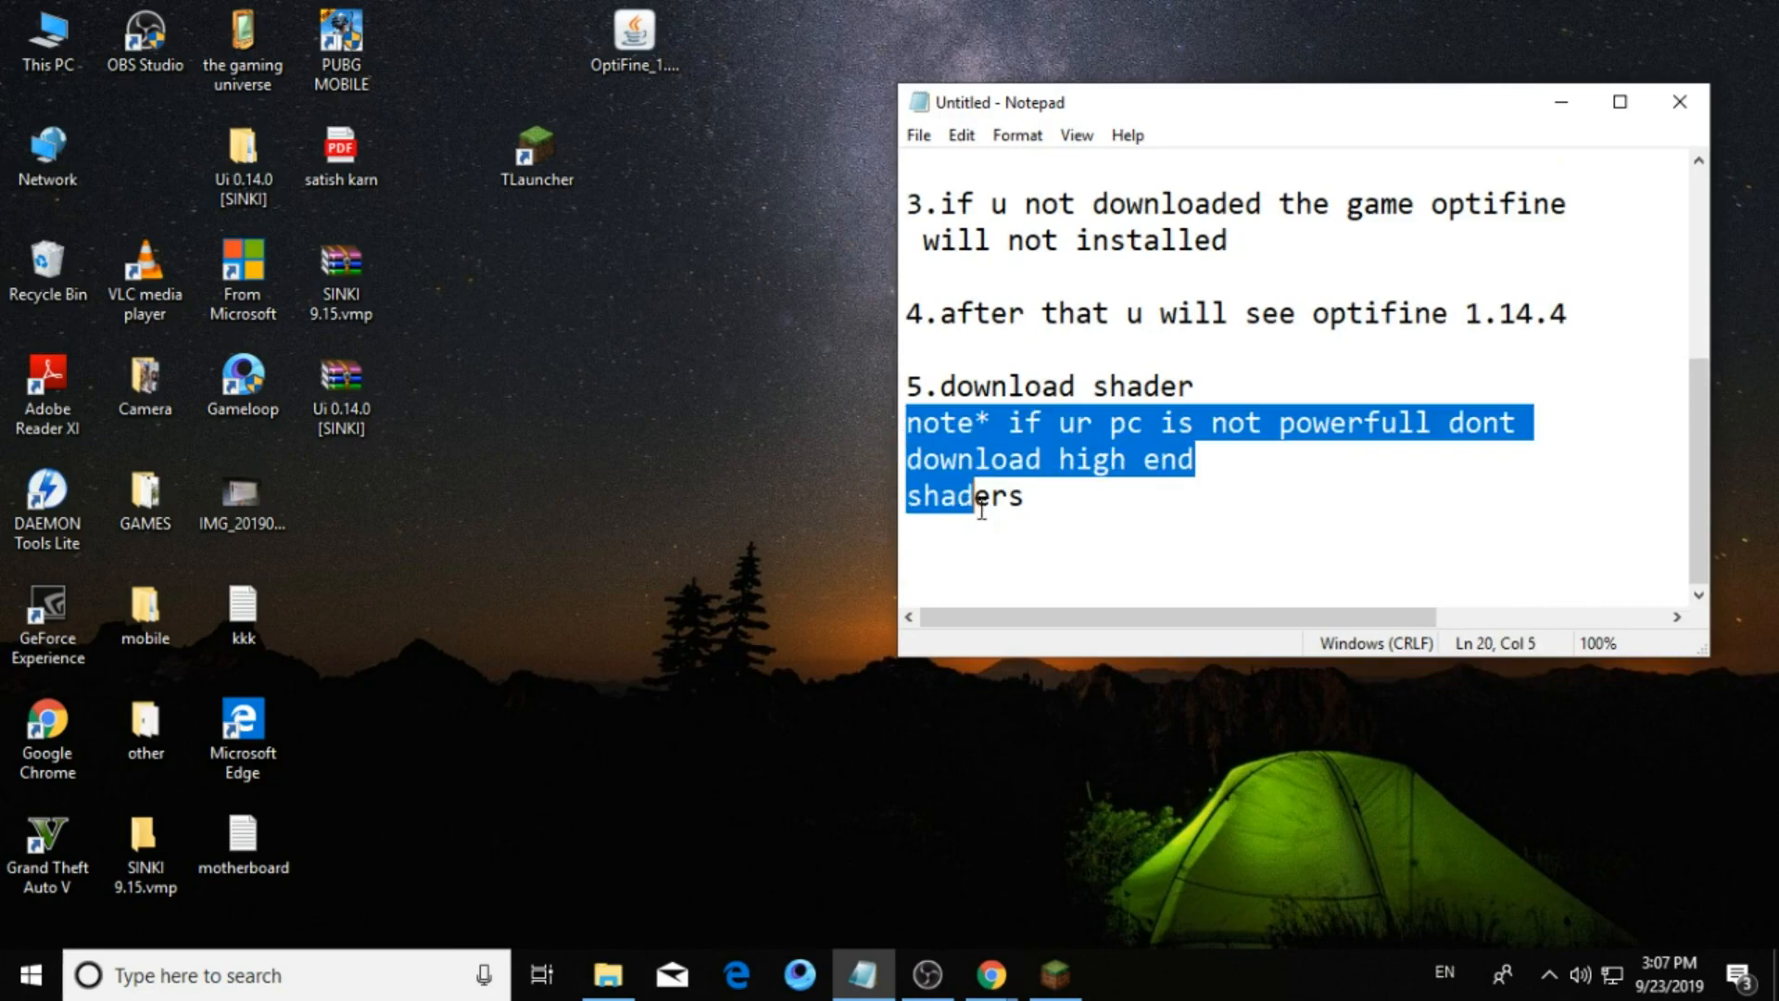
click(1008, 563)
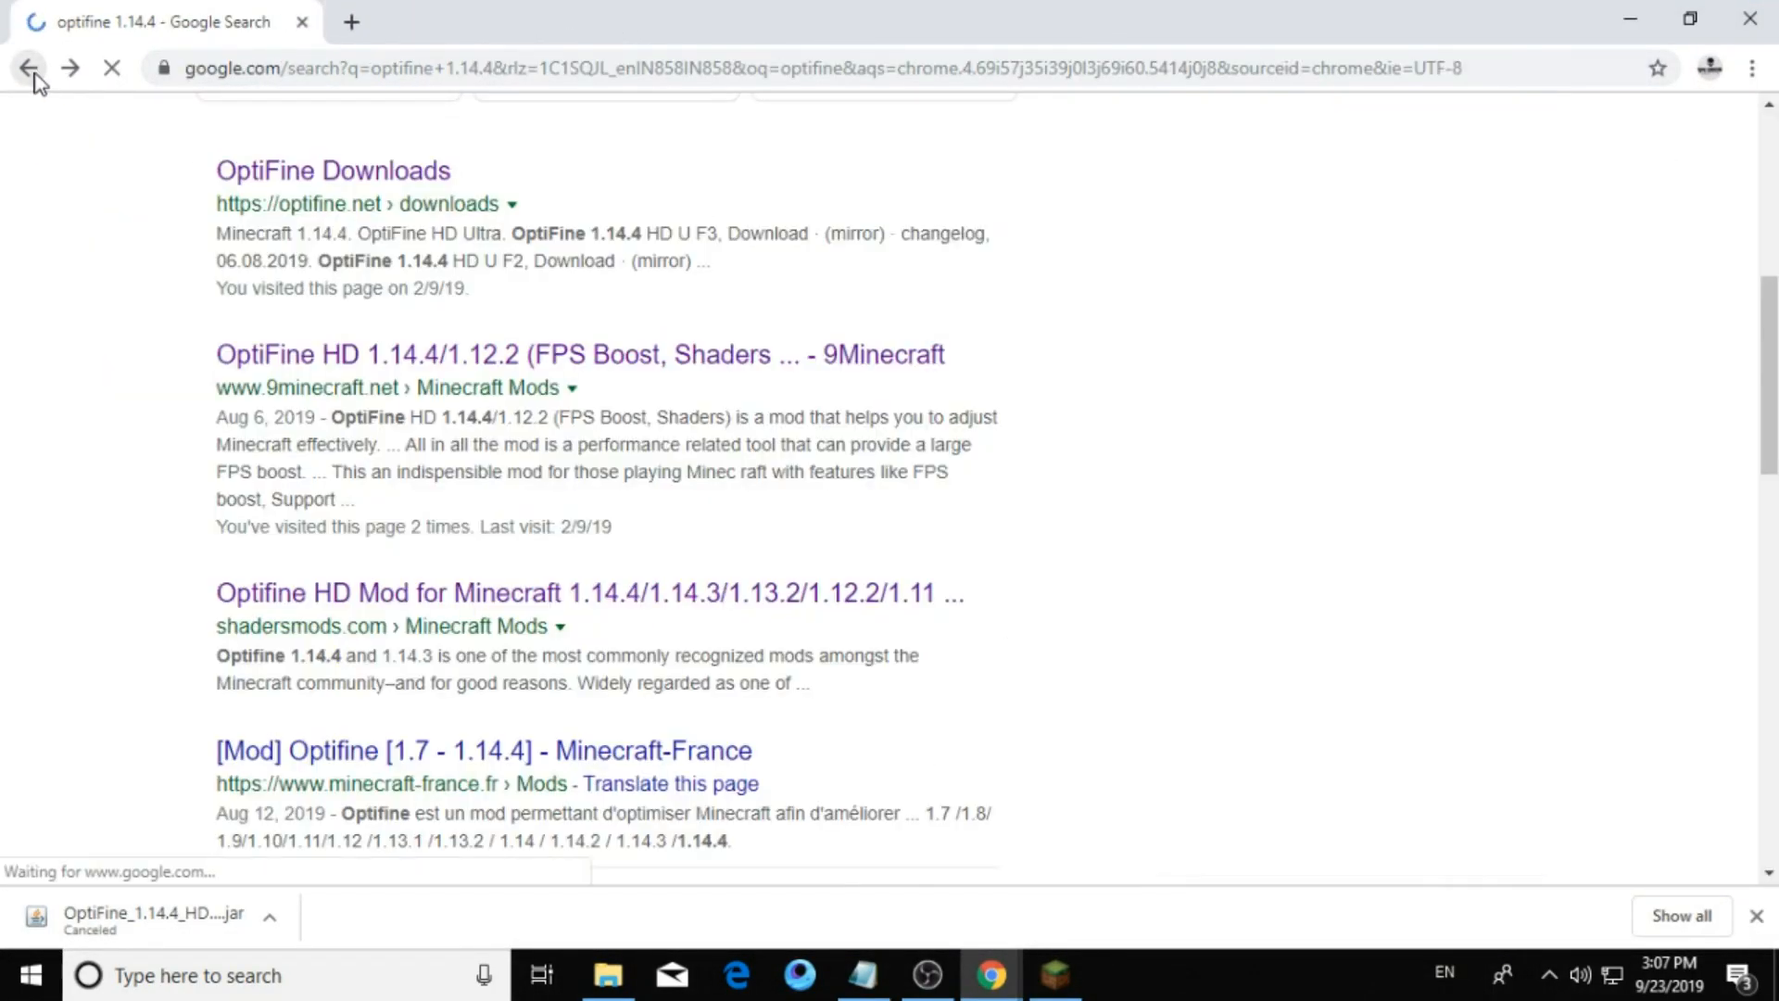
Search "shaders for minecraft" and open the PC Gamer best Minecraft shaders article.
click(28, 69)
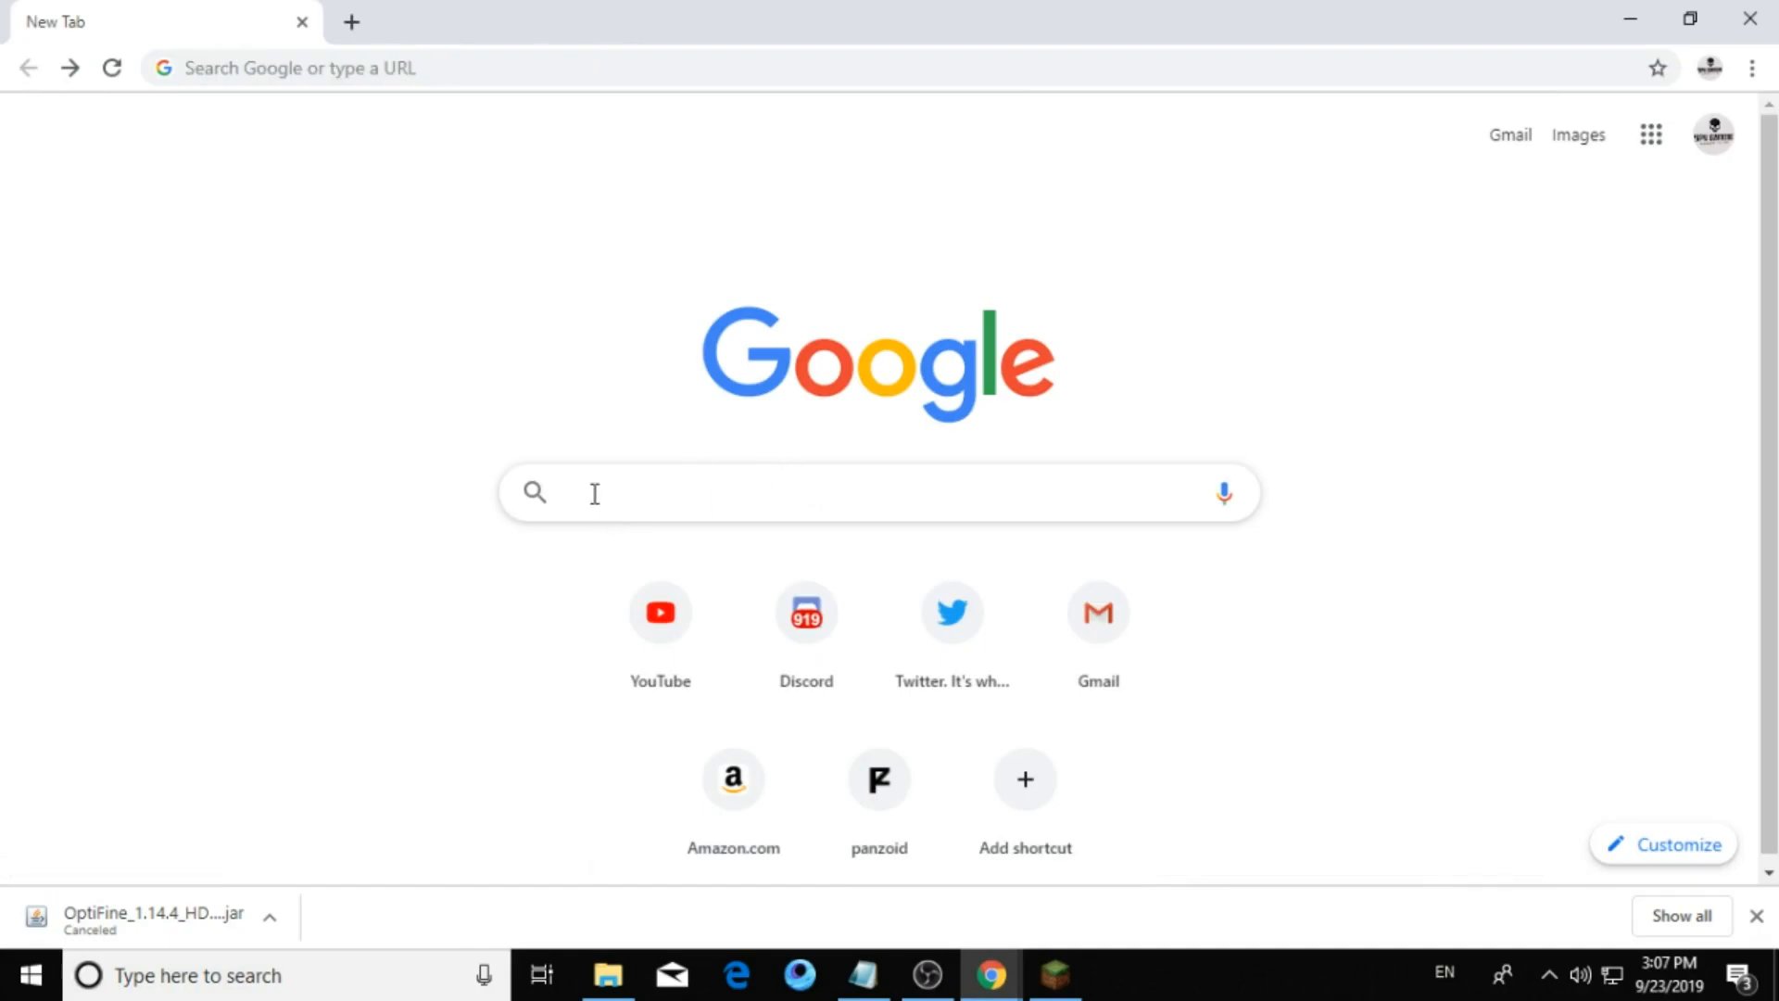
text(sha)
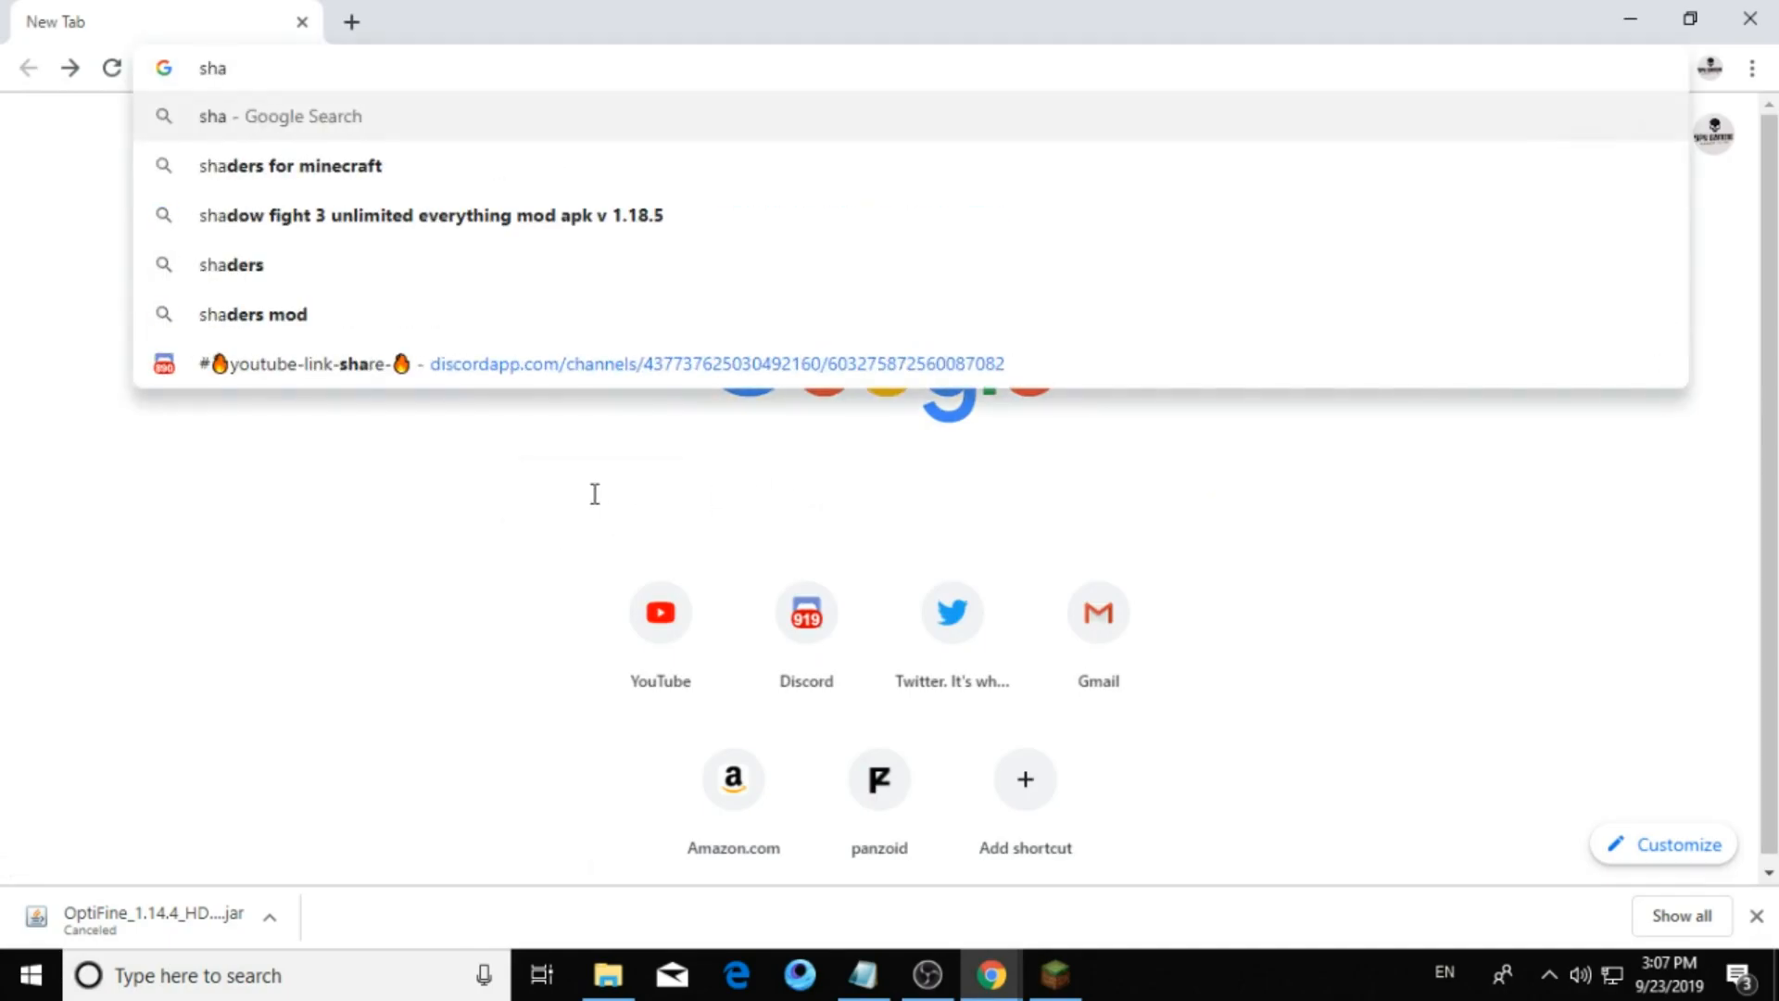
click(291, 165)
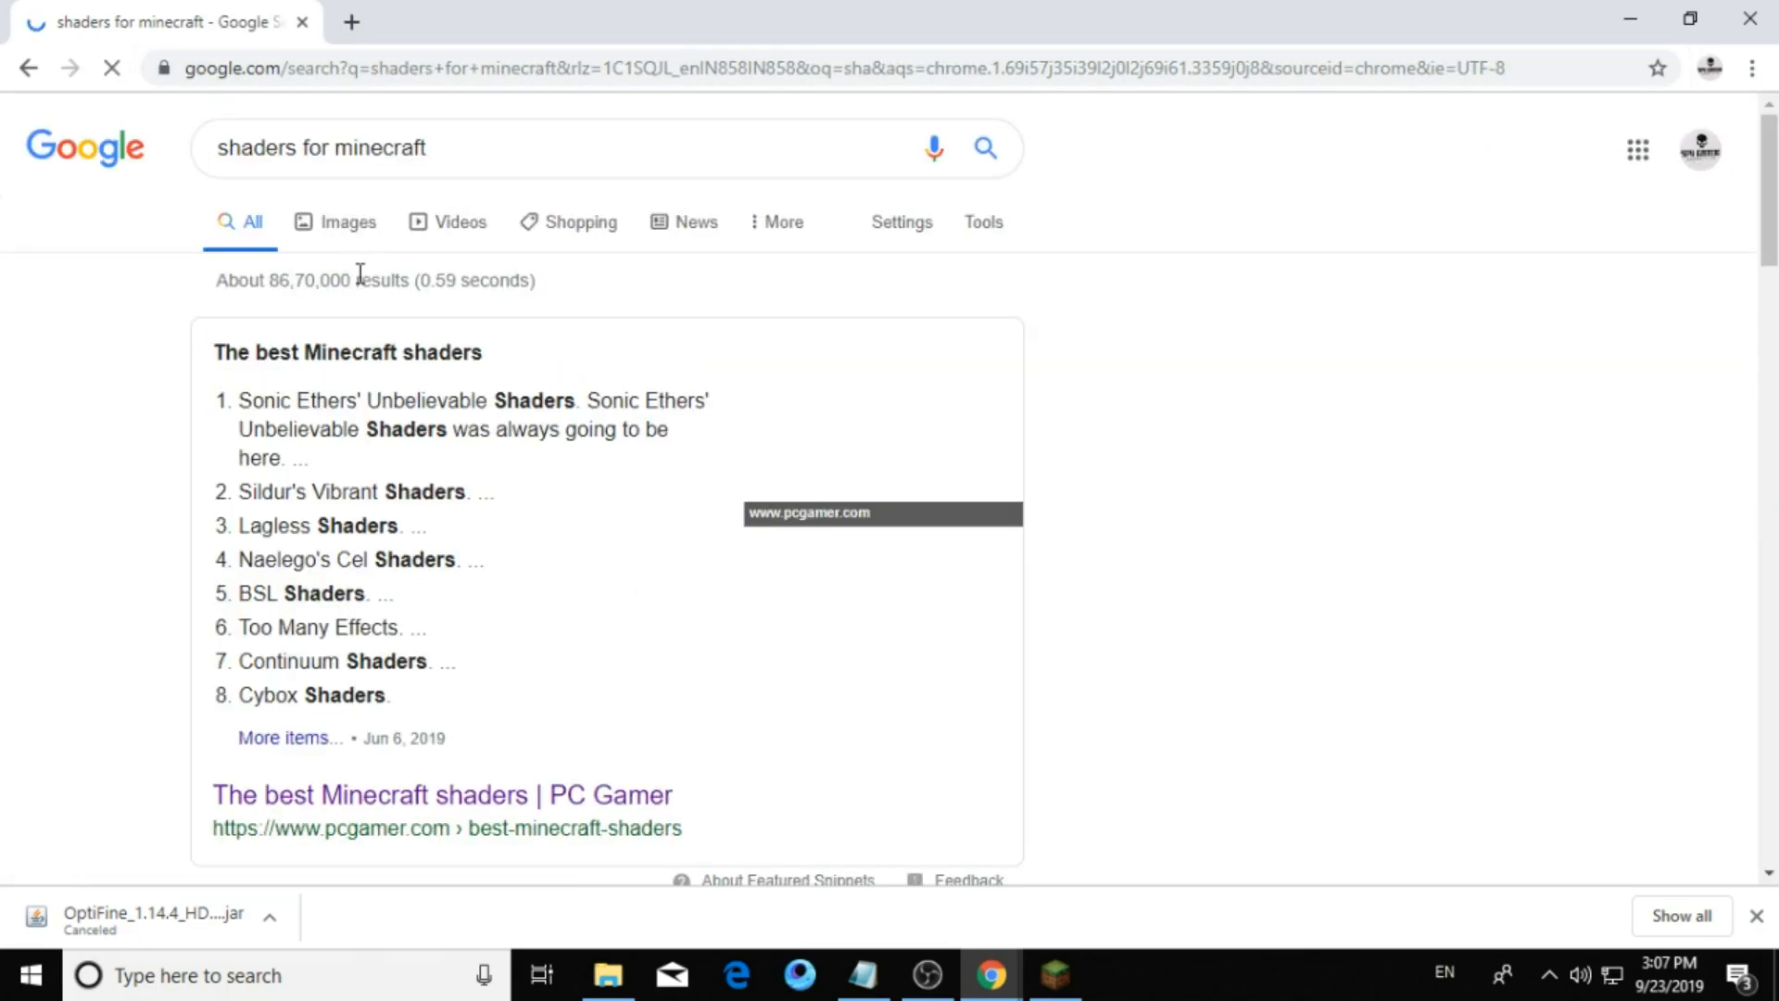
scroll(down, 3)
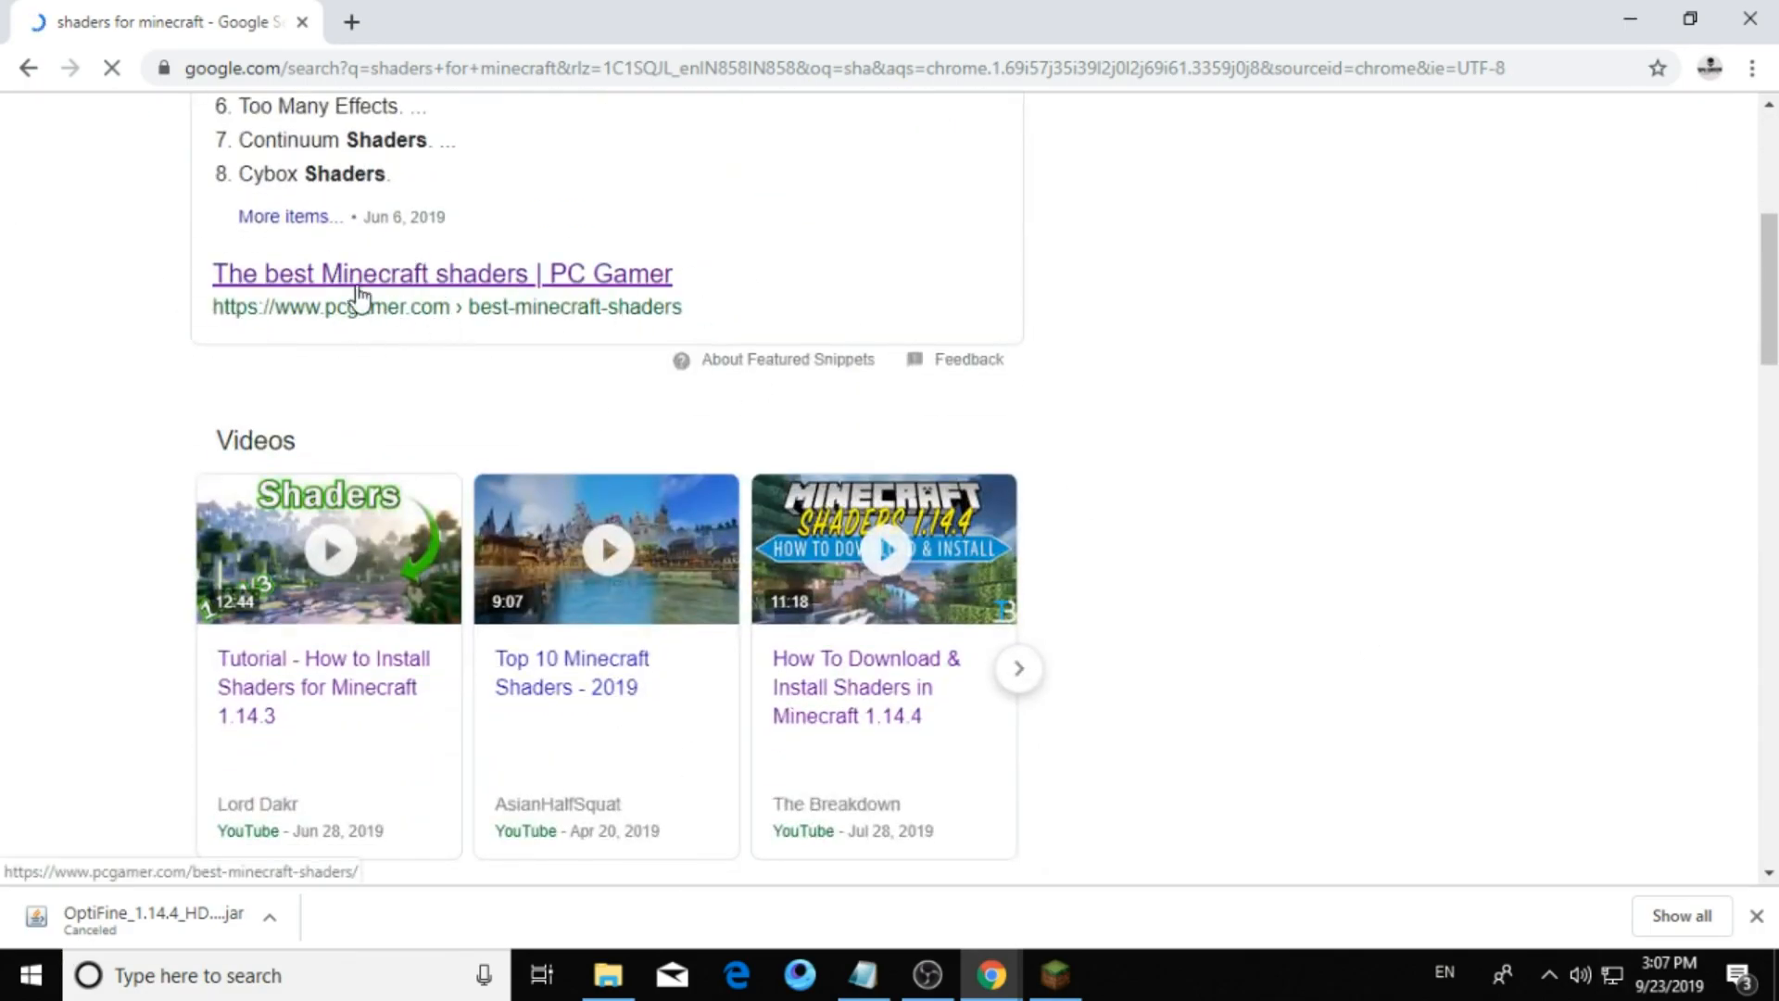
click(441, 274)
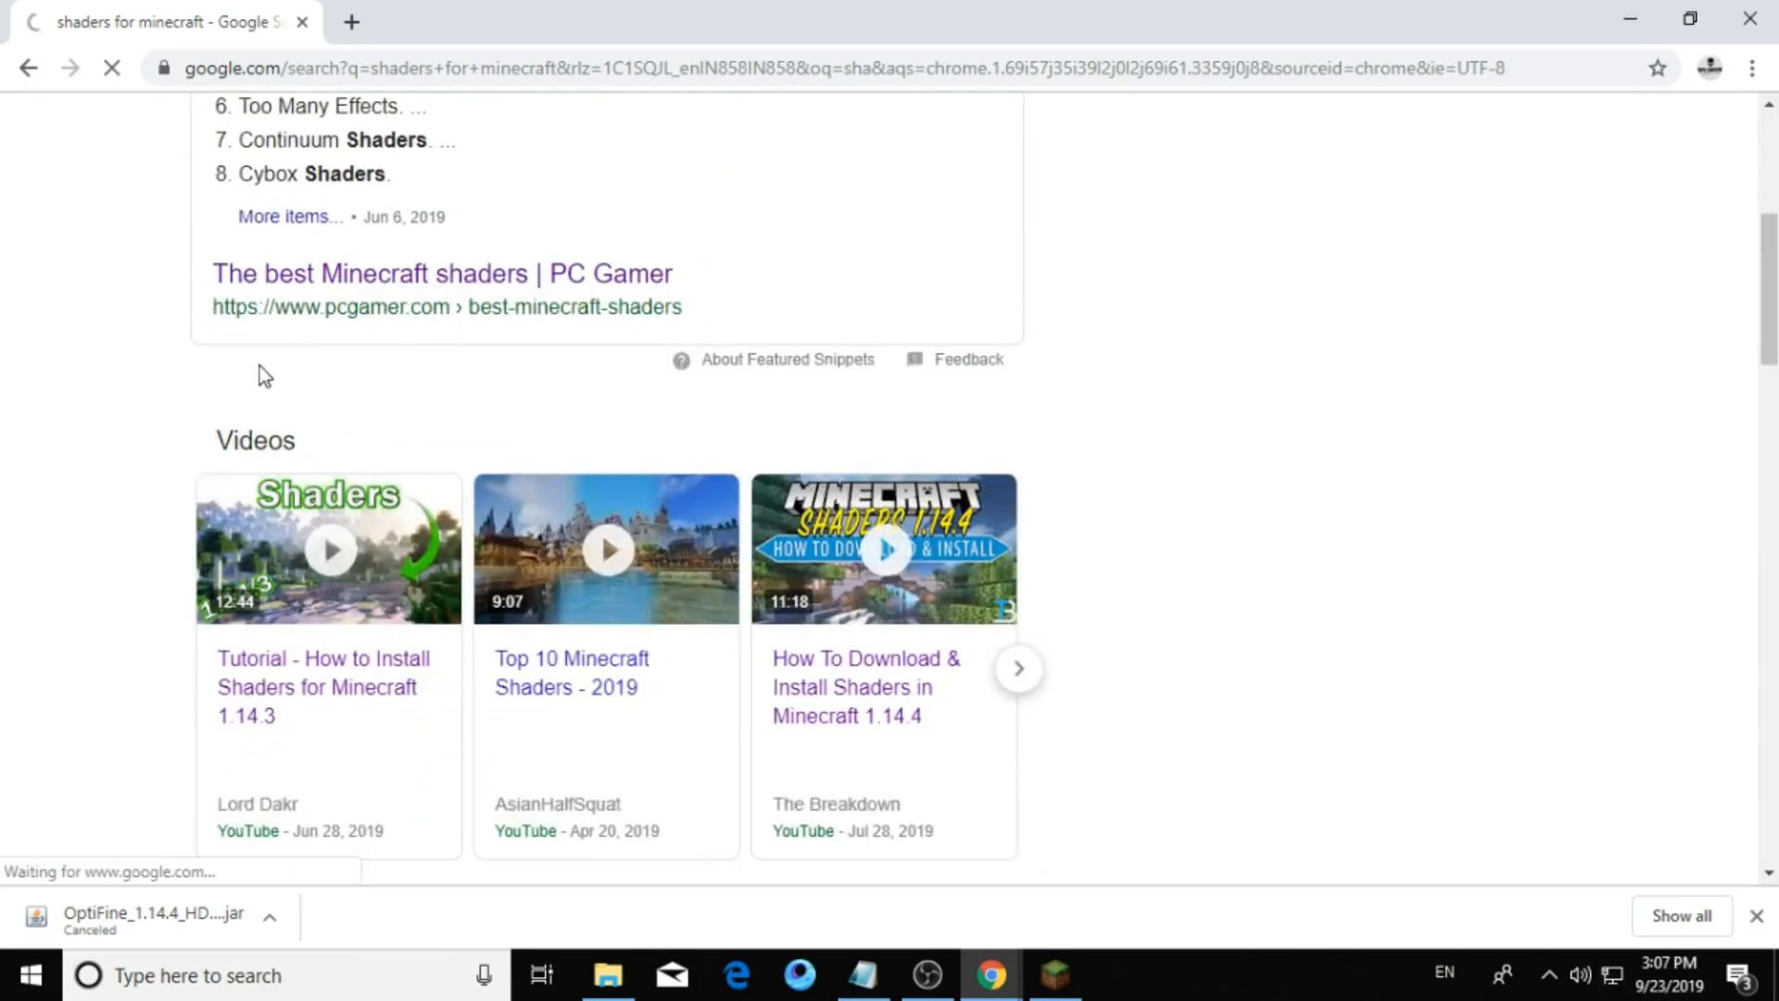
click(441, 275)
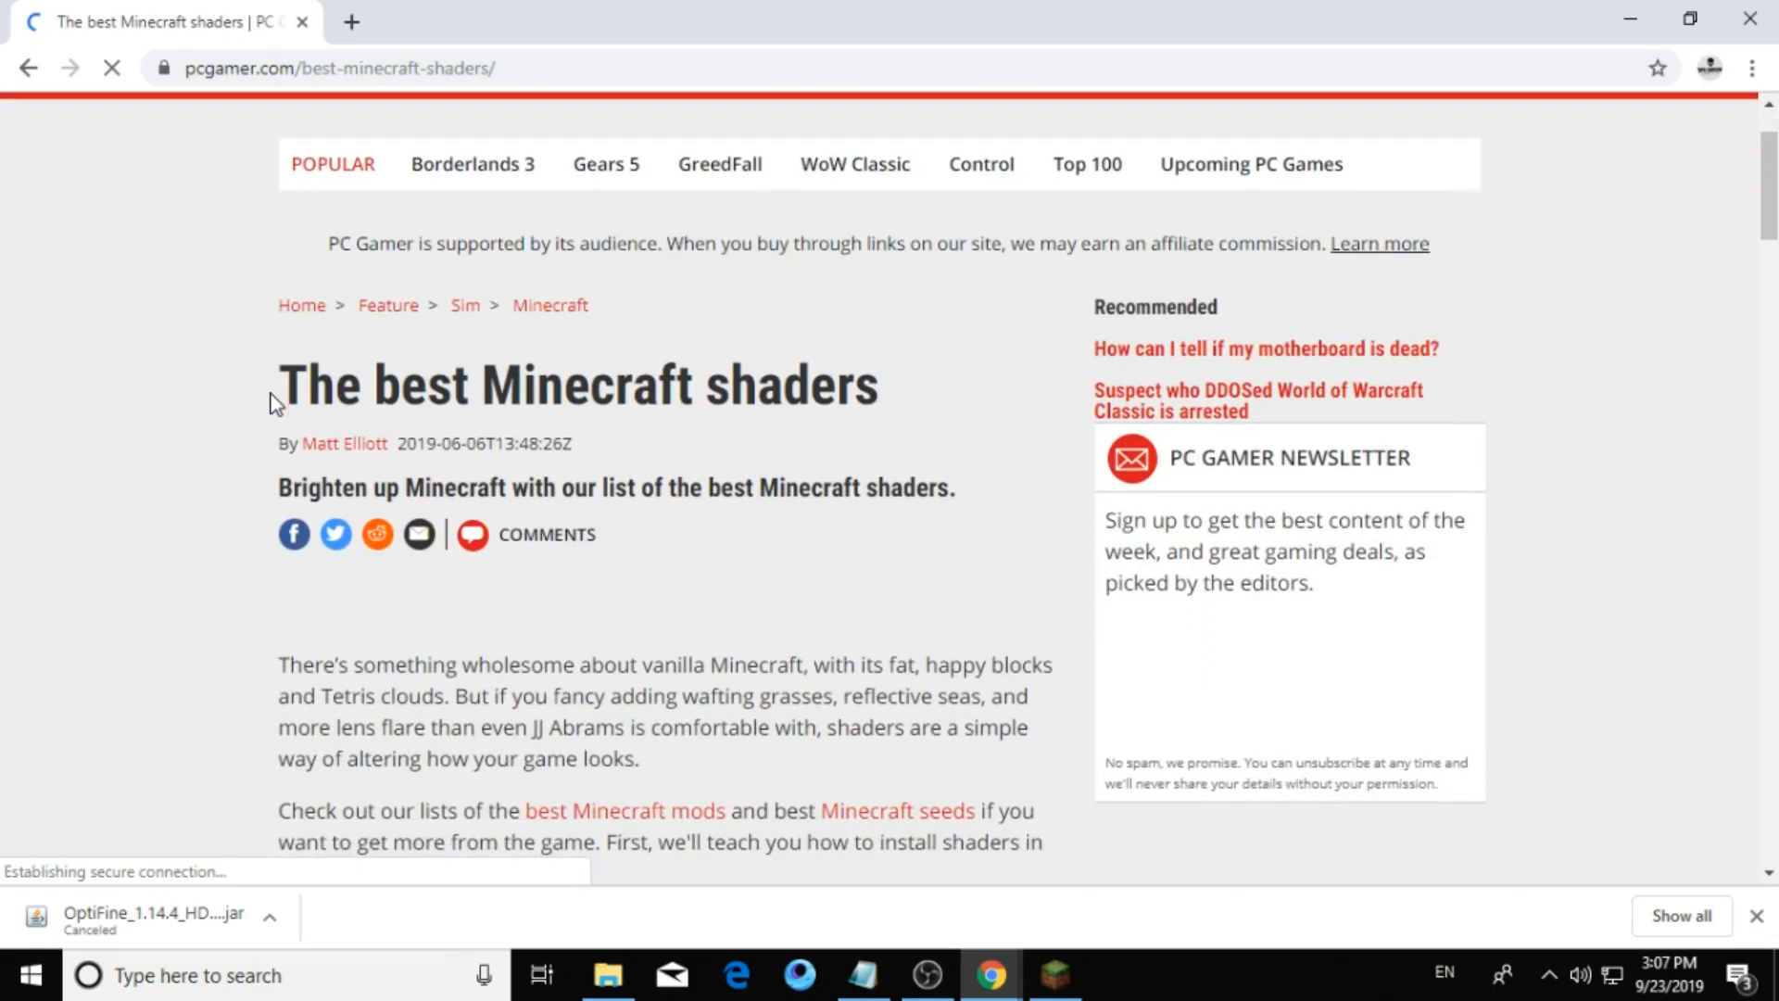
scroll(down, 3)
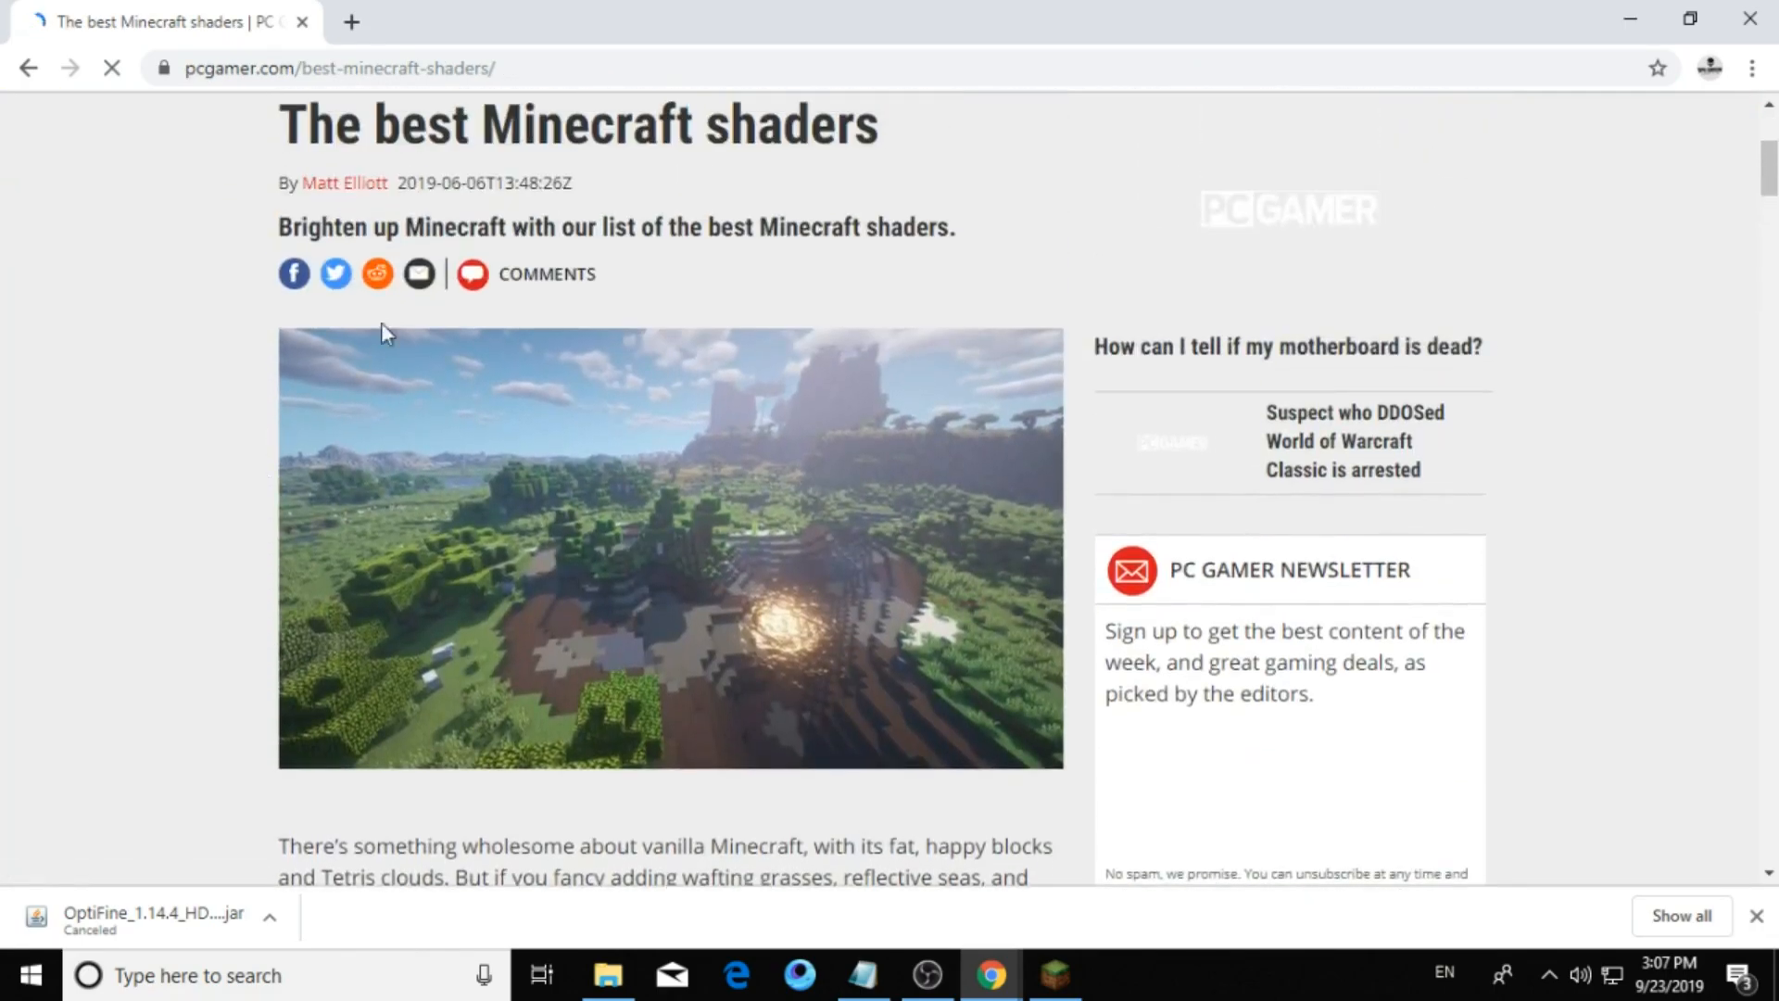
scroll(down, 3)
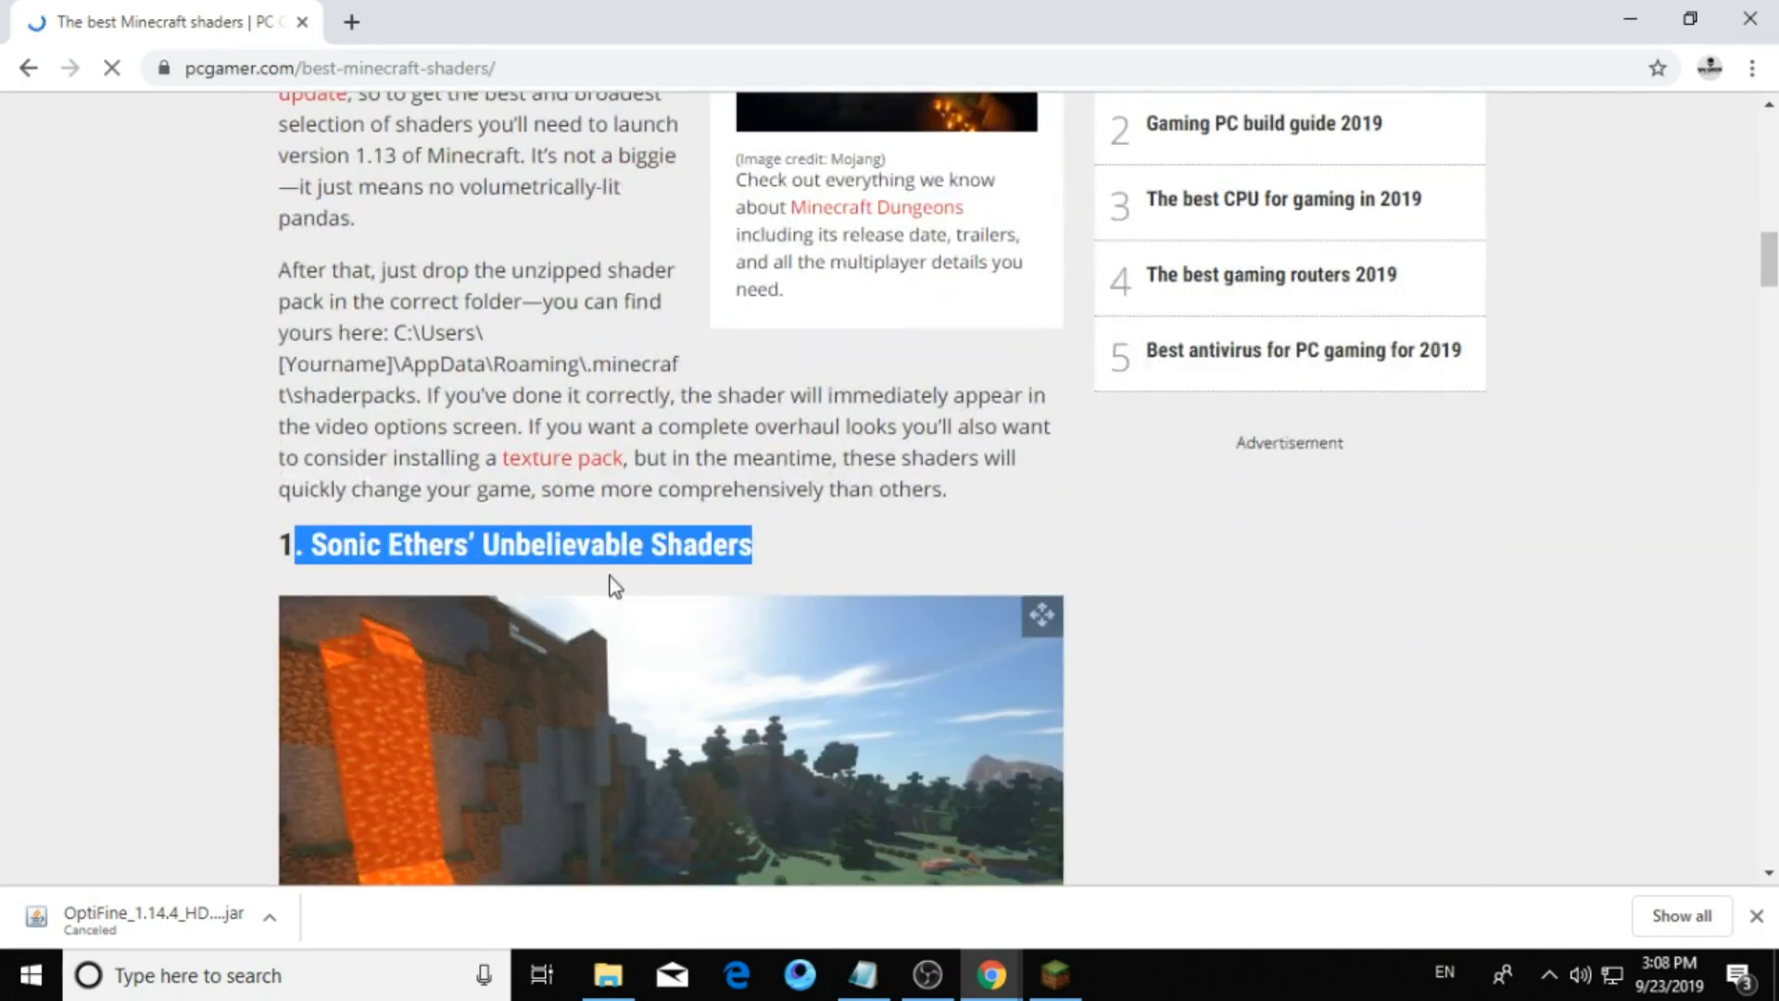
scroll(down, 3)
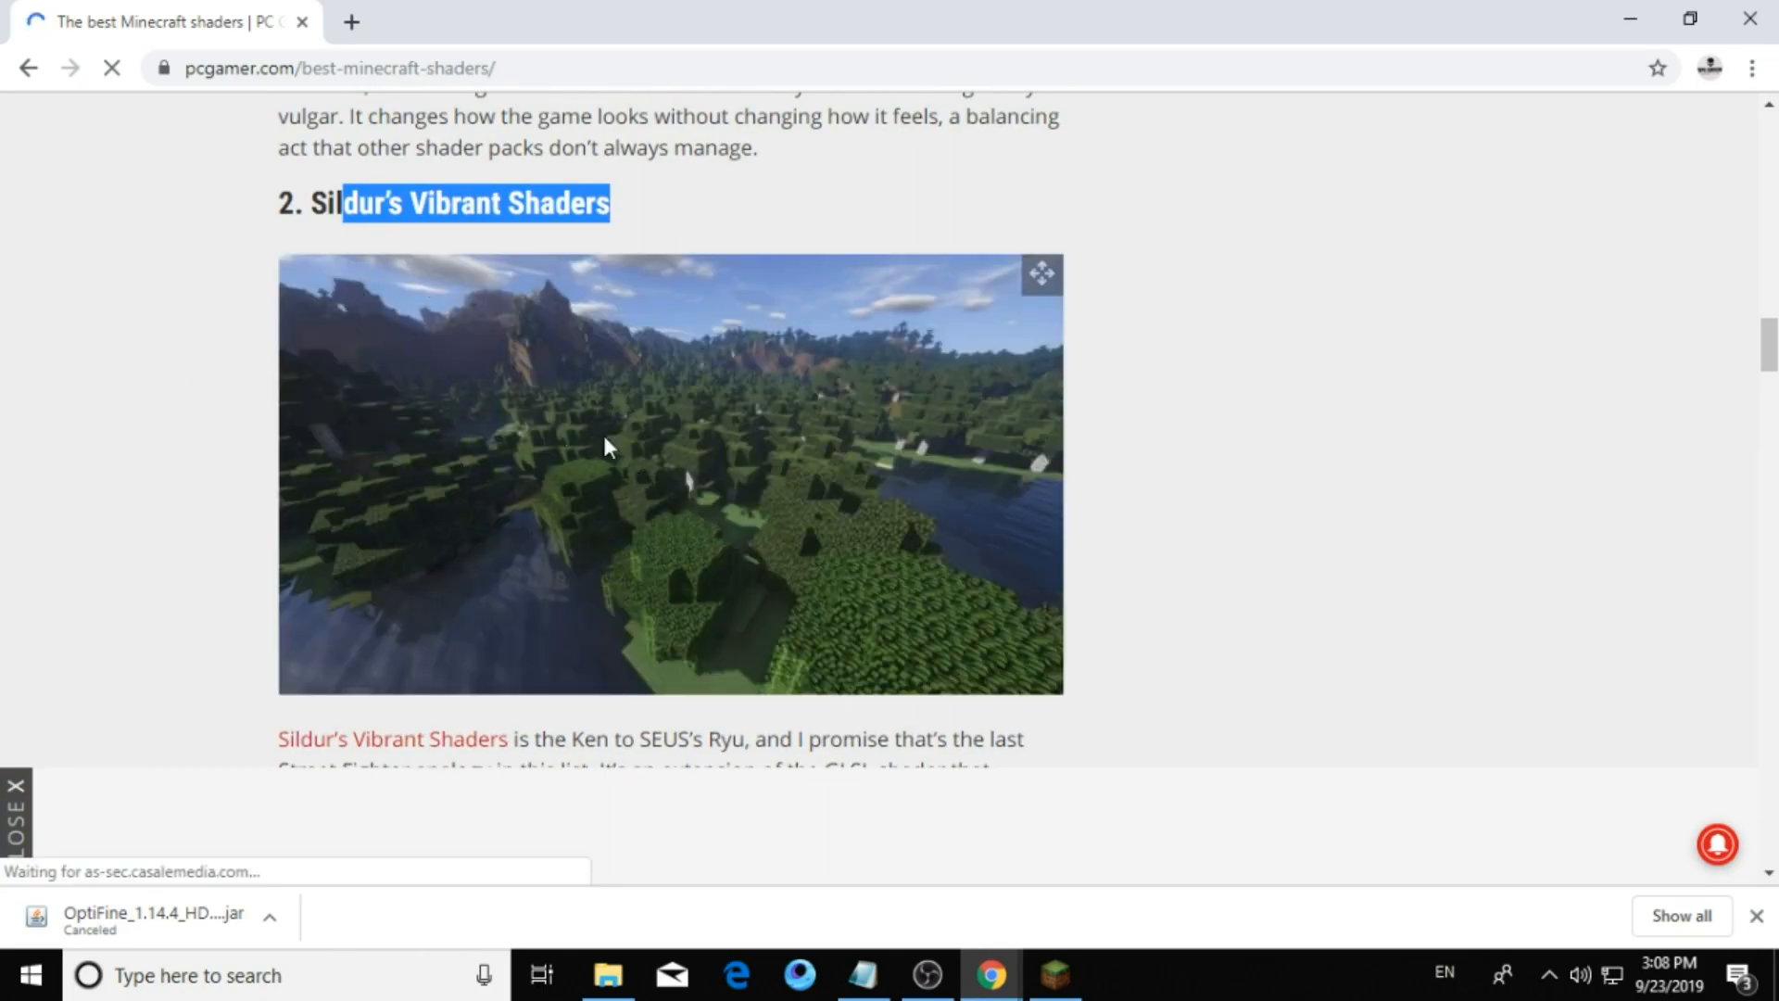
mouse_move(983, 336)
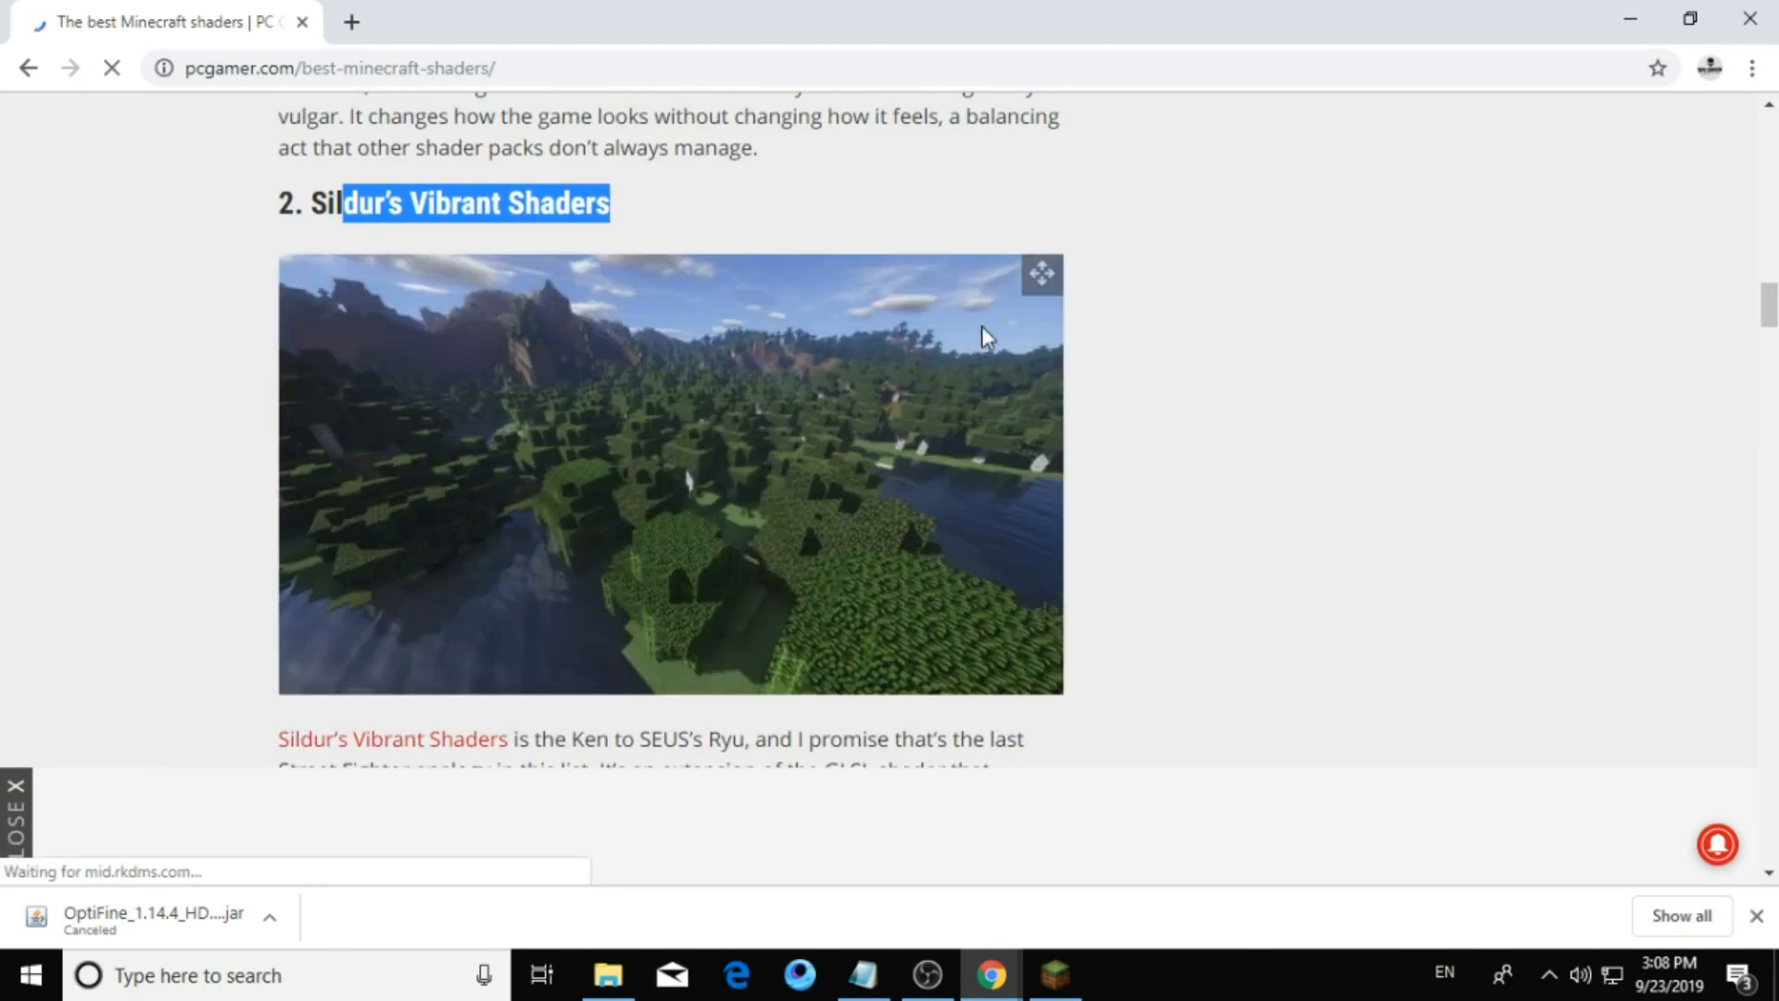
scroll(down, 3)
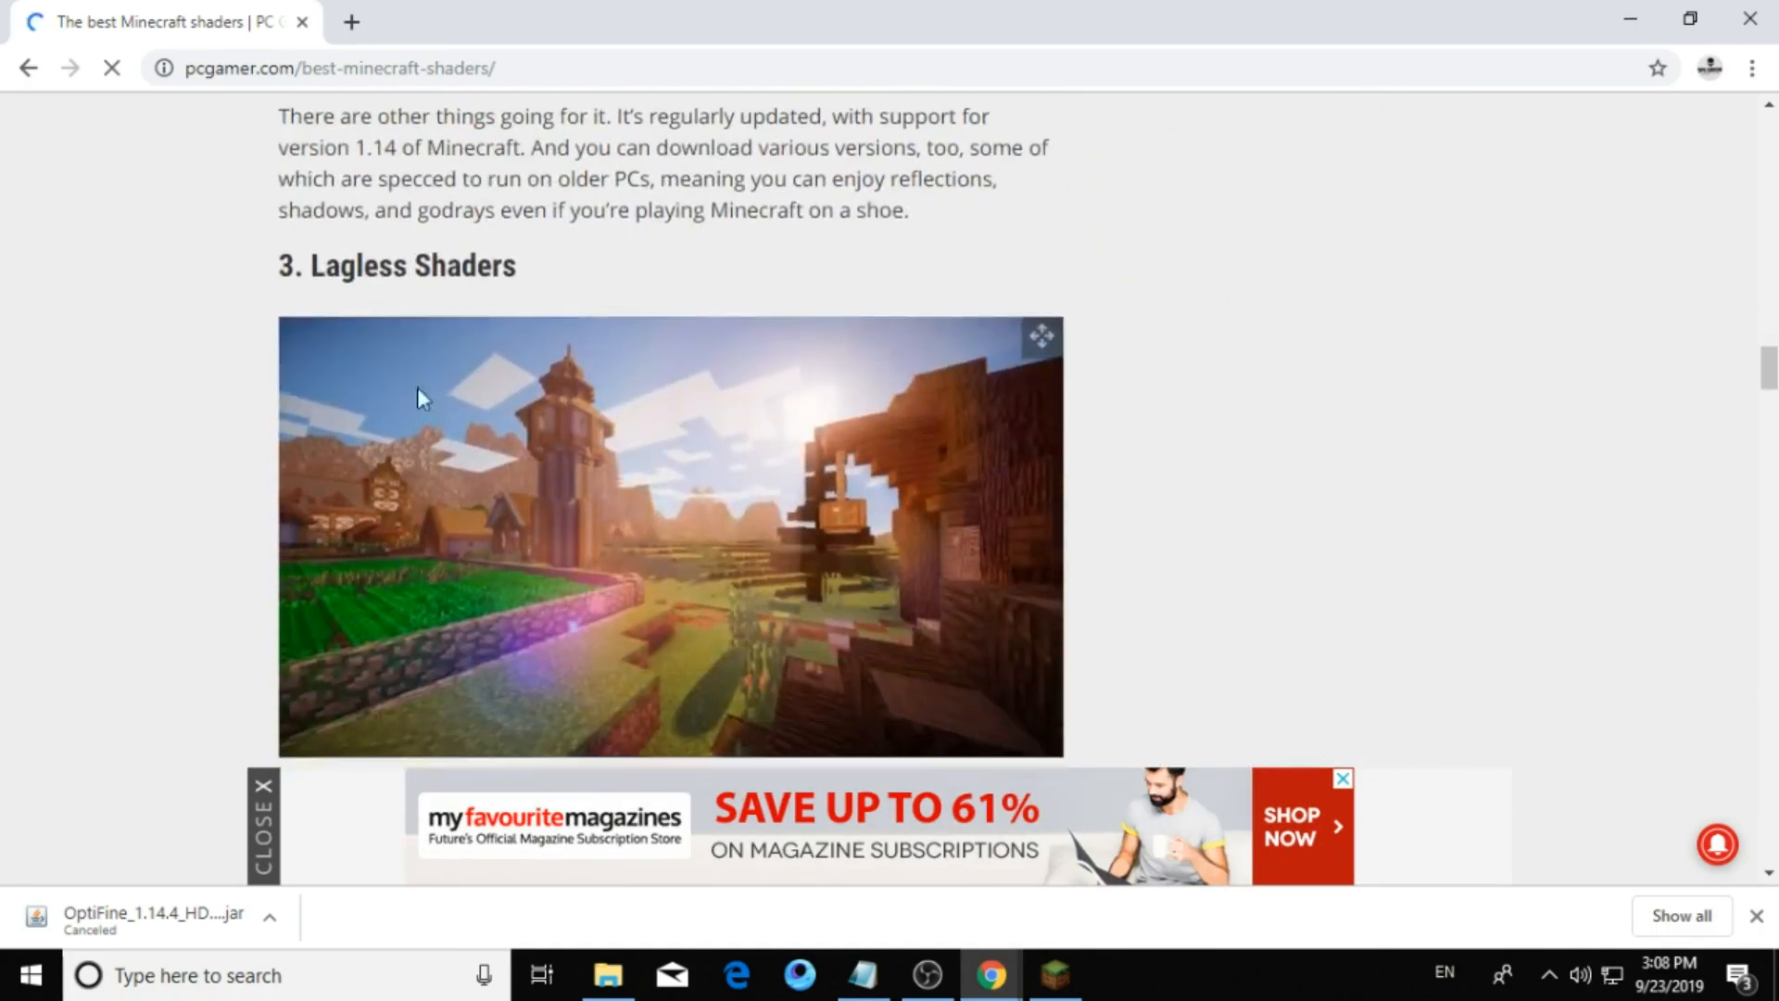
scroll(down, 3)
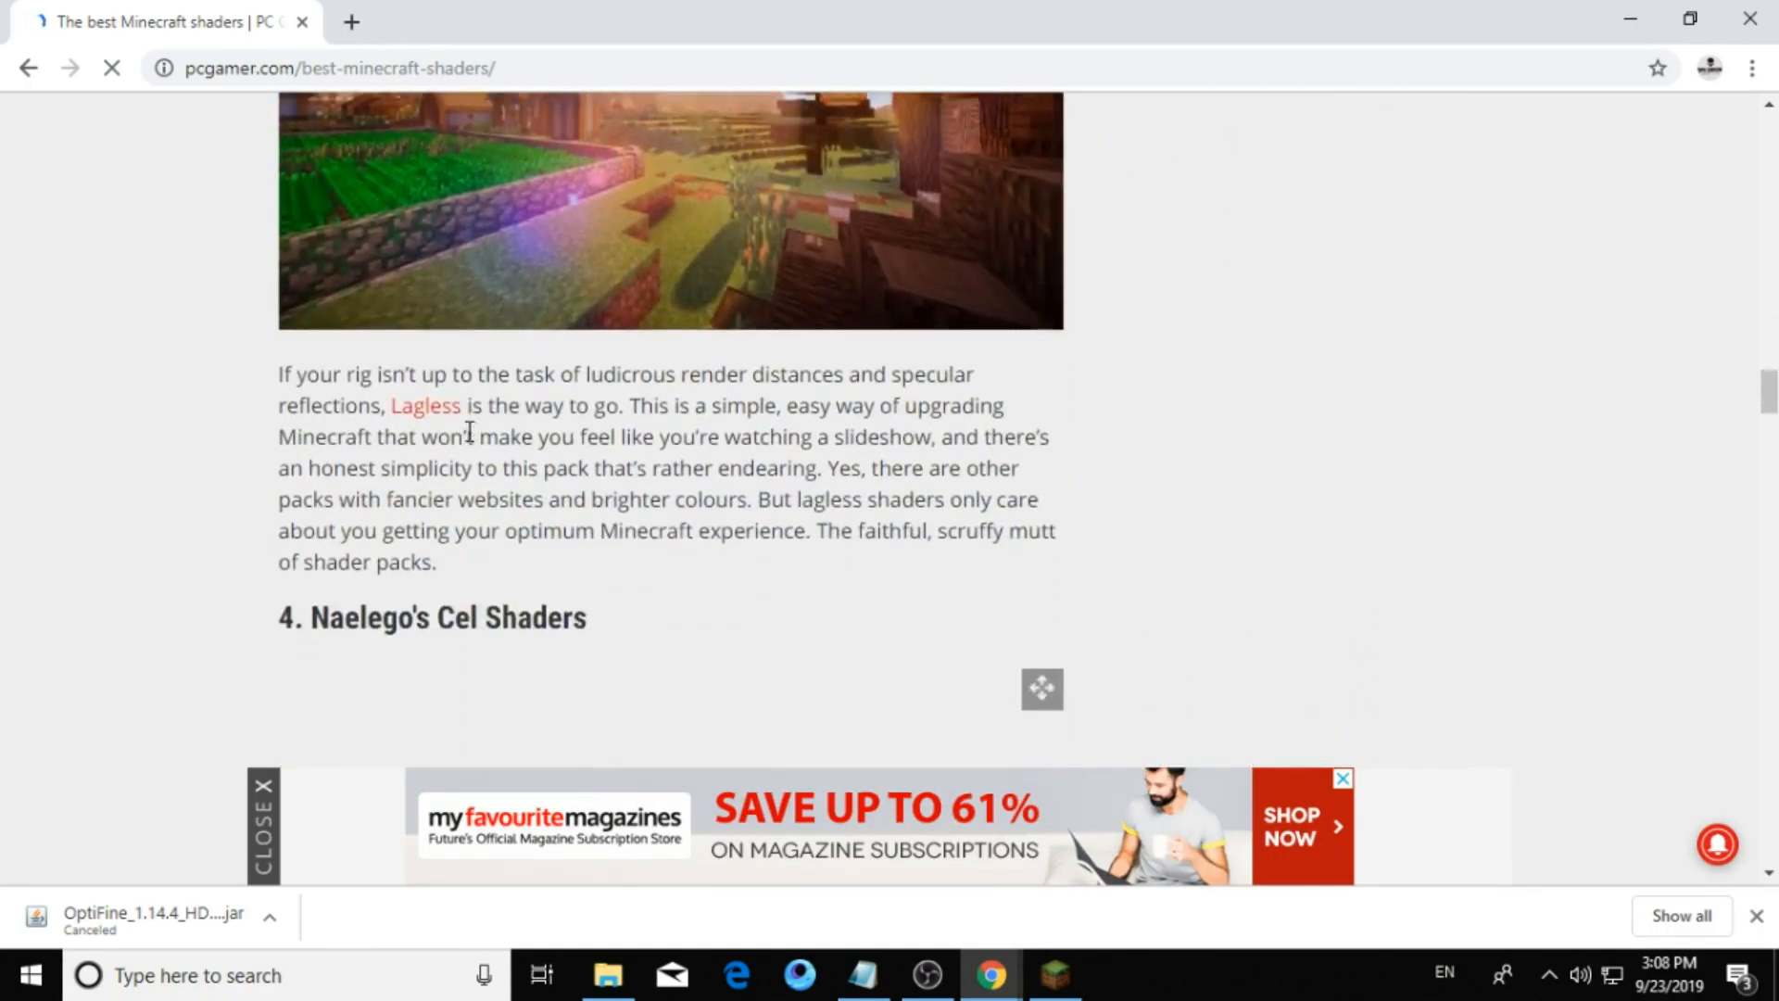
scroll(down, 3)
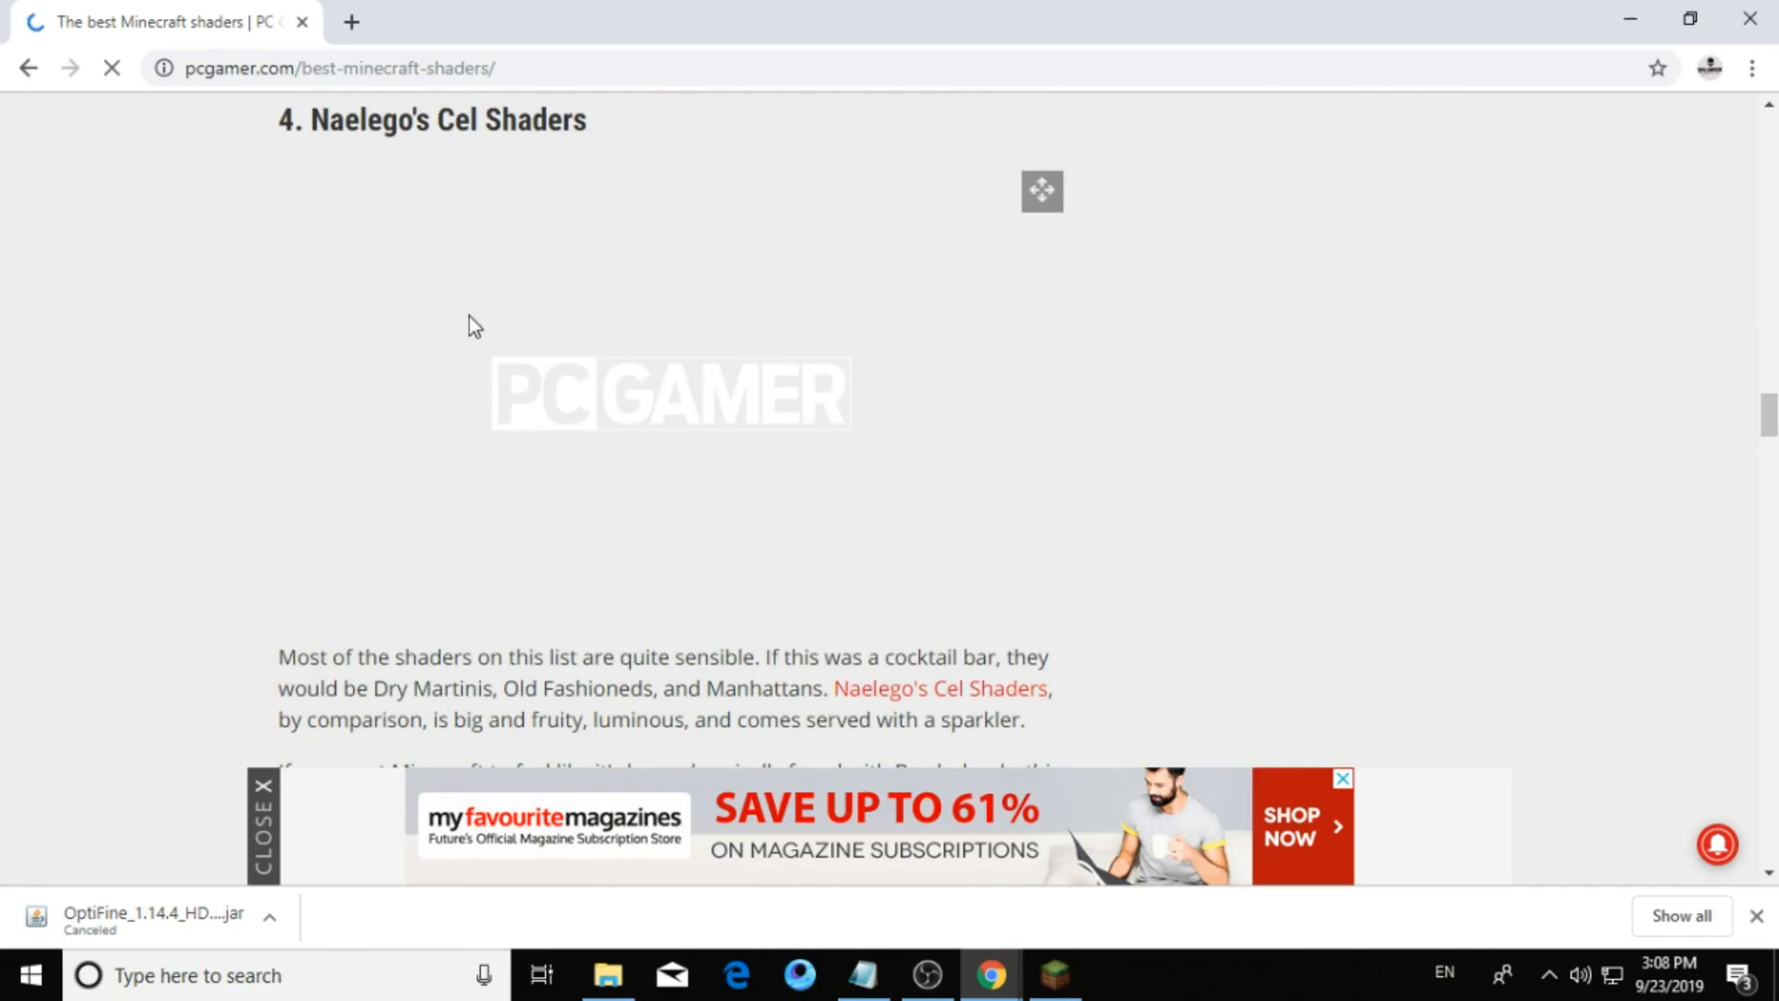
mouse_move(350, 306)
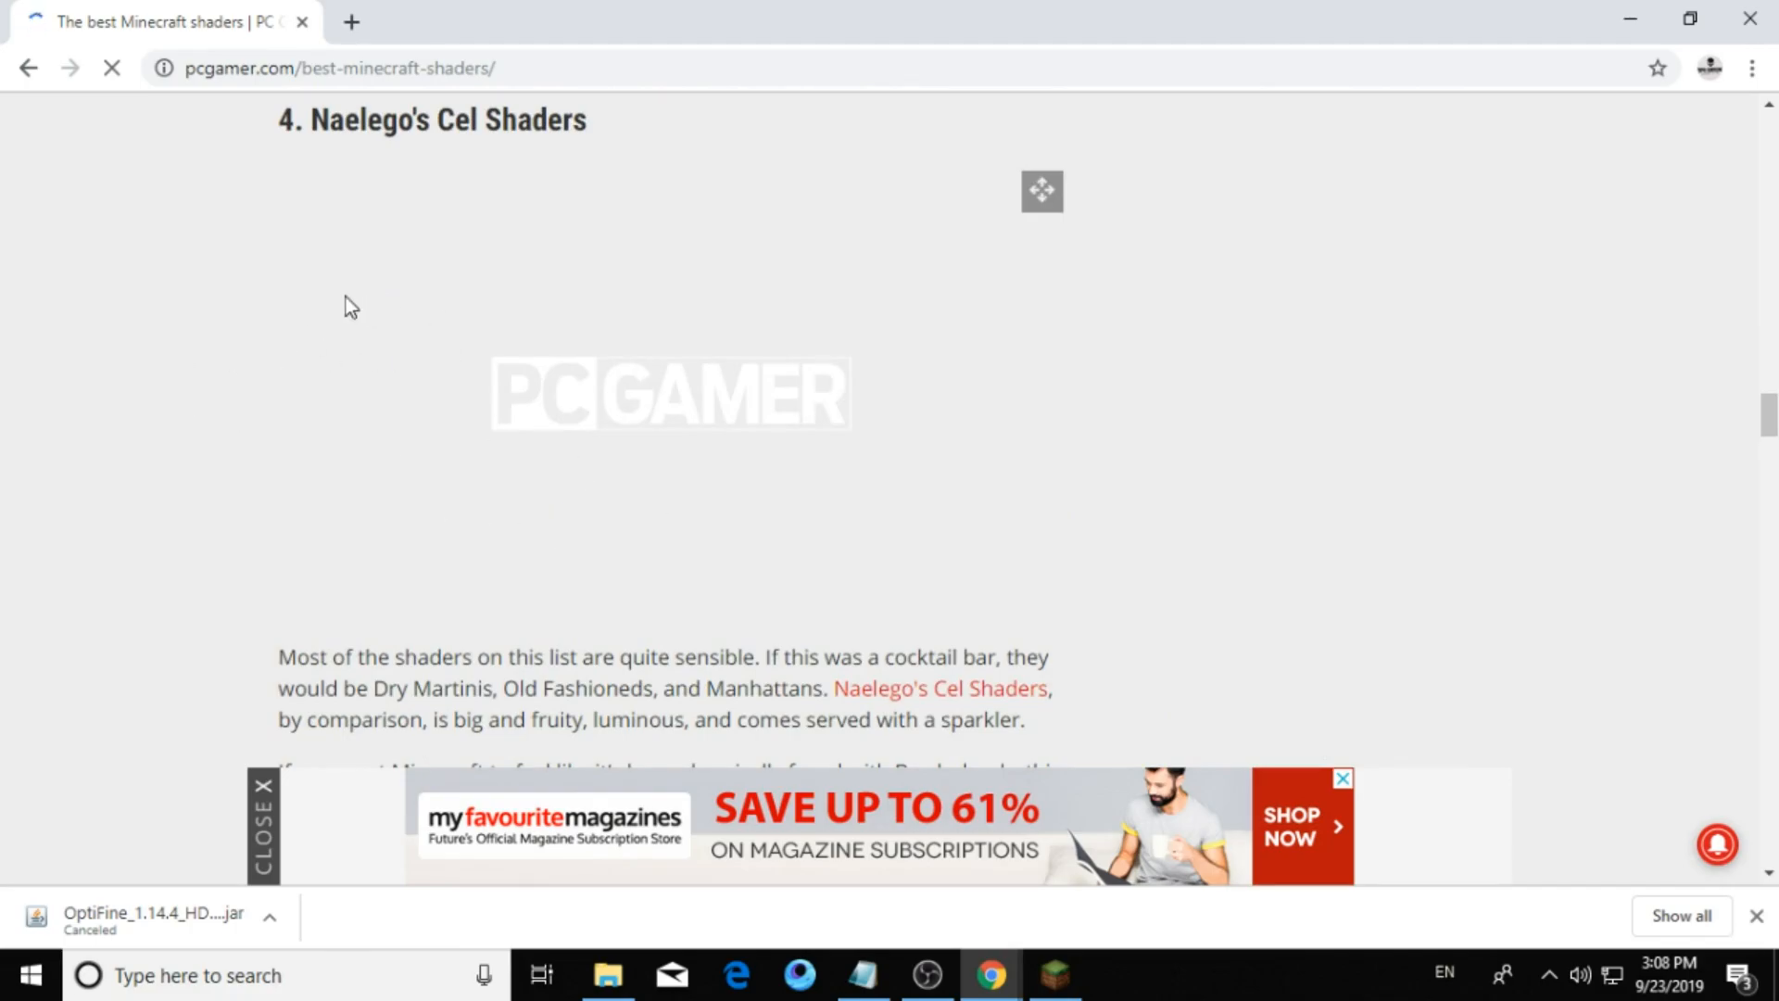
scroll(down, 3)
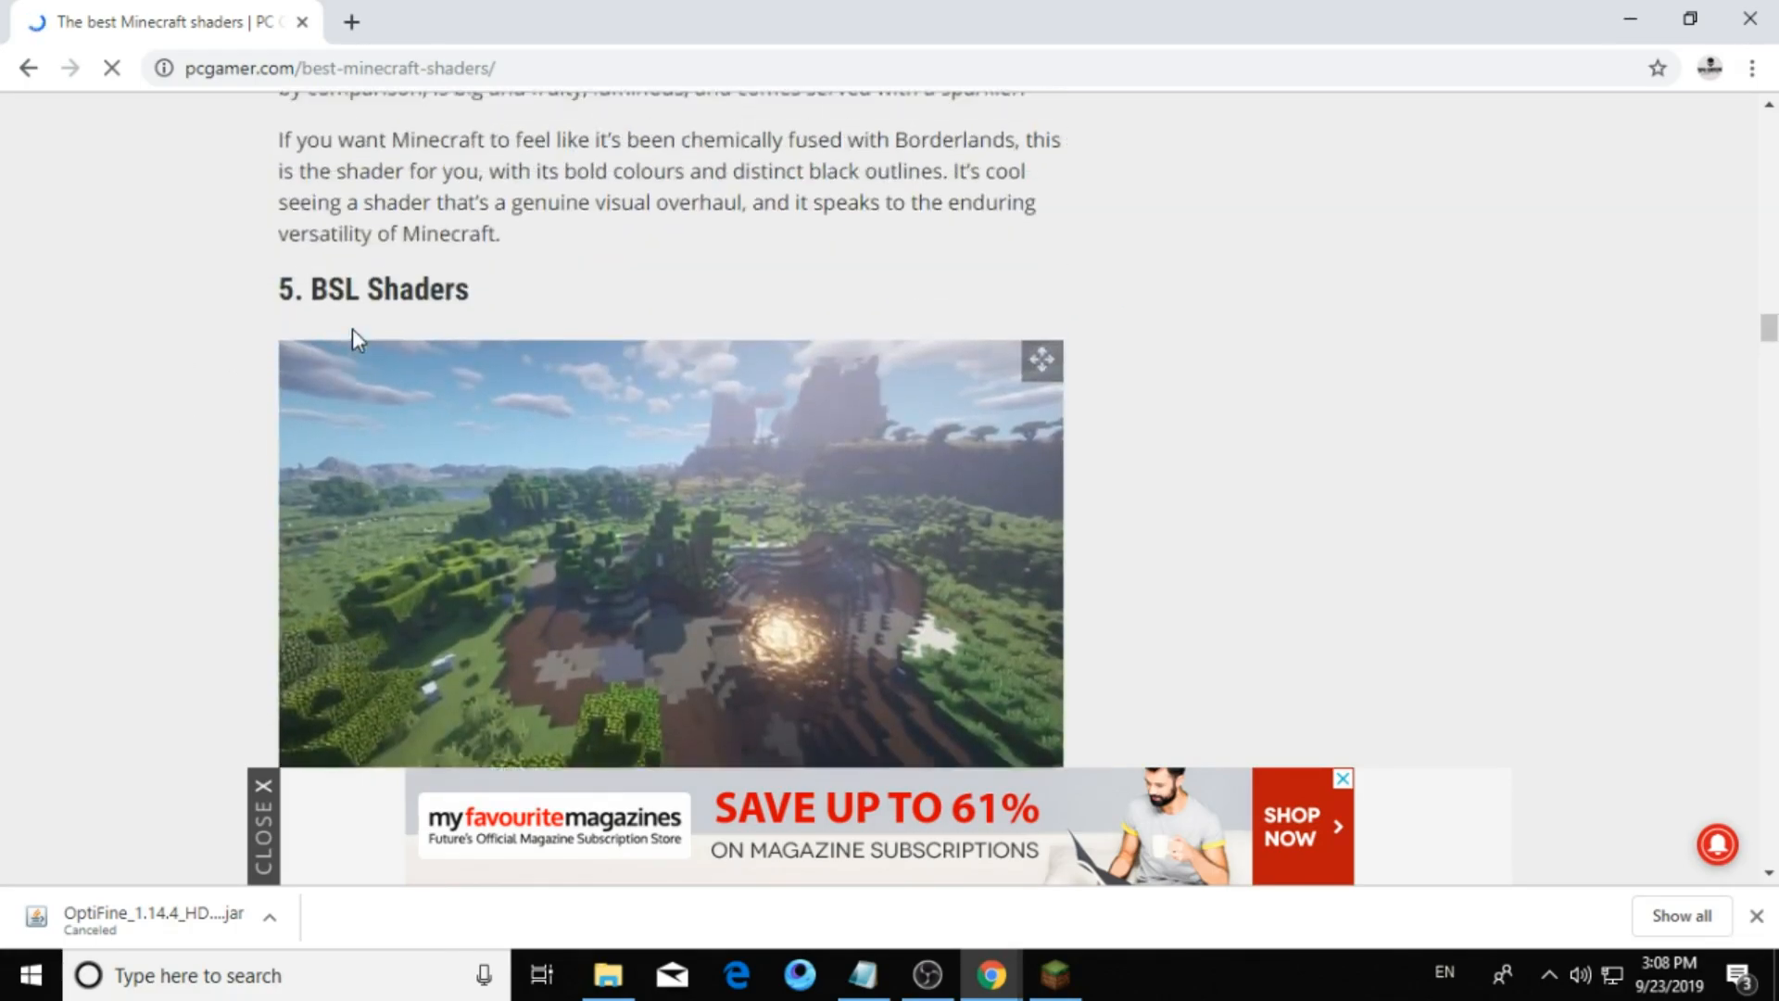
scroll(down, 3)
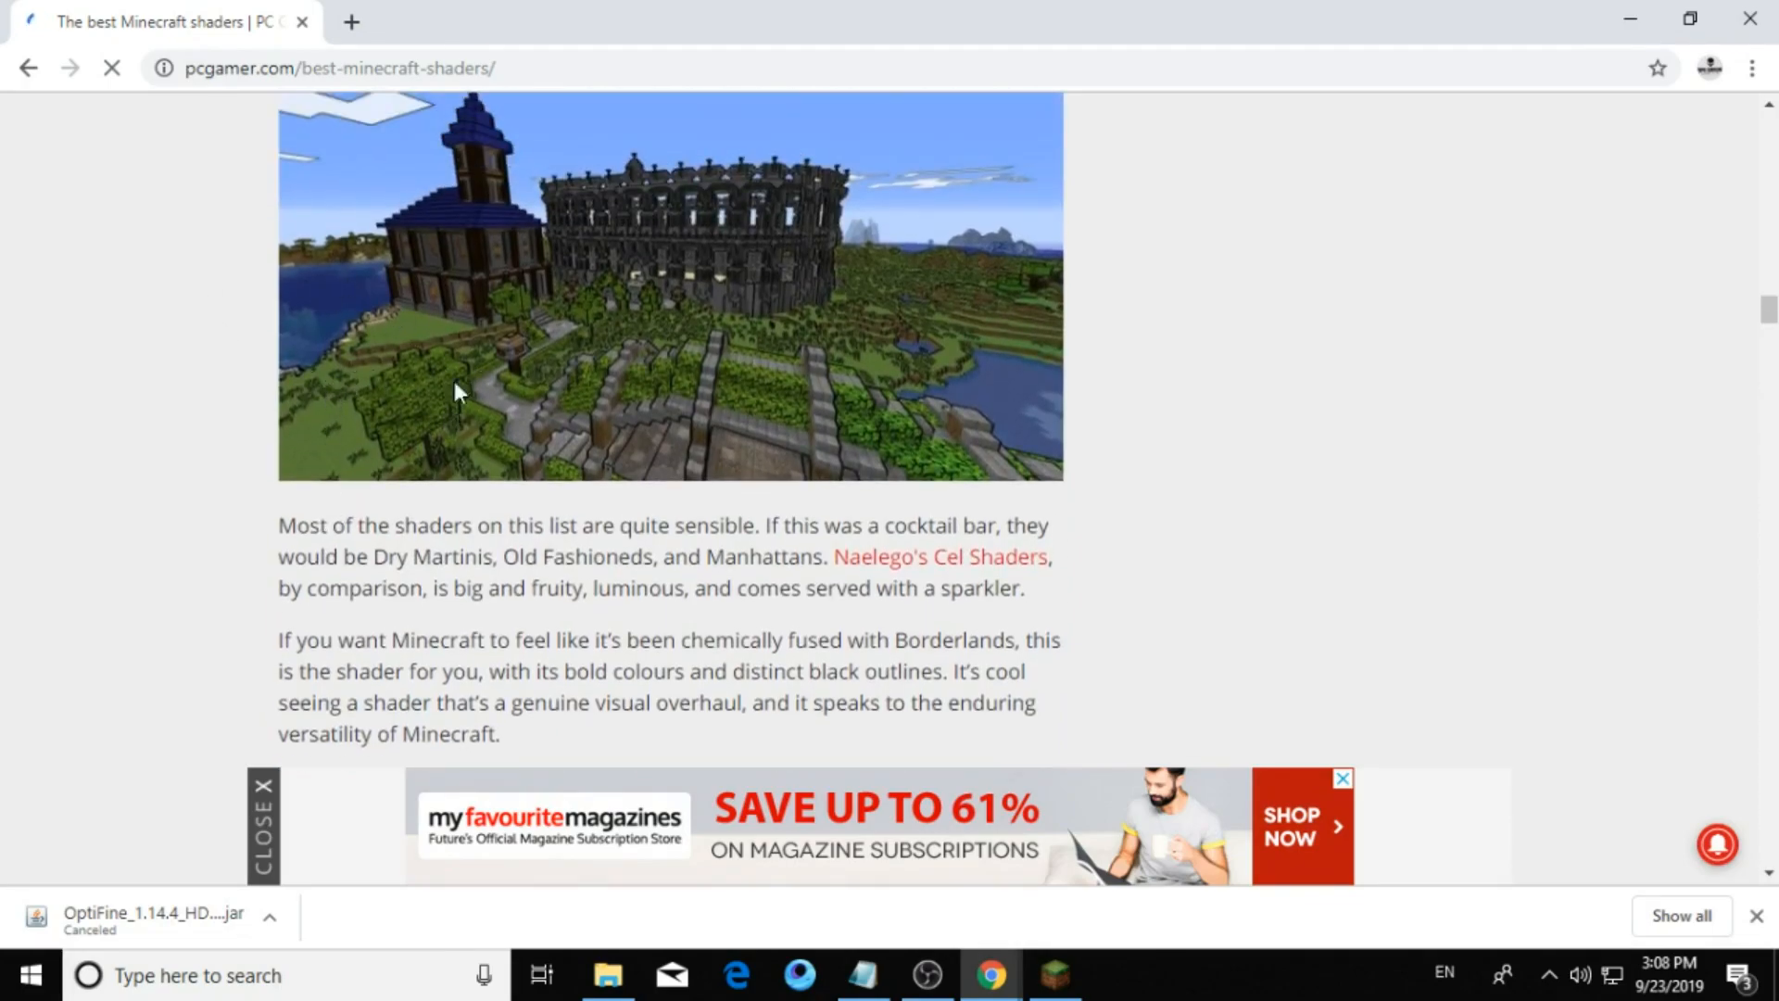
scroll(down, 3)
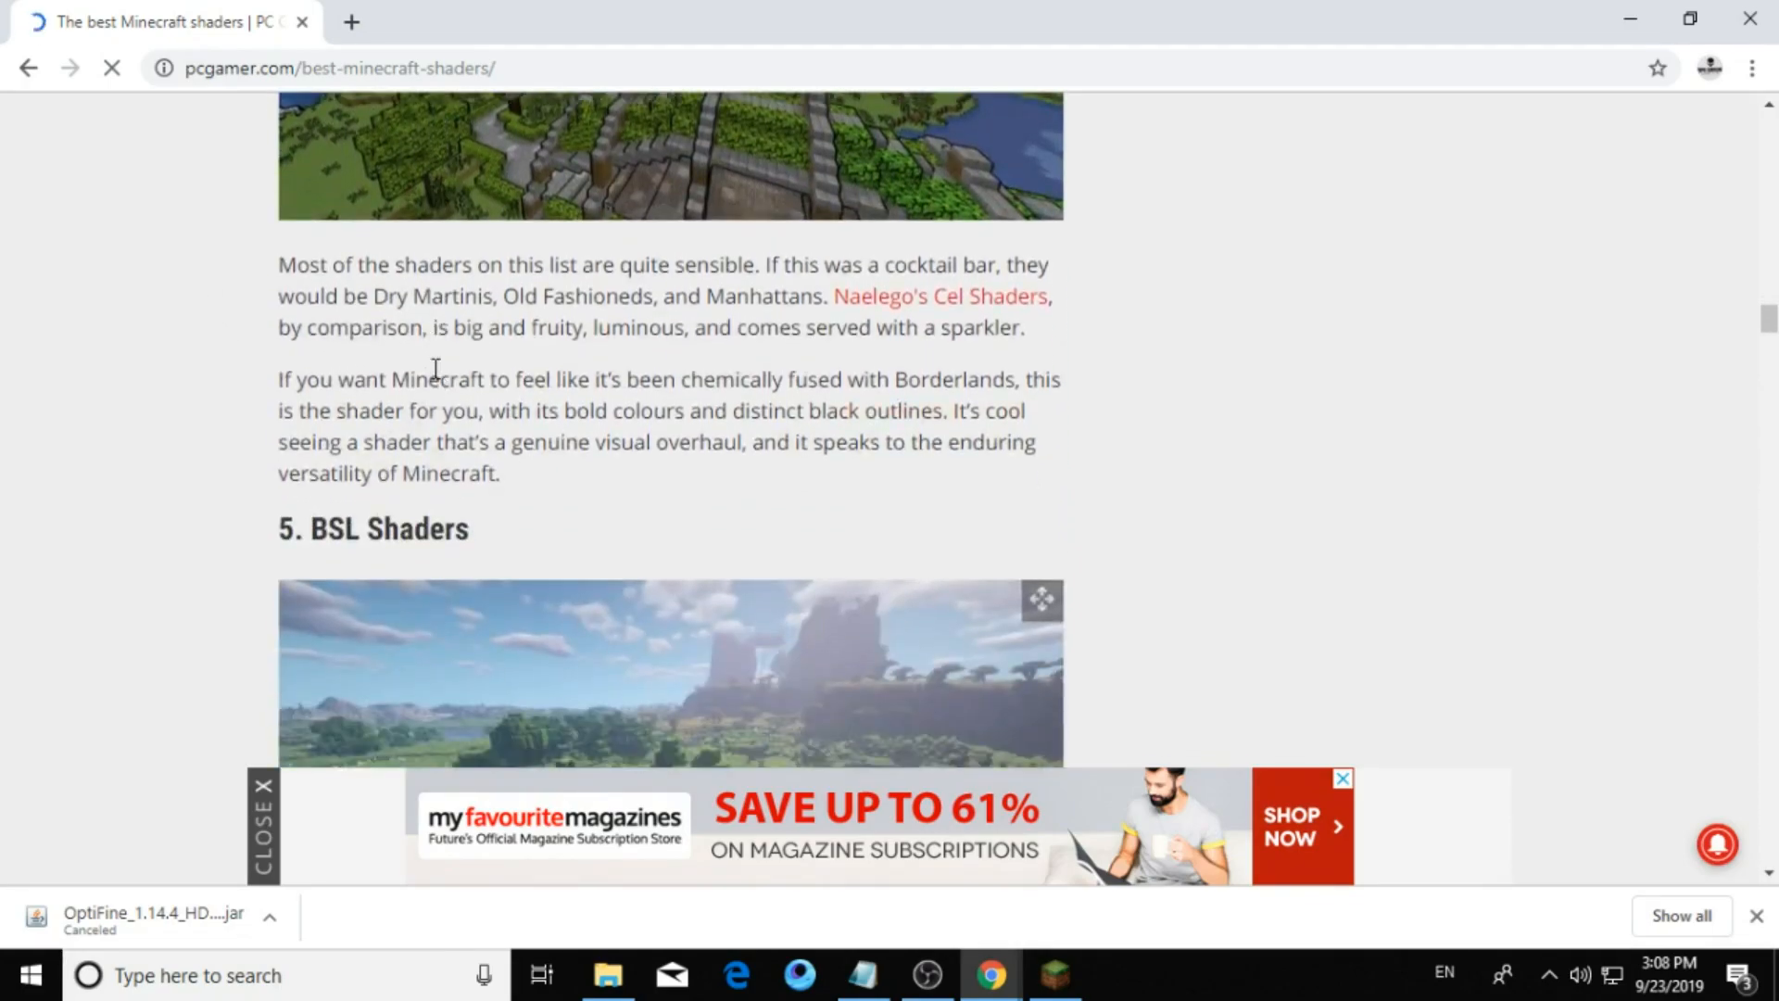
scroll(down, 3)
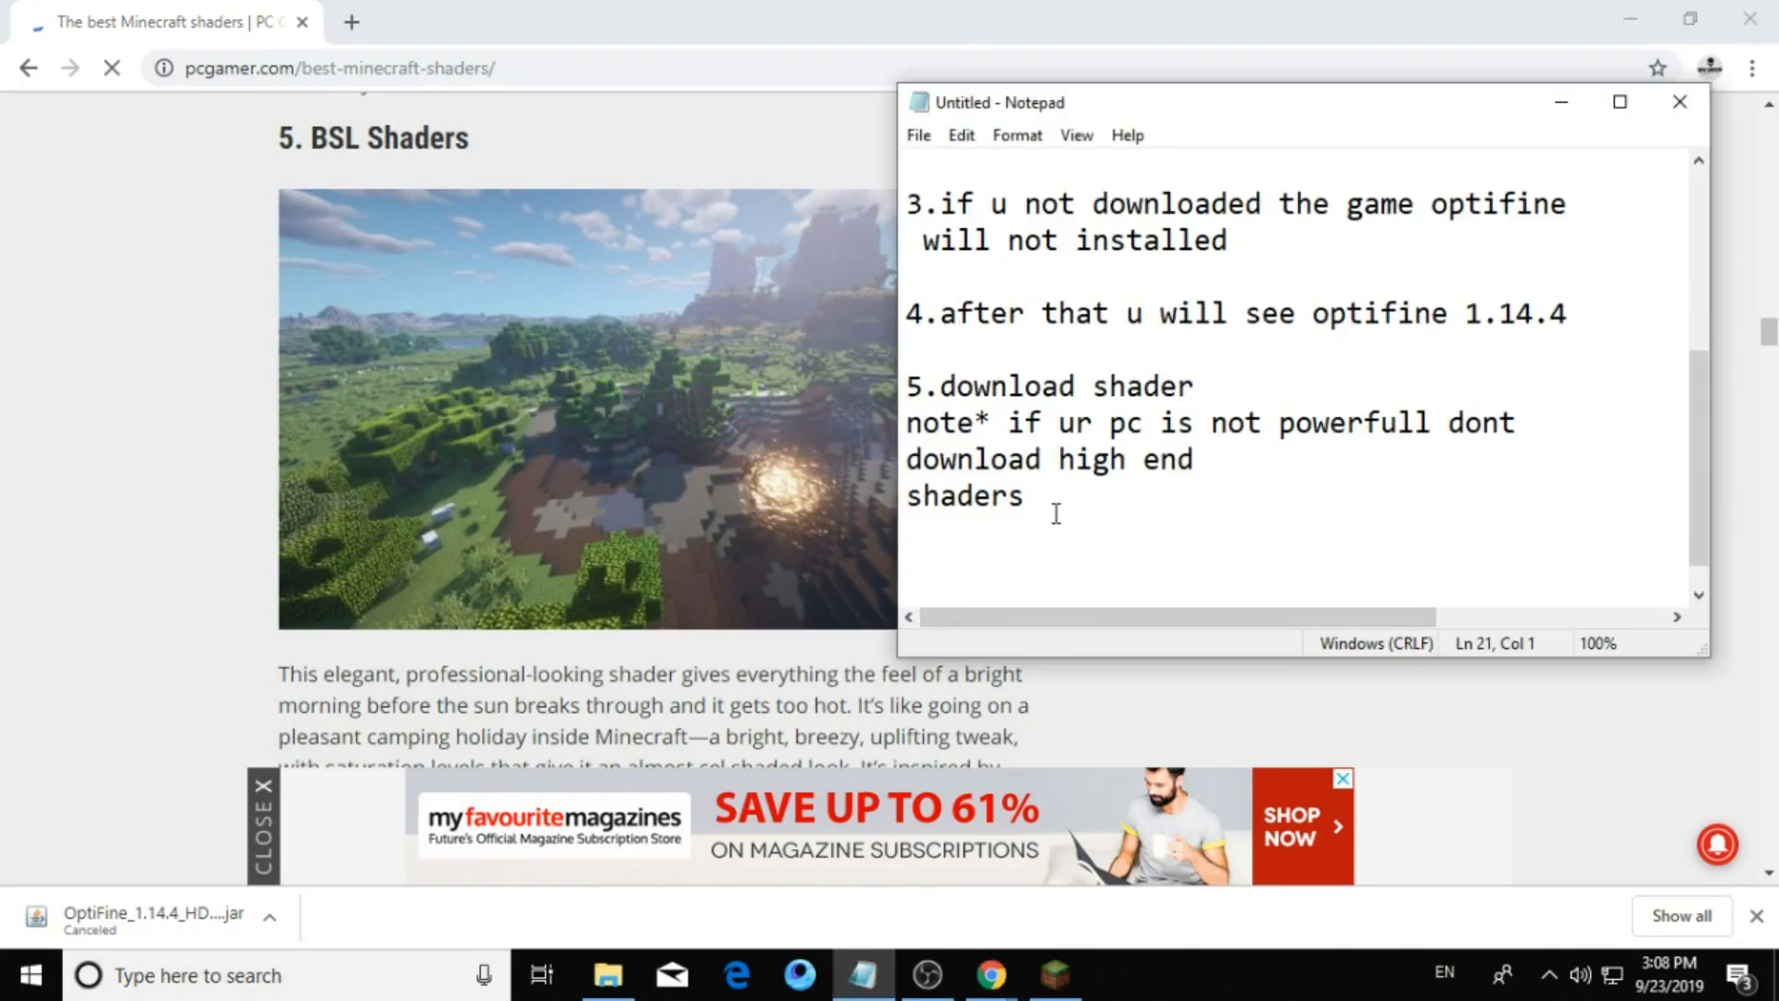
Write the note line "BSL SHADERS ARE HIGH END" in Notepad.
text(BSL SHA)
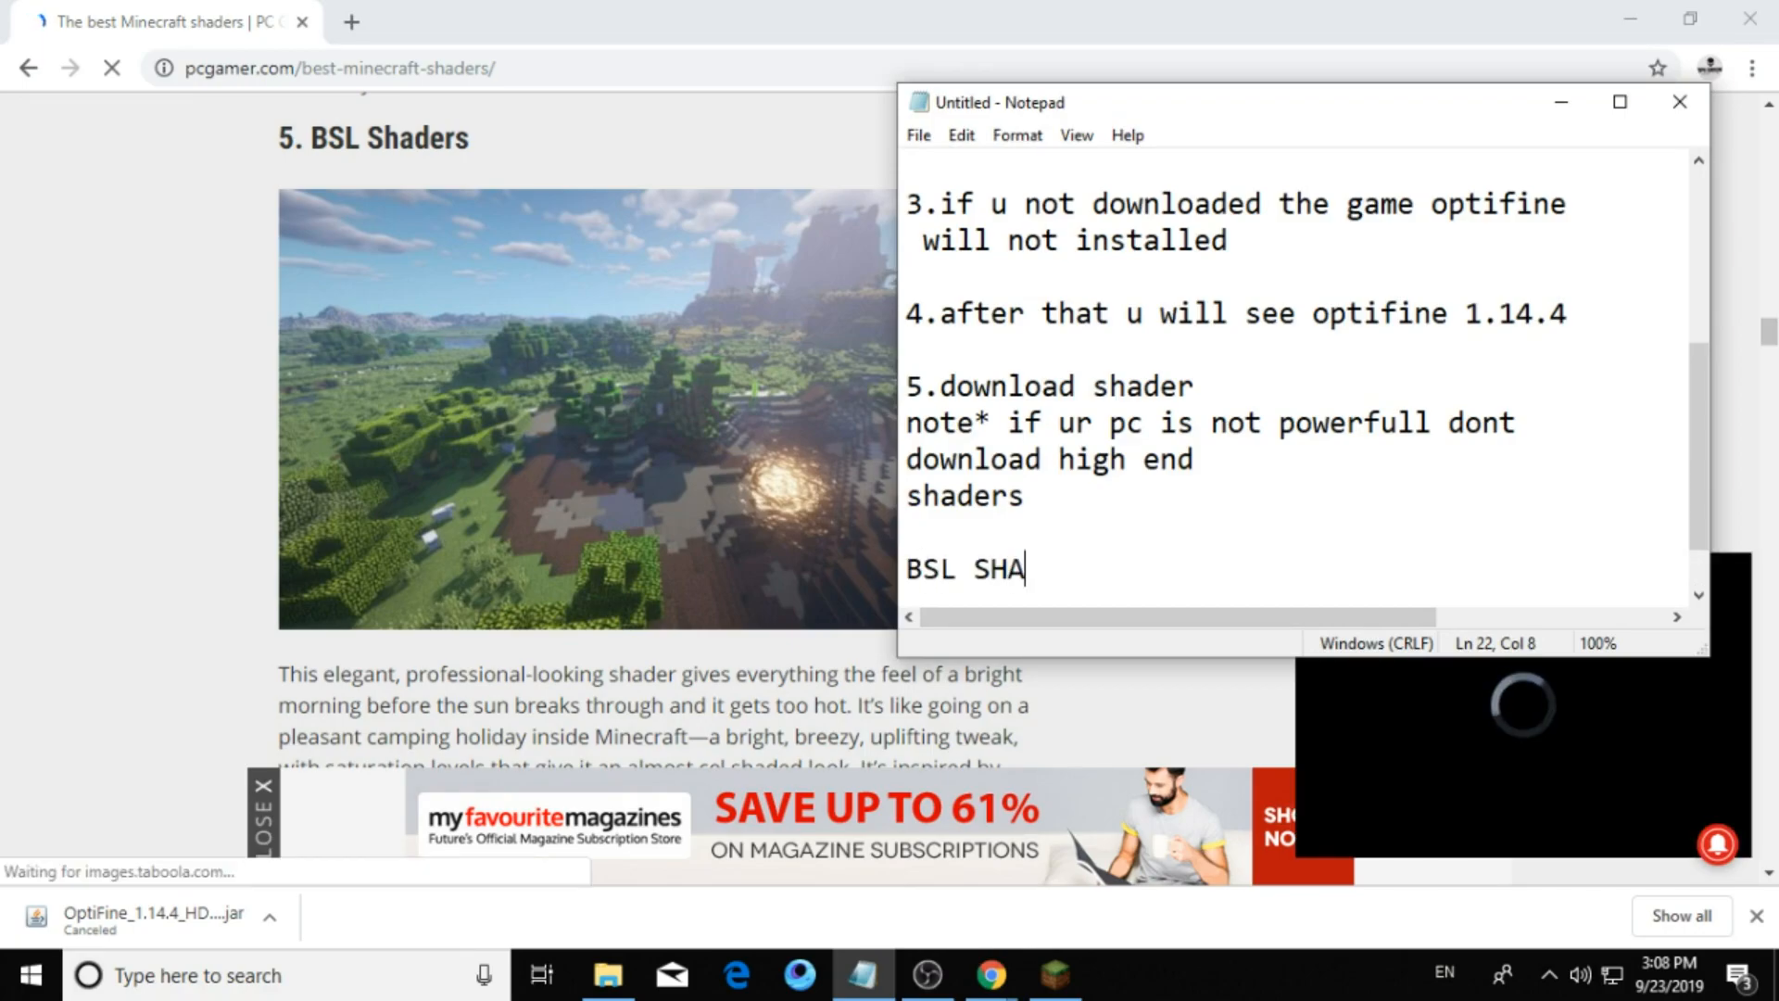
text(DERS)
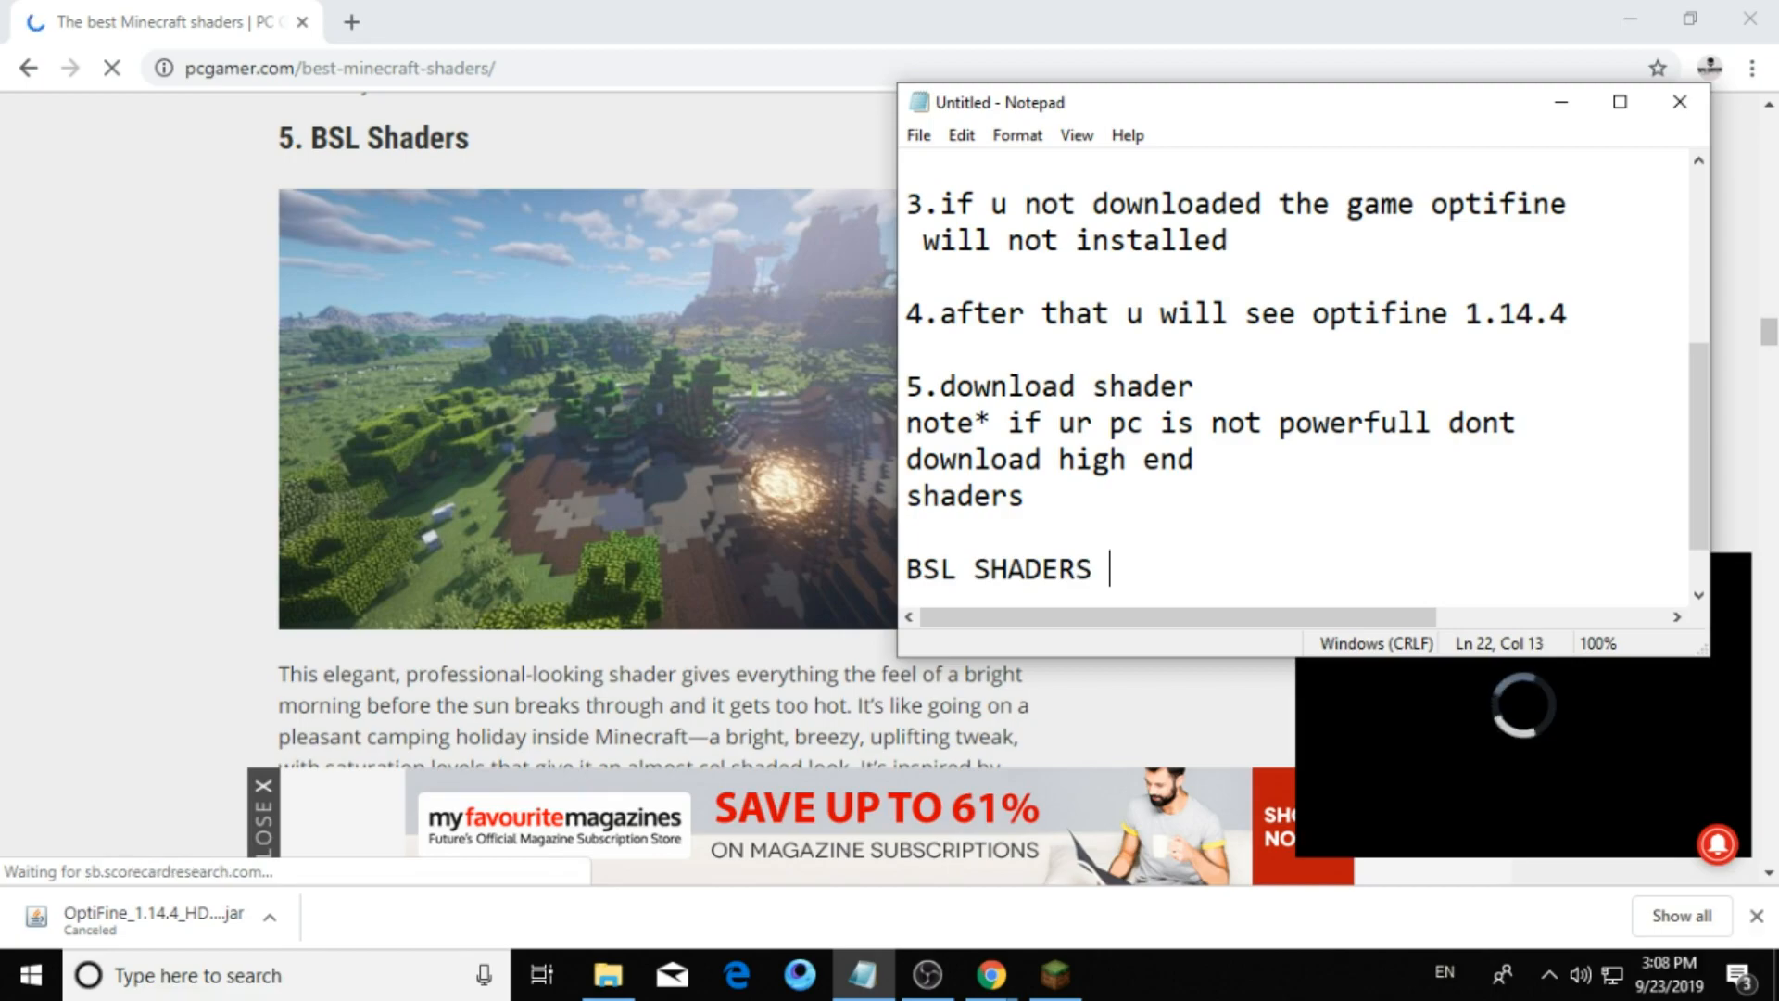
text(ARE HI)
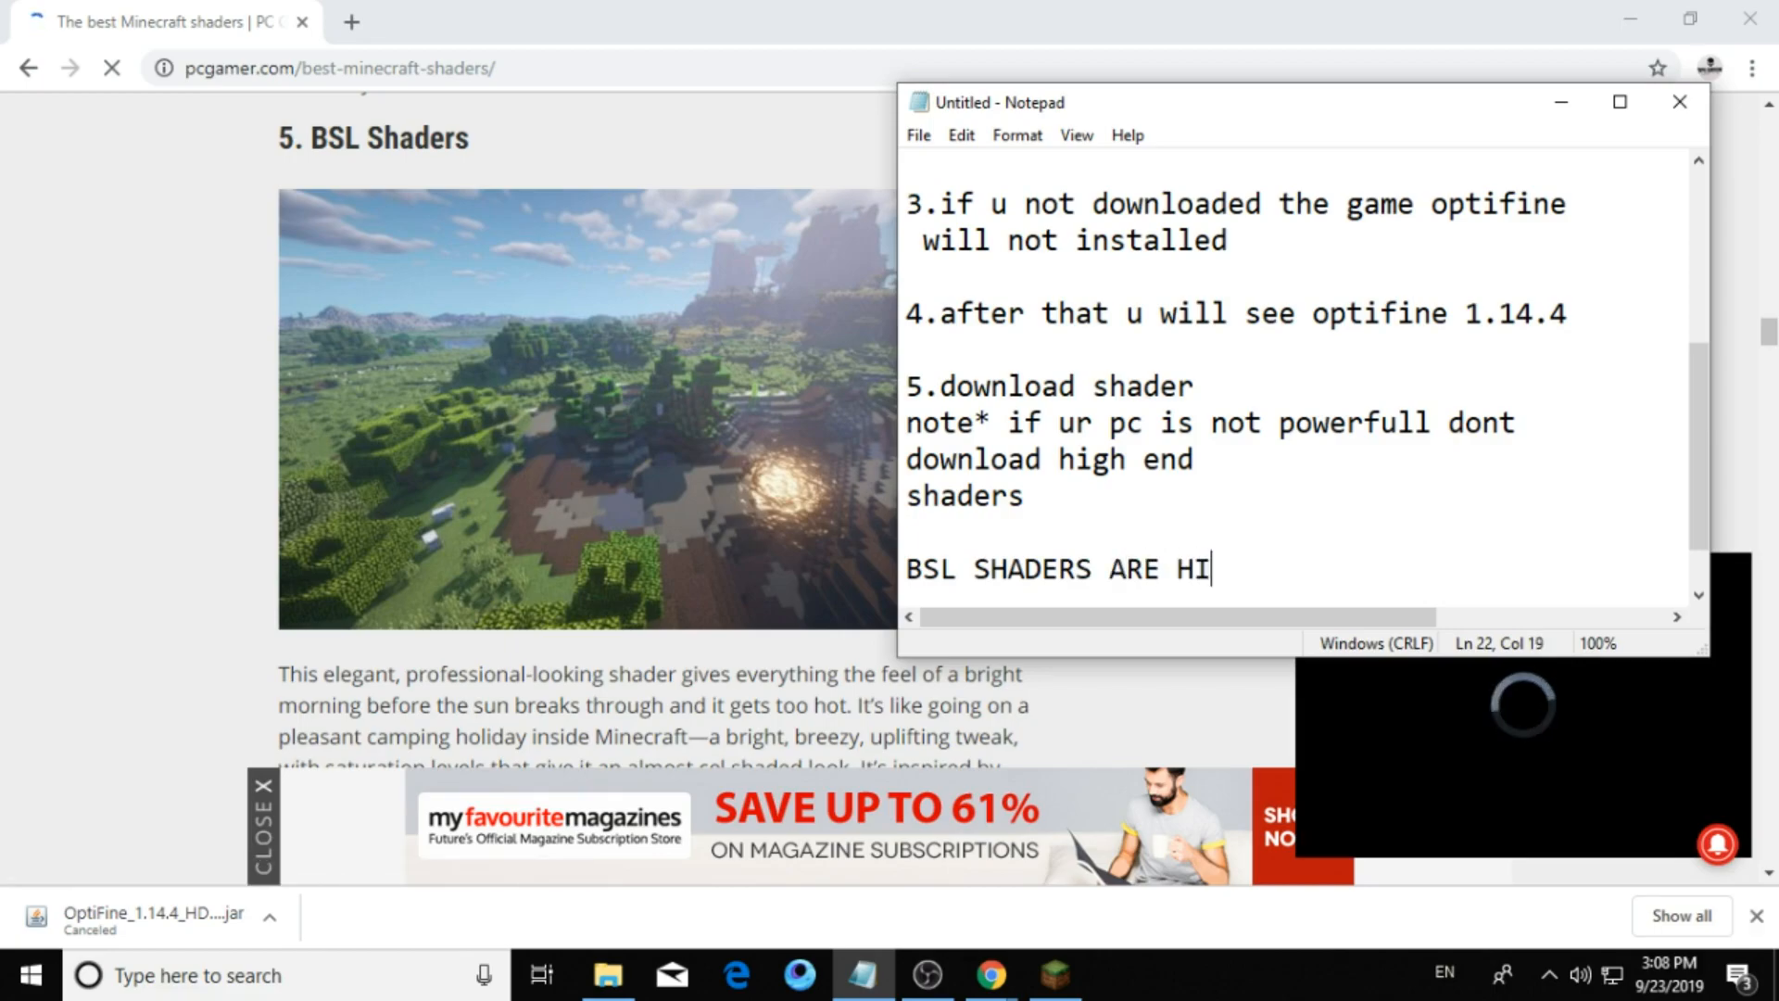
text(GH)
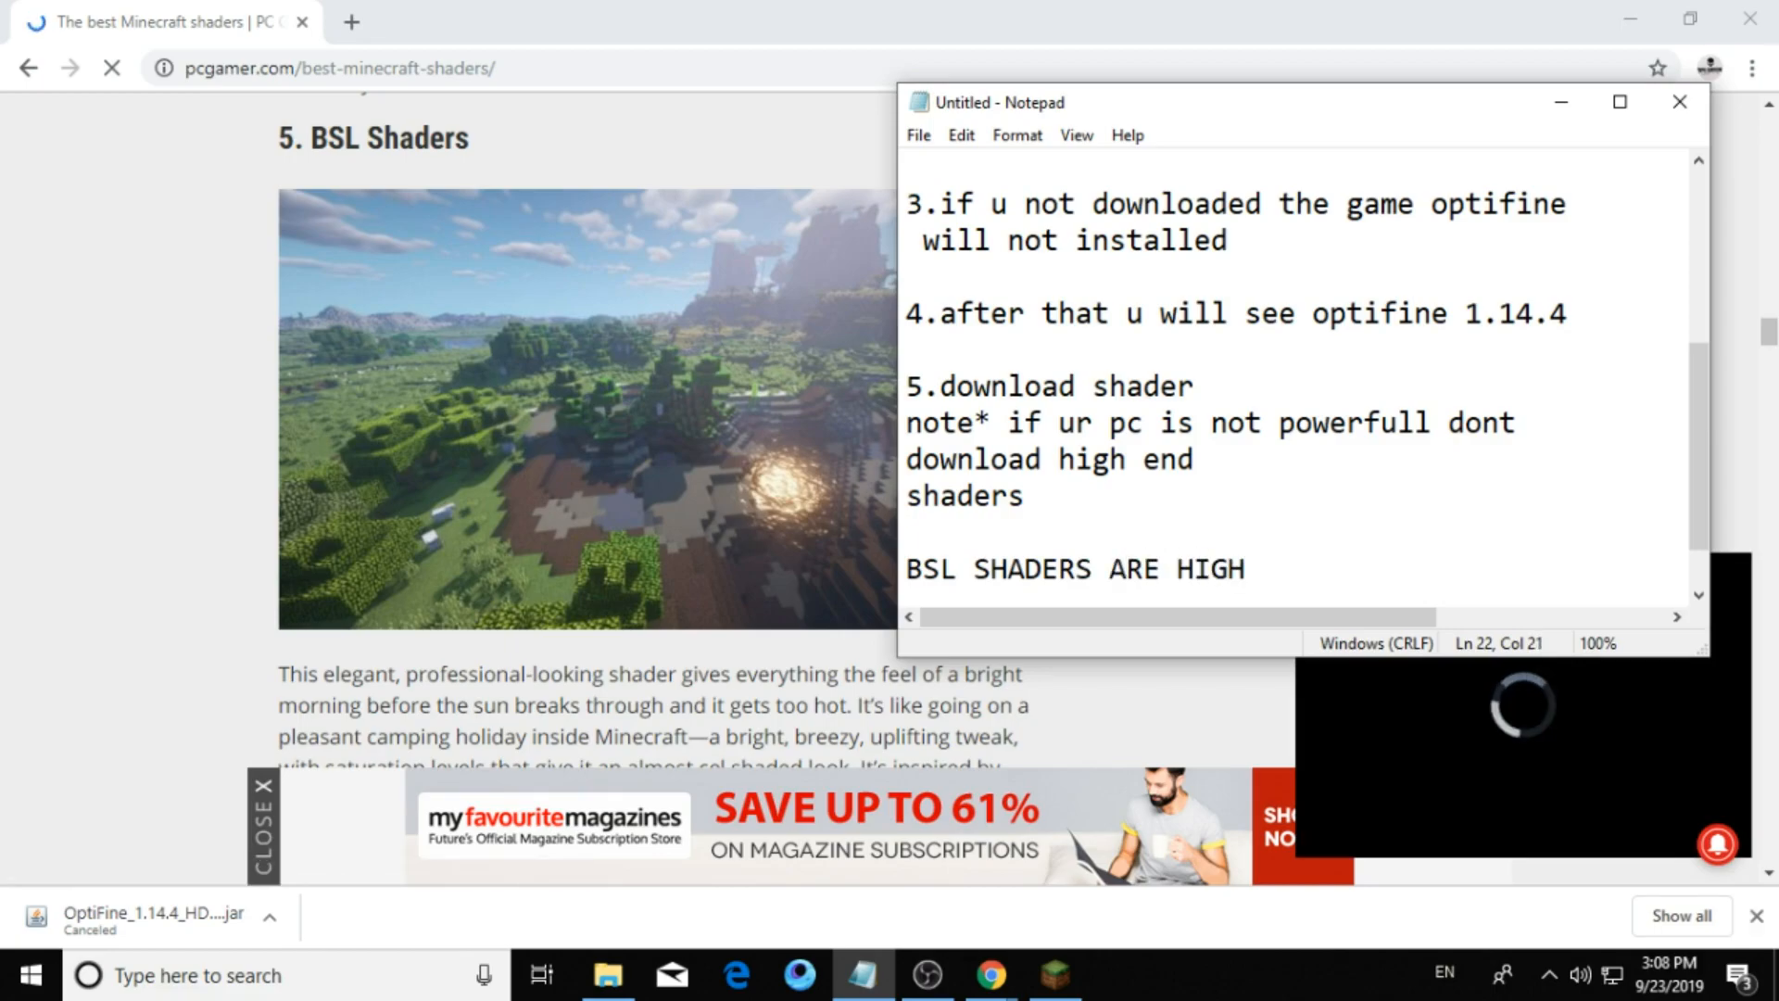
text(END)
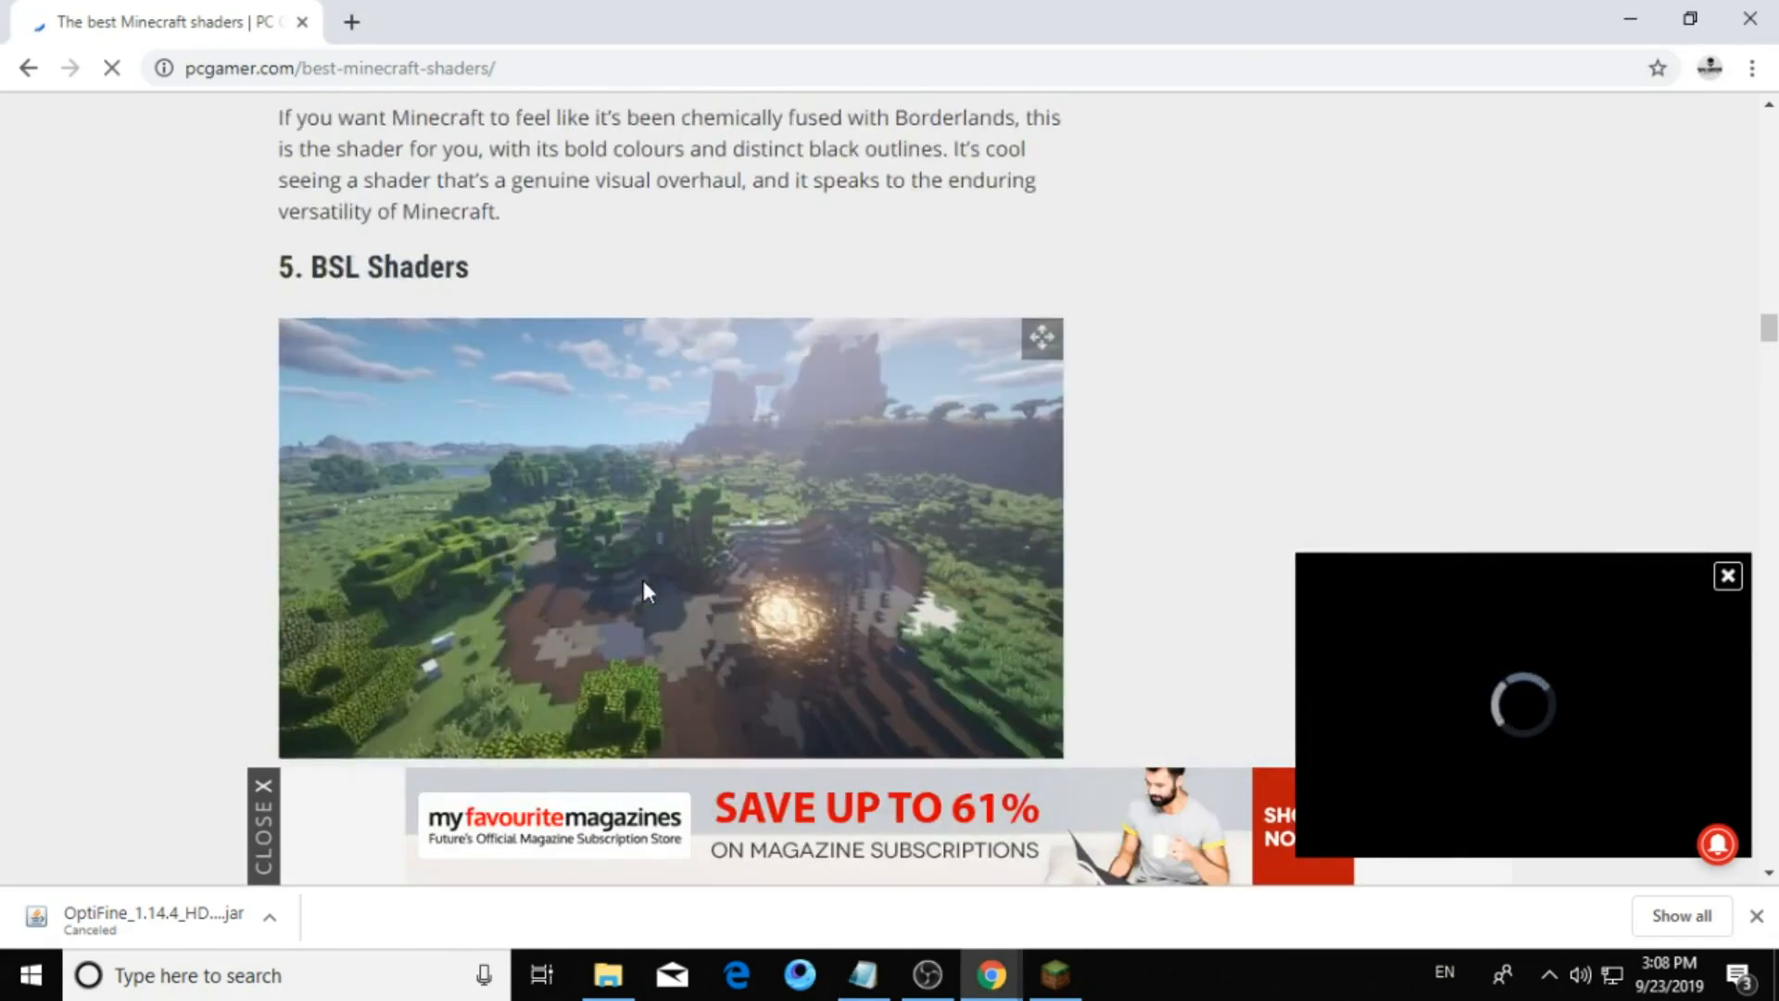
Scroll the PCGamer shaders article down to the KUDA Shaders entry.
scroll(down, 3)
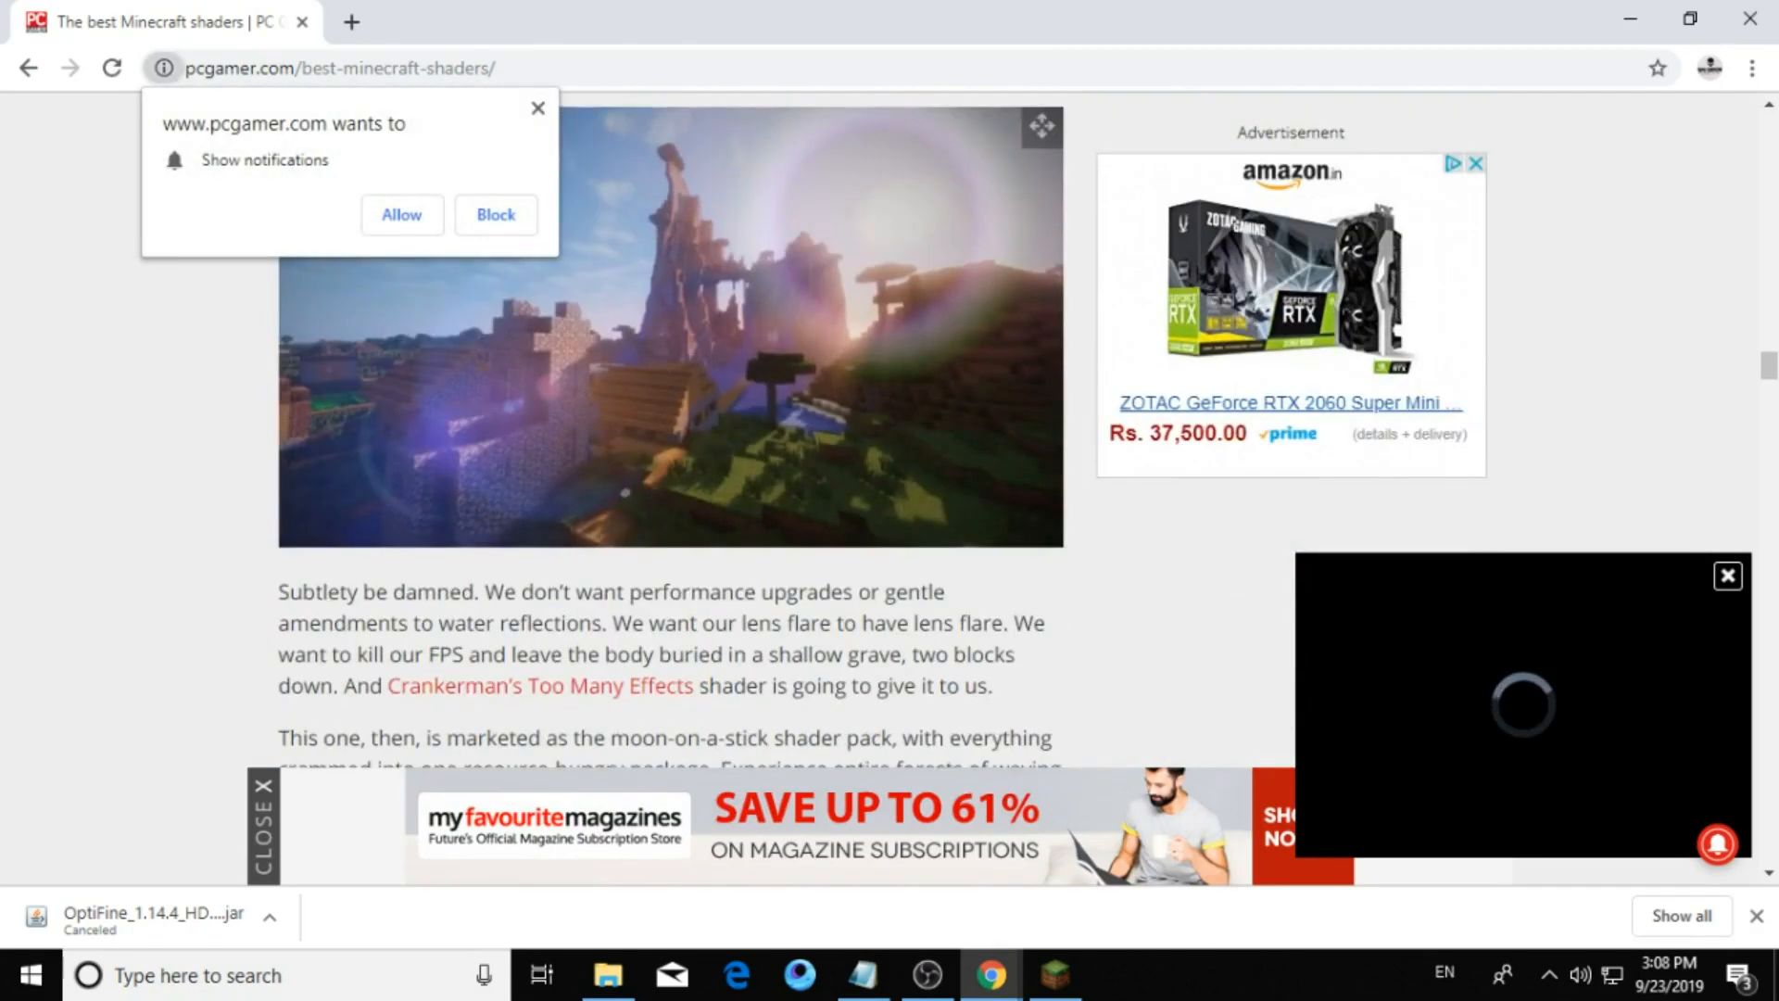
scroll(down, 3)
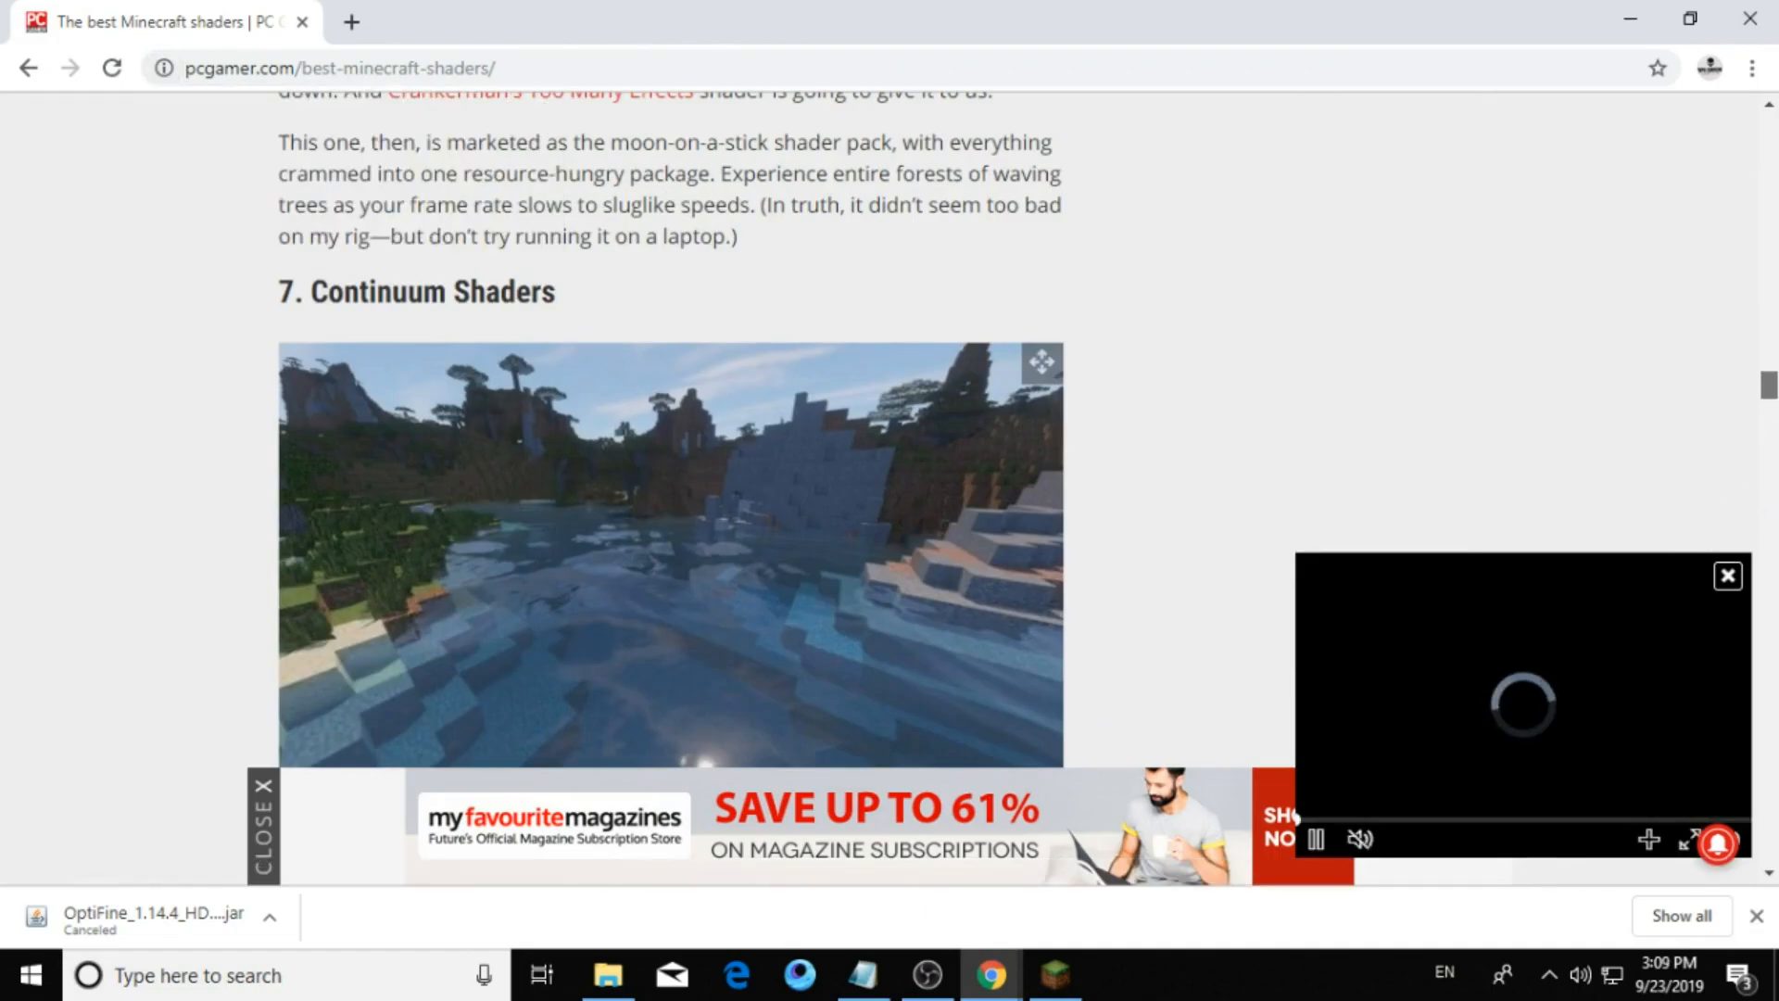
scroll(down, 3)
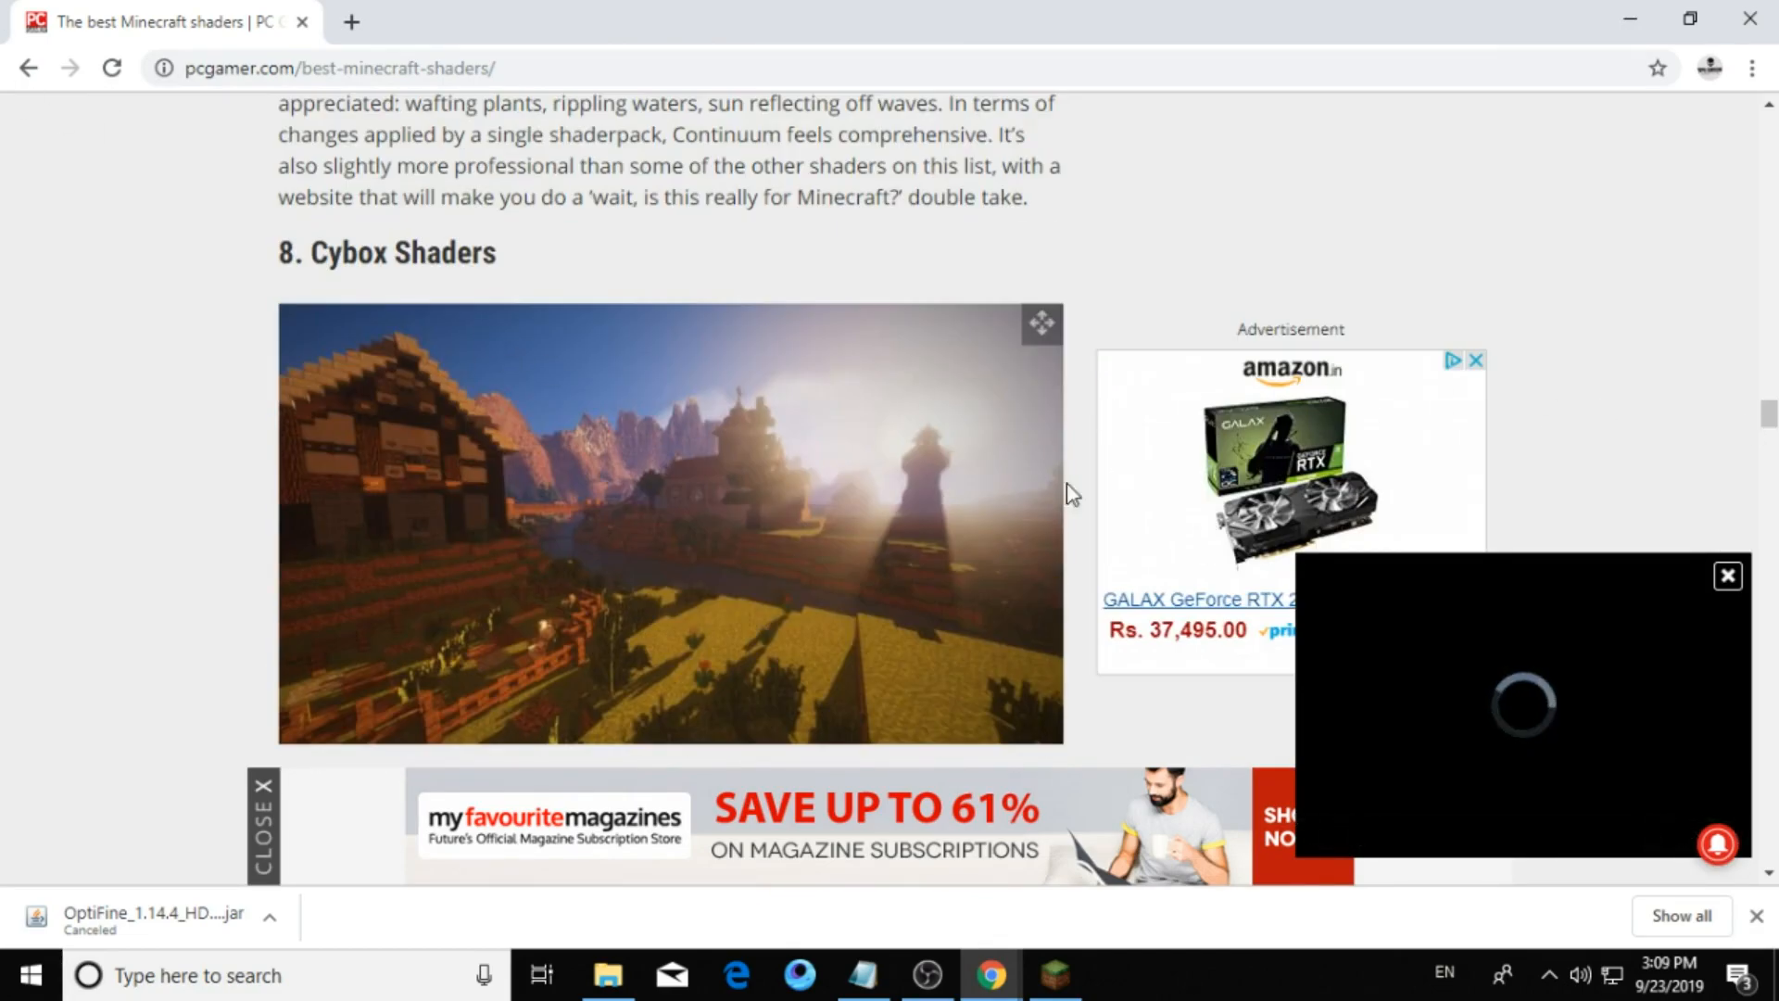
scroll(down, 3)
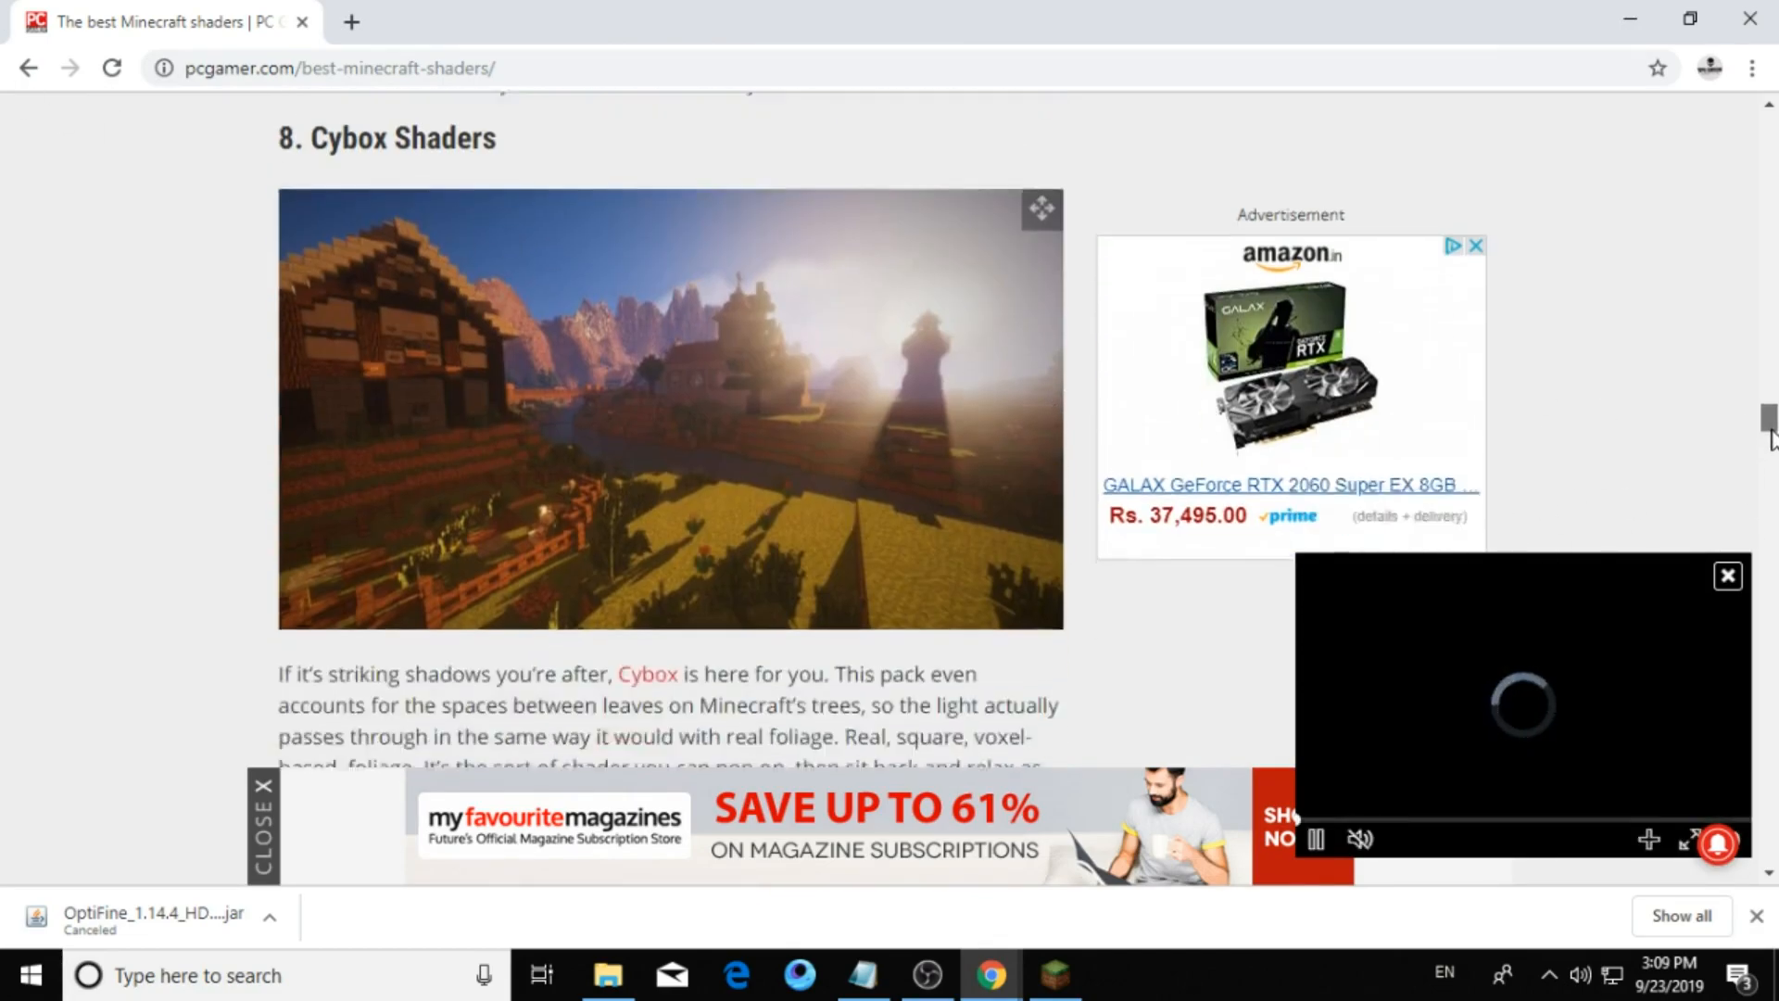
scroll(down, 3)
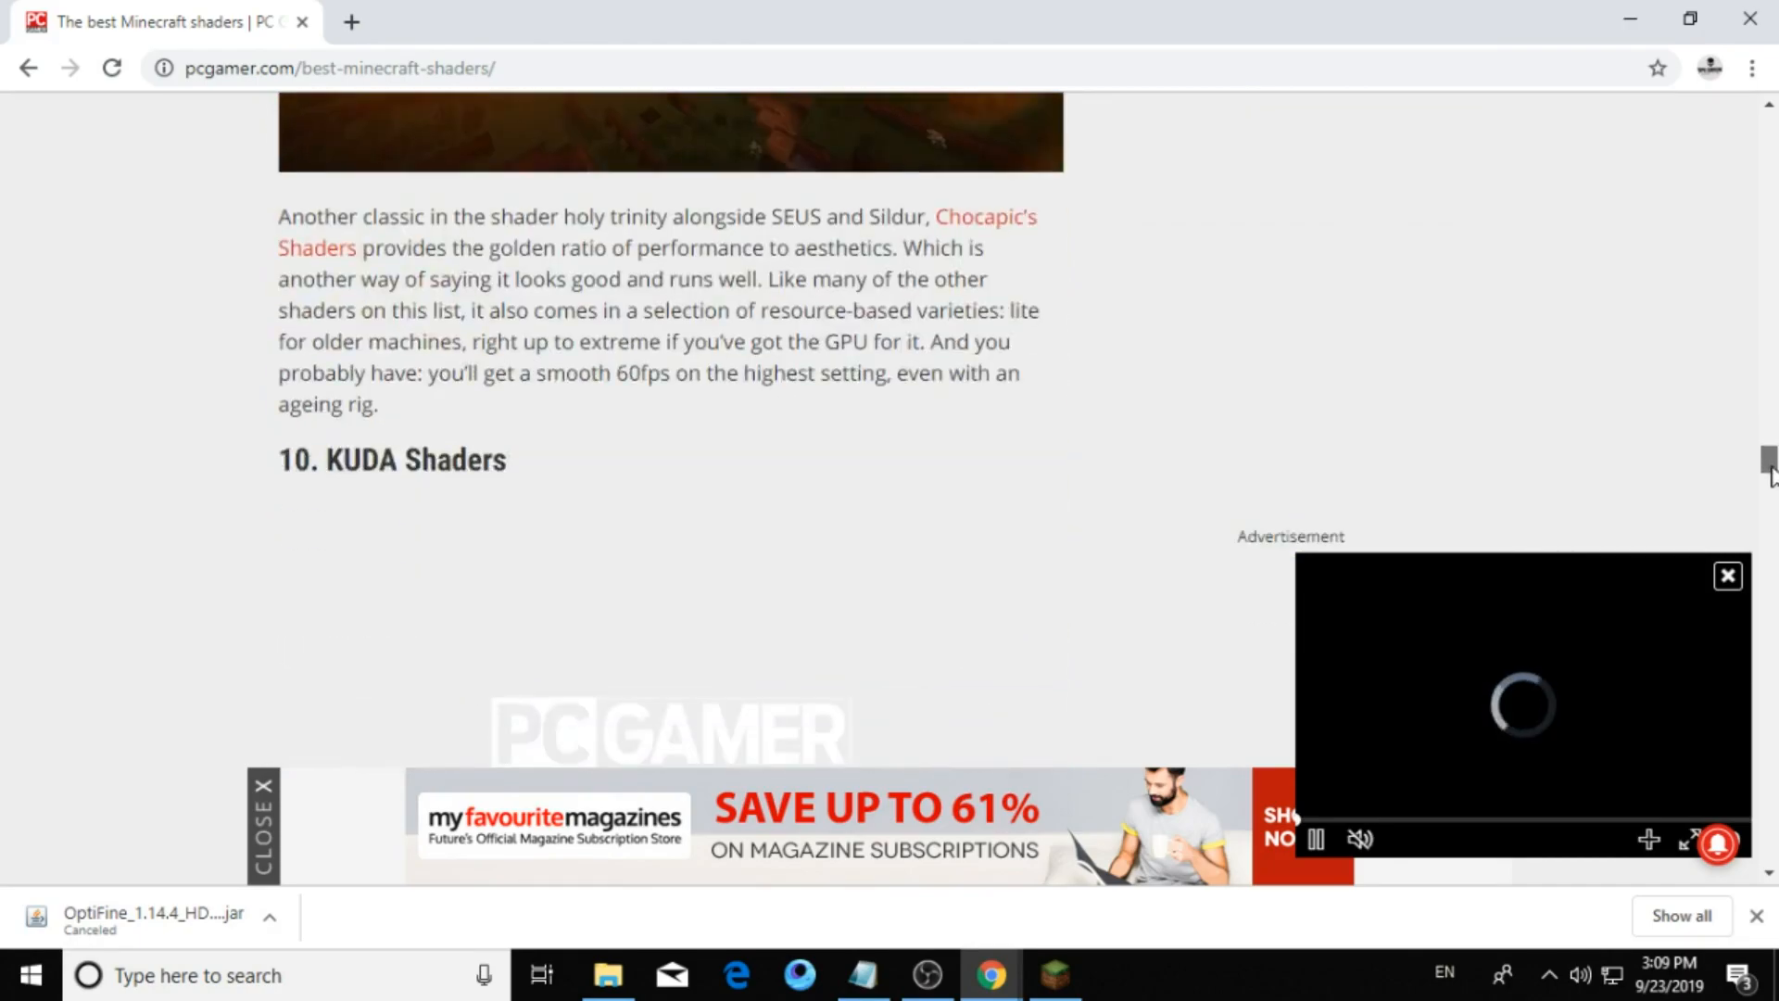
scroll(down, 3)
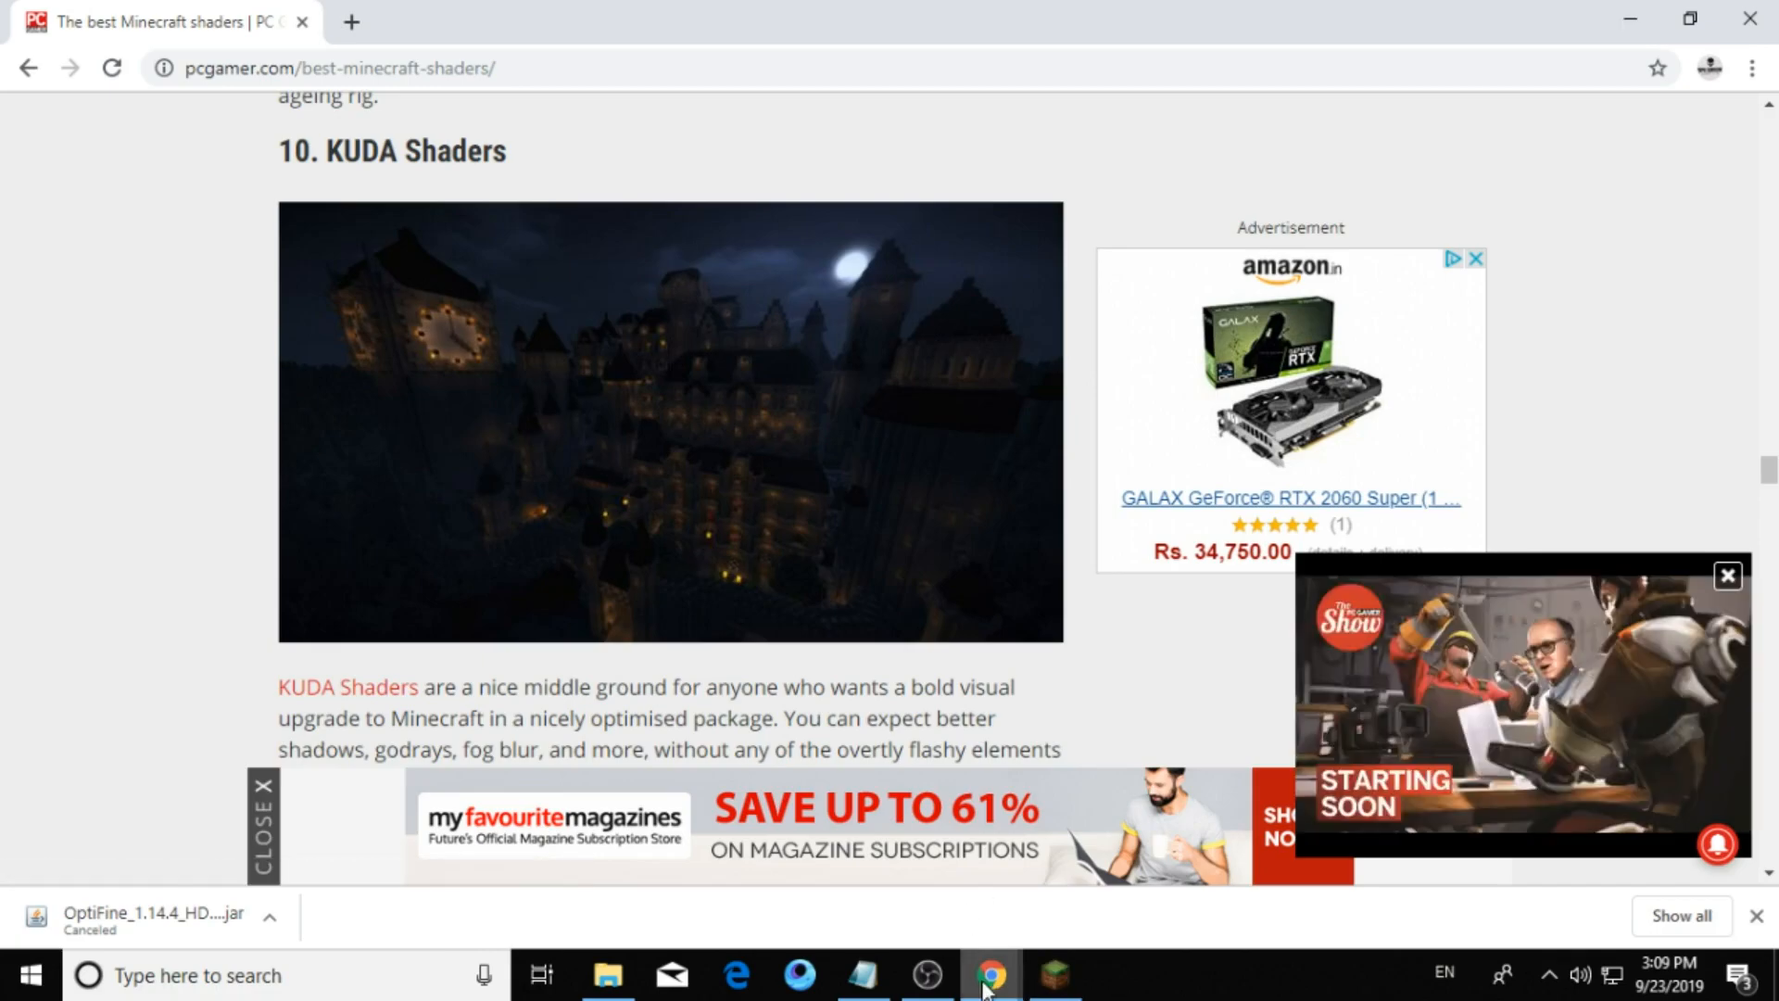
Write the note line "KUDA SHADERS ARE LOW END" in Notepad and select it.
click(864, 975)
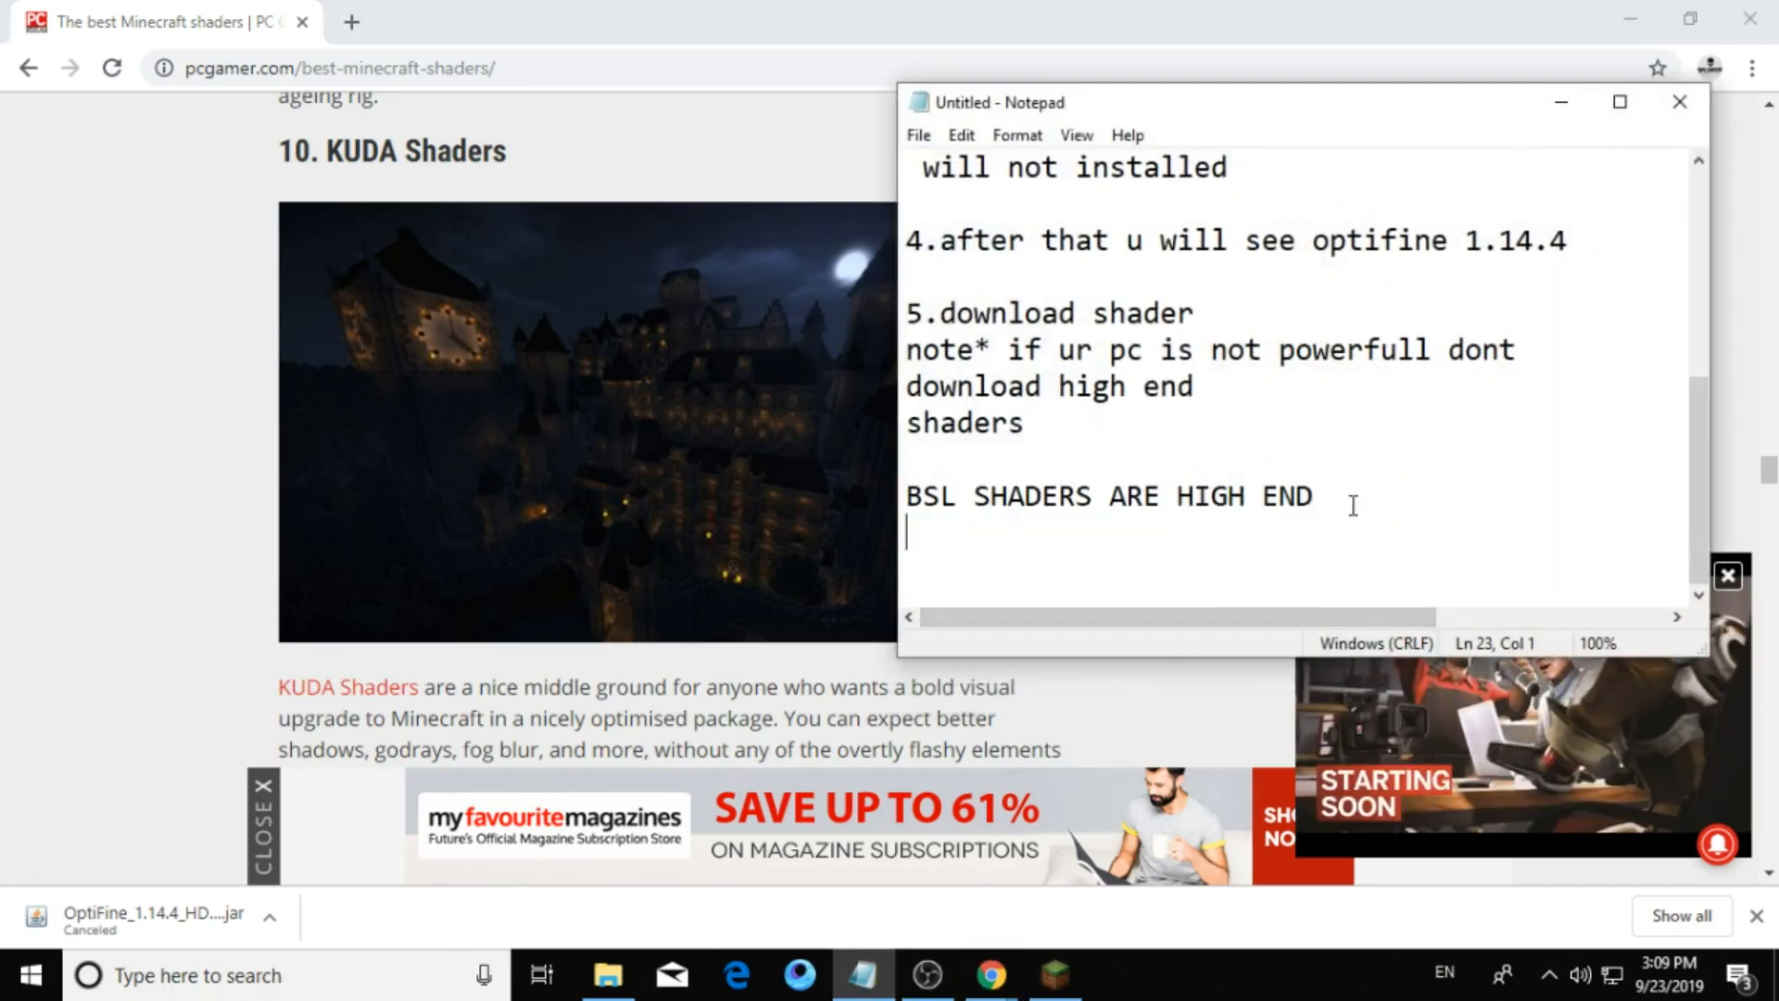
text(KU)
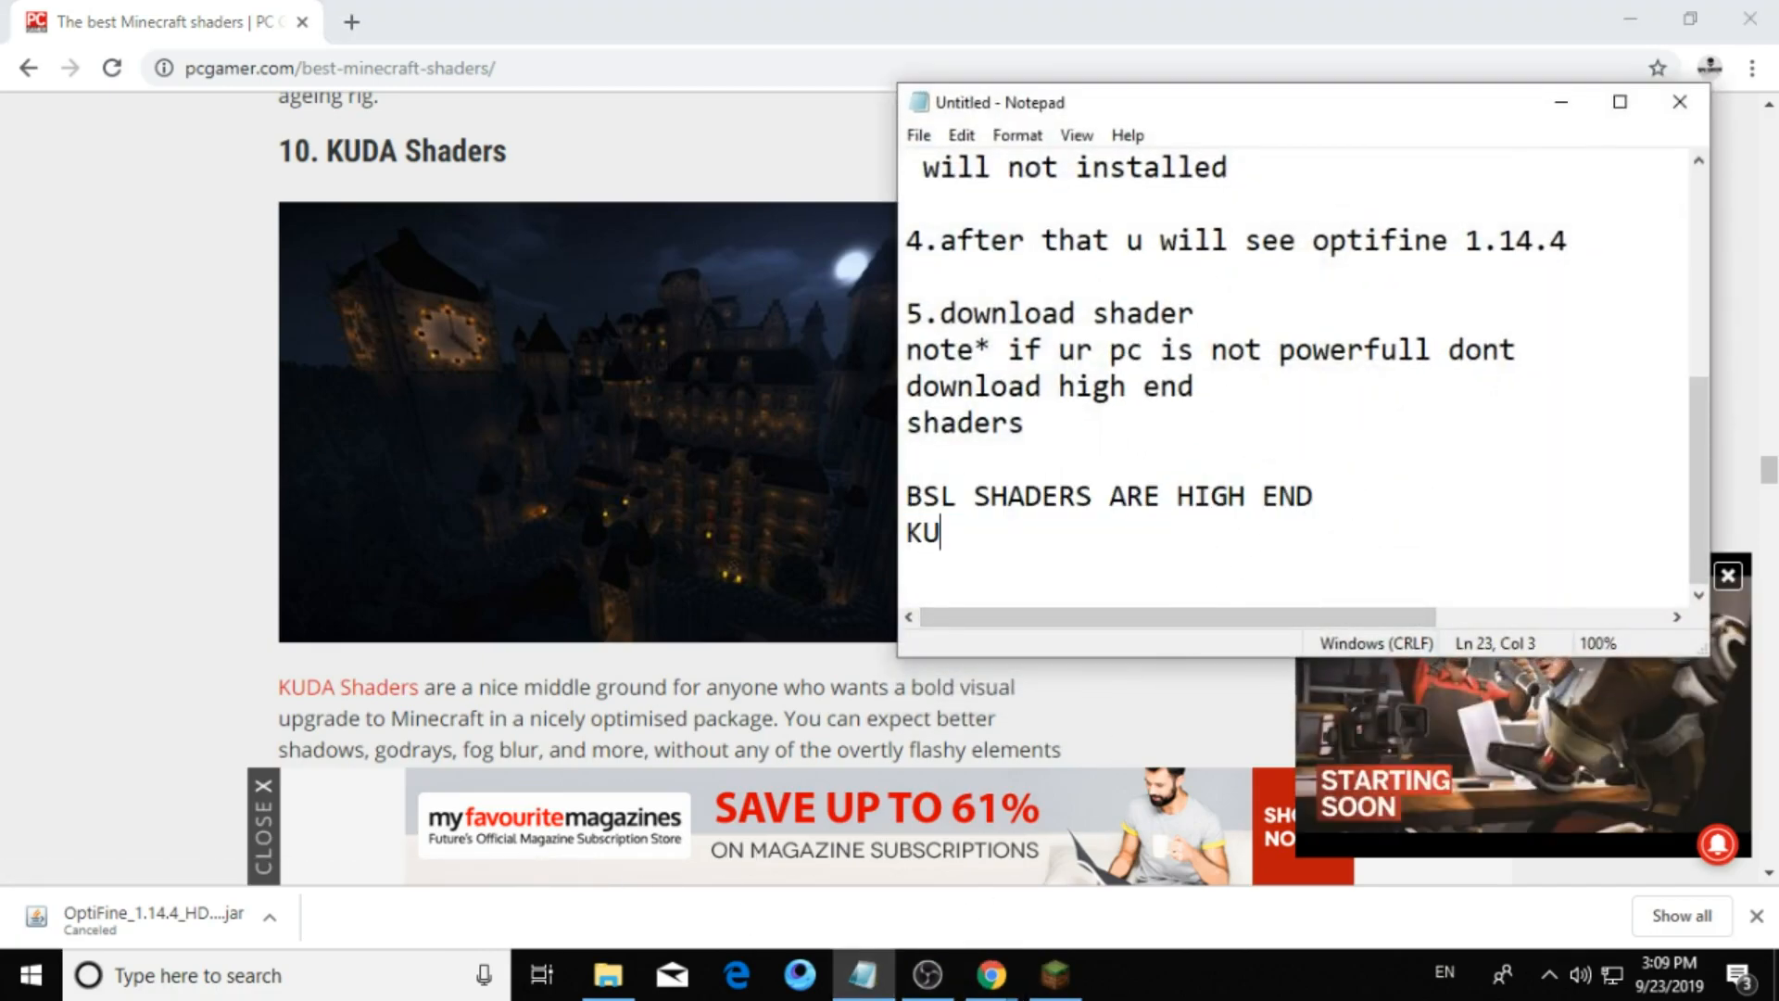
text(DA SHA)
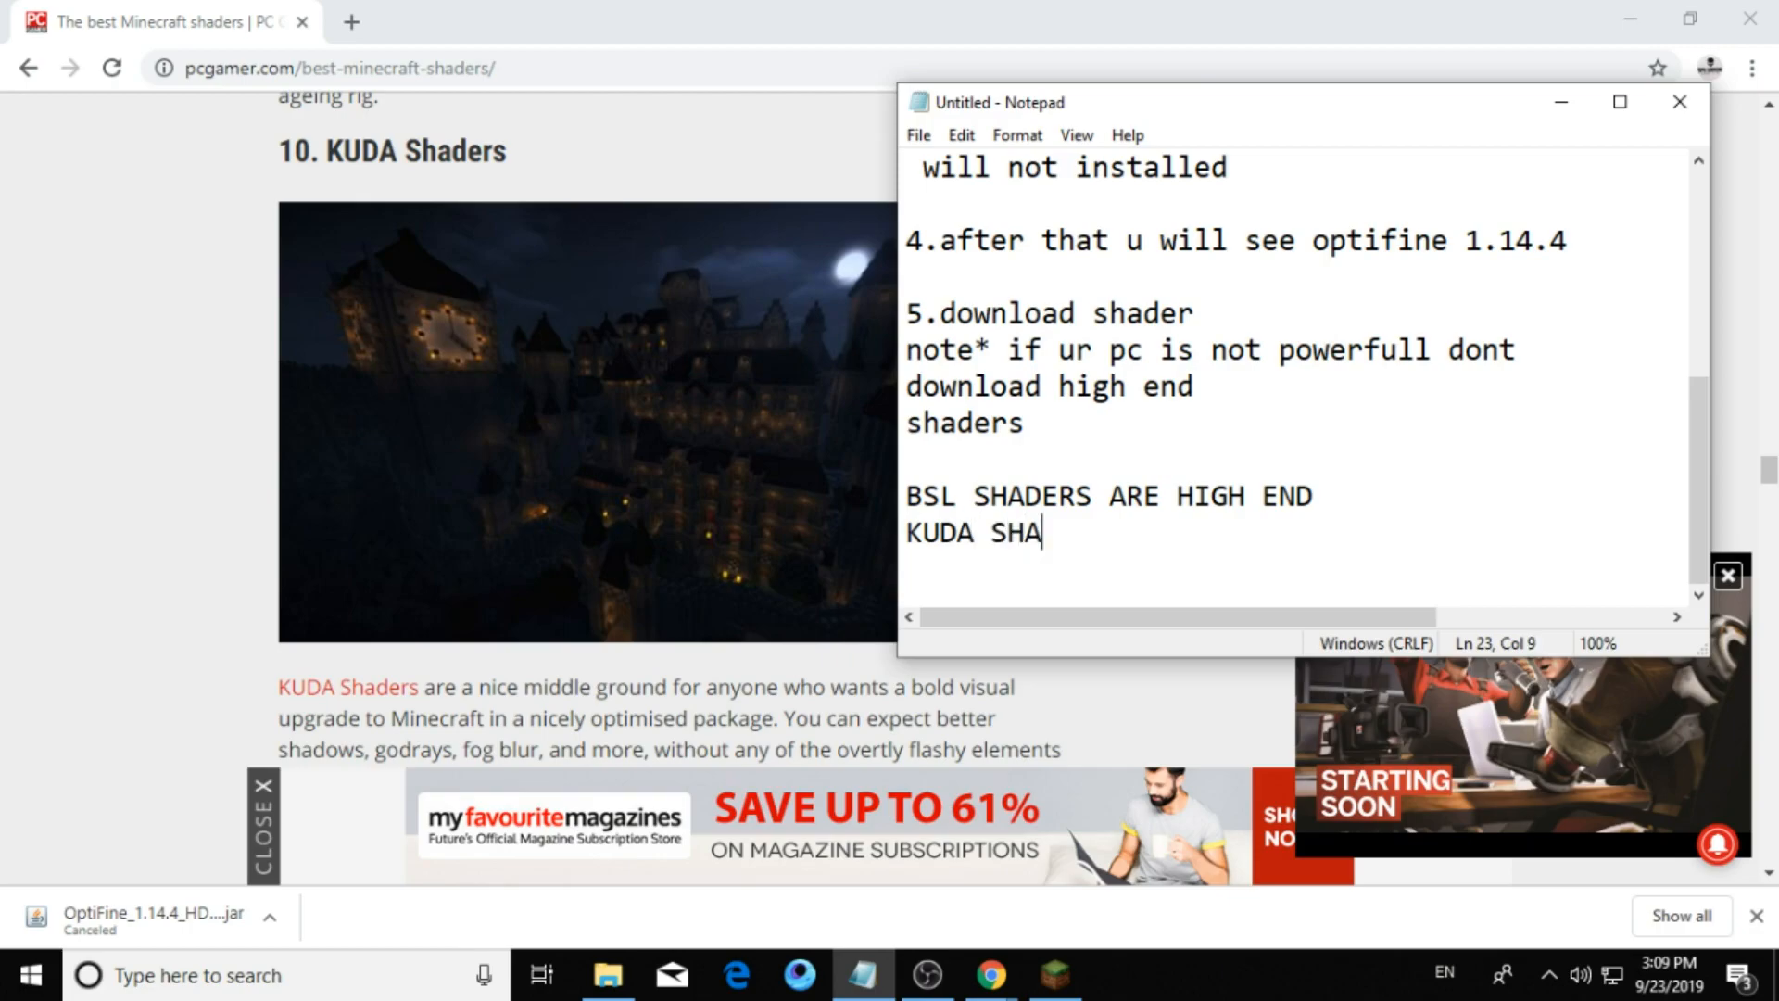
text(DERS)
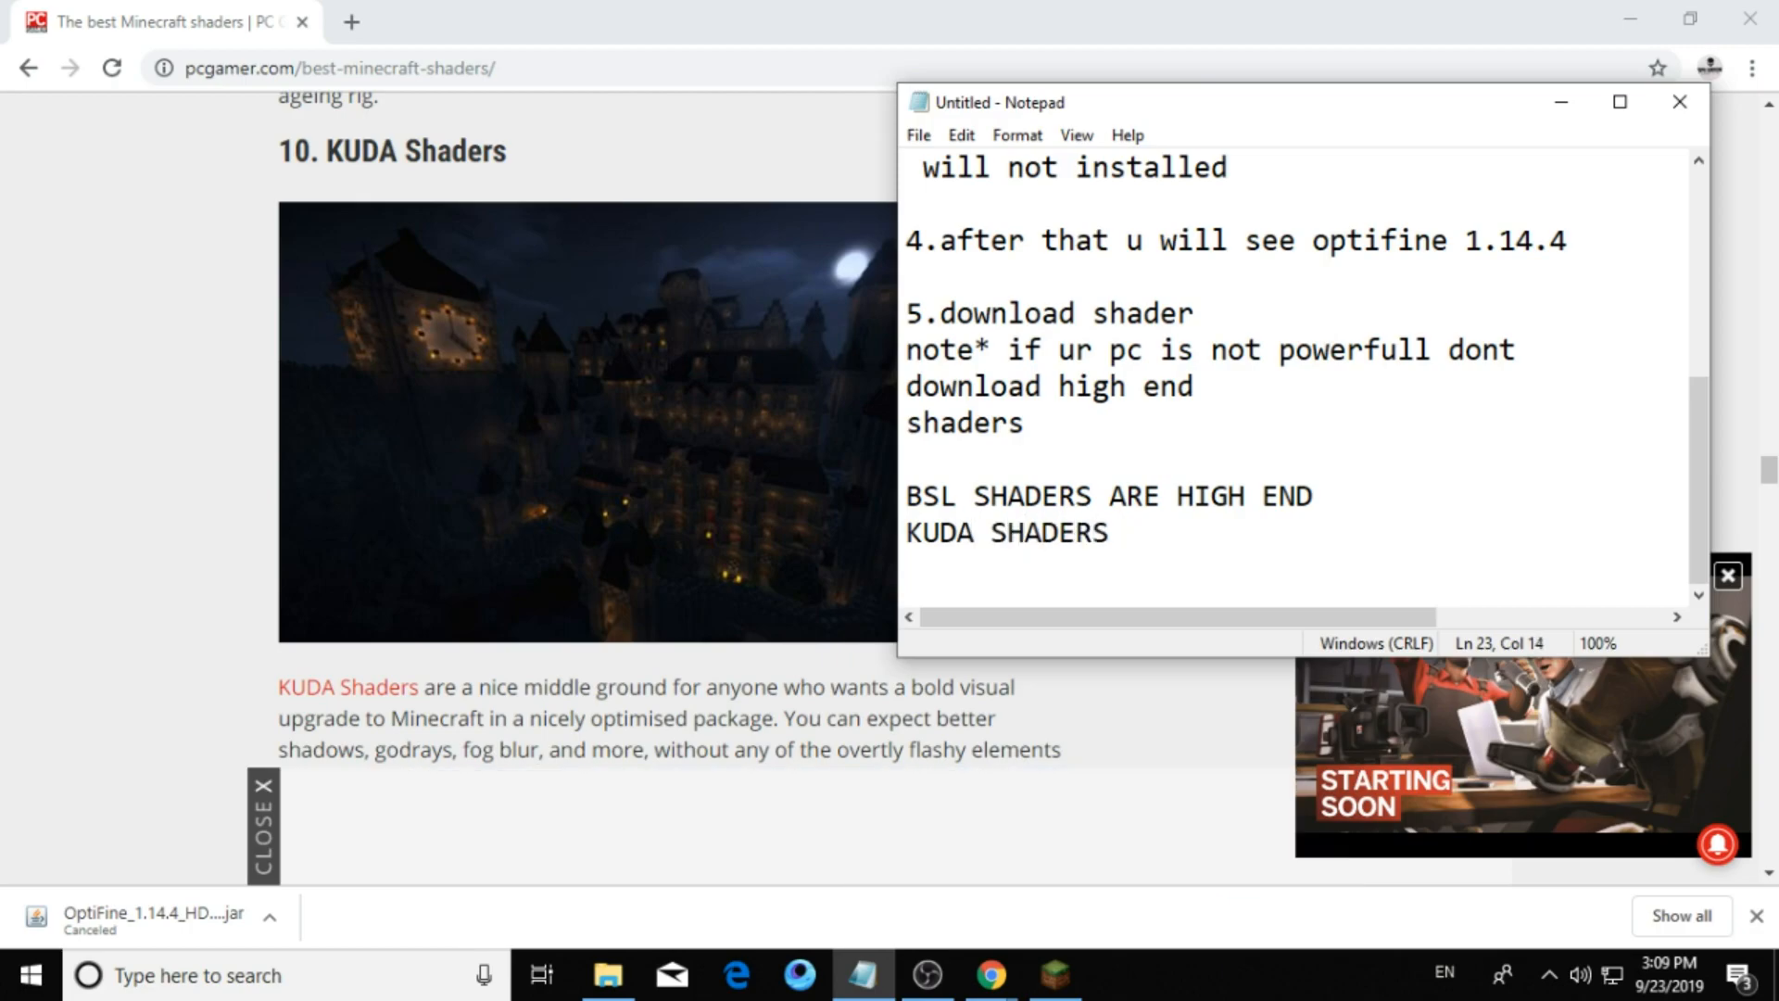
text(ARE LOW)
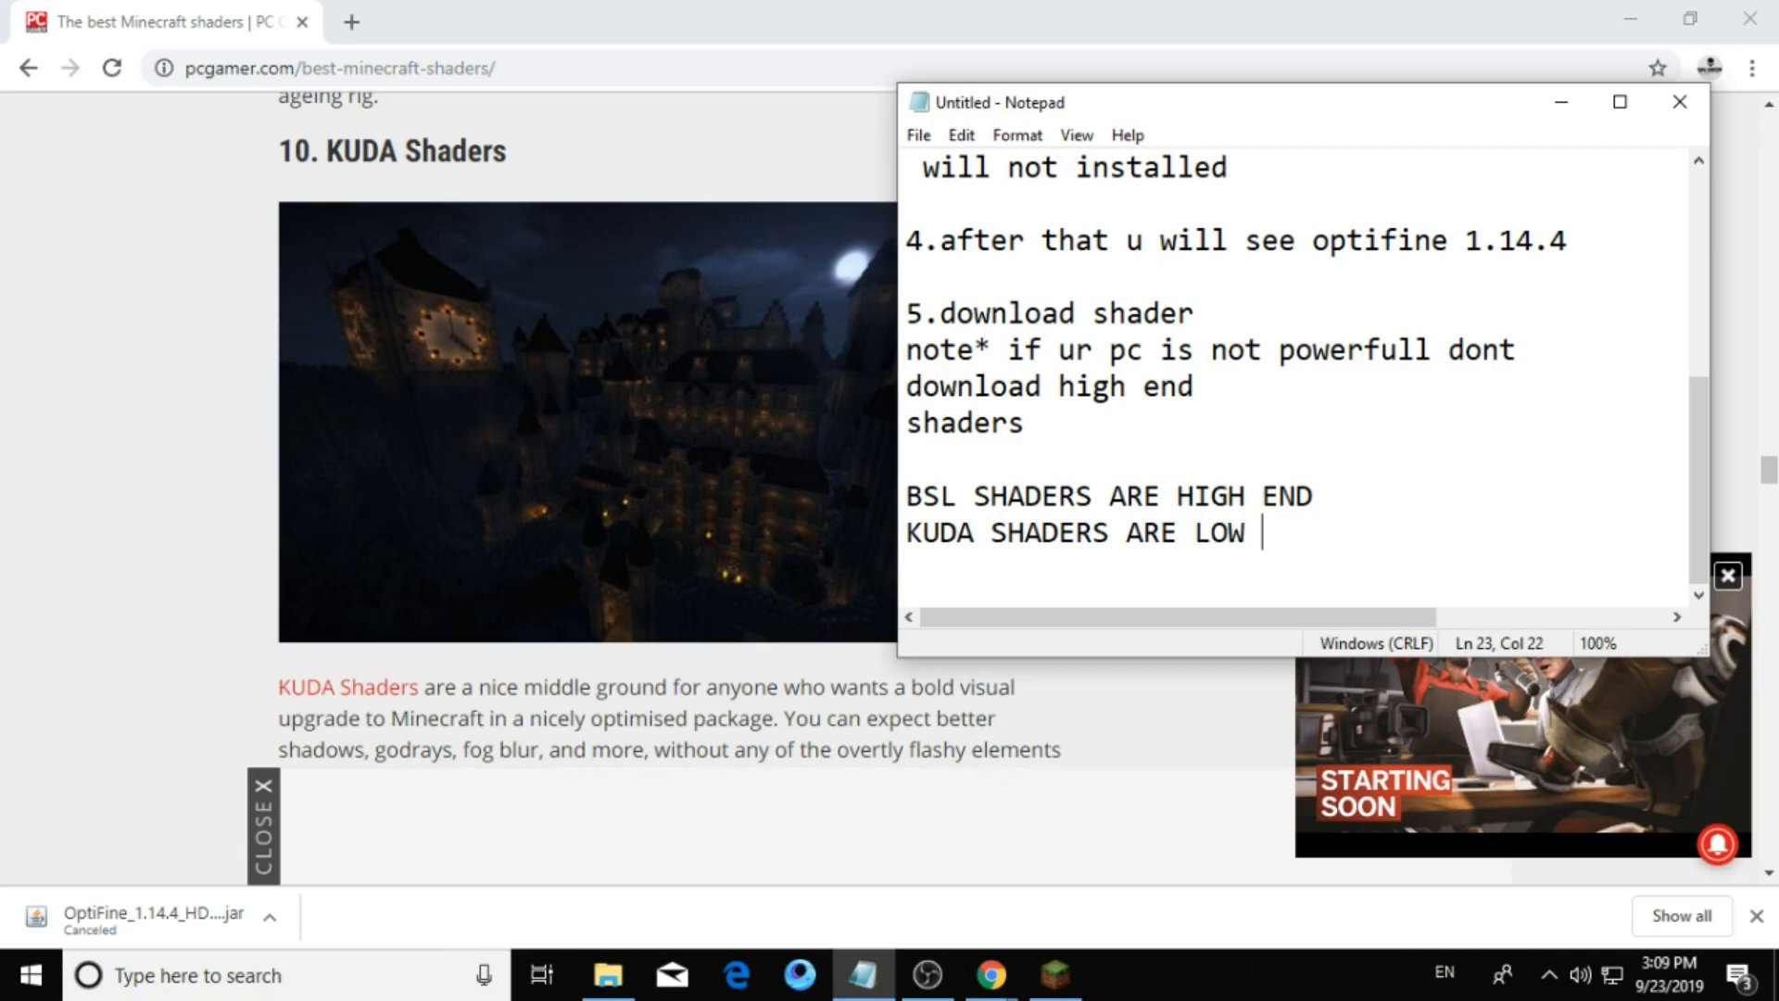
text(END)
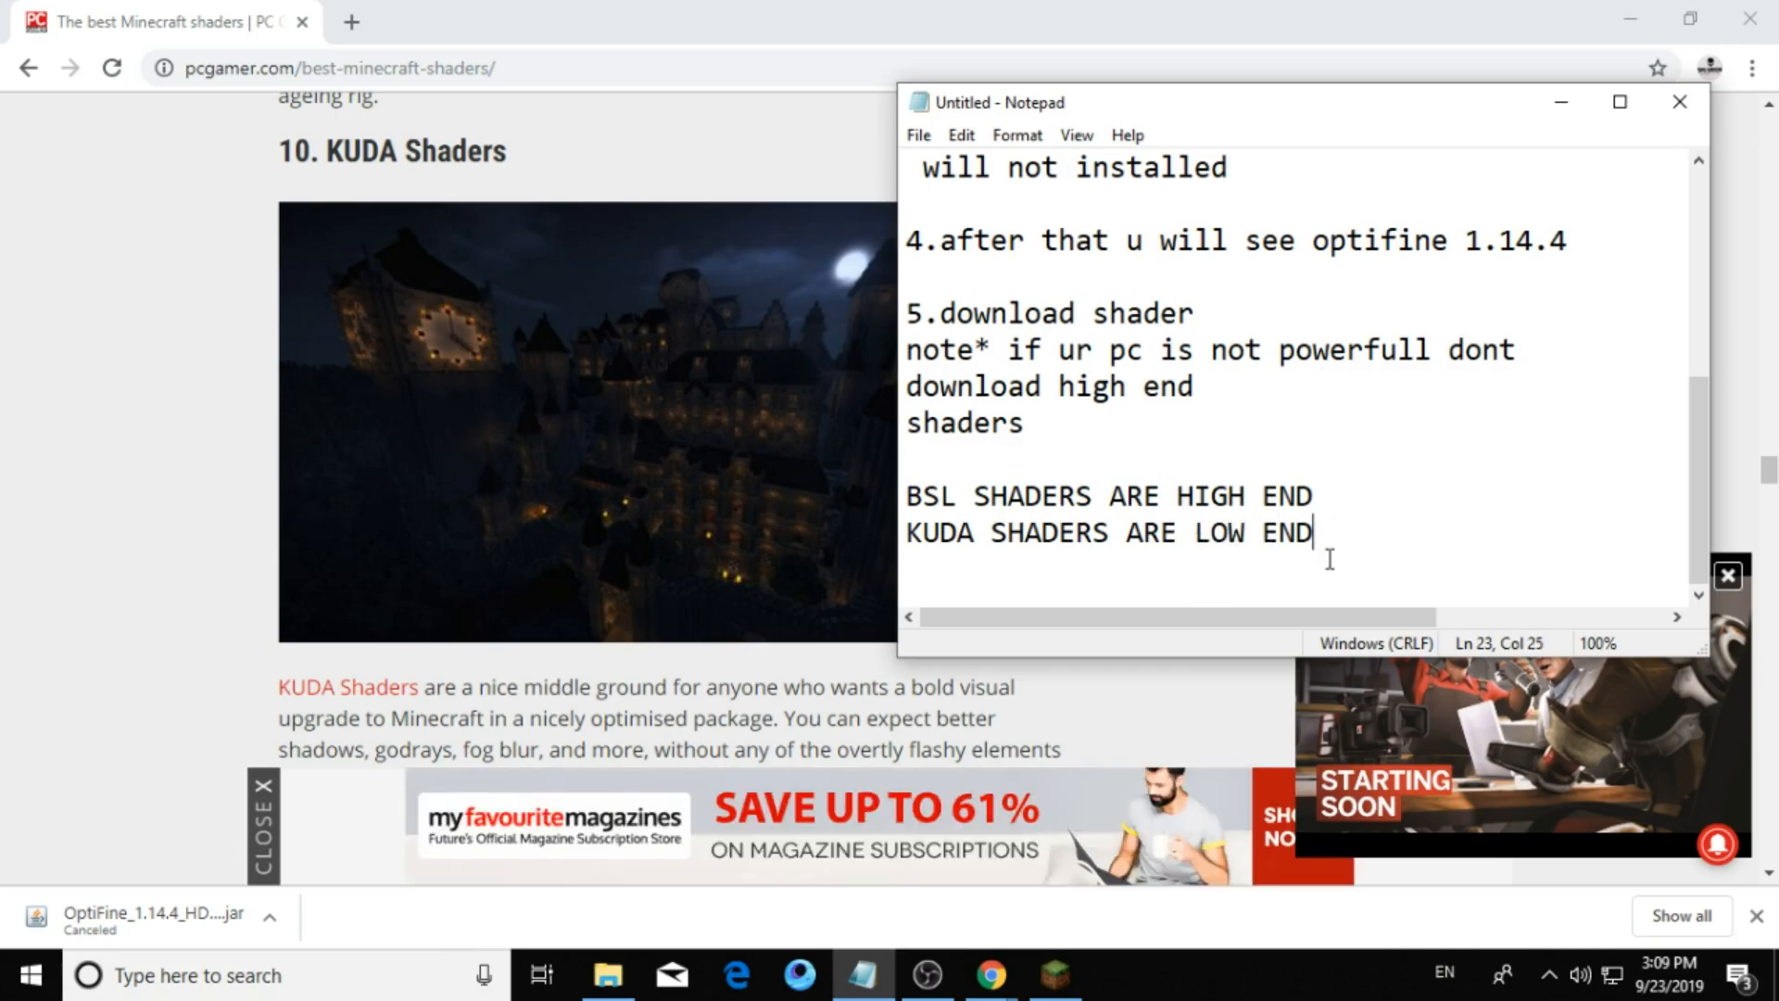
triple_click(1110, 532)
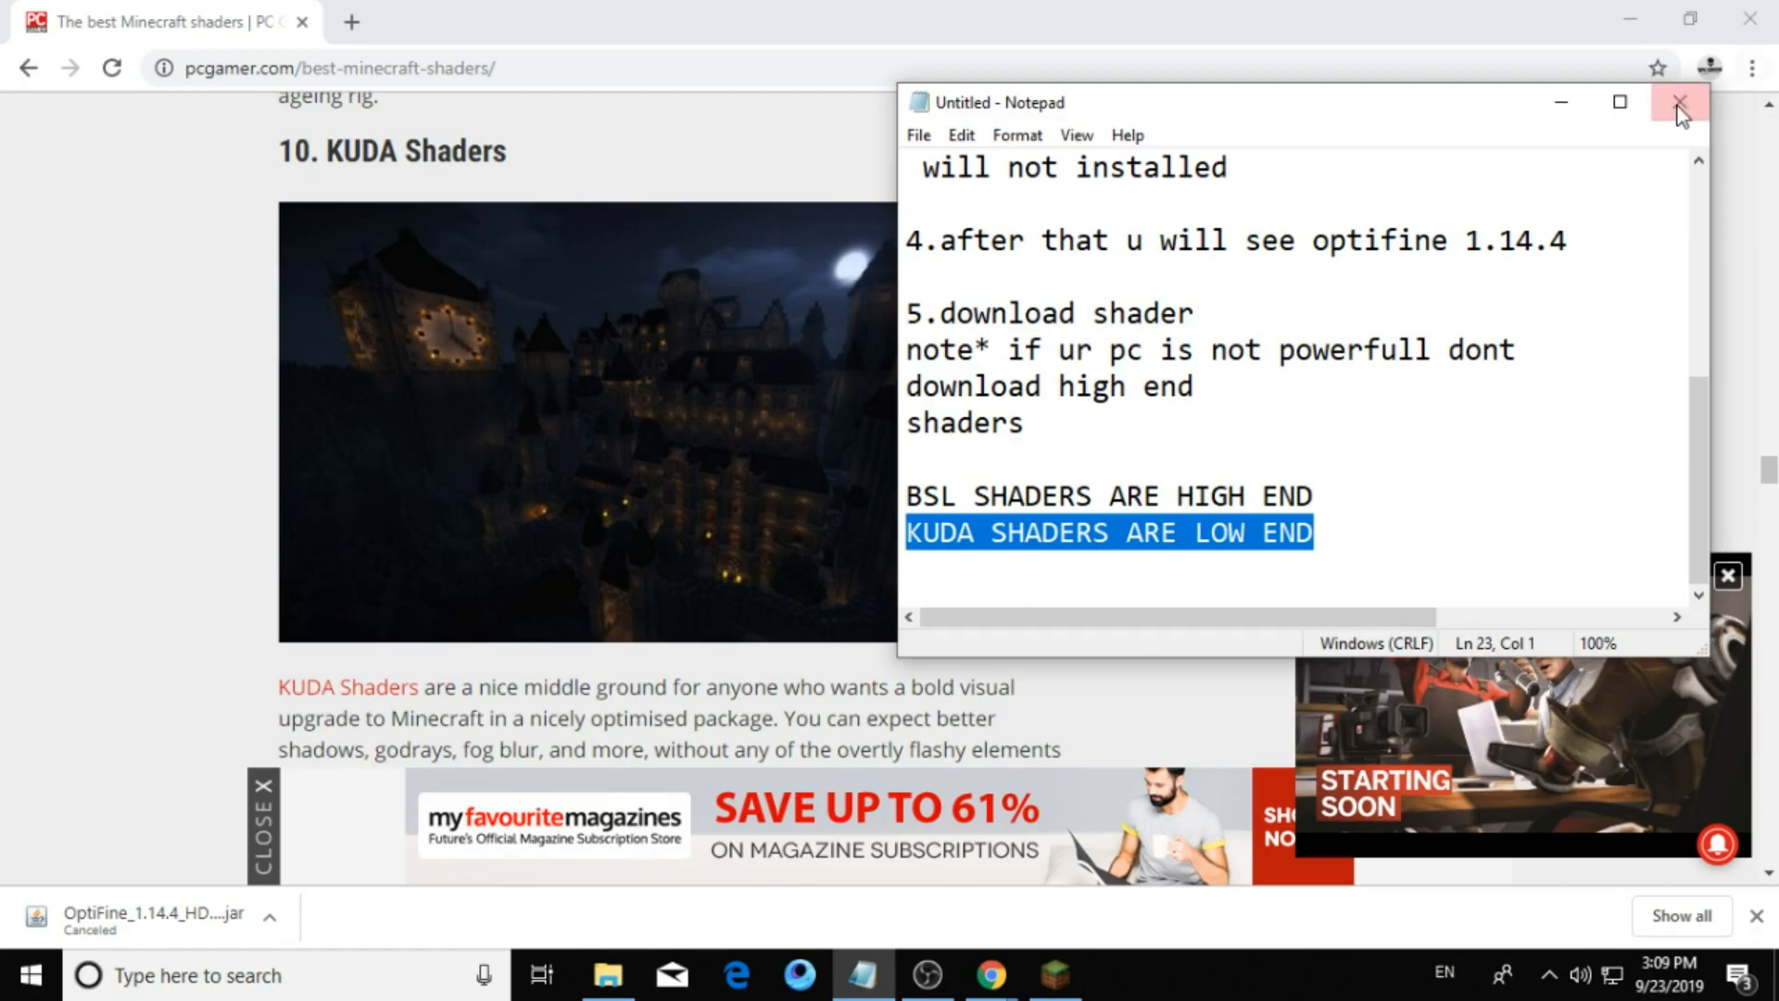
Close the notes and scroll the article back to the BSL Shaders entry with its bitslablab.com link.
click(1681, 102)
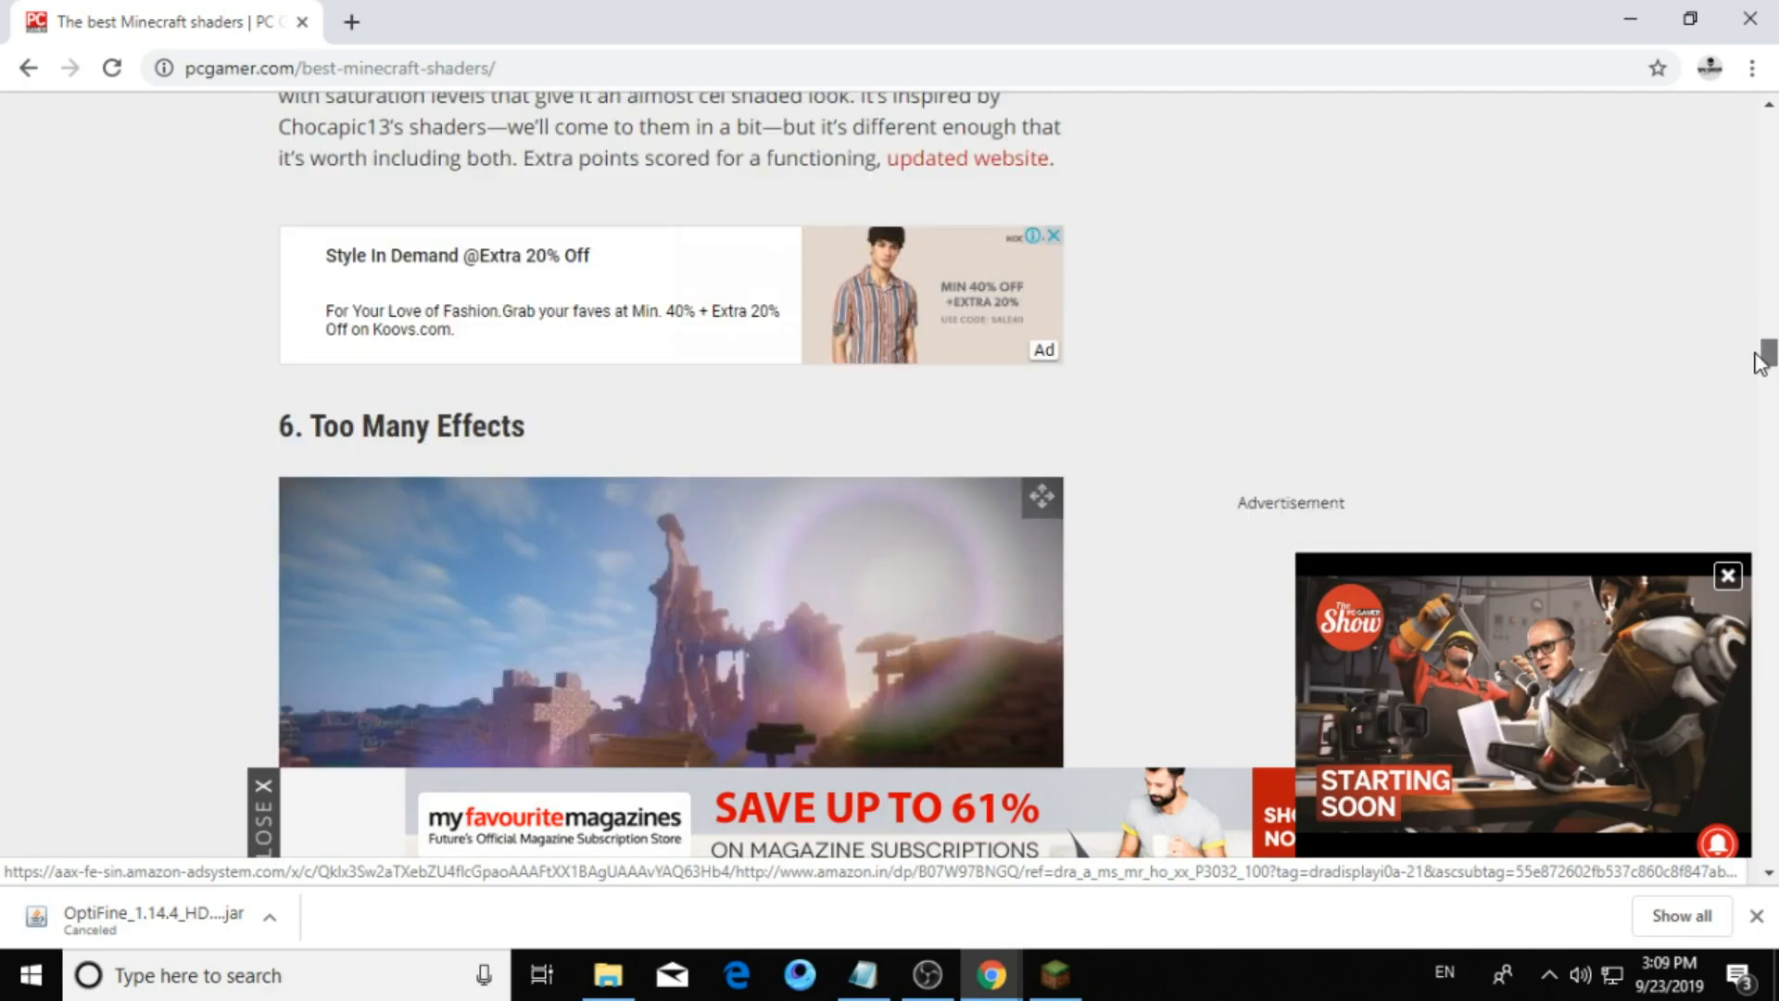
scroll(up, 3)
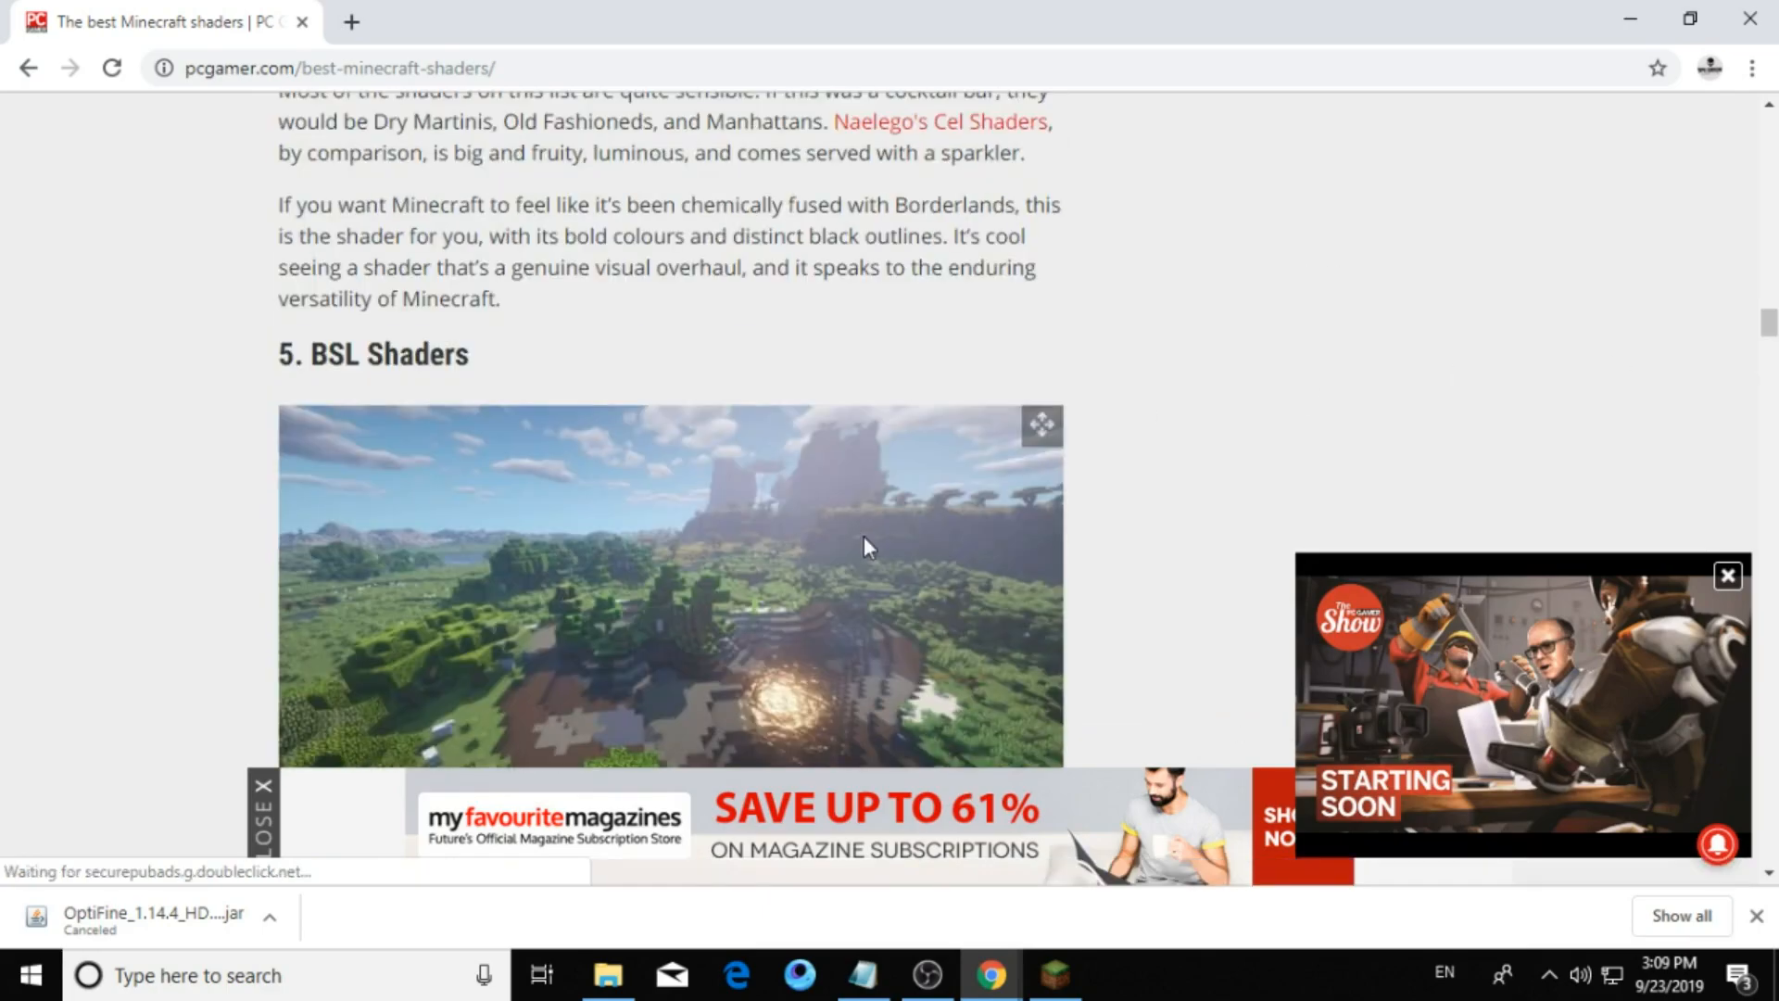
scroll(down, 3)
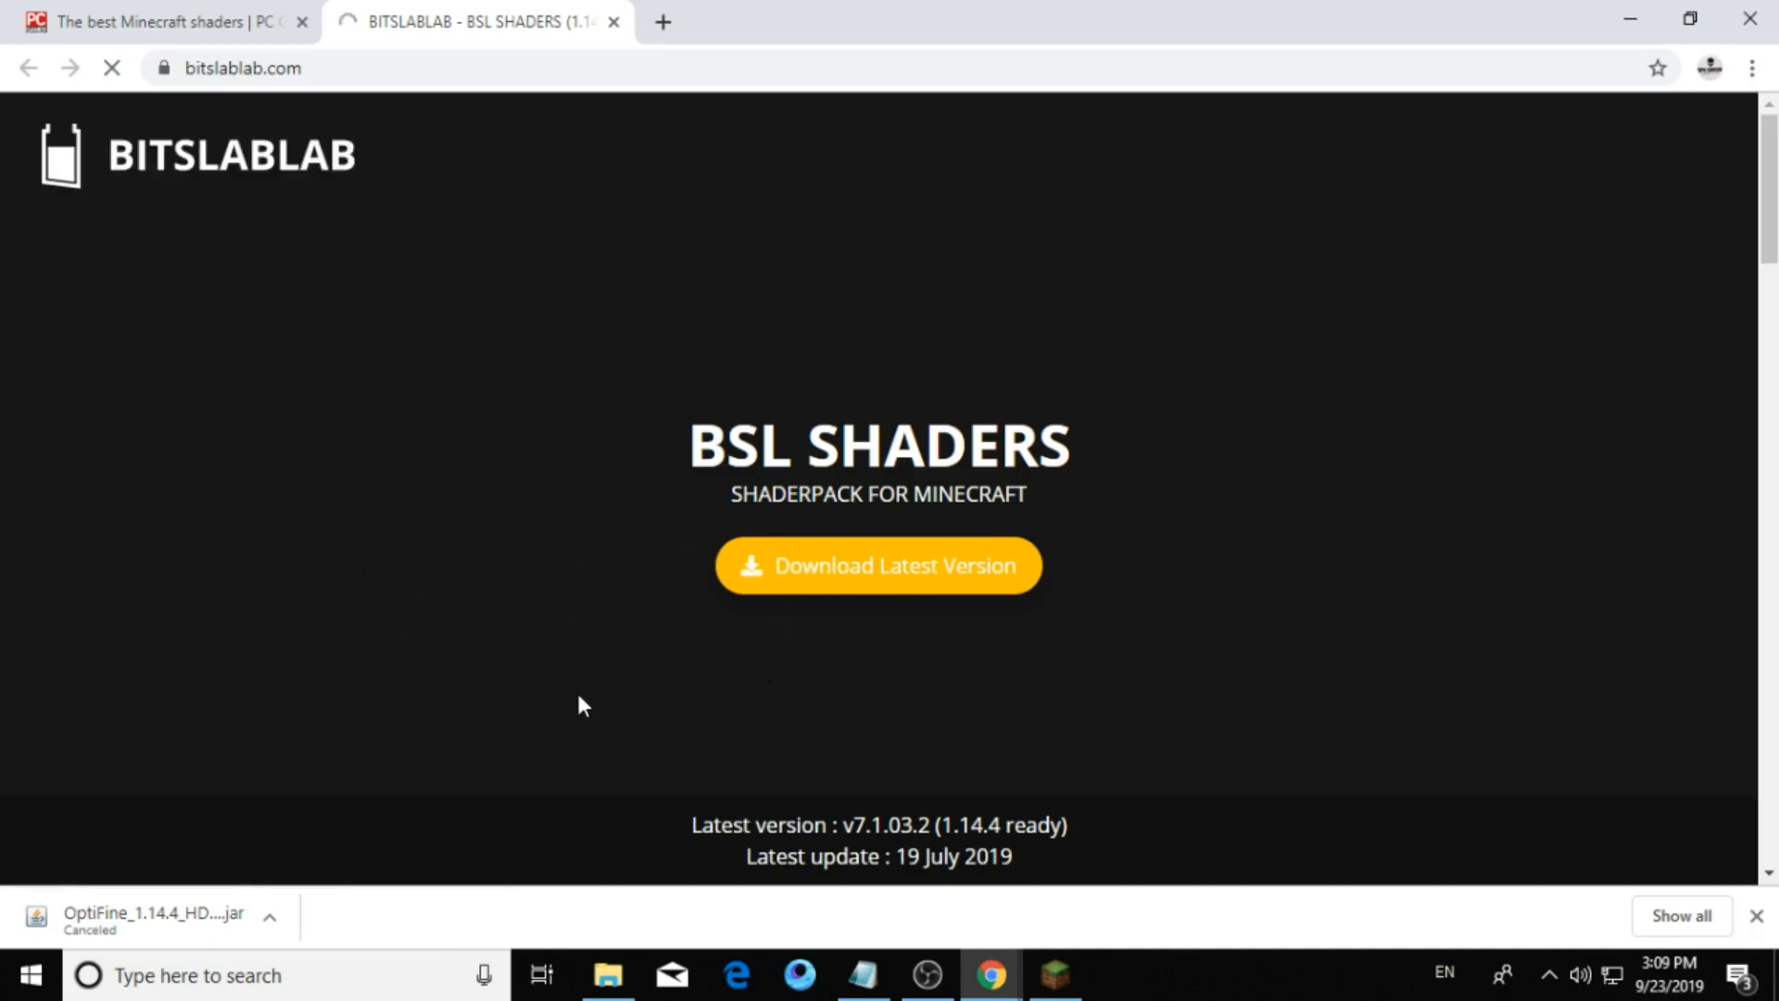
mouse_move(733, 710)
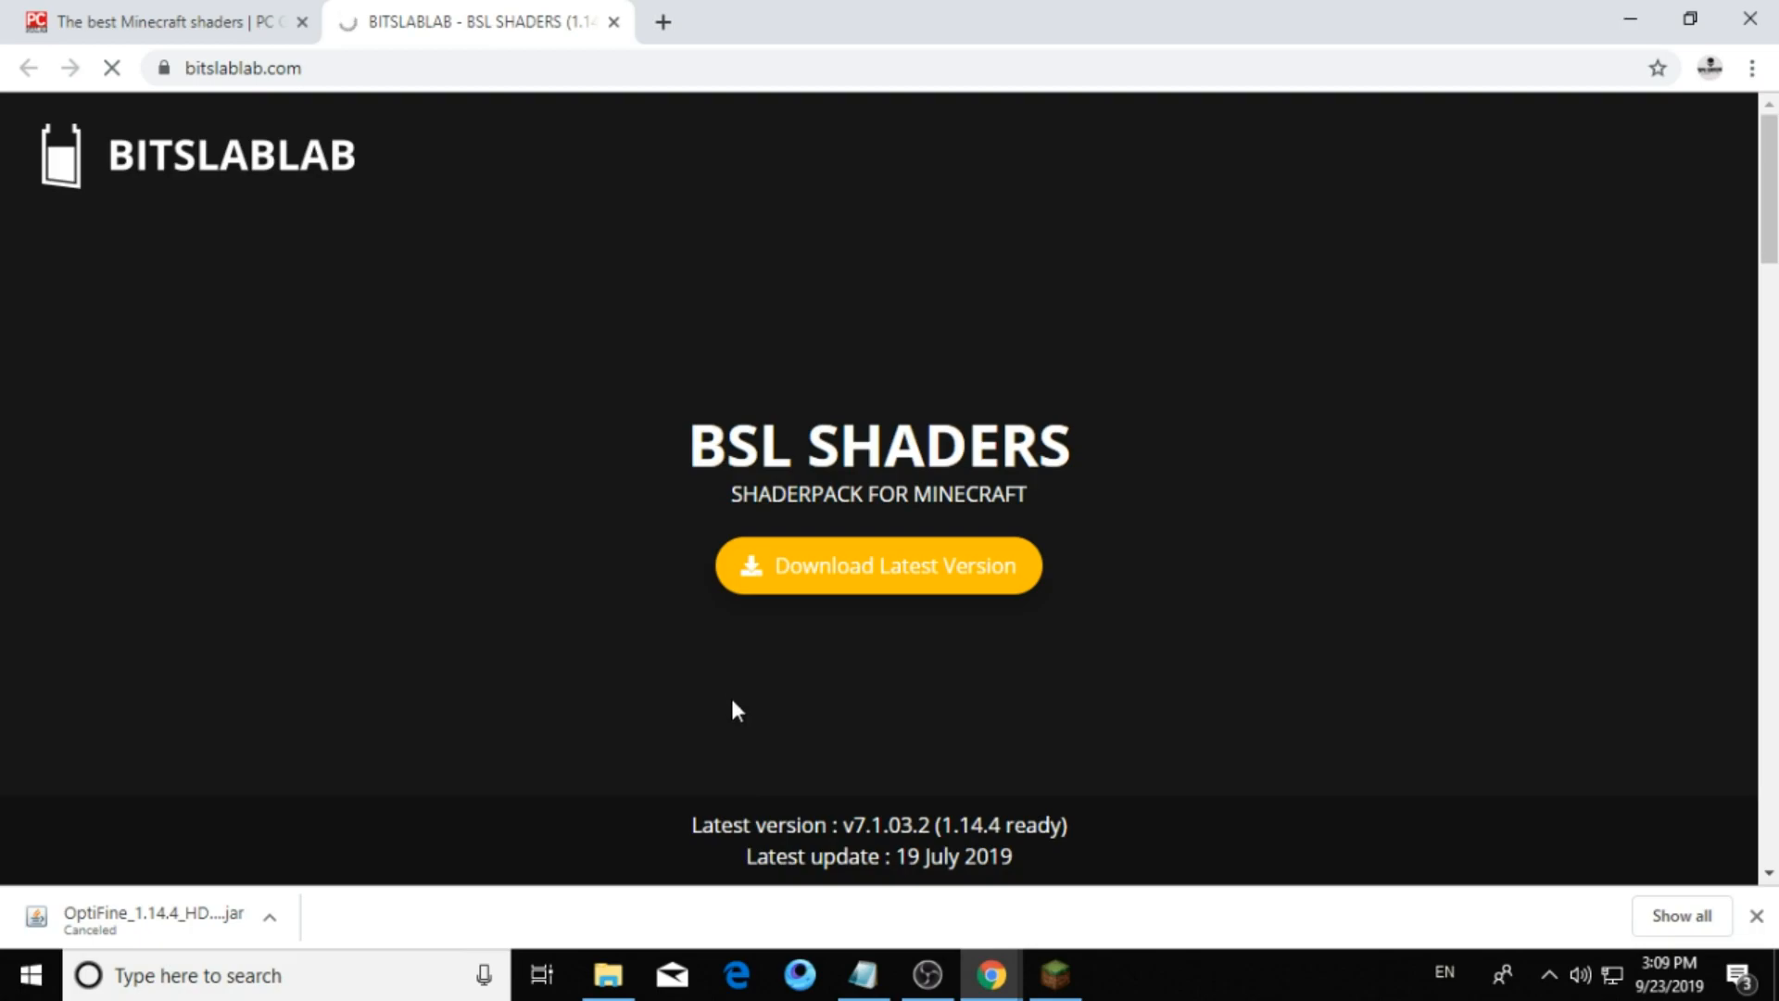
Download the latest BSL Shaders version and cancel the duplicate BSL zip copy.
click(879, 566)
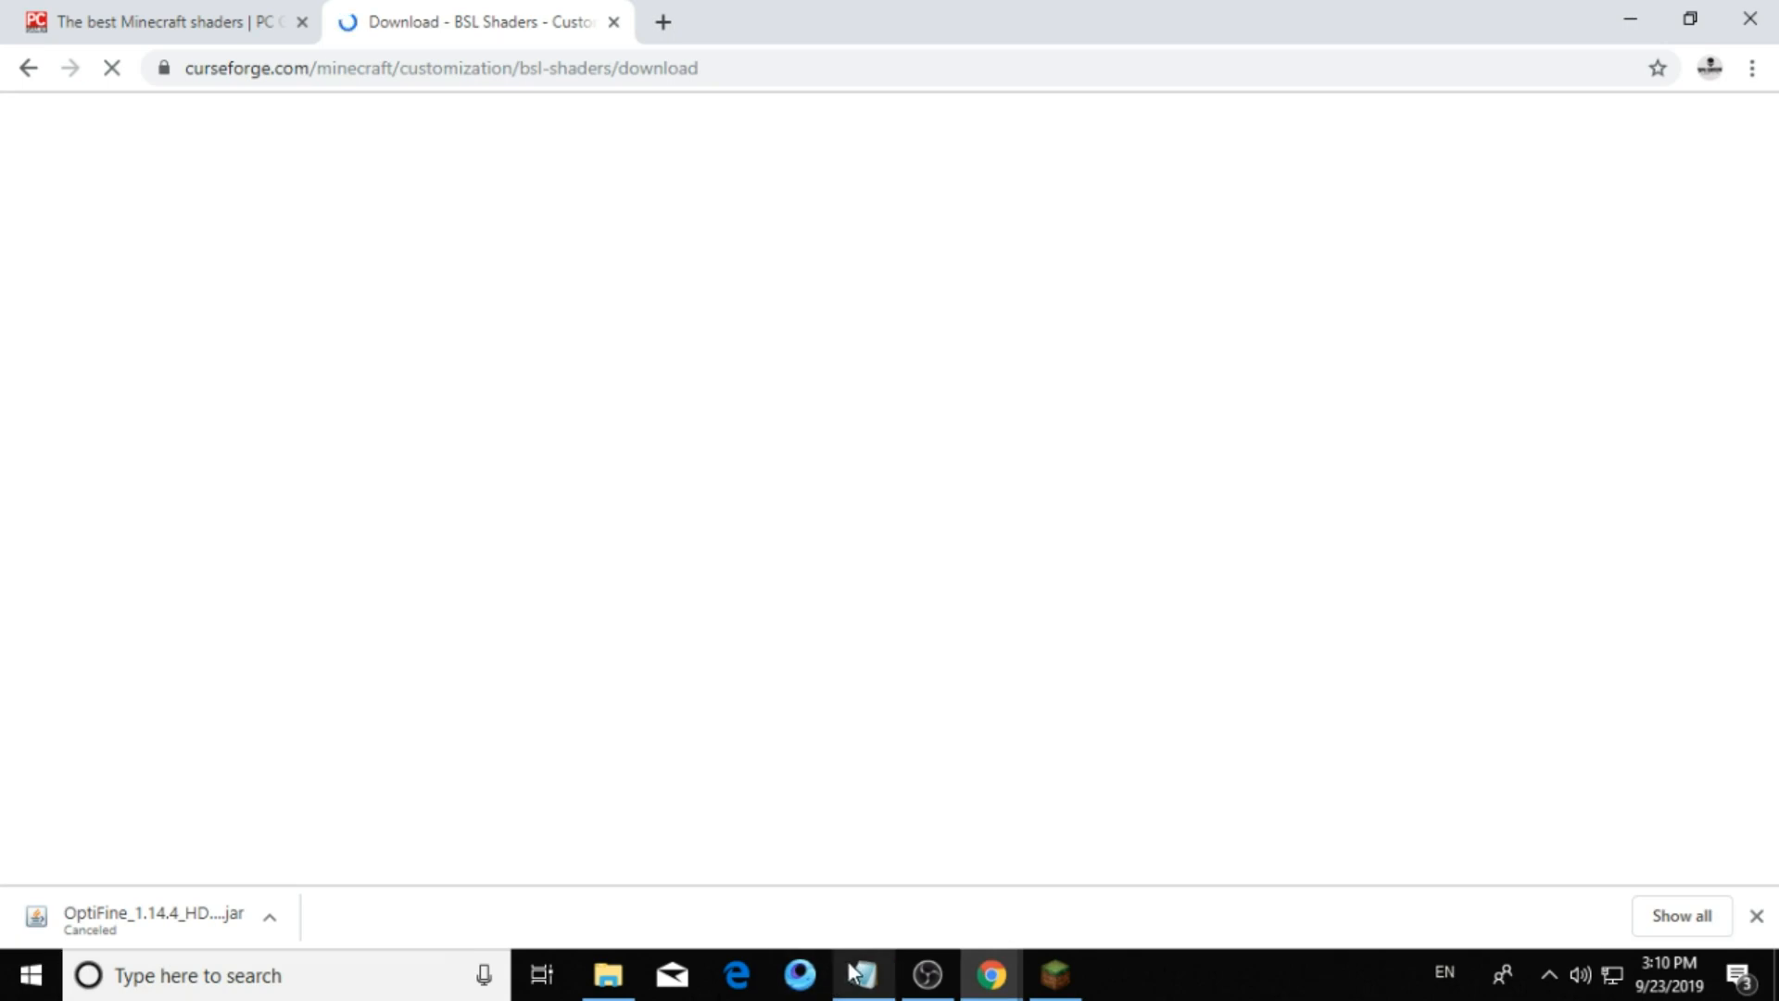
mouse_move(866, 975)
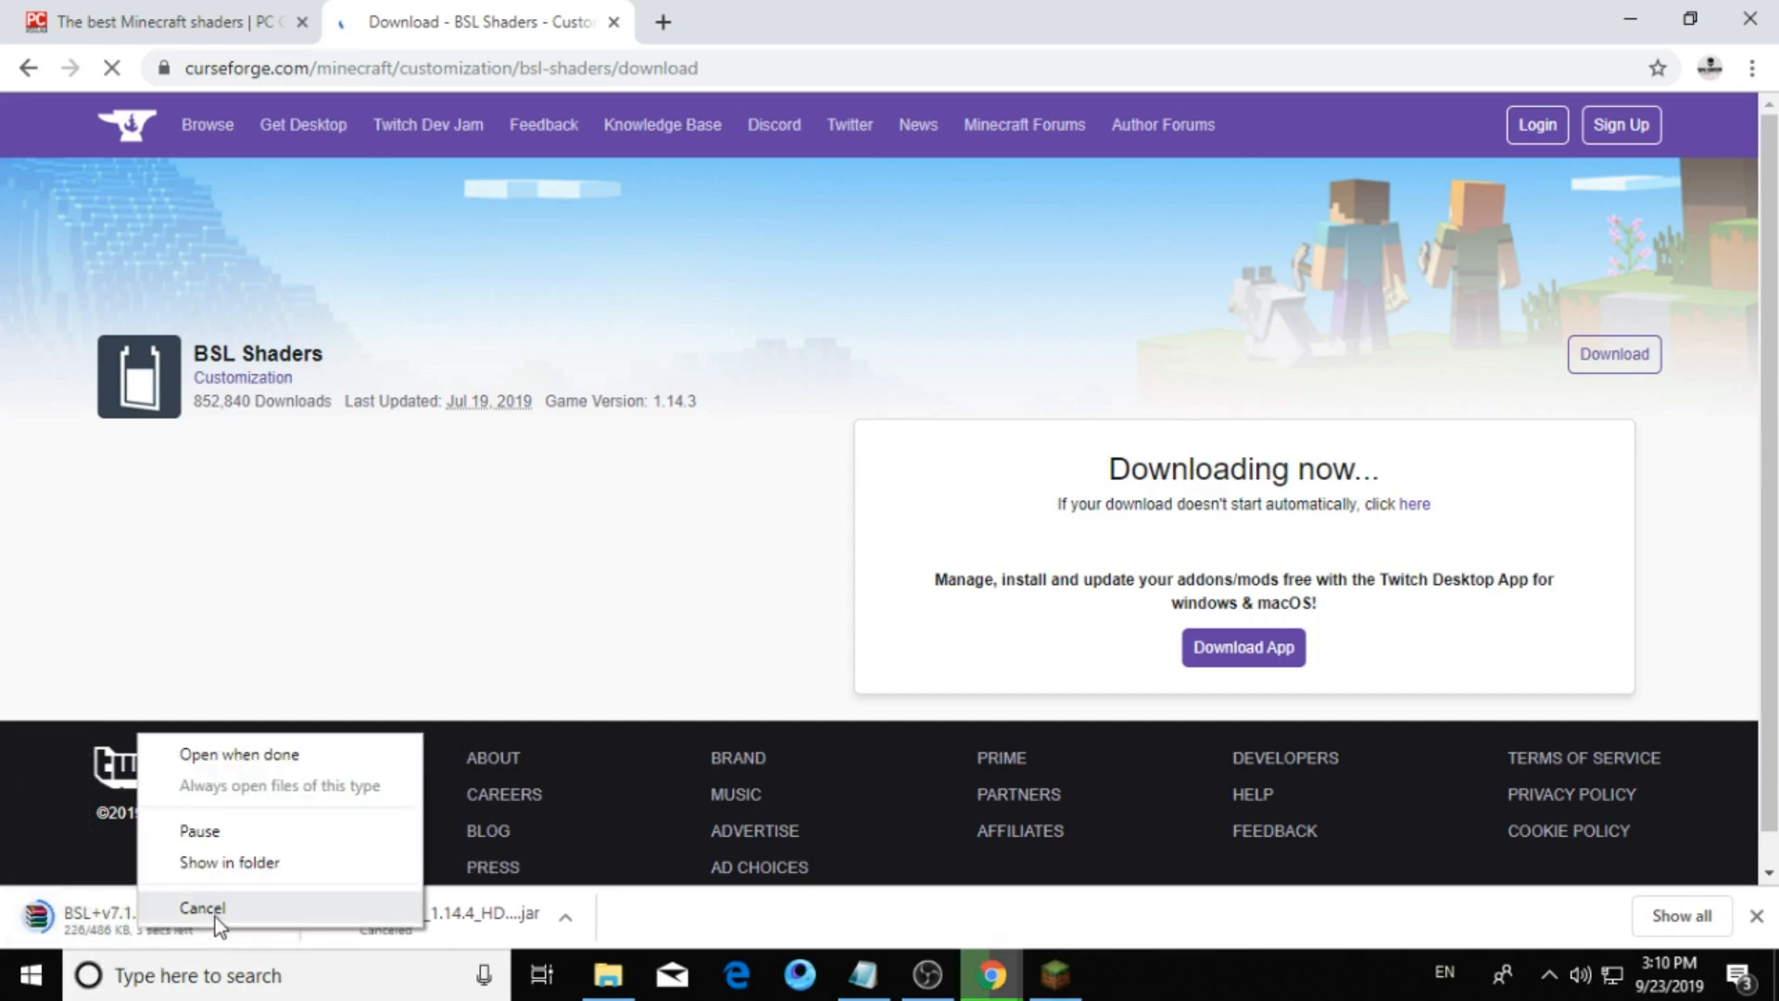
click(202, 909)
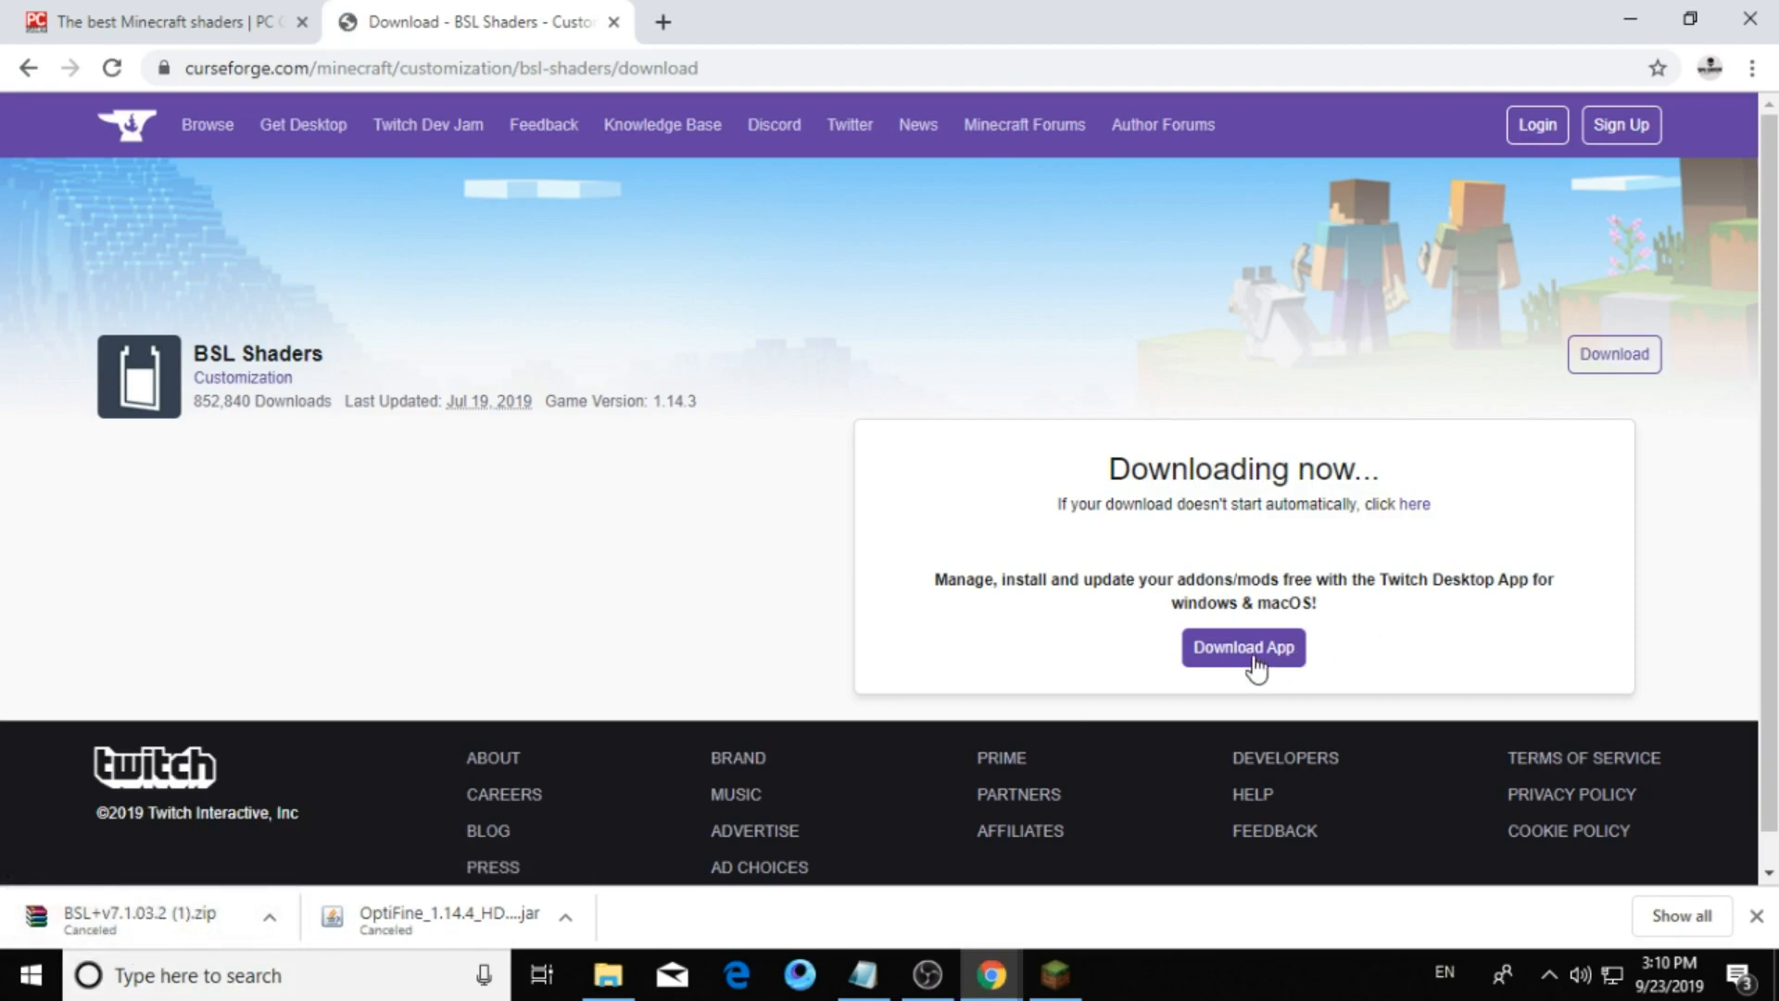
mouse_move(625, 747)
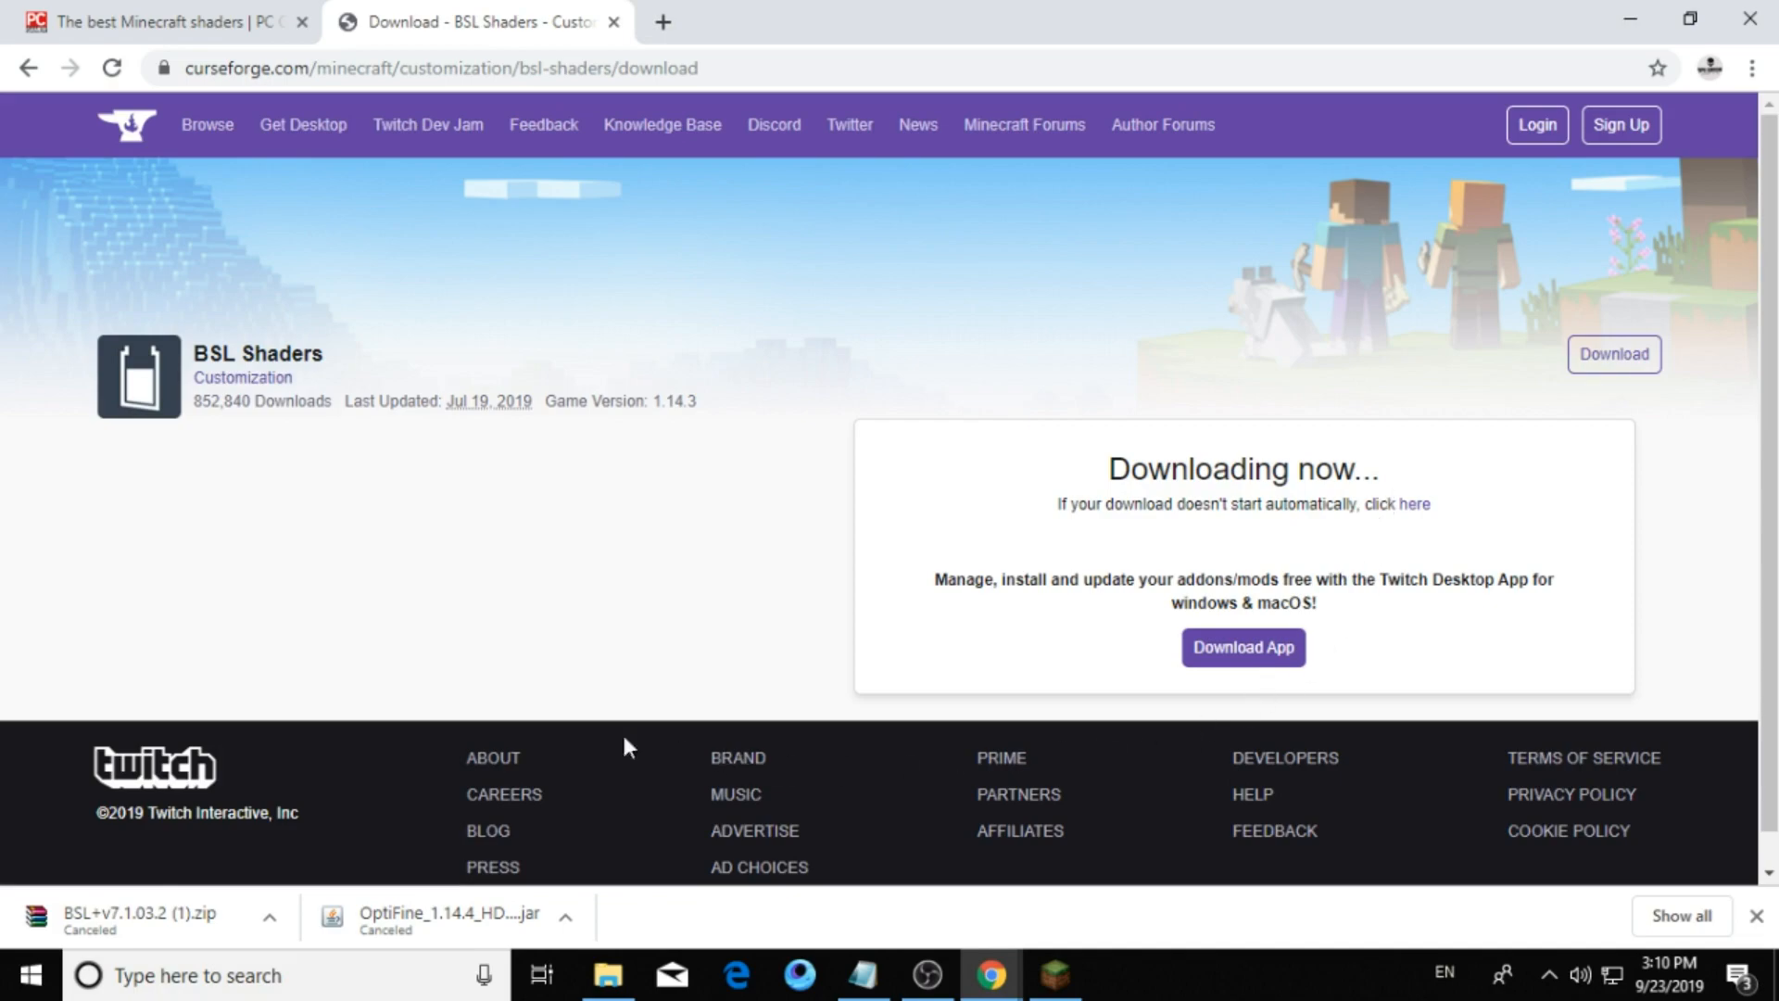
mouse_move(1409, 502)
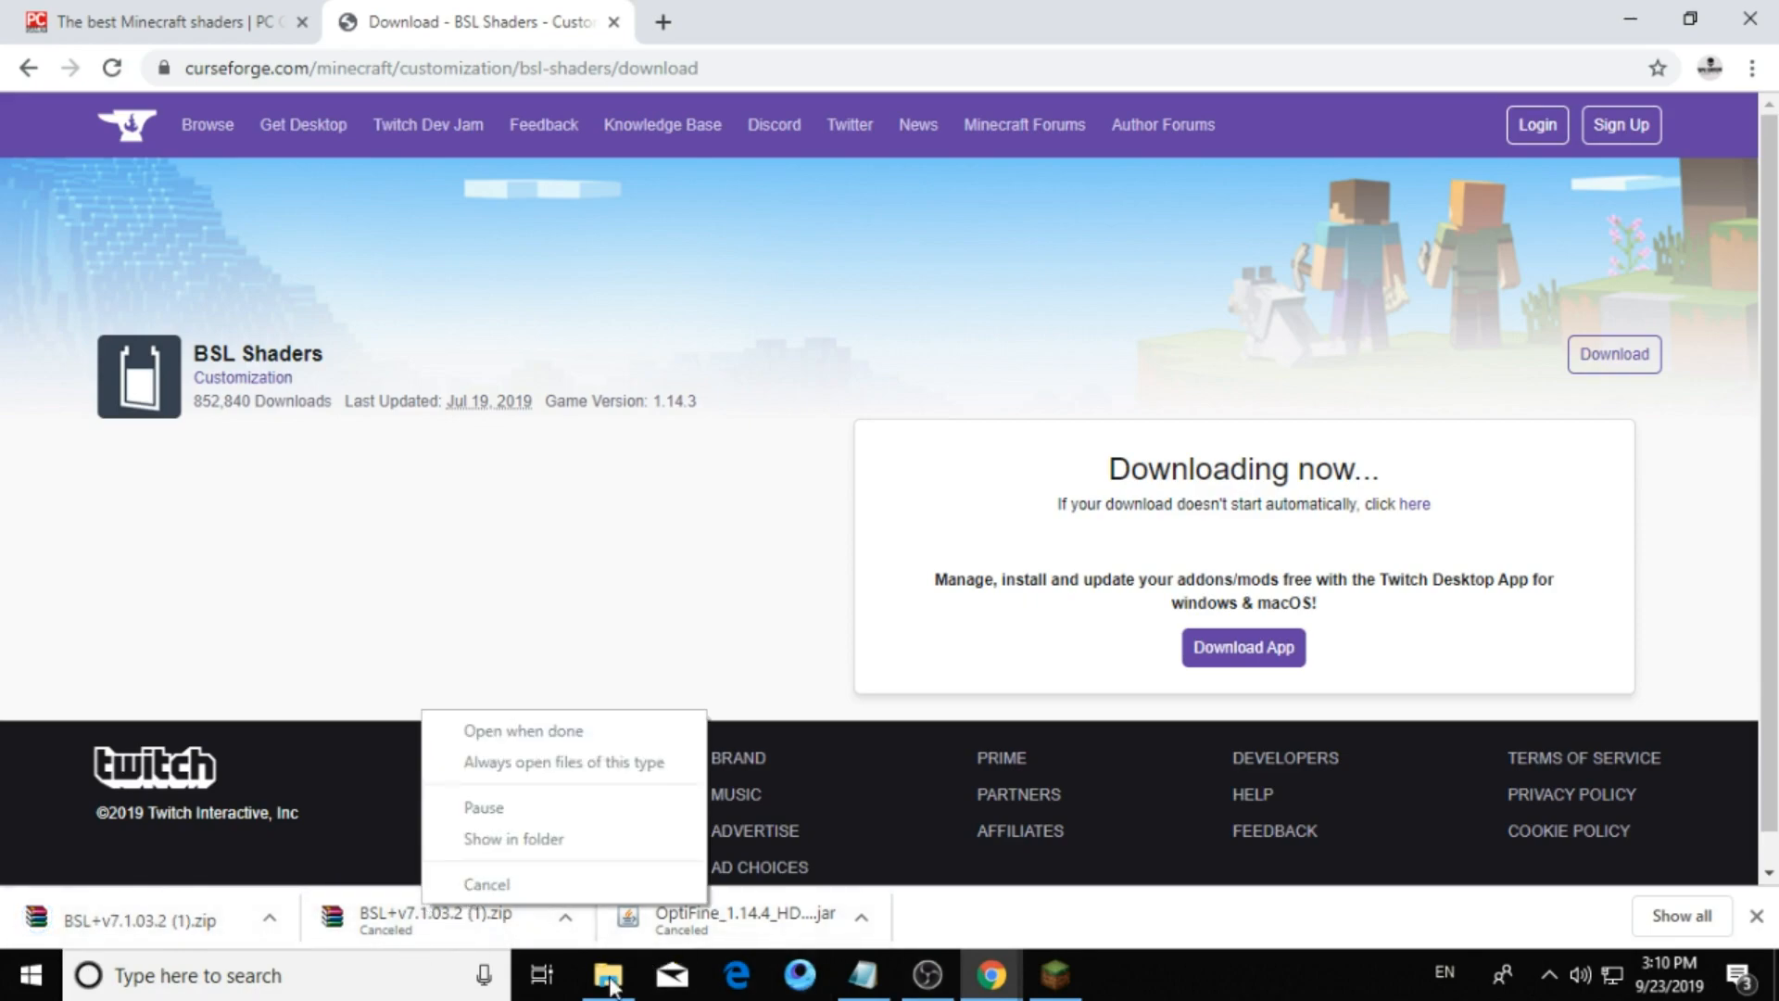
mouse_move(994, 973)
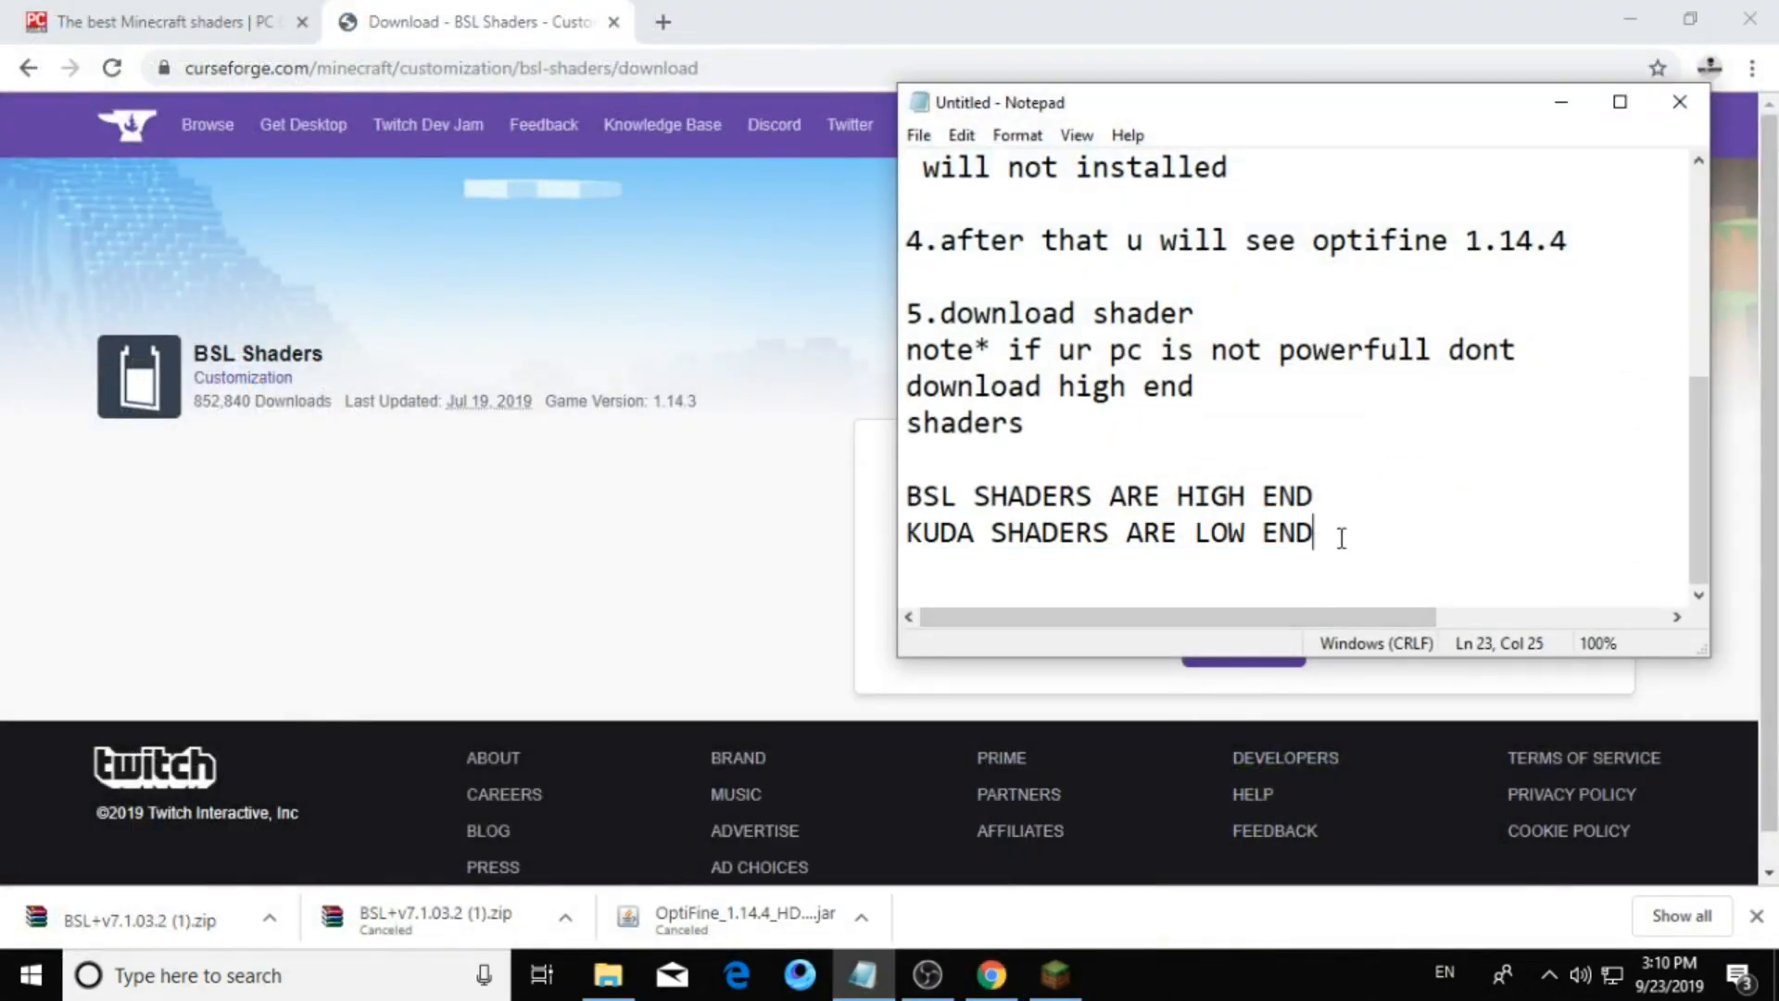
Write "after u choose shaders and download follow me" in the notes, then minimize them to show the desktop.
key(Enter)
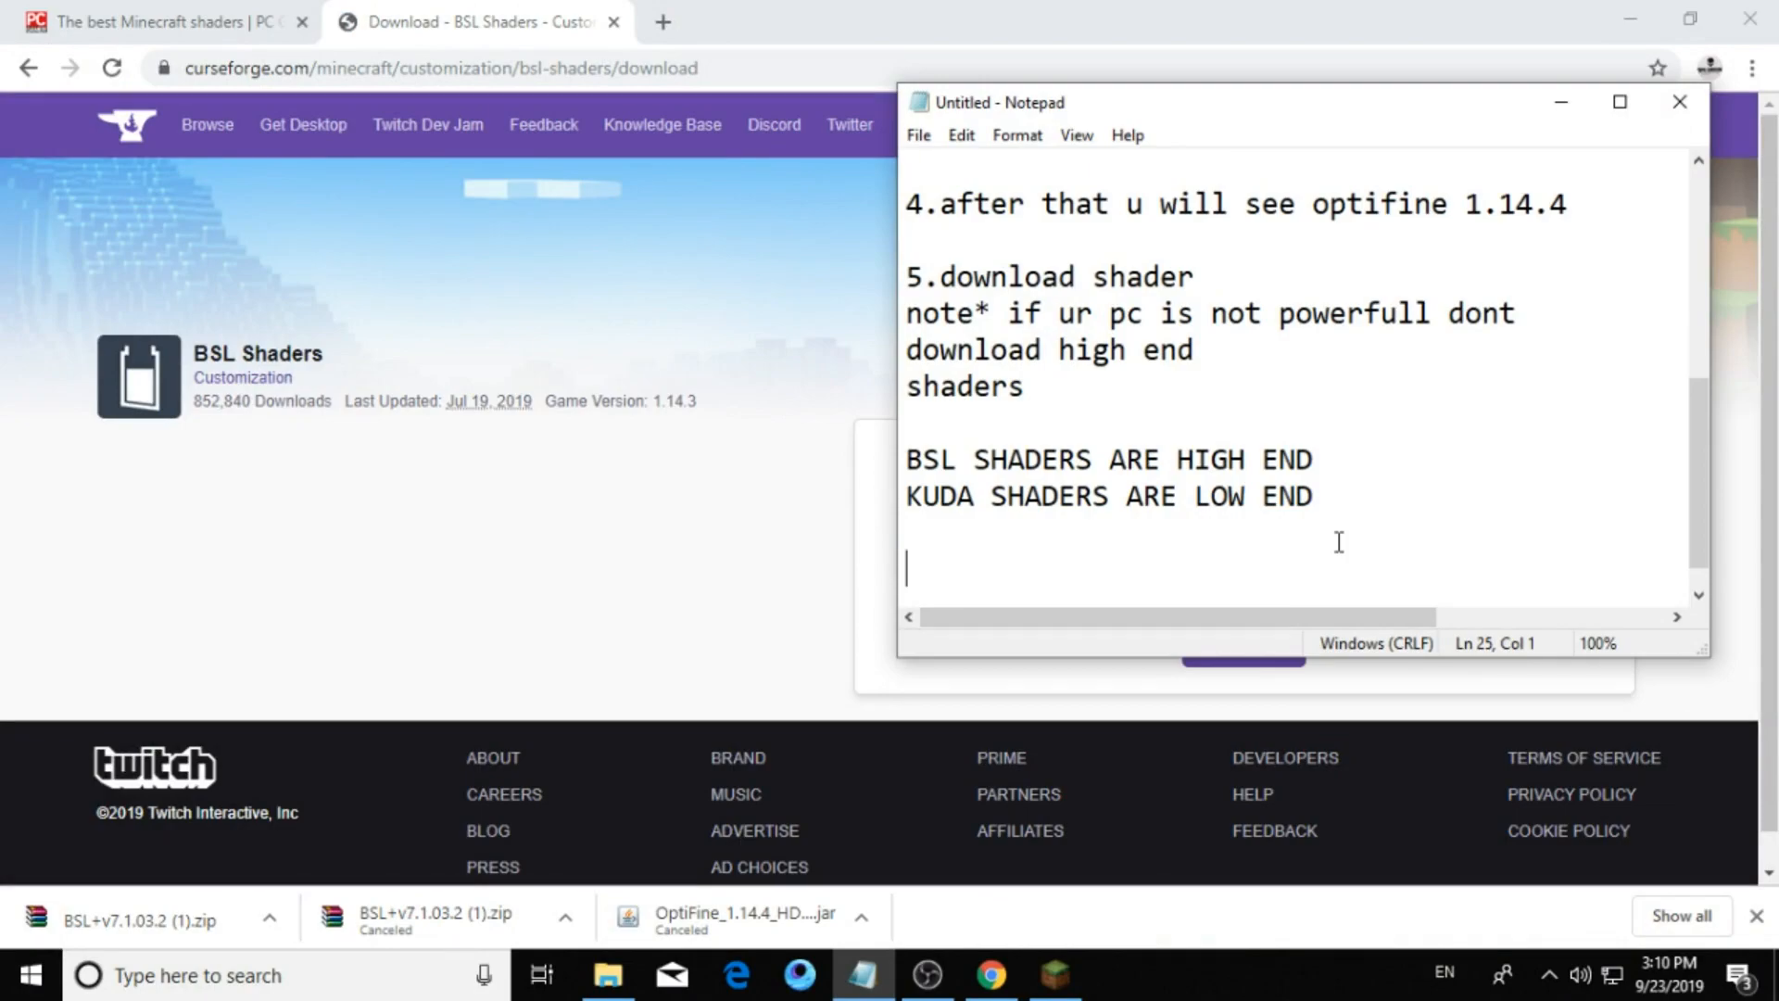
text(after u)
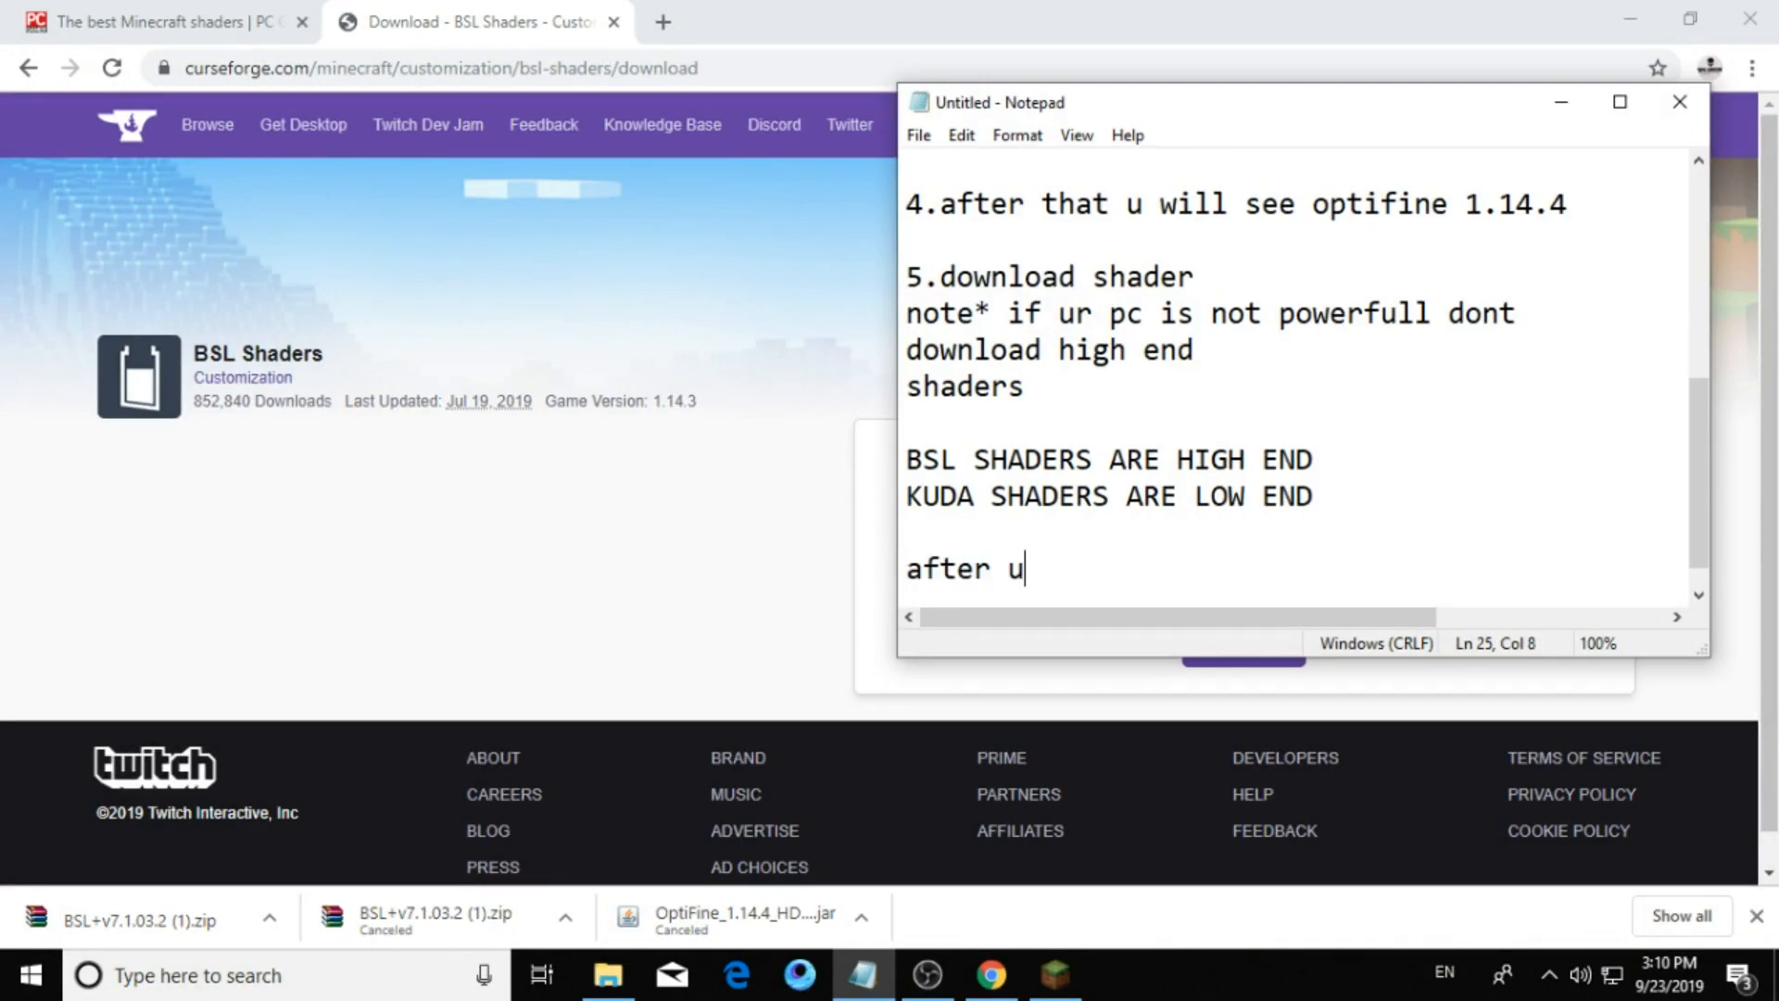
text(choo)
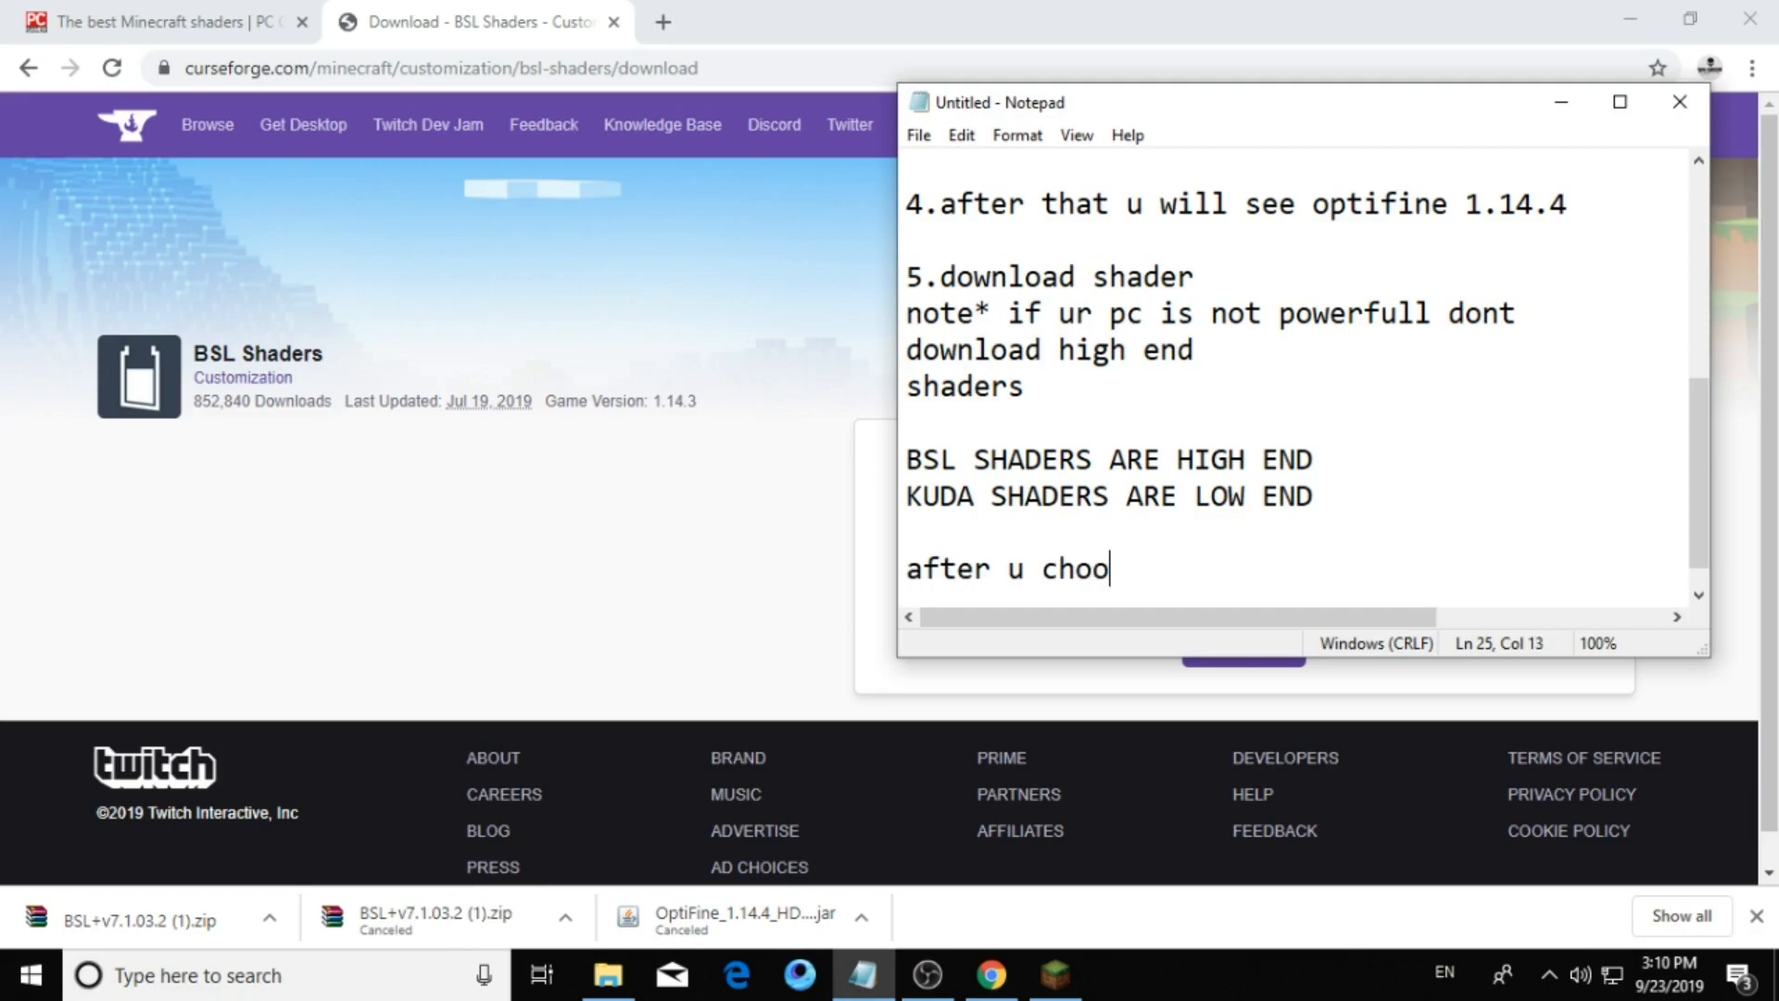
text(se sha)
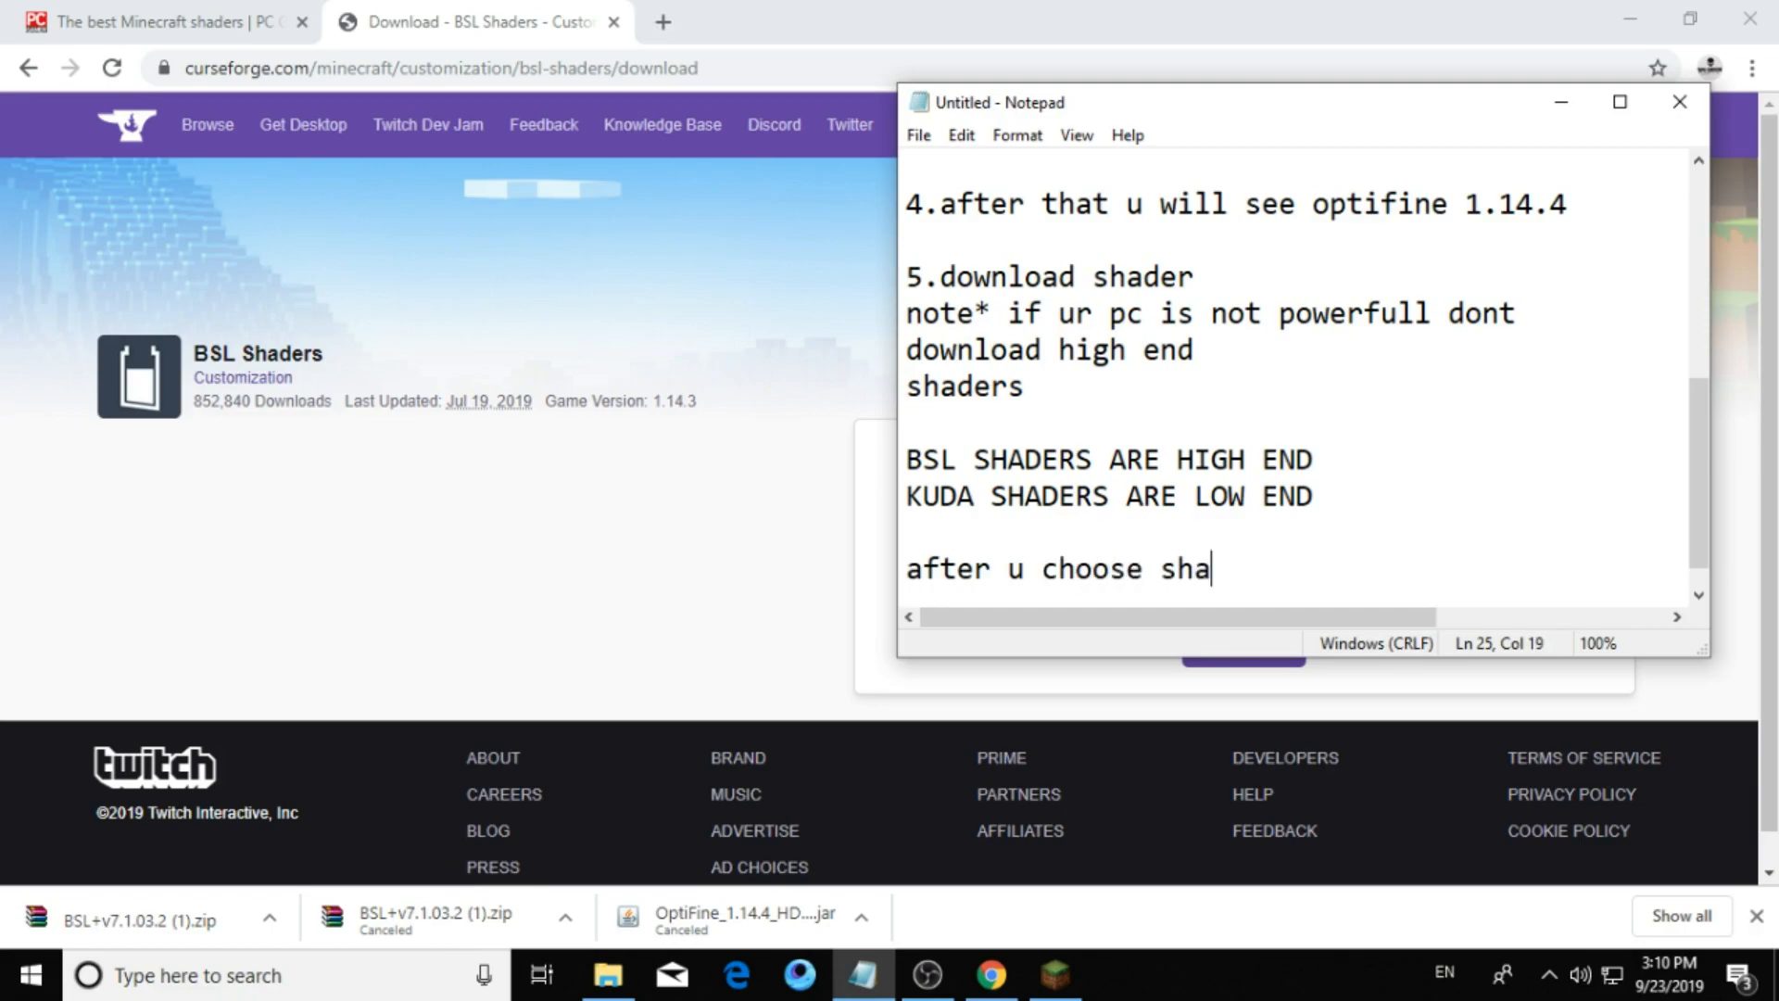
text(ders)
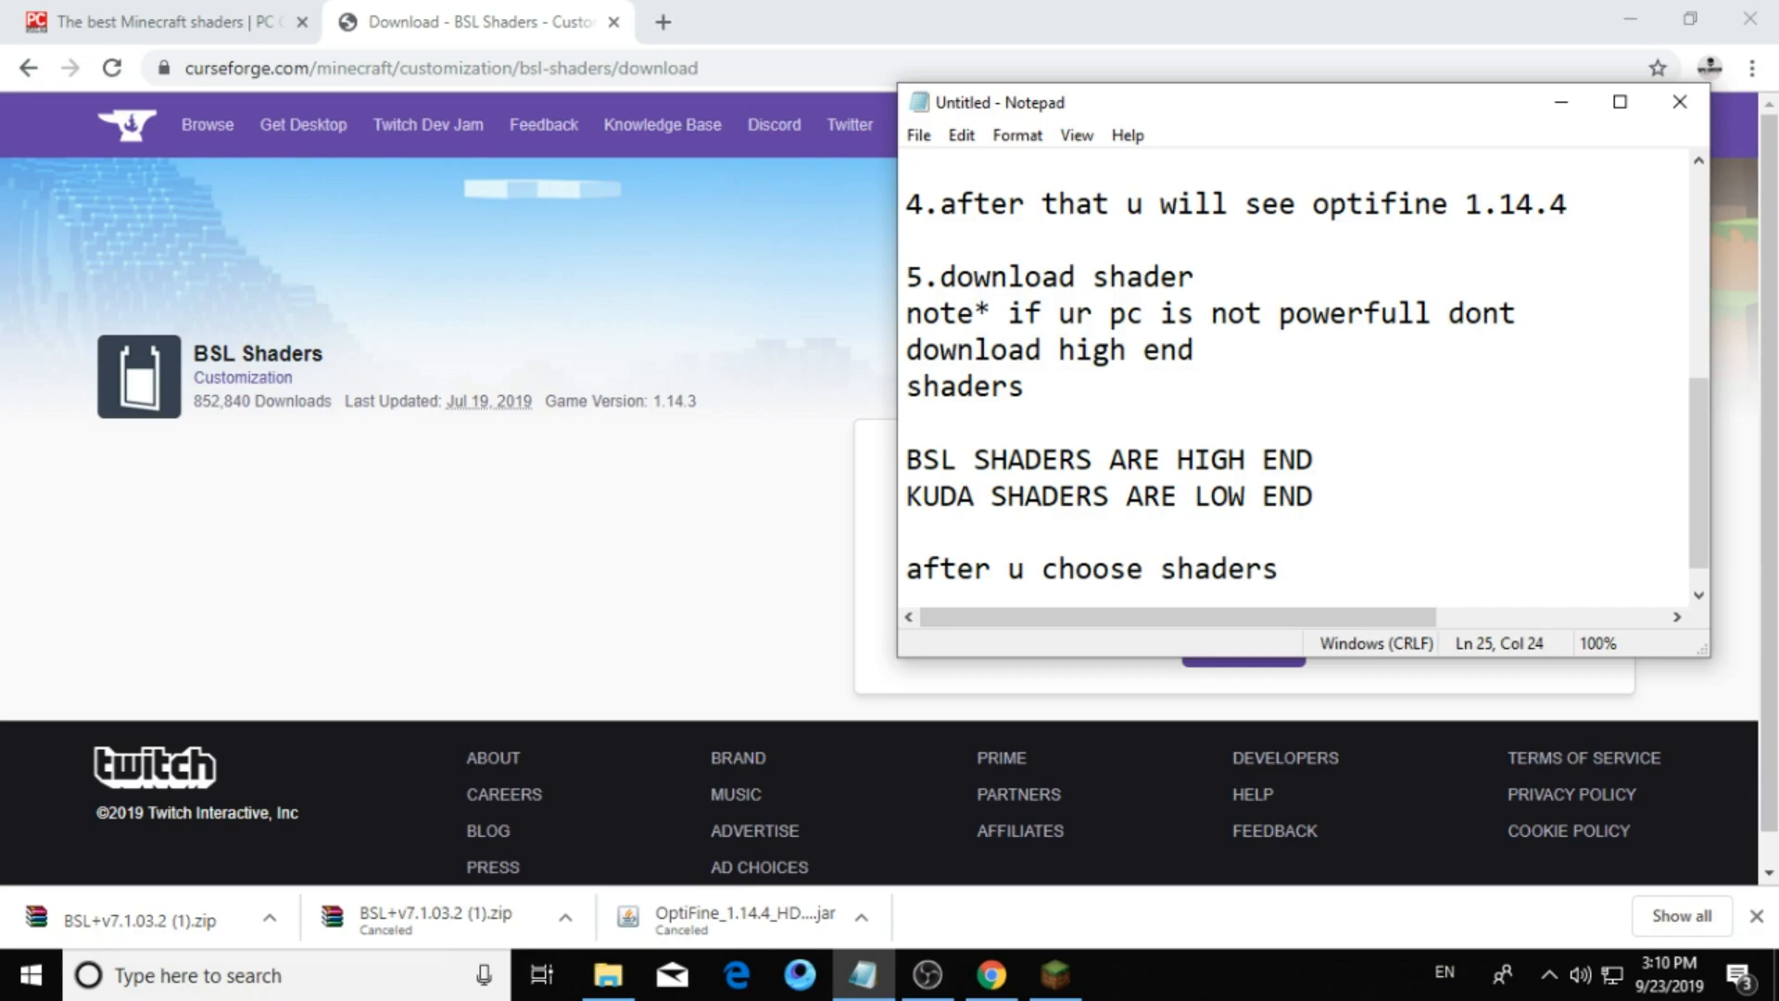
text(fo)
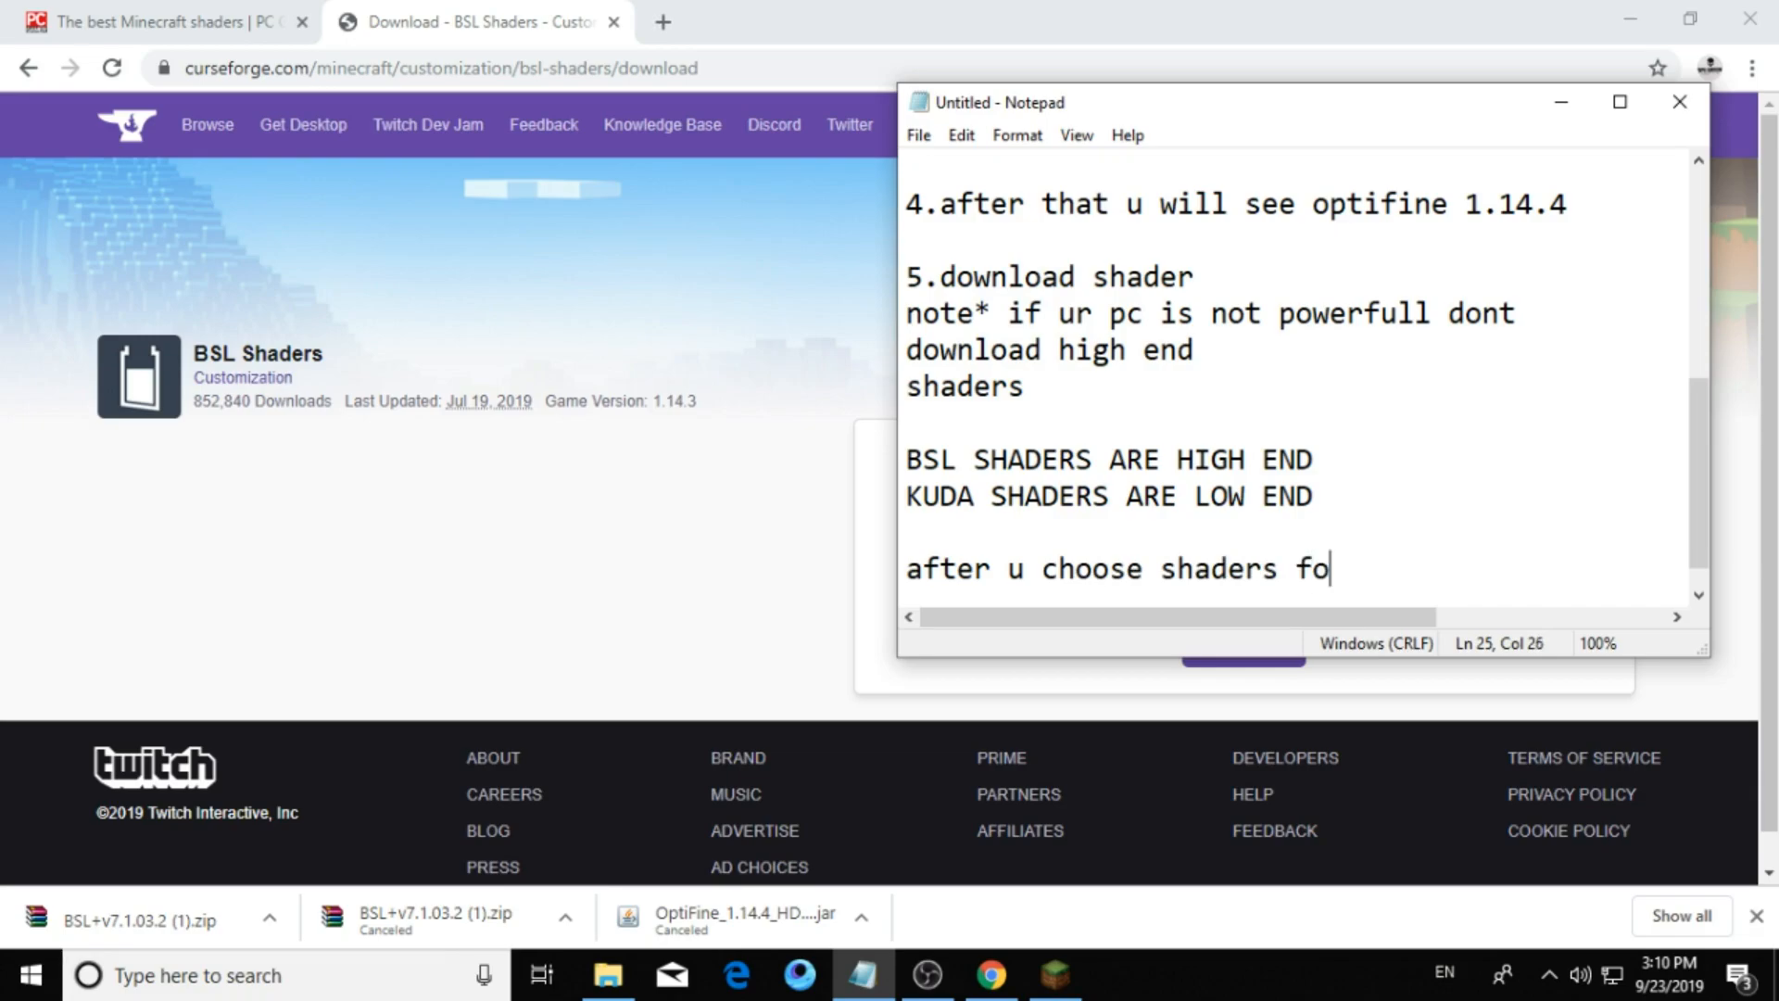
text(and)
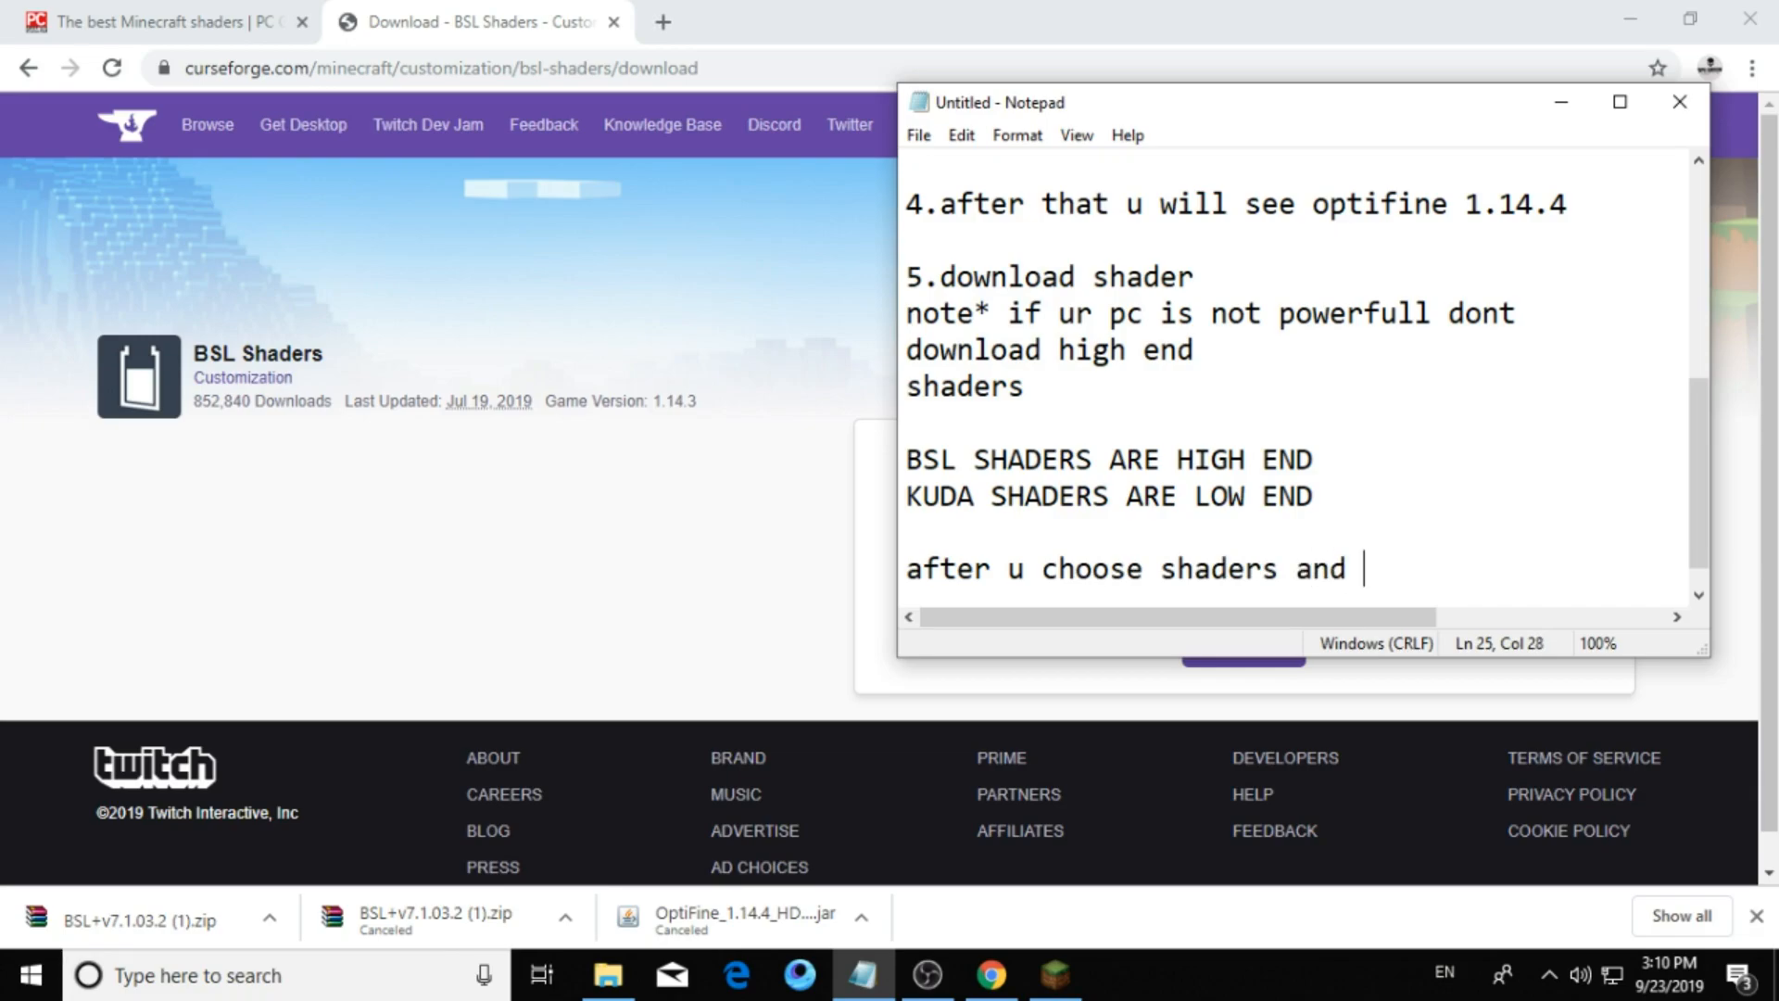
text(downl)
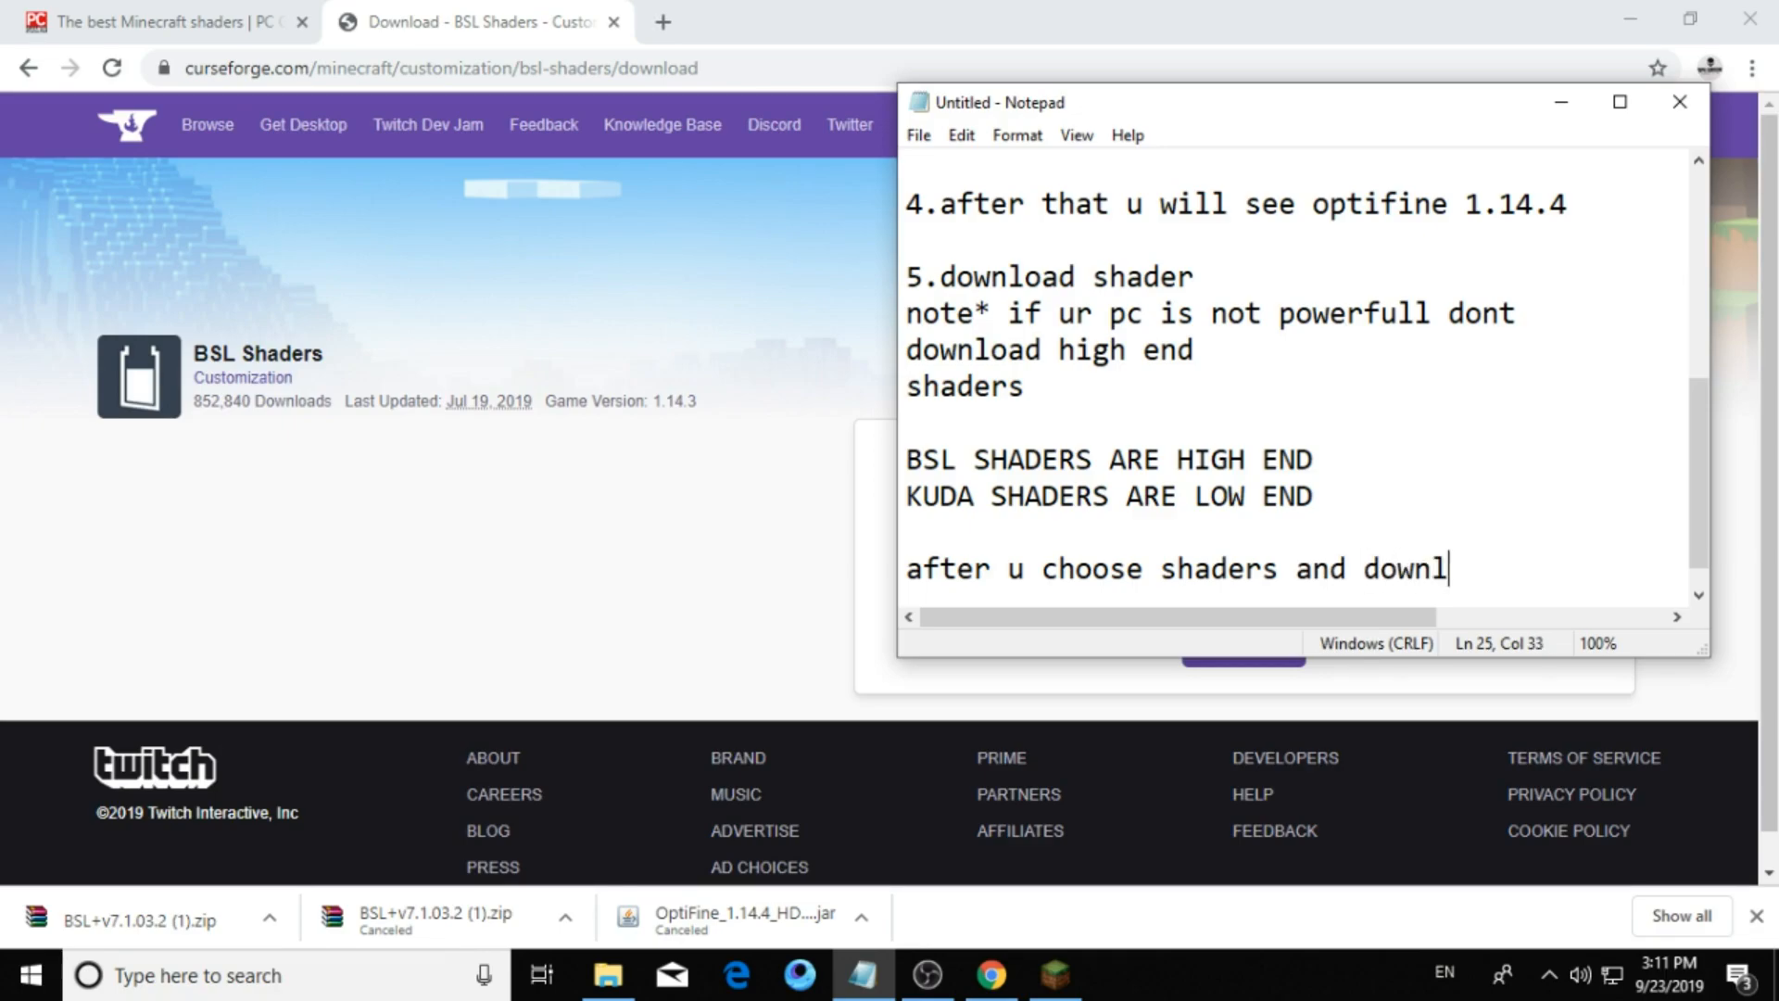
key(enter)
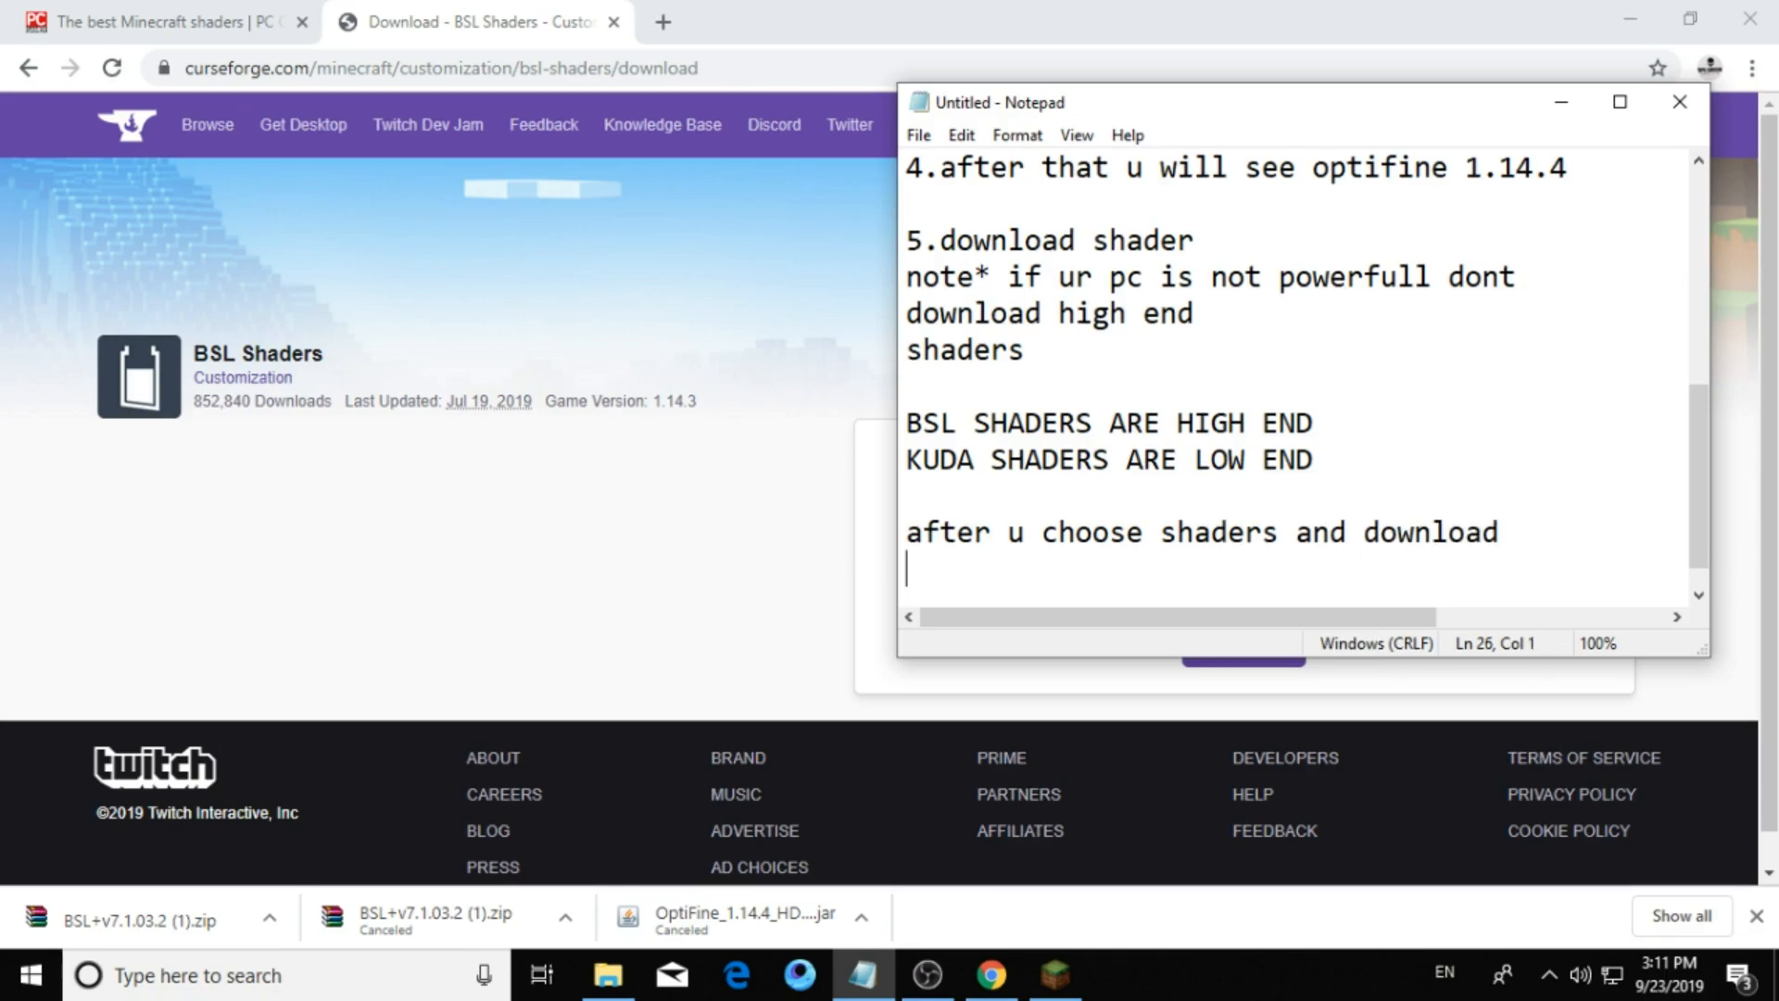
text(follow)
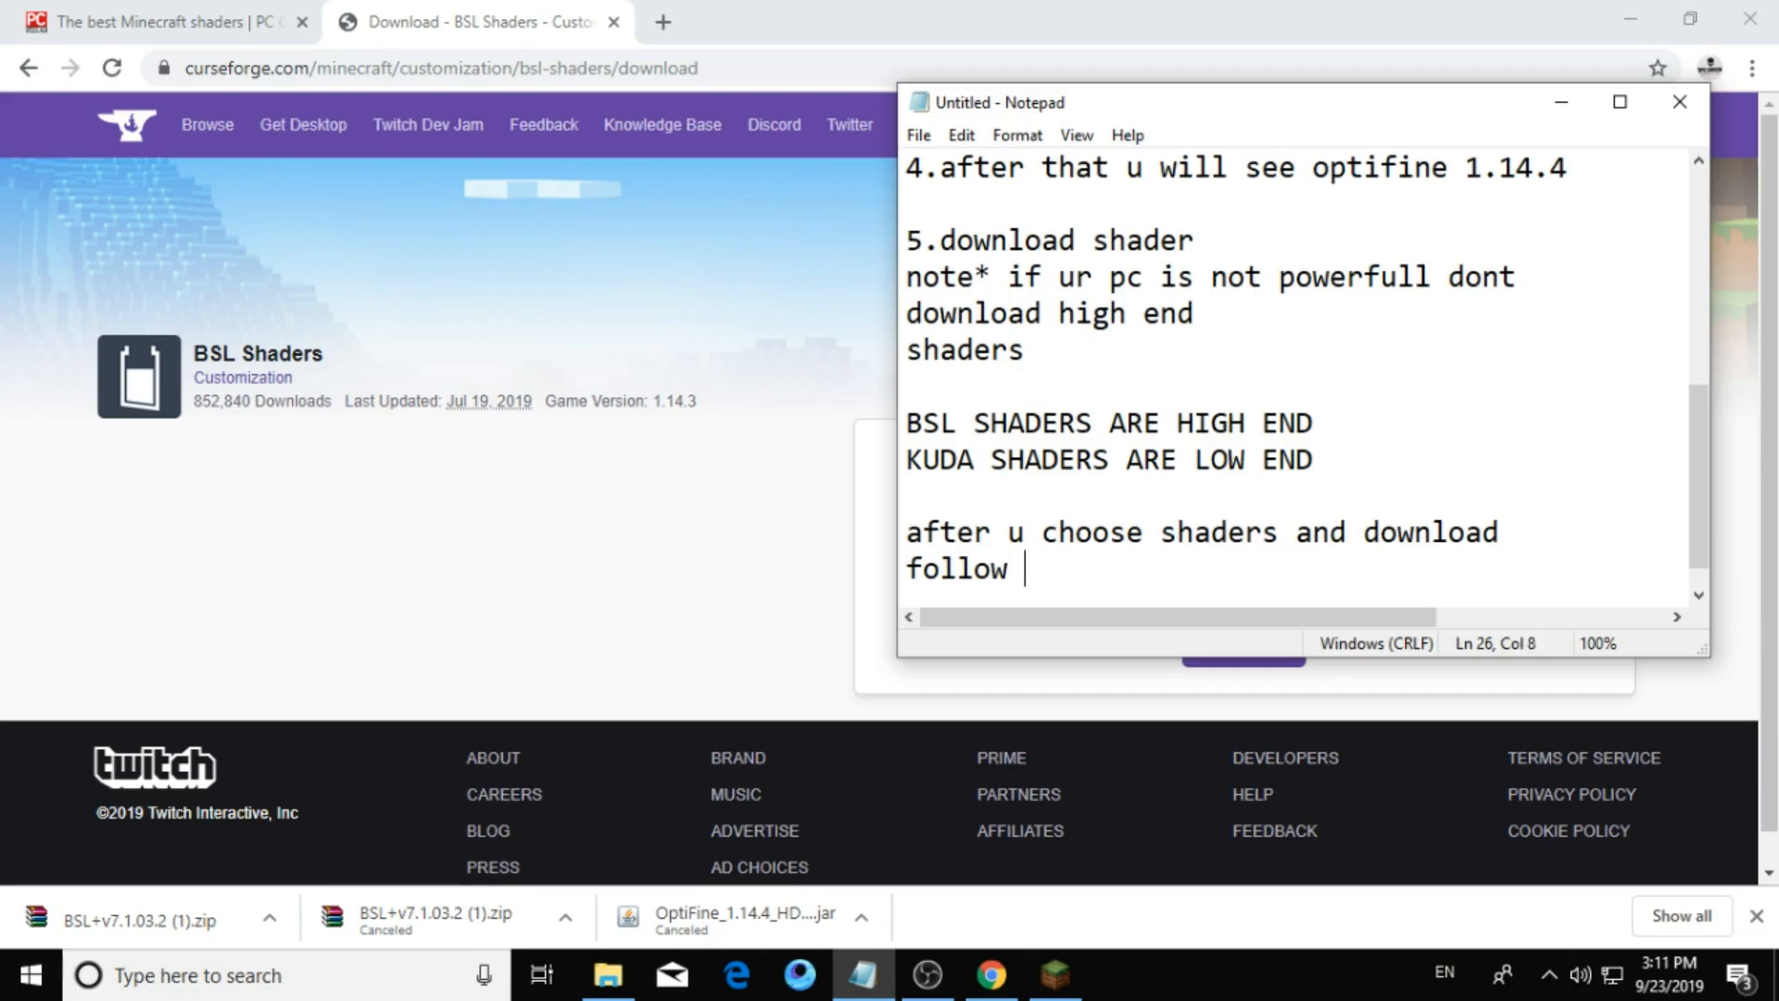
text(me)
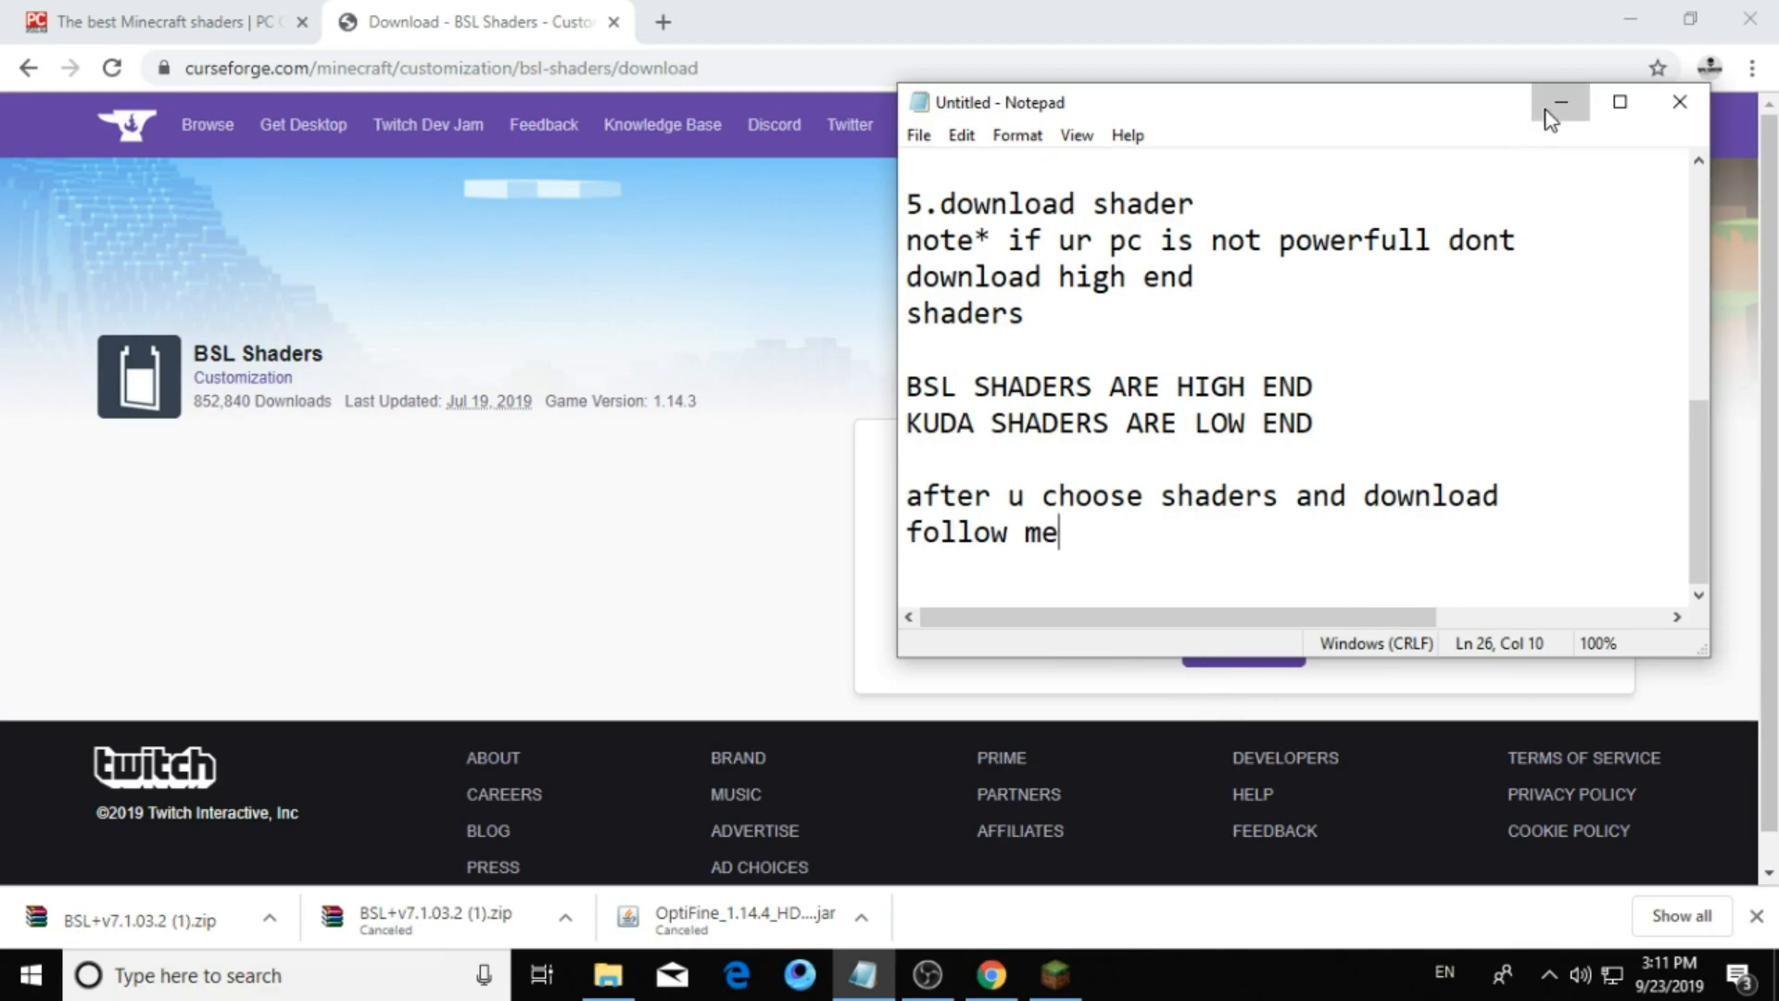
click(1559, 102)
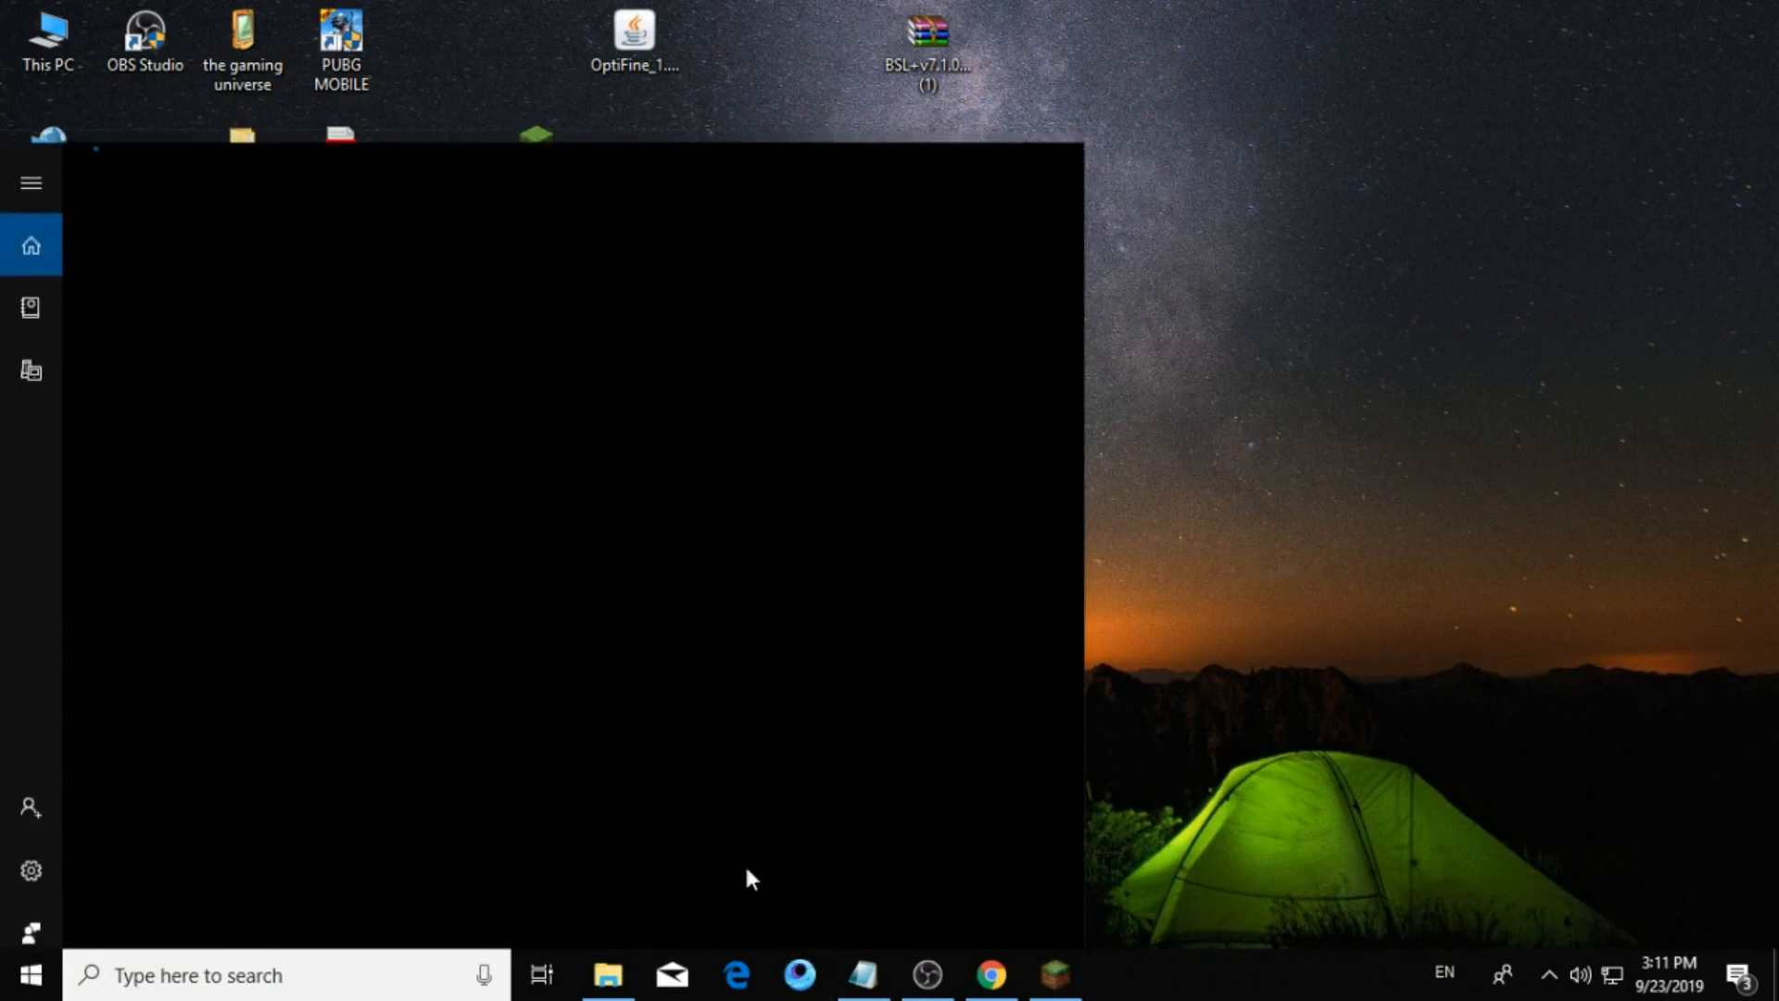
Launch Run from Start search and enter %appdata% in its Open field.
text(run)
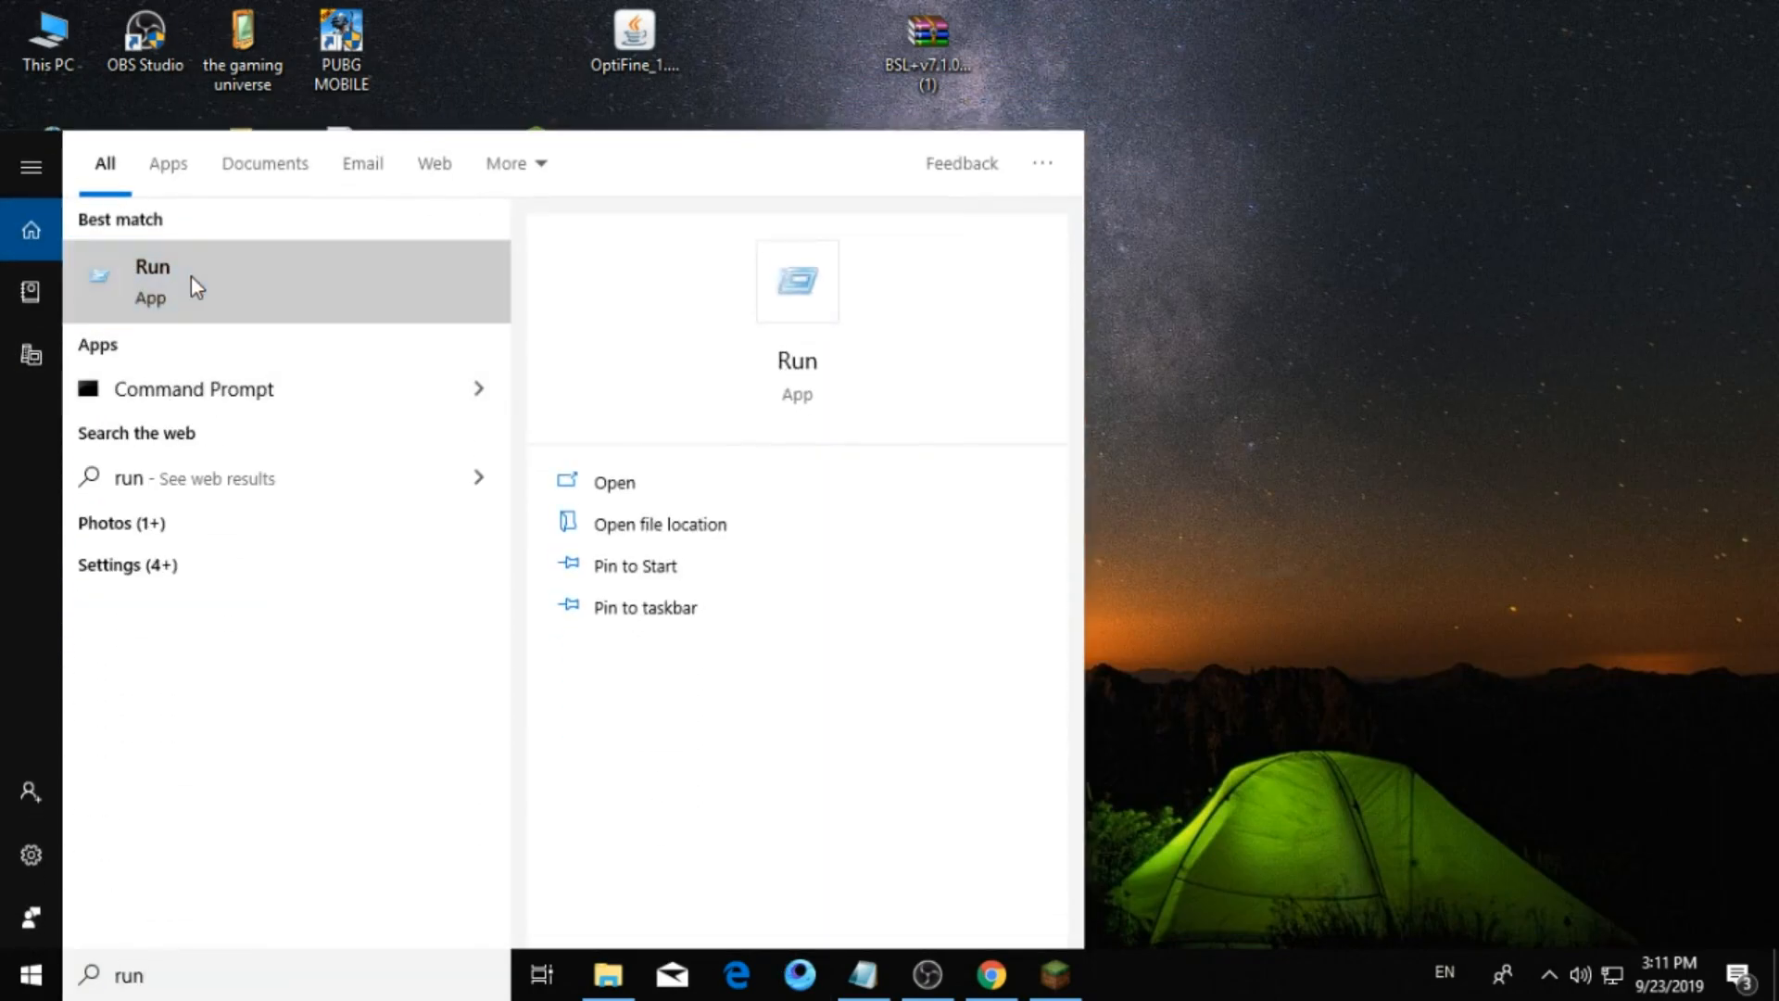
click(150, 281)
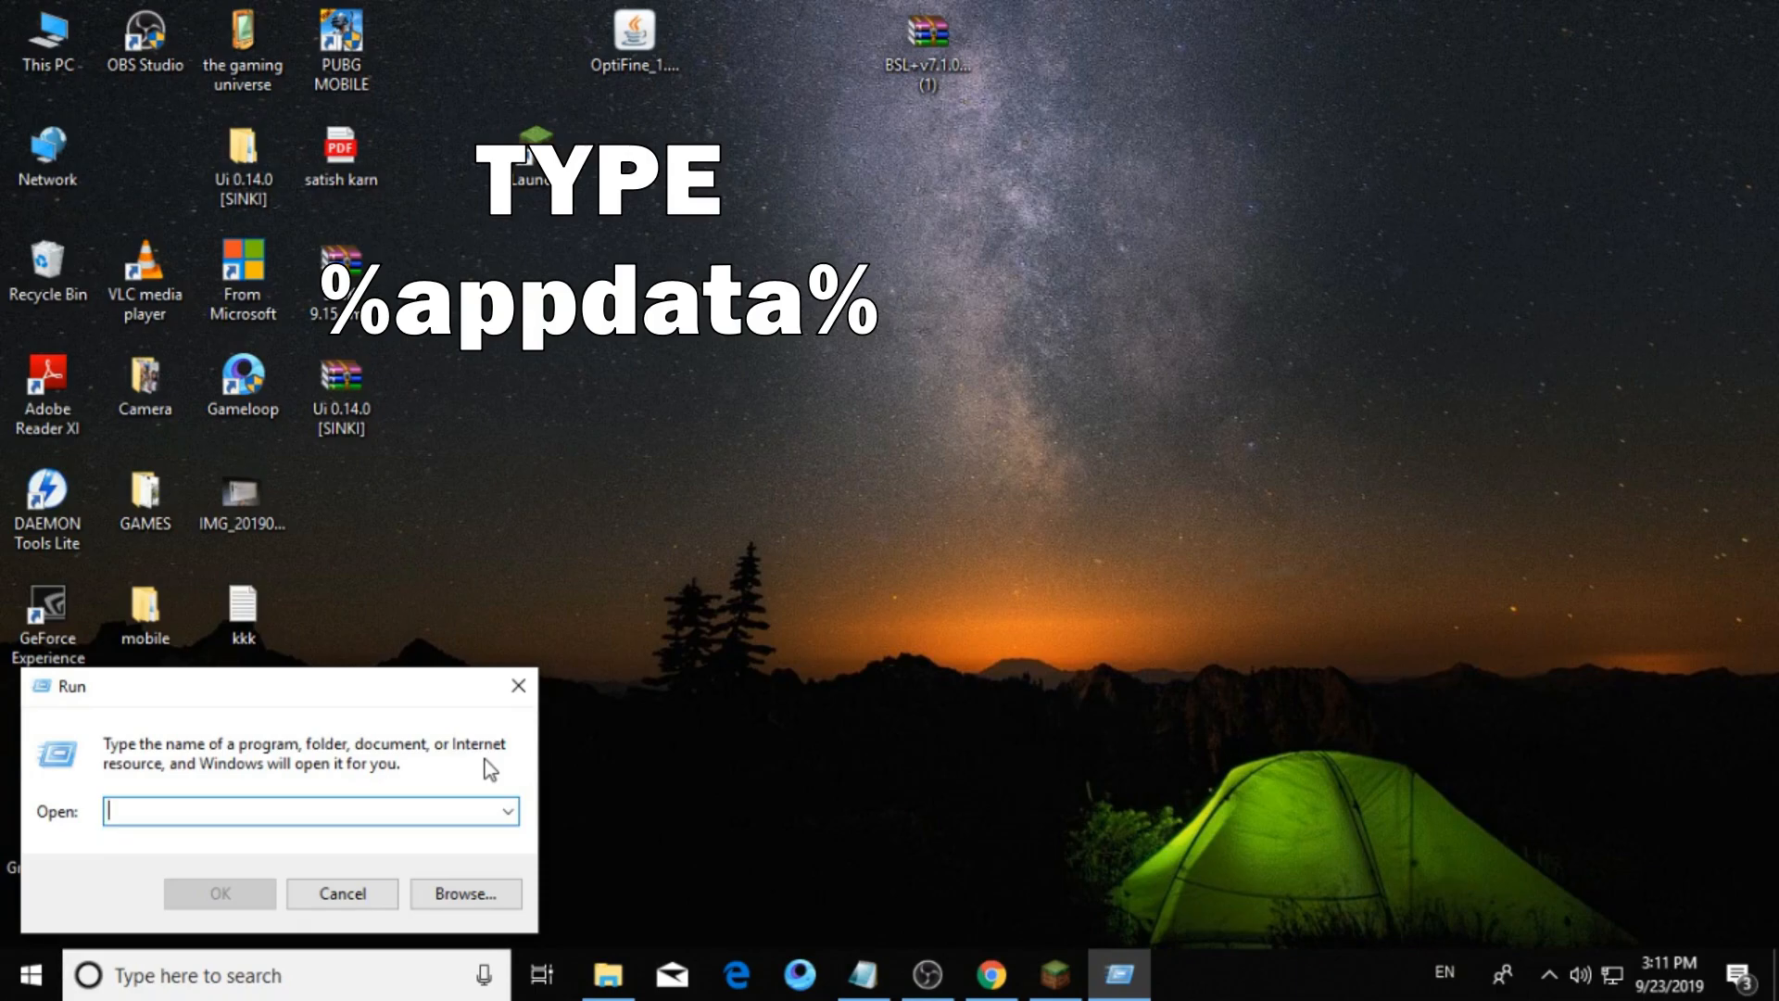
text(%appdata%)
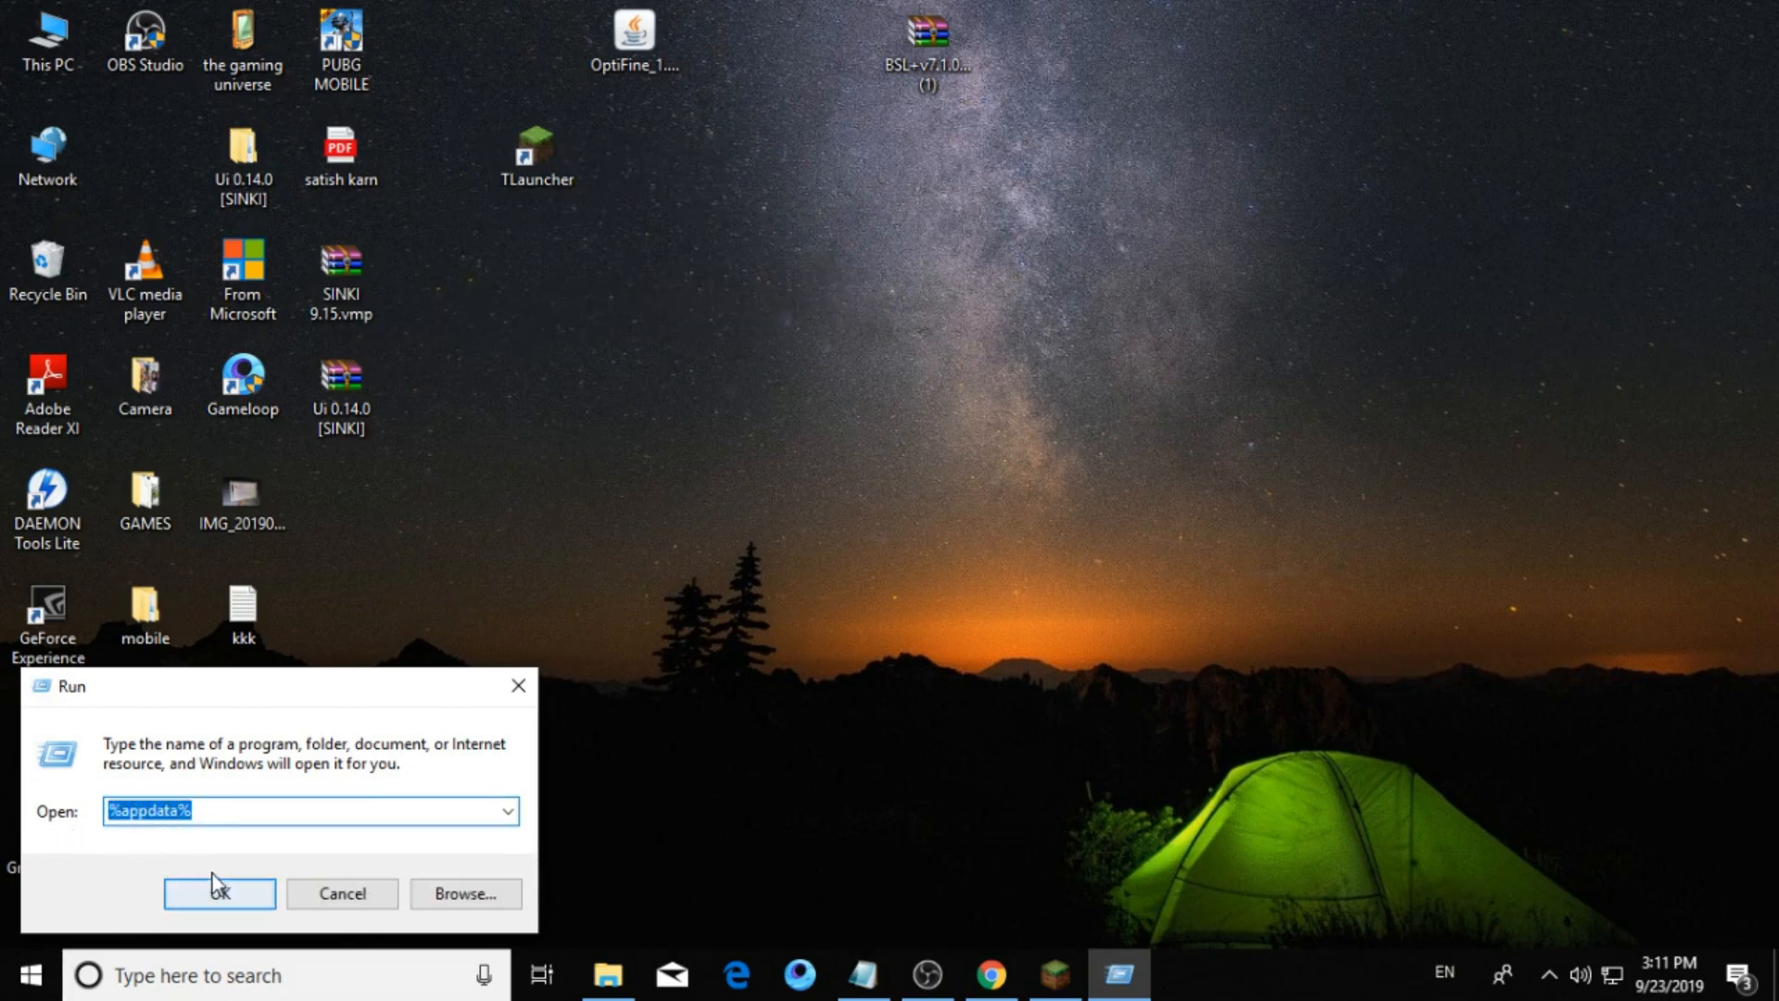
Open the %appdata% Roaming folder and note "search for .minecraft" in Notepad.
click(219, 894)
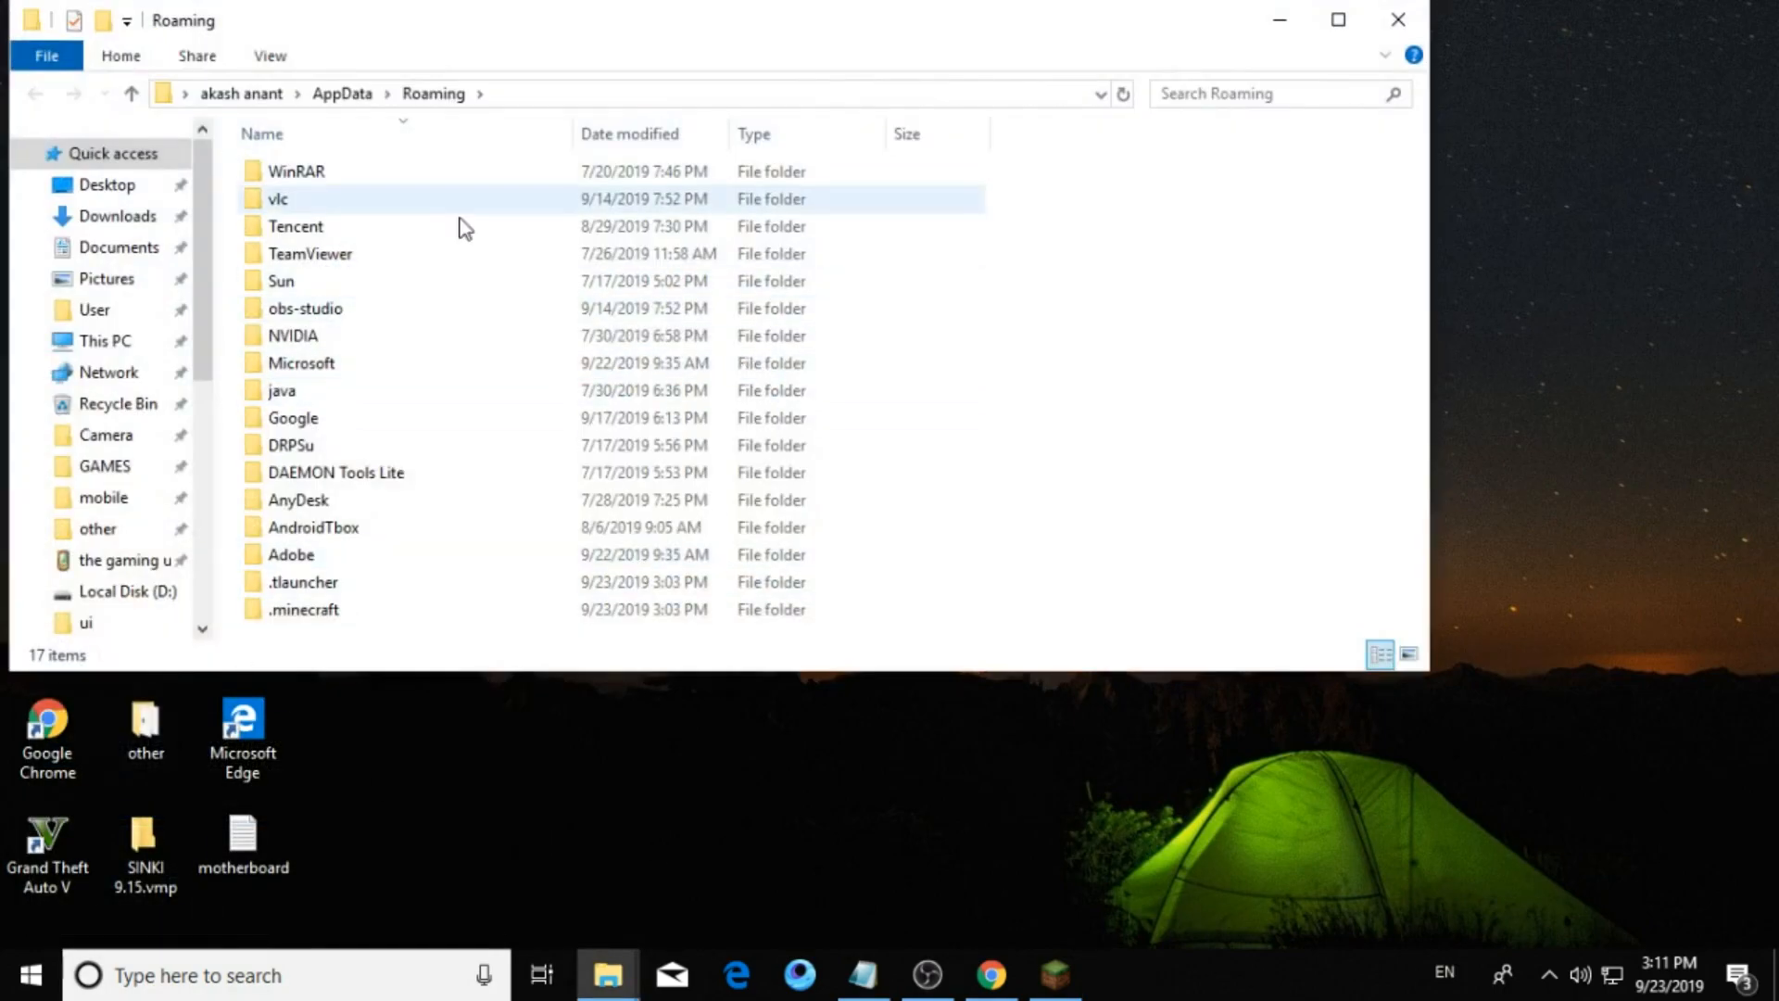
click(1272, 92)
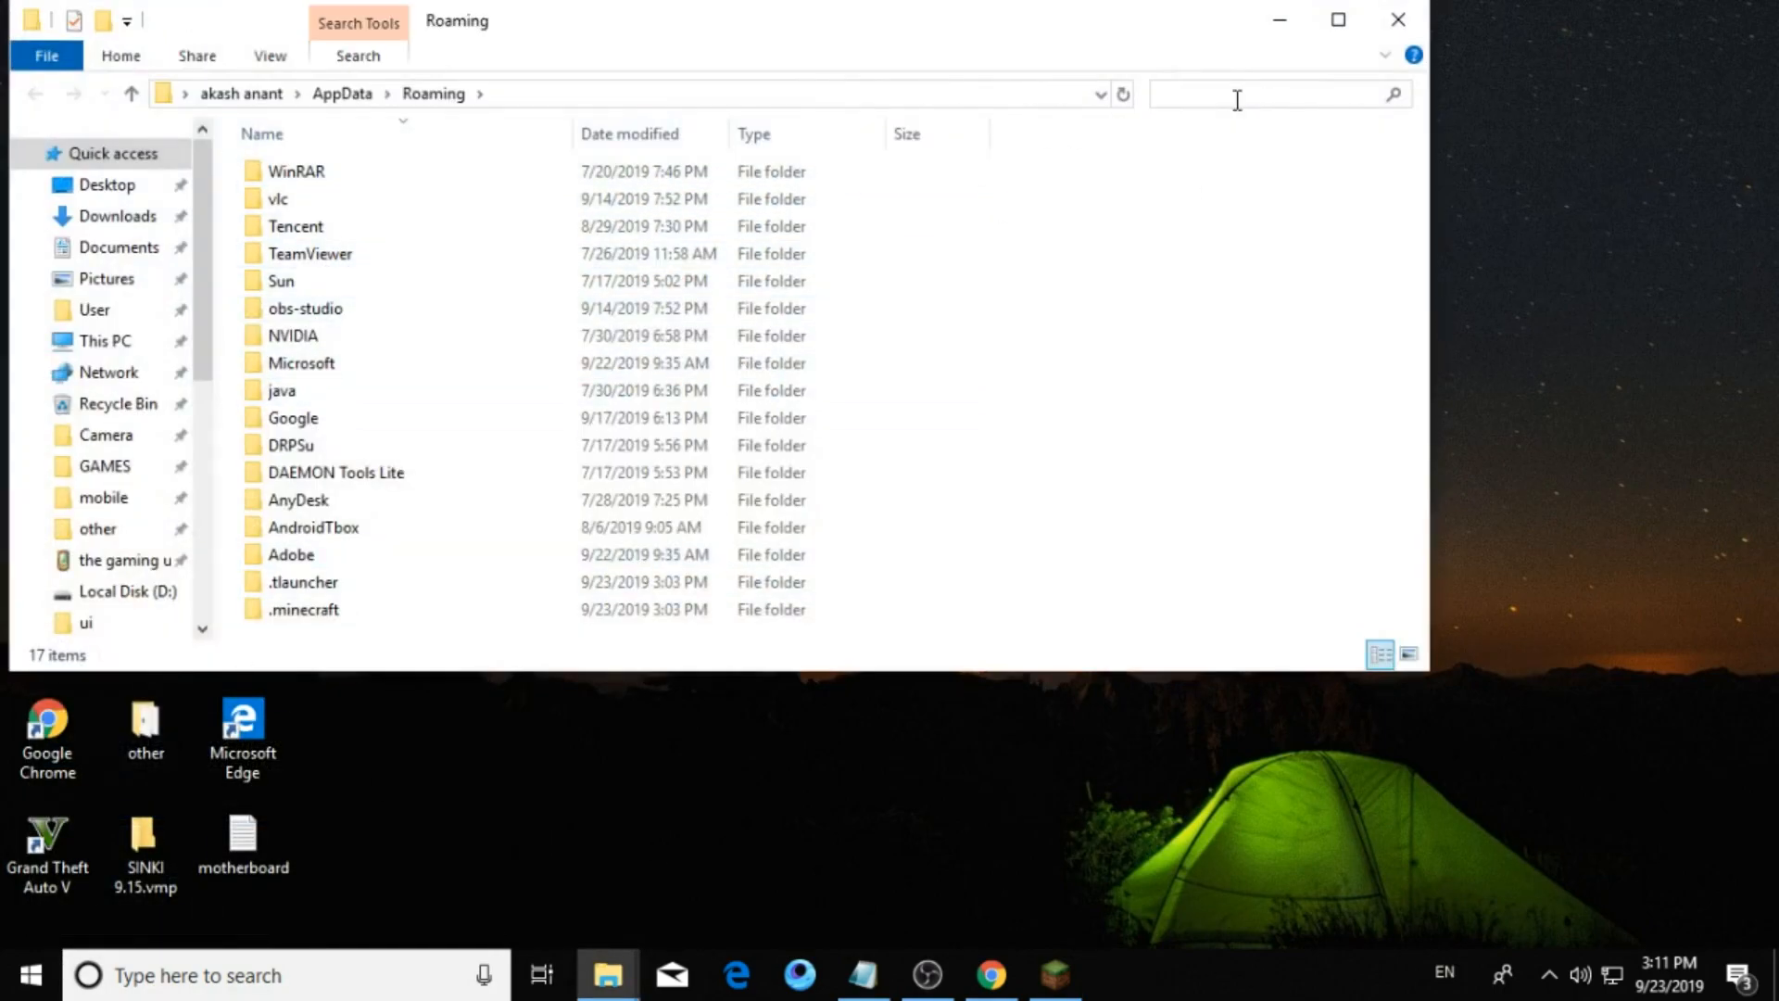
click(862, 975)
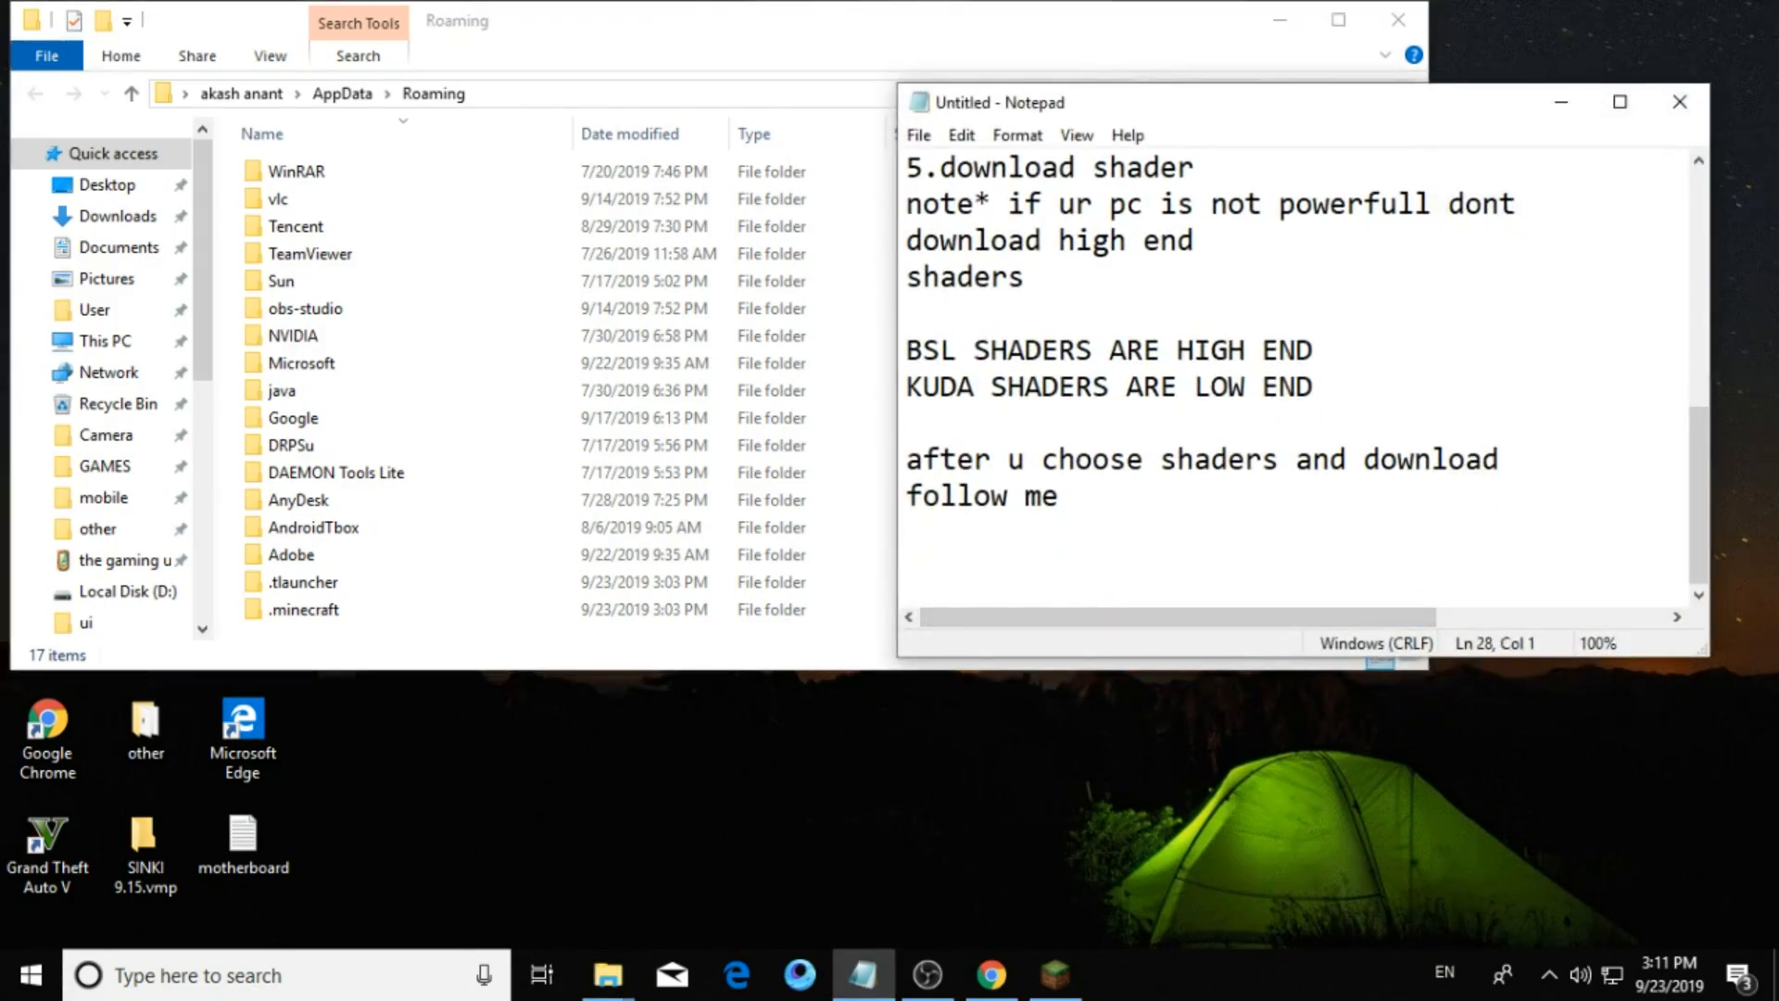
text(search)
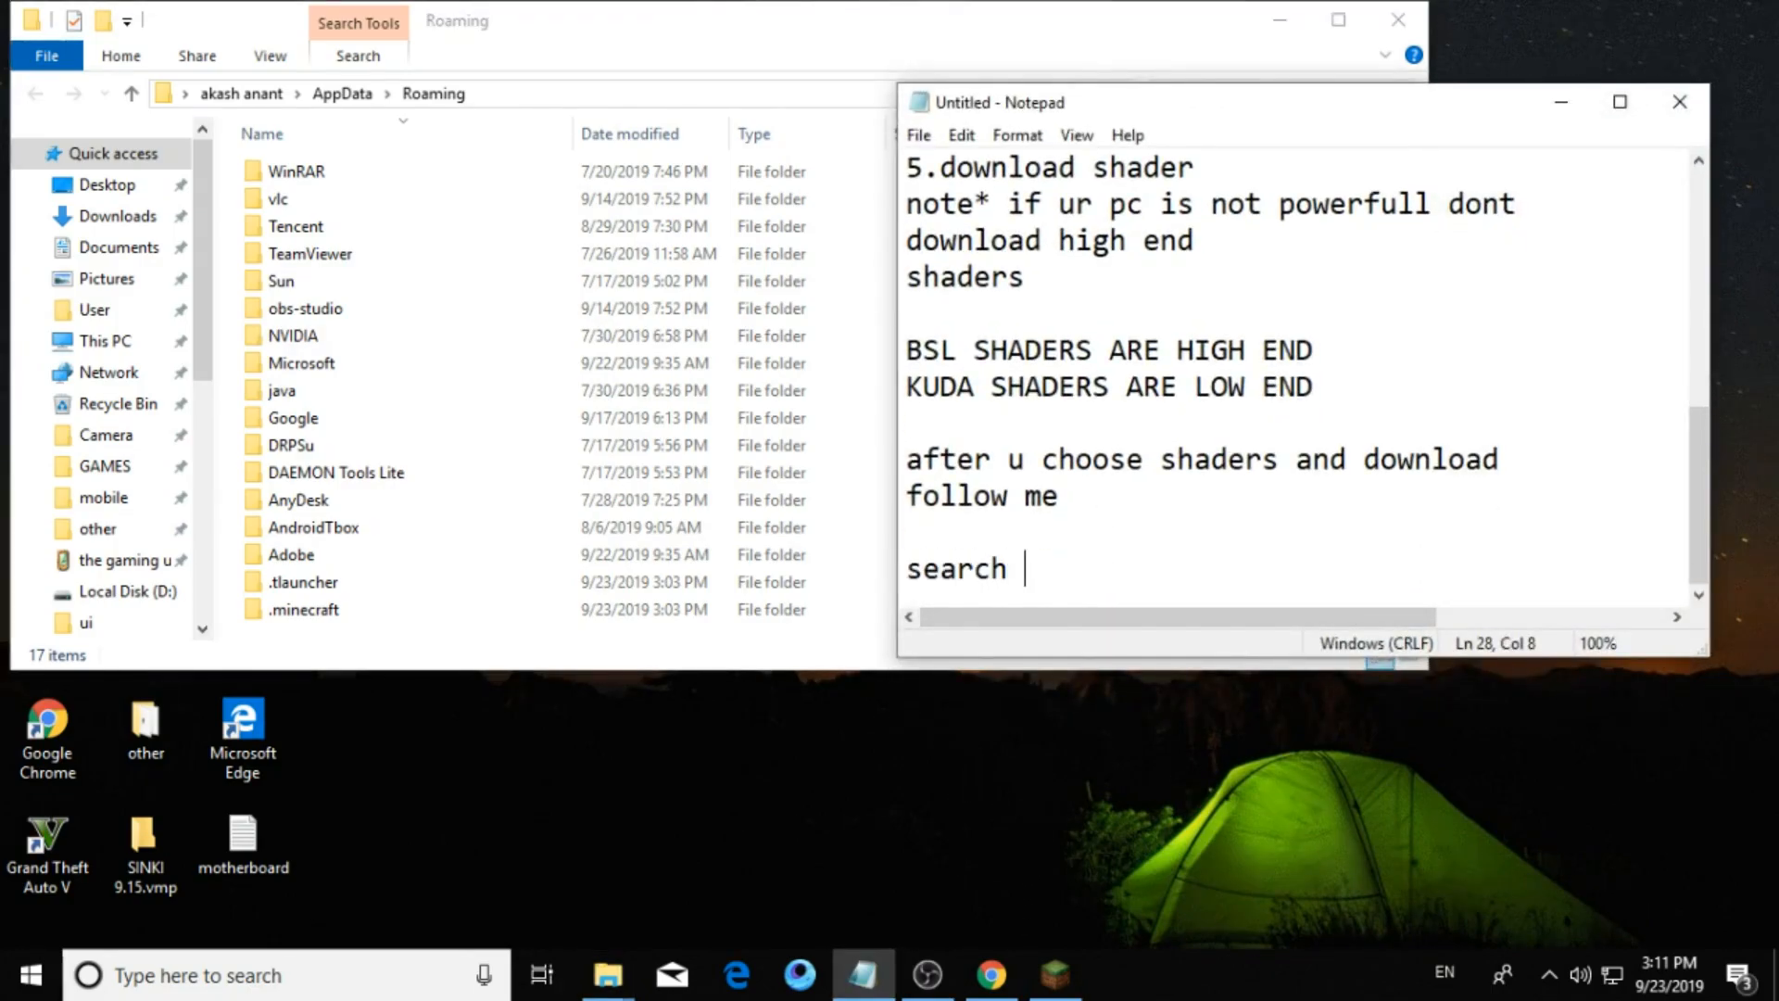
text(for .)
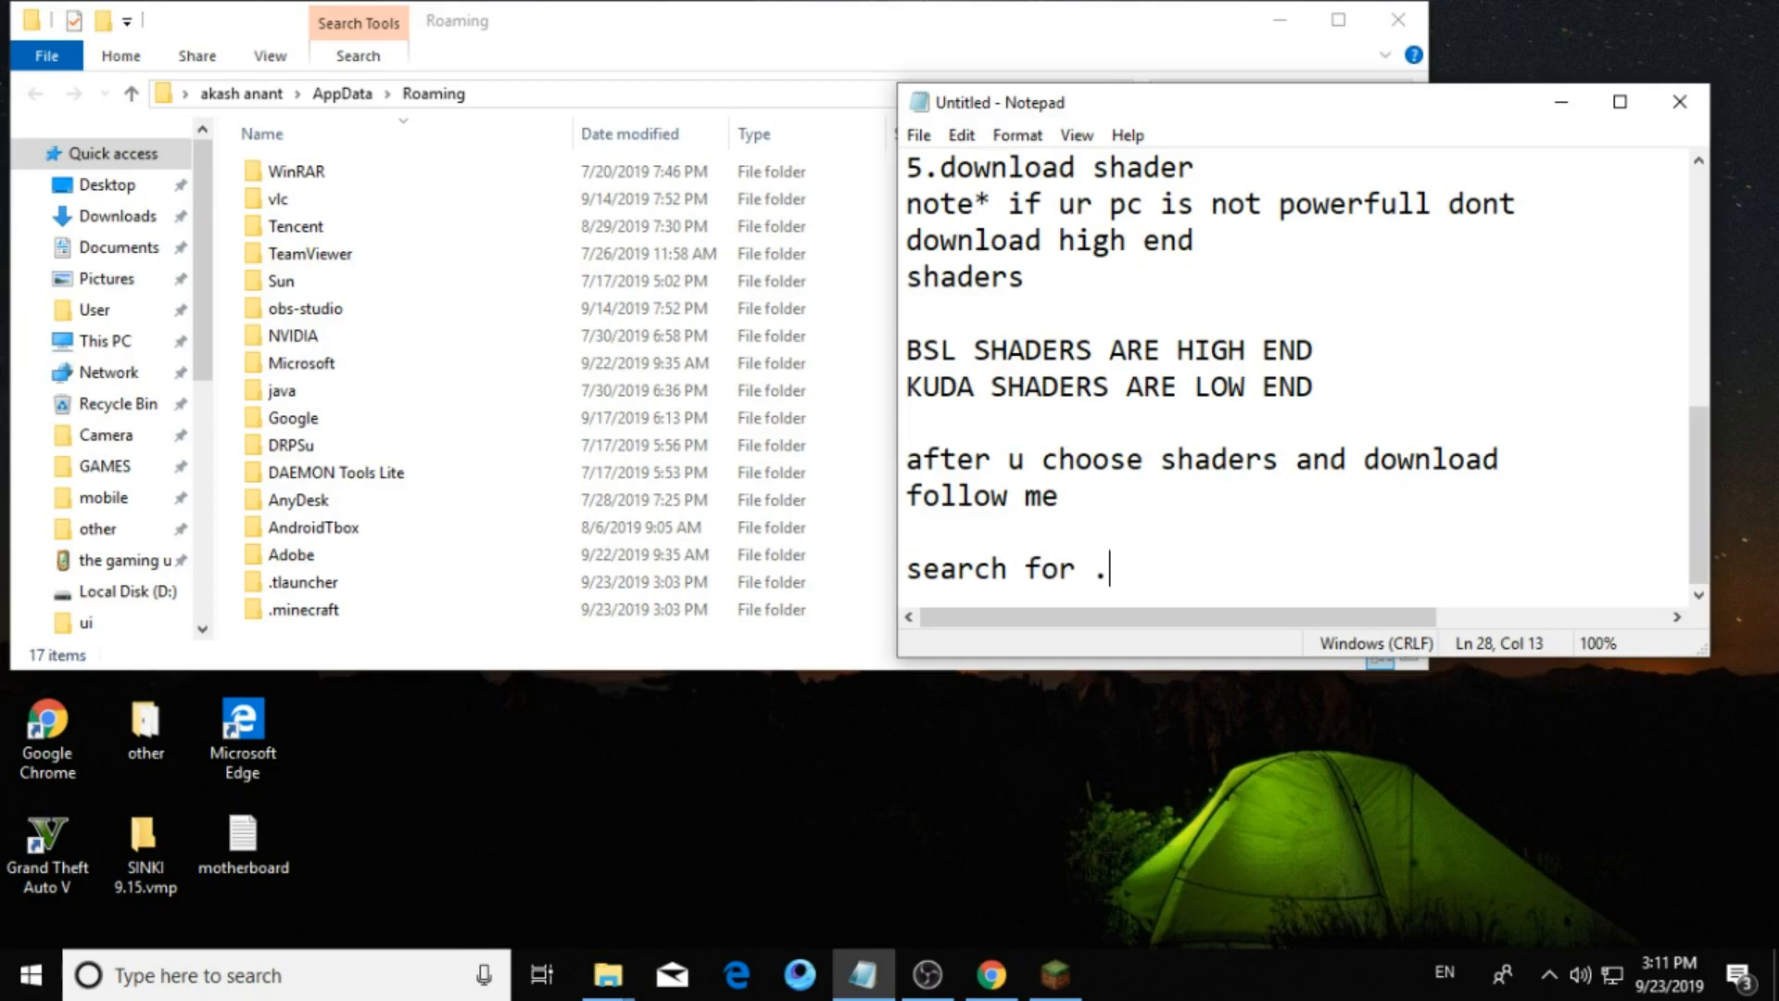
text(minecr)
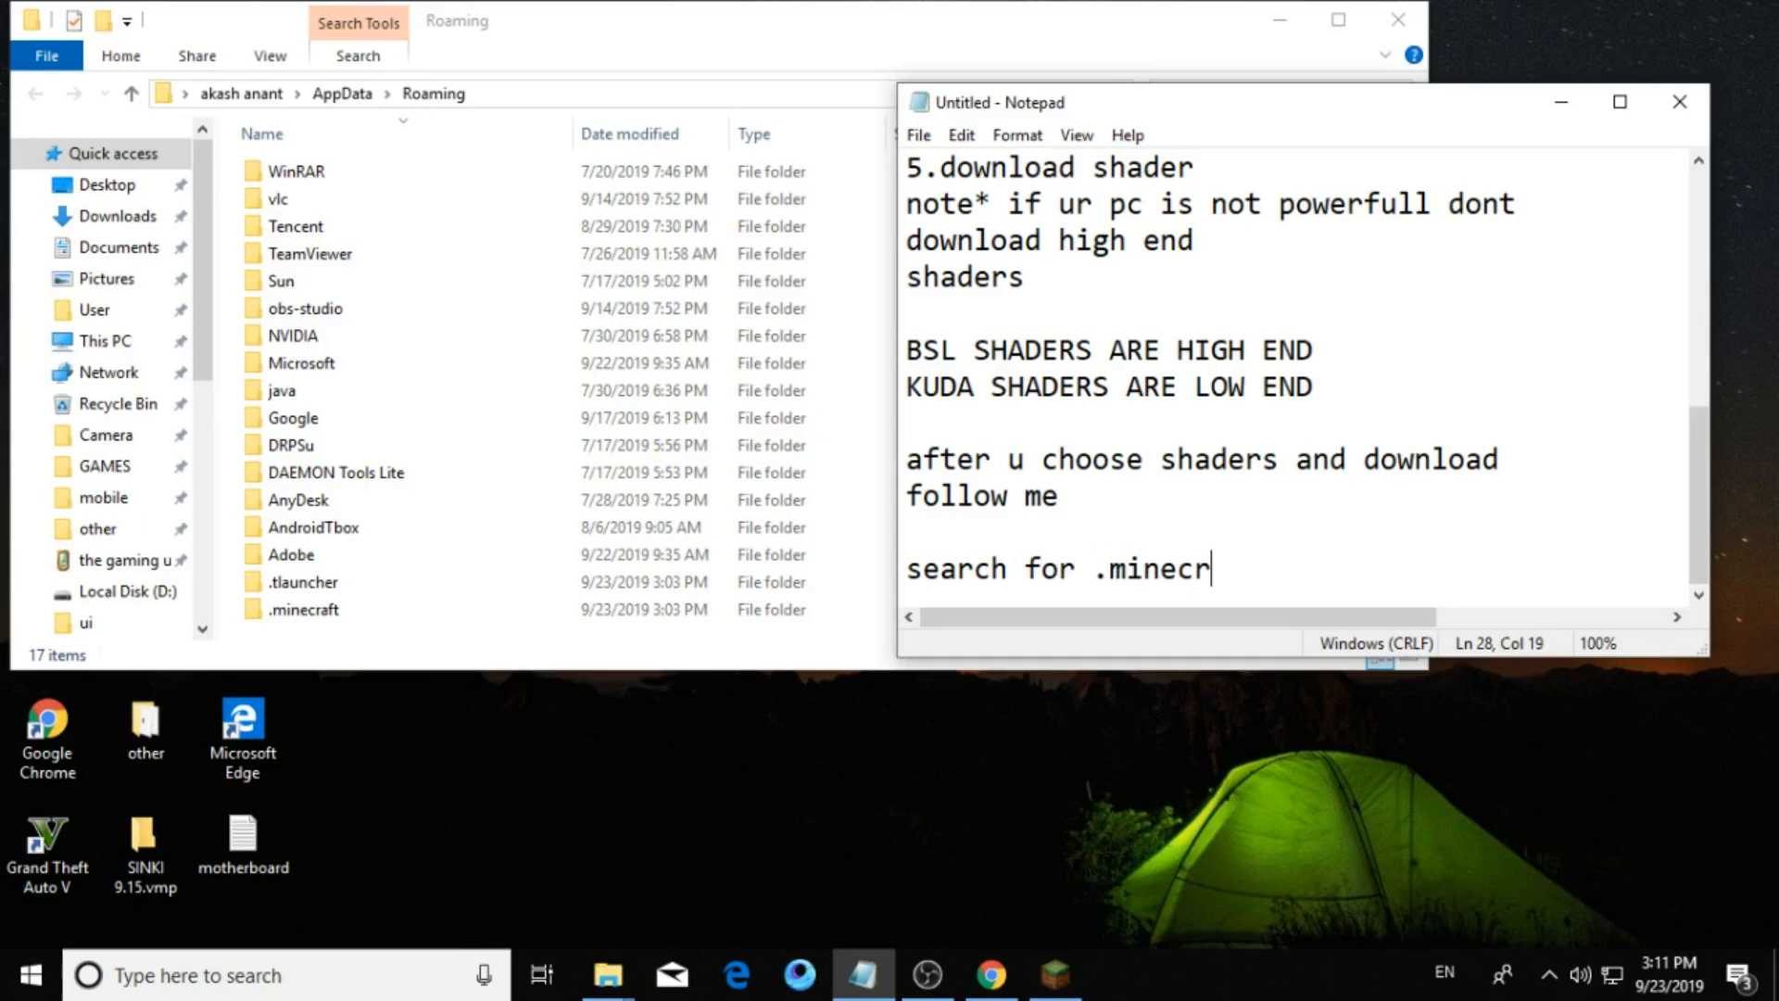
text(aft)
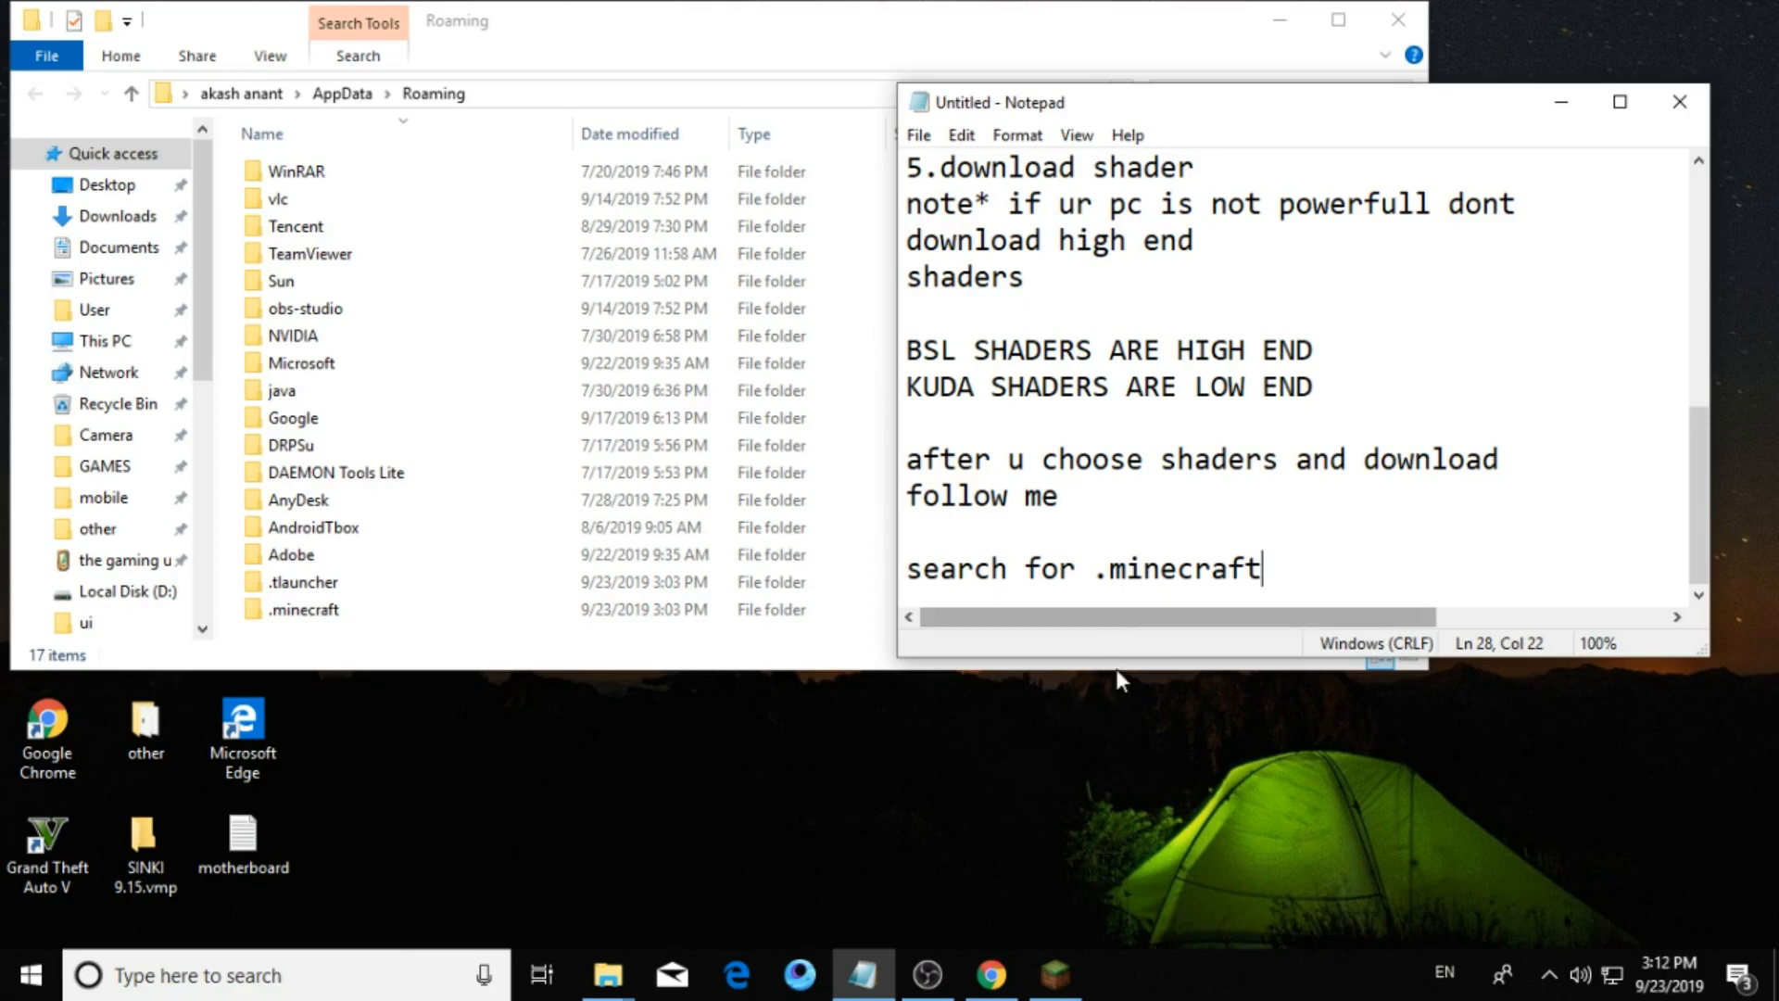
Open the .minecraft folder and note going to the shaders pack folder.
double_click(1175, 569)
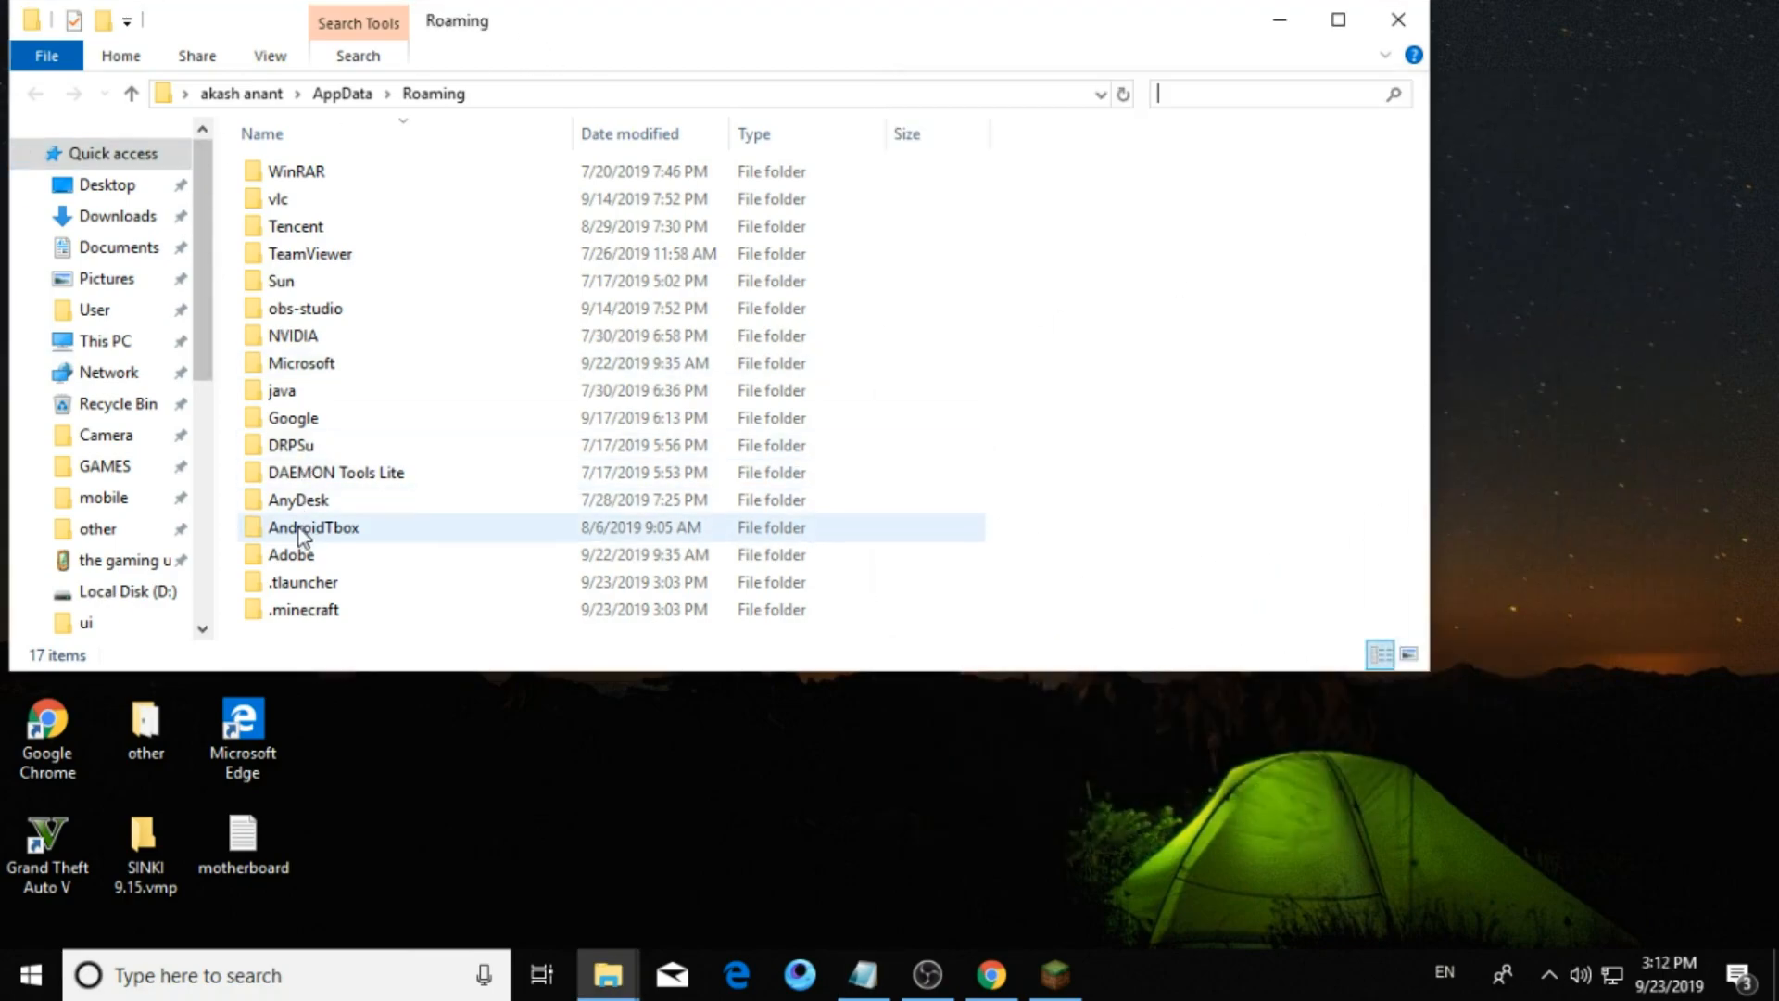
click(302, 610)
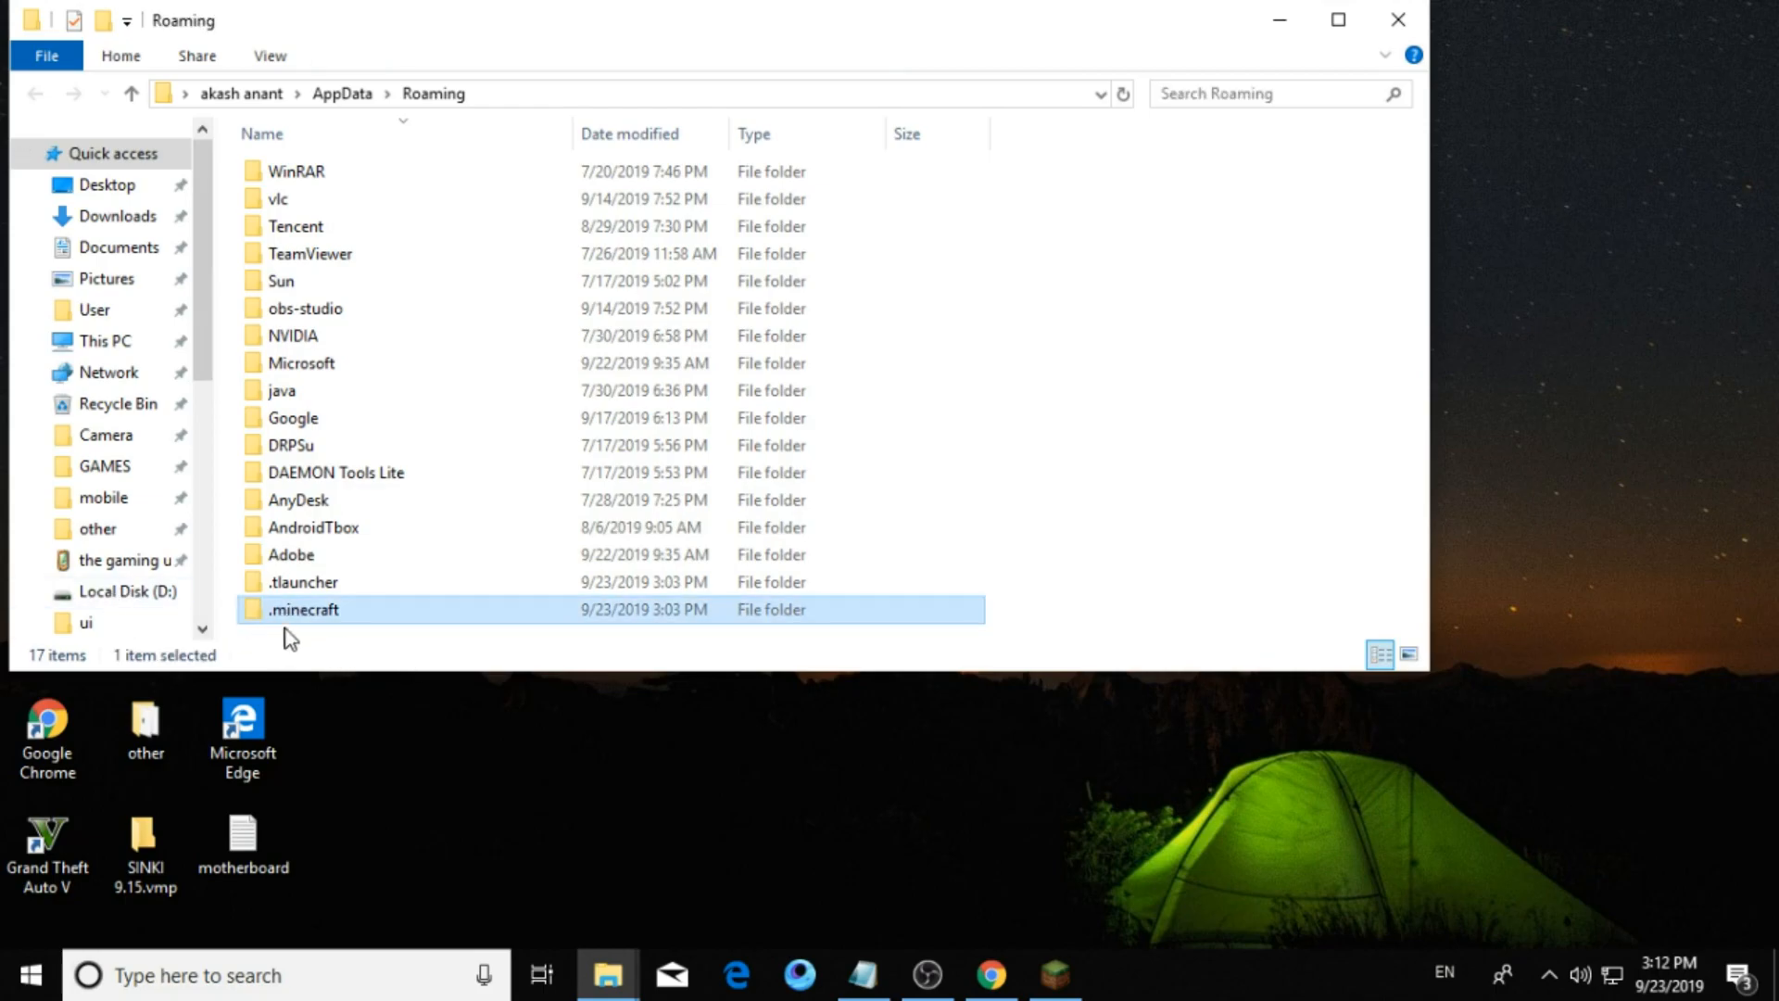
double_click(302, 610)
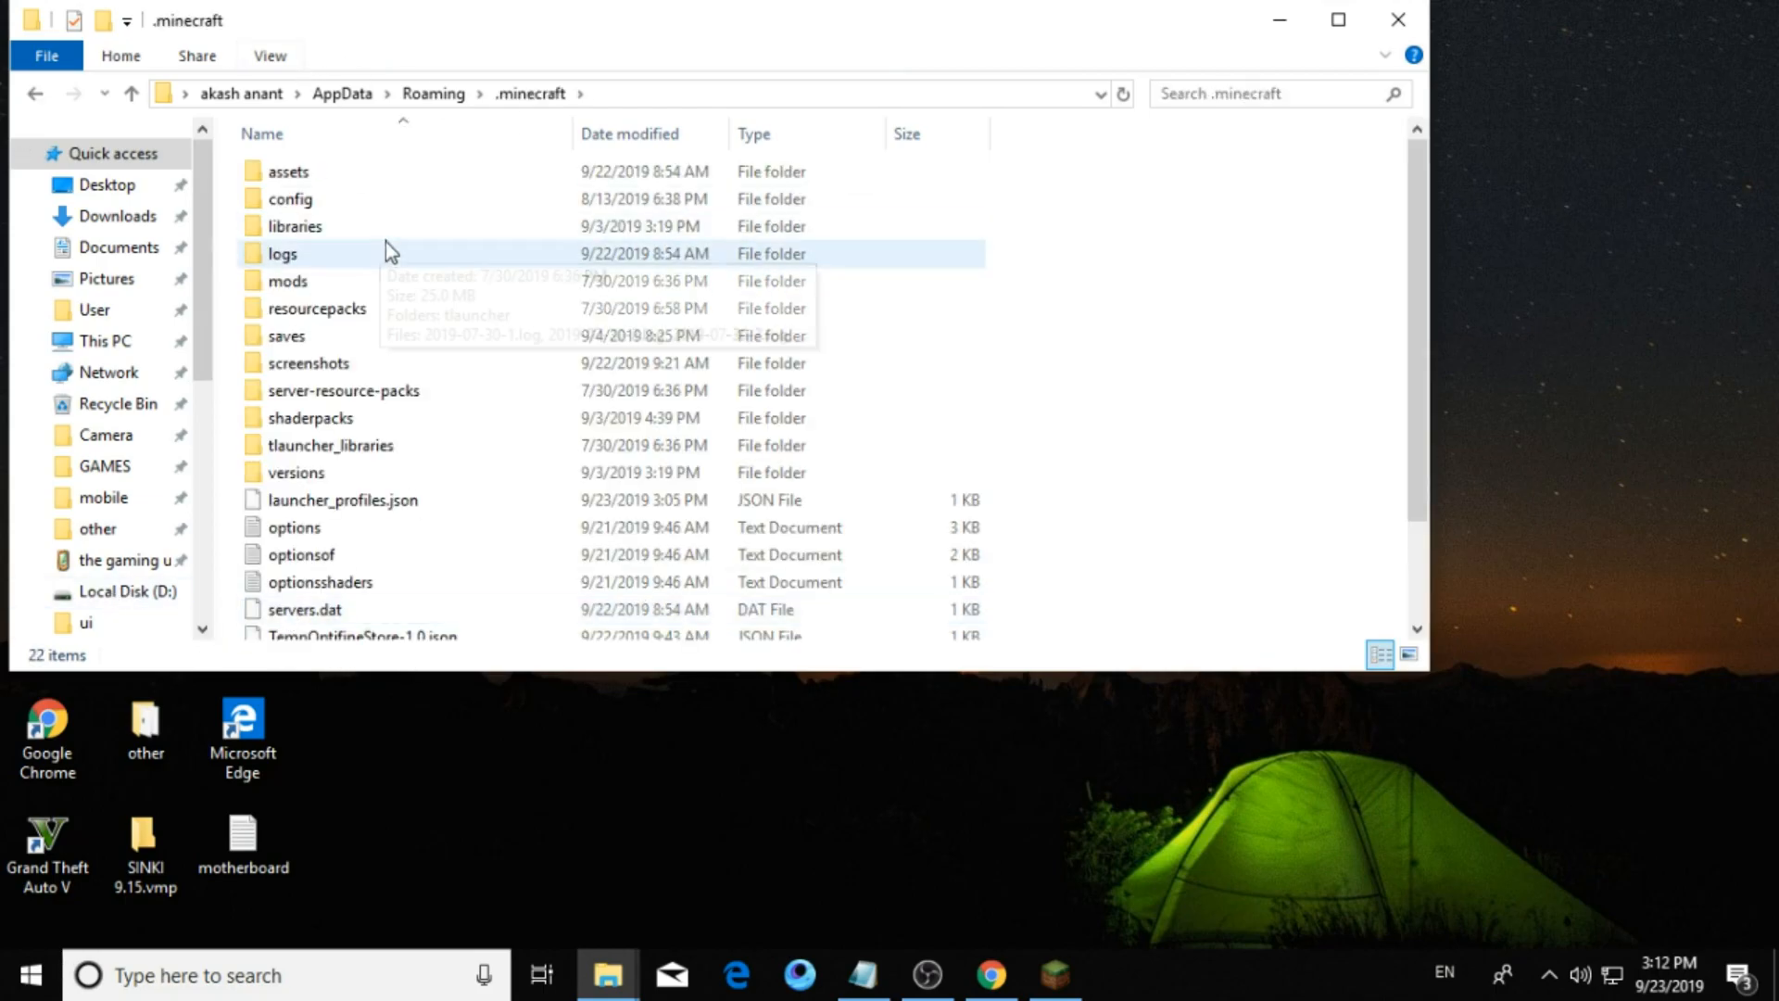
scroll(down, 3)
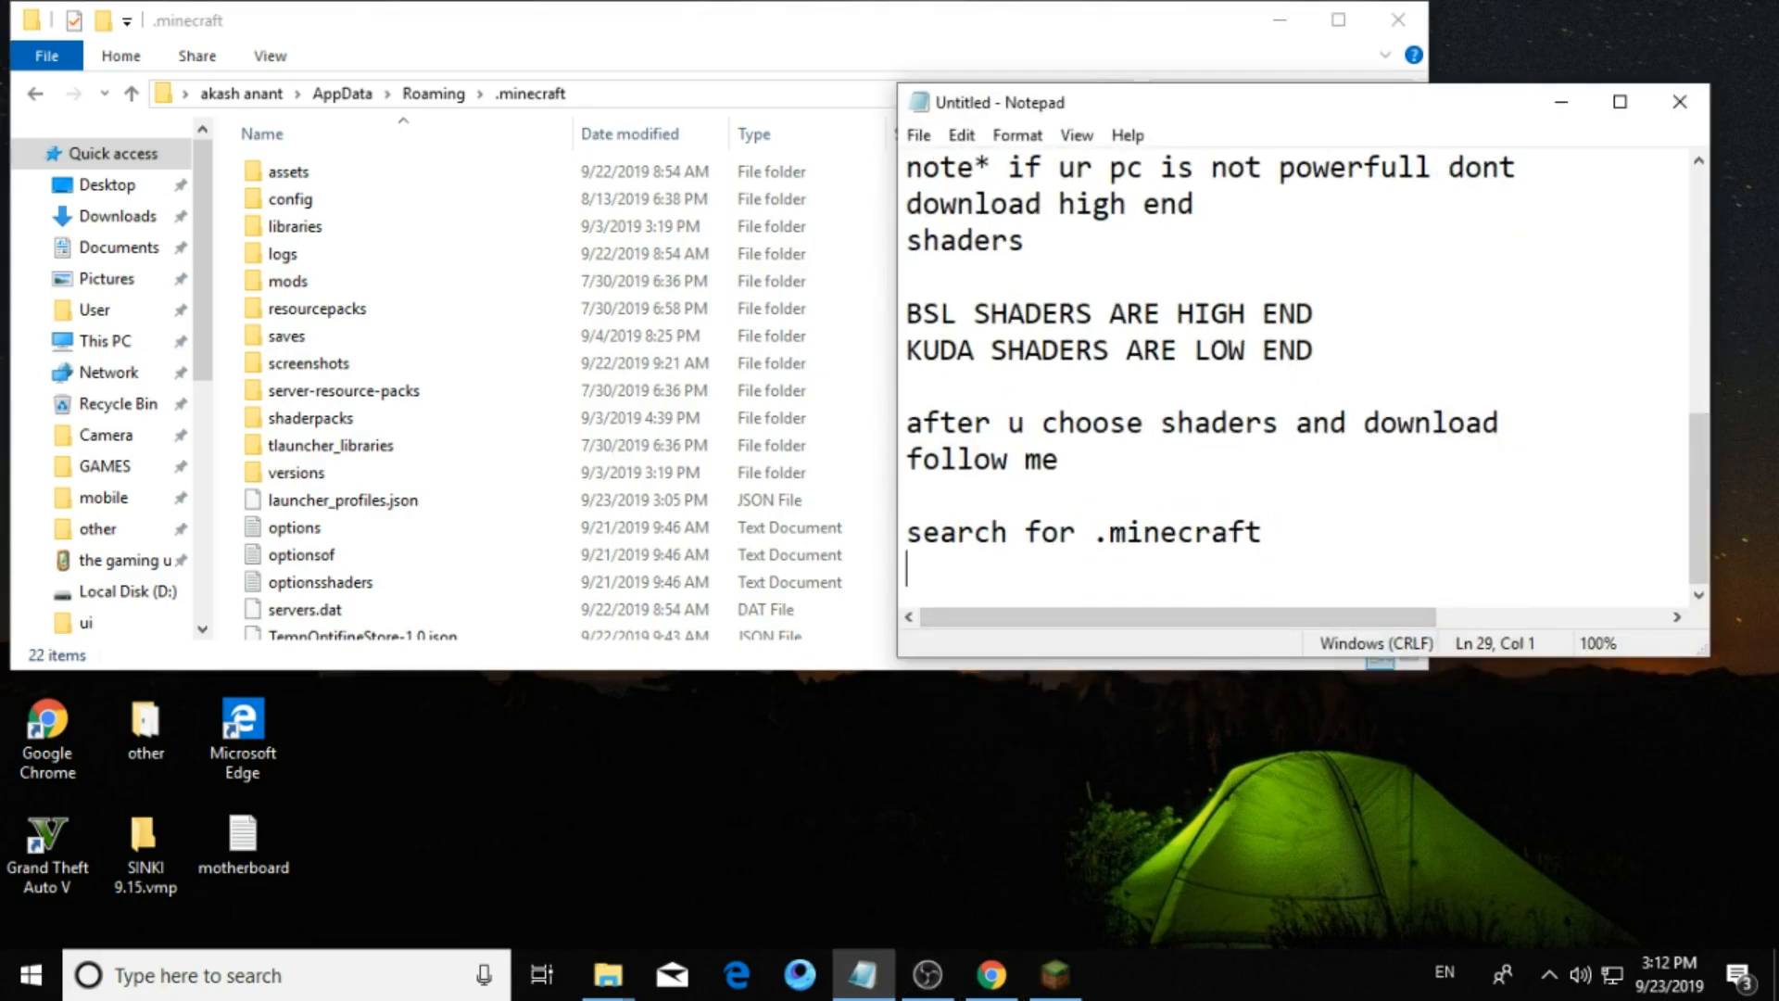
text(go on sha)
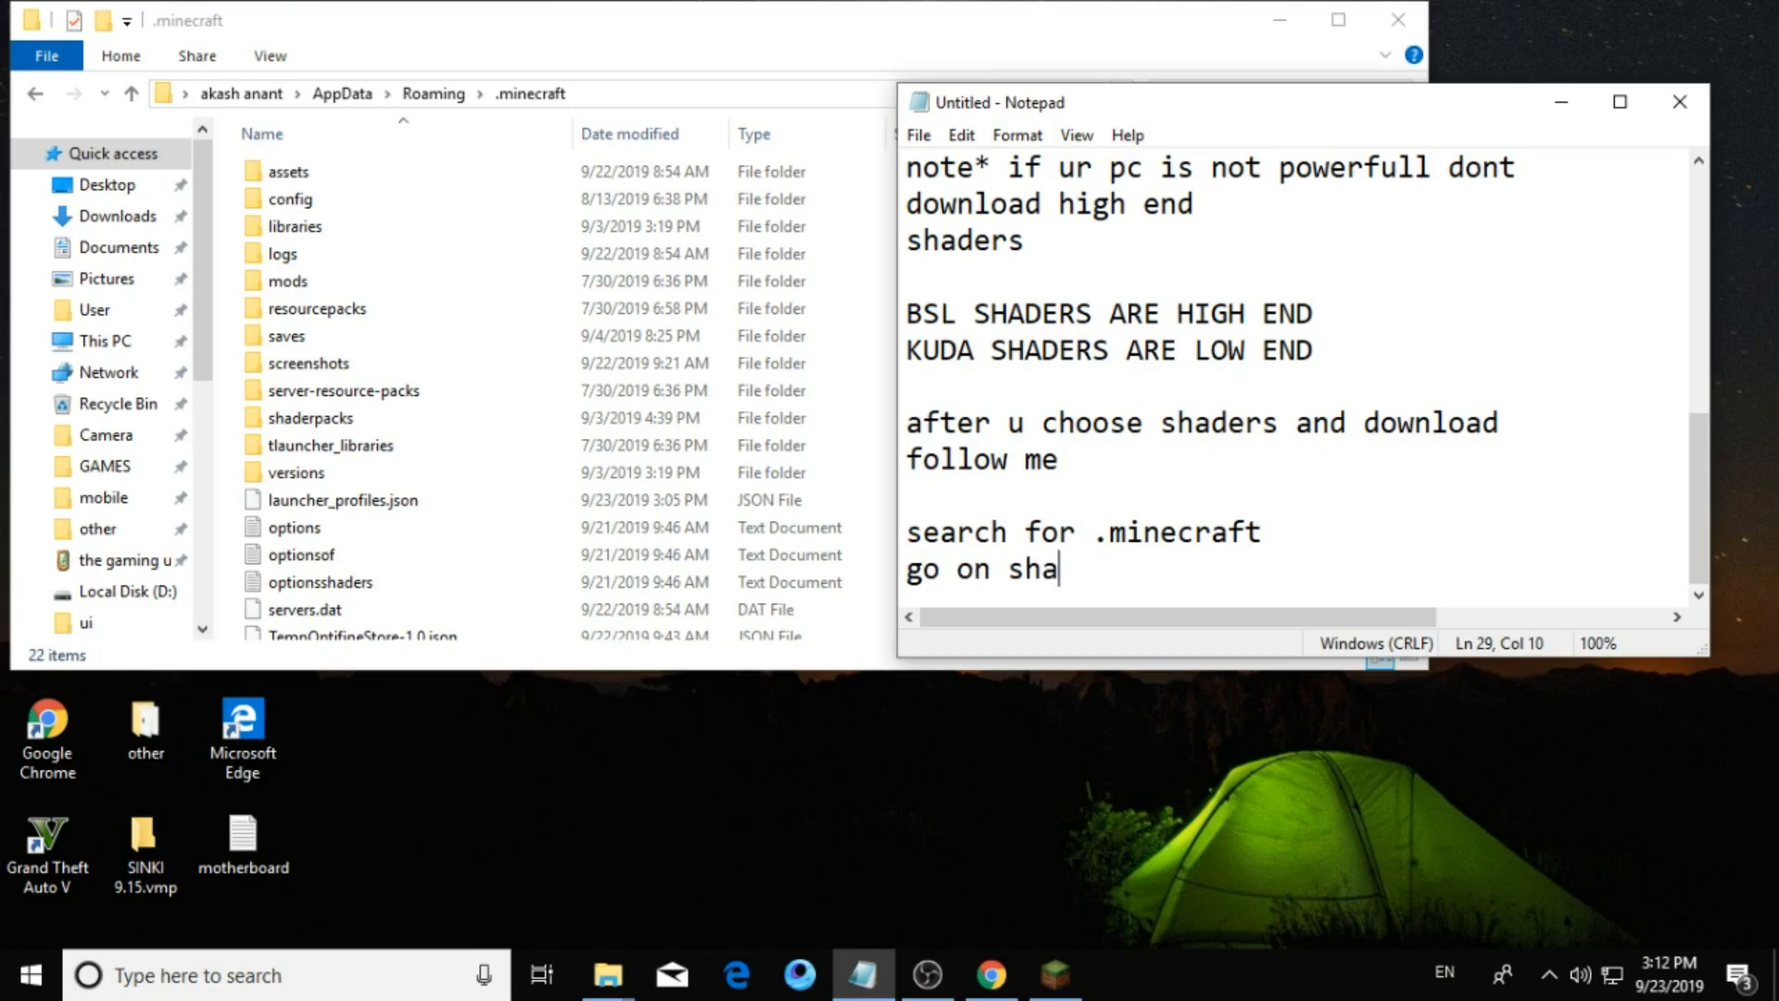
text(ders pac)
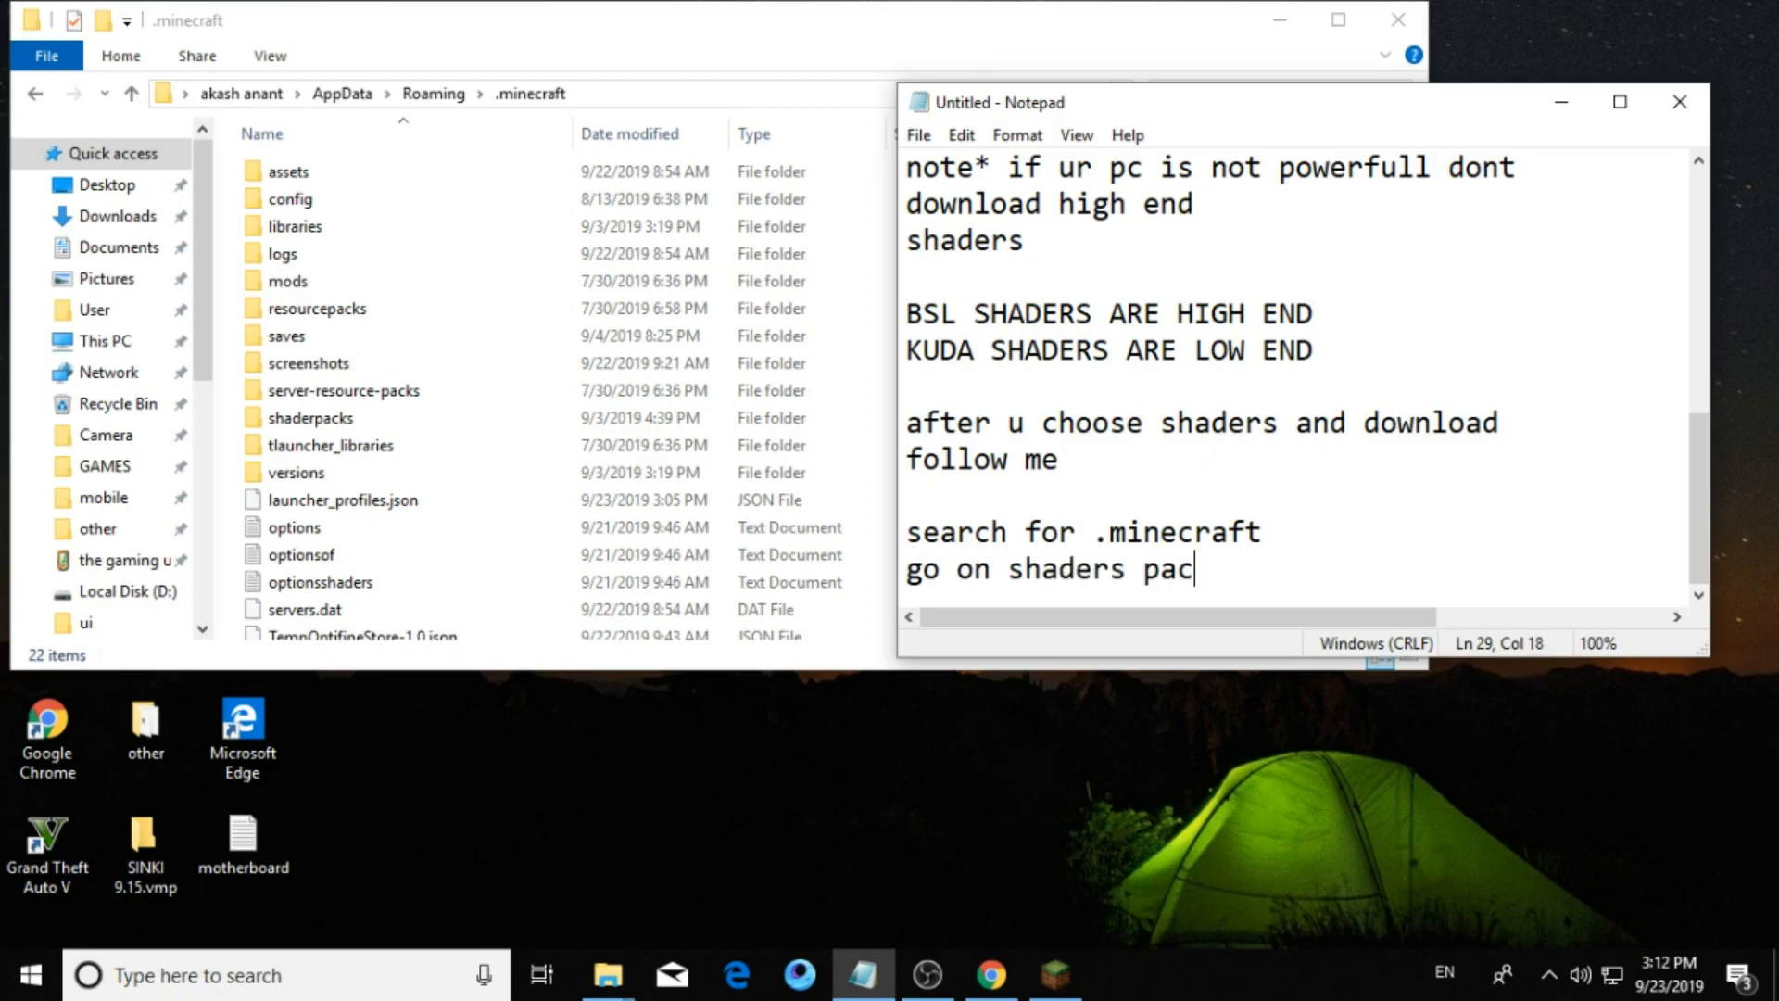
Open the shaderpacks folder, select its four shader archives and note "i already have 4 shaders".
click(310, 417)
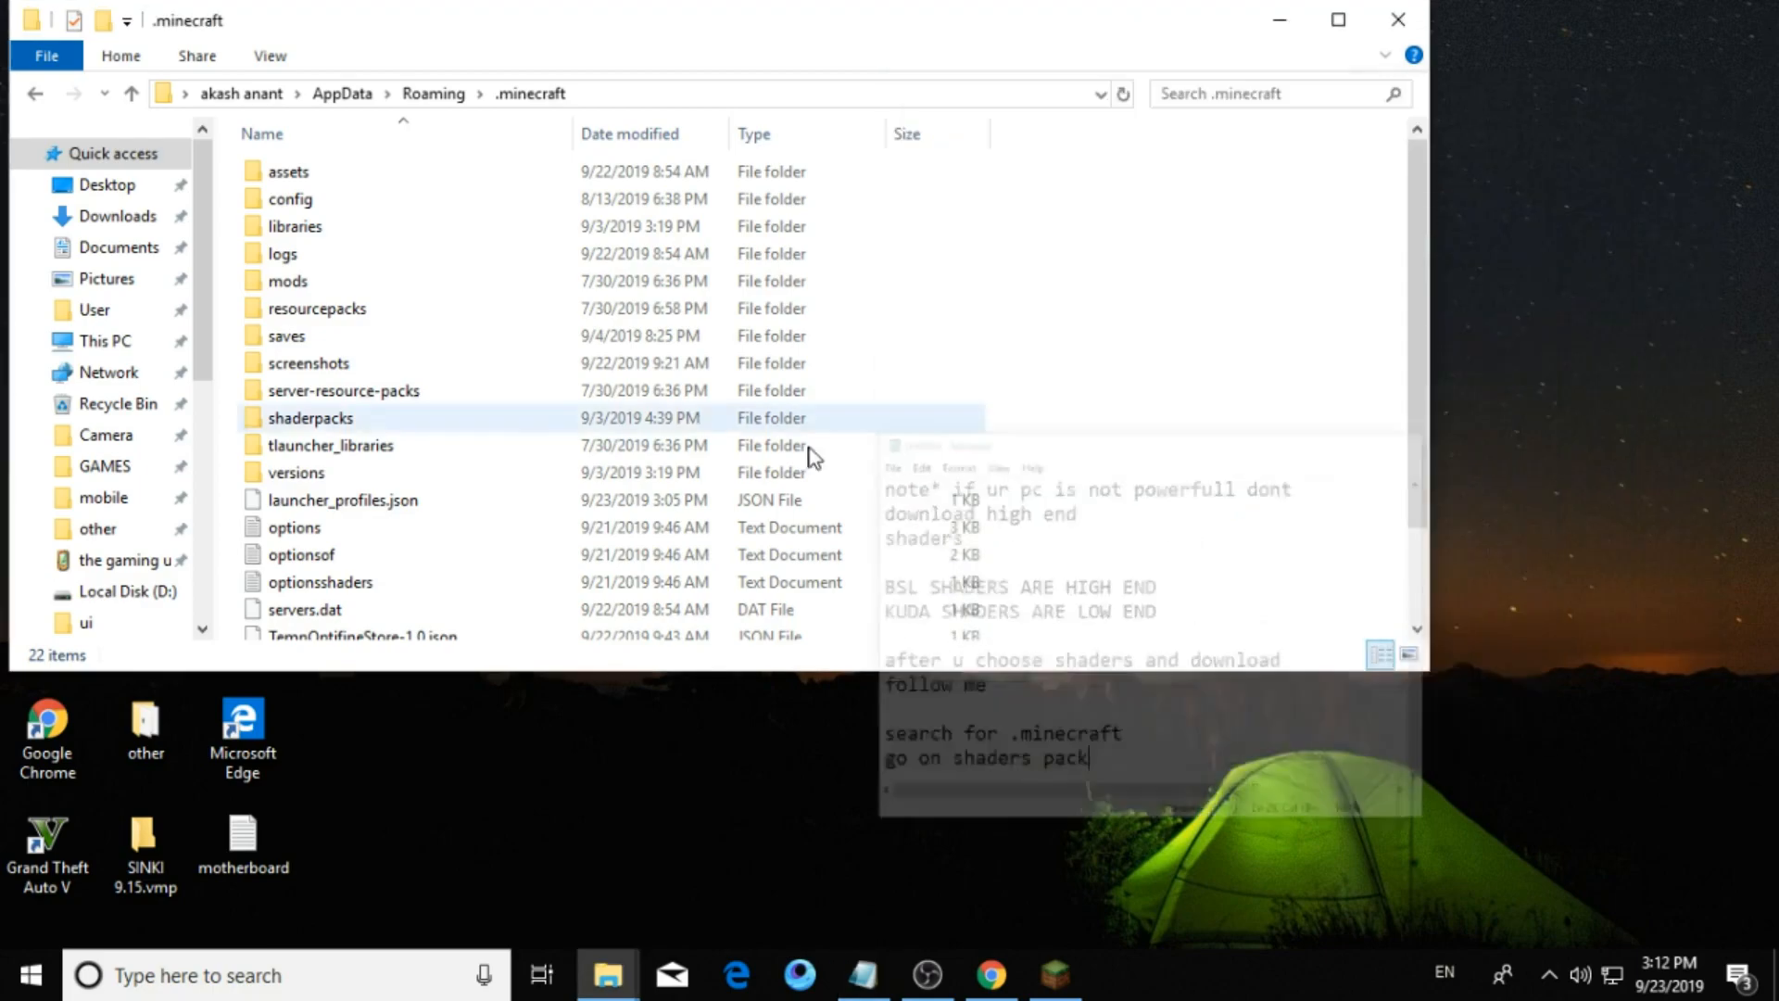
click(317, 308)
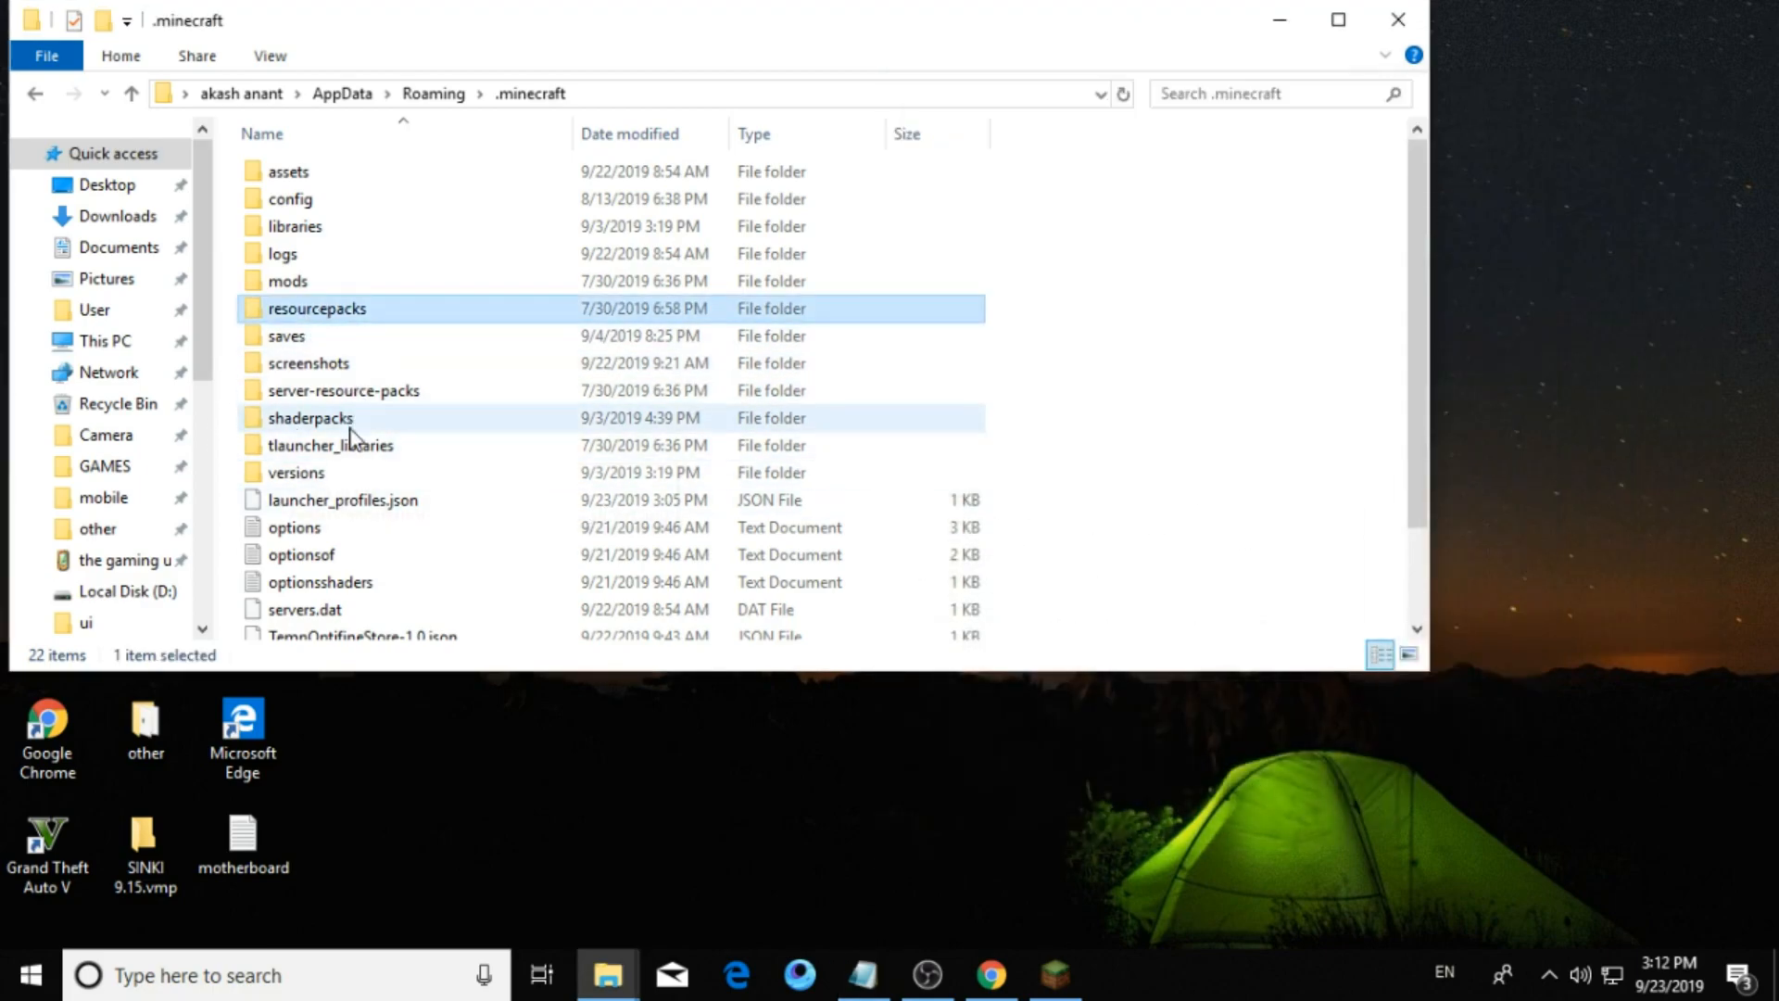
double_click(309, 417)
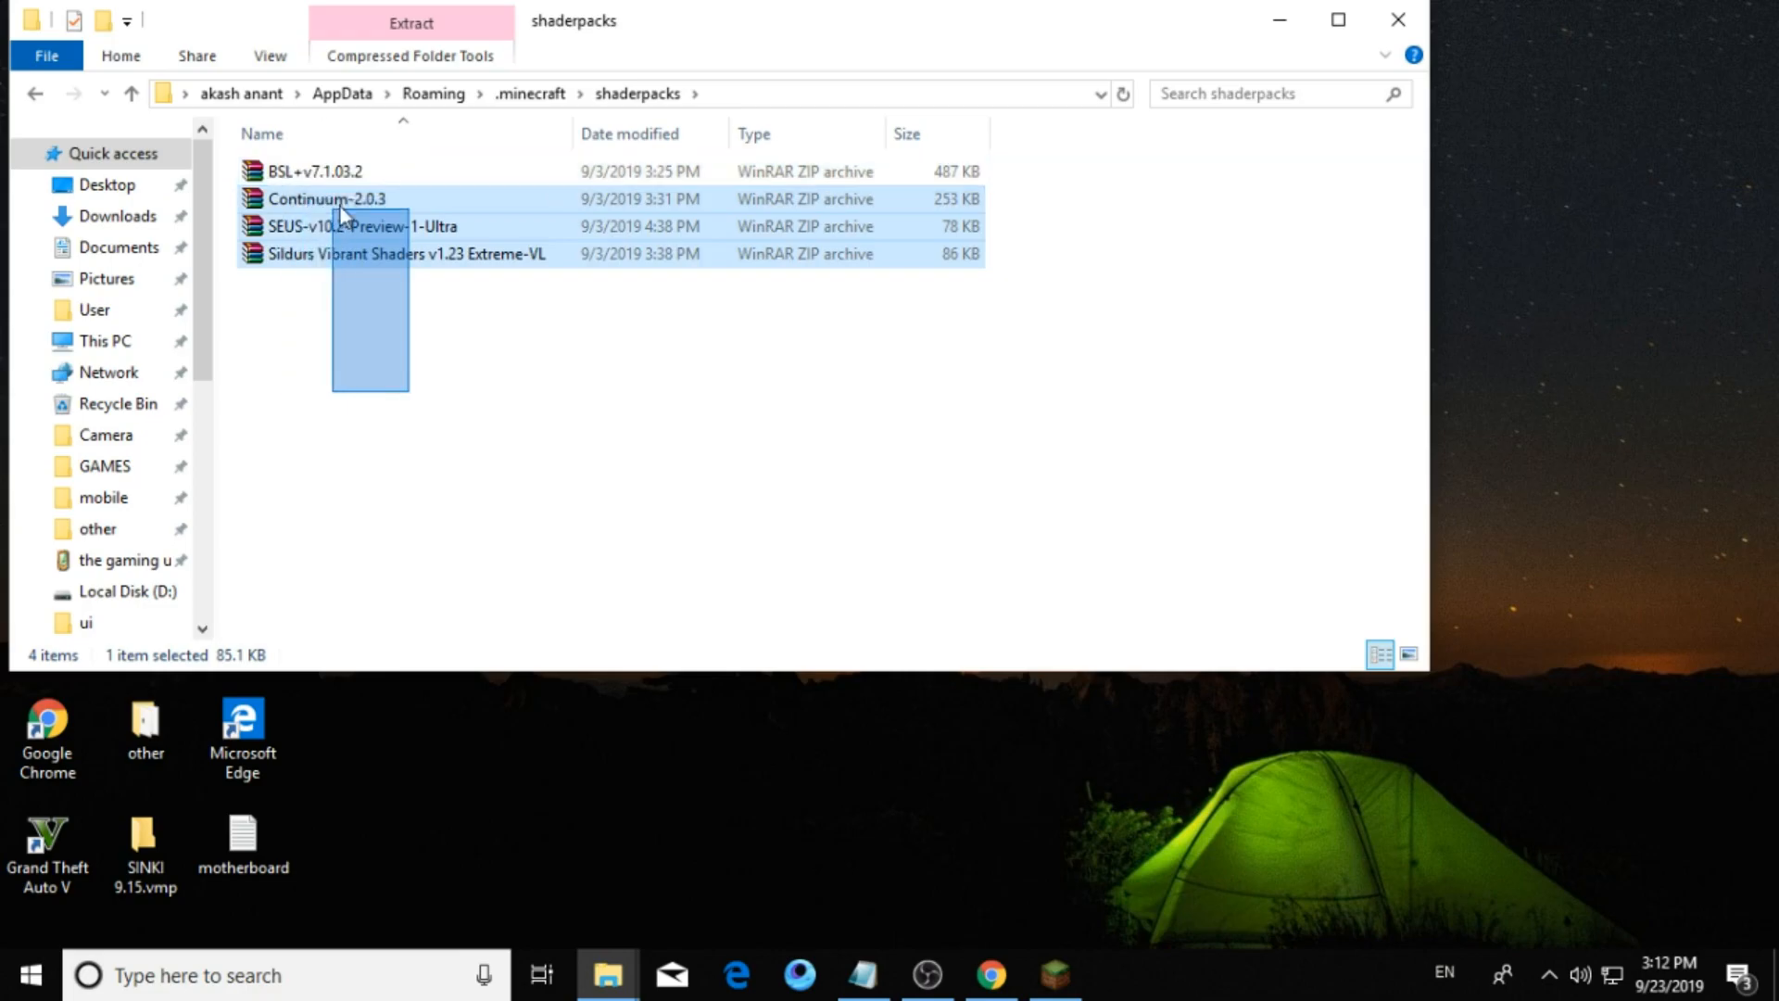
key(ctrl+a)
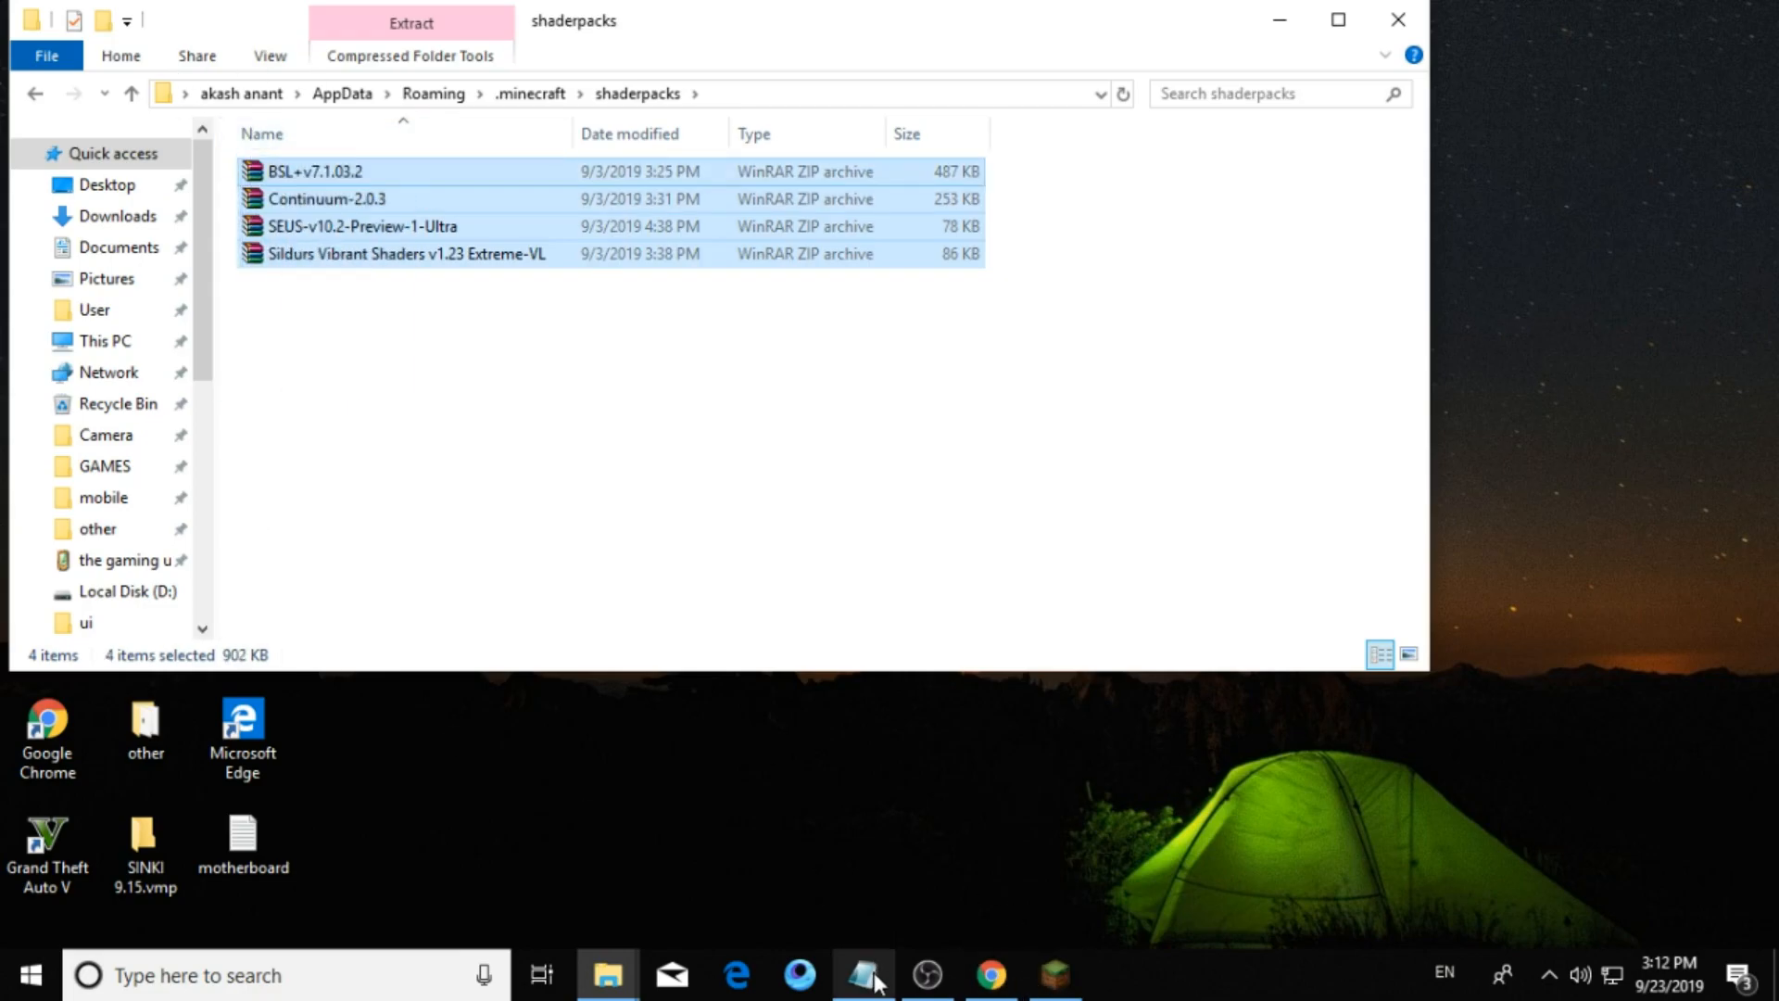
click(862, 973)
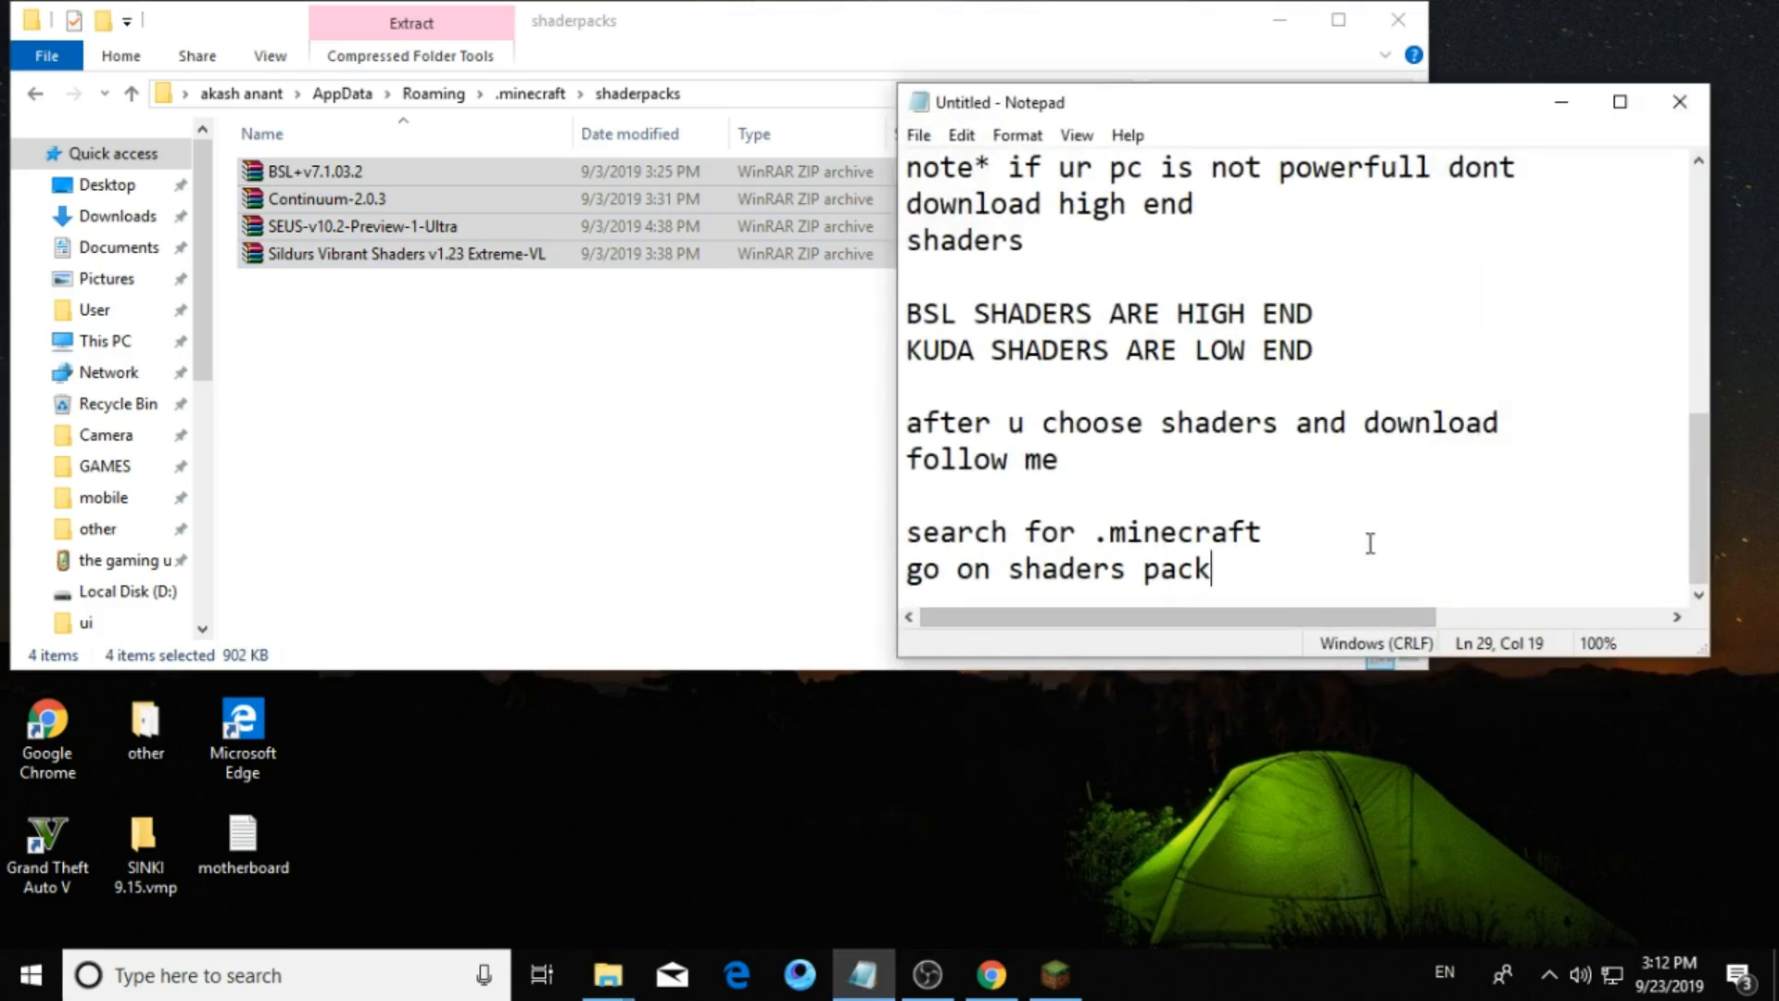
text(i)
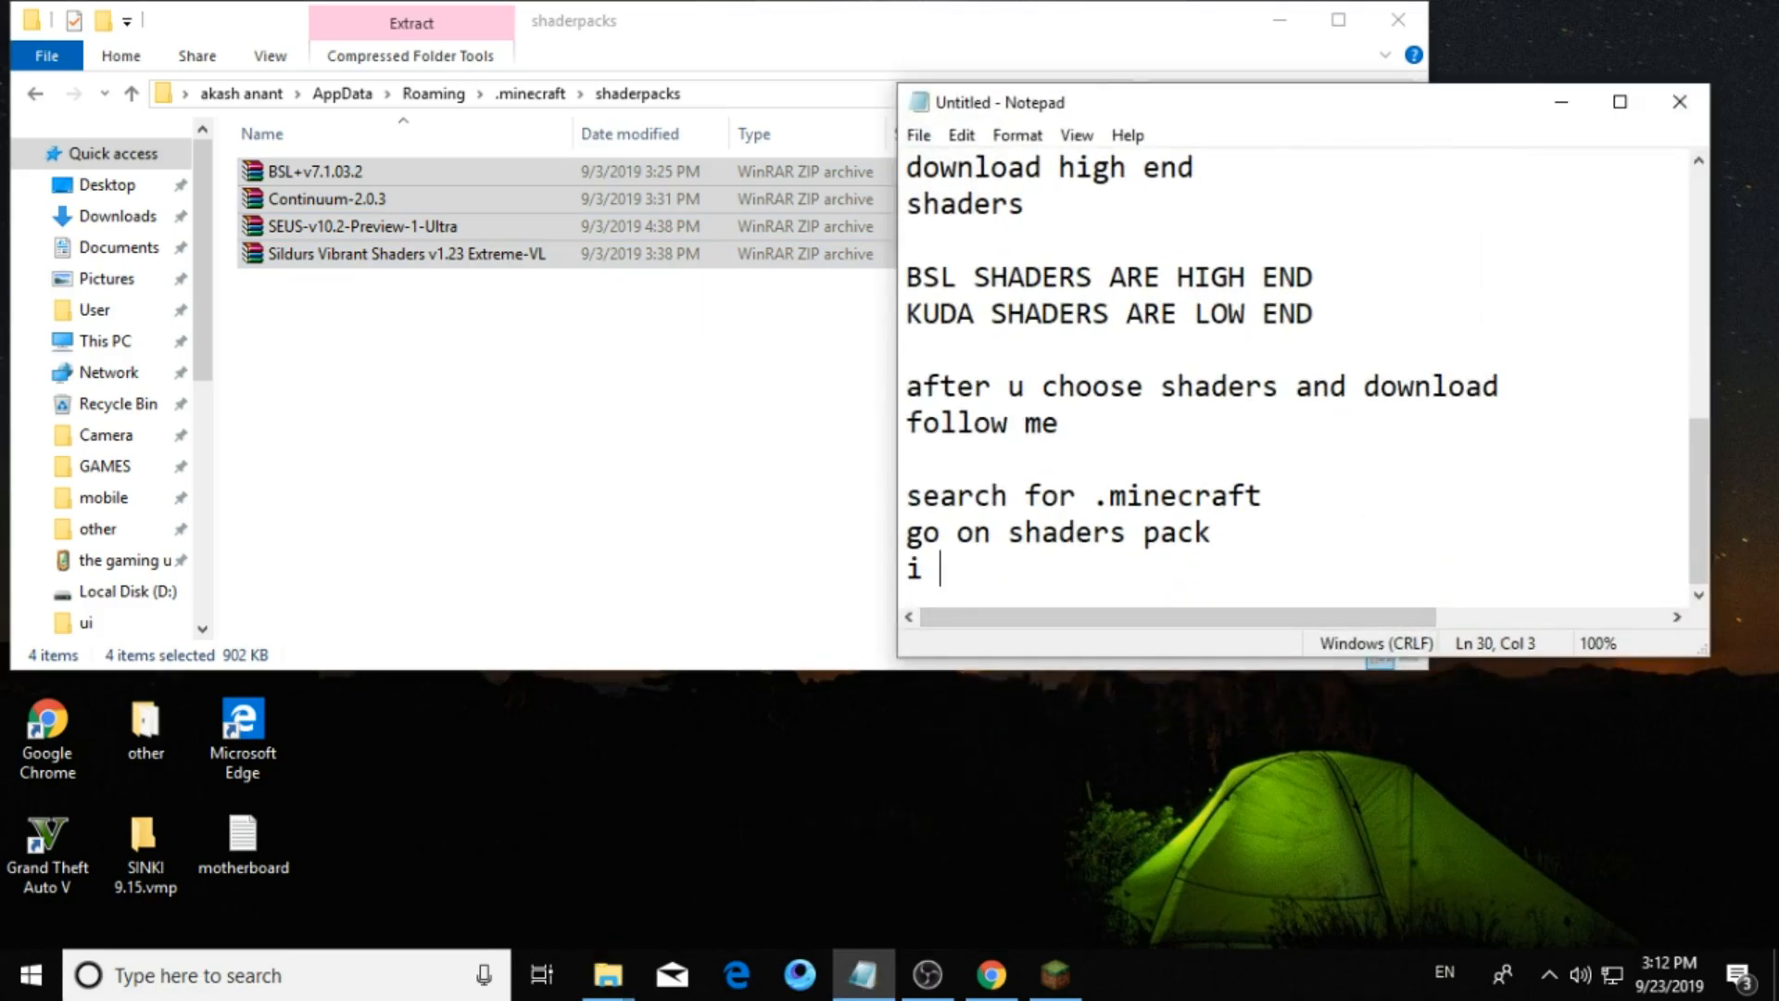
text(alrea)
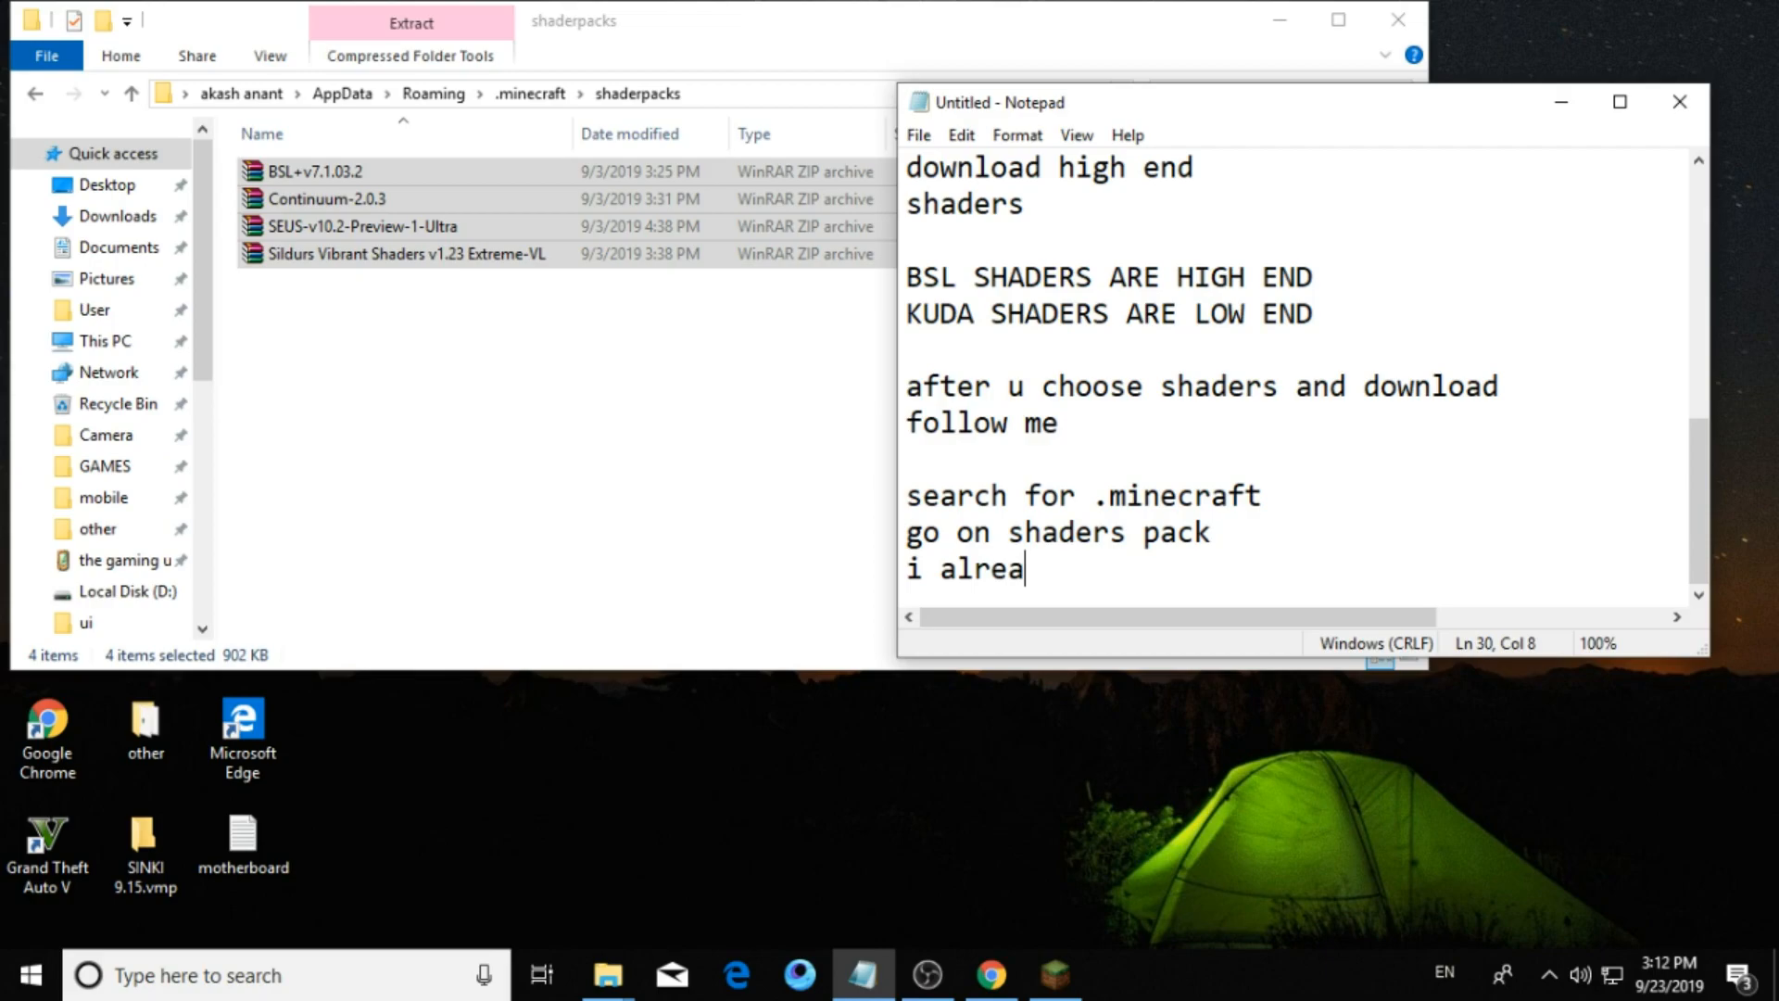
text(dy have)
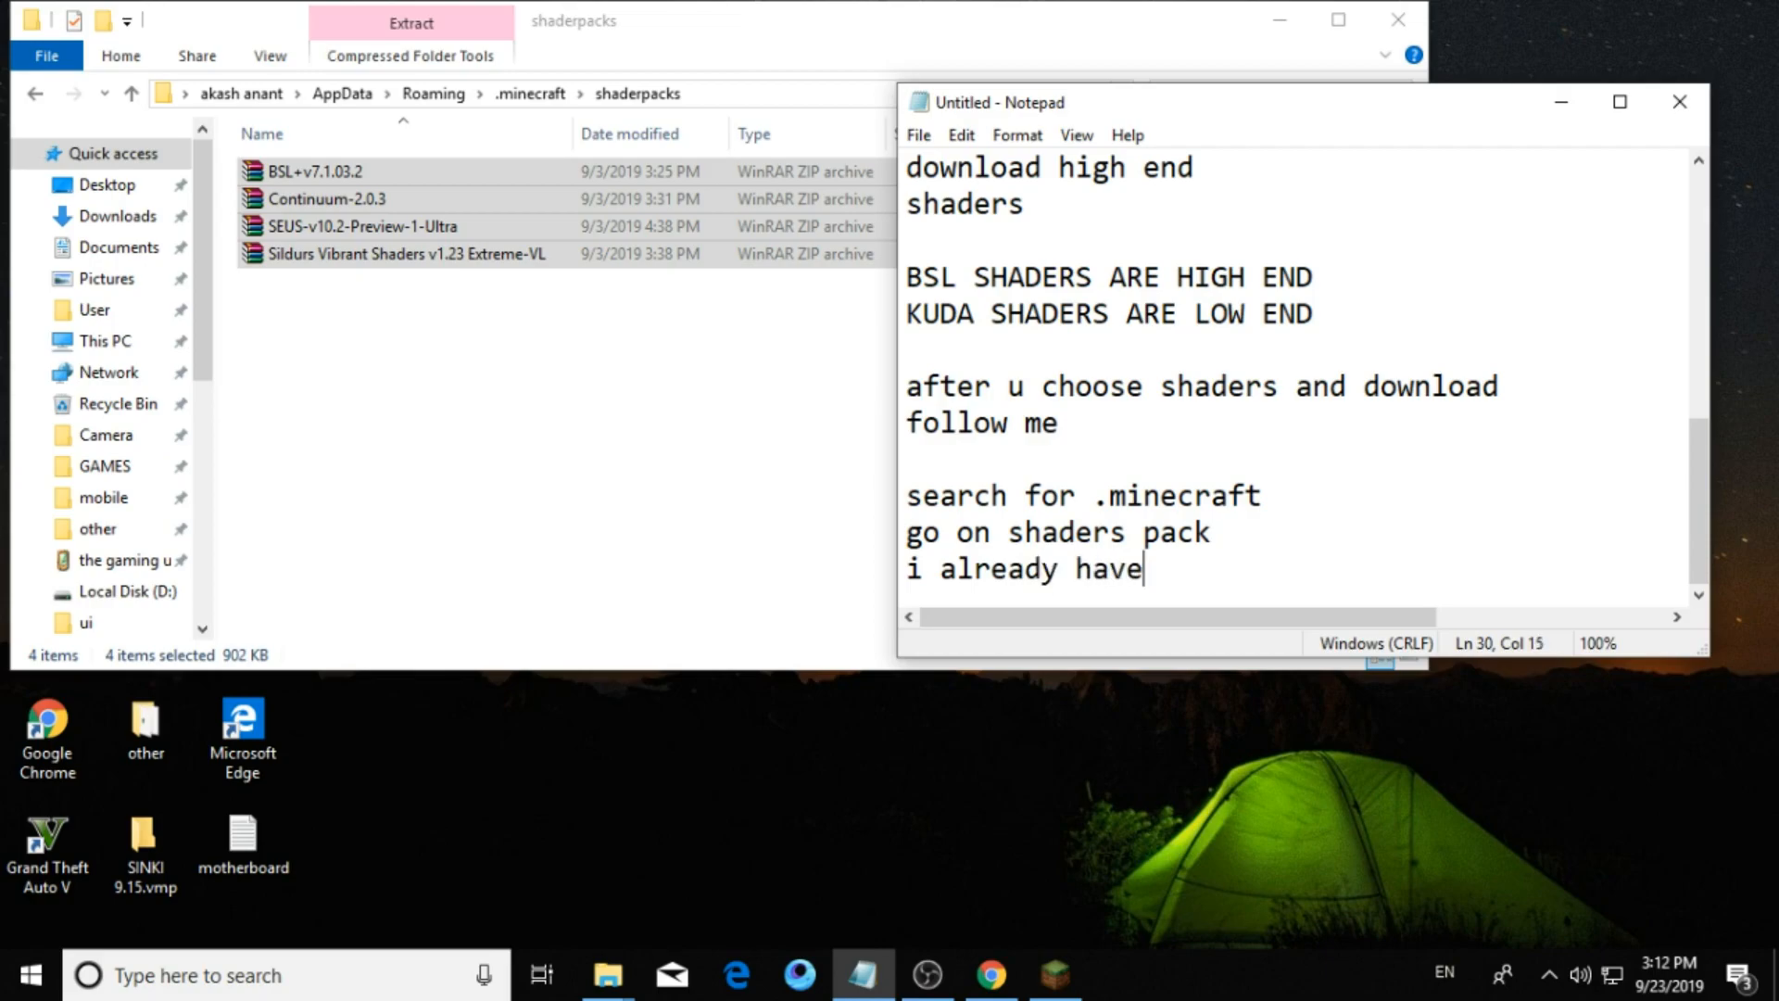
text(4 sha)
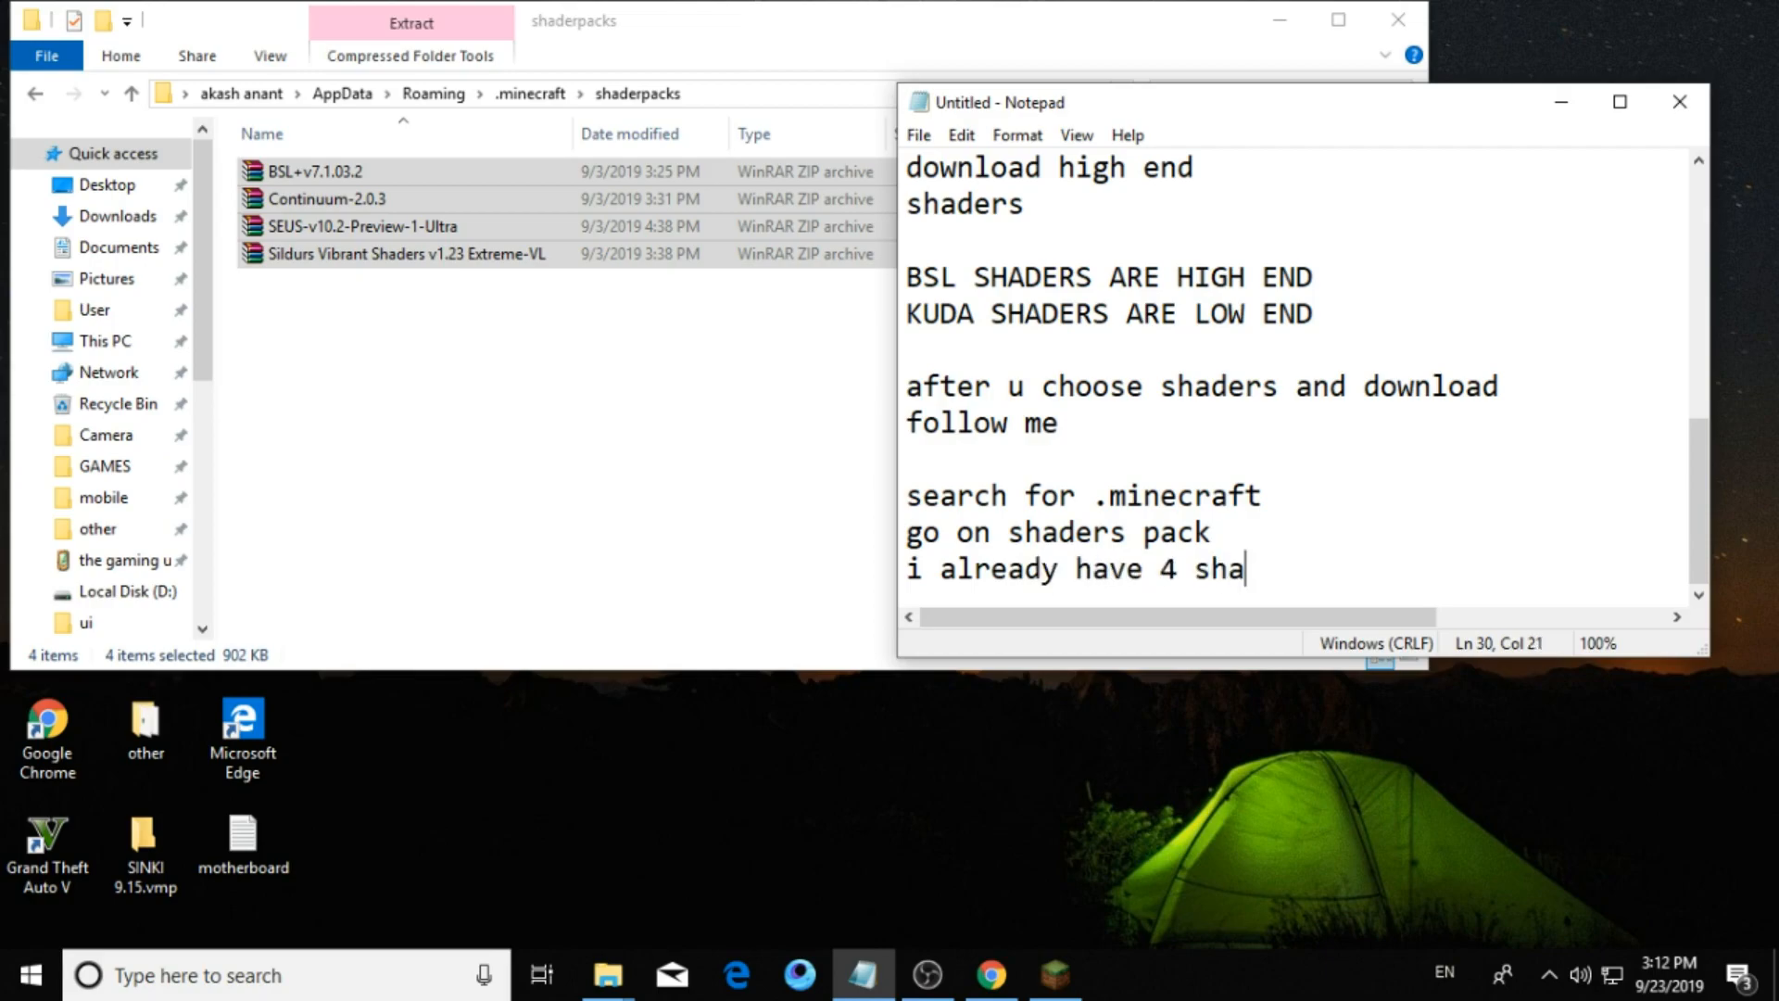
text(ders)
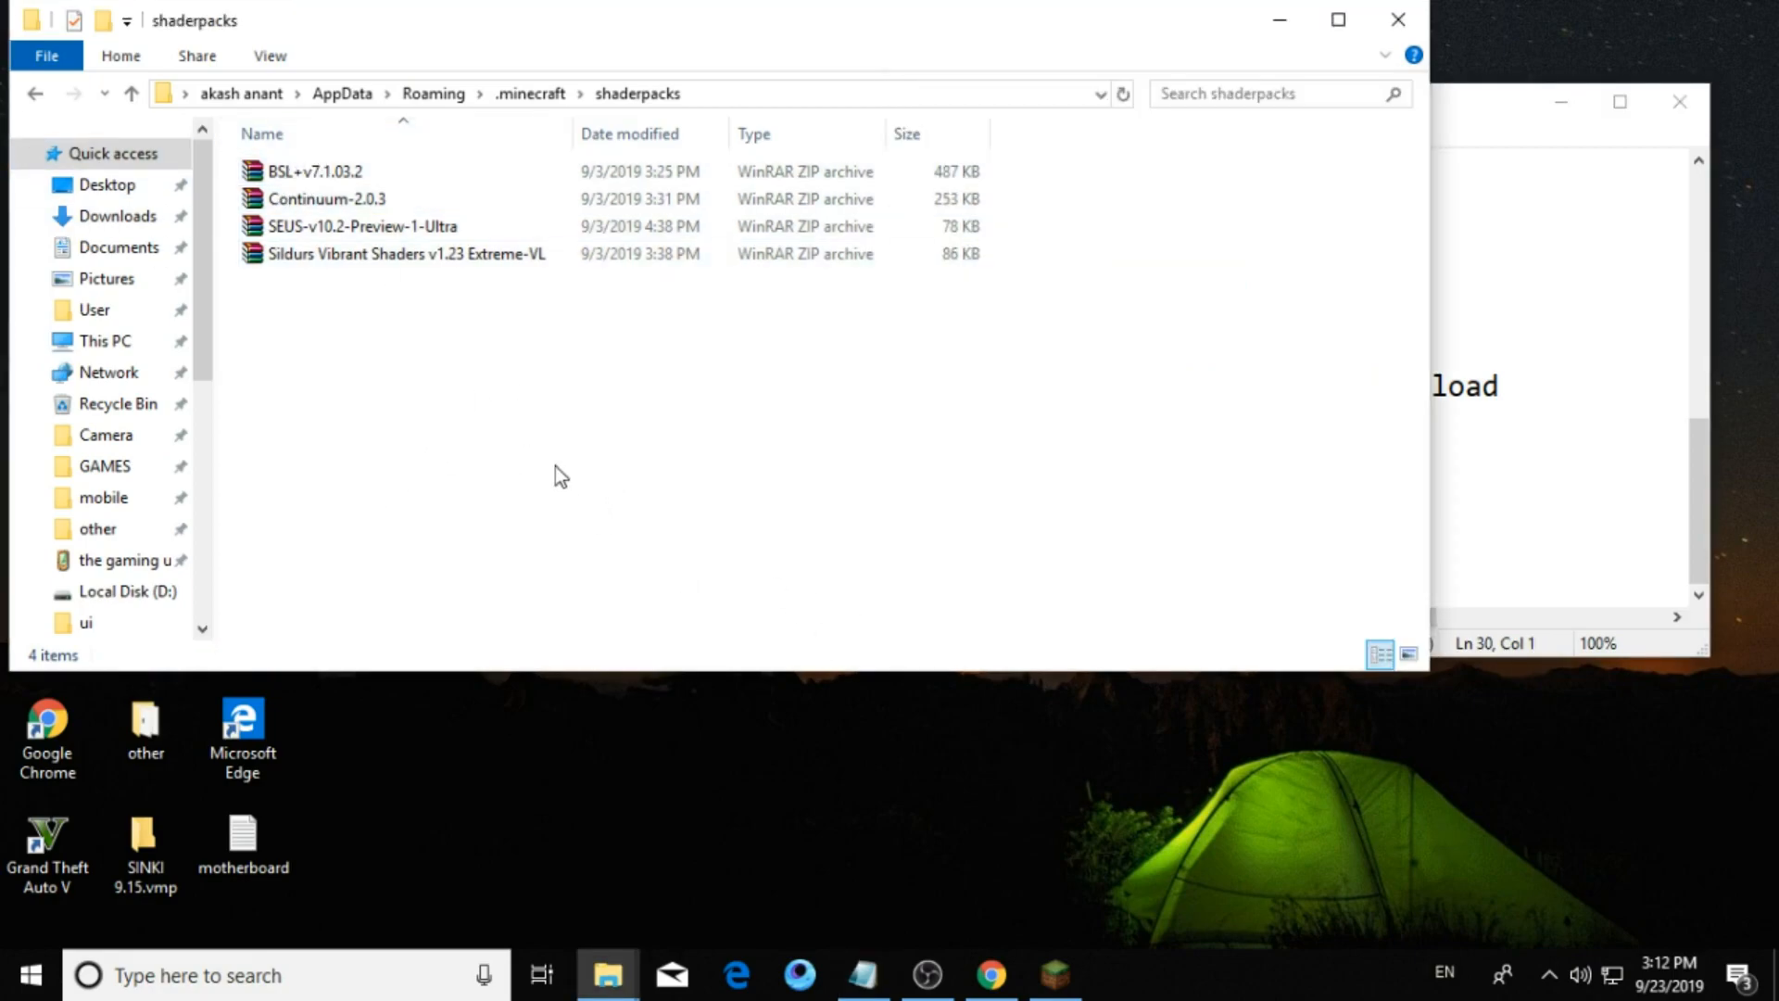
Clear out the shaderpacks folder and note "then paste ur shader here".
key(ctrl+a)
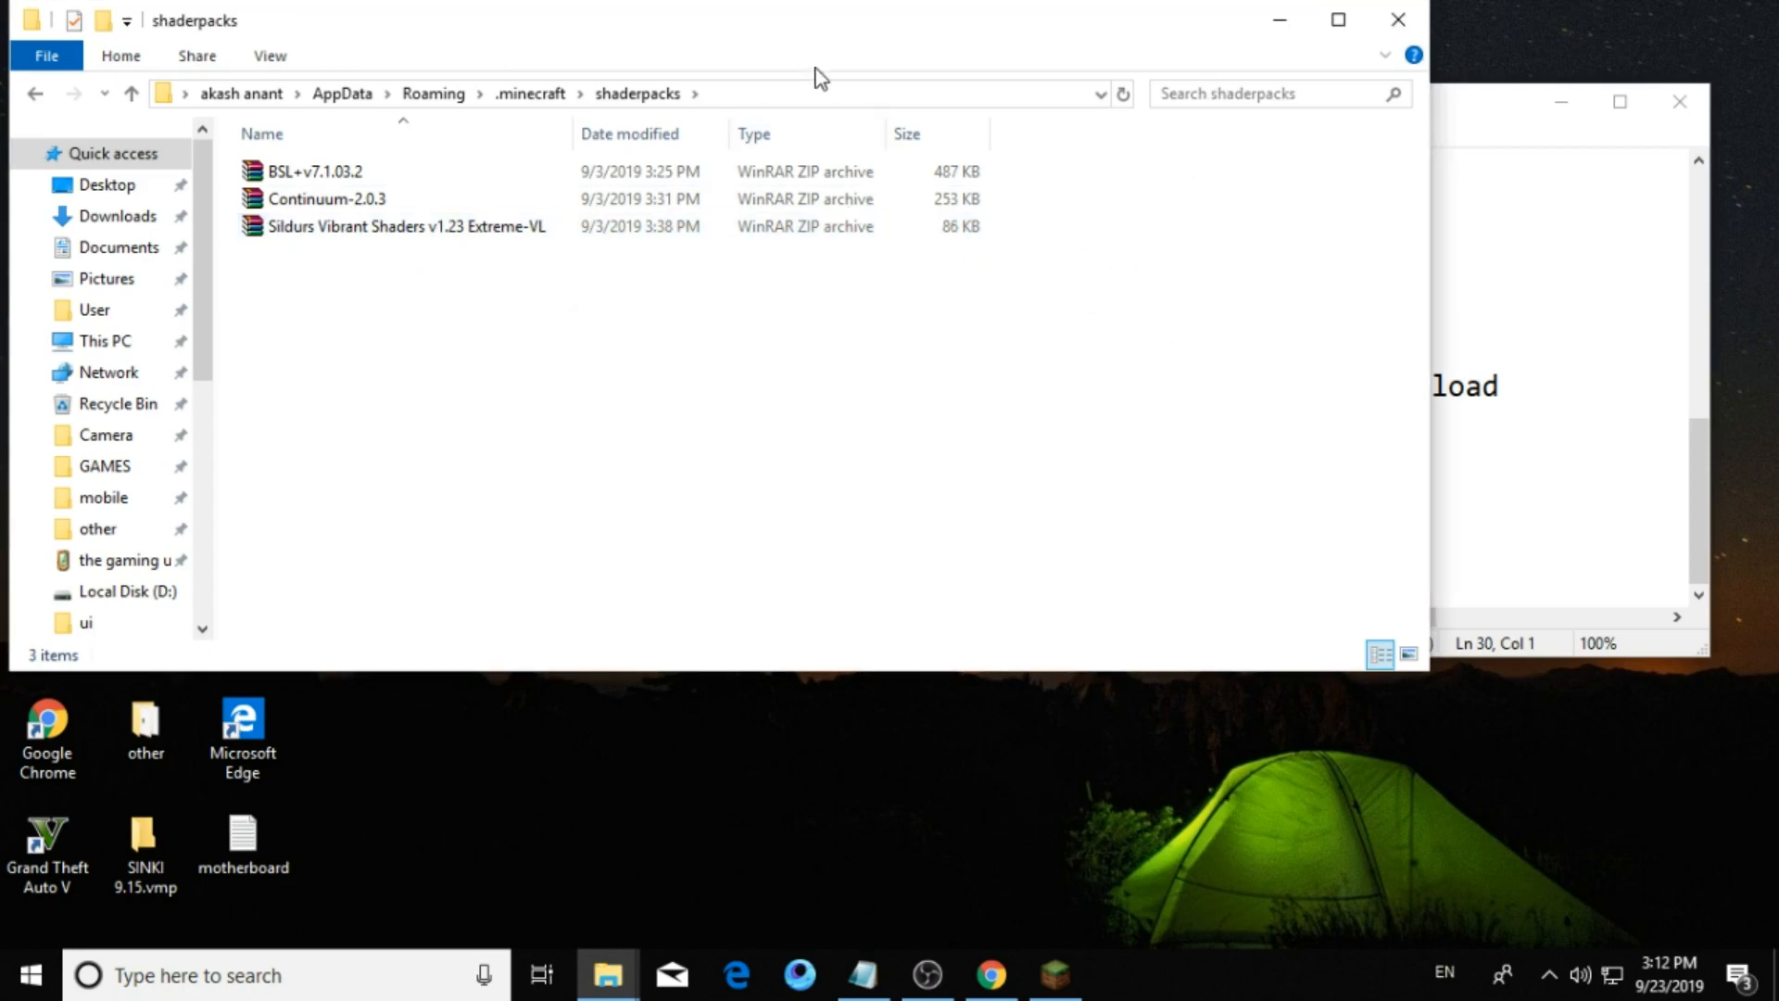
click(326, 261)
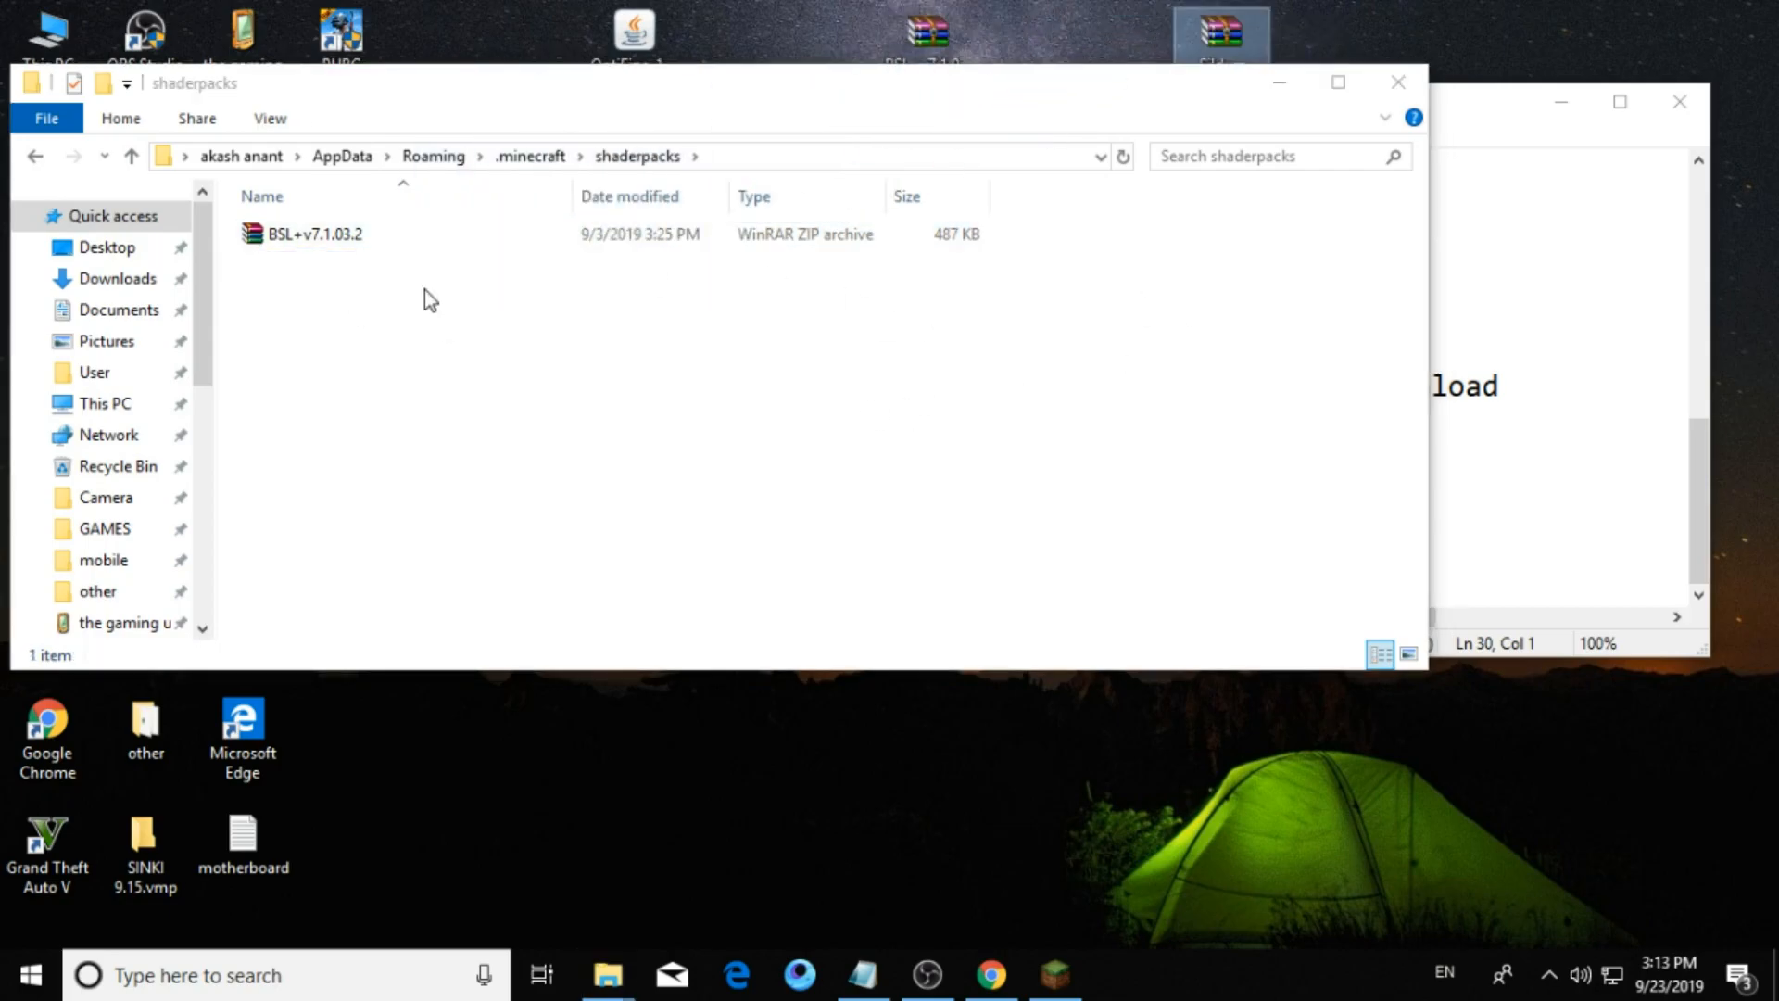
click(315, 233)
text(i already have 4 shaders)
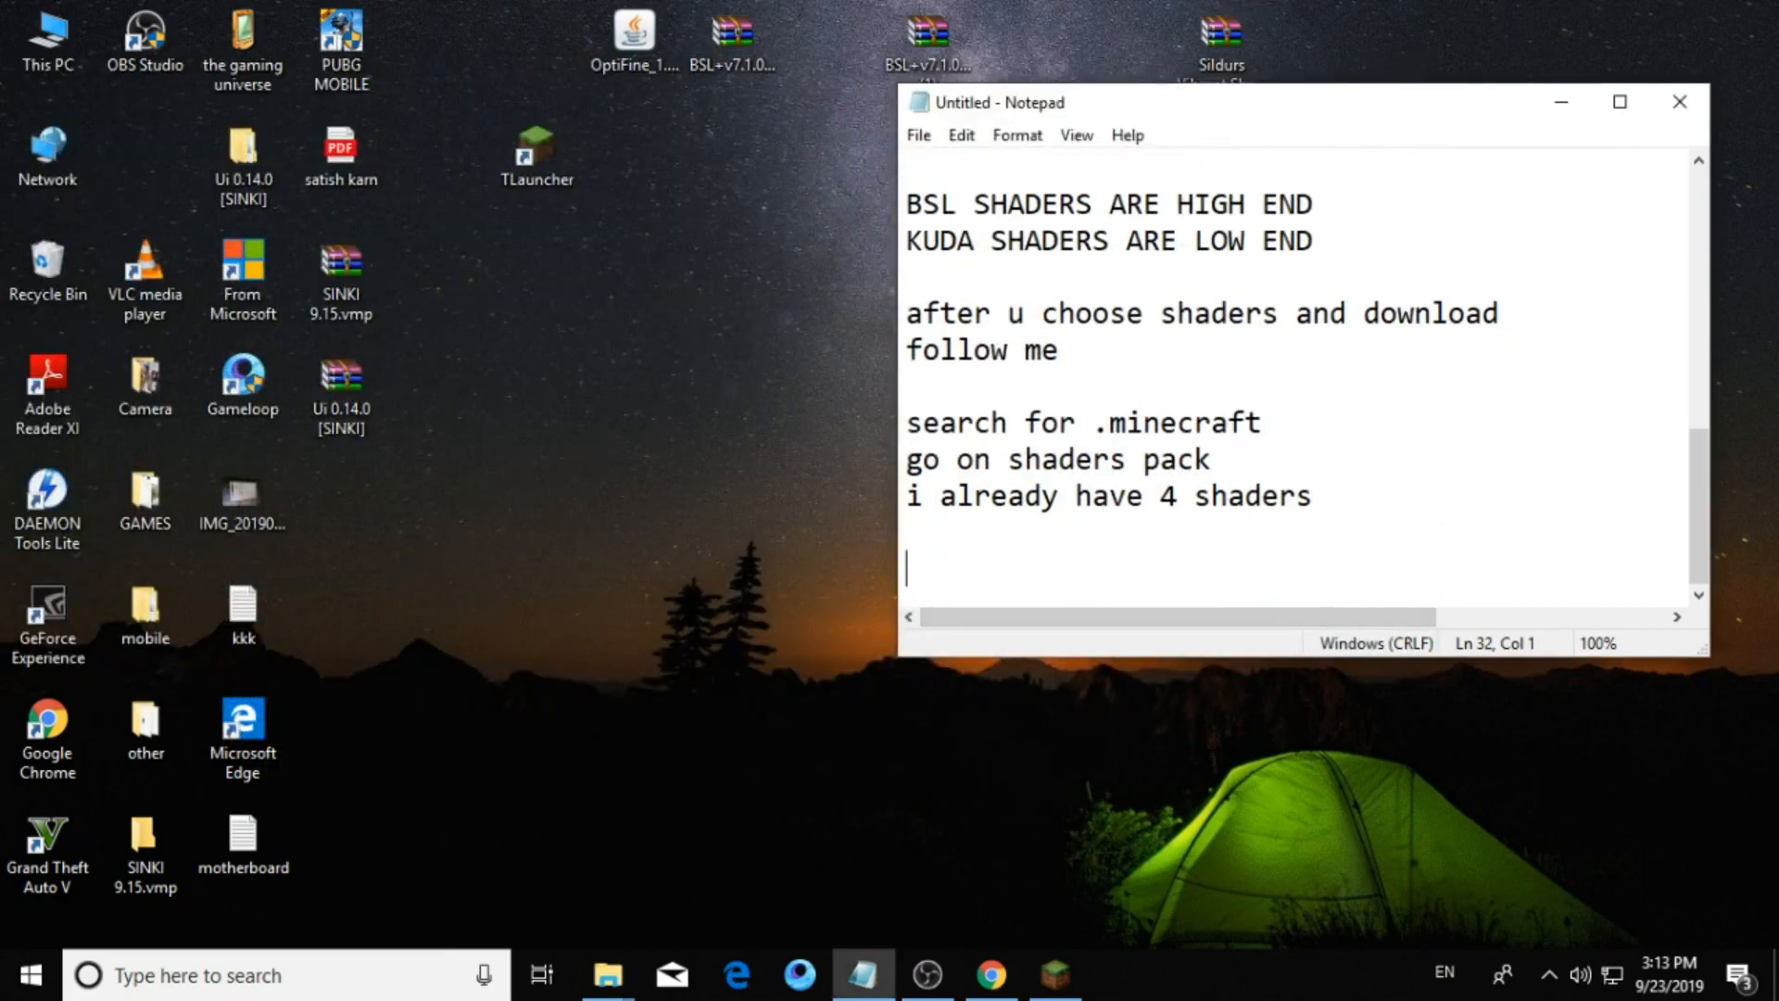
text(then)
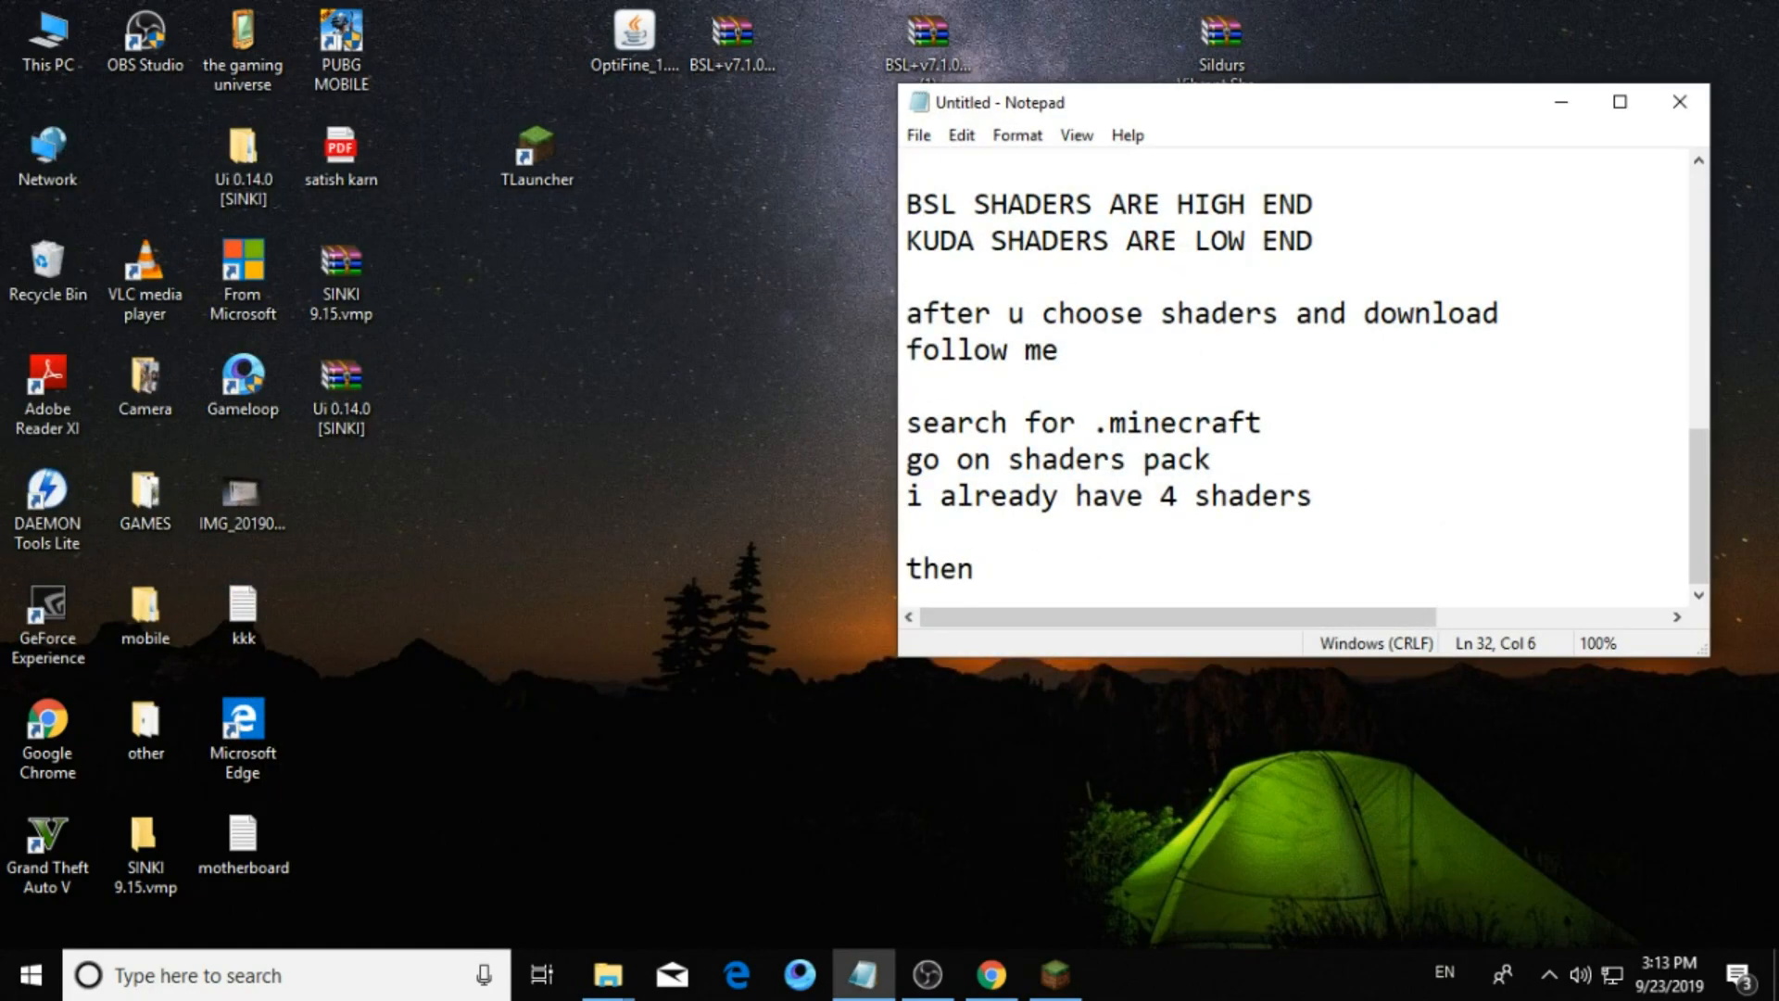
text(pas)
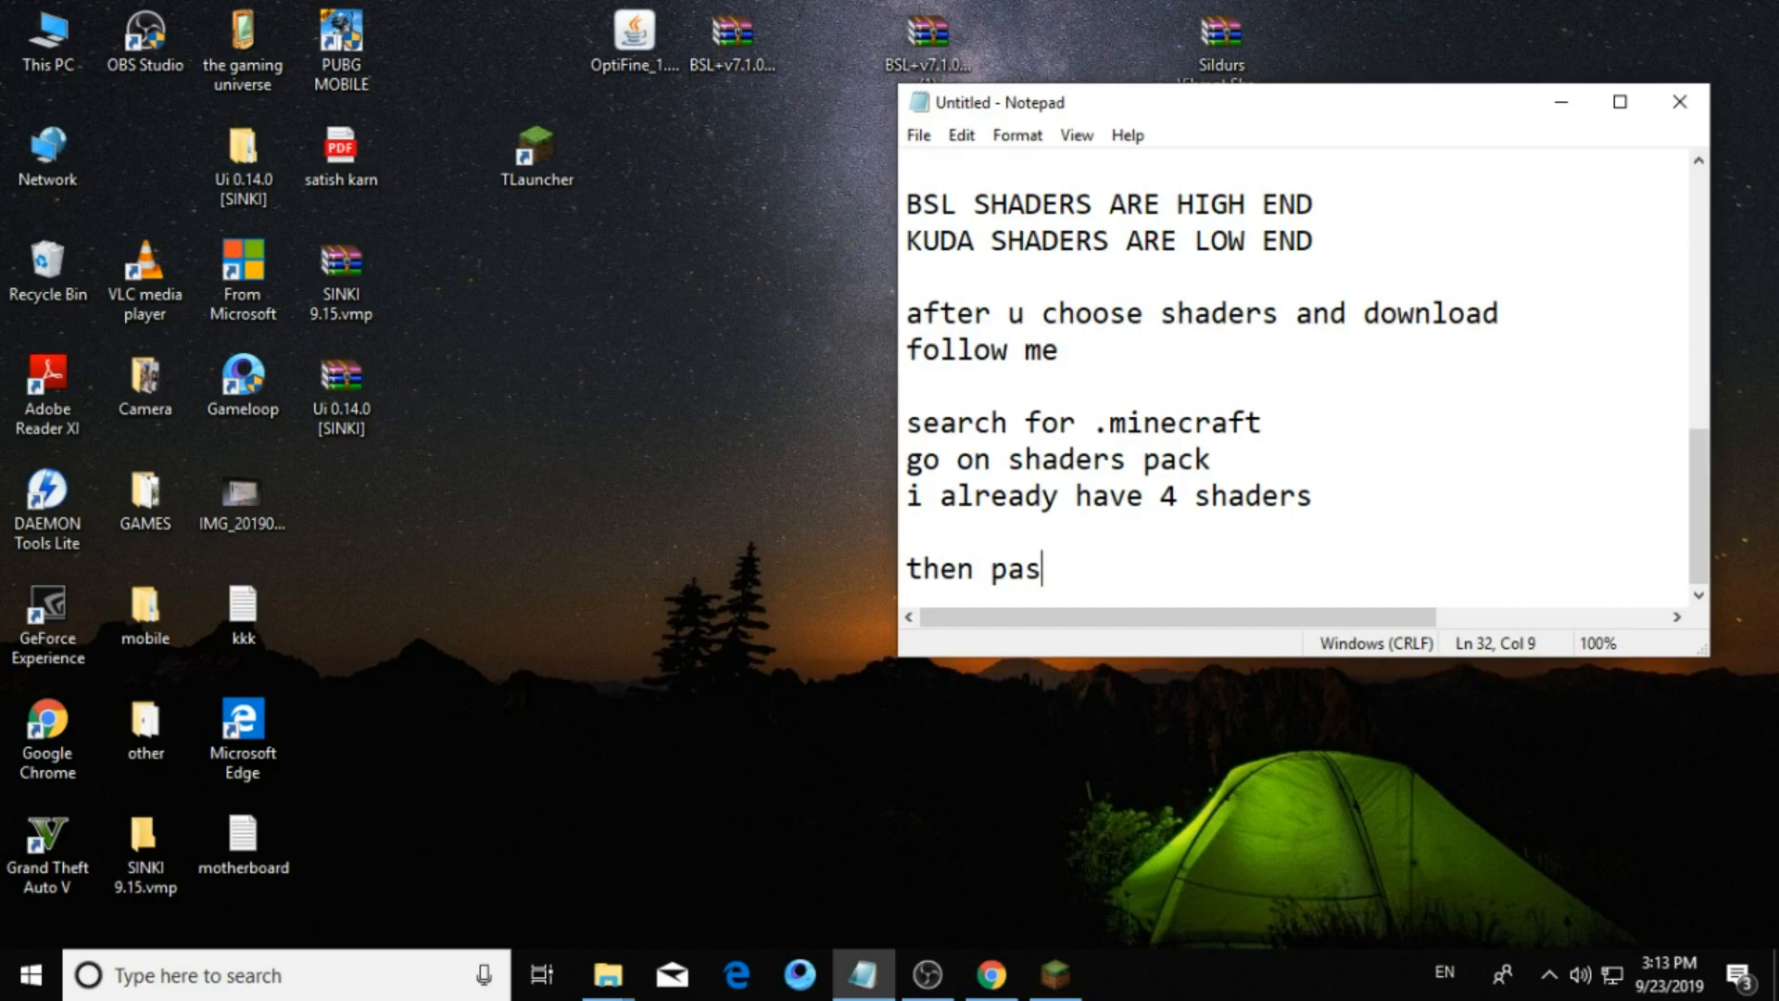
text(te)
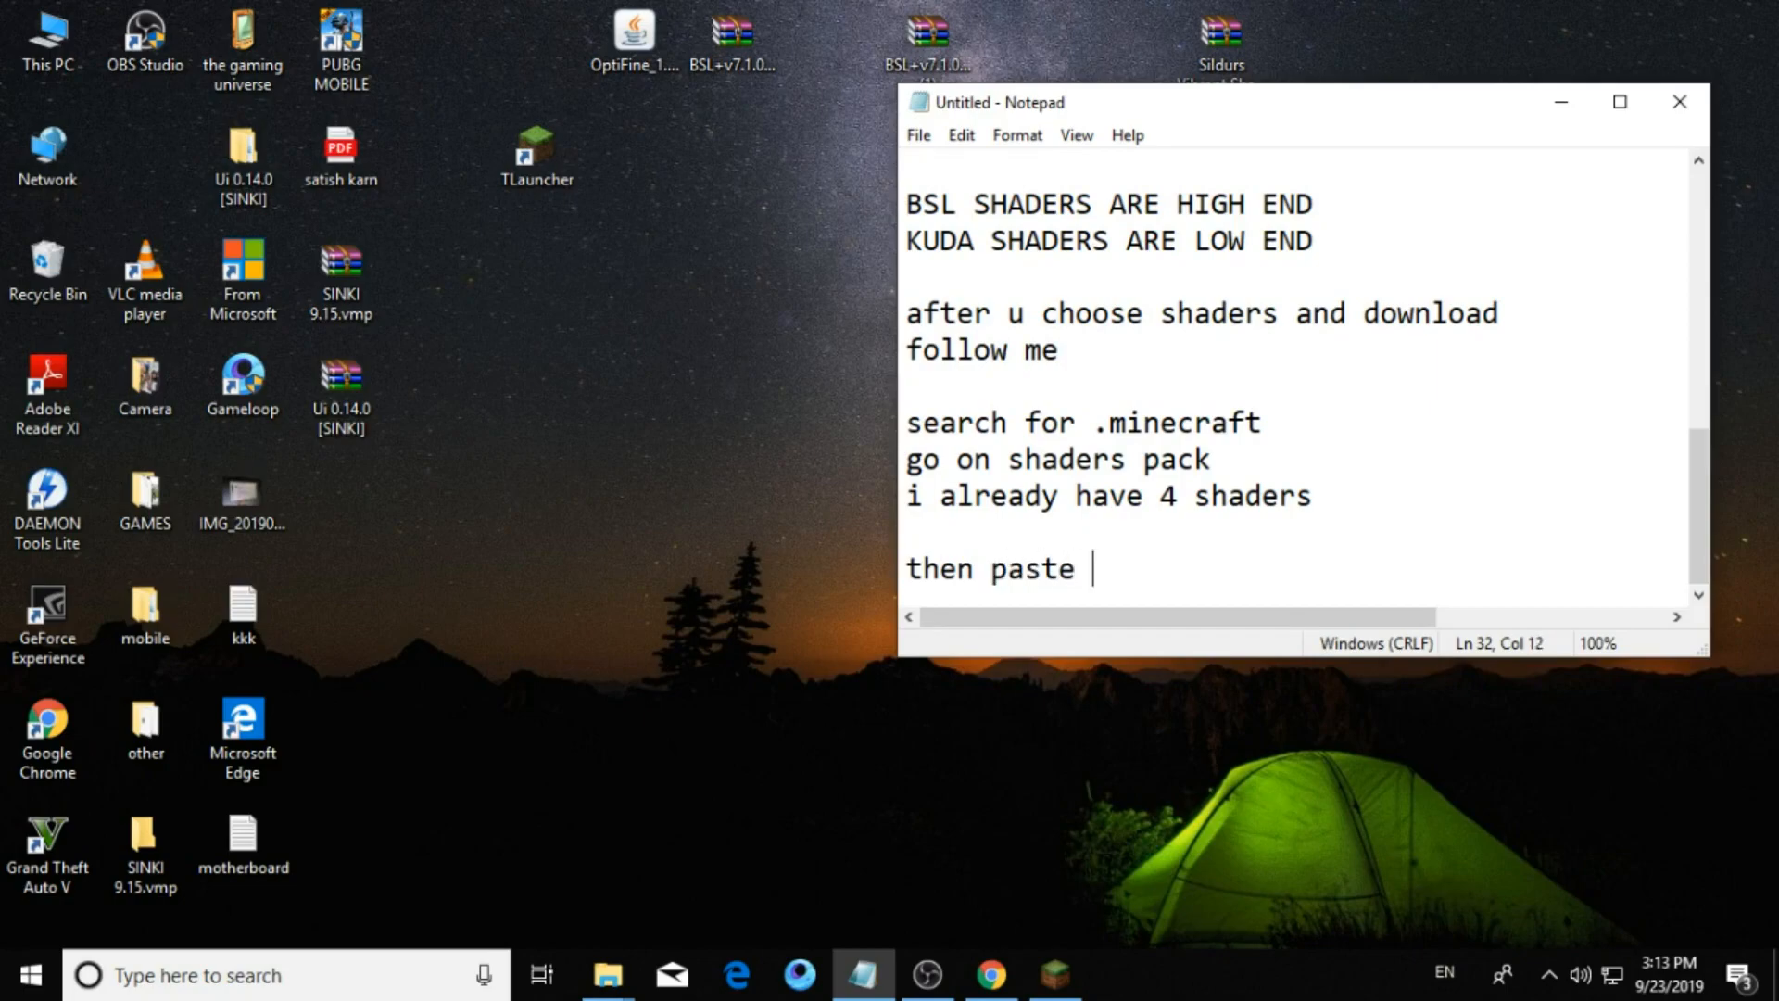
text(ur sha)
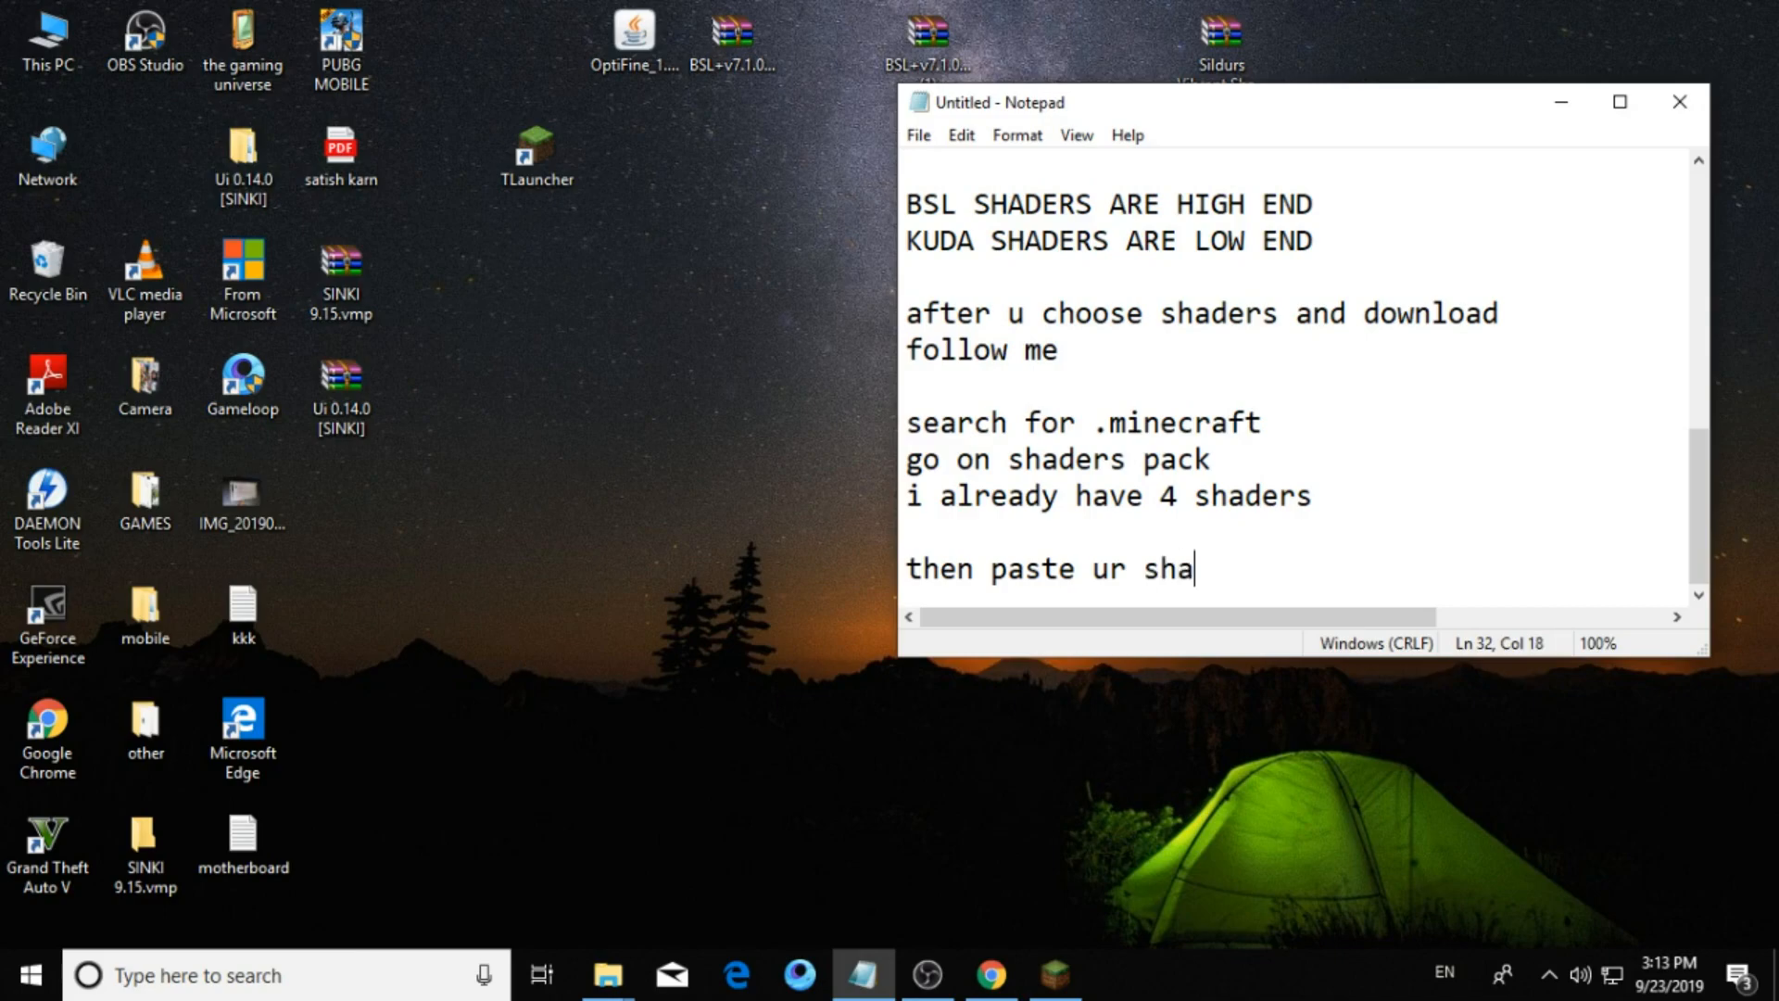
text(der he)
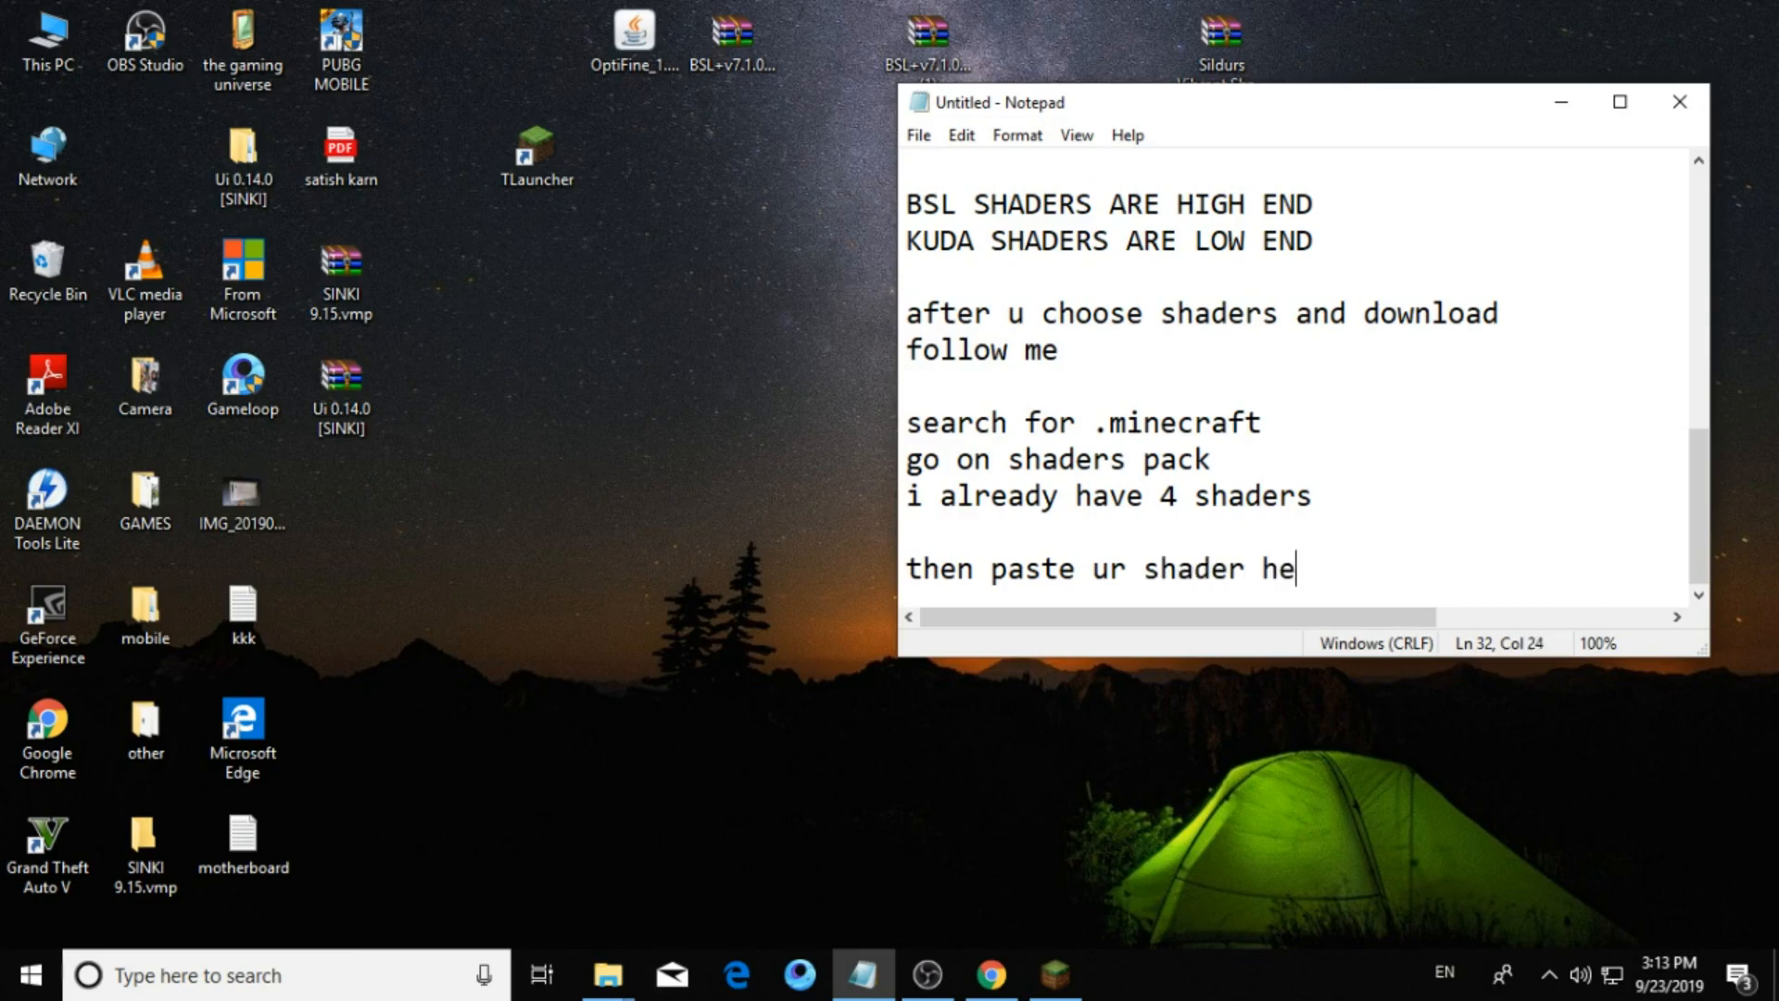
text(re)
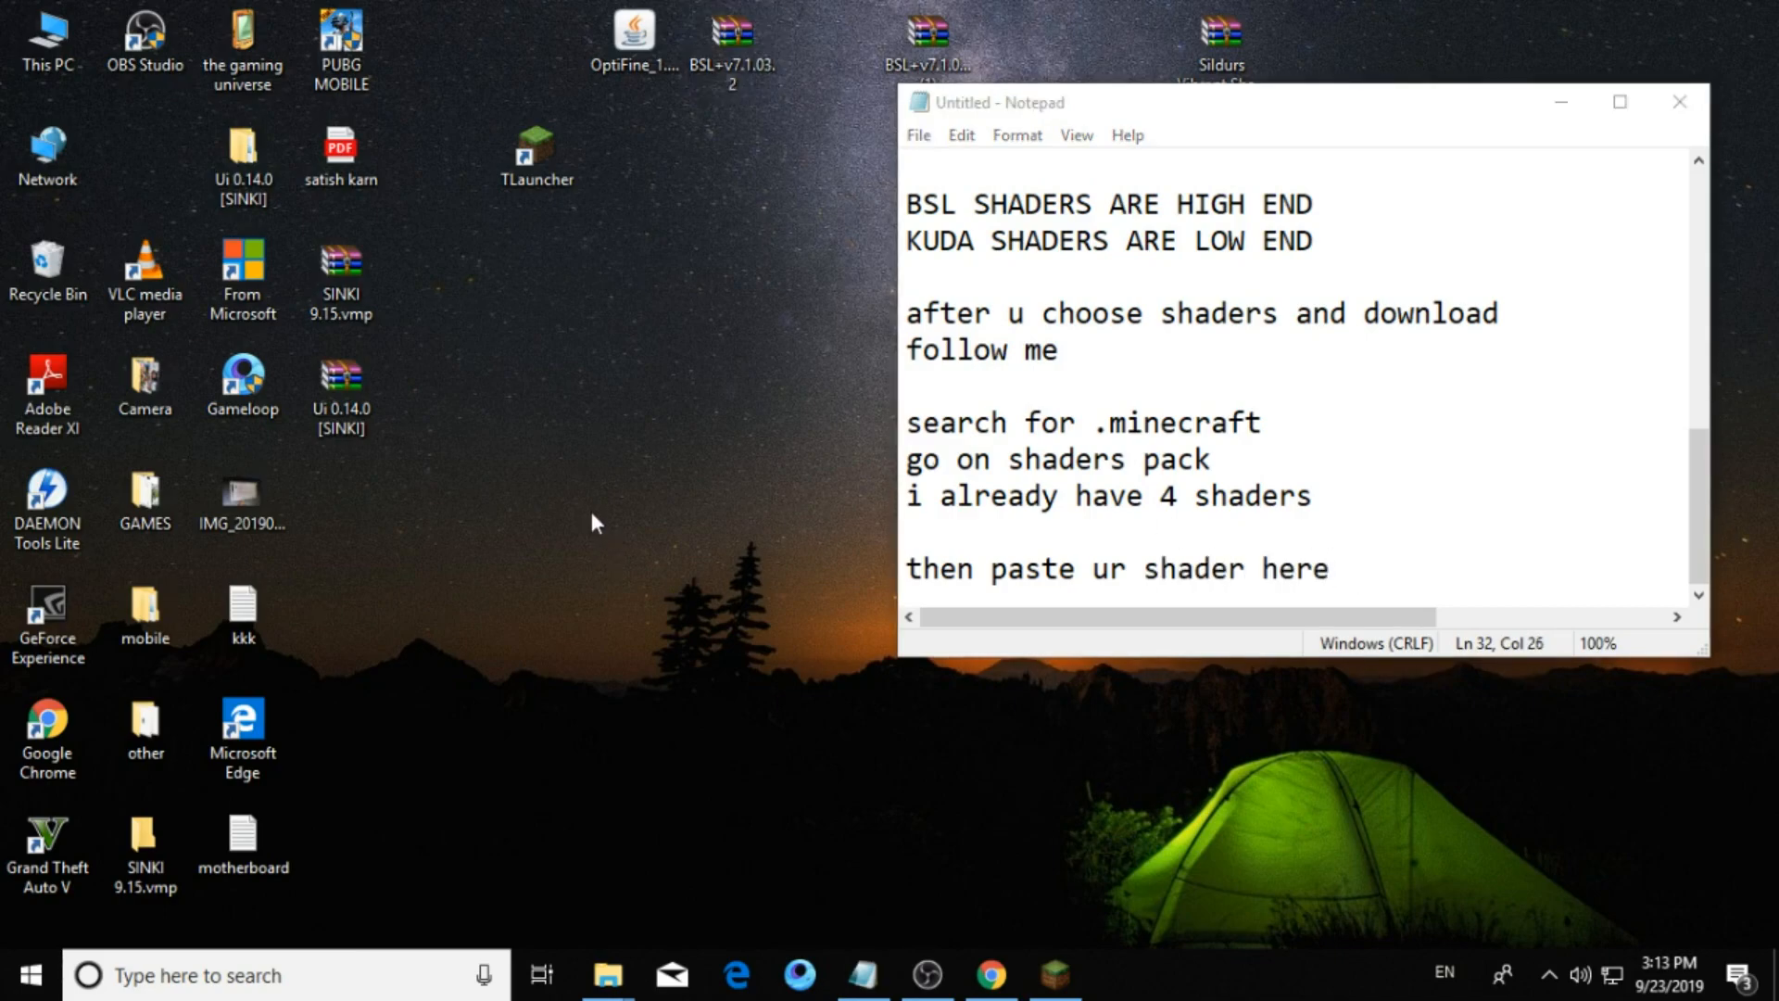
Close the notes and paste the copied BSL zip into the shaderpacks folder.
click(1679, 100)
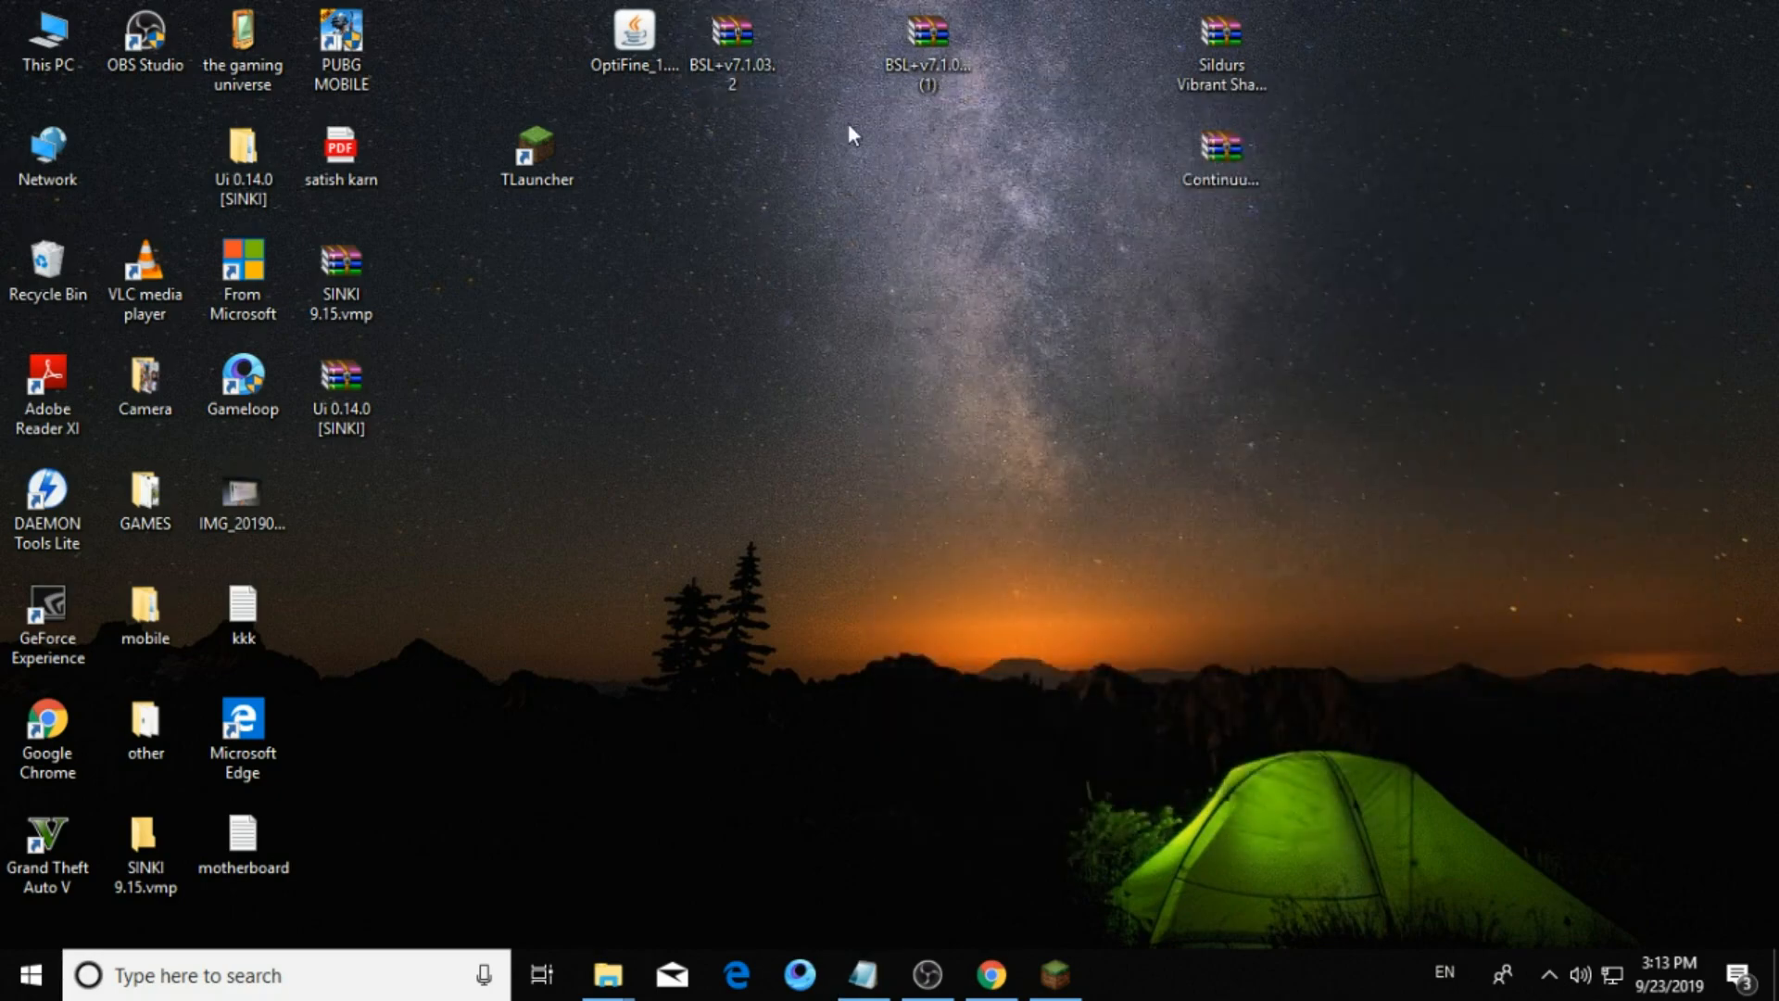
mouse_move(798, 67)
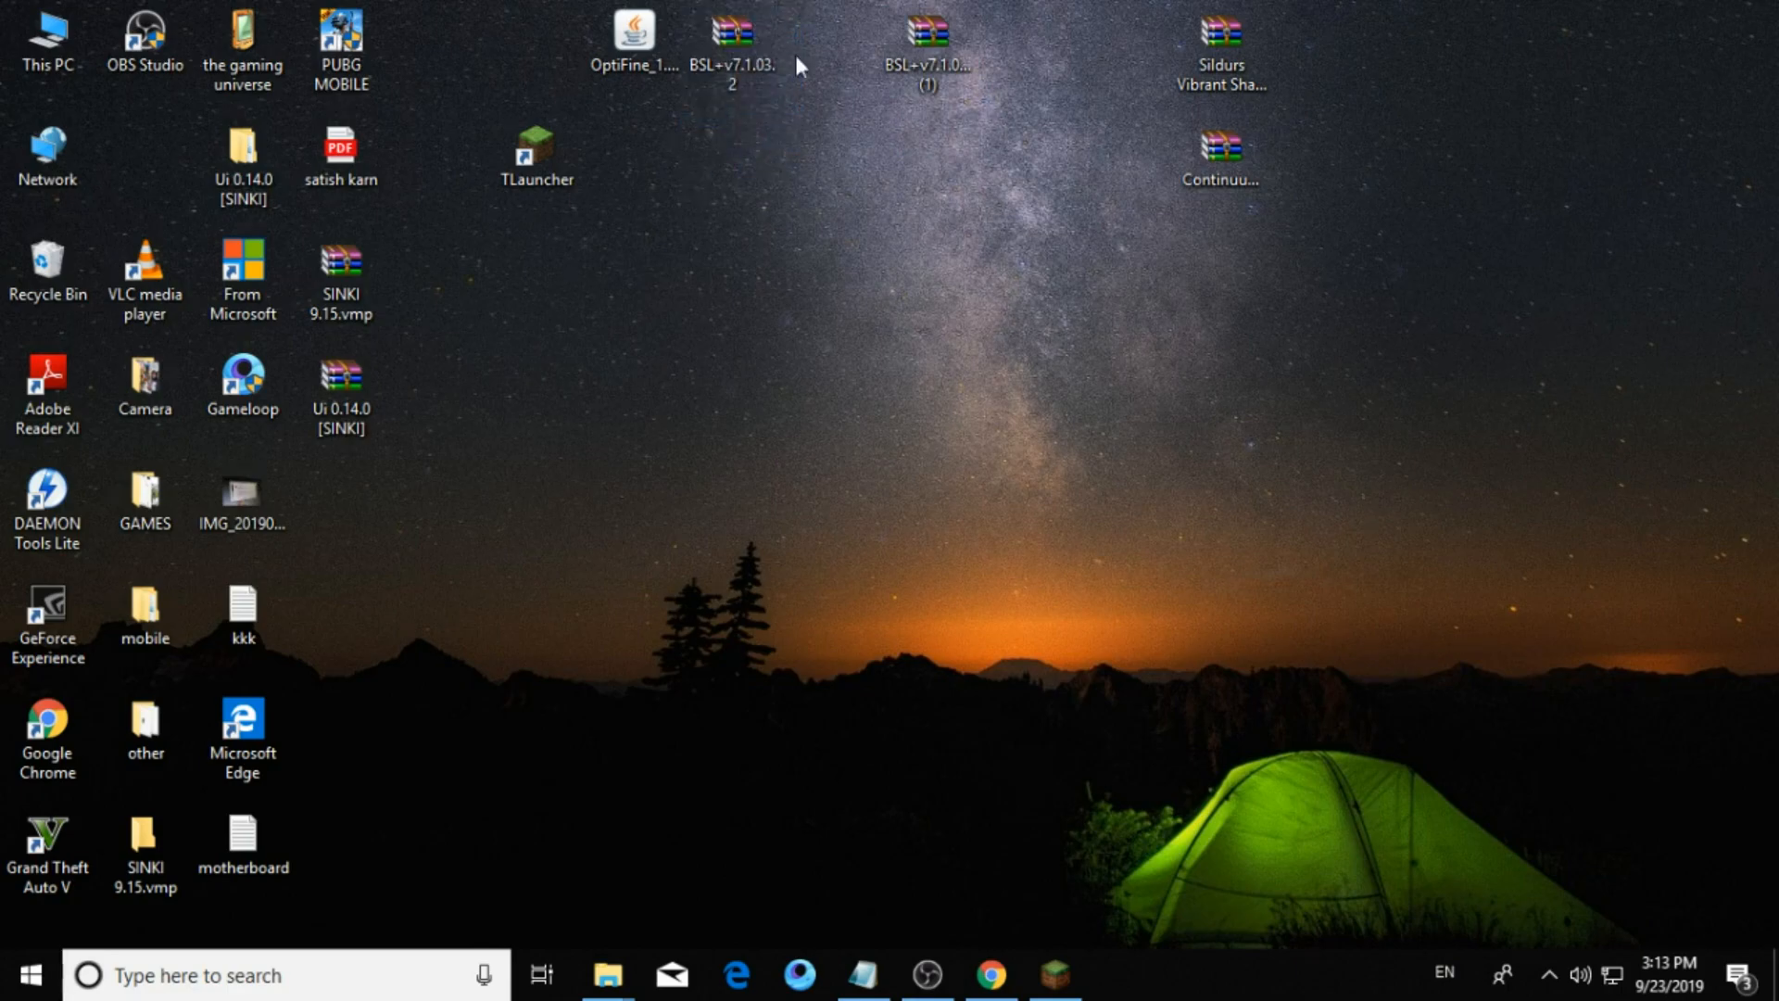
mouse_move(853, 107)
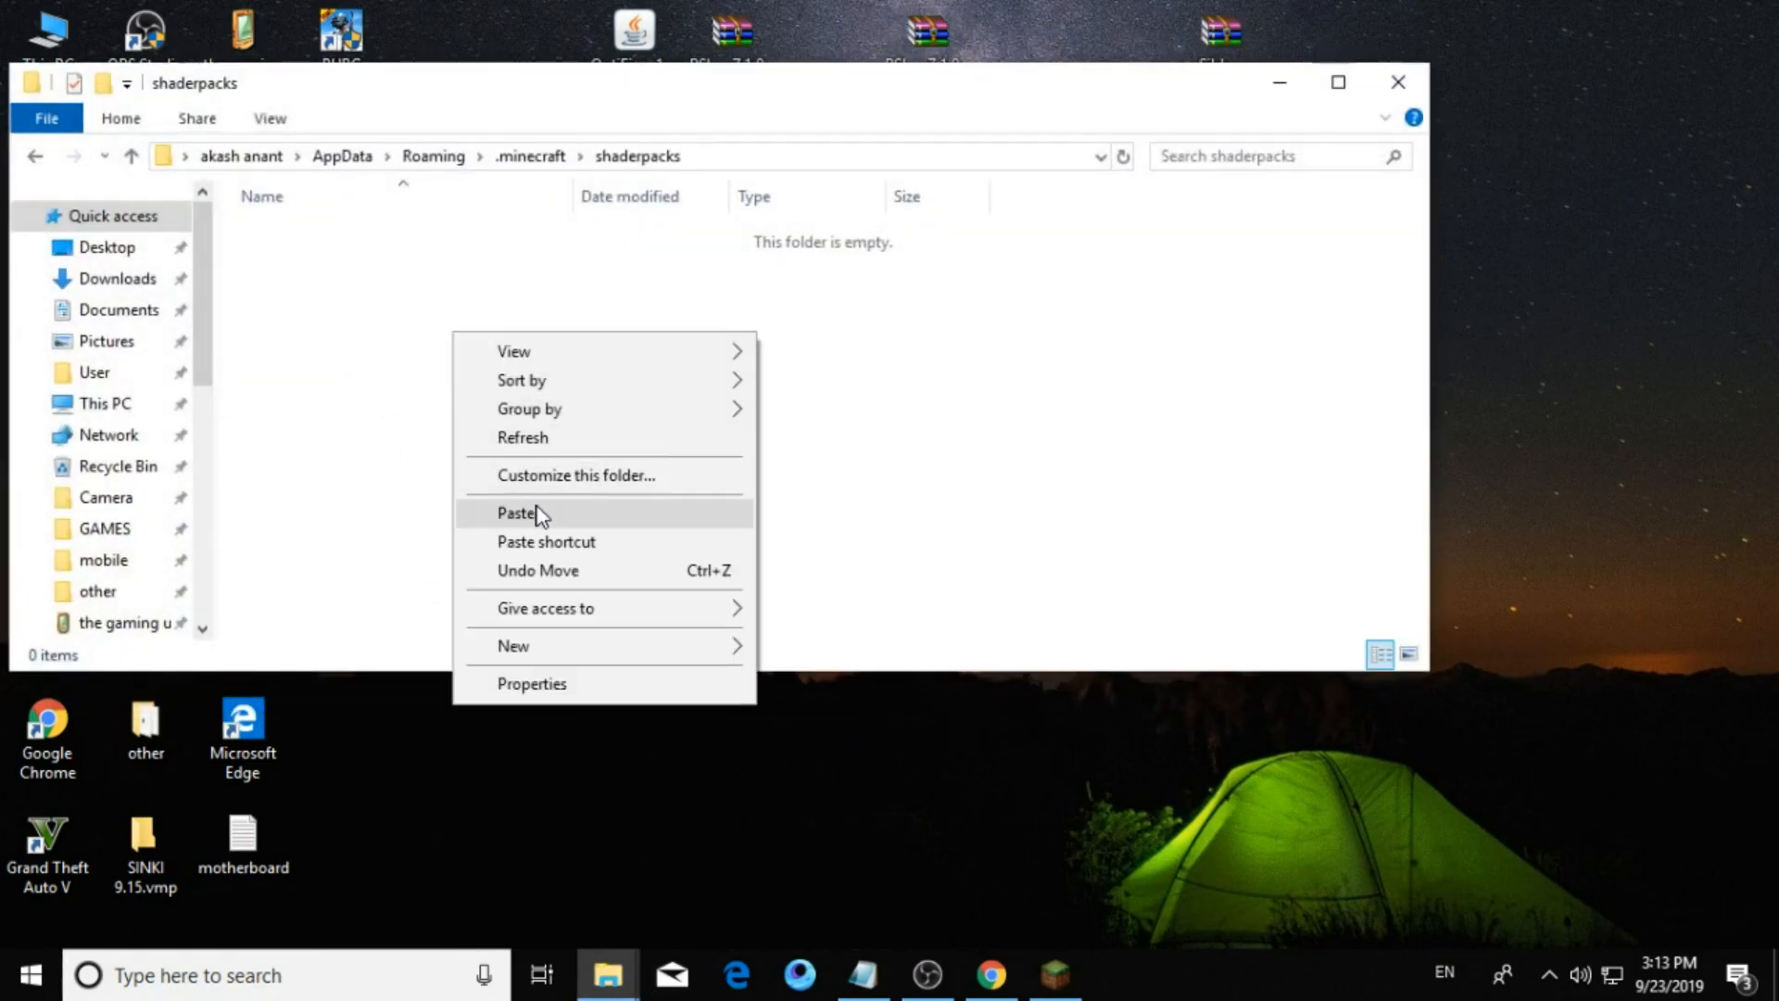
click(517, 513)
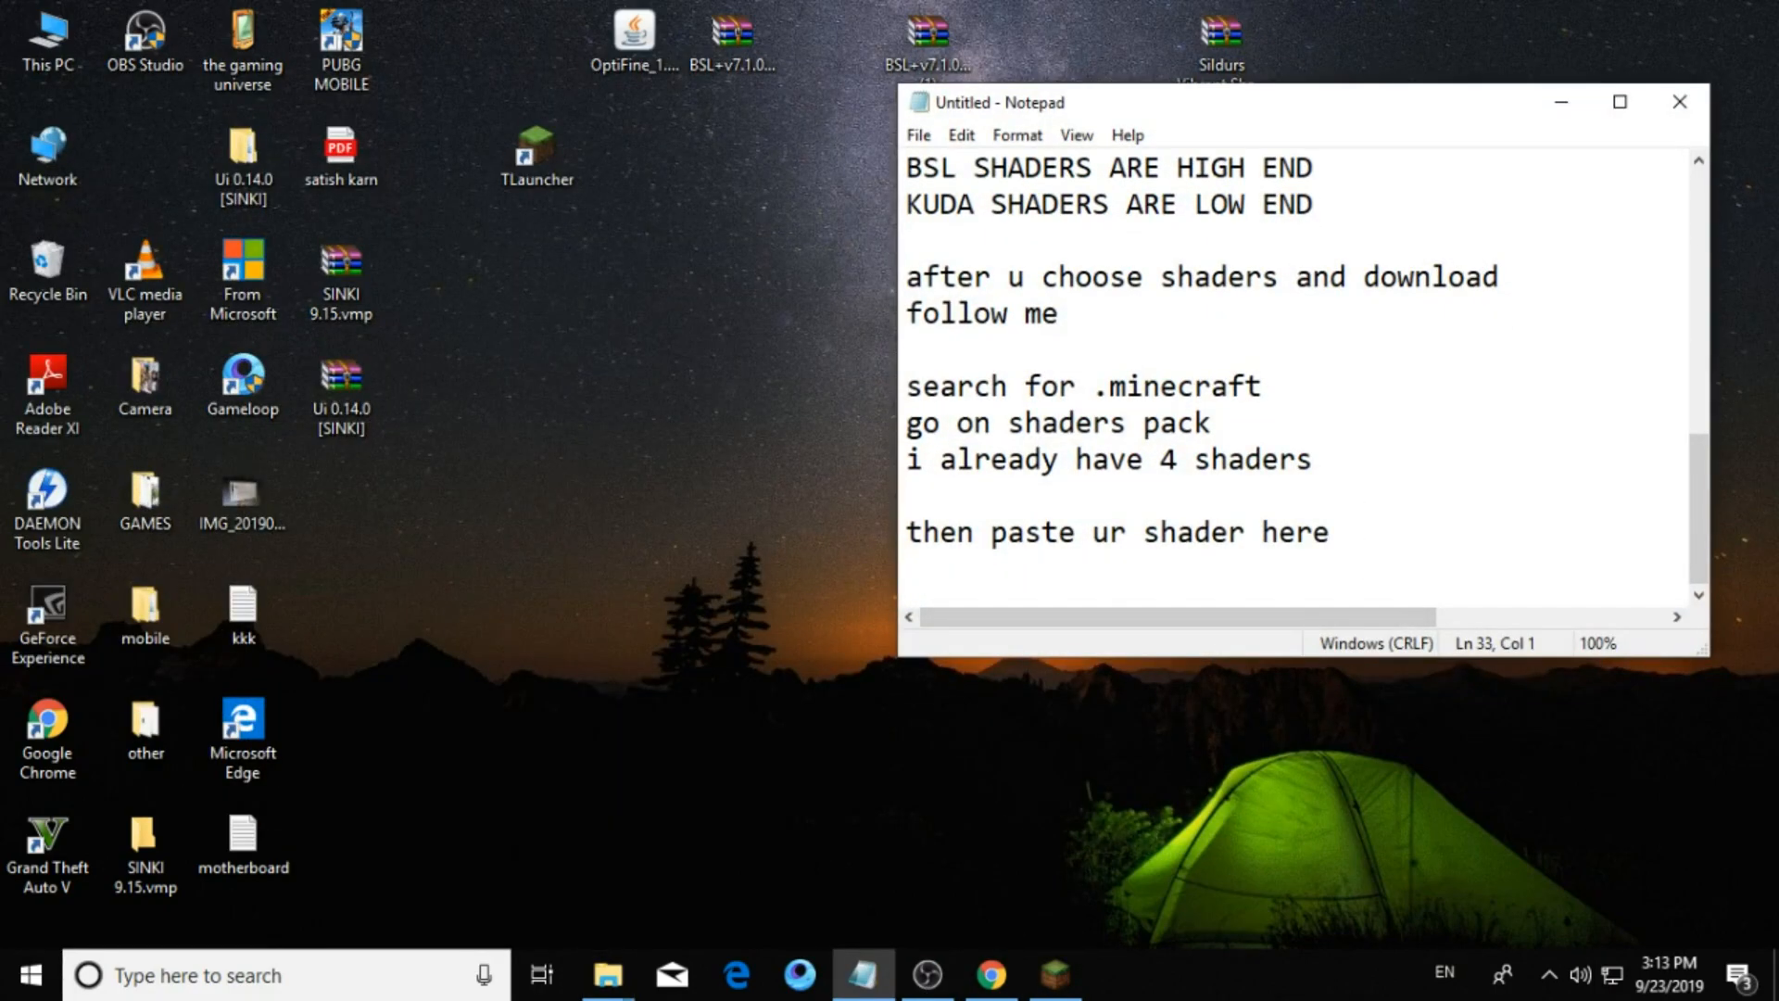
Note "open ur game" before launching OptiFine 1.14.4 from TLauncher.
text(open ur)
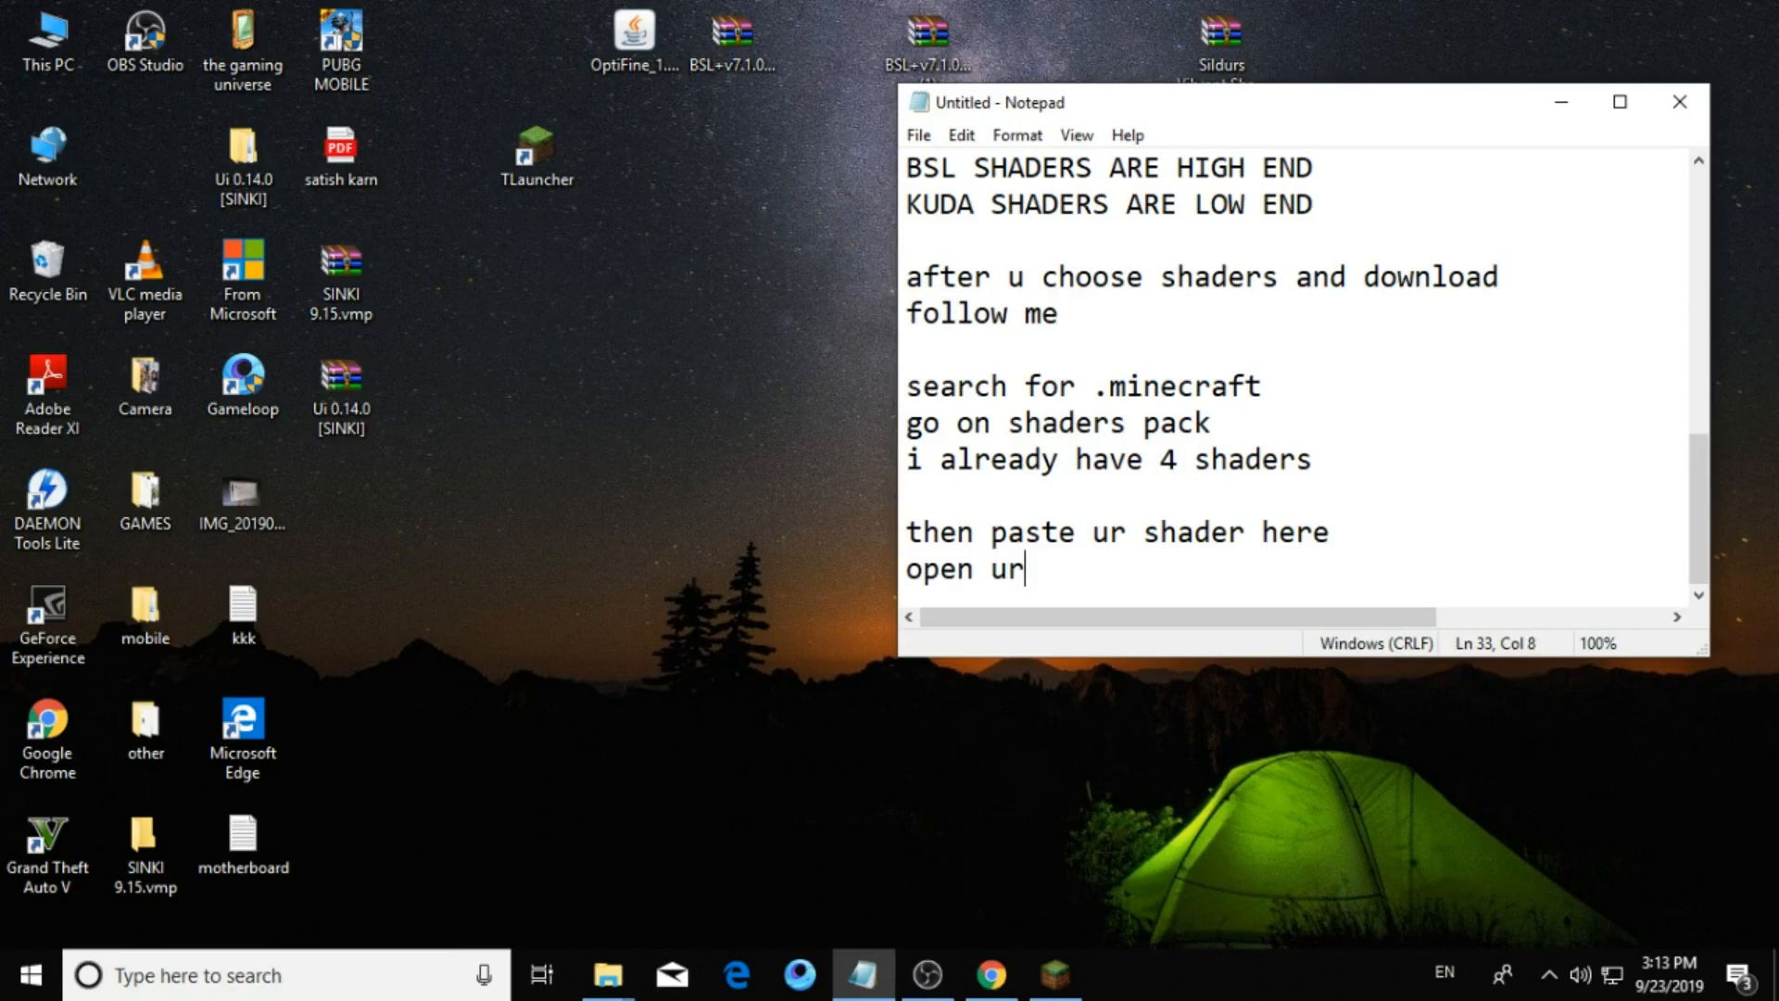
text(game)
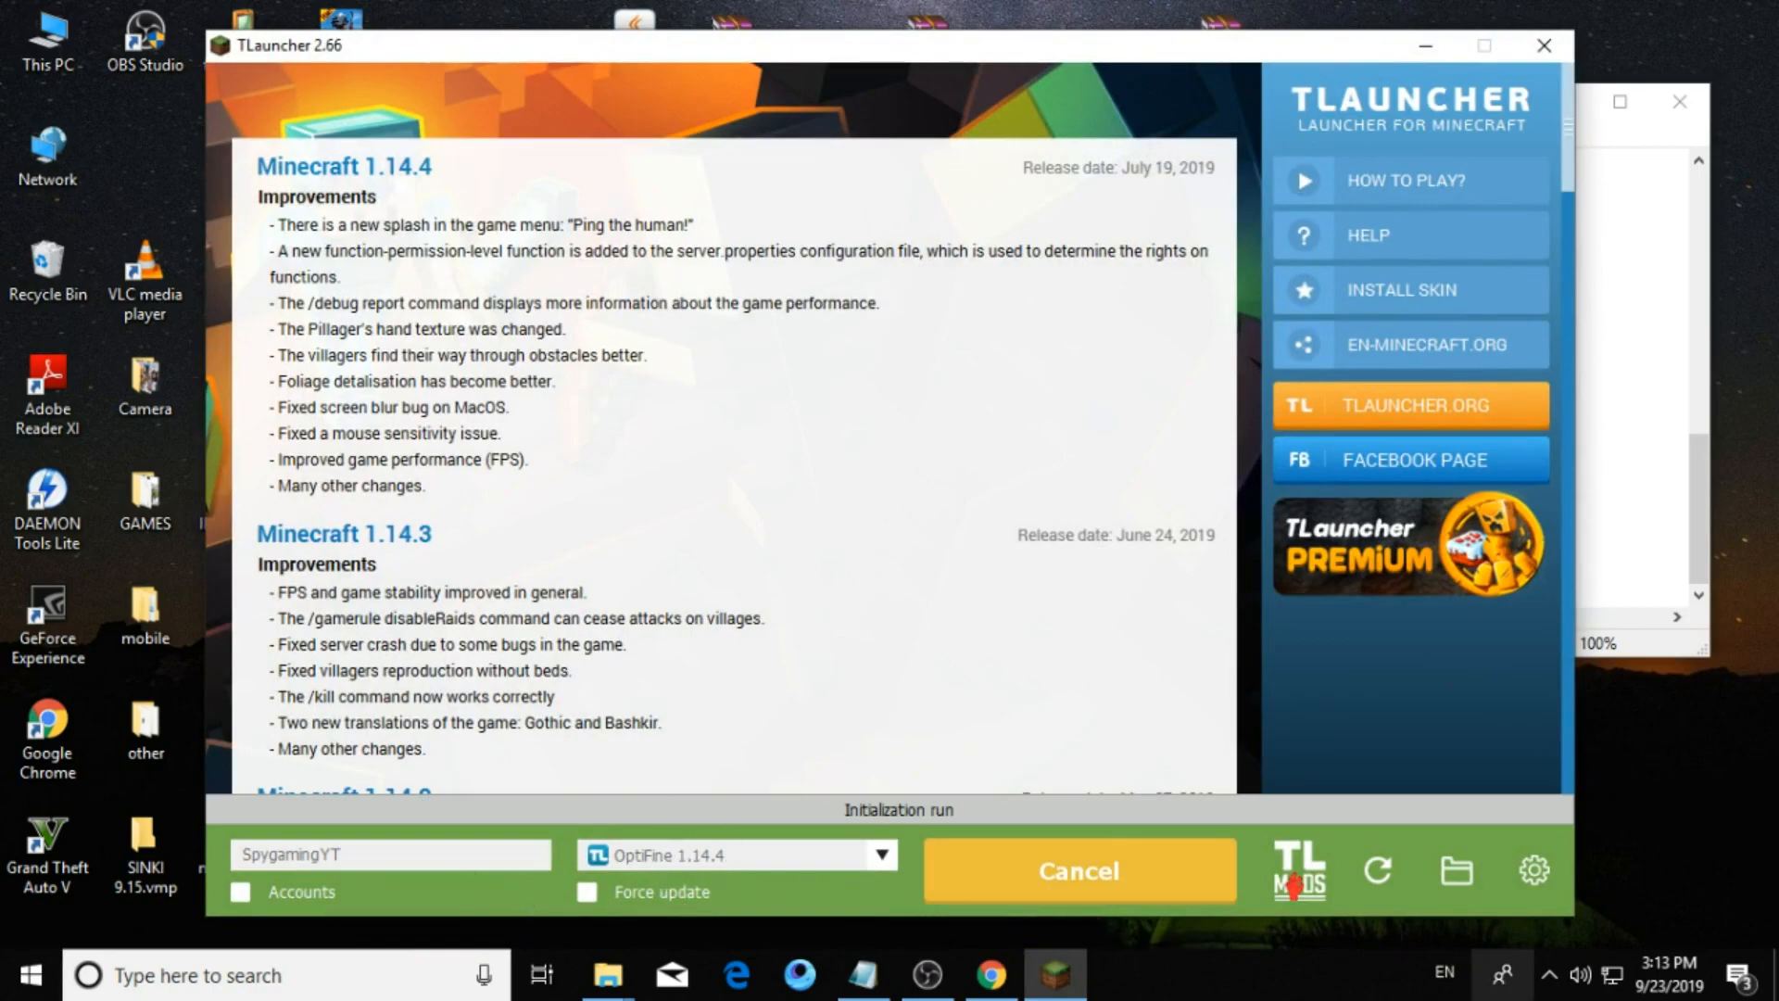
mouse_move(317, 732)
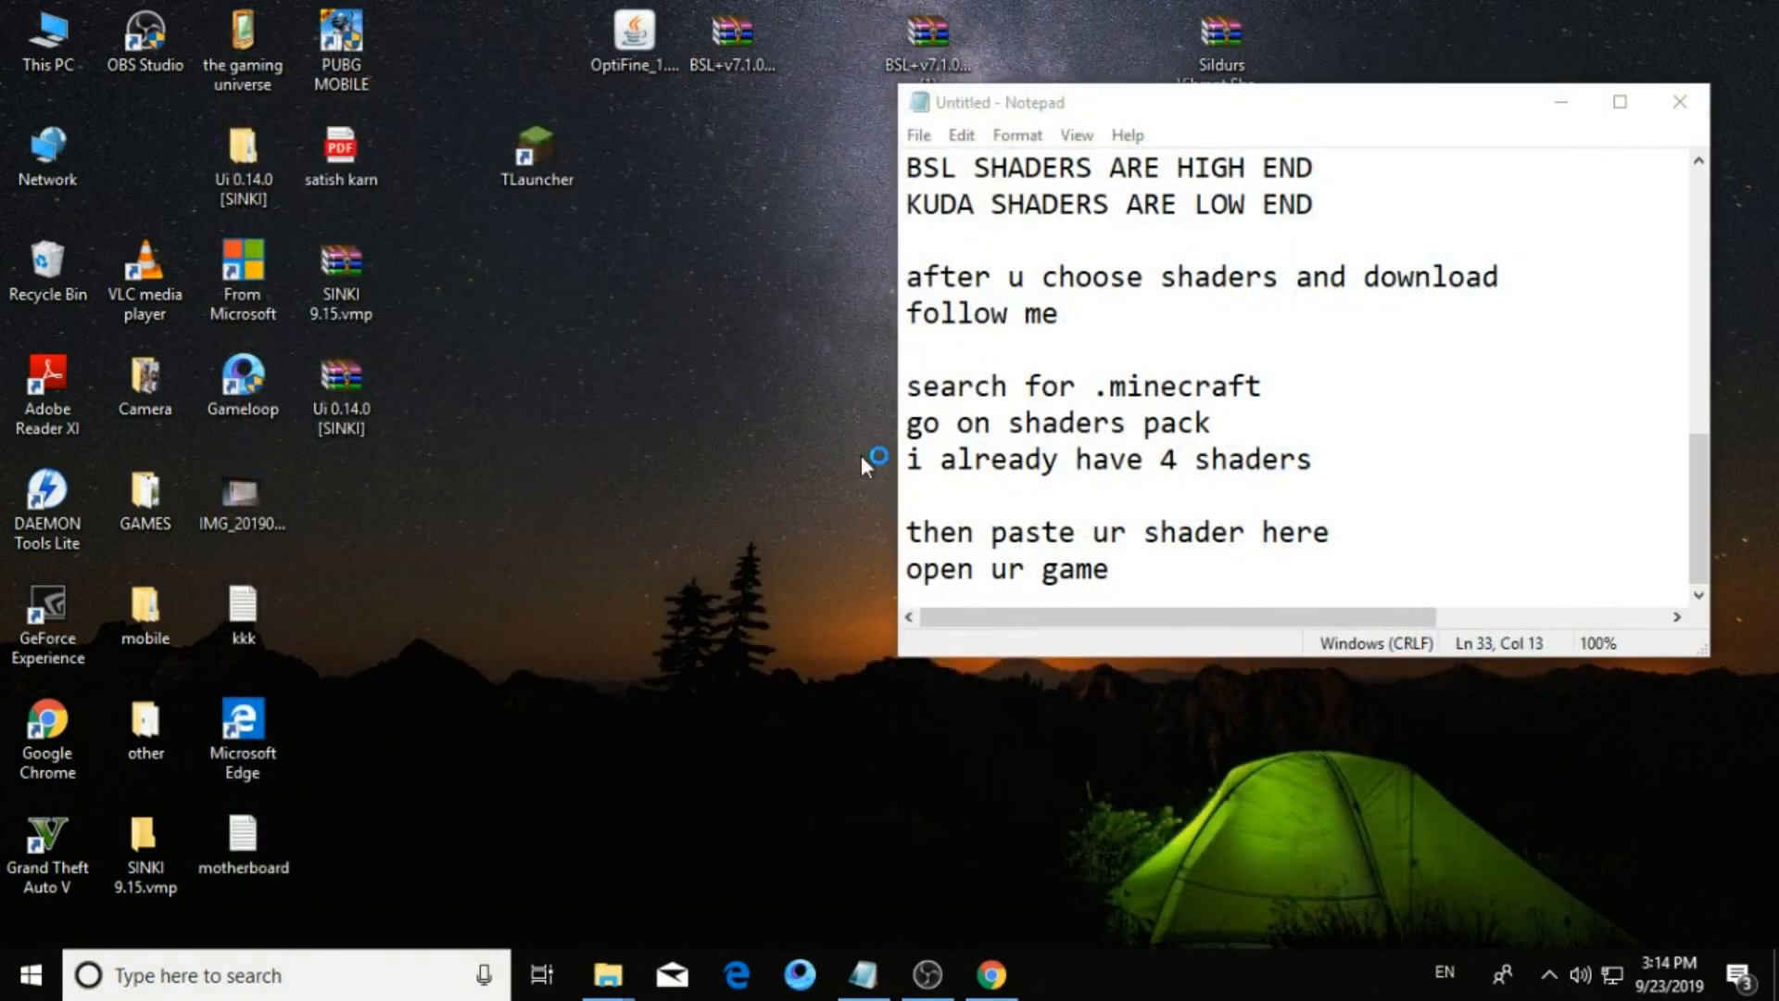
mouse_move(790, 448)
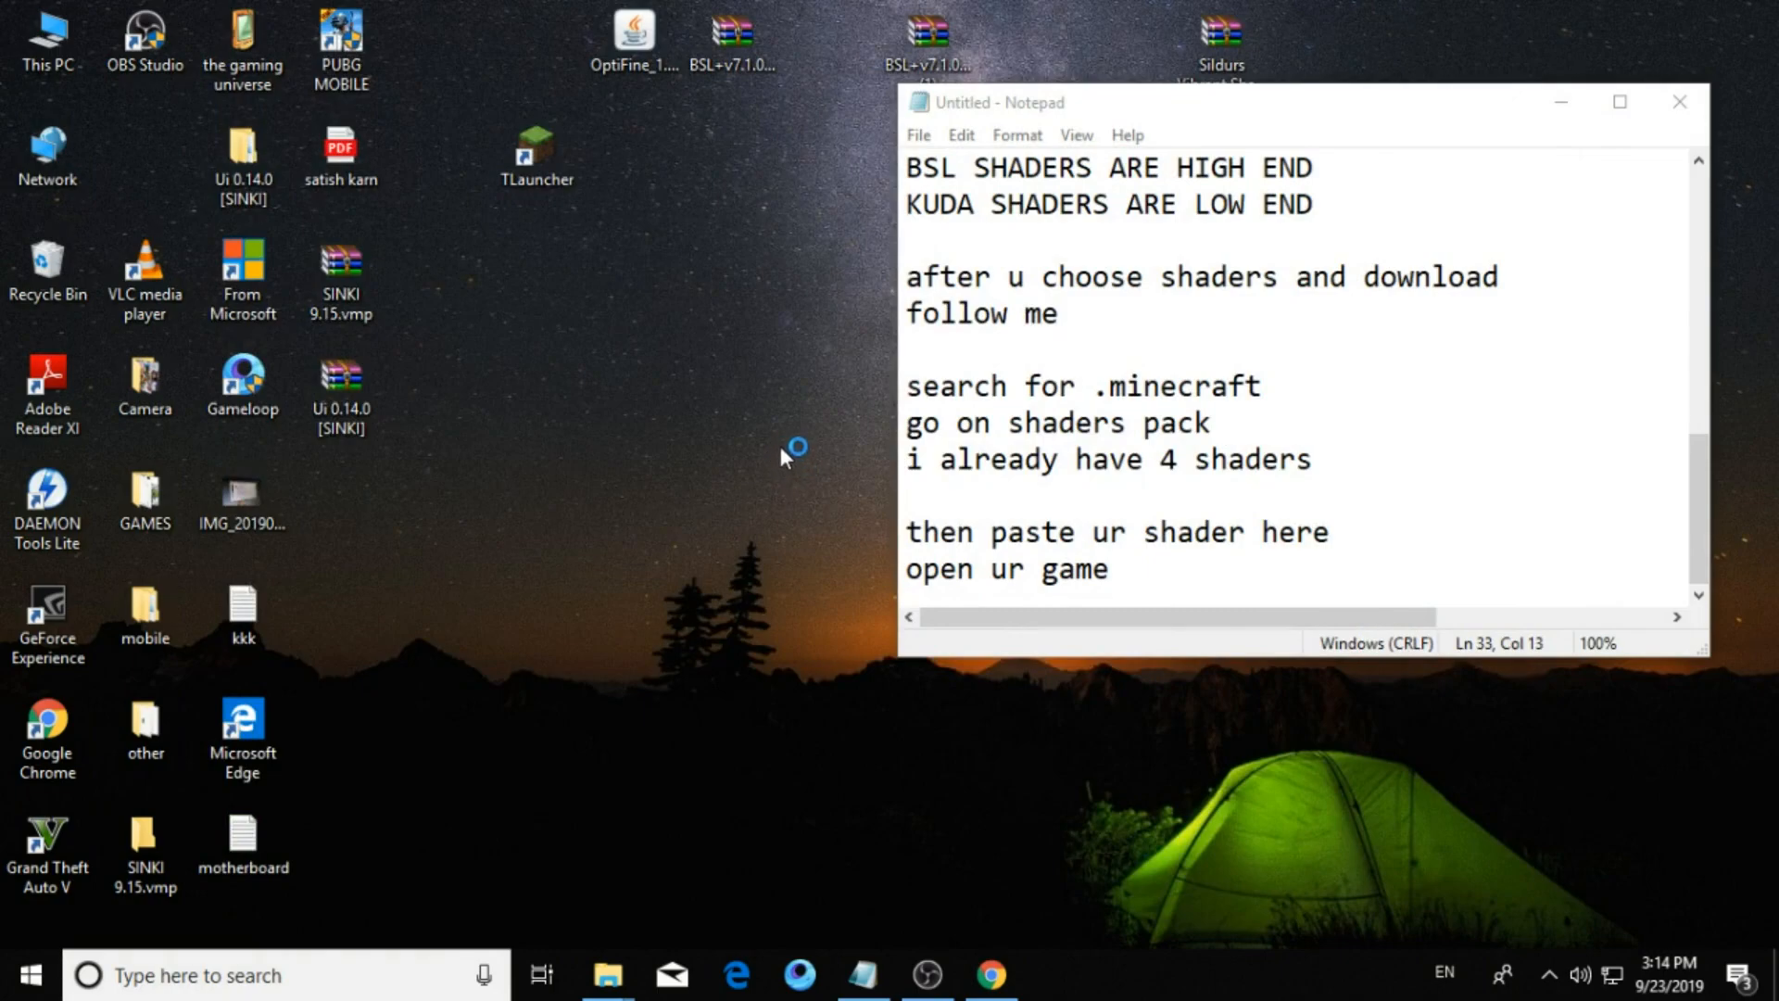
mouse_move(786, 458)
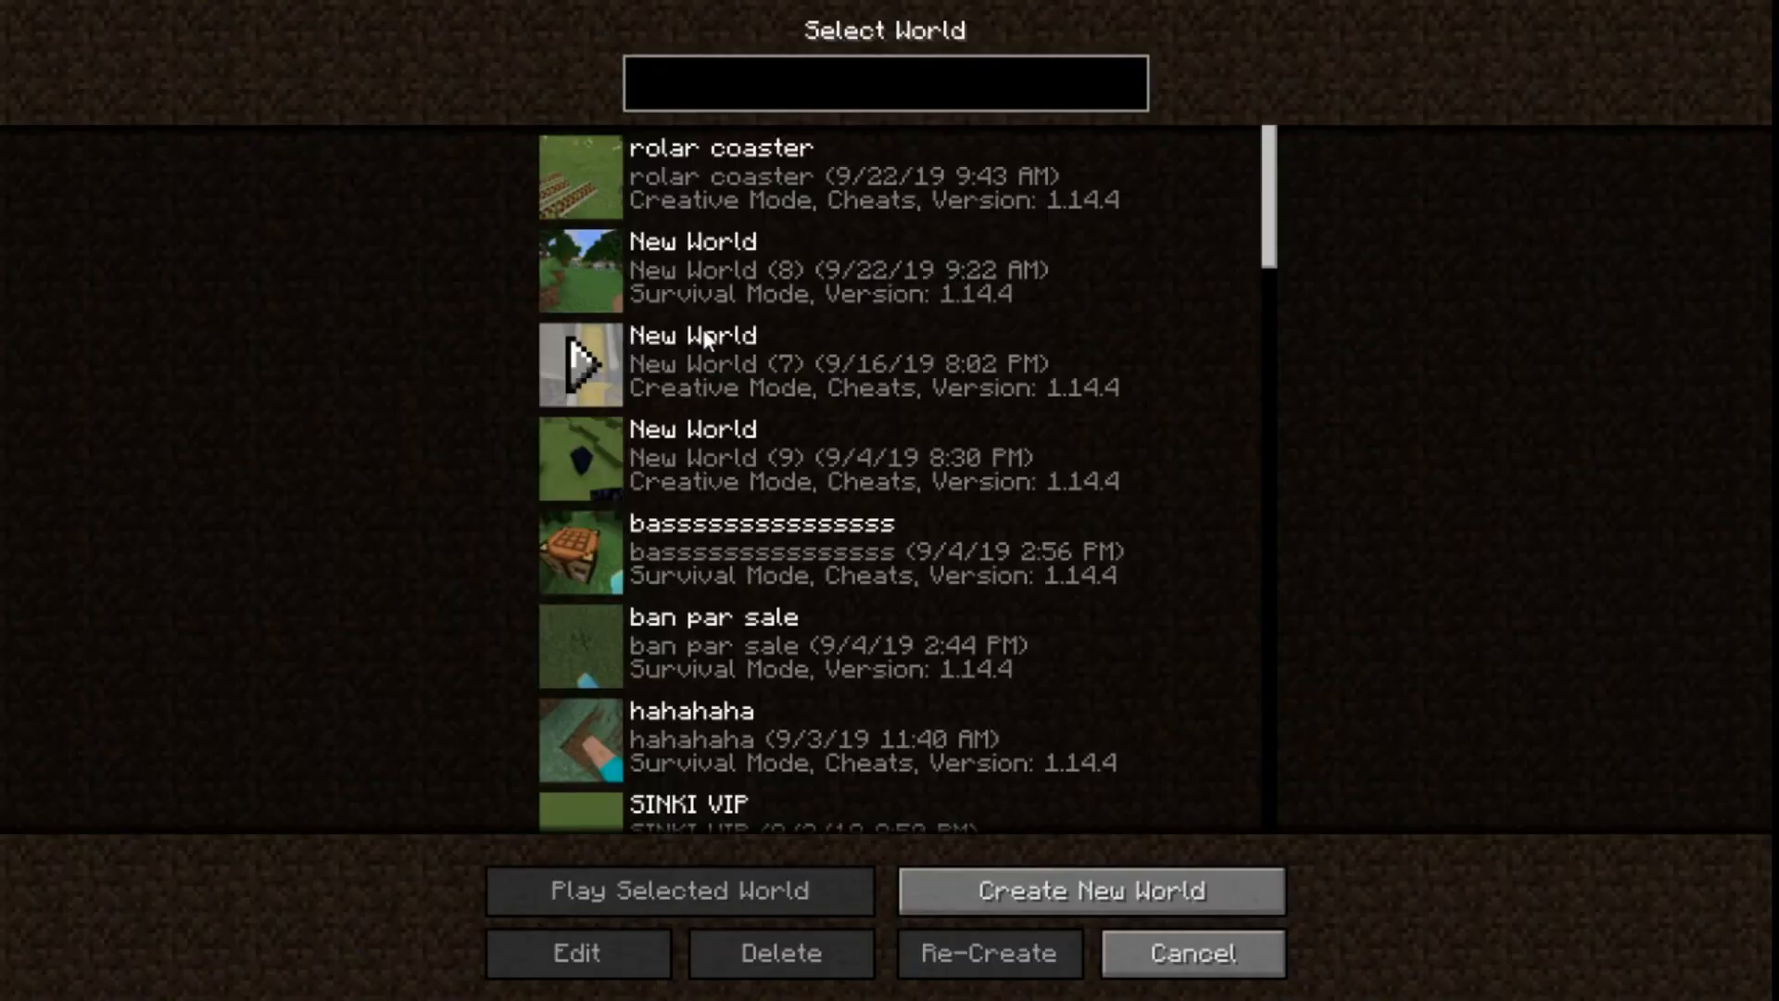
mouse_move(580, 180)
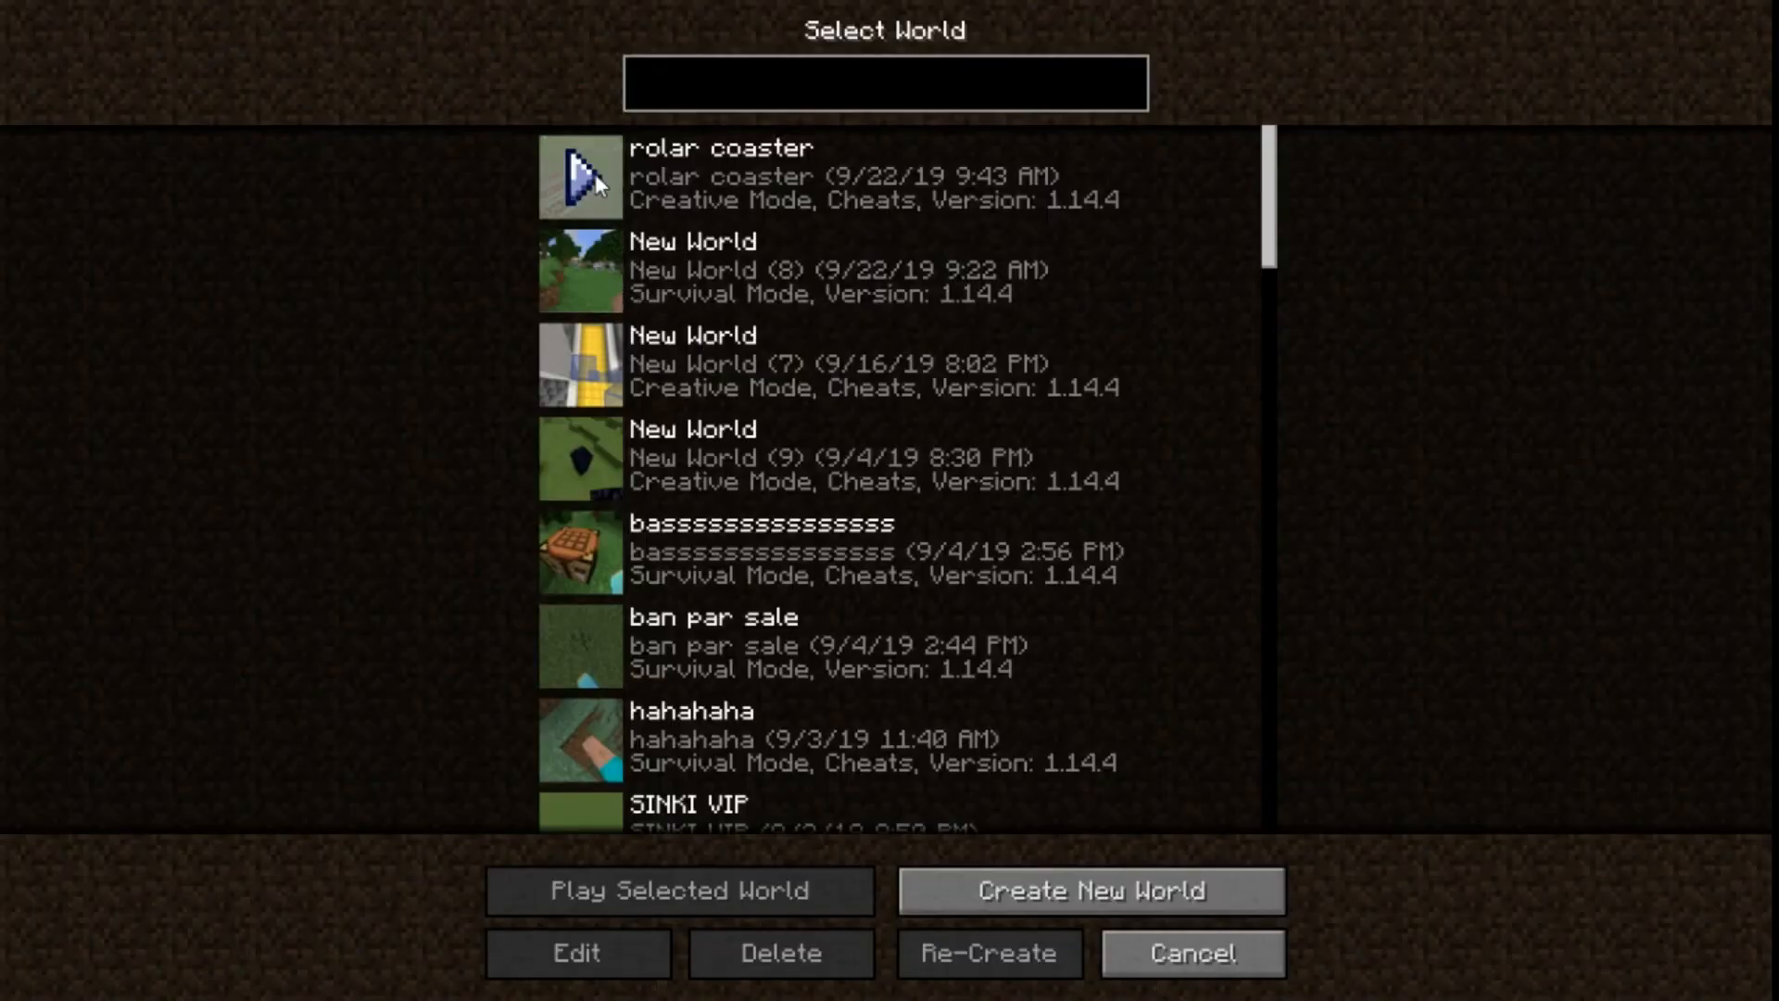
Enter the rolar coaster world and note "put ur shade..." in Notepad.
click(681, 890)
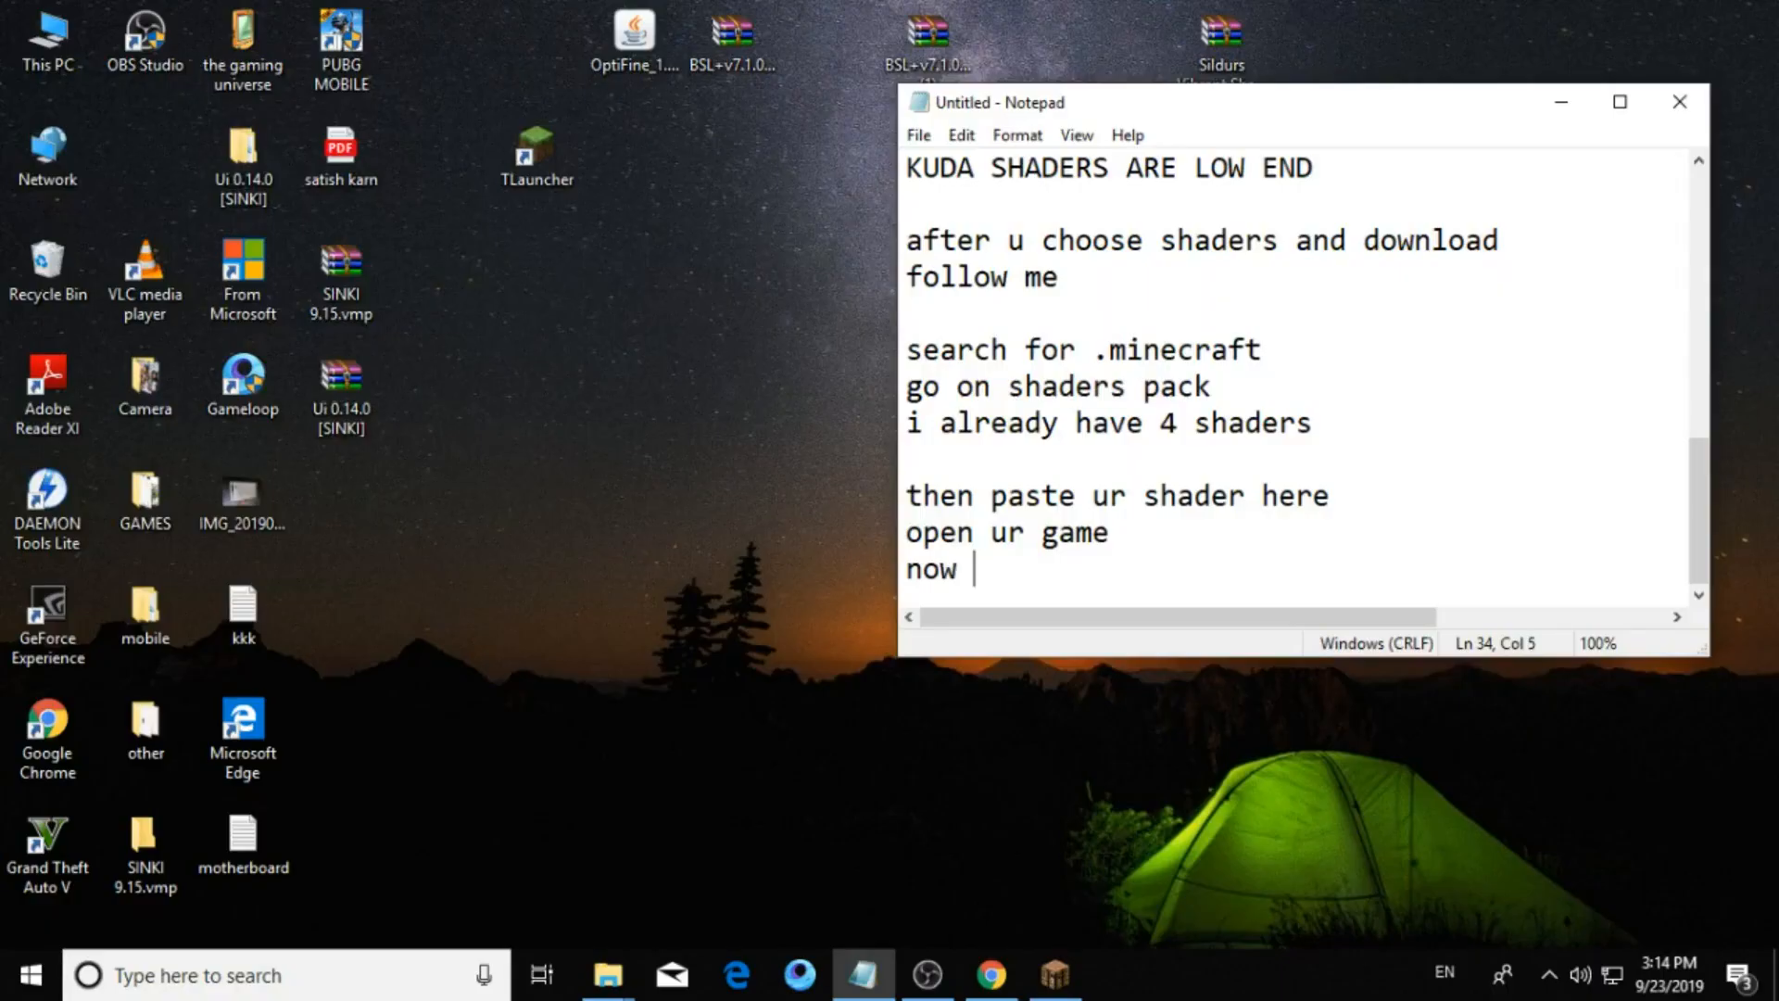
text(put)
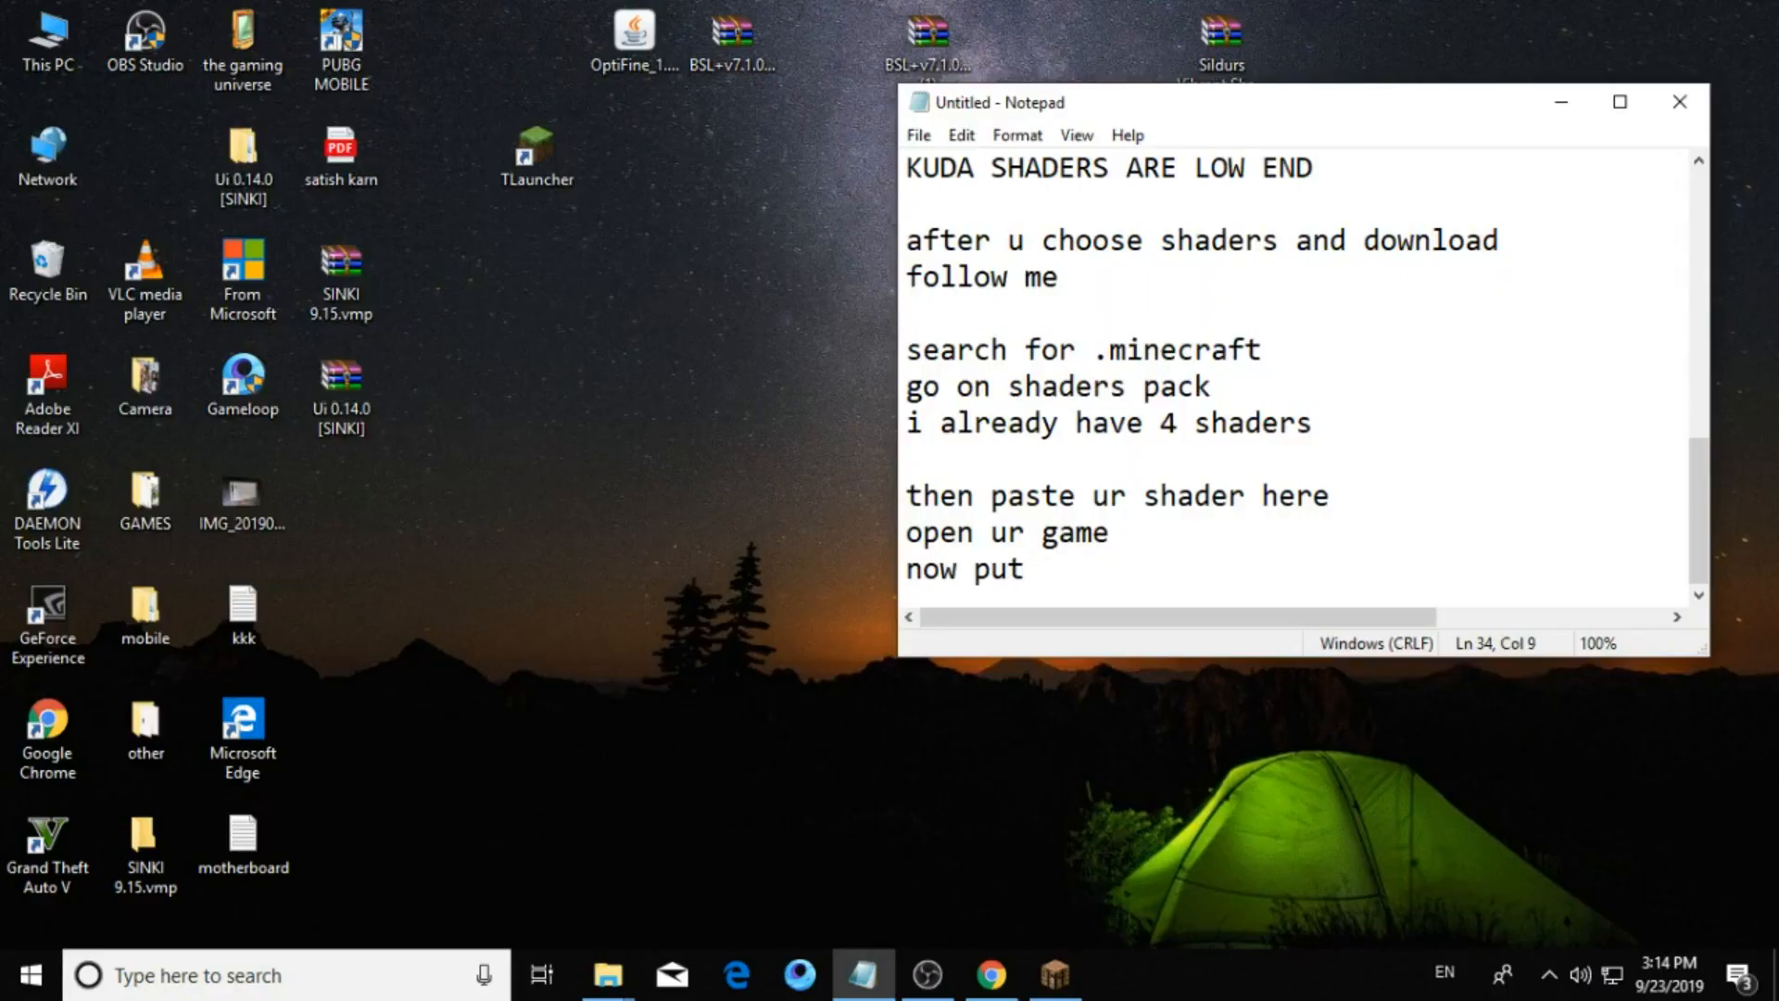
text(u)
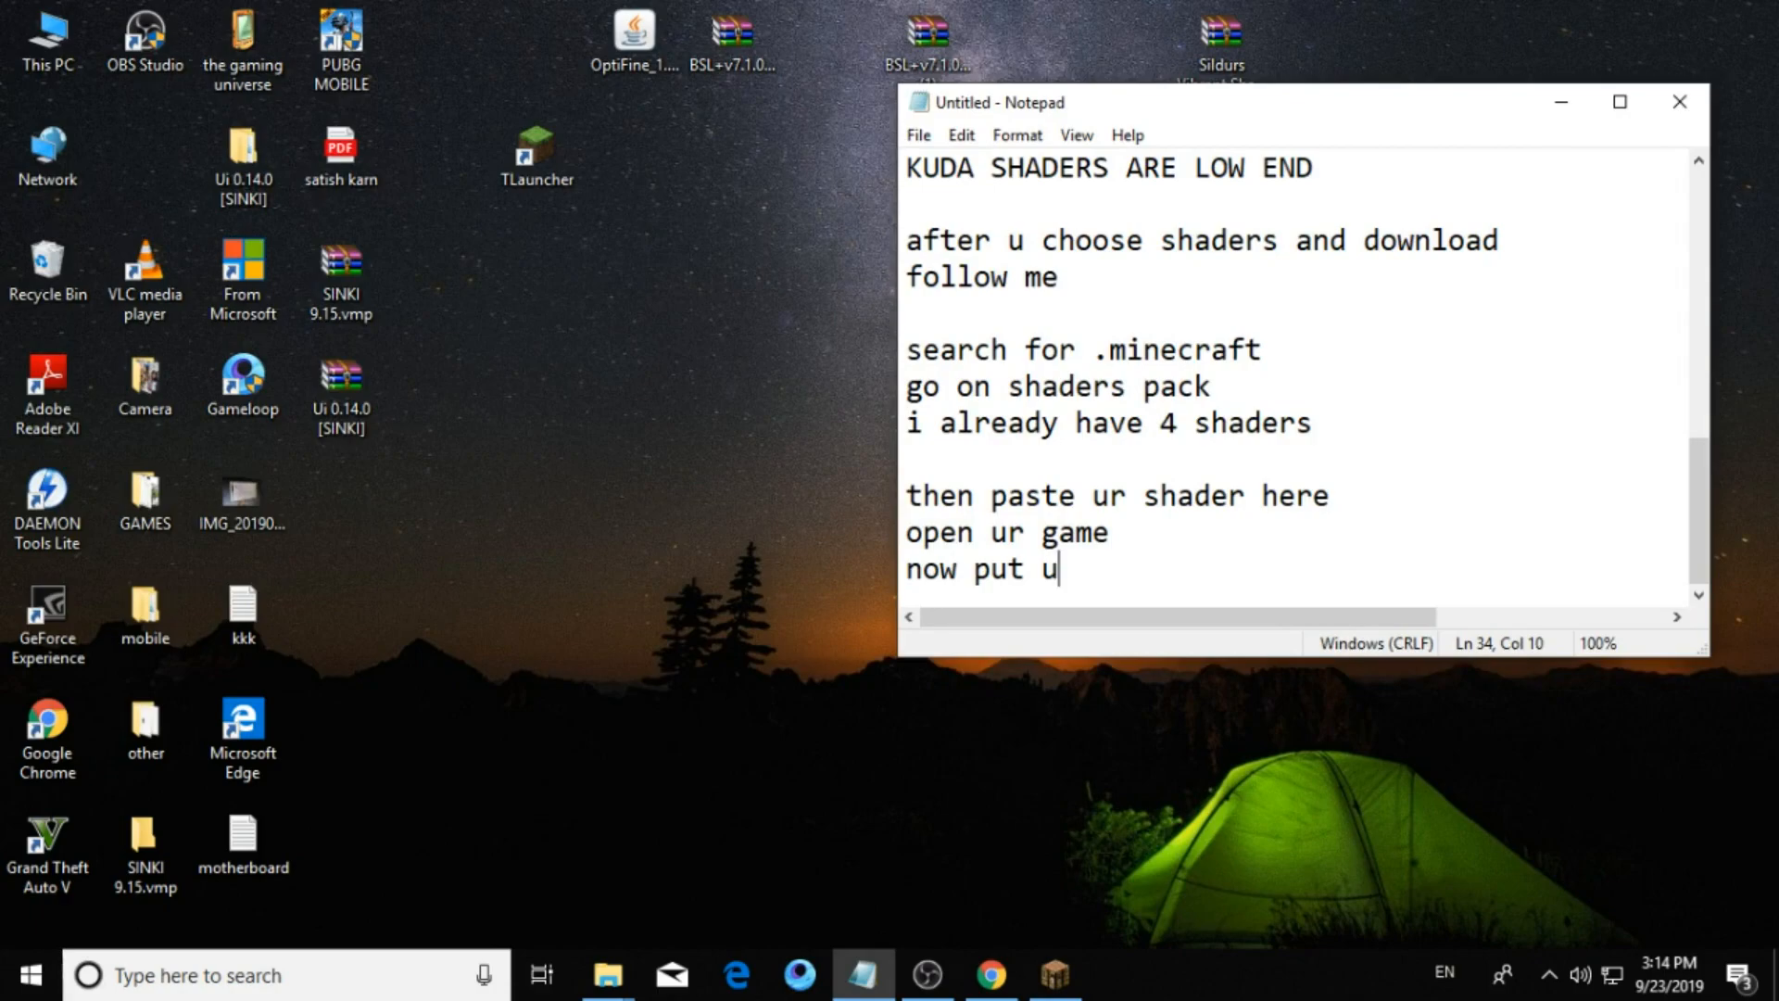
text(r shade)
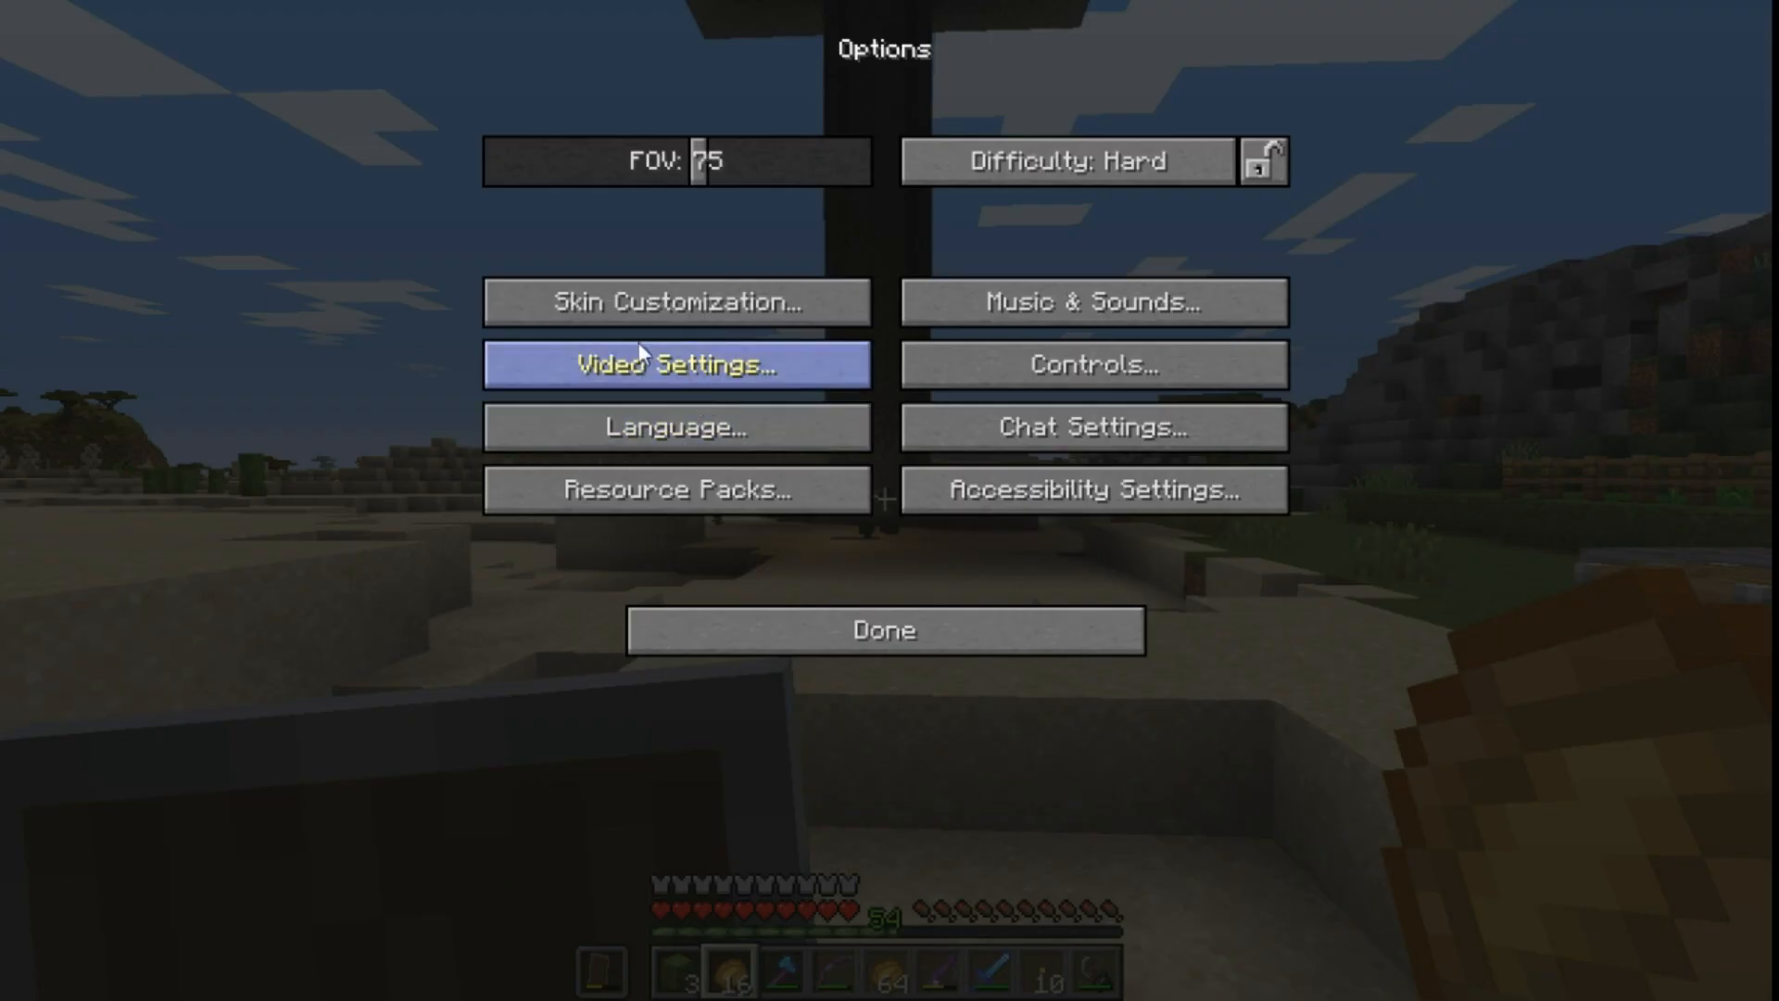
mouse_move(178, 767)
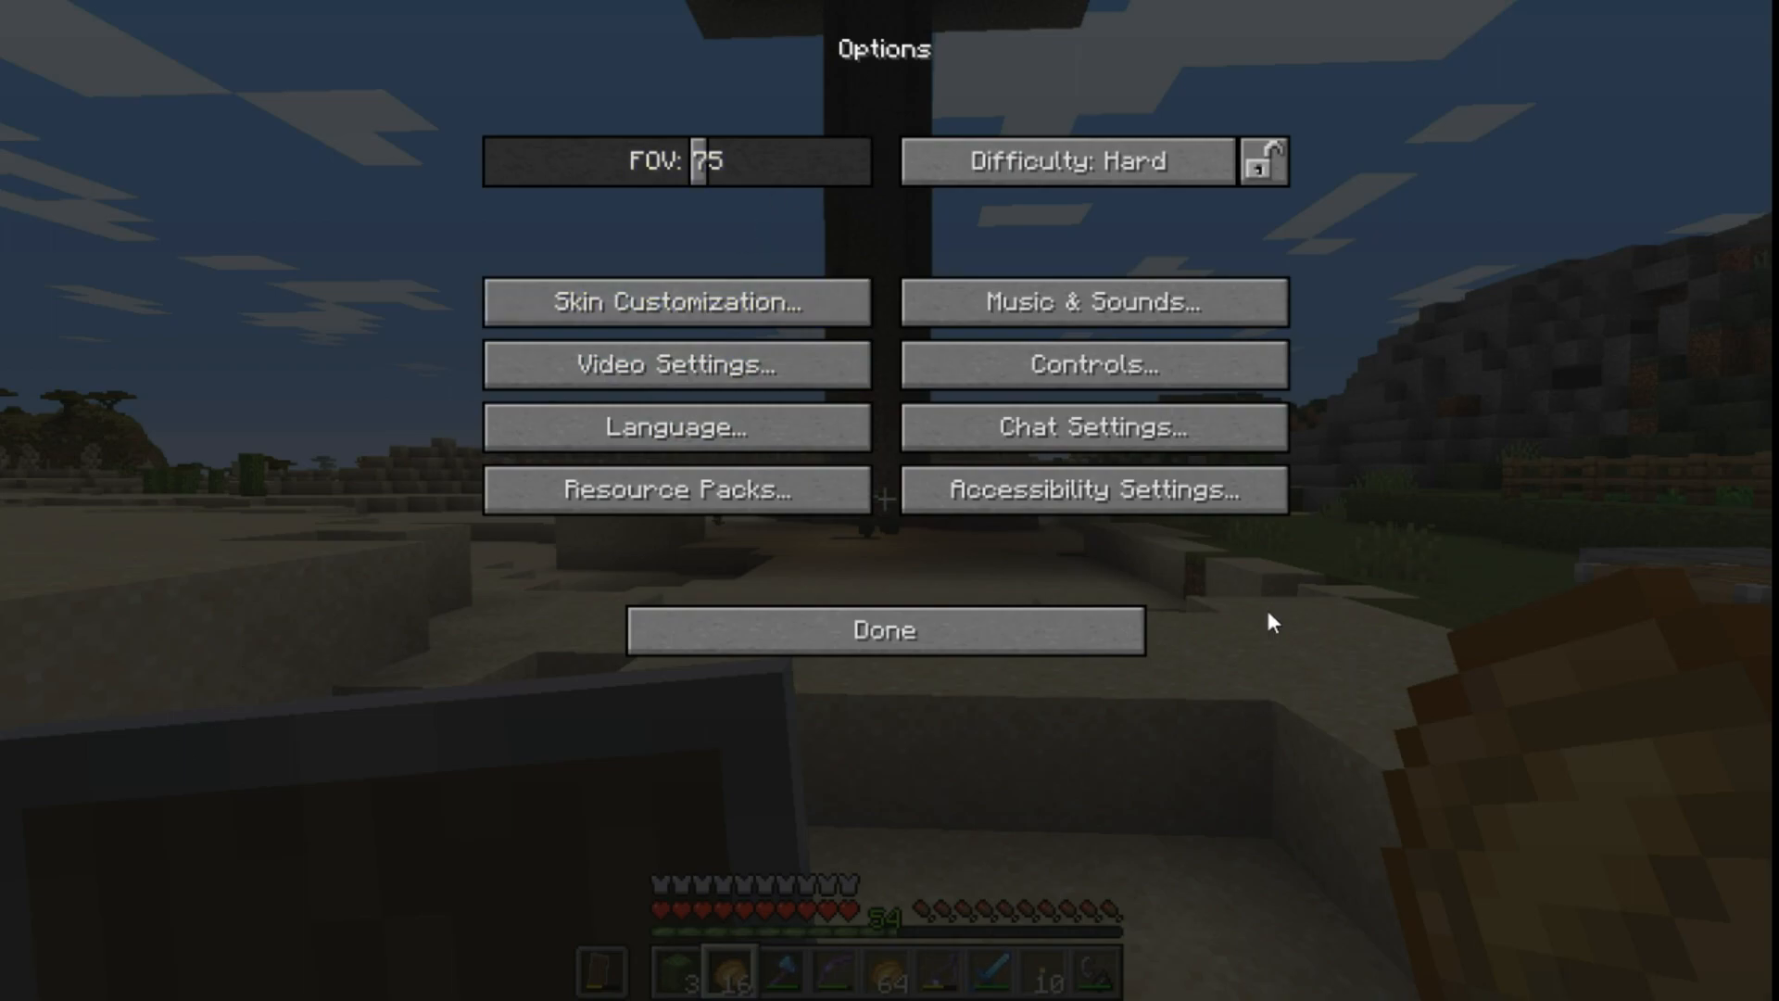
mouse_move(675, 365)
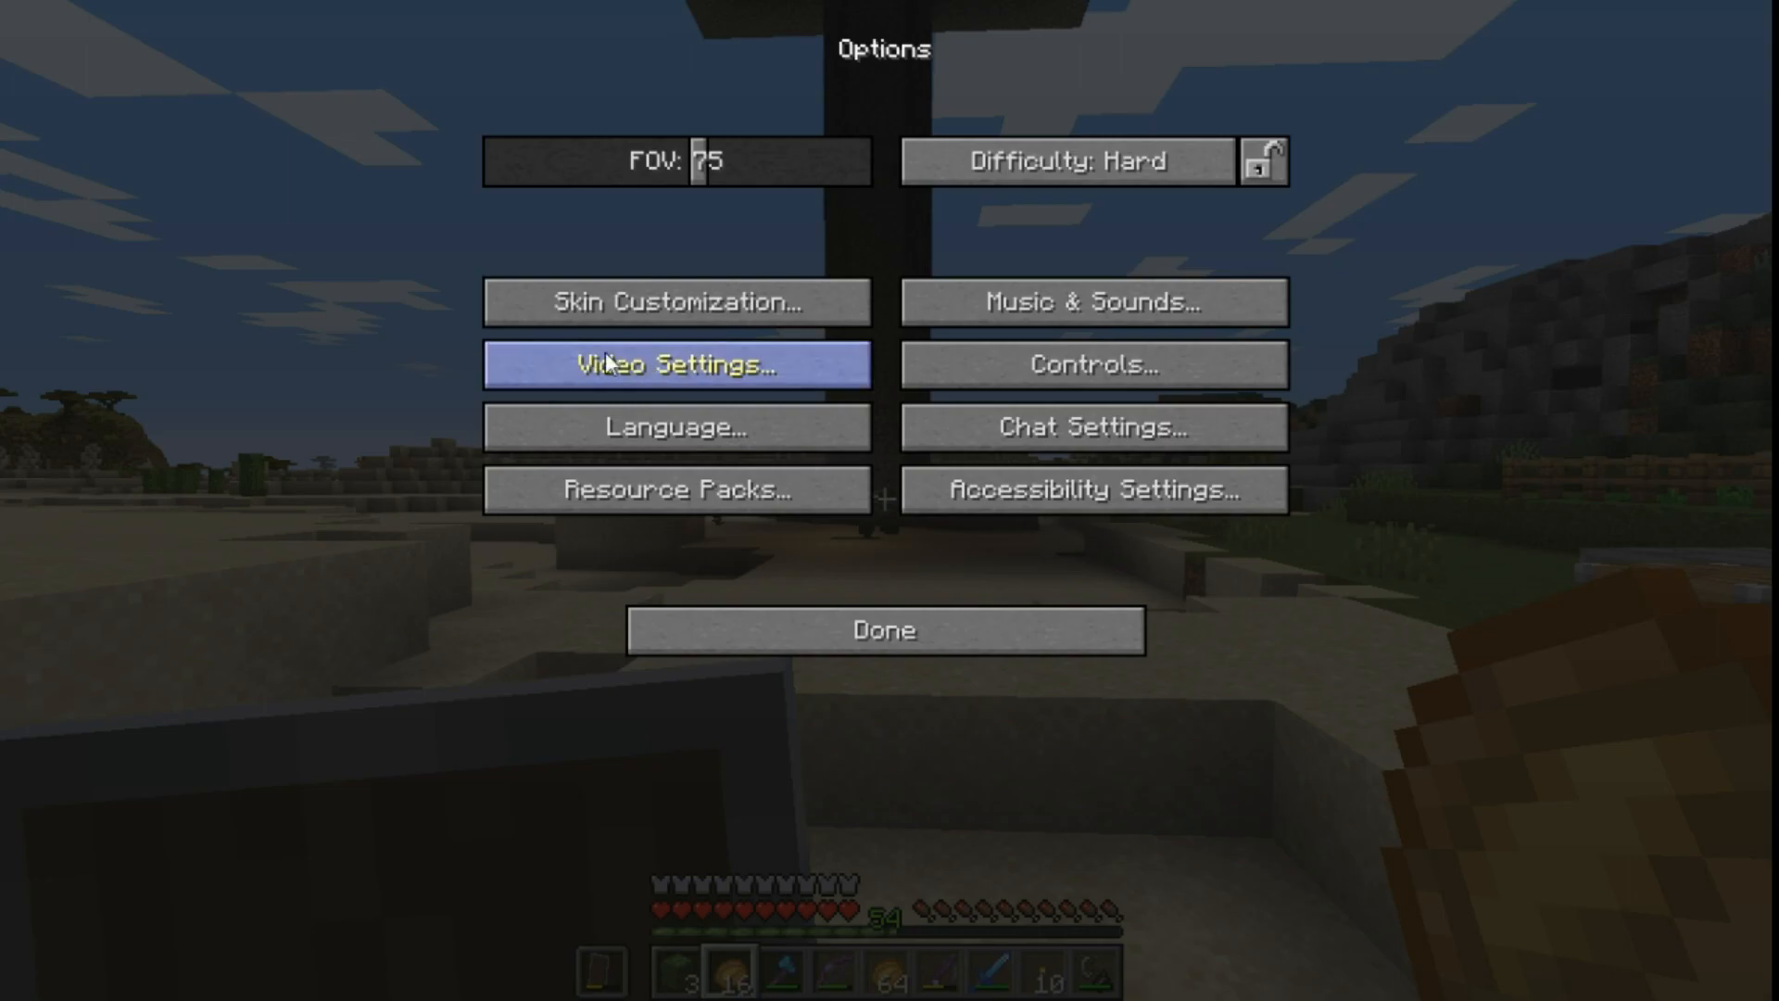
Bring up Video Settings > Shaders, listing the BSL v7.1.03.2 zip.
click(676, 365)
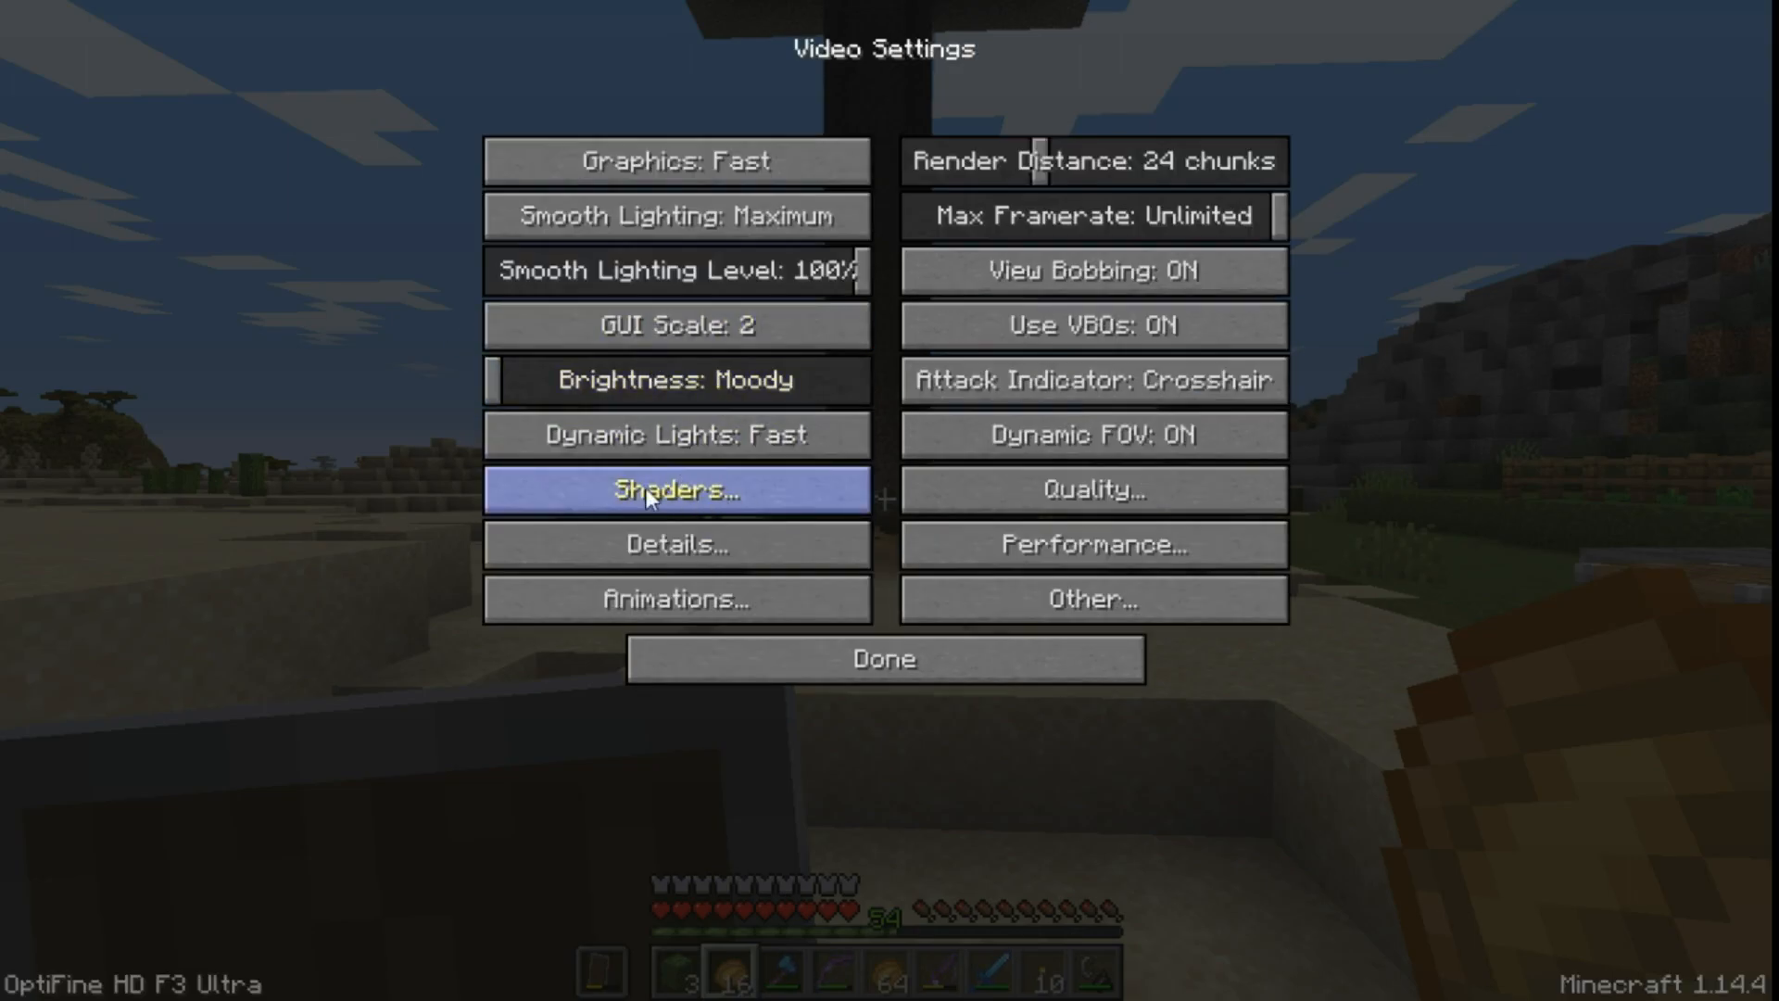
click(674, 490)
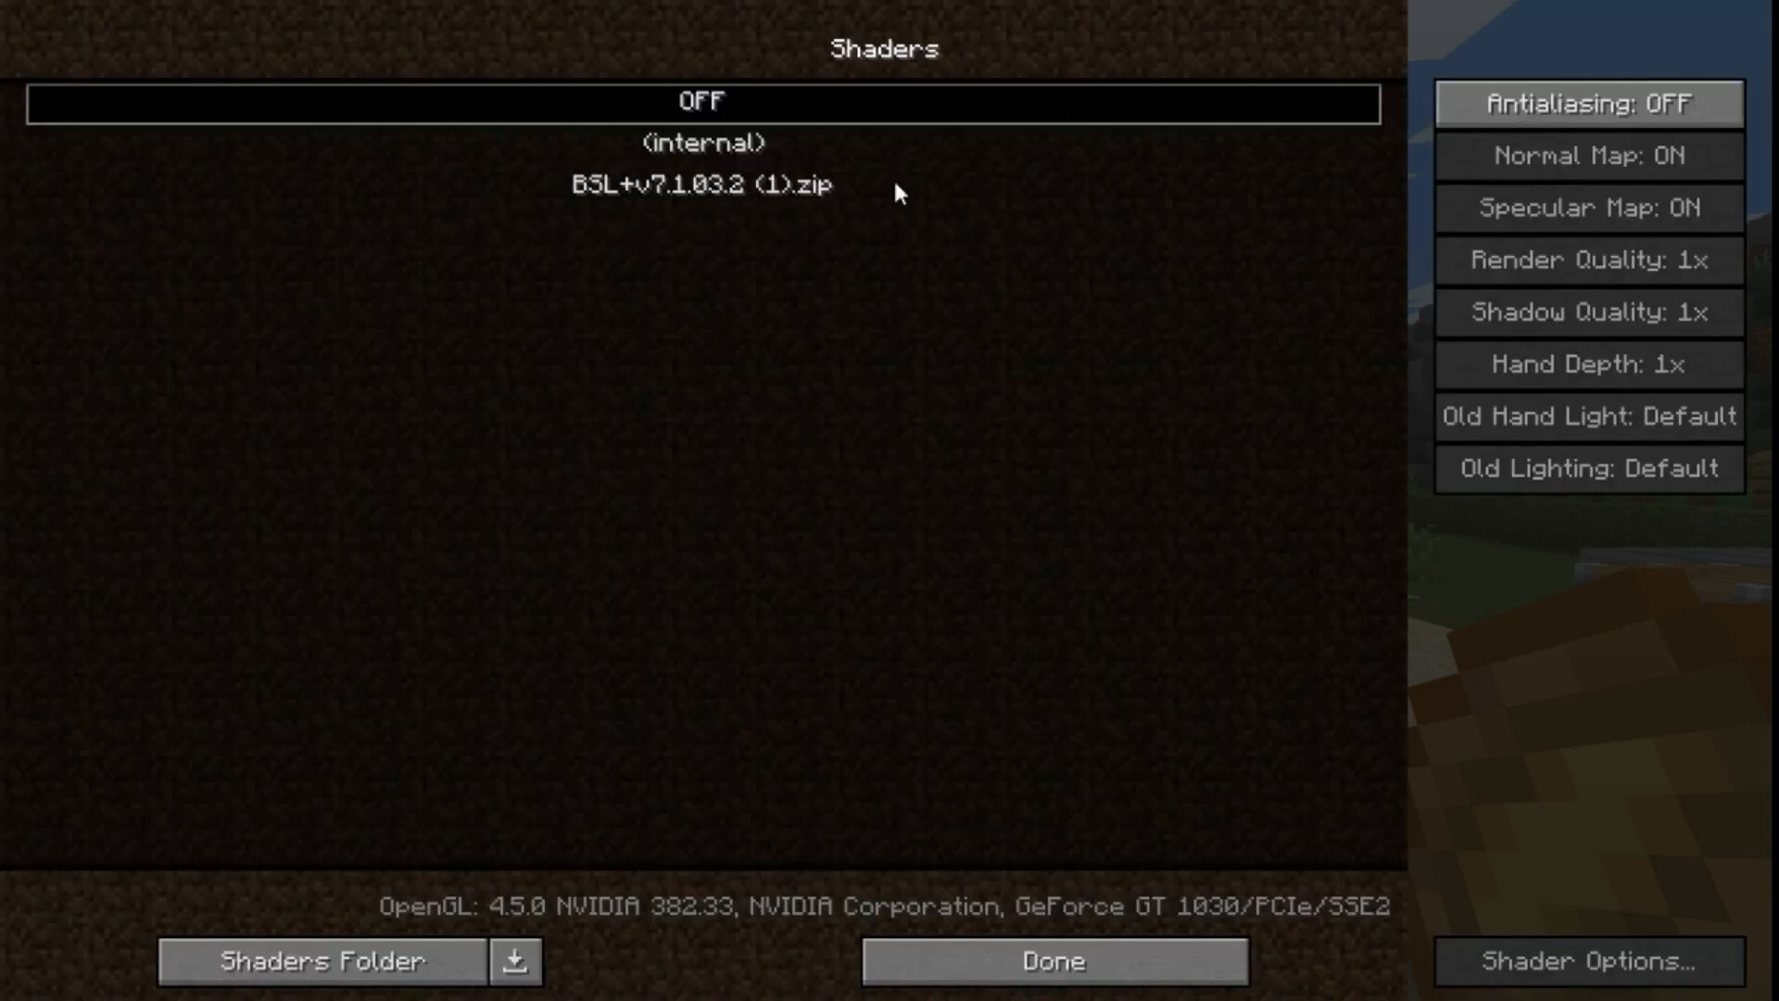
Select the BSL v7.1.03.2 shader pack so the world renders with soft lighting and shadows.
click(1049, 962)
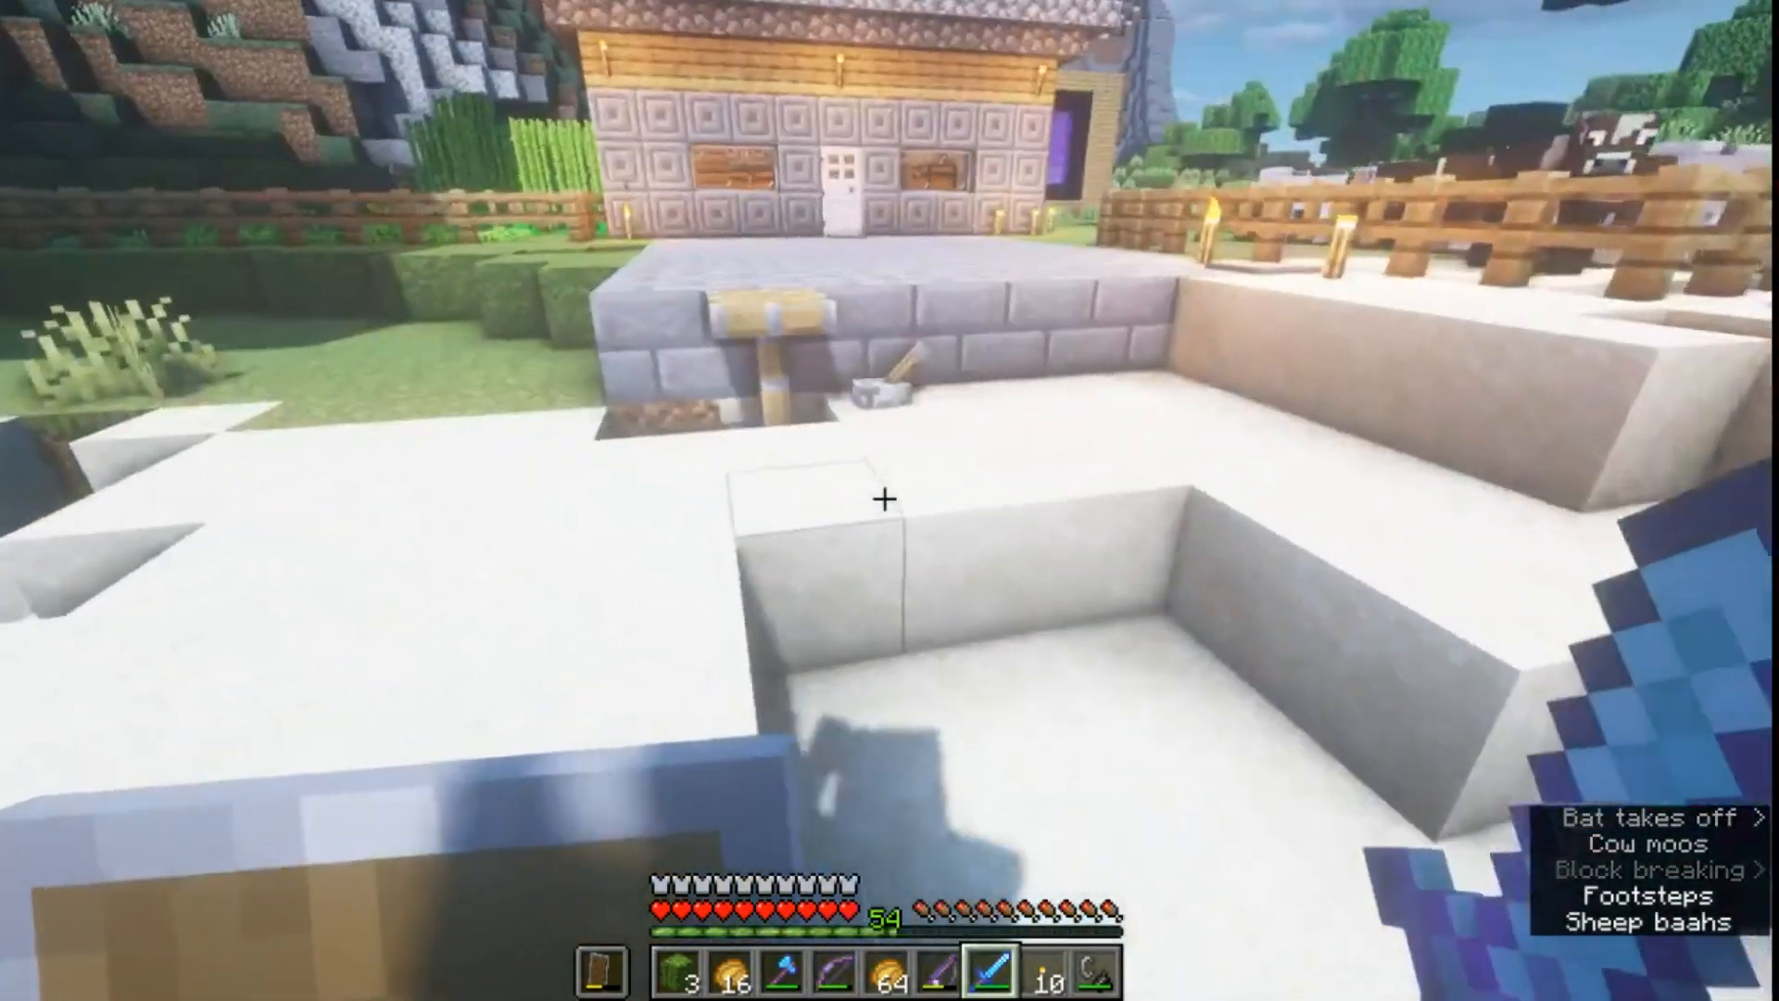
mouse_move(890, 500)
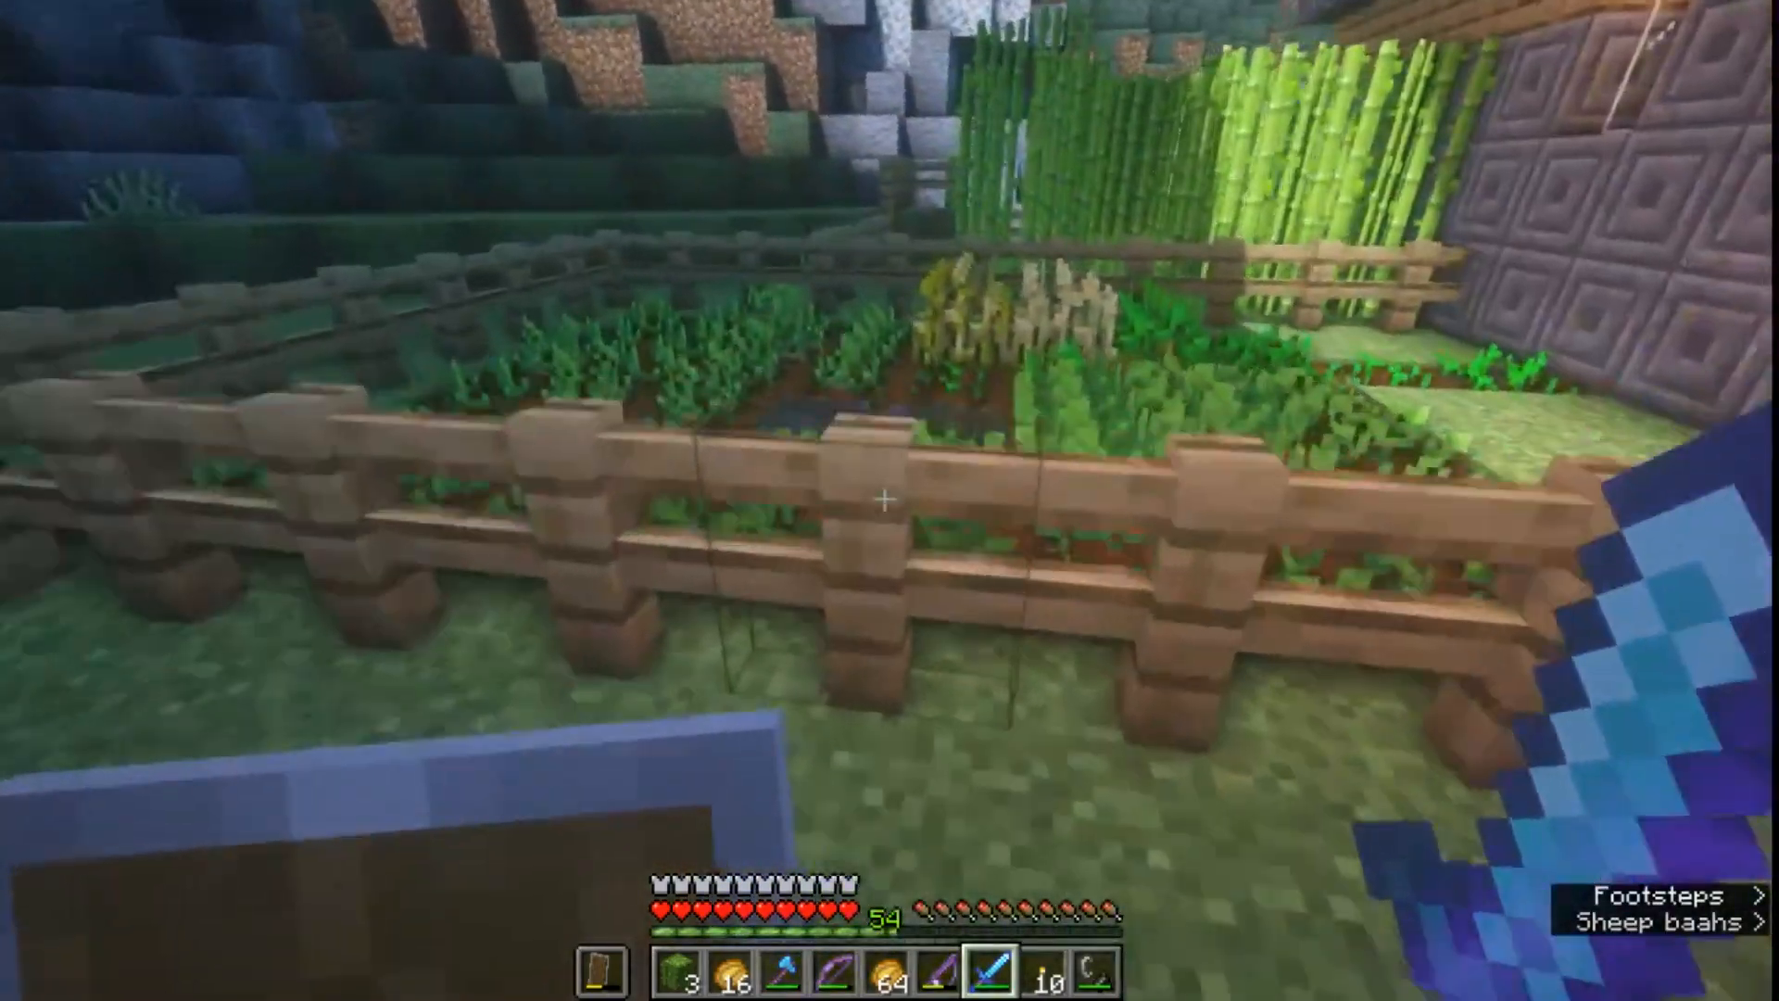
mouse_move(889, 501)
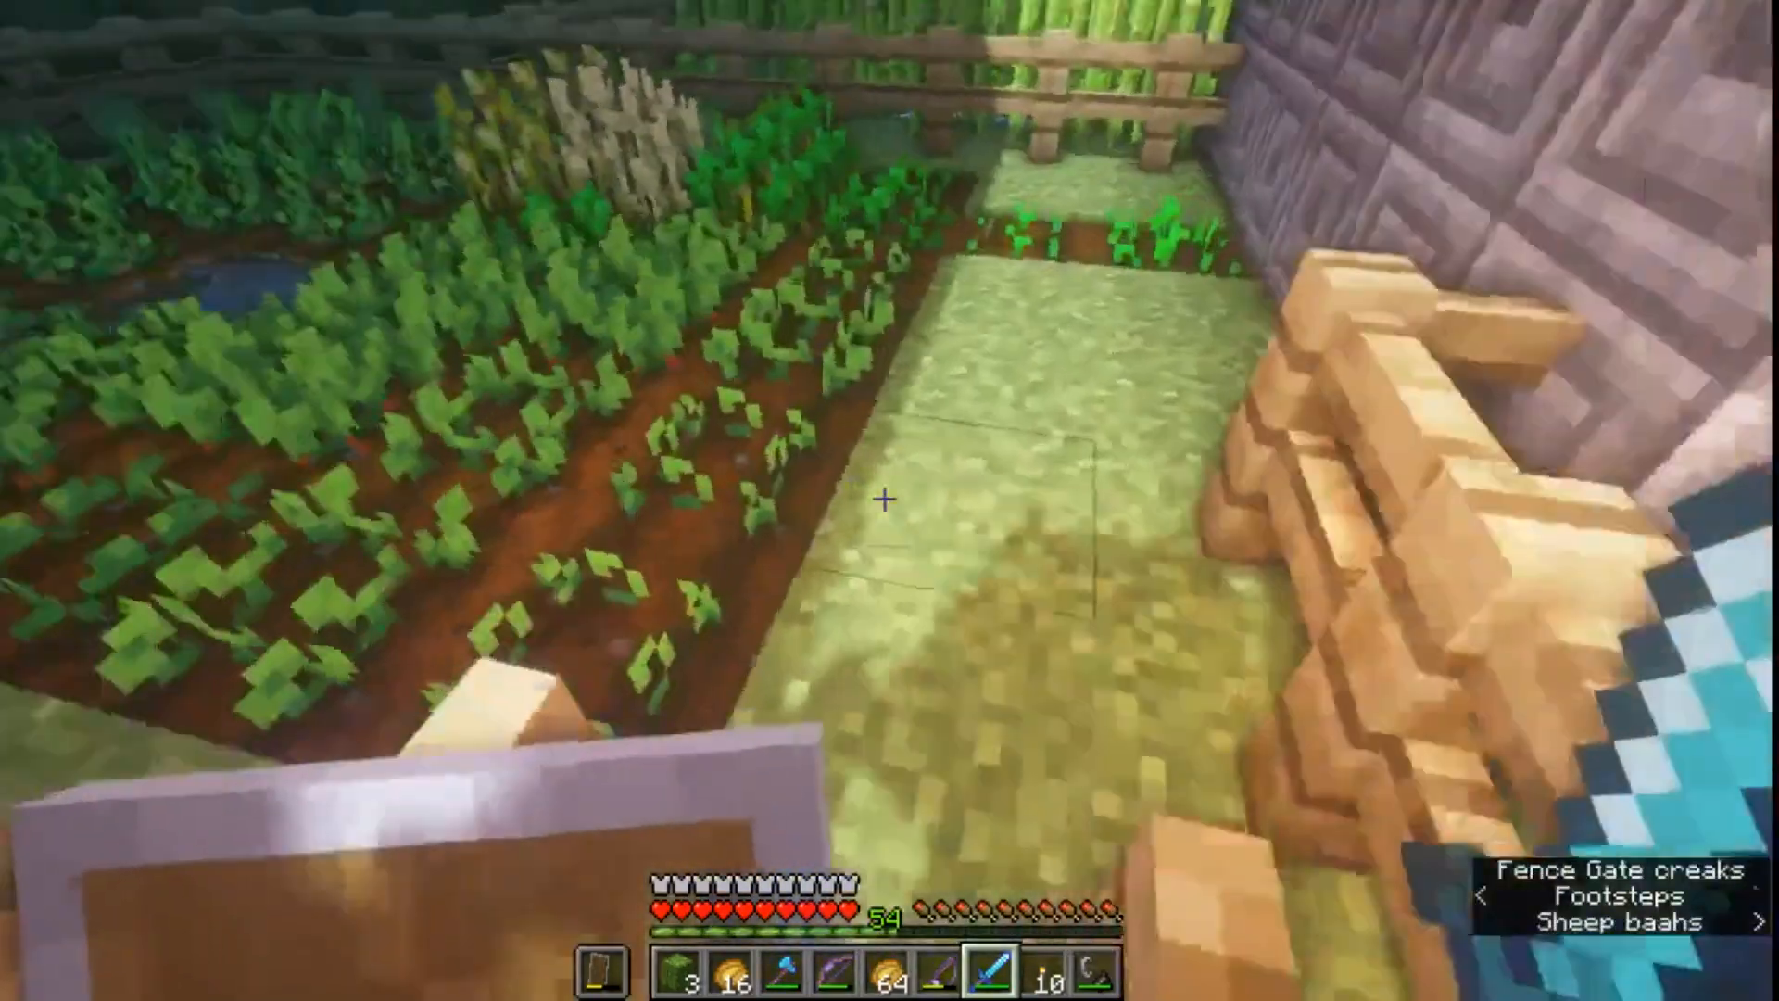